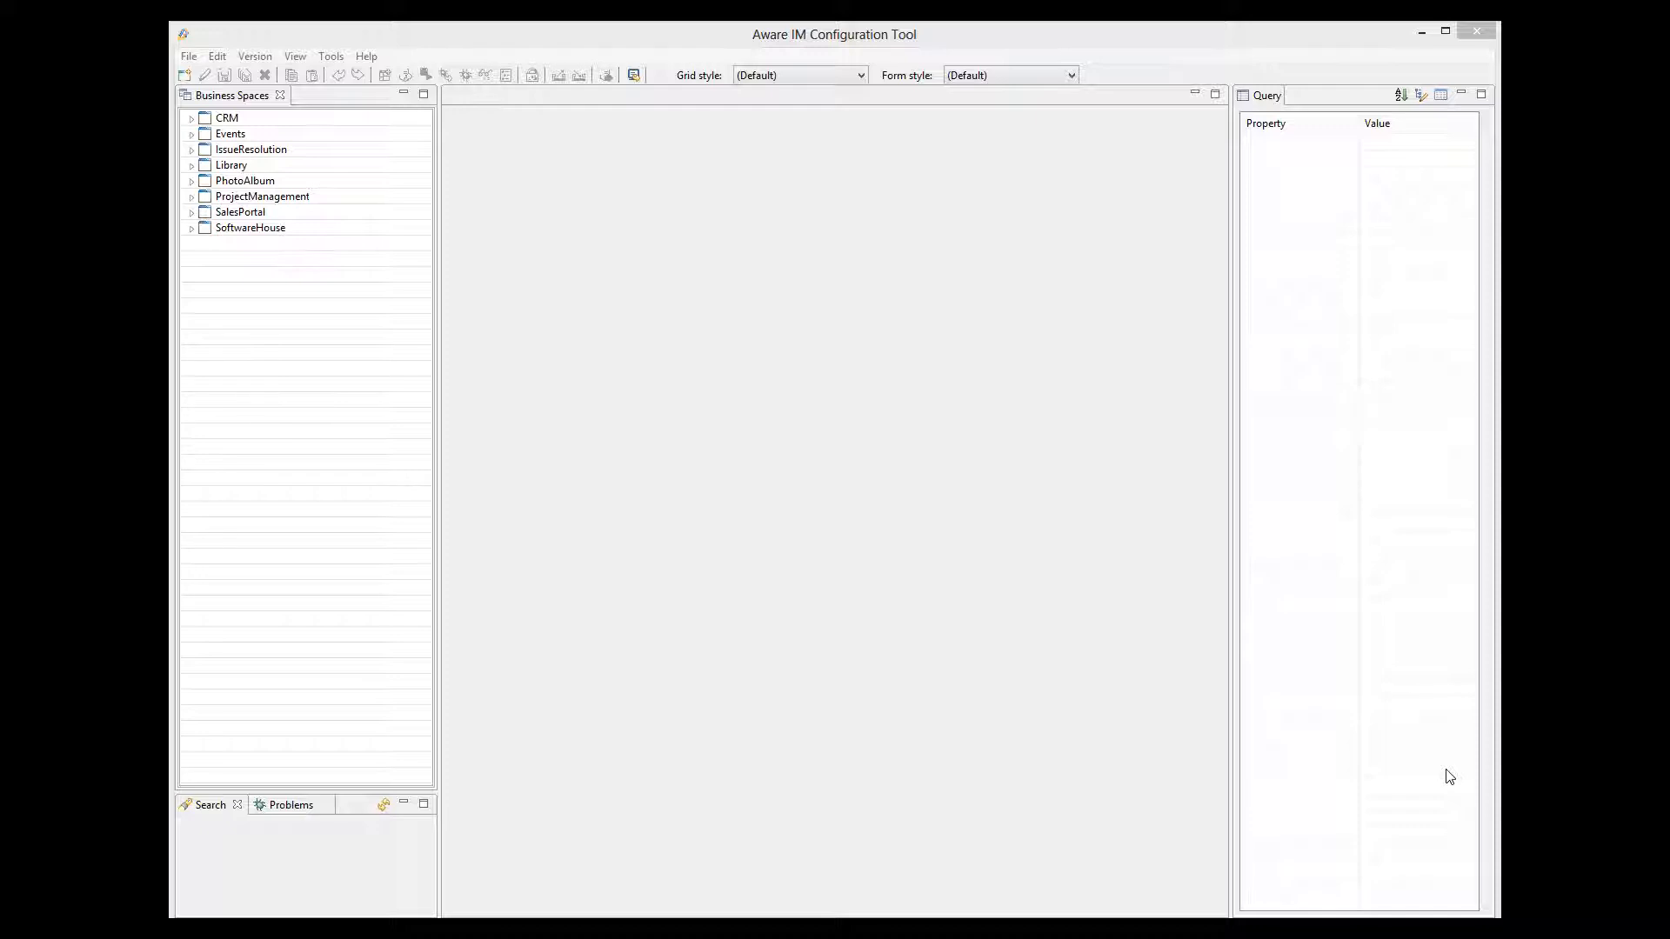
{"action": "mouse_move", "coordinate": [179, 90]}
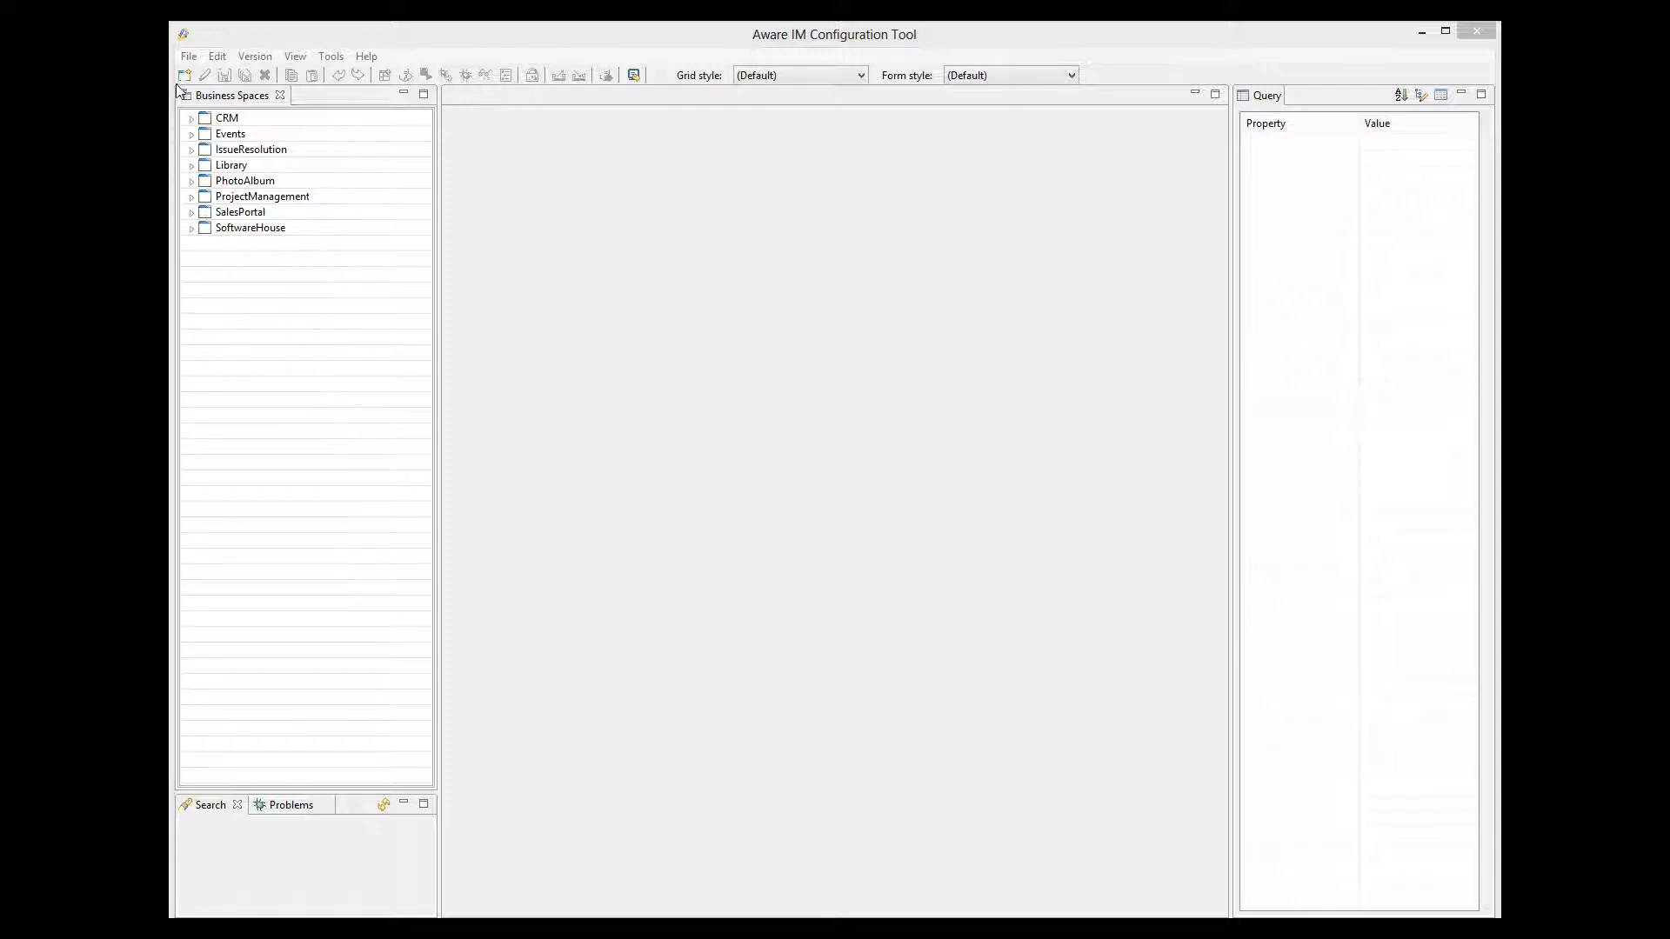
Add a new blank business space named 'FirstApp'.
{"action": "left_click", "coordinate": [185, 75]}
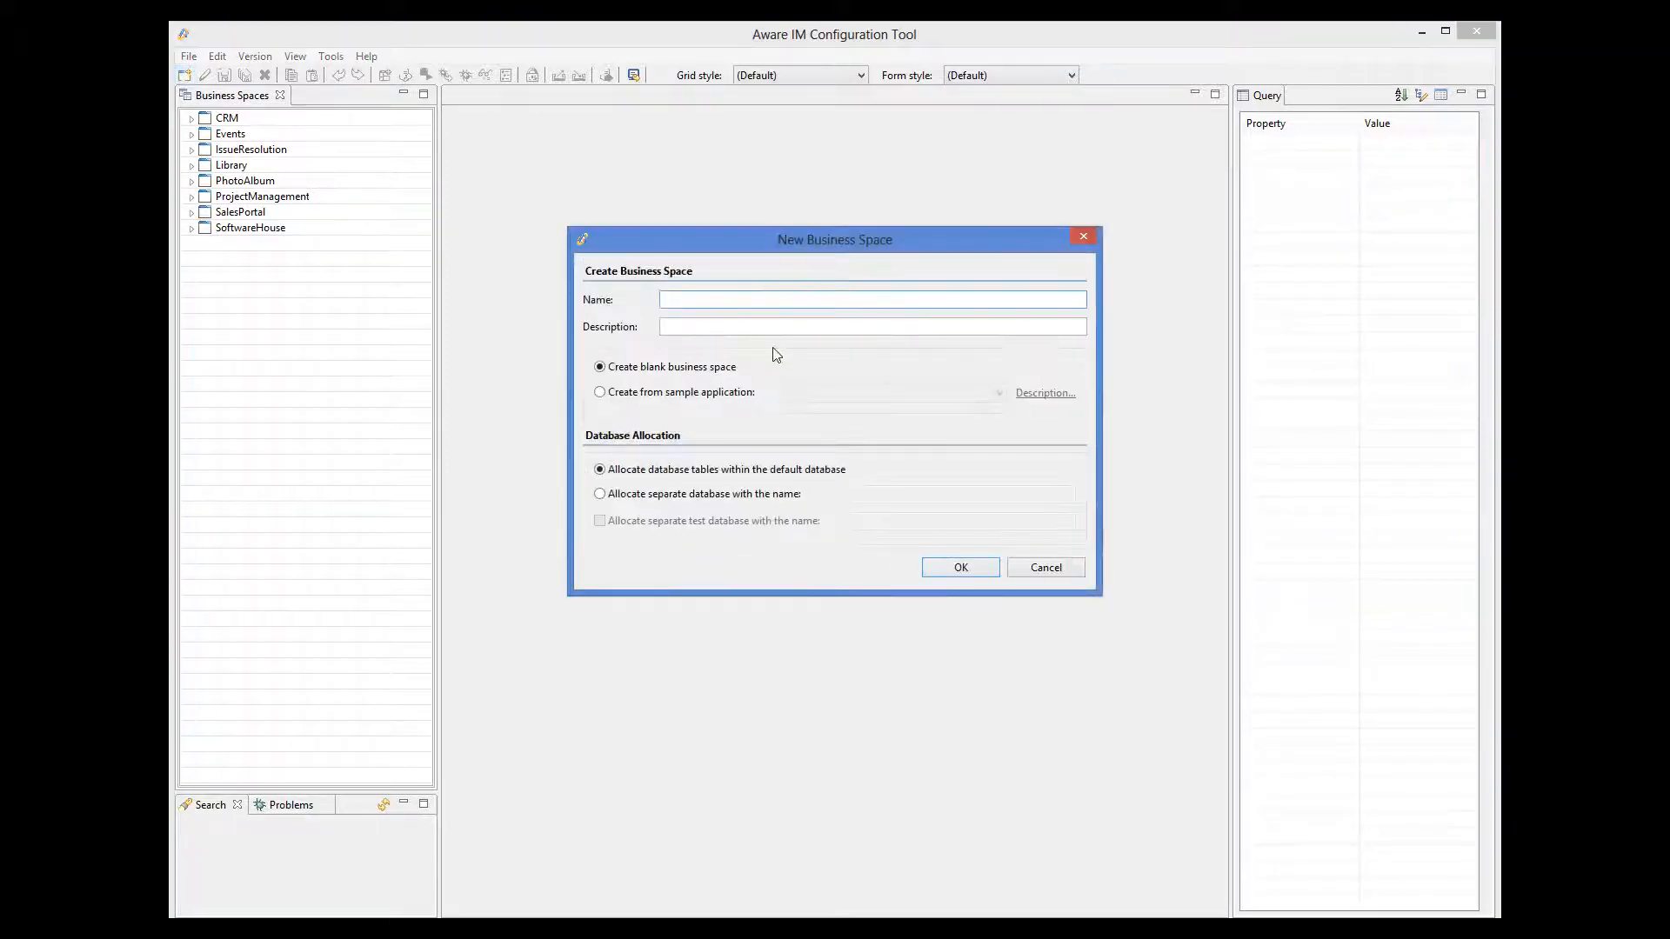
{"action": "left_click", "coordinate": [871, 299]}
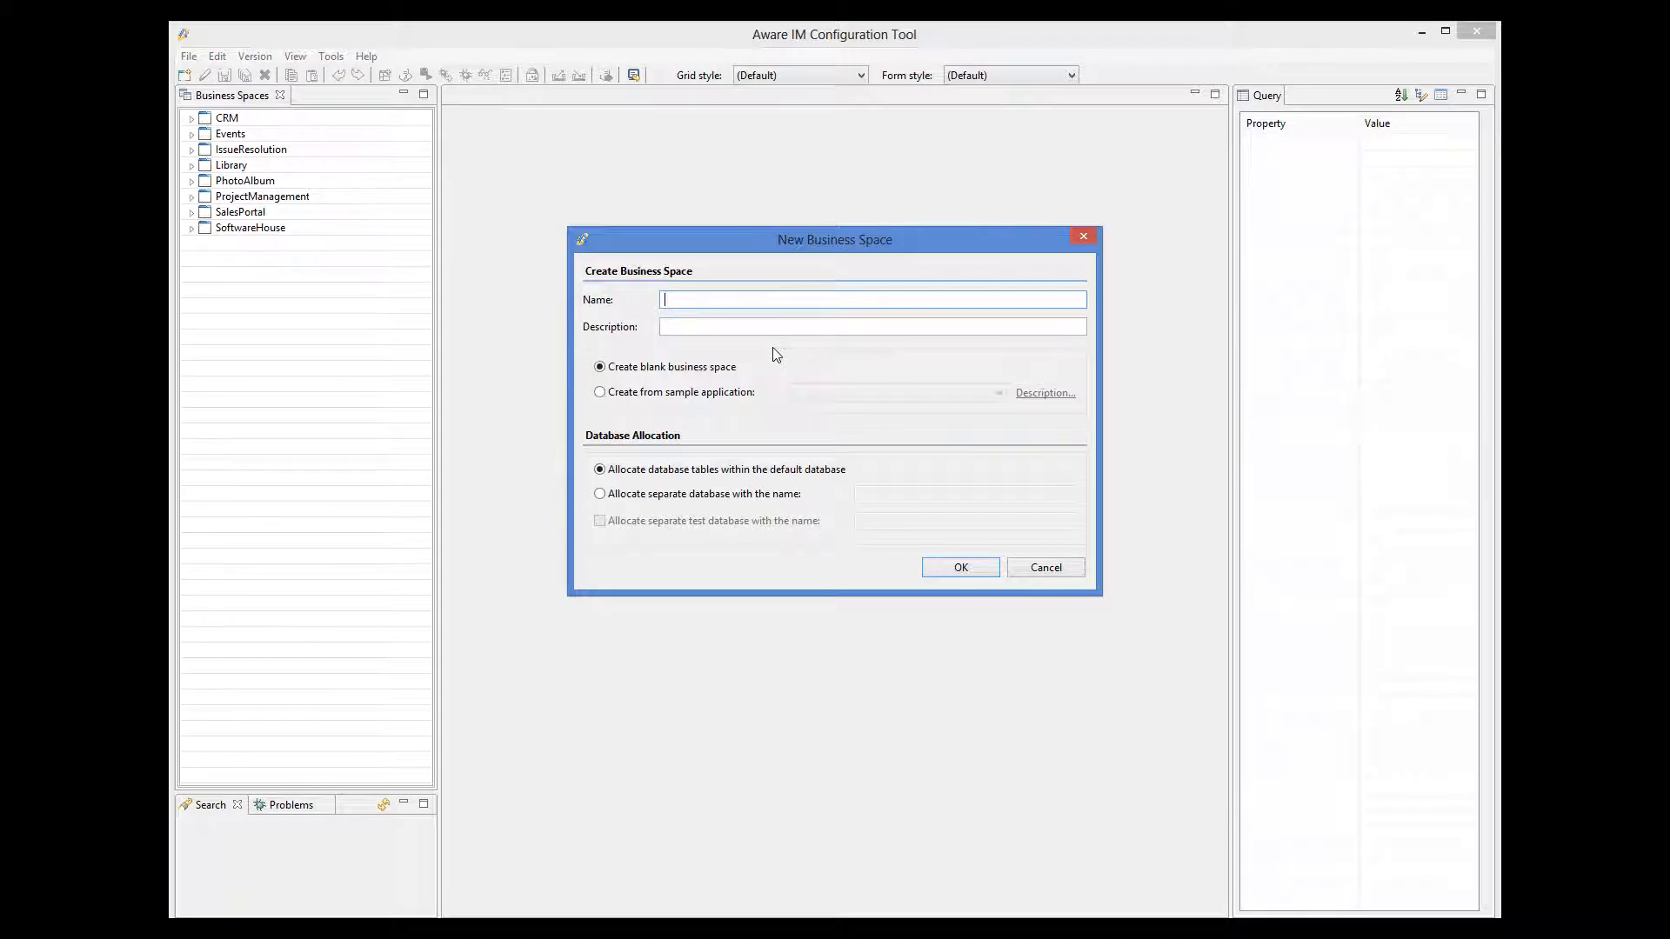
{"action": "type", "text": "Fi"}
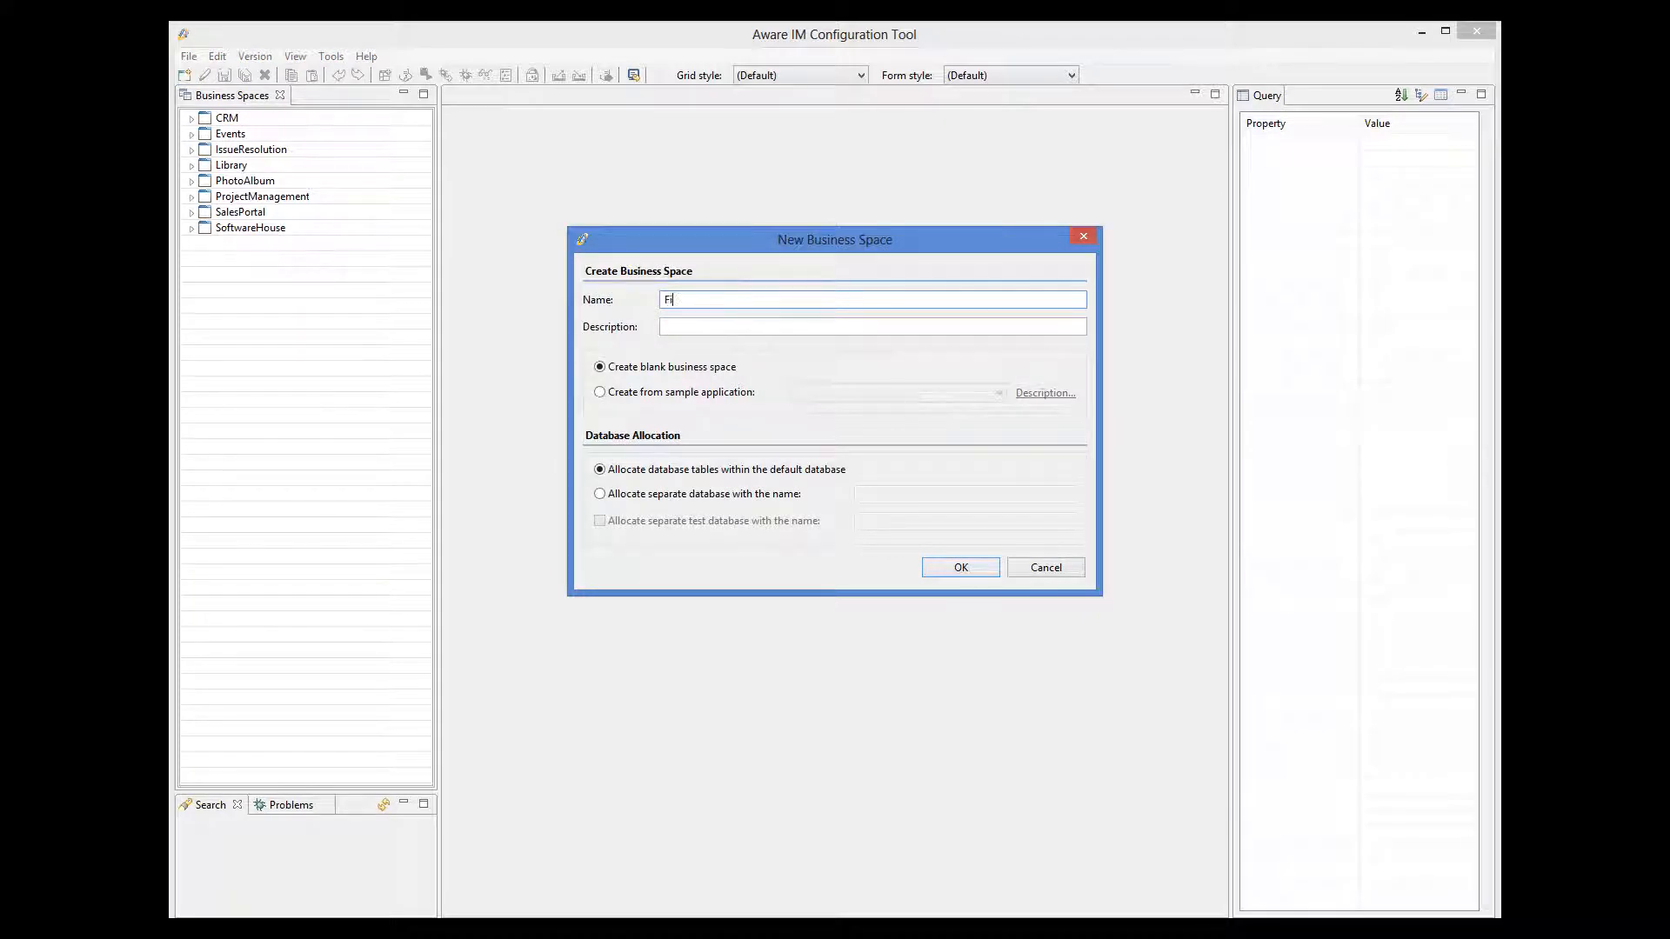
{"action": "type", "text": "rstApp"}
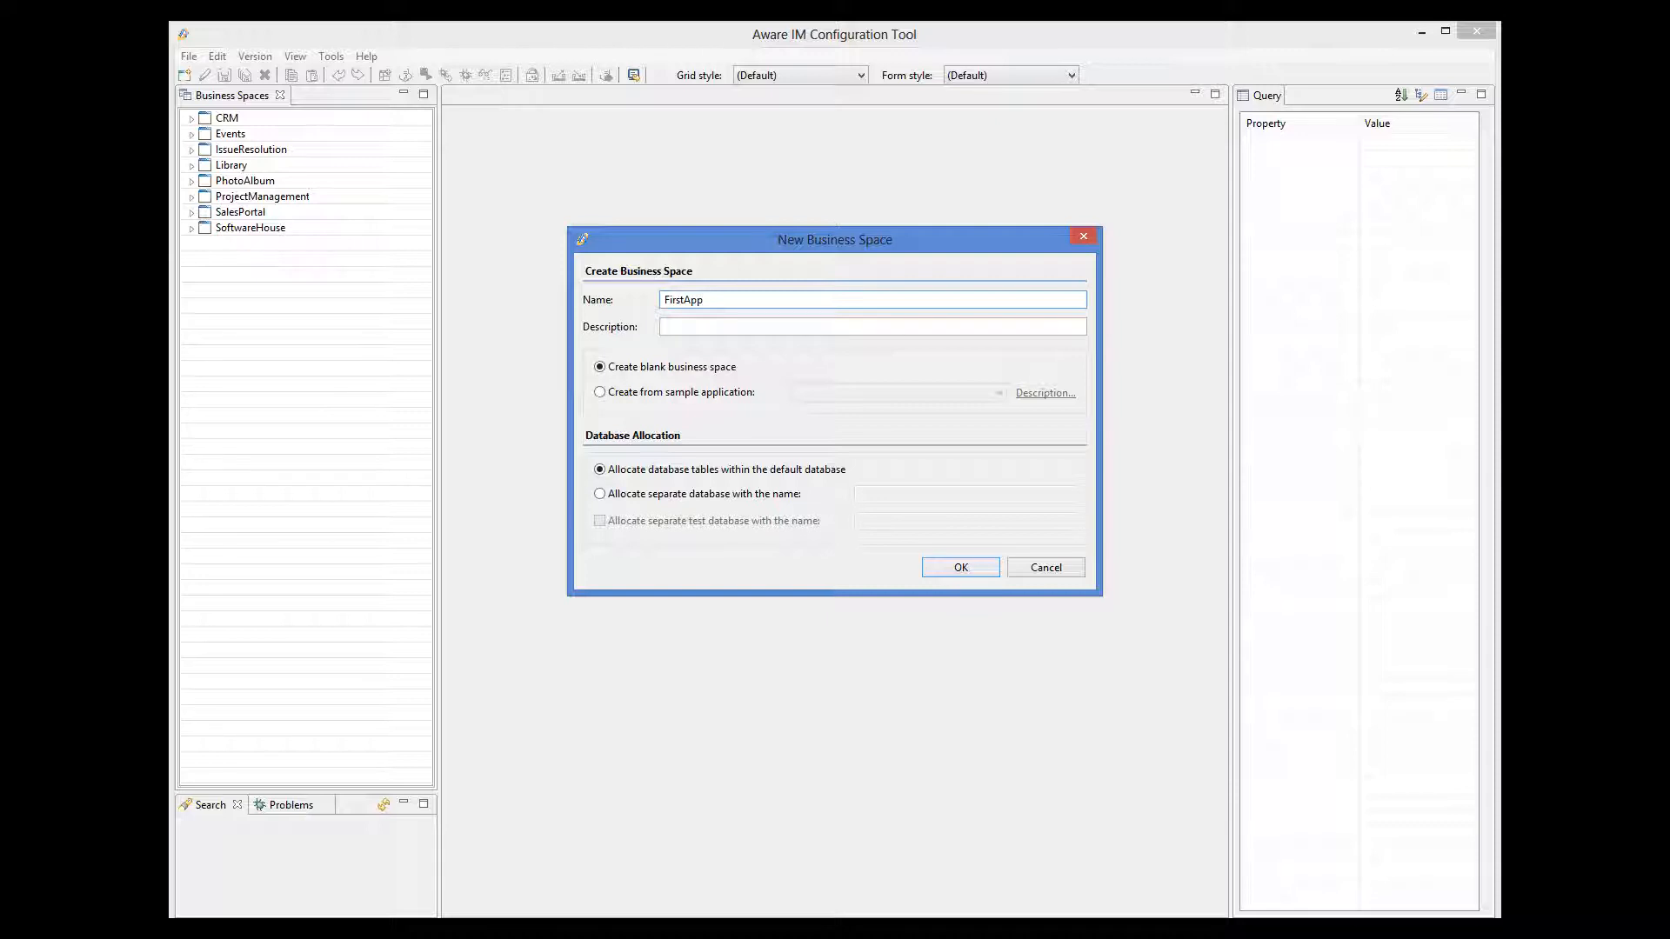
{"action": "left_click", "coordinate": [958, 566]}
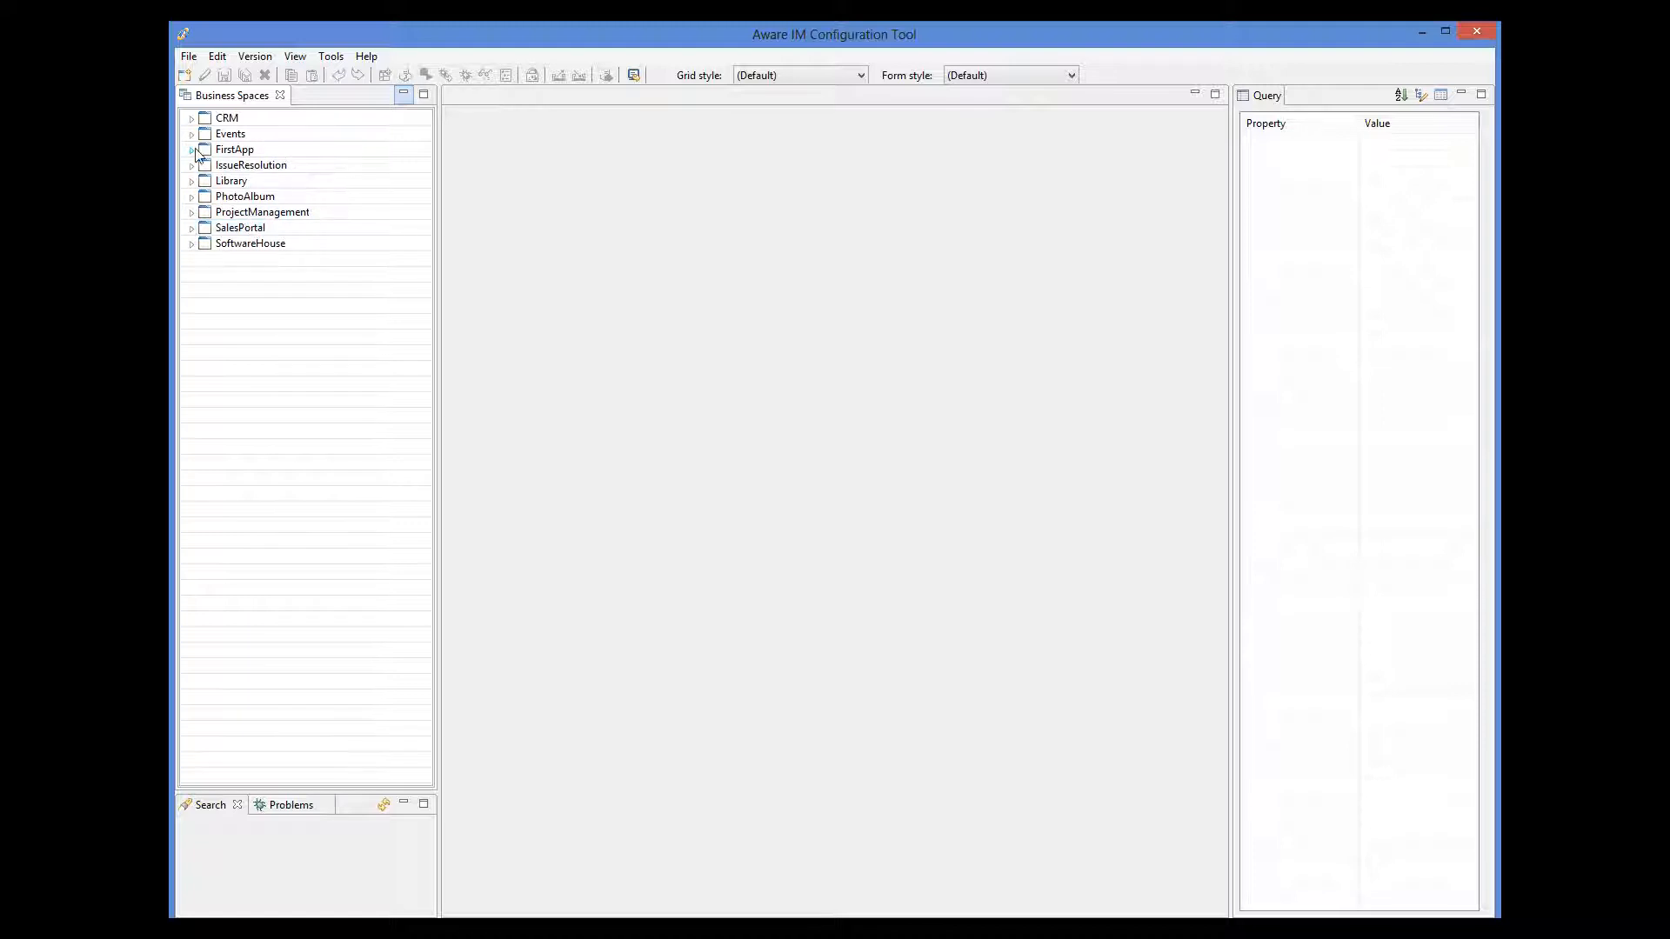
Under FirstApp version 1.1, add a business object named 'Customer'.
{"action": "left_click", "coordinate": [190, 148]}
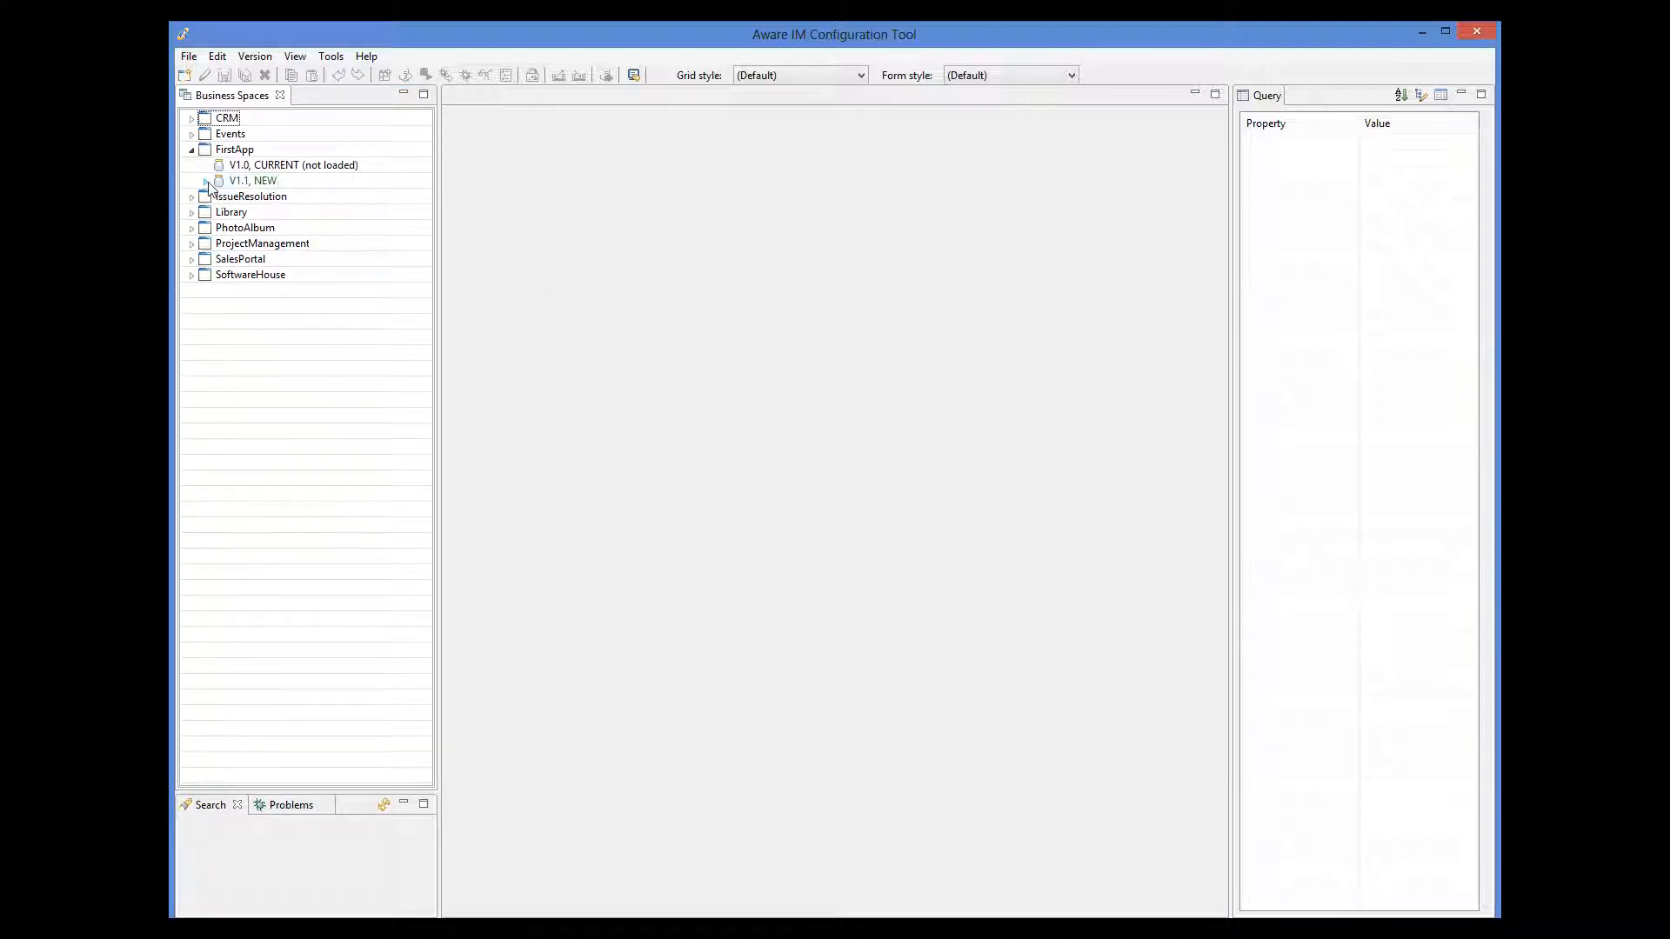
{"action": "left_click", "coordinate": [209, 180]}
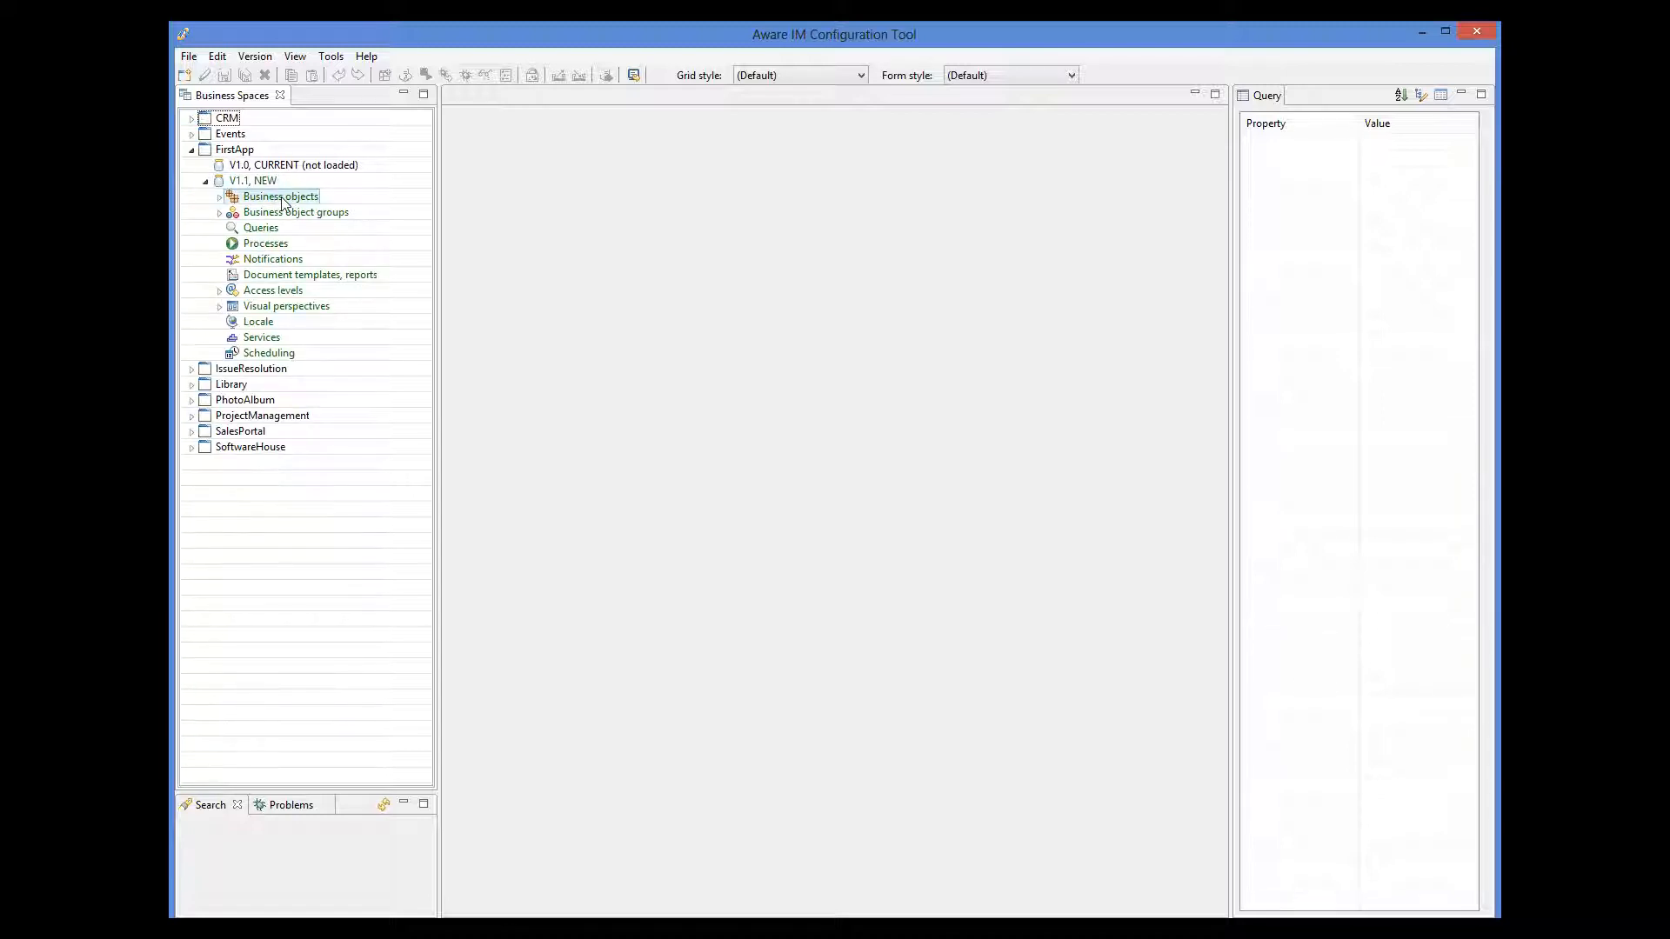
{"action": "right_click", "coordinate": [280, 196]}
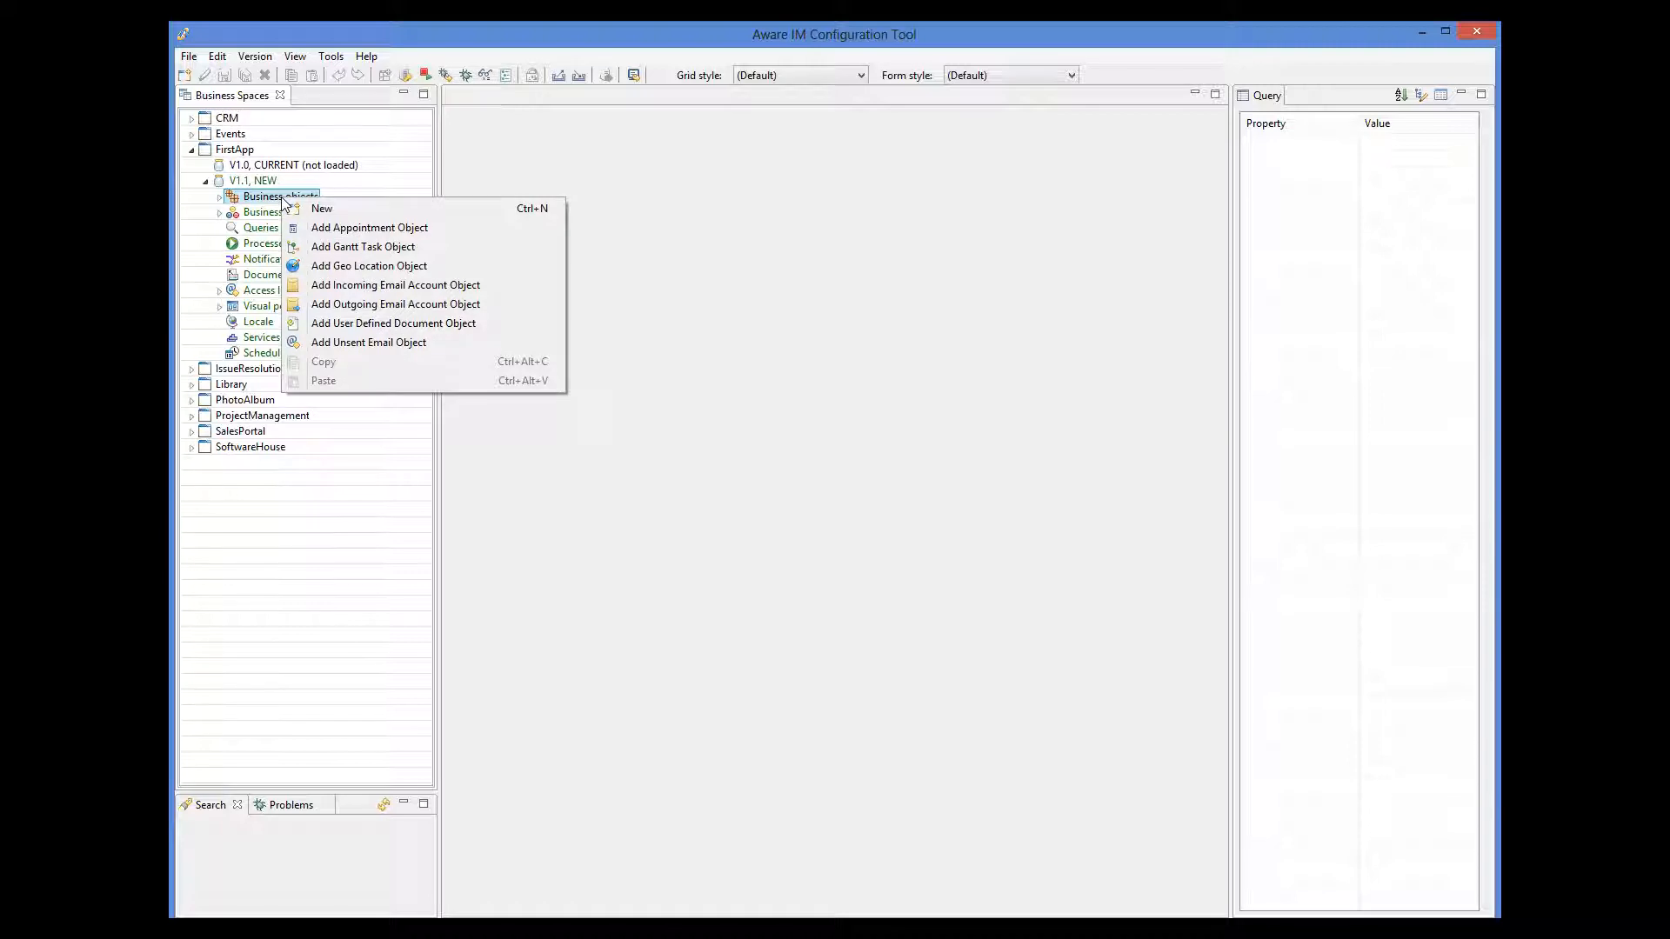
{"action": "left_click", "coordinate": [321, 208]}
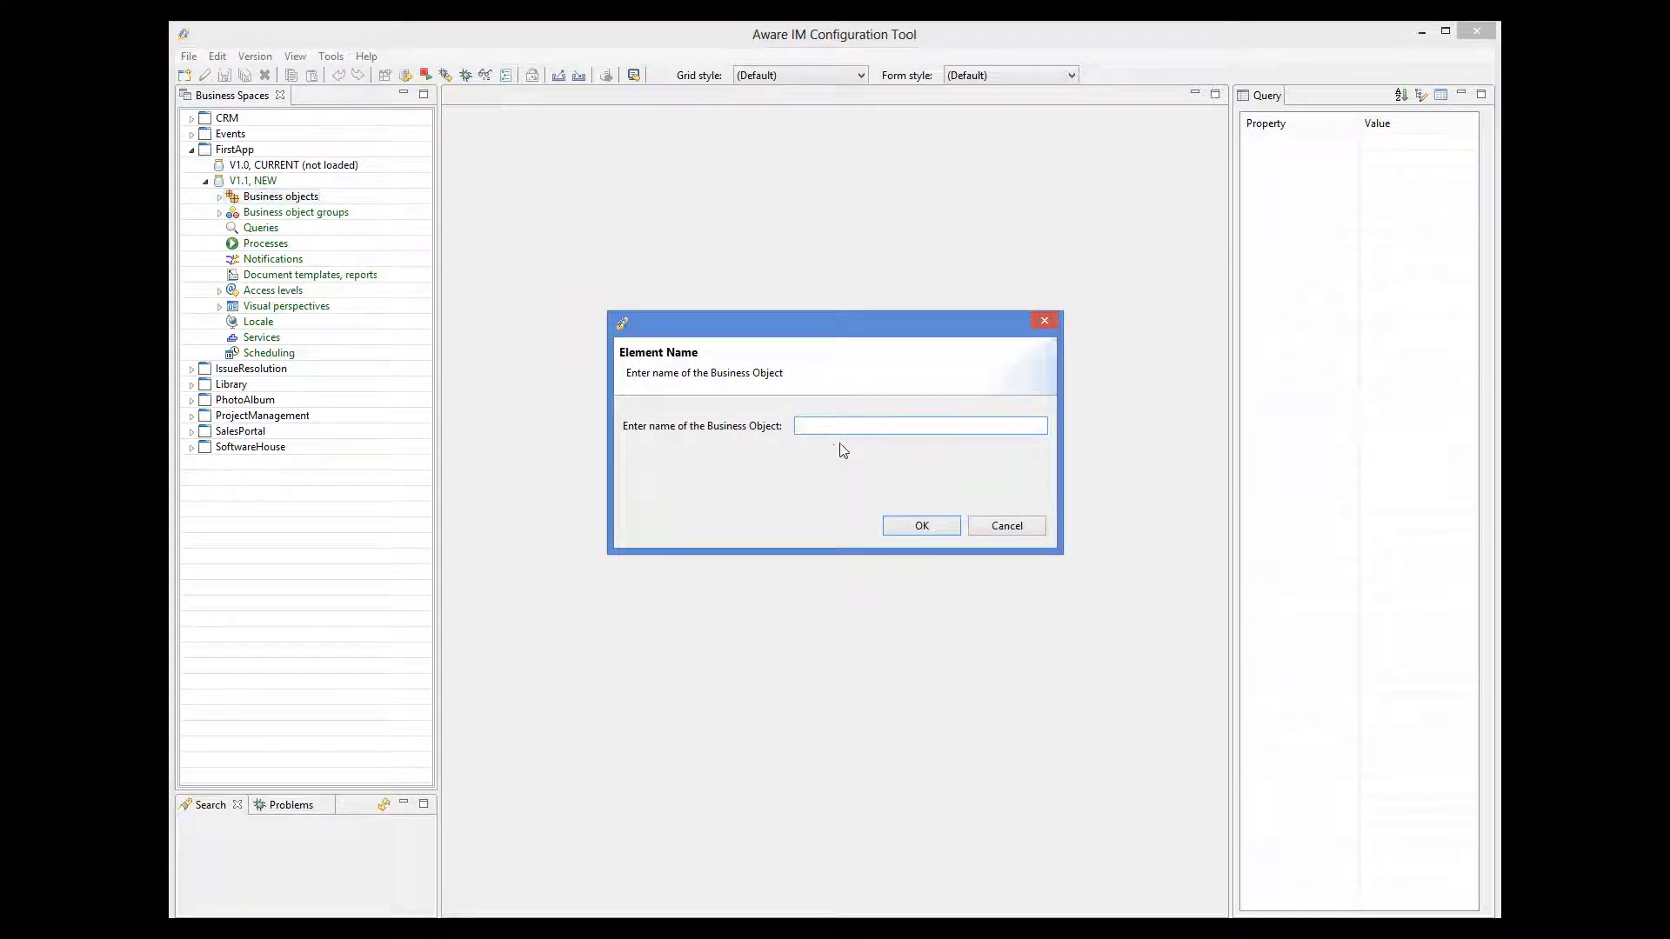
{"action": "type", "text": "Cust"}
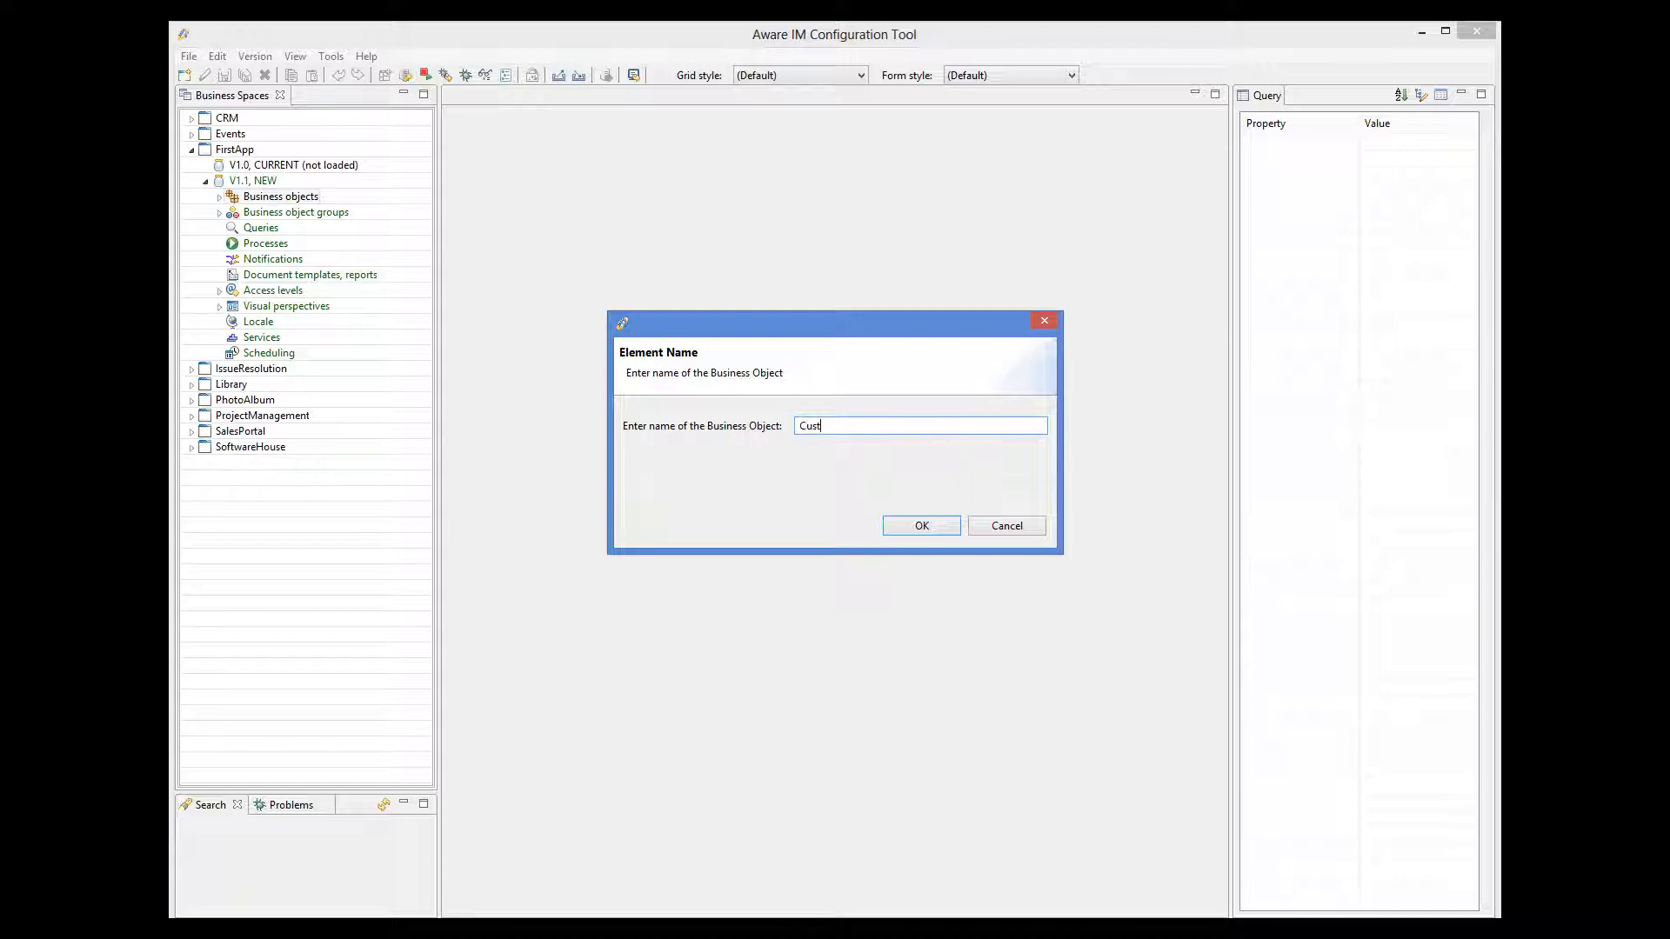
{"action": "type", "text": "omer"}
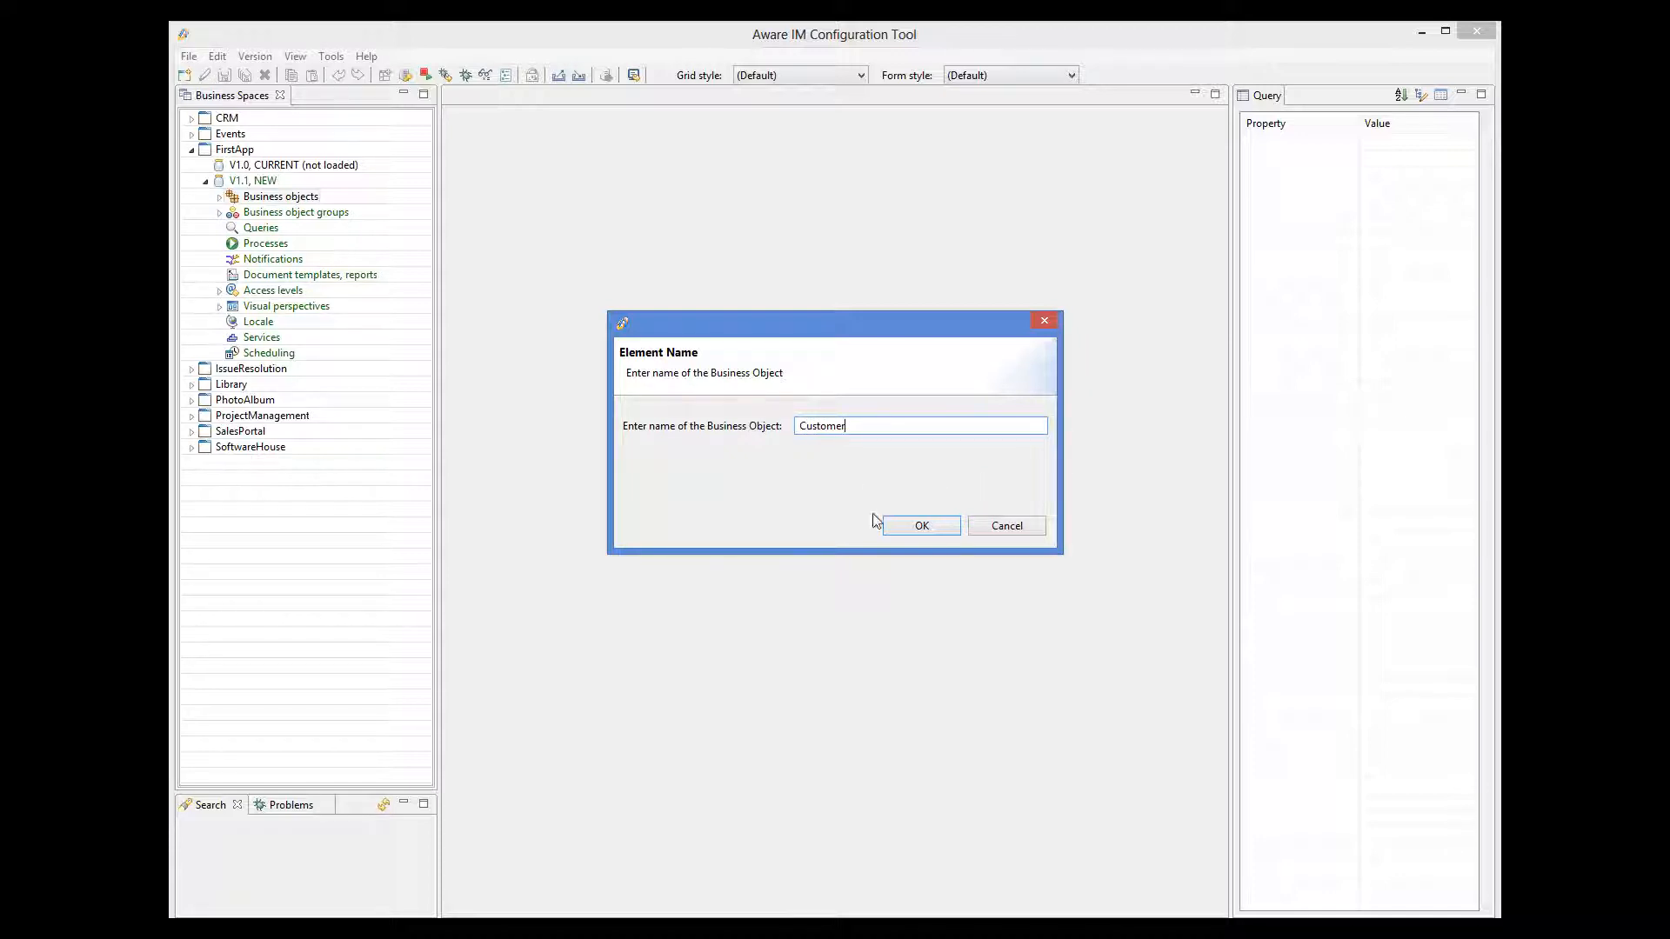
{"action": "left_click", "coordinate": [920, 525]}
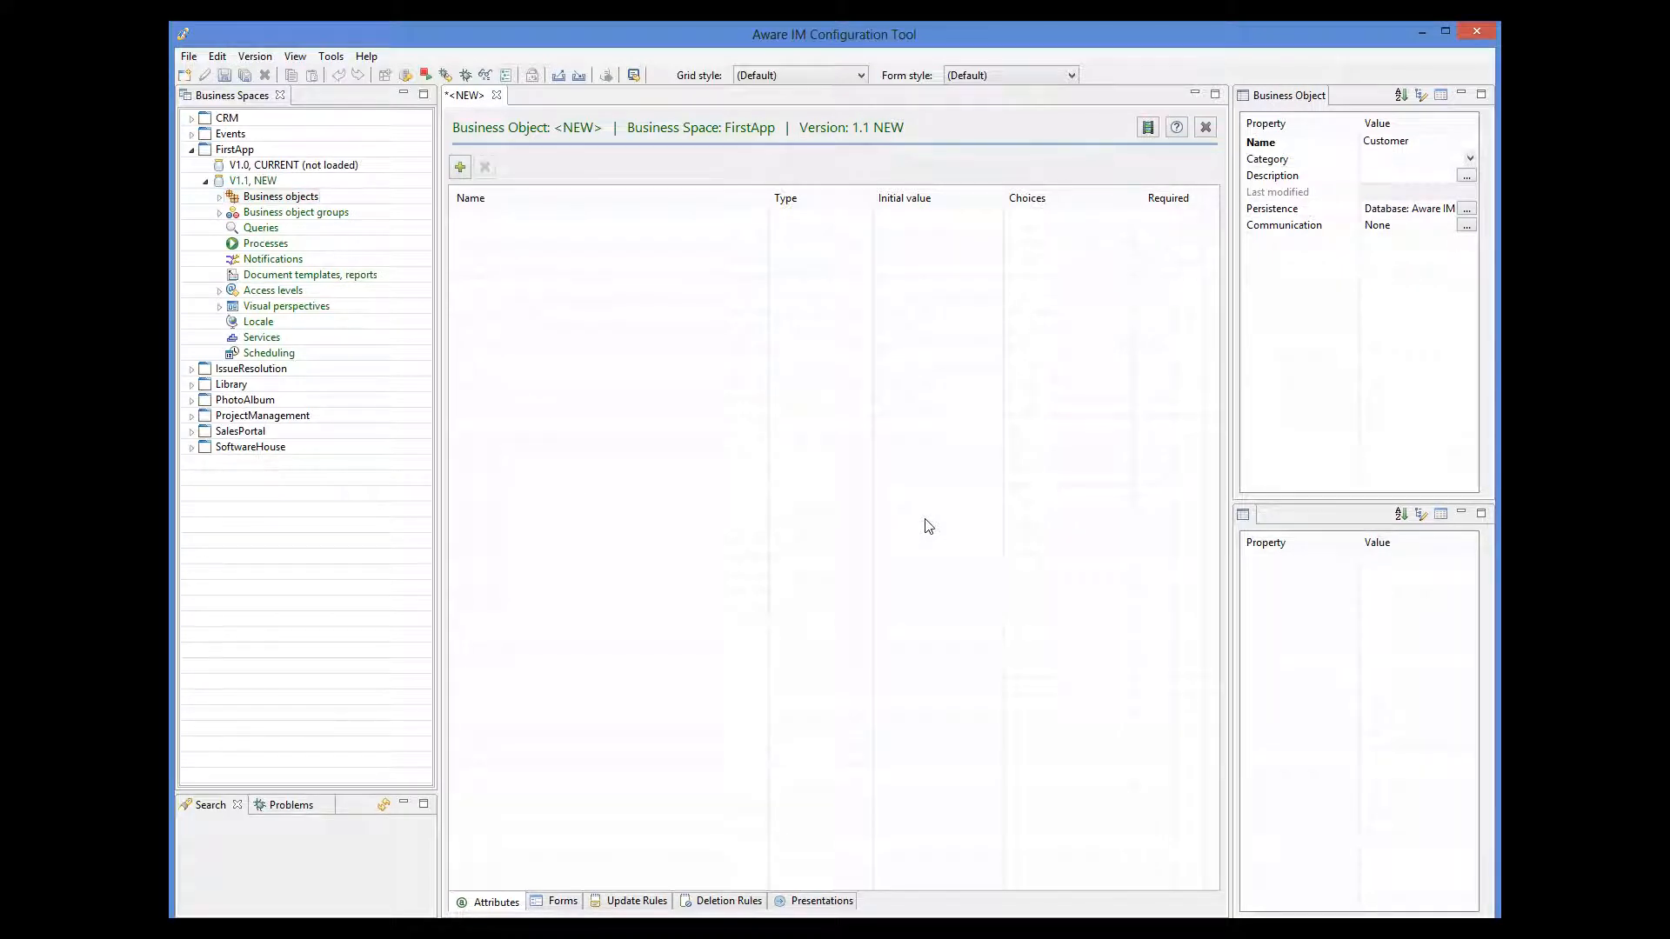
{"action": "mouse_move", "coordinate": [453, 170]}
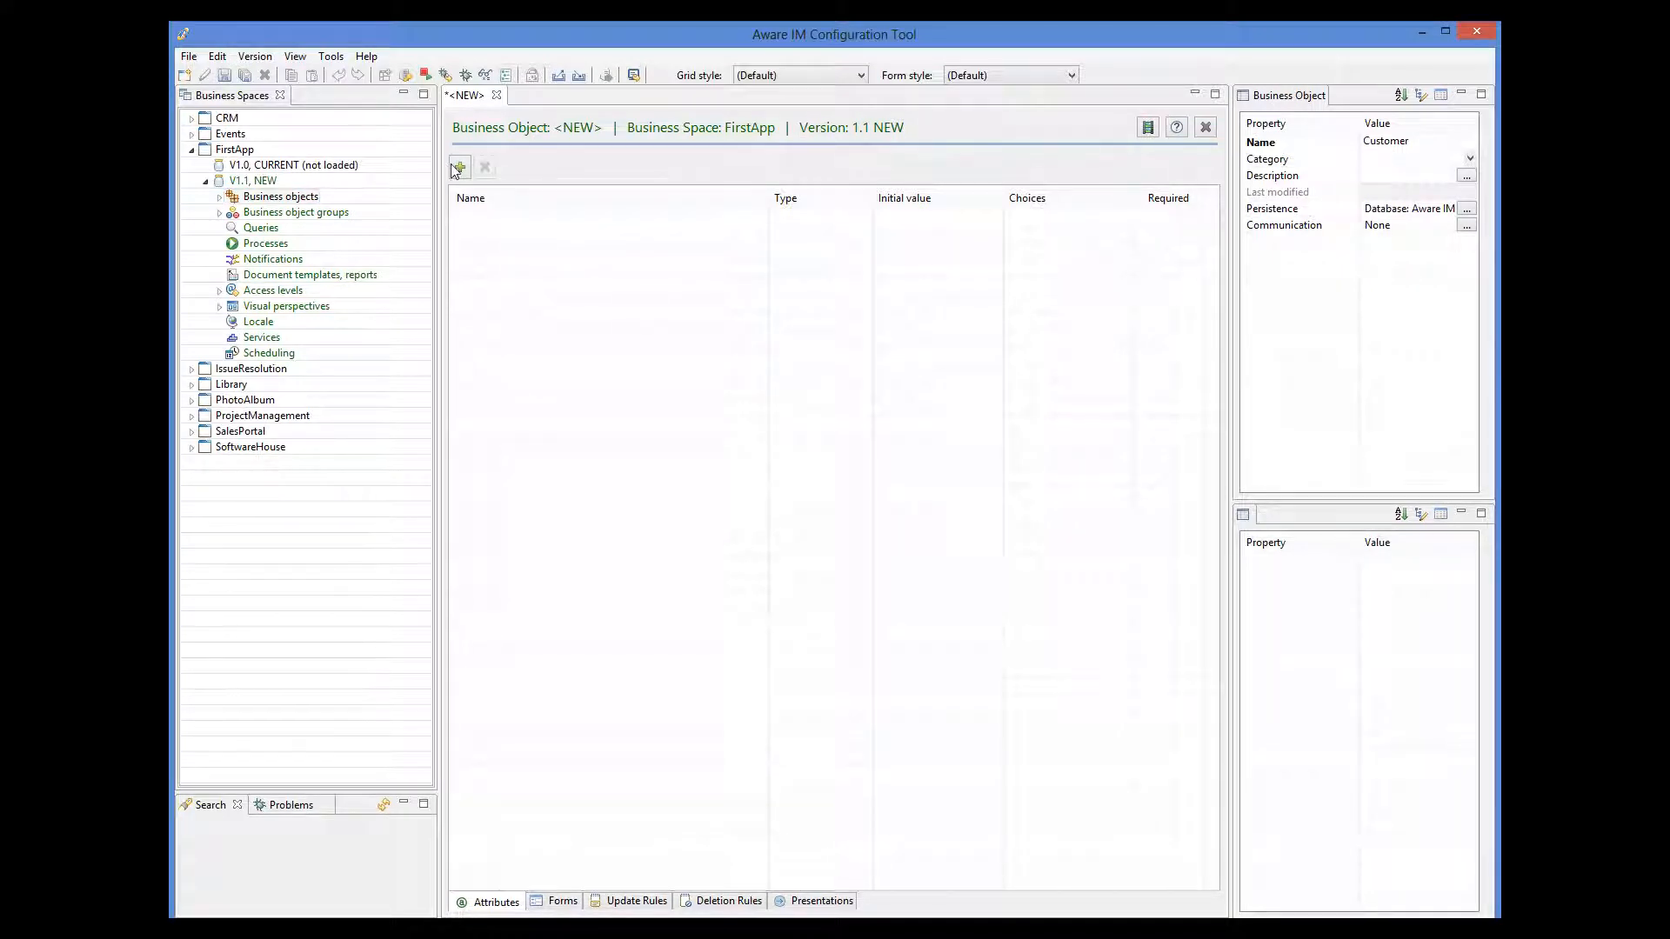
Add a Name attribute and a DOB attribute of type Date to Customer.
{"action": "left_click", "coordinate": [458, 167]}
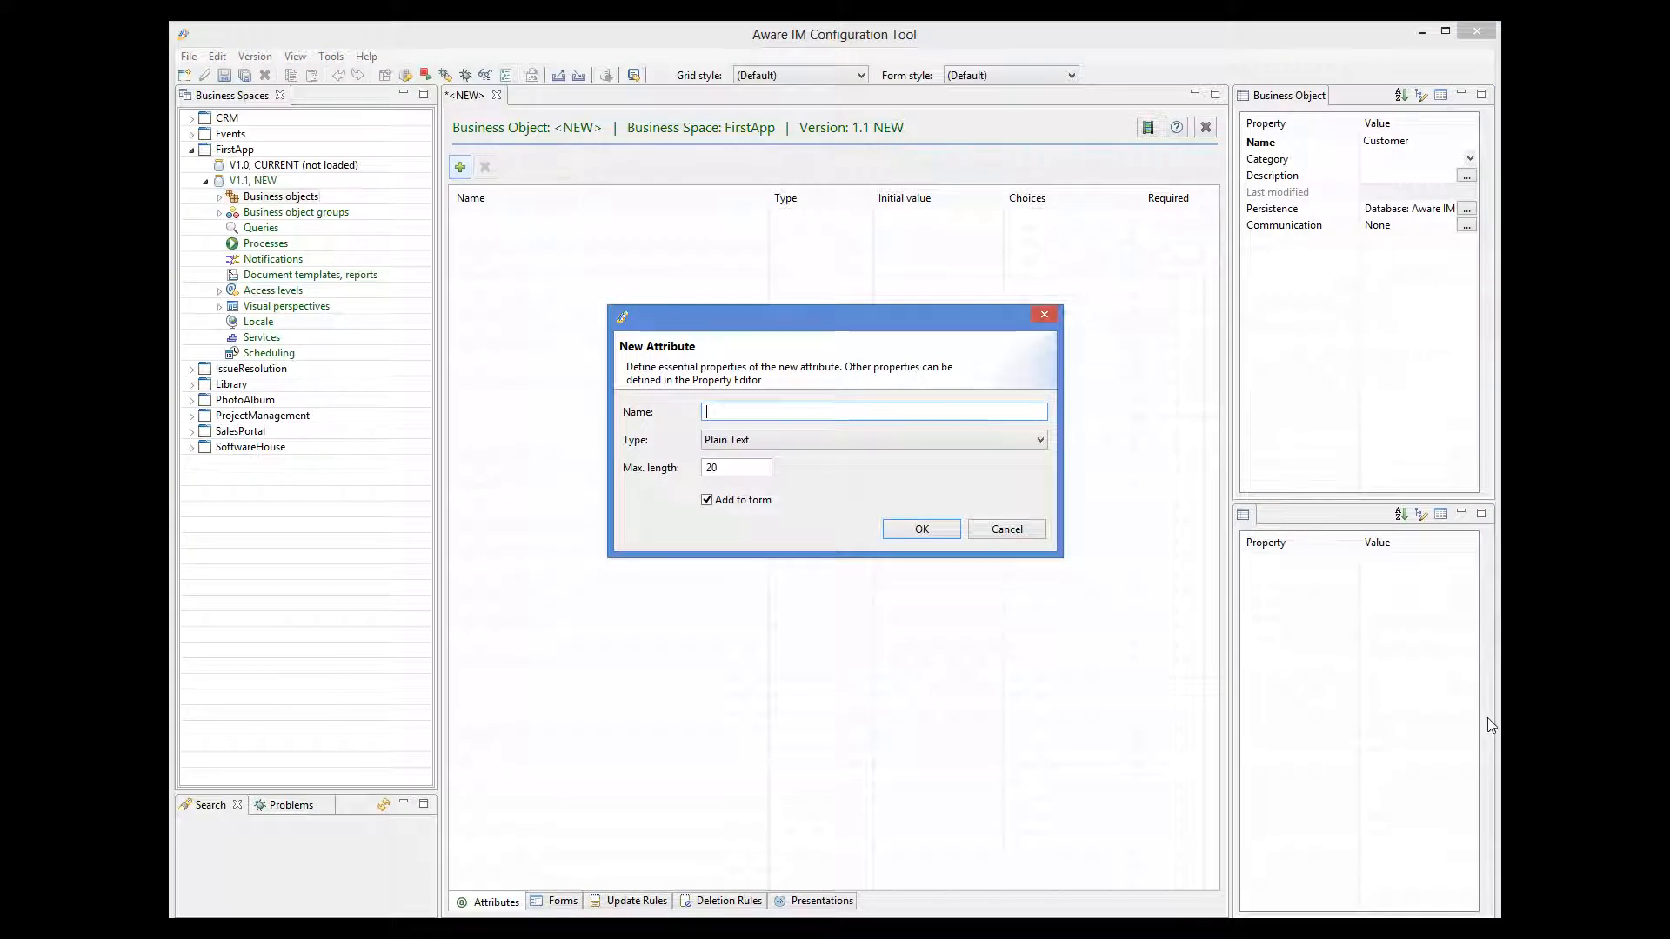
{"action": "type", "text": "Name"}
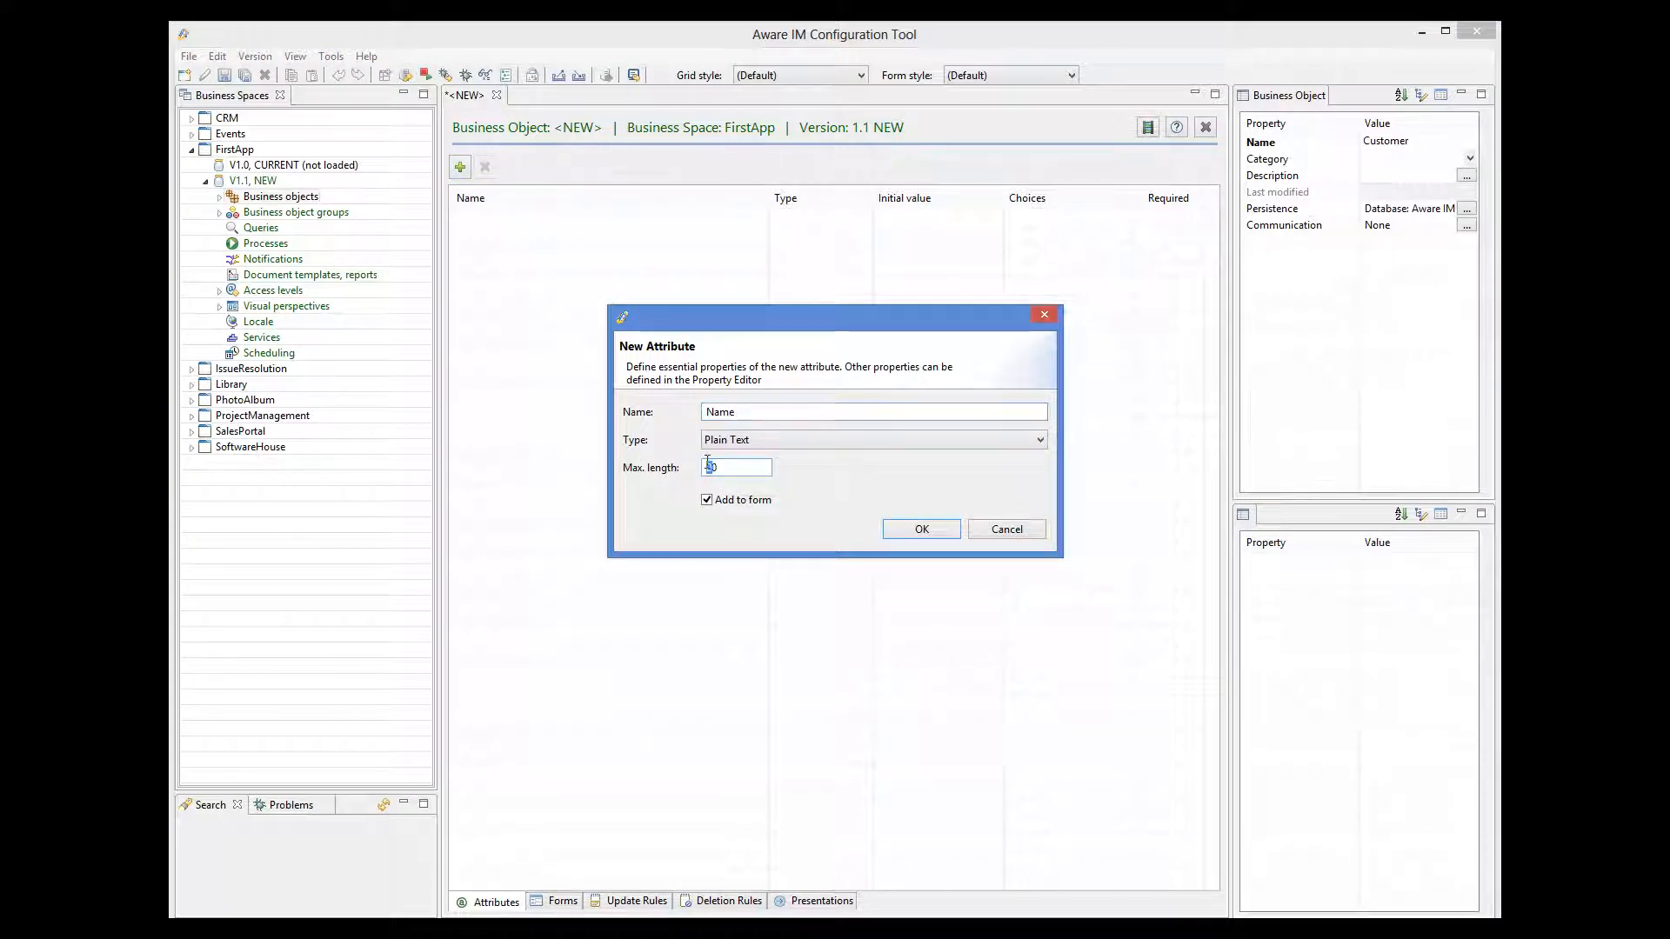
{"action": "left_click", "coordinate": [921, 530]}
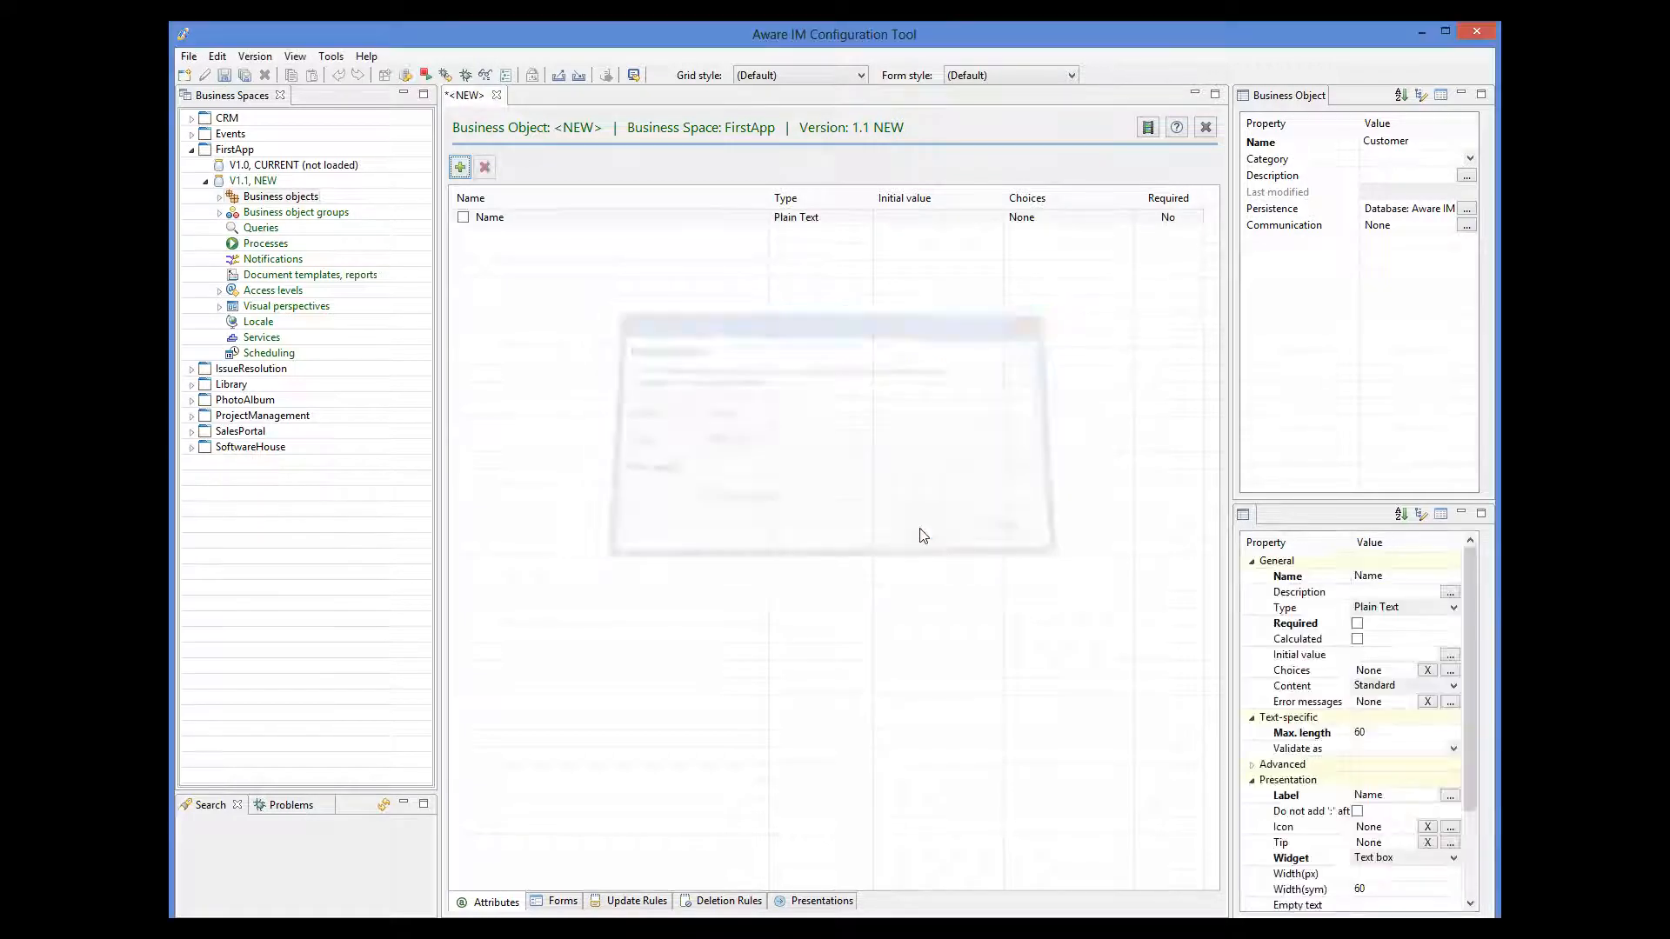
{"action": "left_click", "coordinate": [460, 167]}
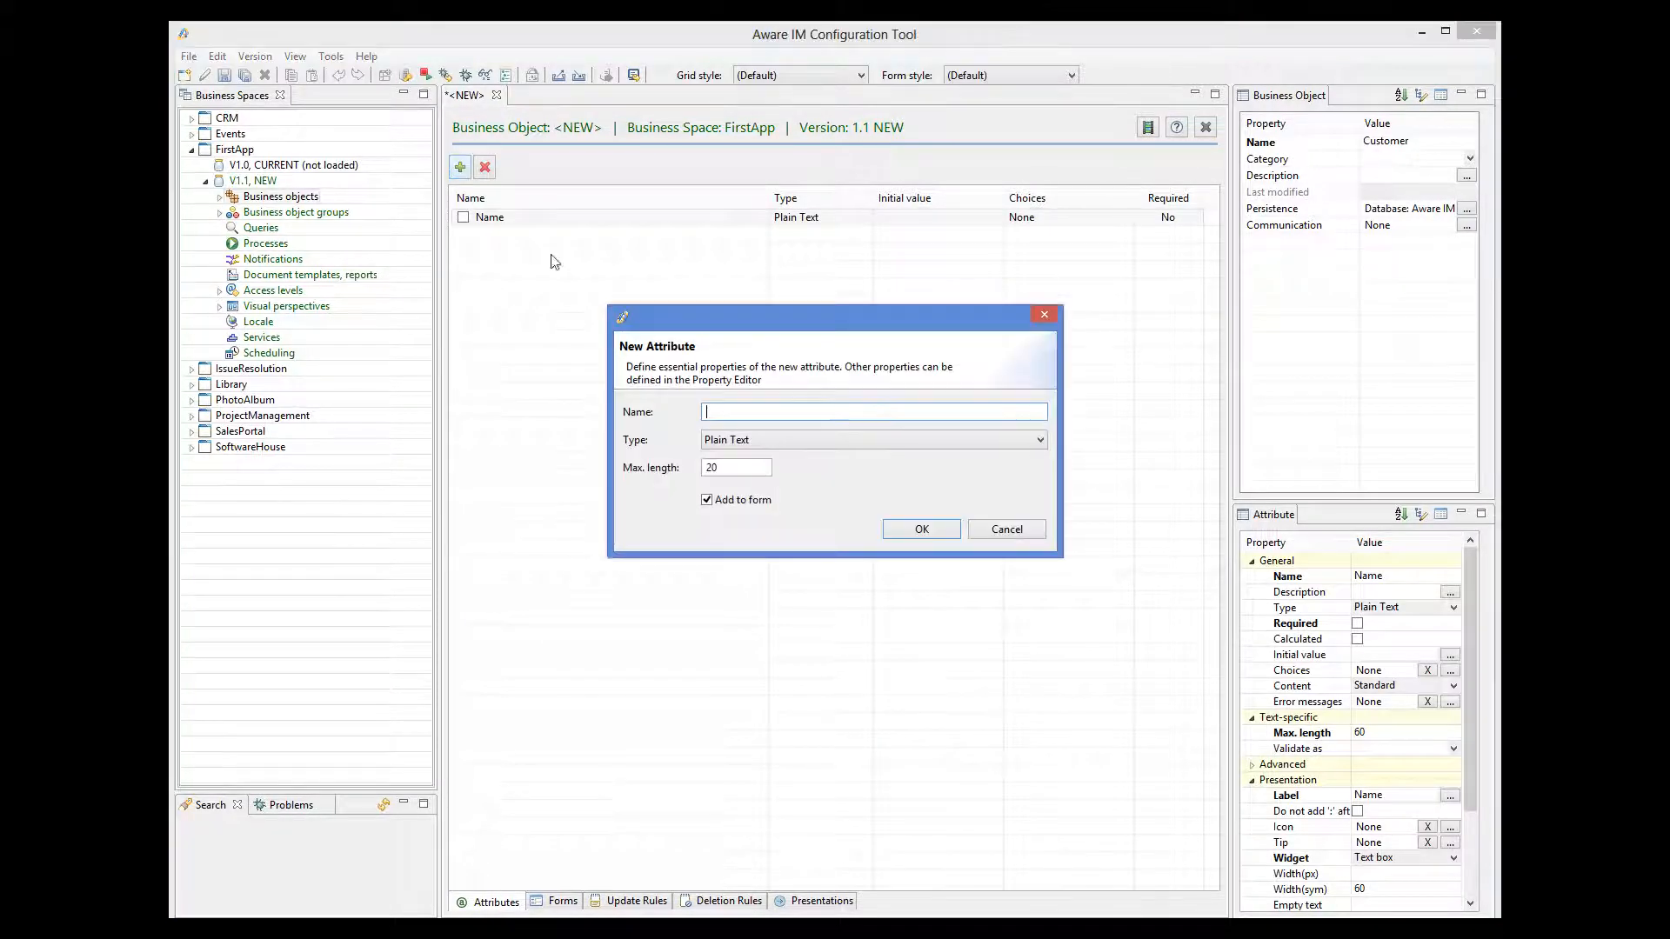
{"action": "type", "text": "DO"}
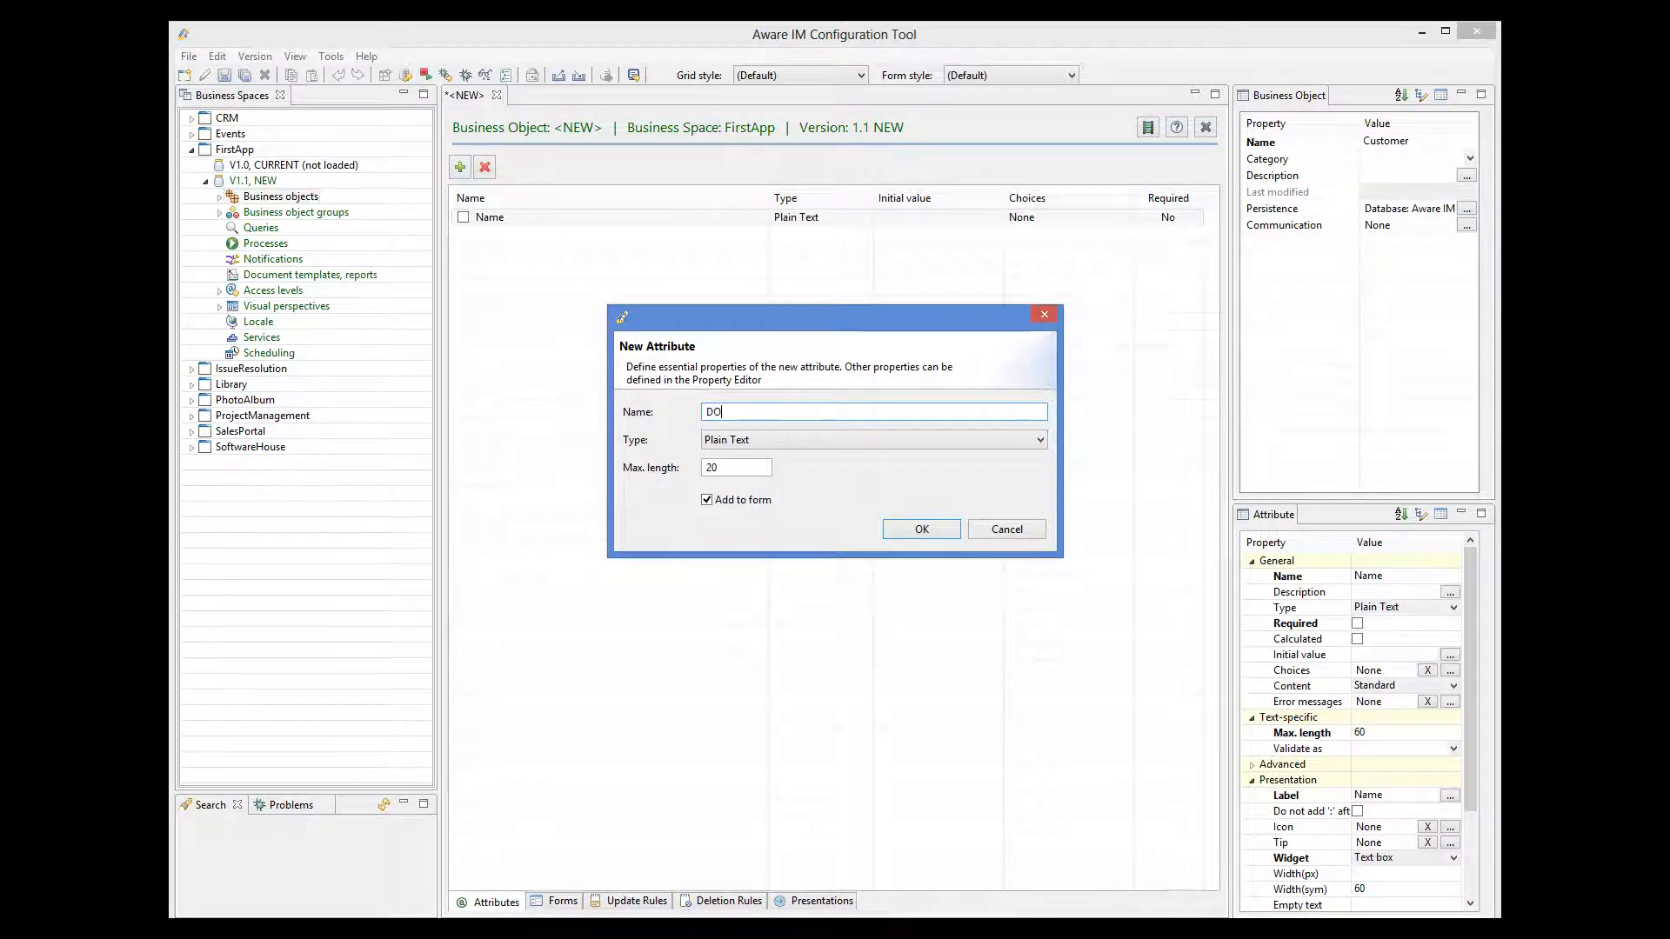
{"action": "type", "text": "B"}
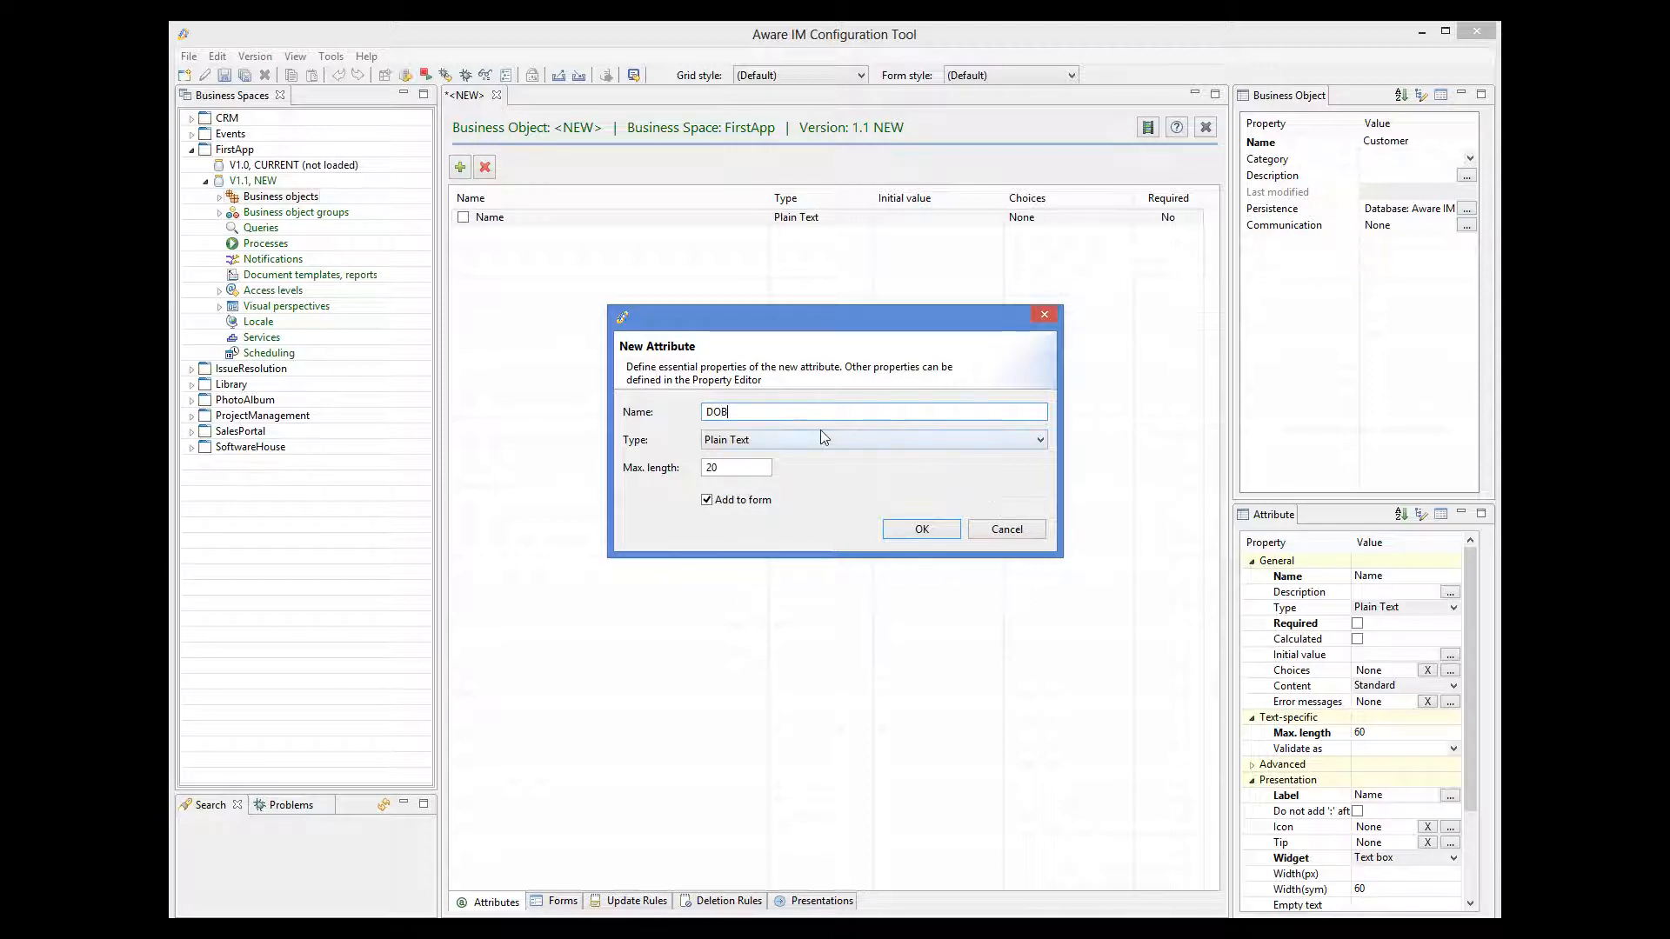
{"action": "left_click", "coordinate": [1035, 438]}
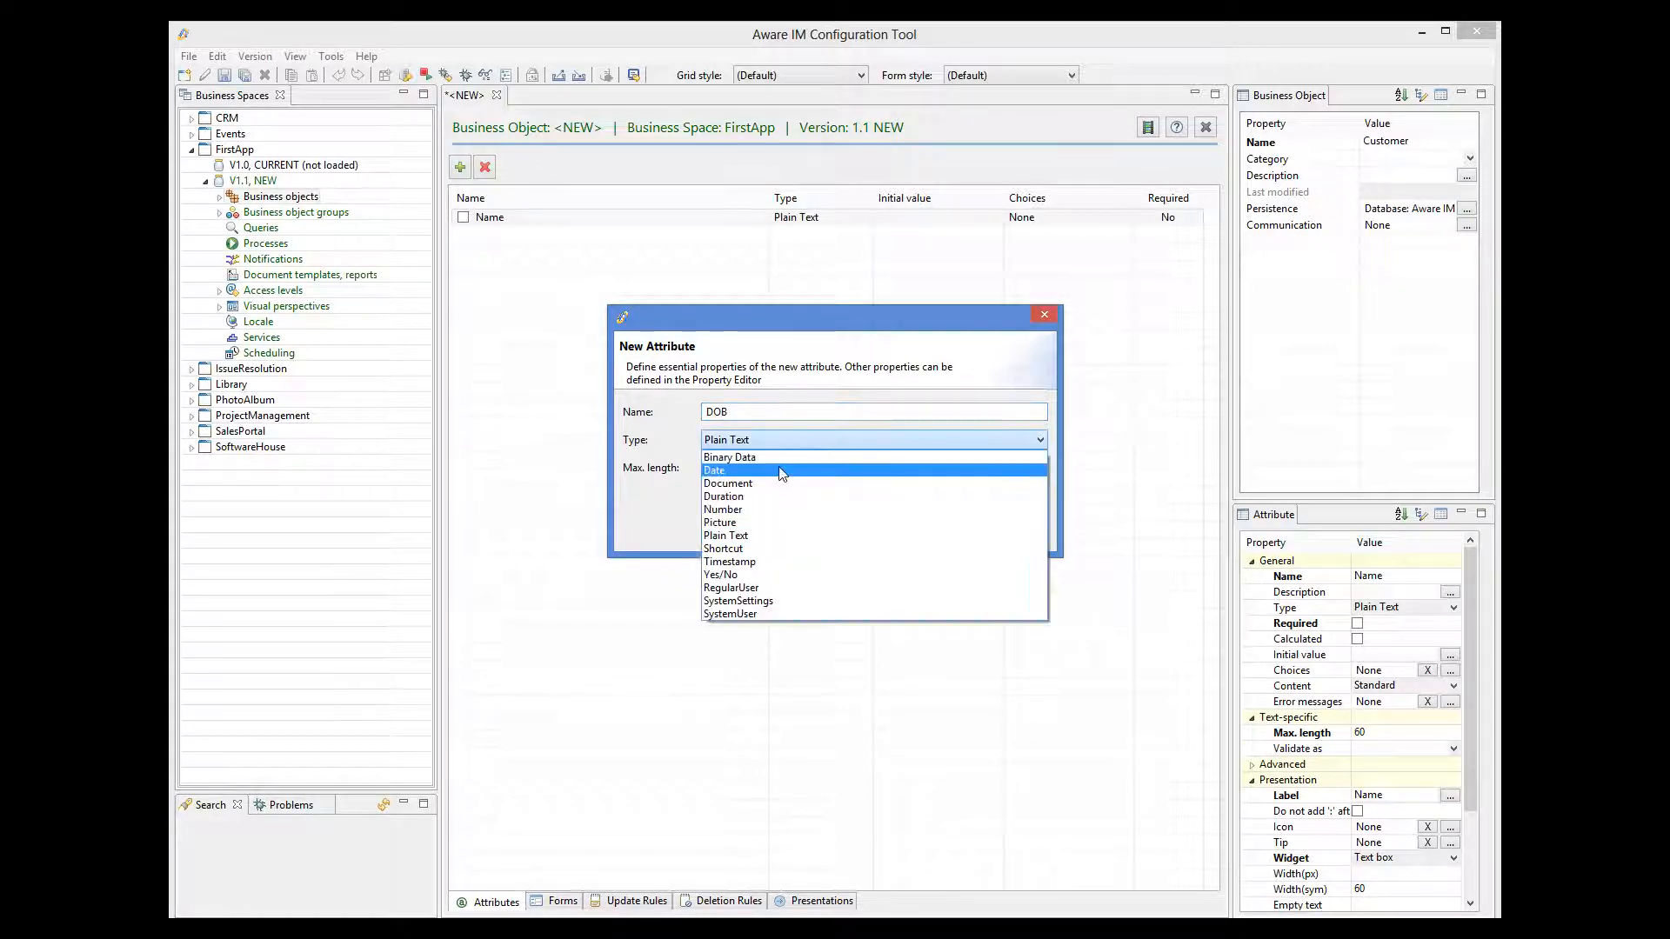
{"action": "left_click", "coordinate": [713, 470]}
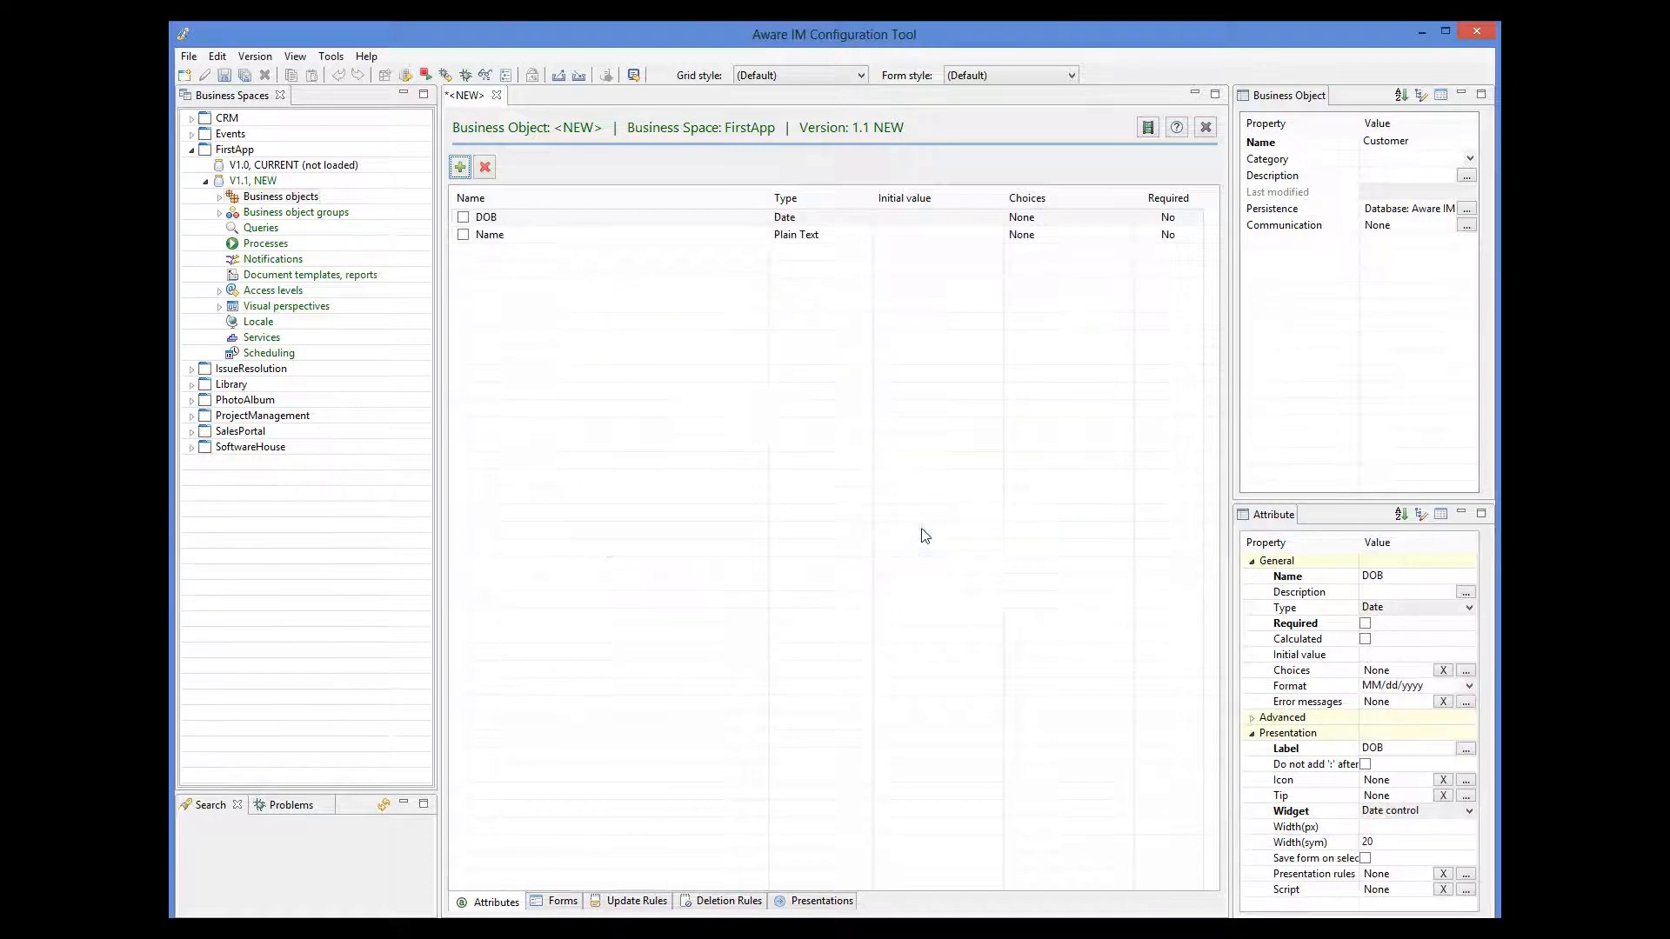
Add EmailAddress and Gender attributes to Customer.
{"action": "left_click", "coordinate": [459, 167]}
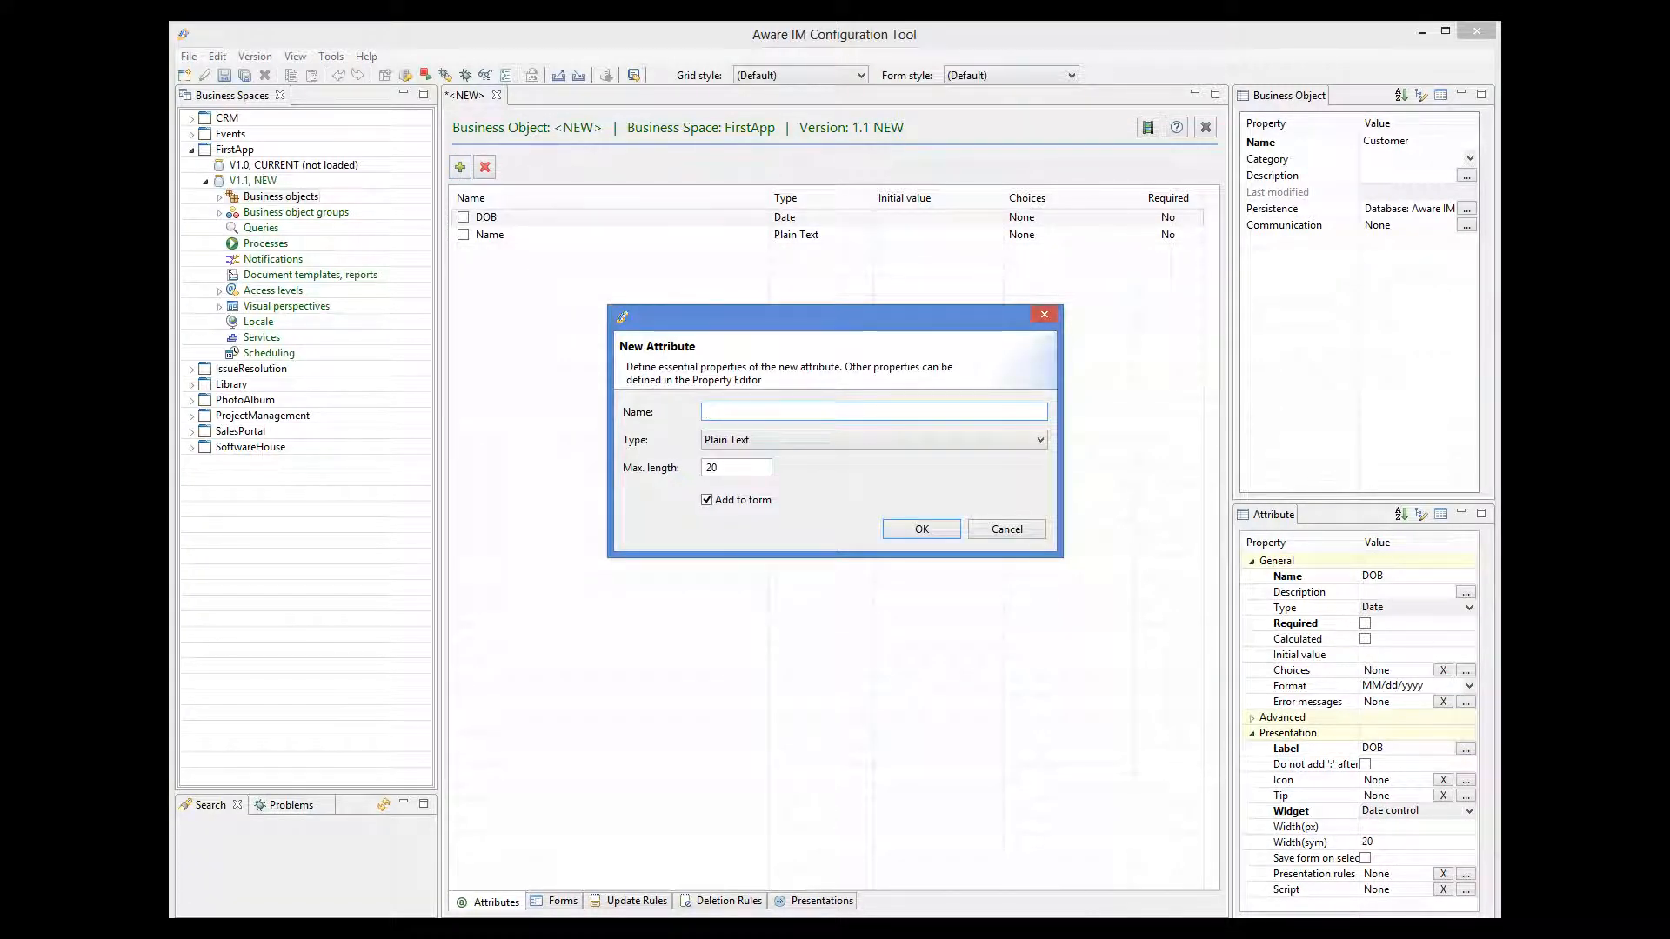
{"action": "type", "text": "EmailAdd"}
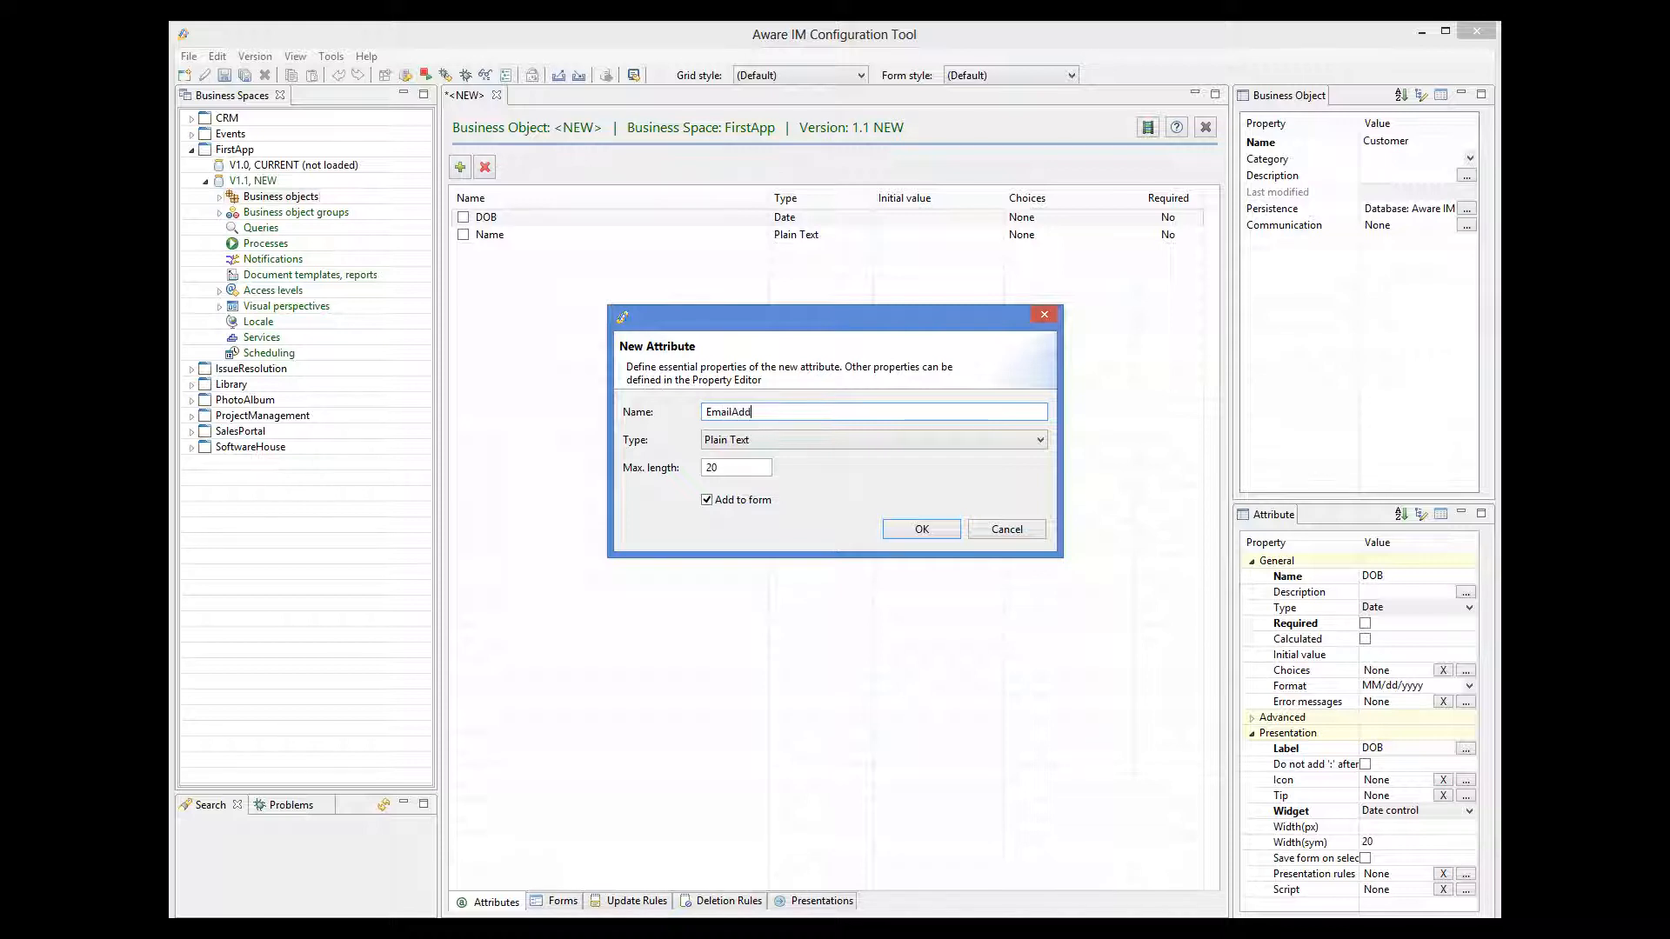
{"action": "type", "text": "ress"}
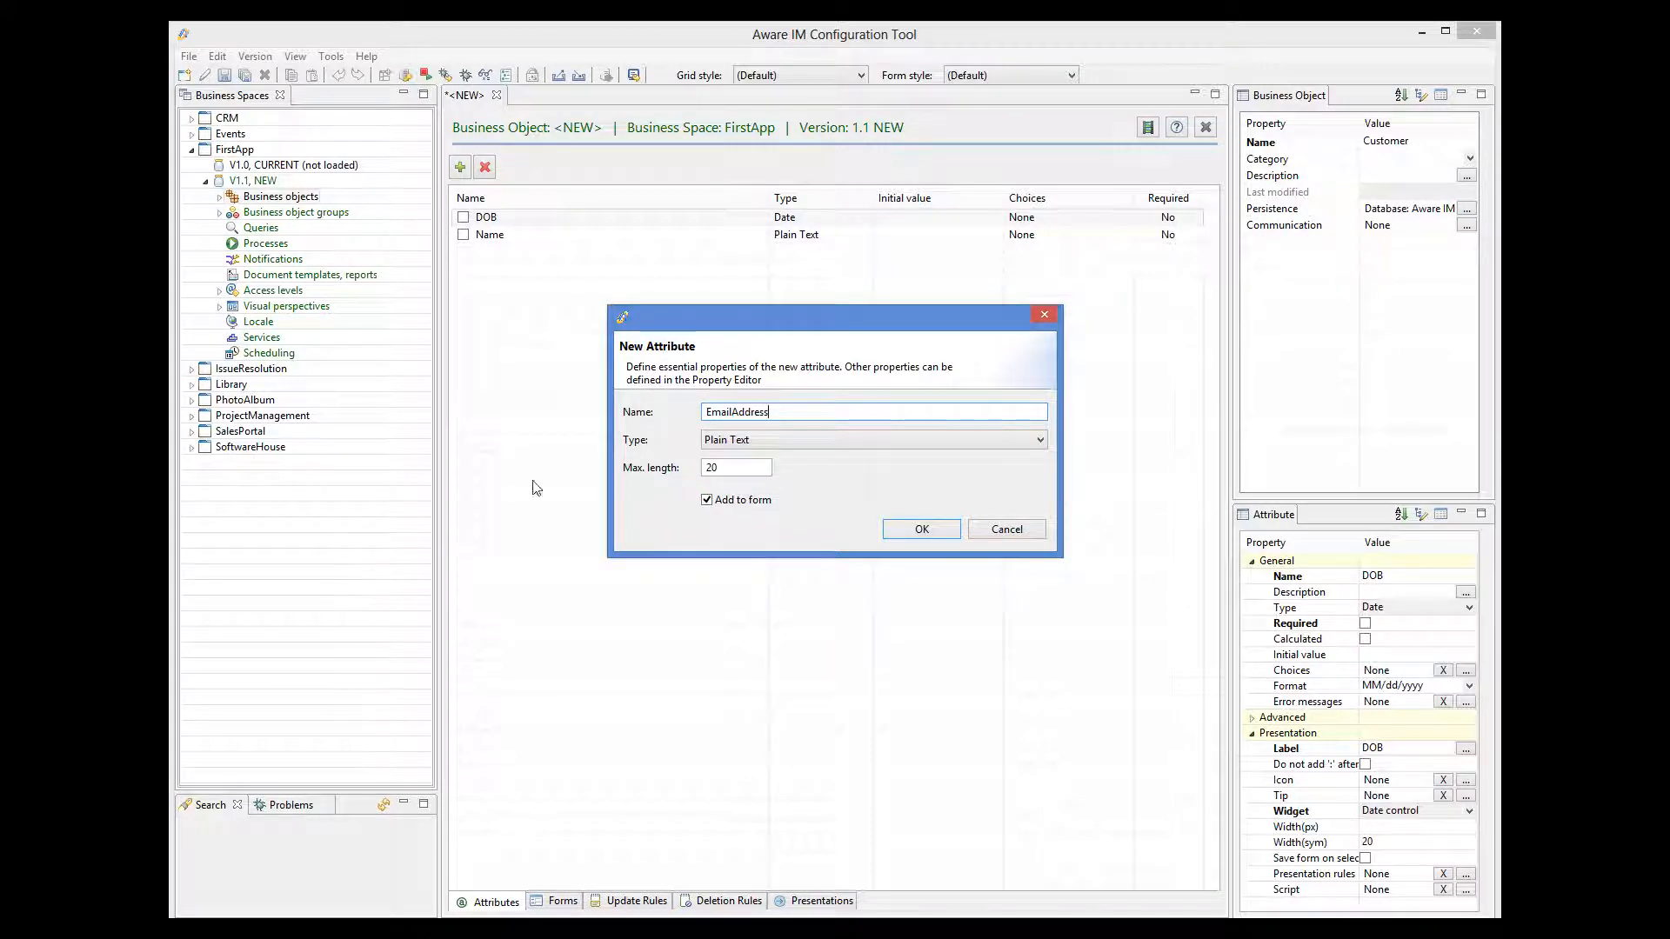
{"action": "mouse_move", "coordinate": [713, 467]}
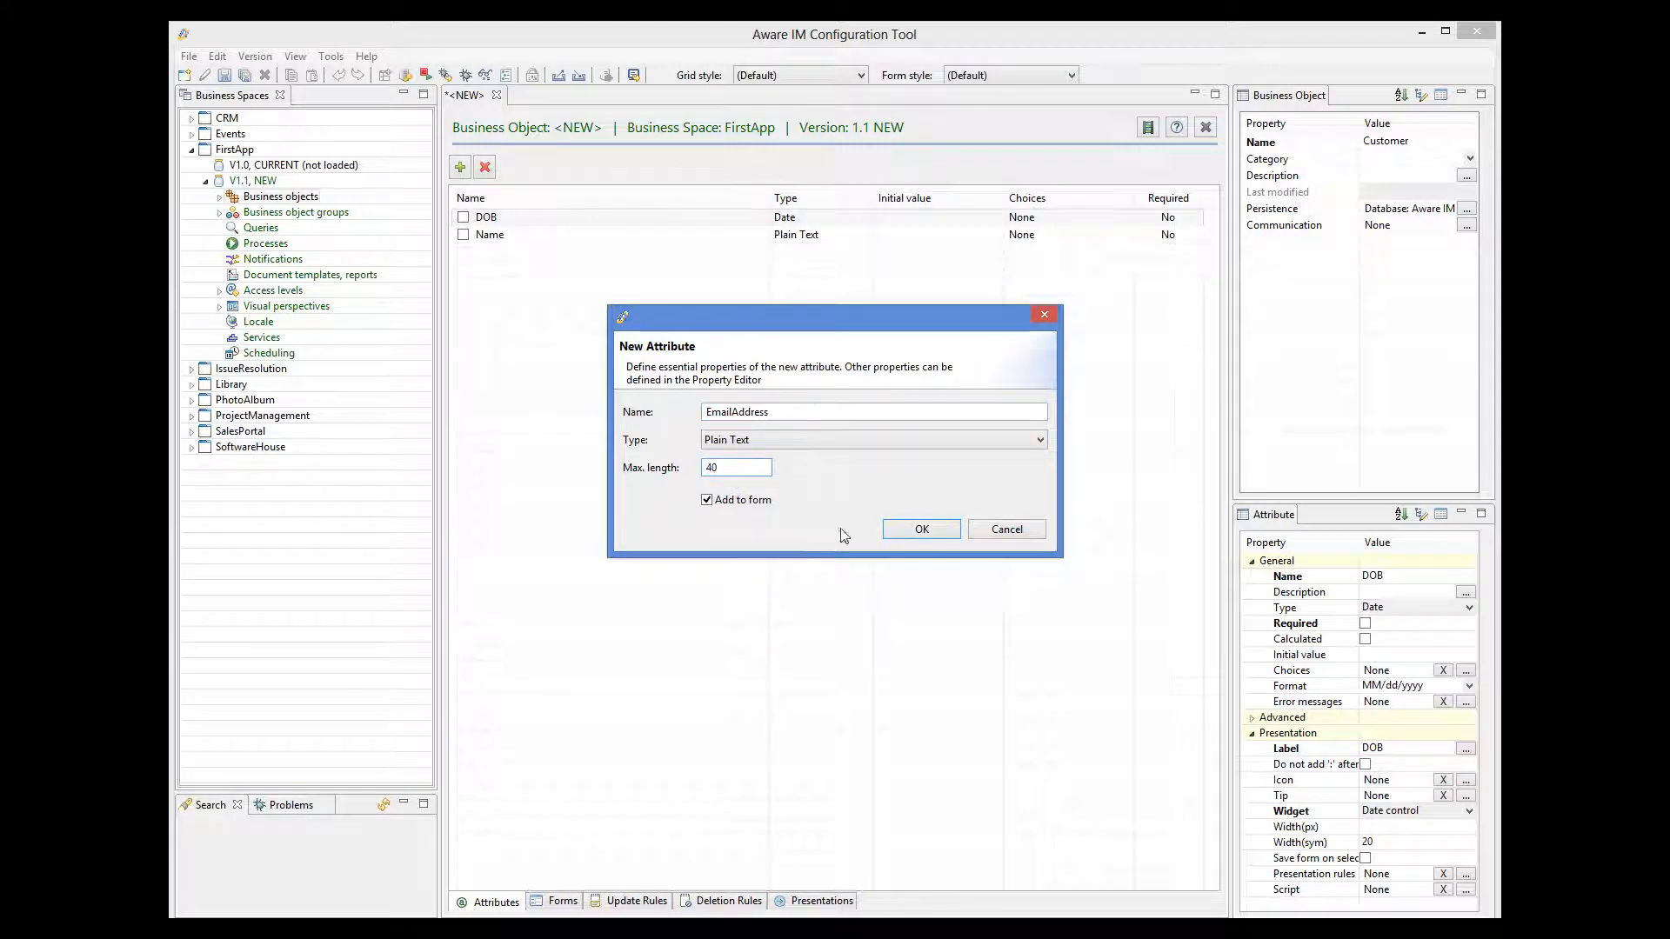
{"action": "left_click", "coordinate": [919, 528]}
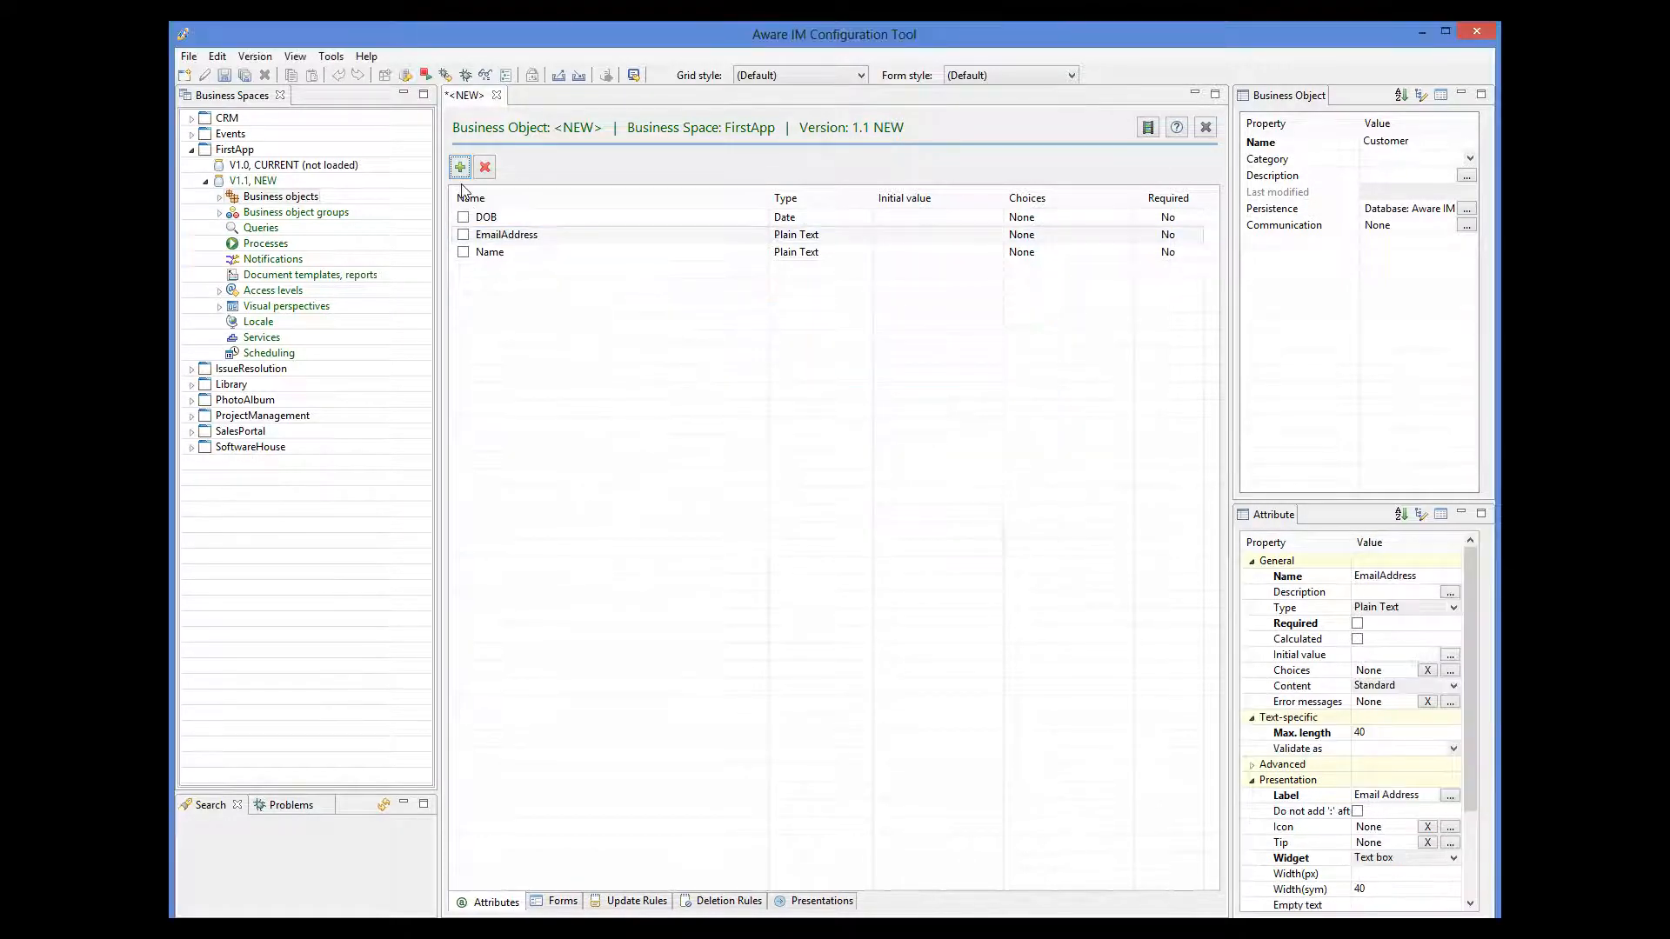
{"action": "left_click", "coordinate": [459, 167]}
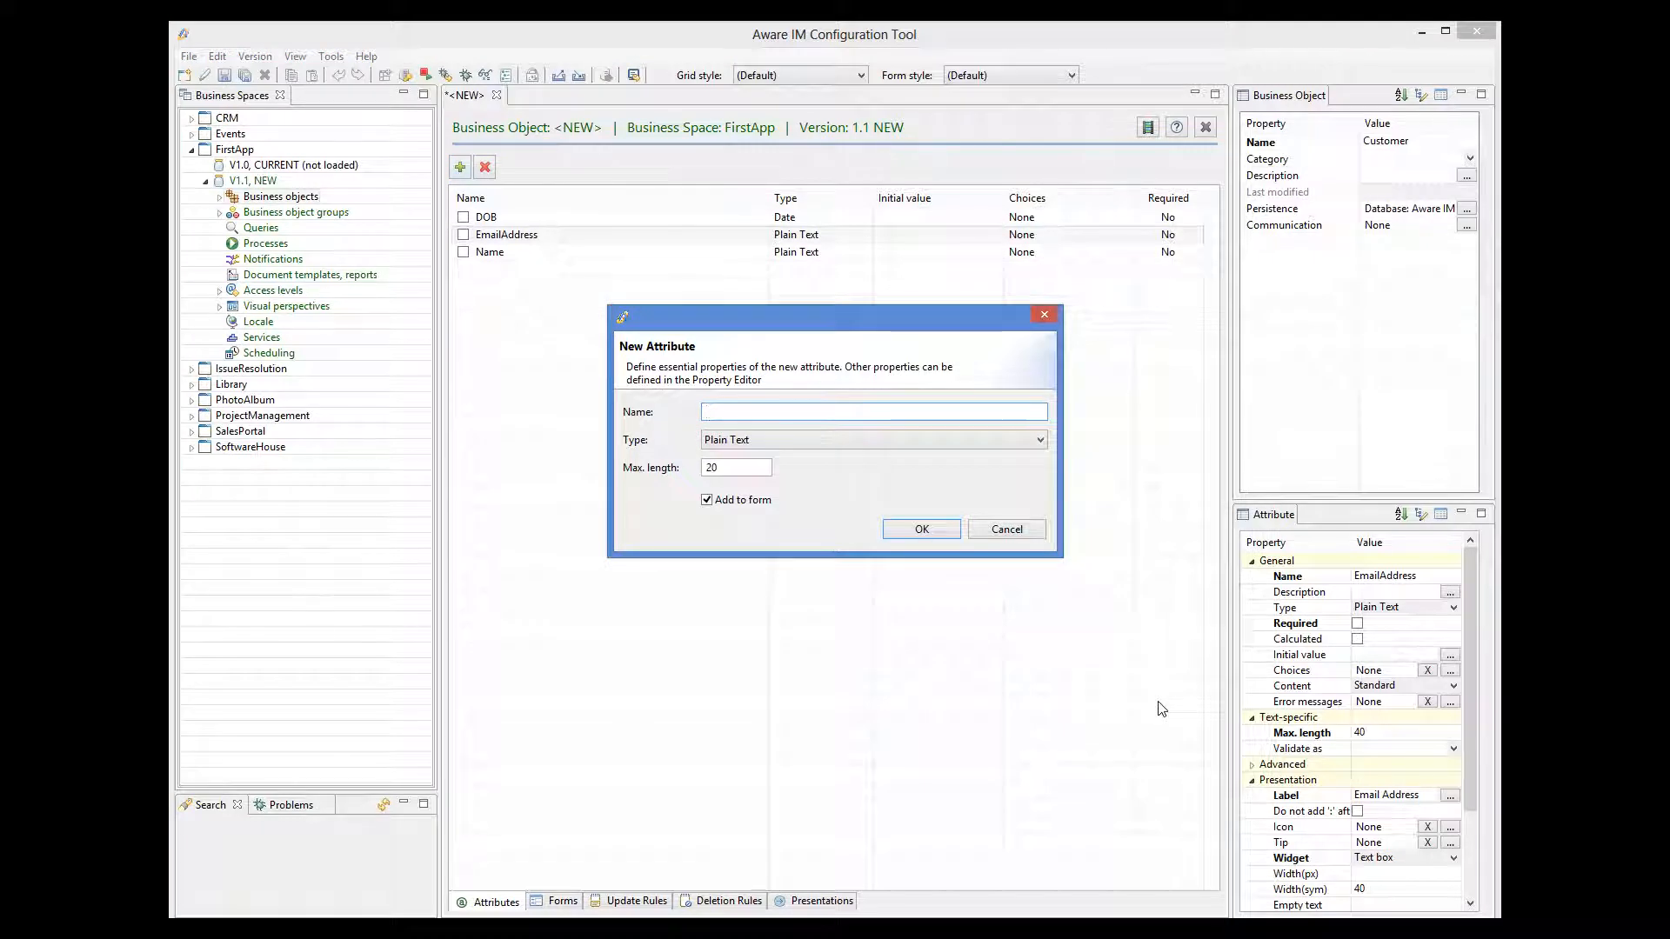
{"action": "type", "text": "Gender"}
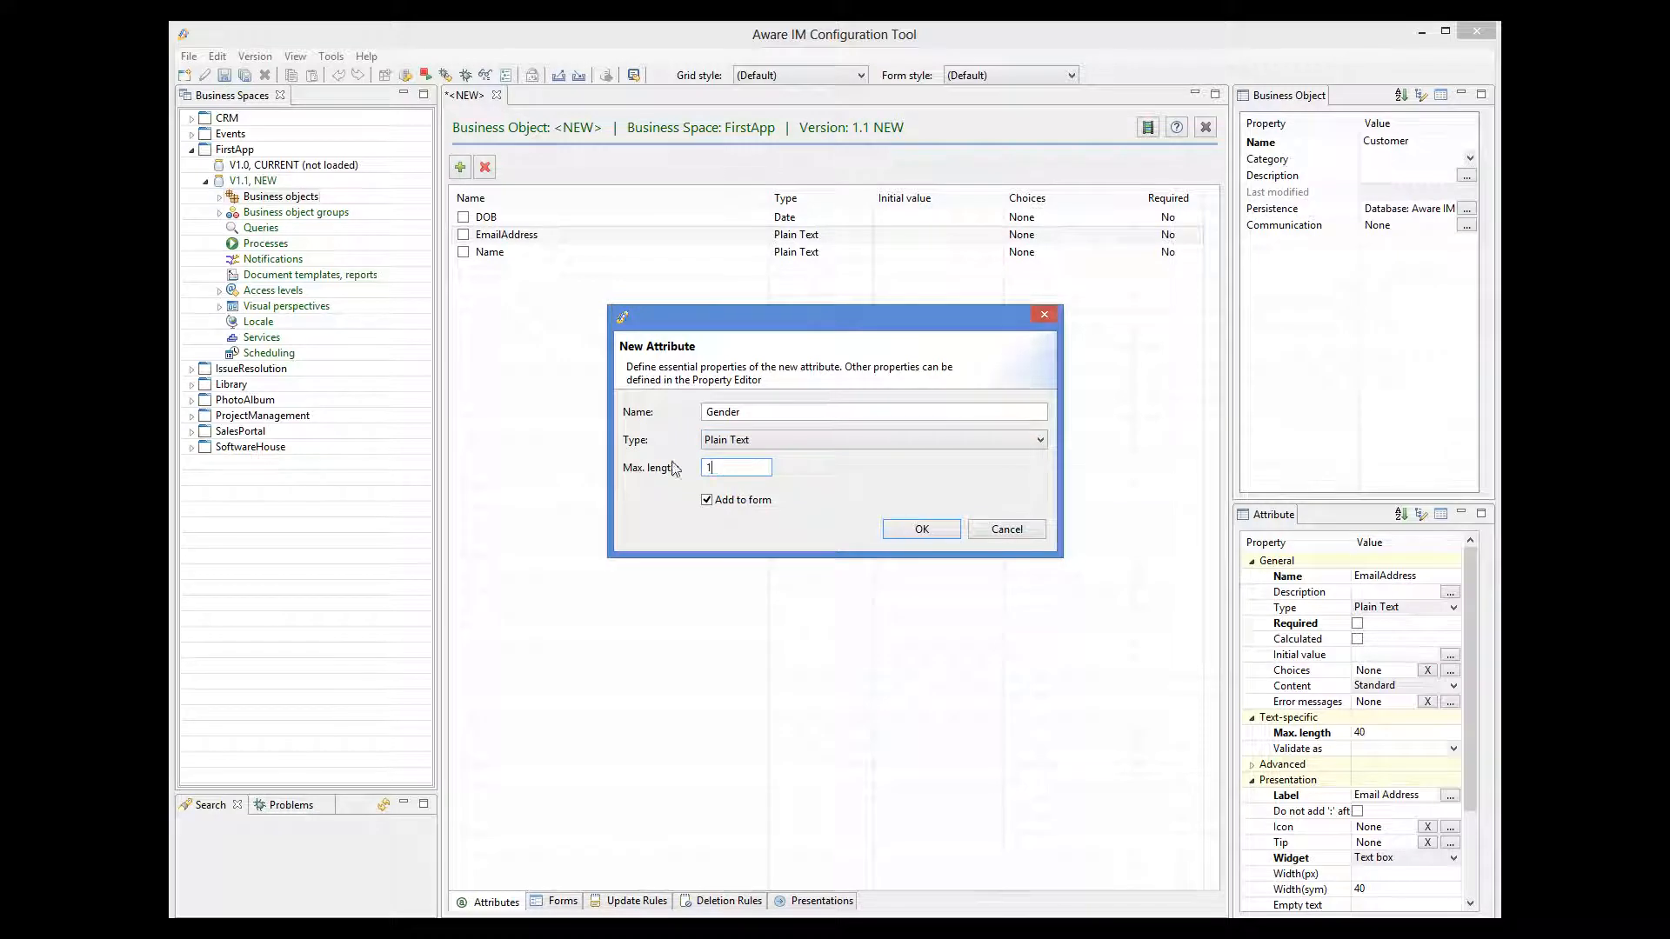
{"action": "left_click", "coordinate": [920, 529]}
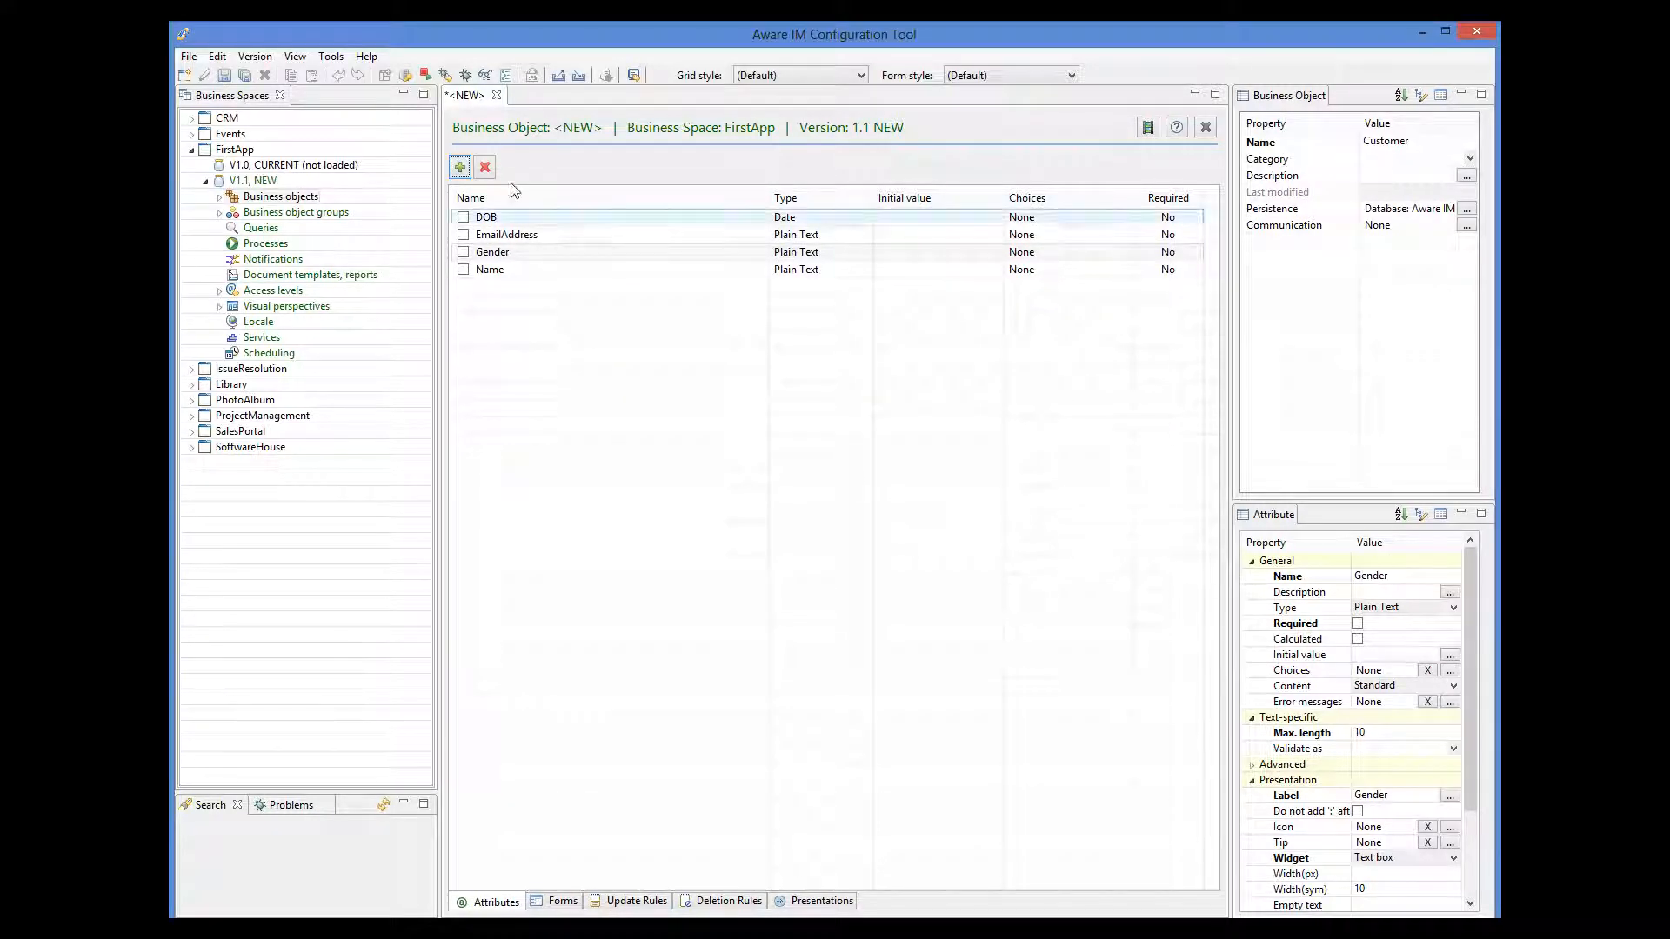
Enter a plain-text Address attribute with maximum length 150.
{"action": "left_click", "coordinate": [459, 166]}
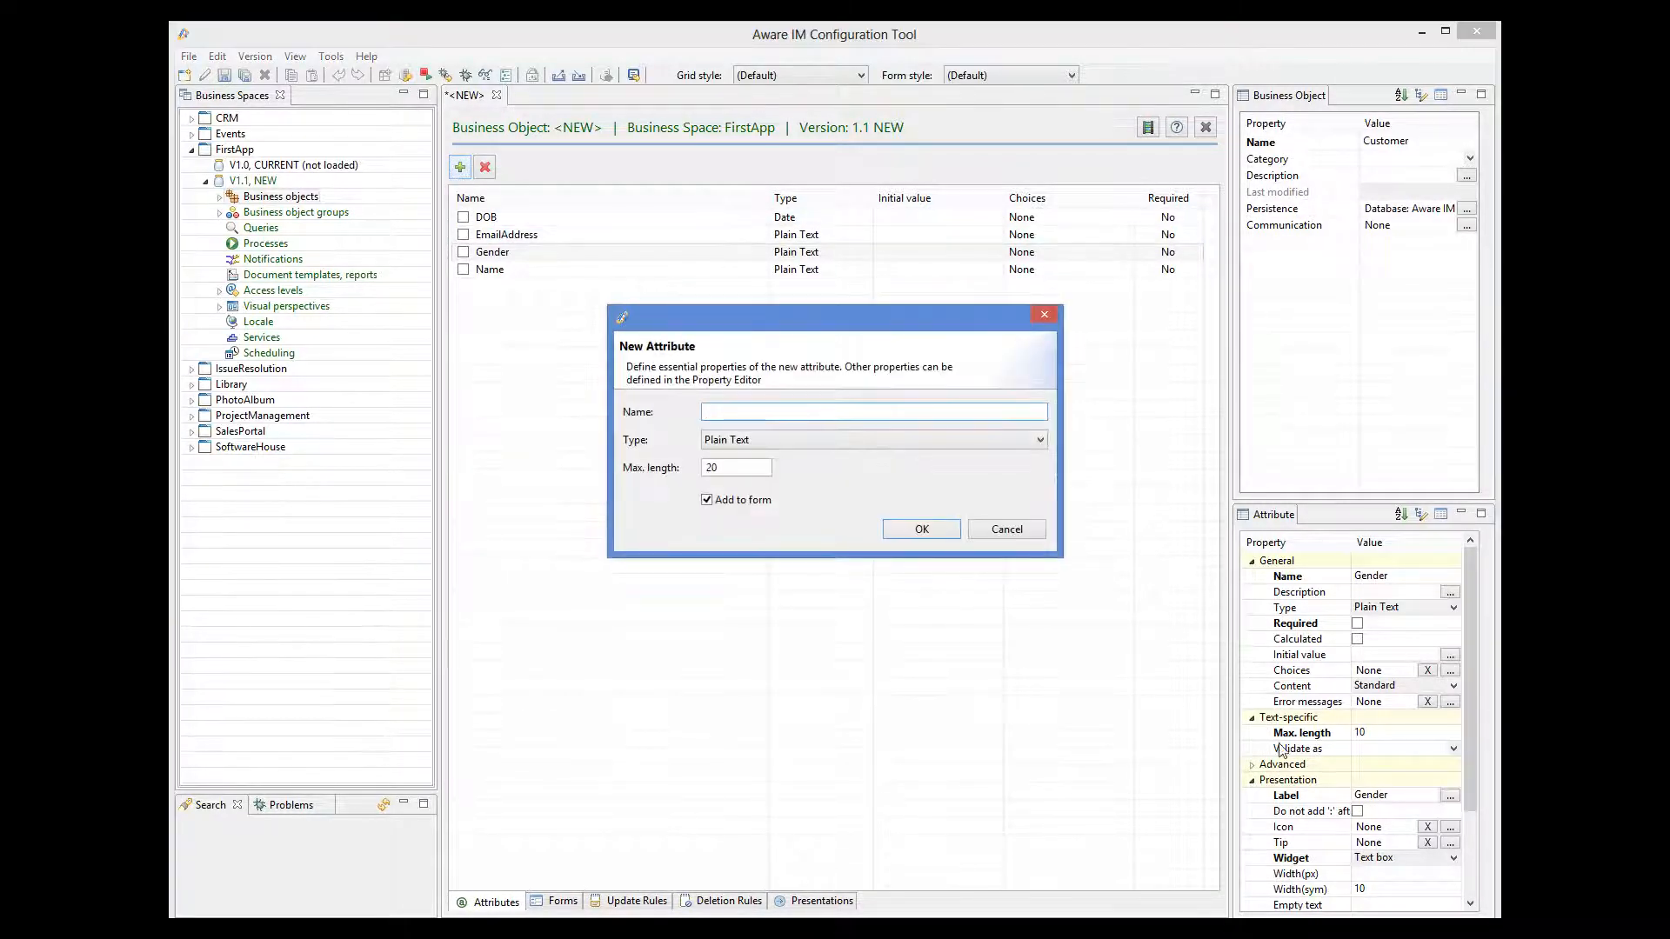
{"action": "type", "text": "Addre"}
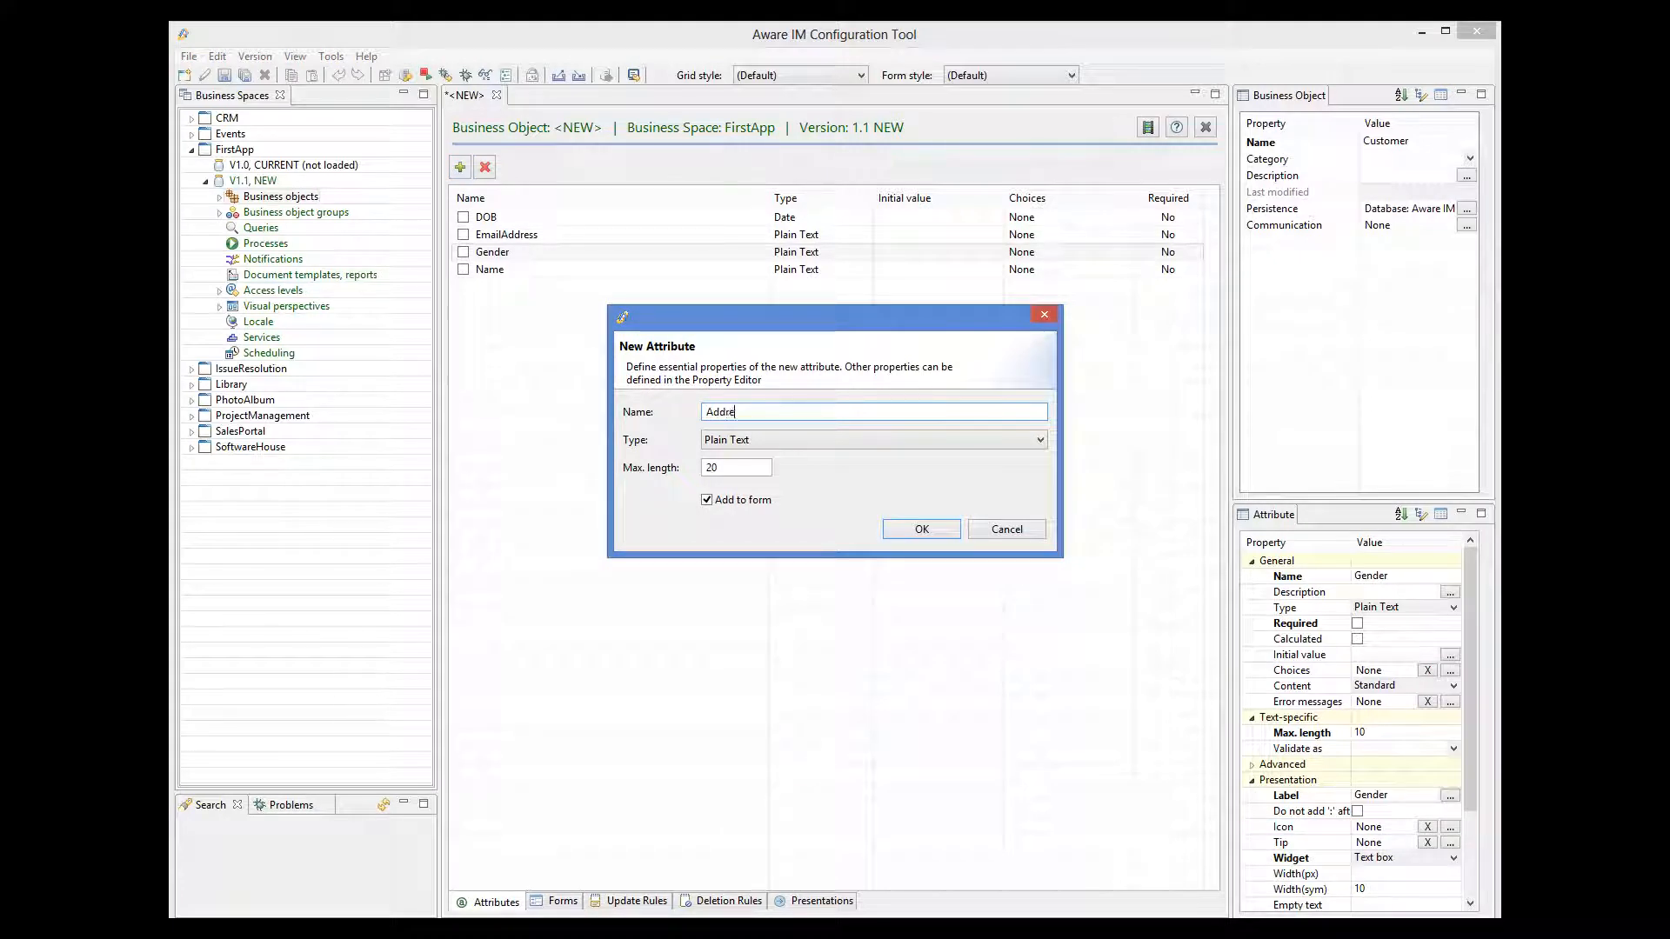
{"action": "type", "text": "ss"}
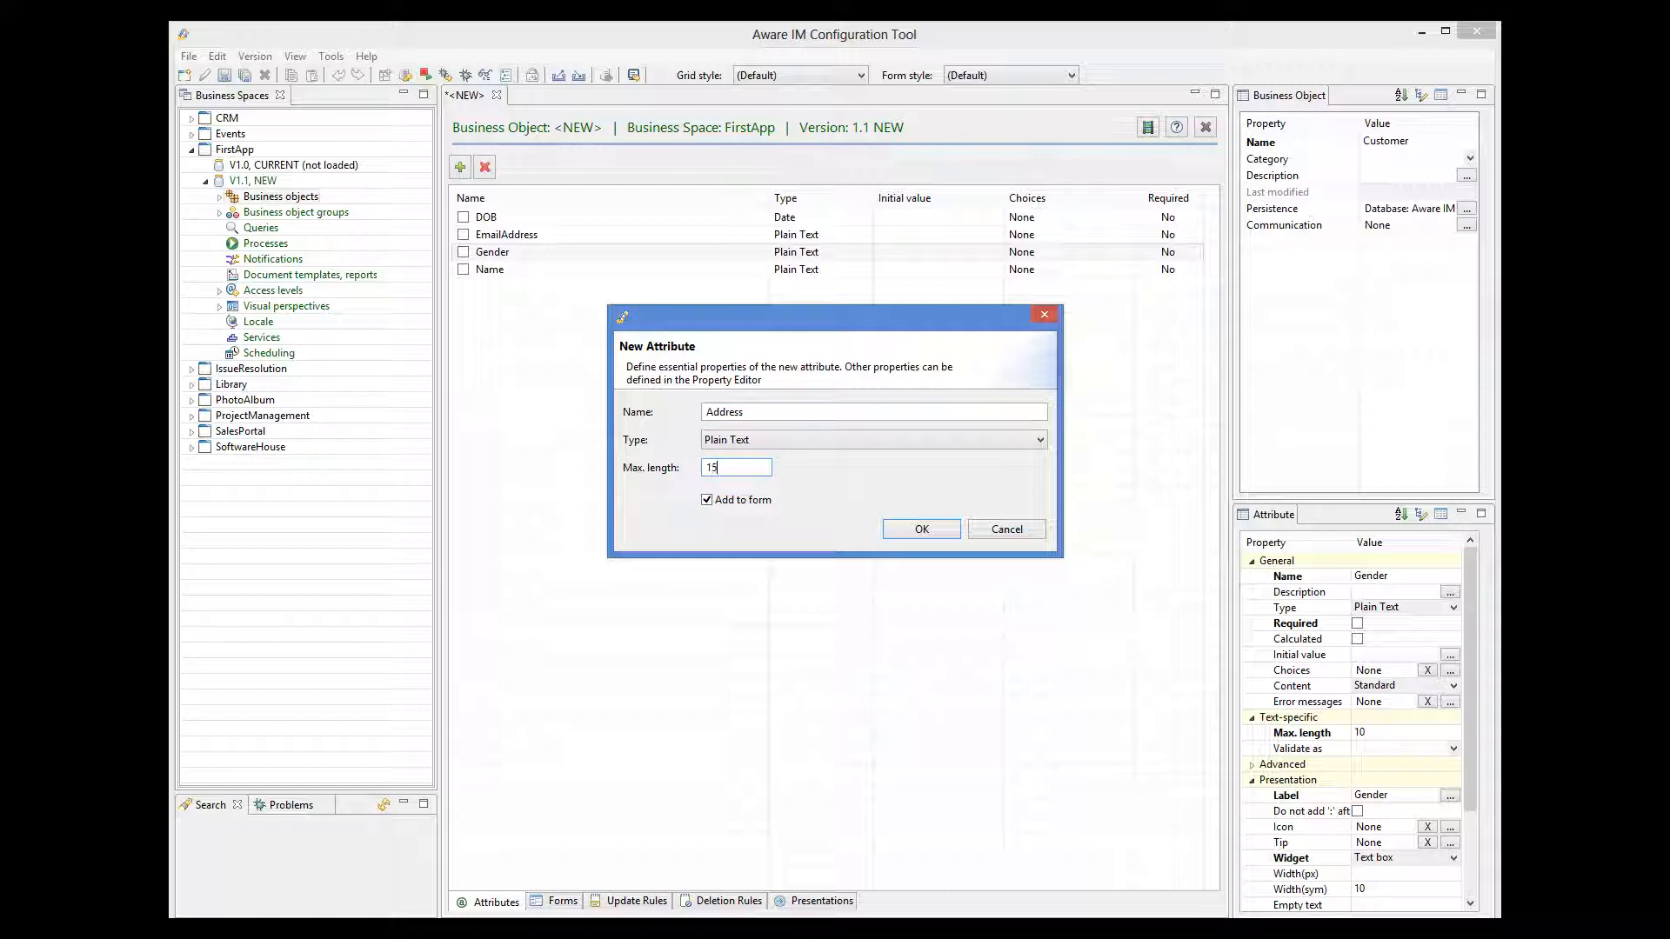
{"action": "type", "text": "0"}
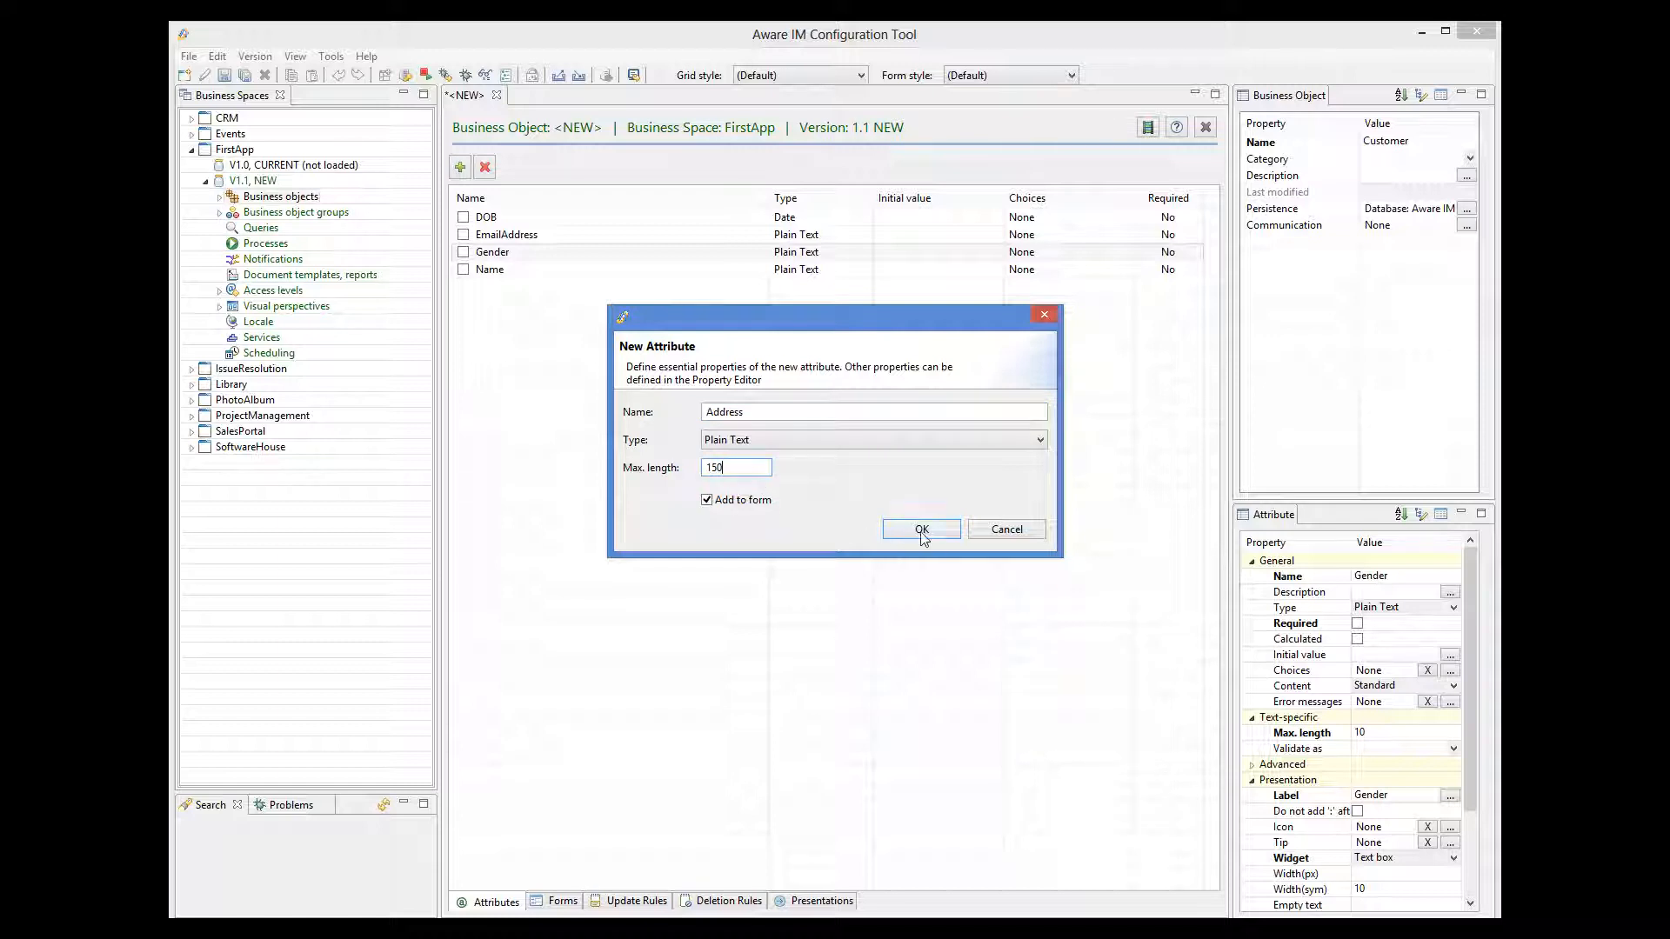
Save the Address attribute and mark Name and DOB as required.
{"action": "left_click", "coordinate": [920, 530]}
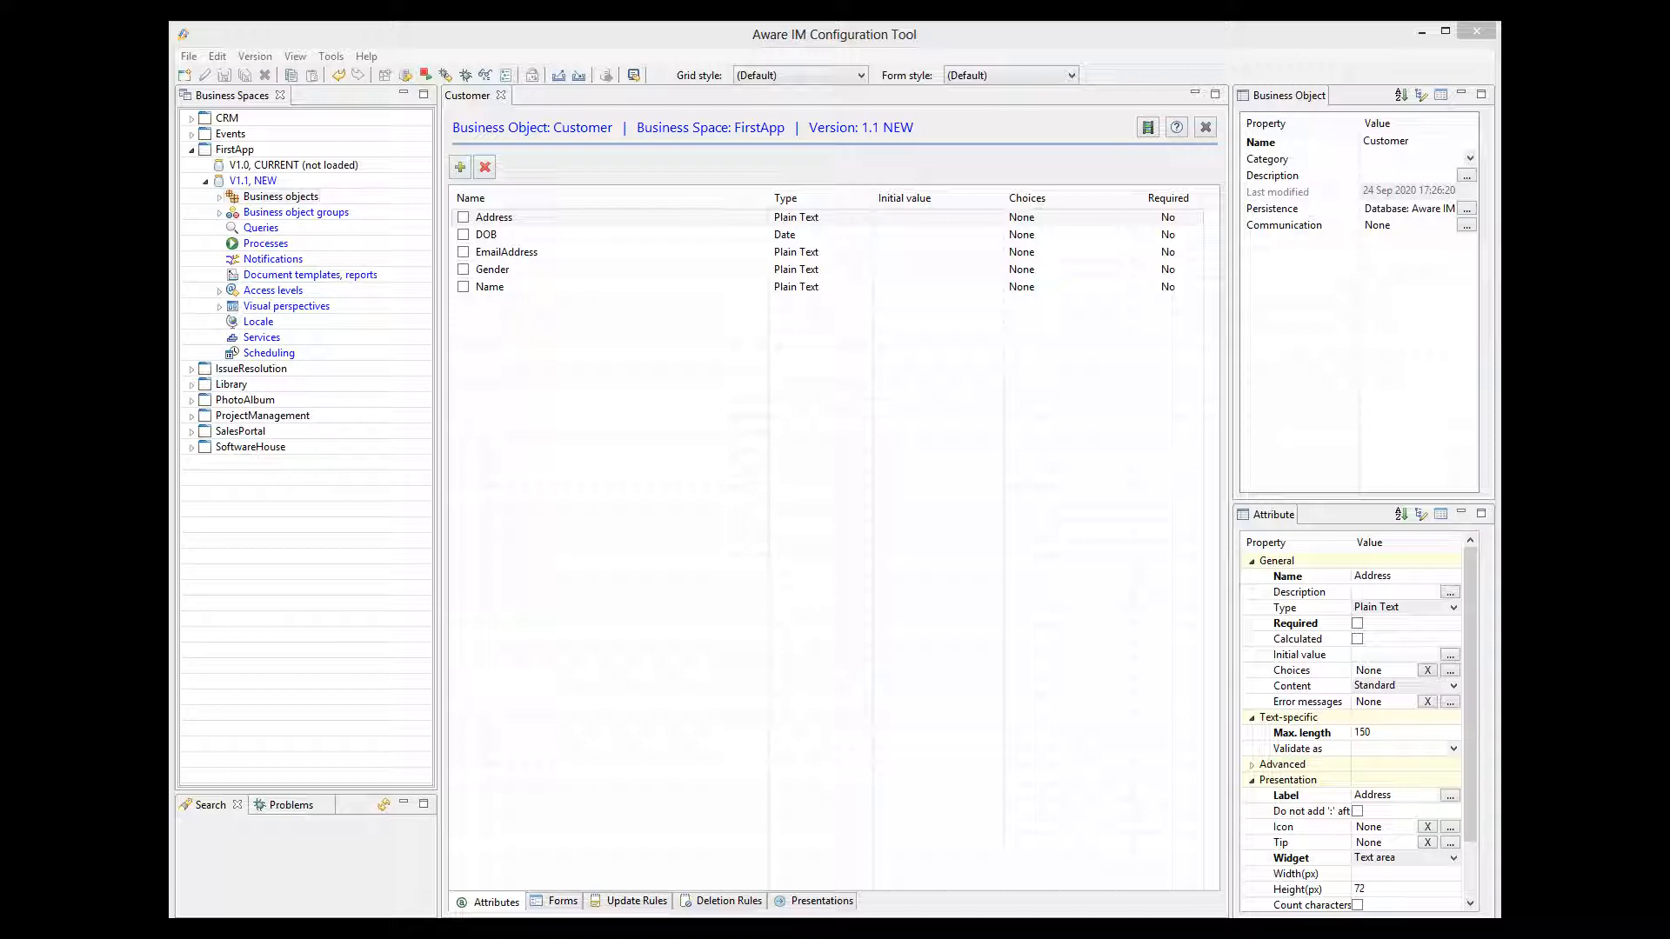
{"action": "mouse_move", "coordinate": [612, 170]}
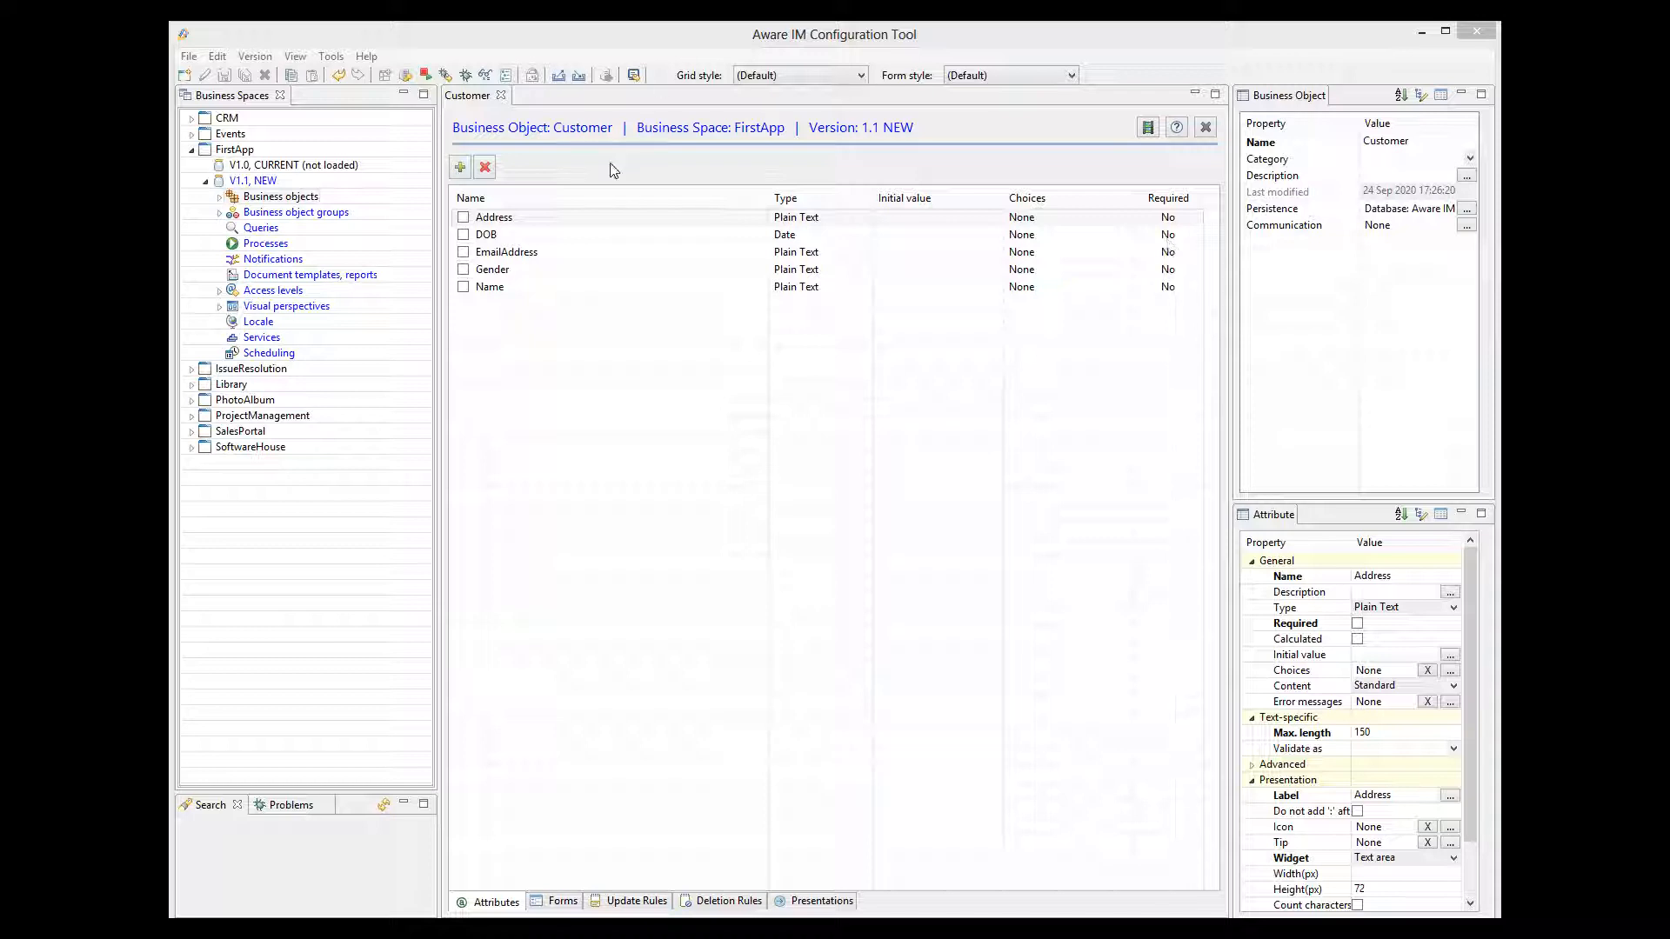
{"action": "left_click", "coordinate": [491, 286]}
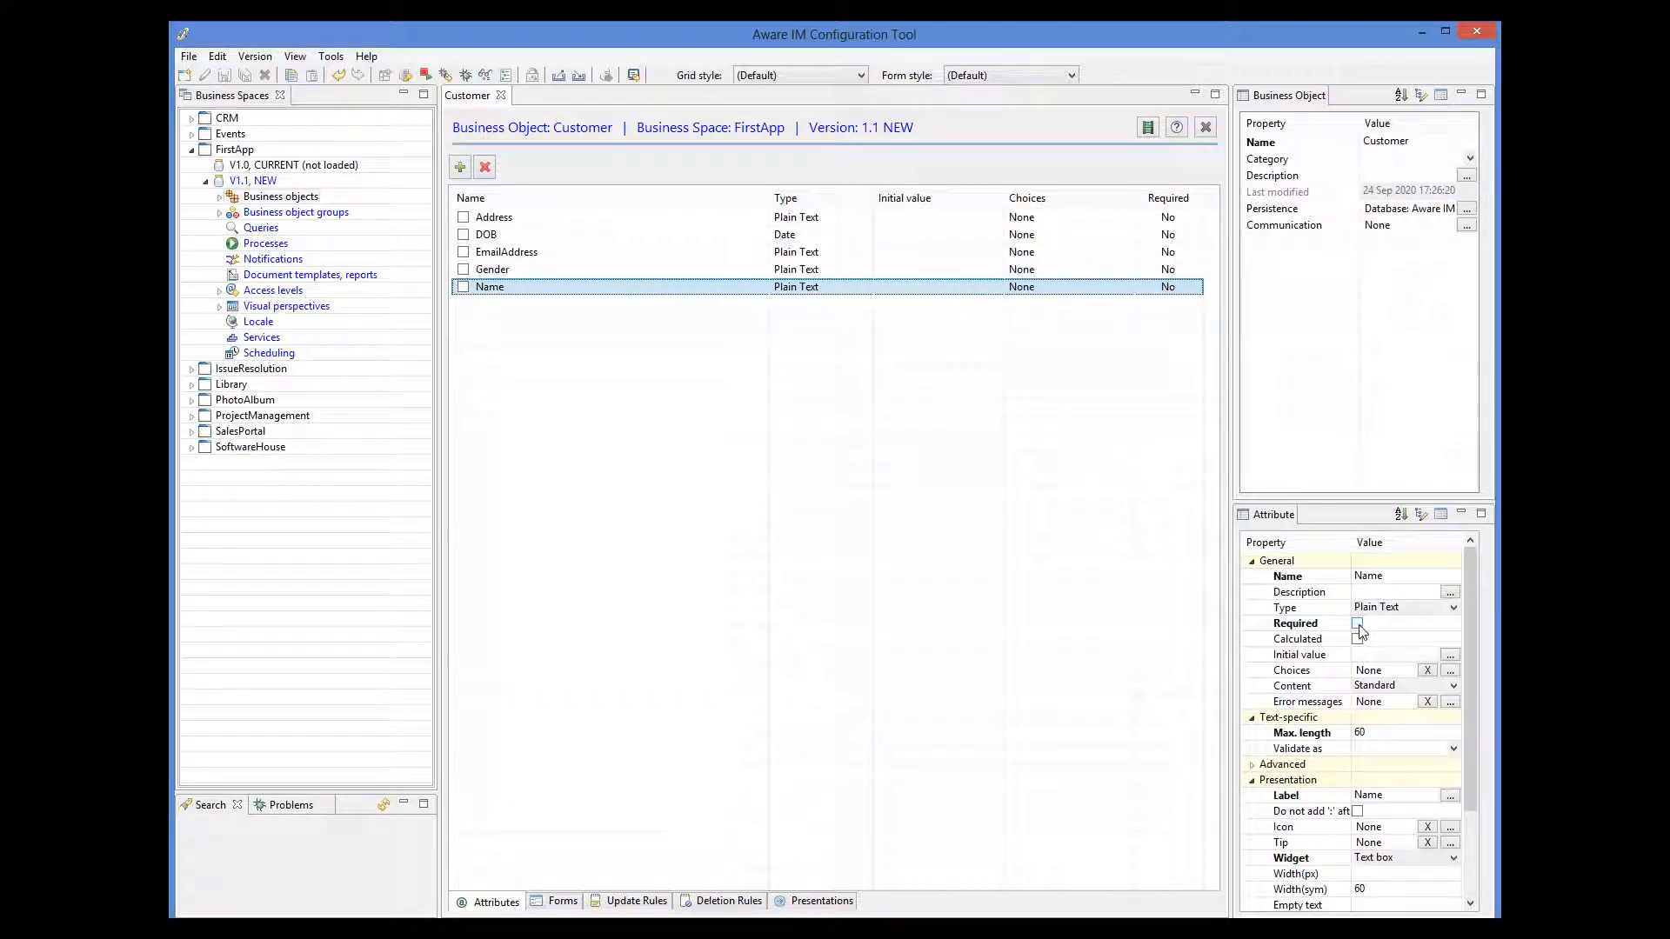
{"action": "left_click", "coordinate": [1358, 622]}
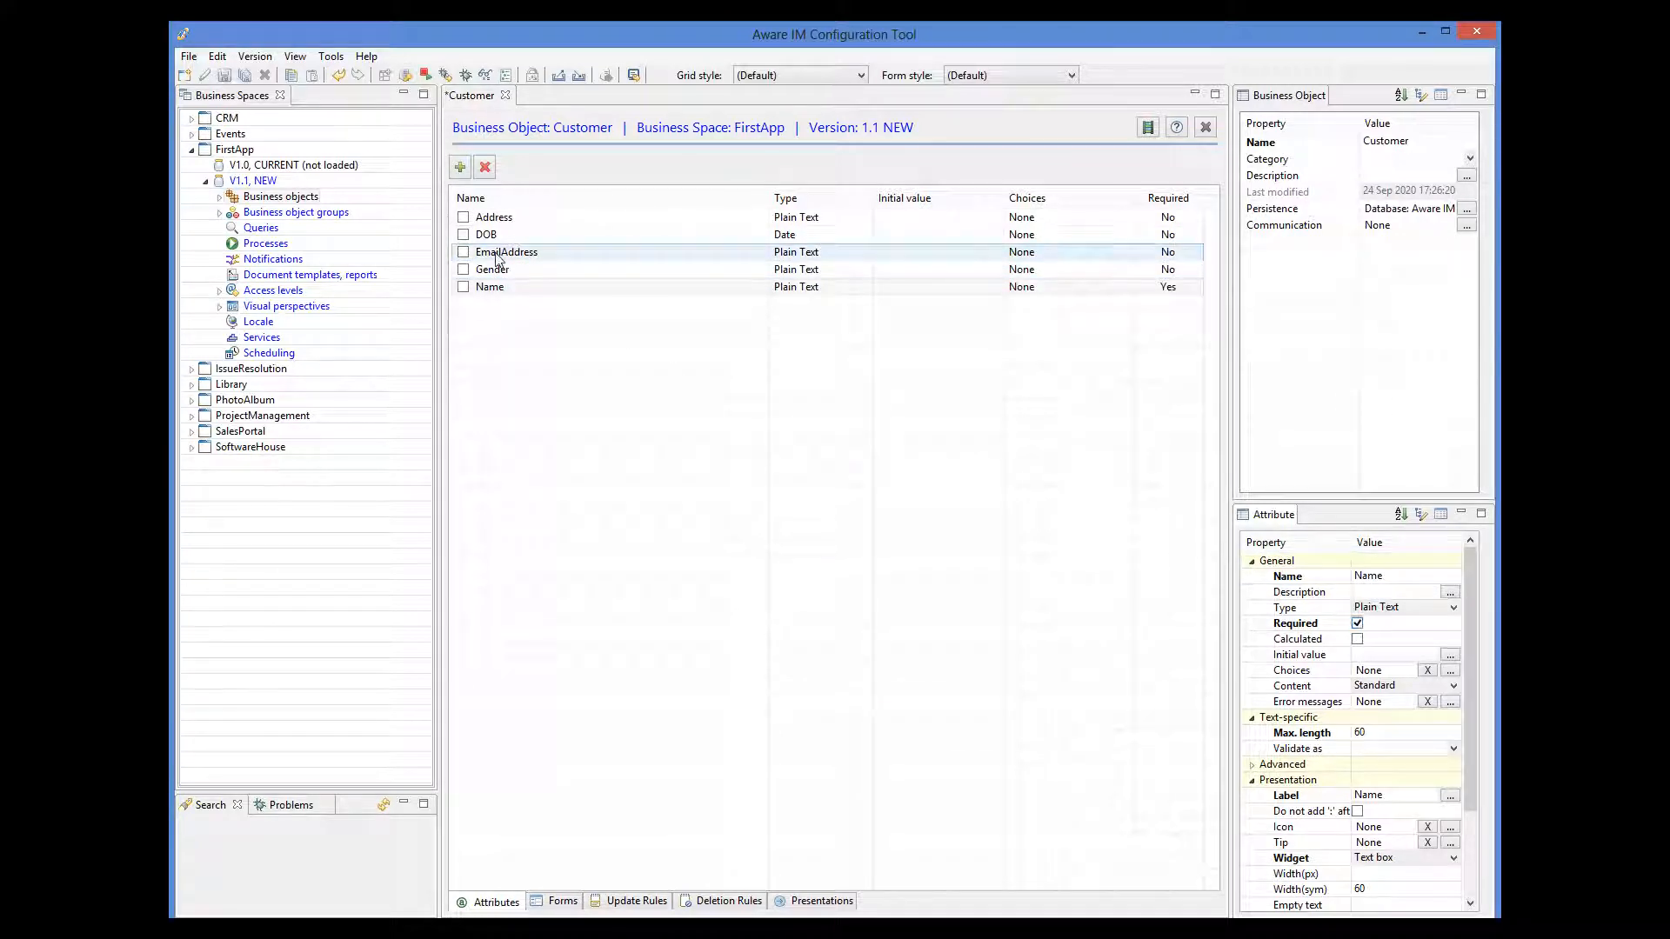
{"action": "left_click", "coordinate": [486, 234]}
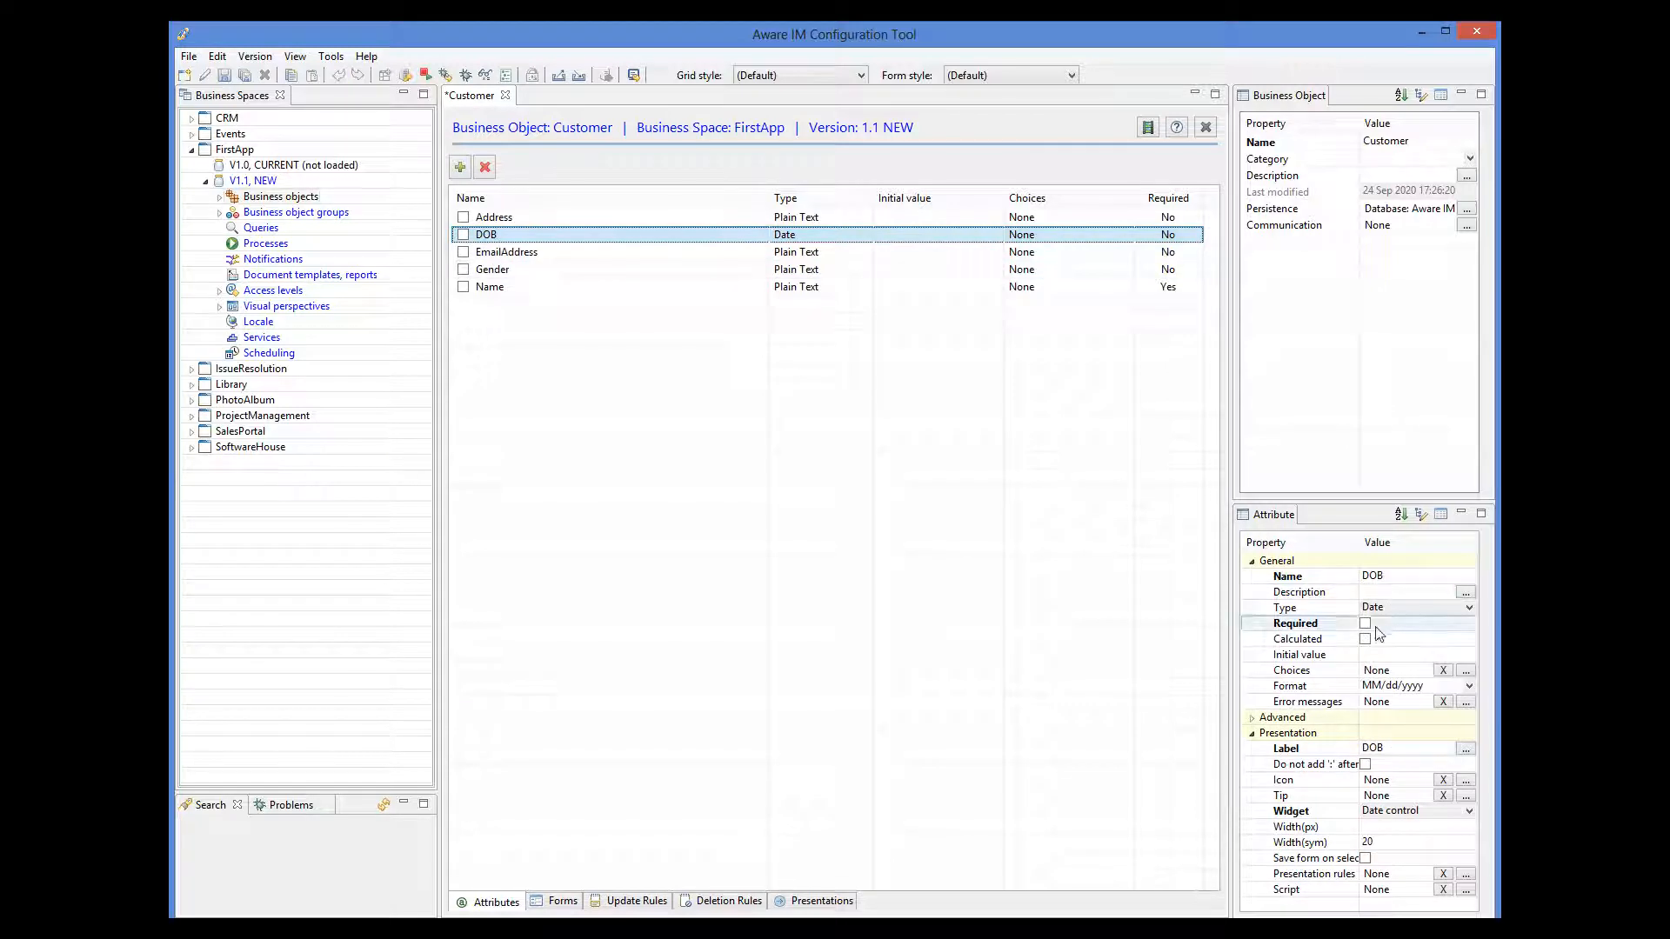
{"action": "left_click", "coordinate": [1365, 623]}
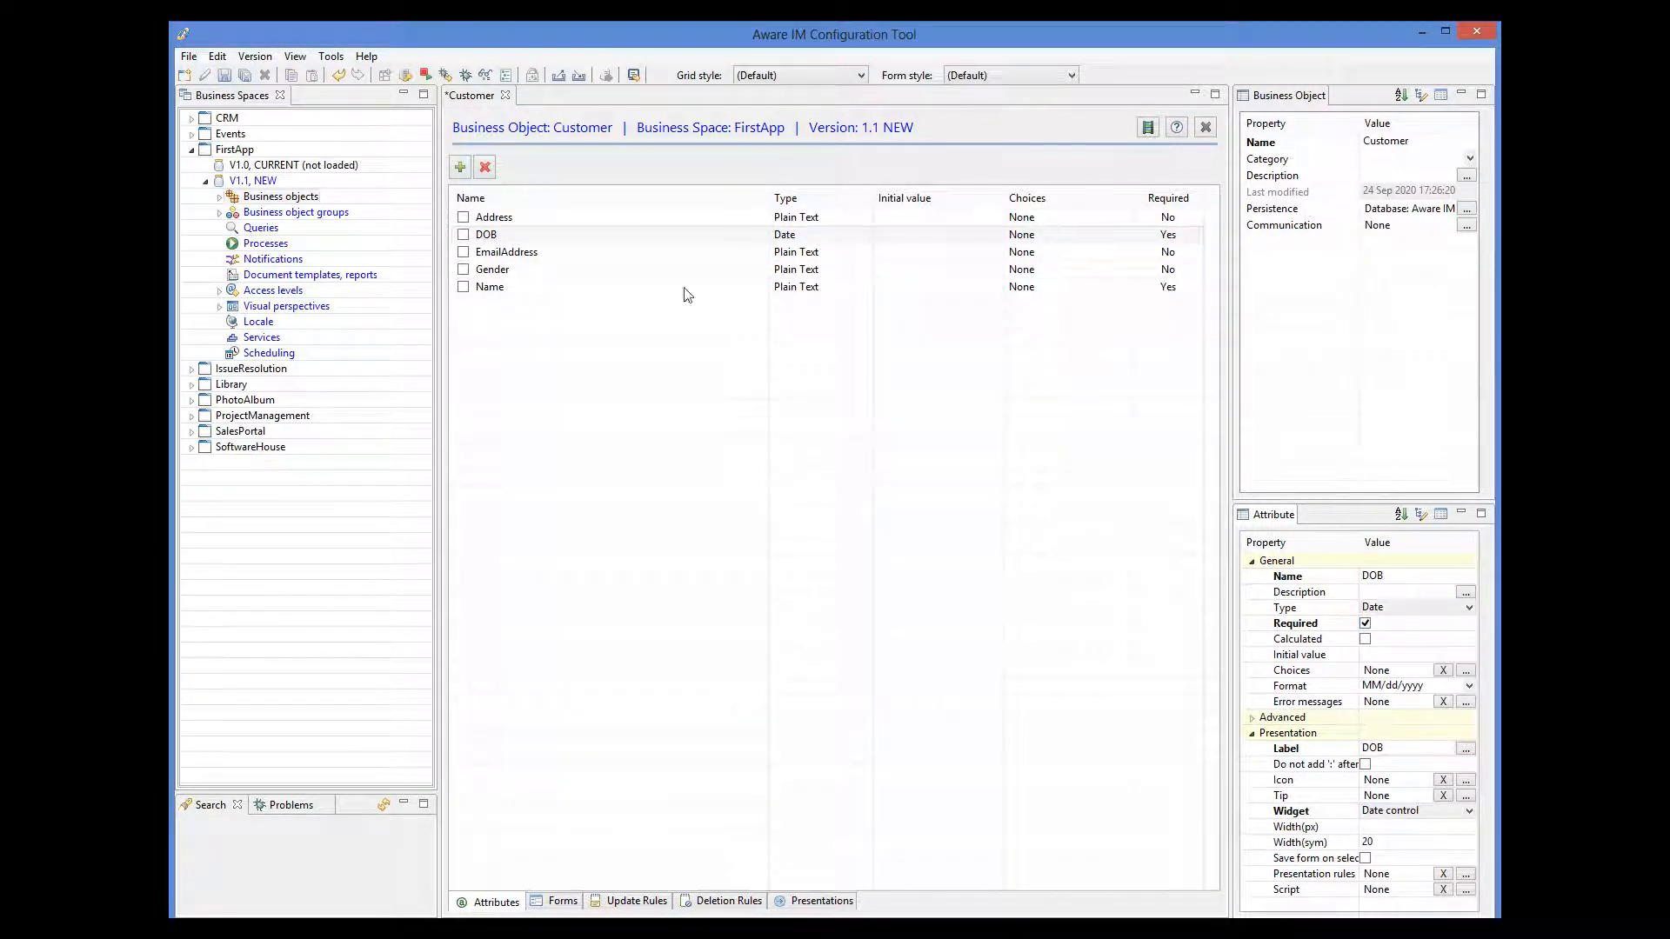
{"action": "left_click", "coordinate": [492, 269]}
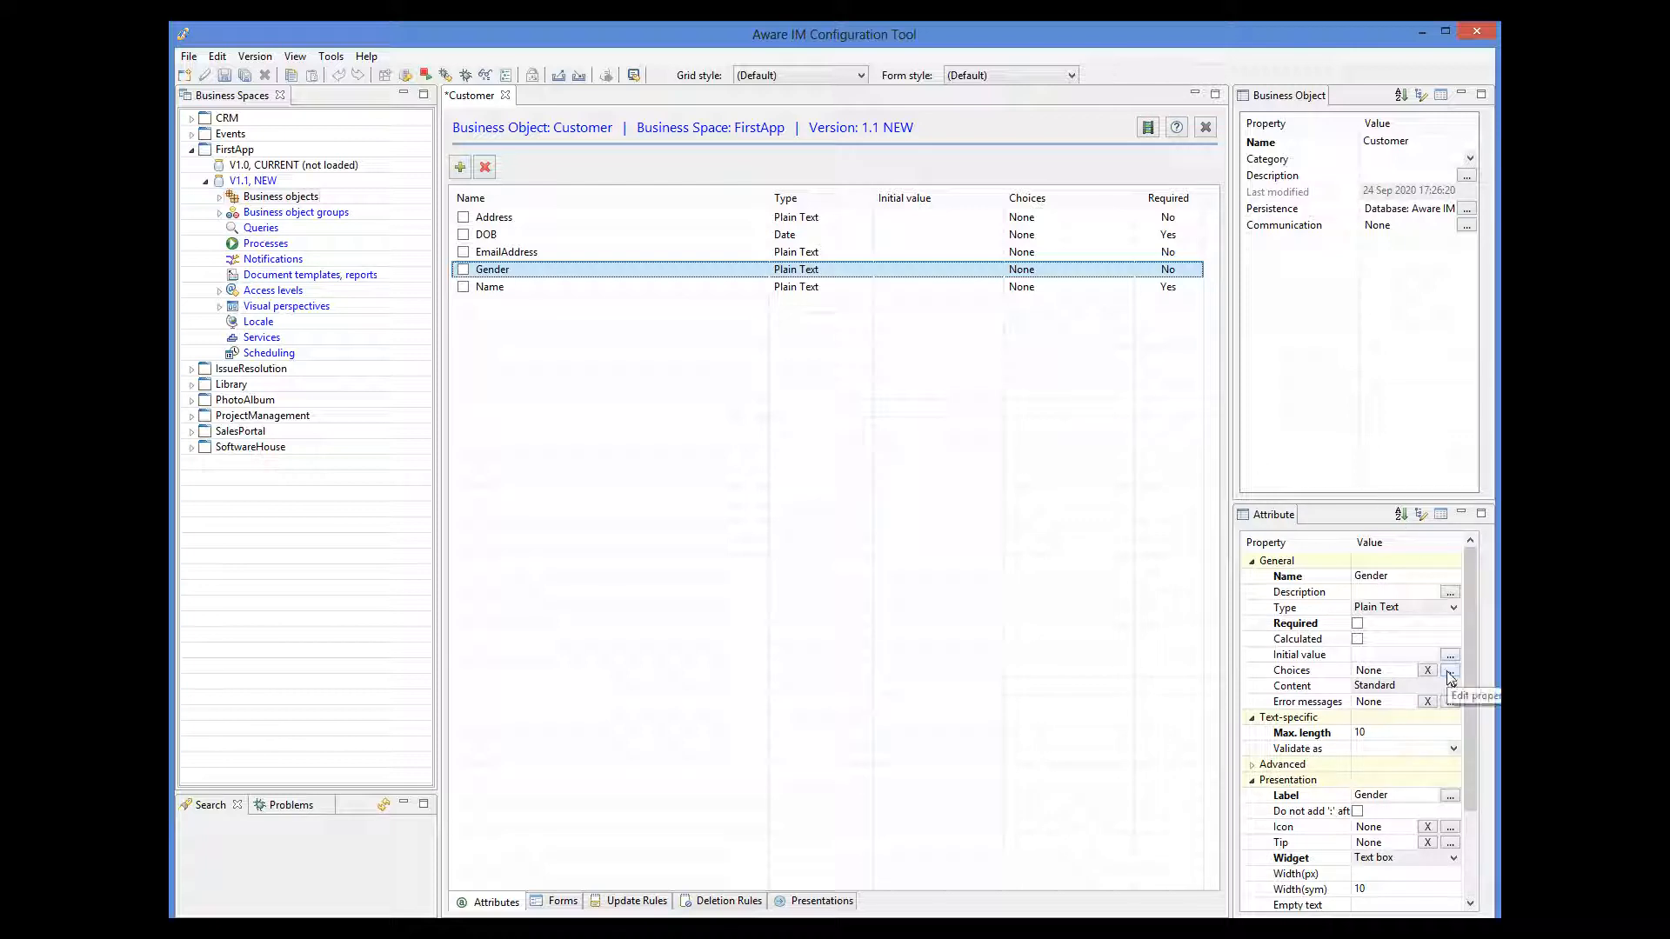
Give the Gender attribute the choices Male and Female.
{"action": "left_click", "coordinate": [1450, 670]}
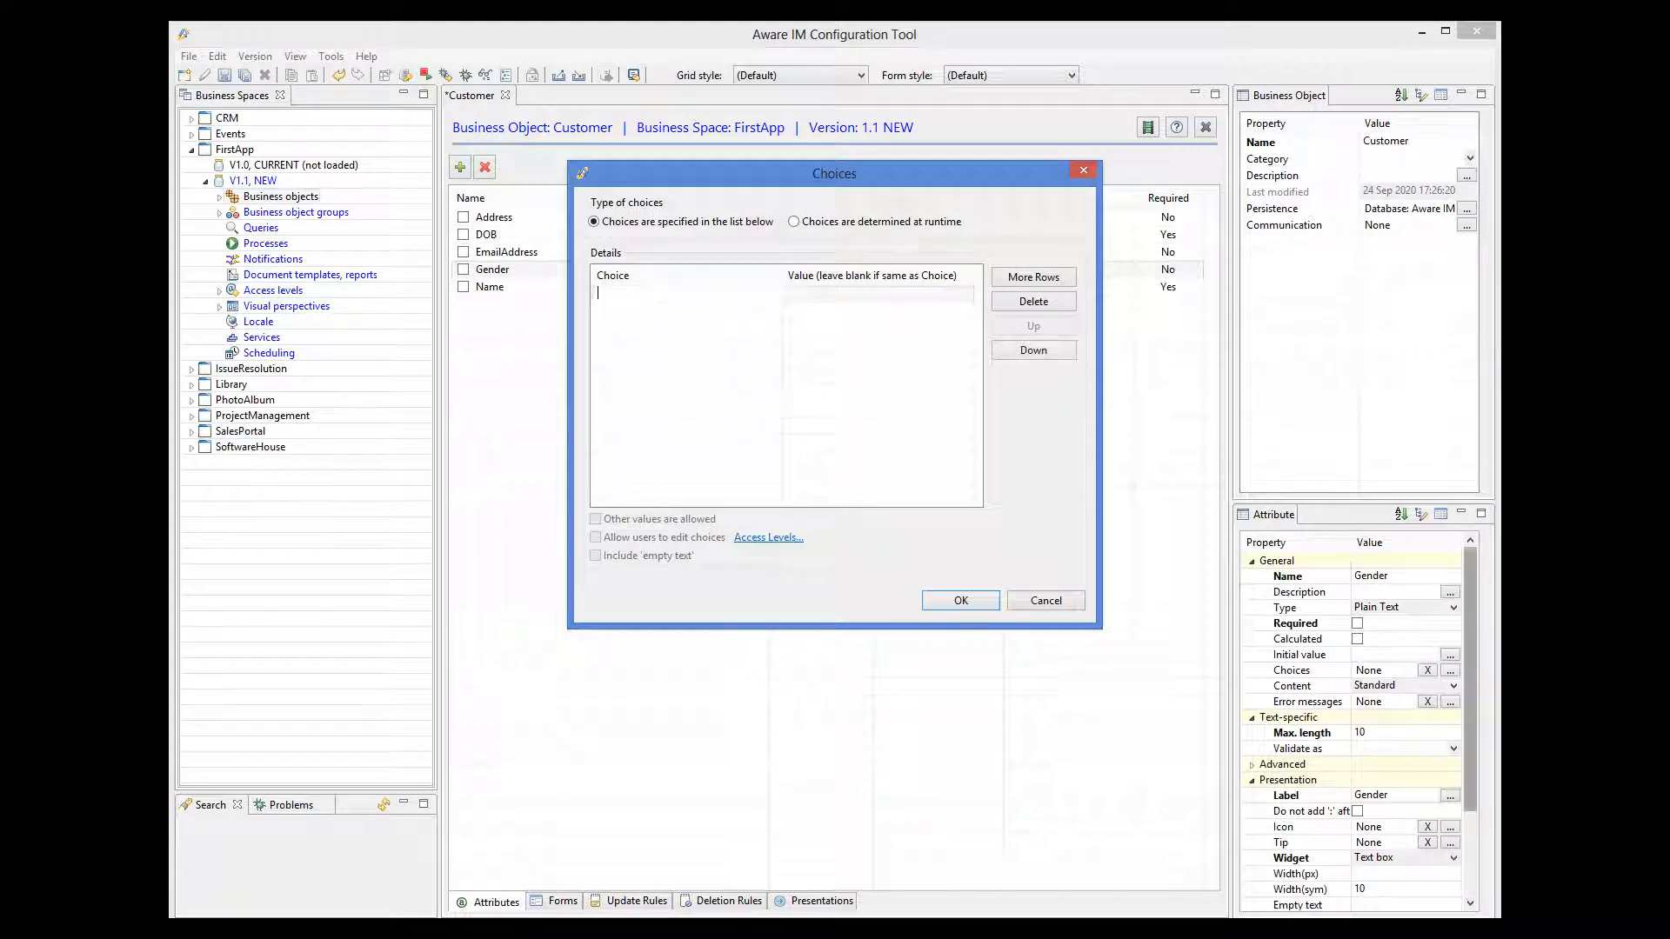
{"action": "type", "text": "Male"}
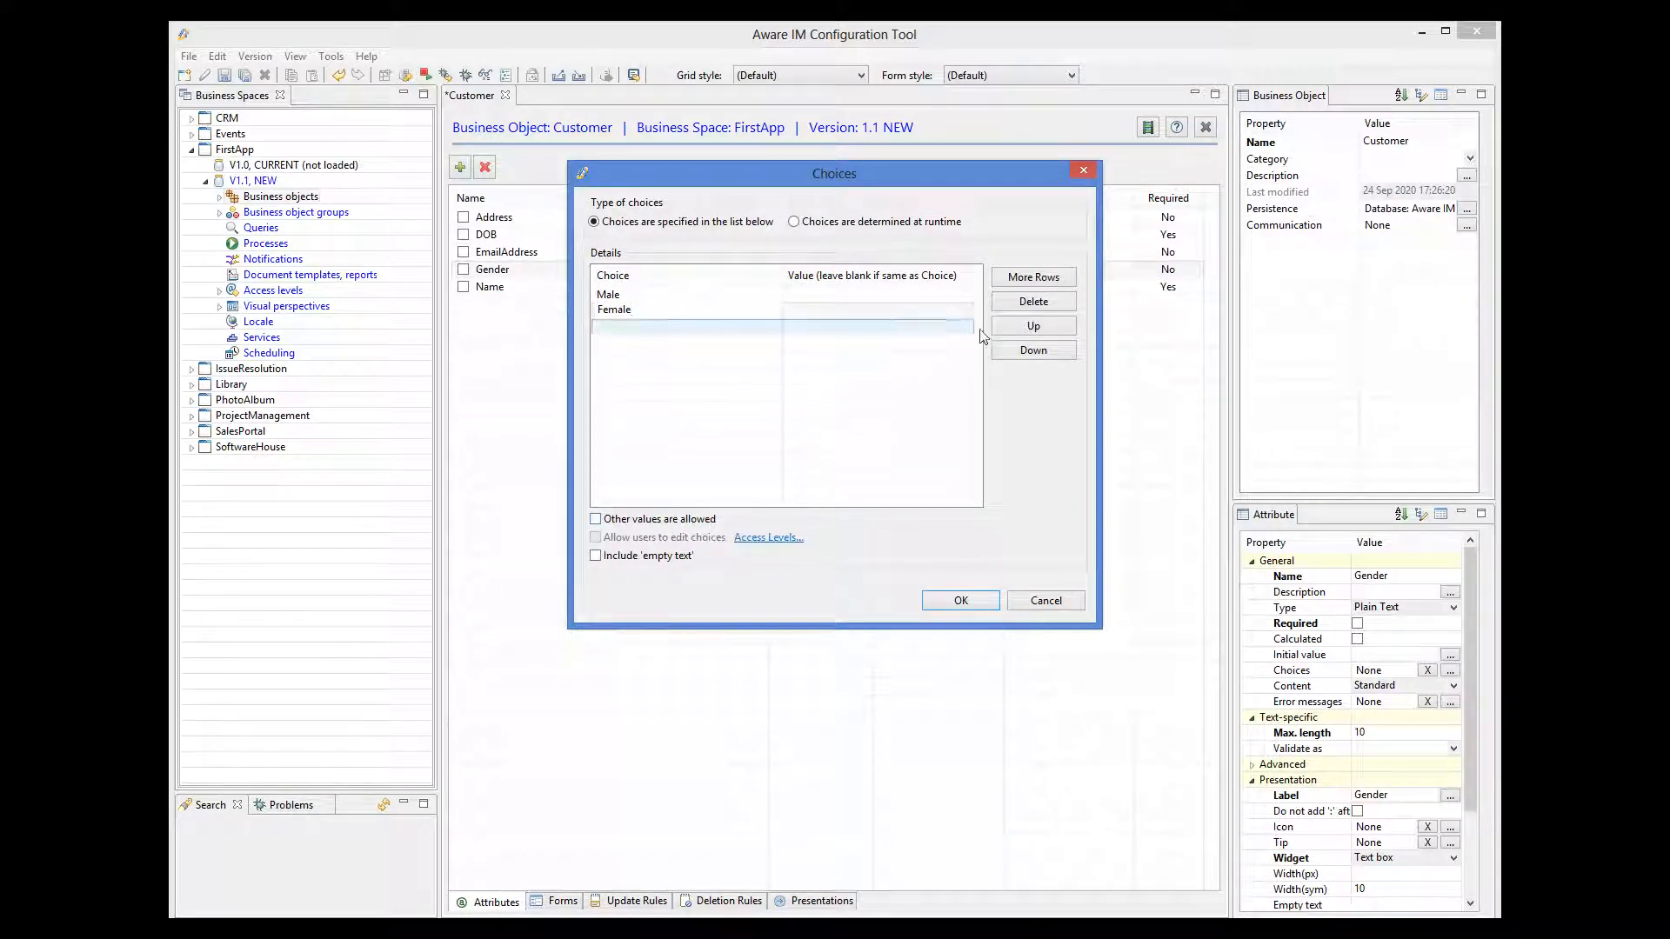
{"action": "left_click", "coordinate": [958, 599]}
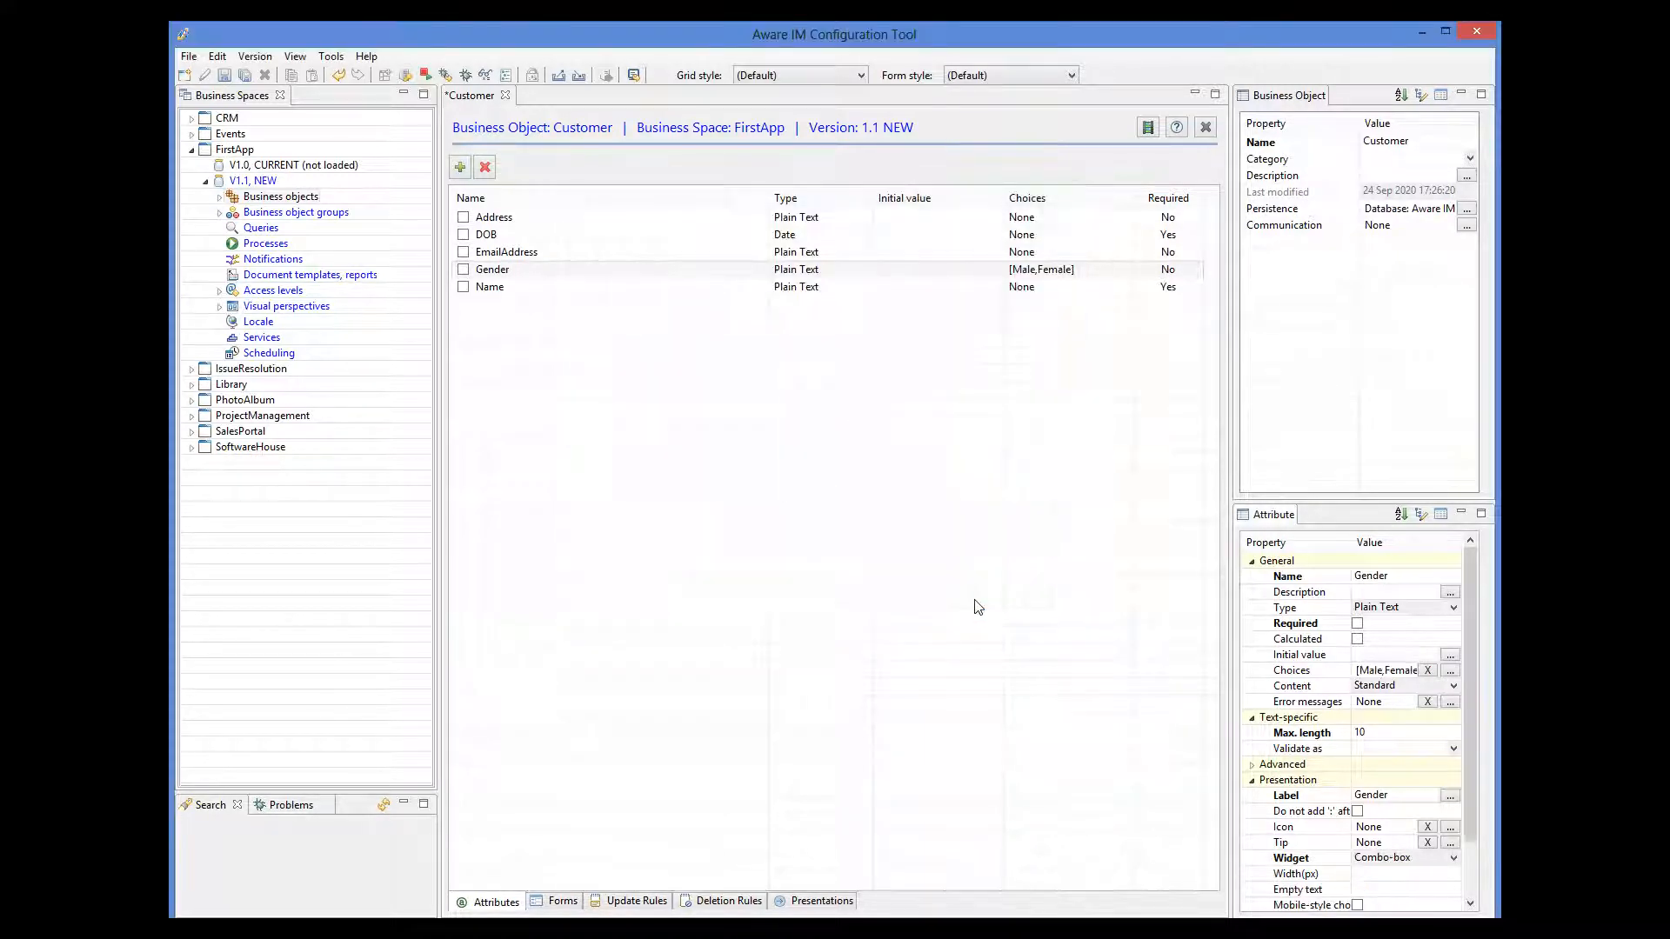
{"action": "left_click", "coordinate": [506, 251]}
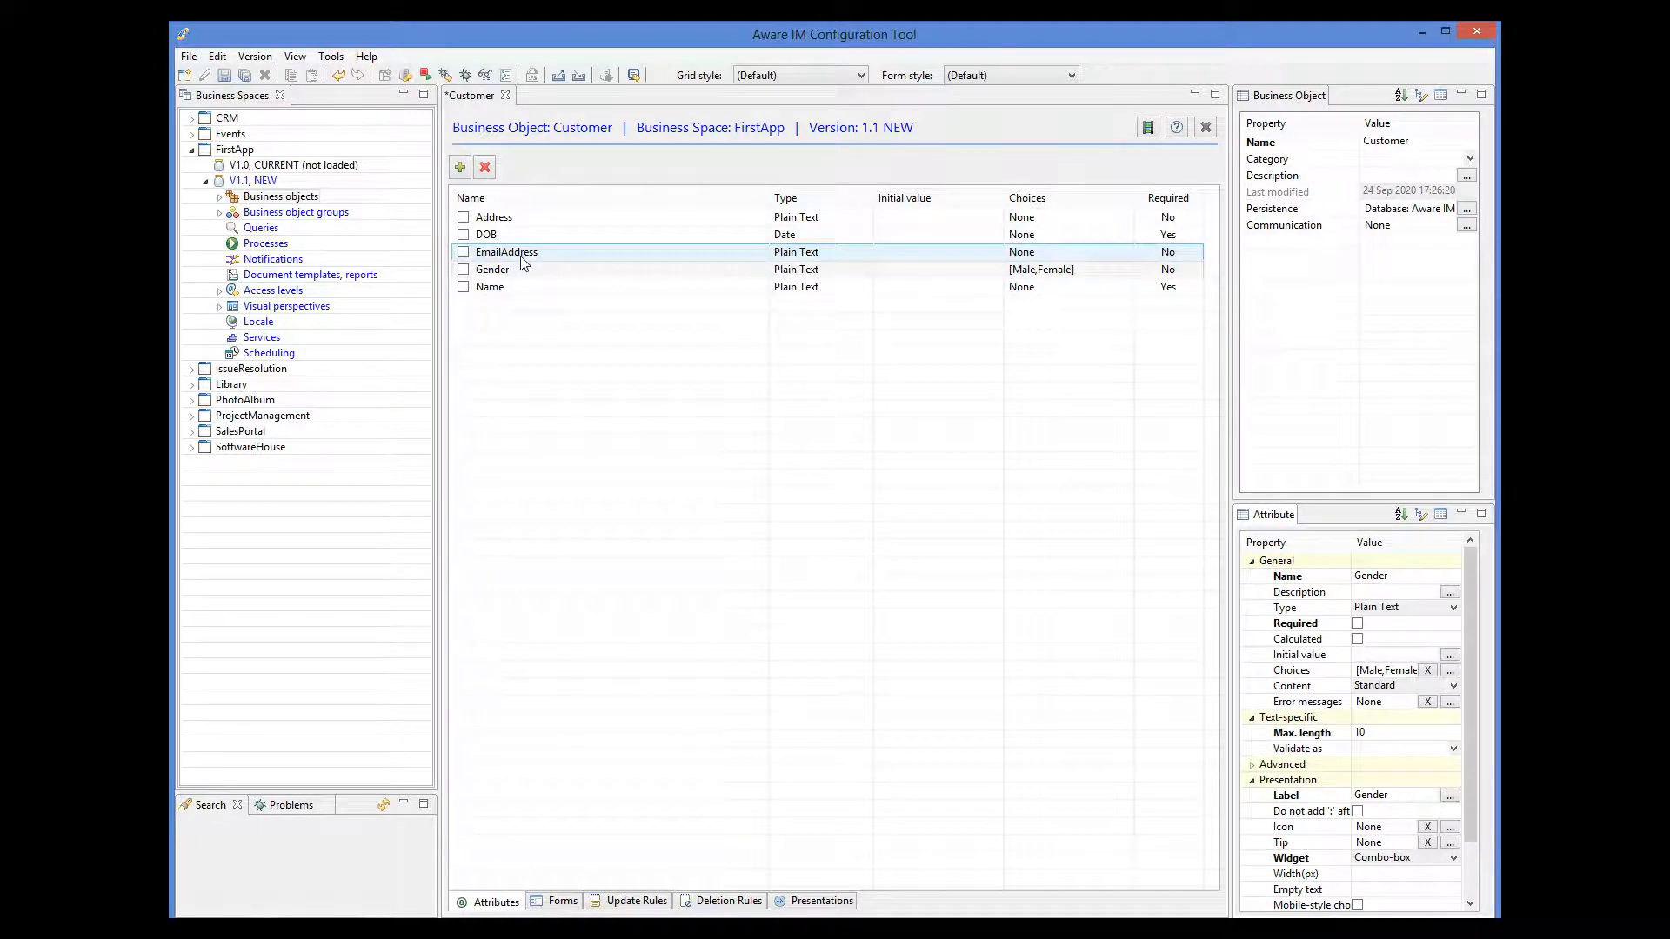
Set EmailAddress to validate as an E-mail address.
{"action": "left_click", "coordinate": [506, 251]}
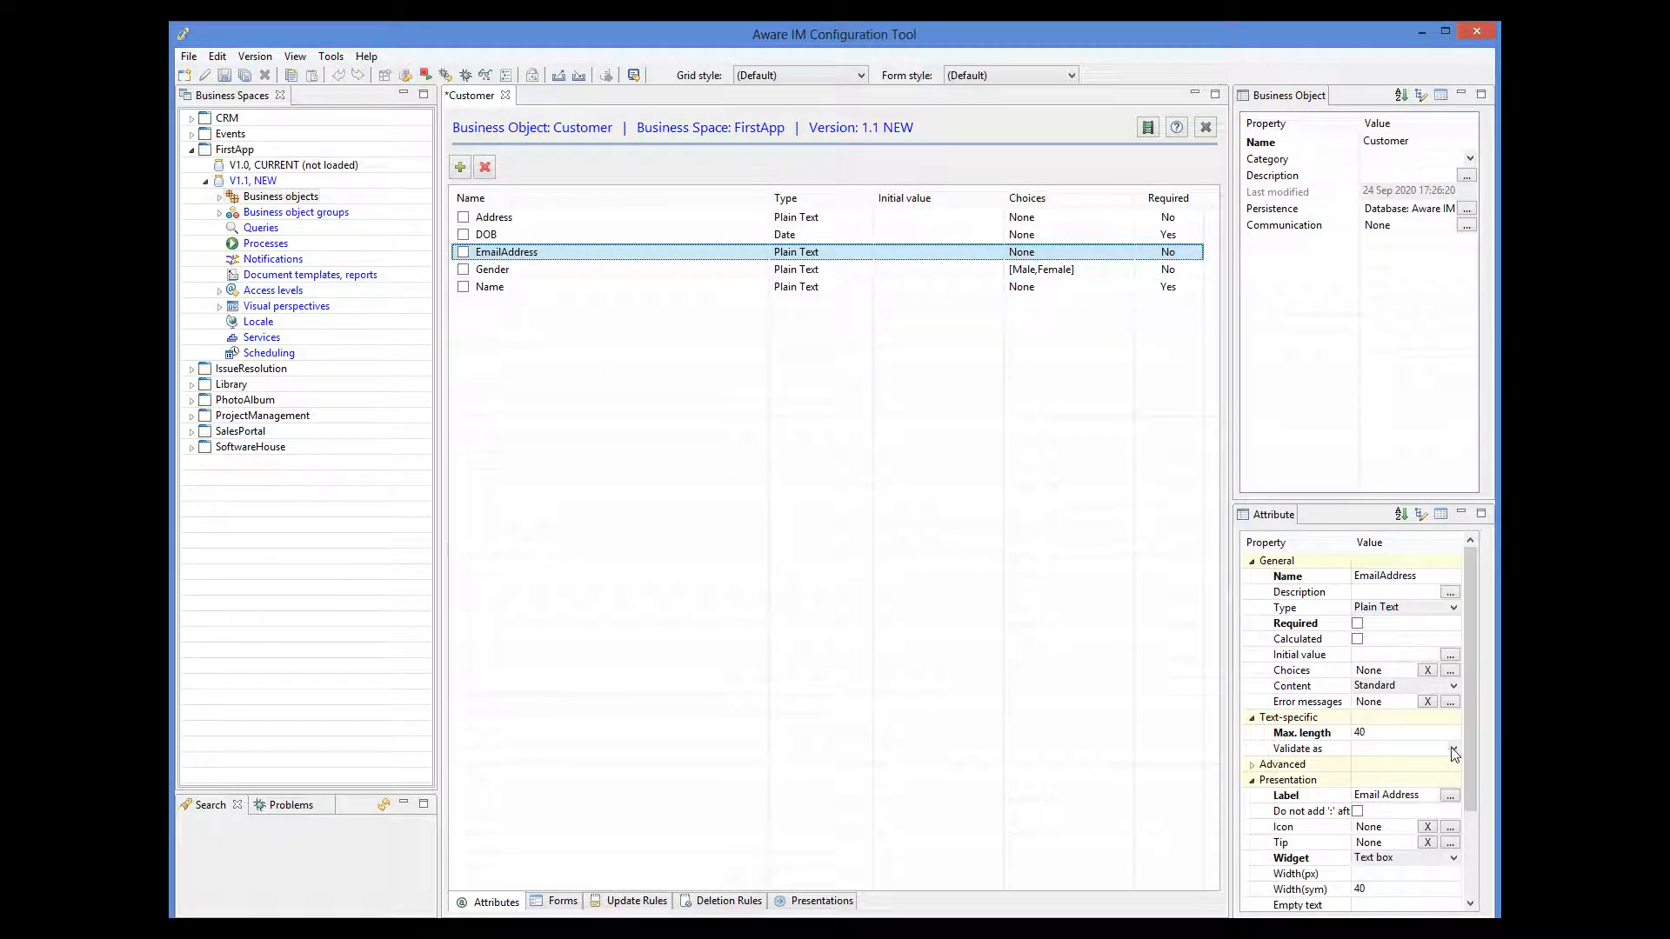
{"action": "left_click", "coordinate": [1406, 748]}
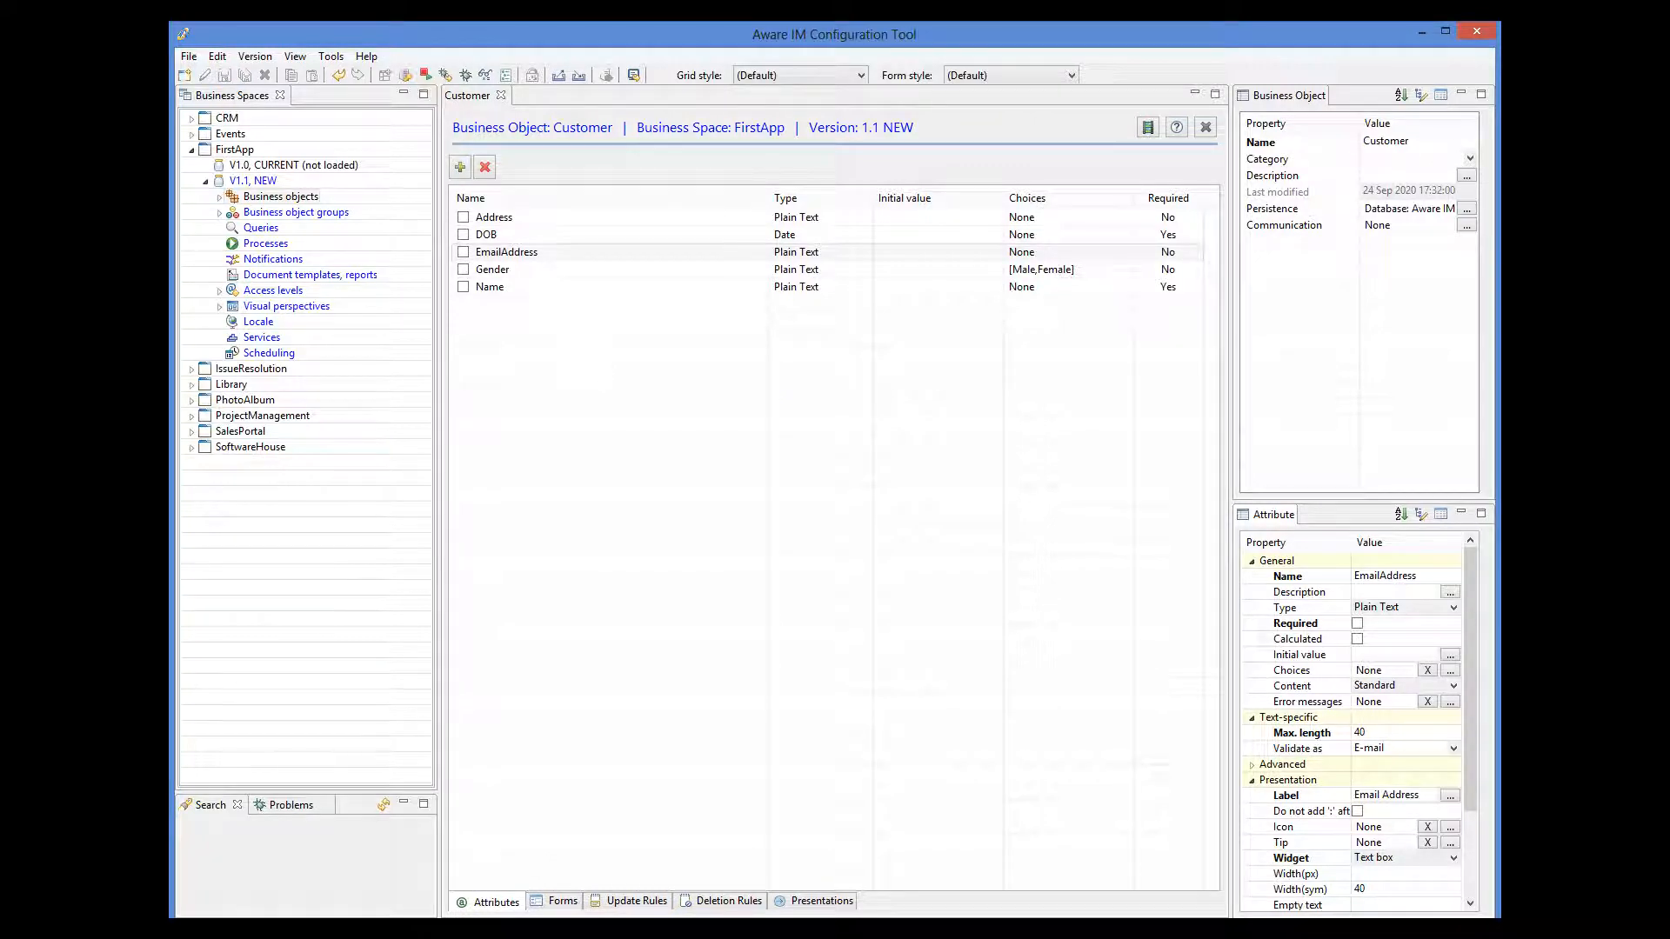
{"action": "mouse_move", "coordinate": [1427, 843]}
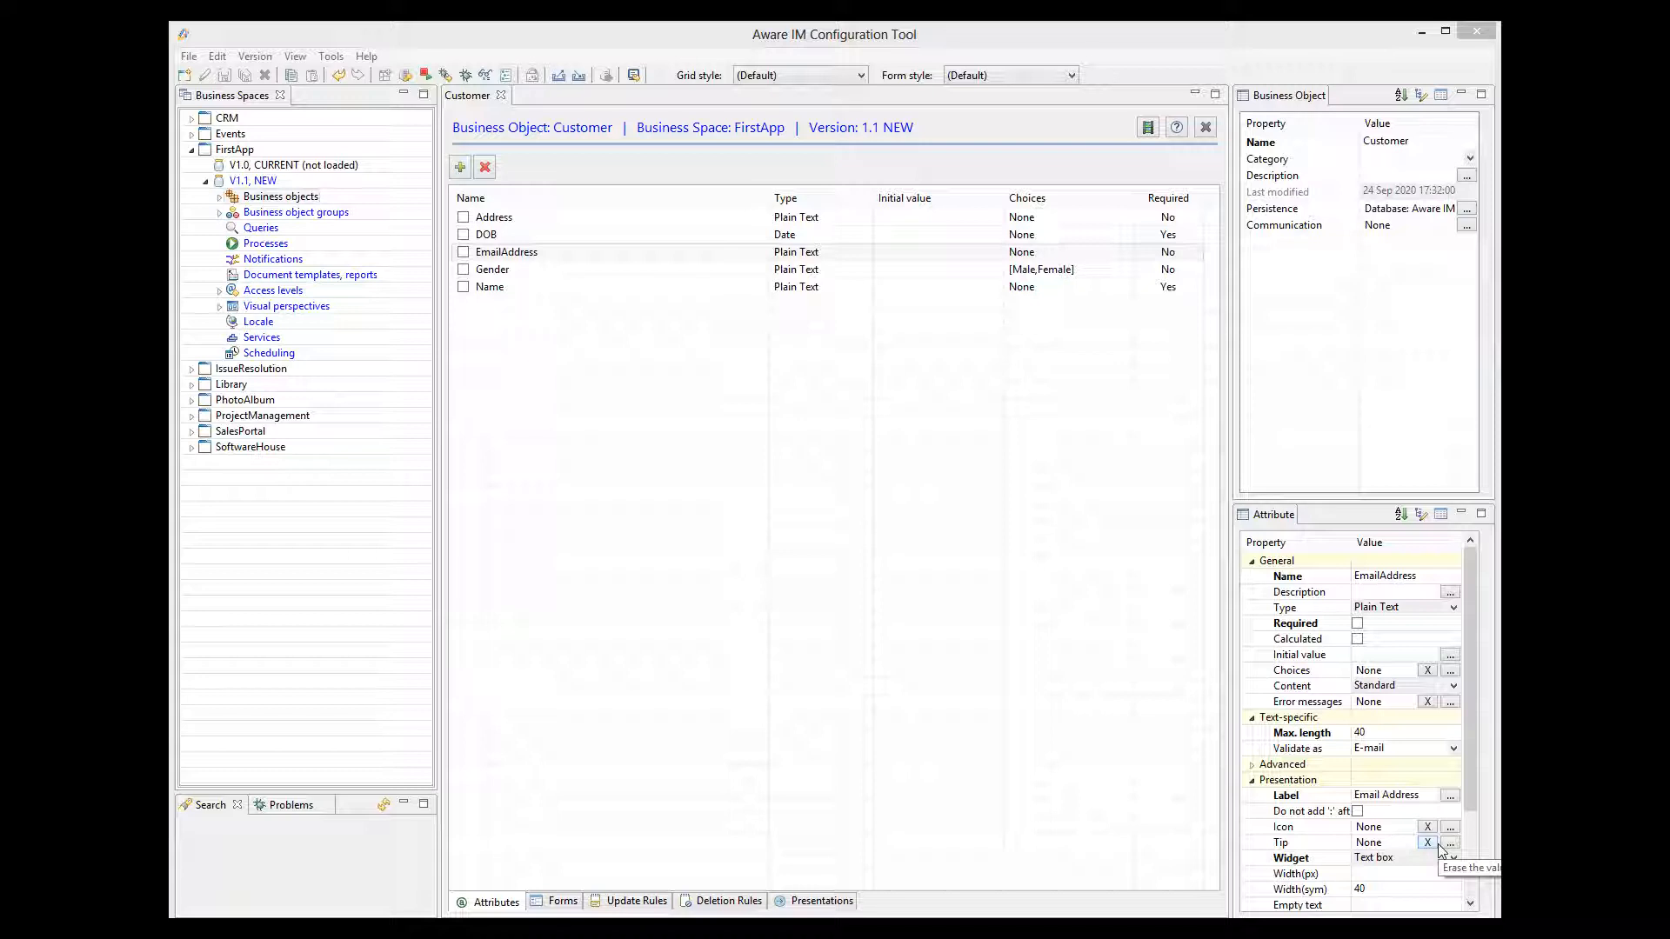
{"action": "mouse_move", "coordinate": [1438, 853]}
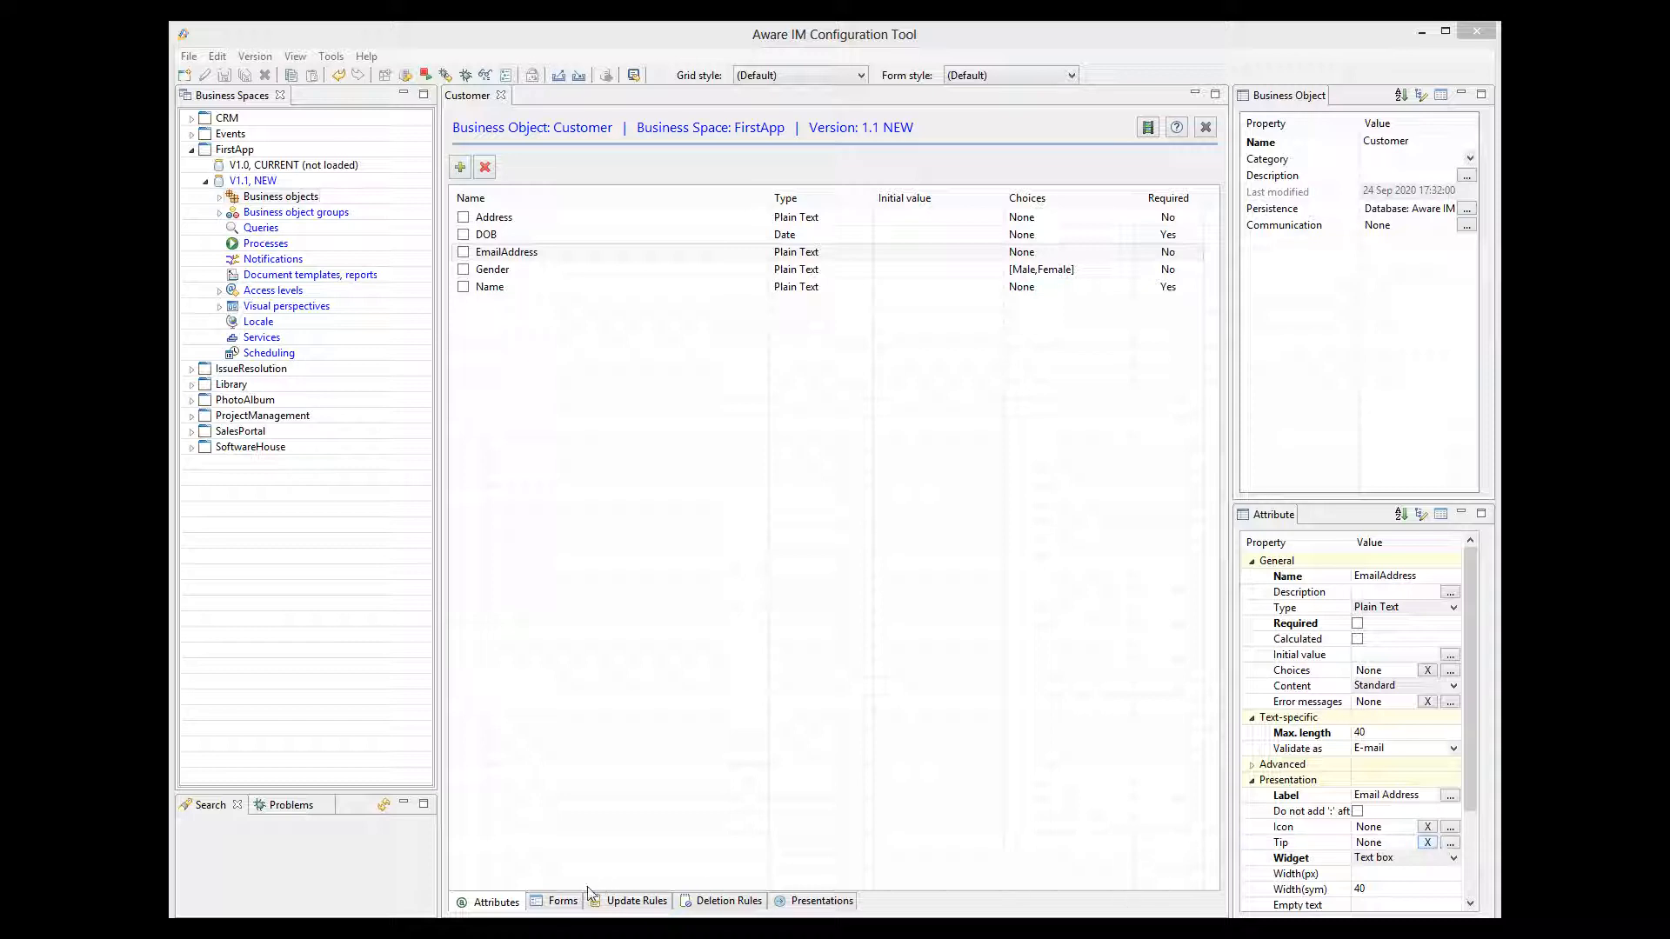
Preview Customer's generated Main form under its Forms list.
{"action": "left_click", "coordinate": [561, 901]}
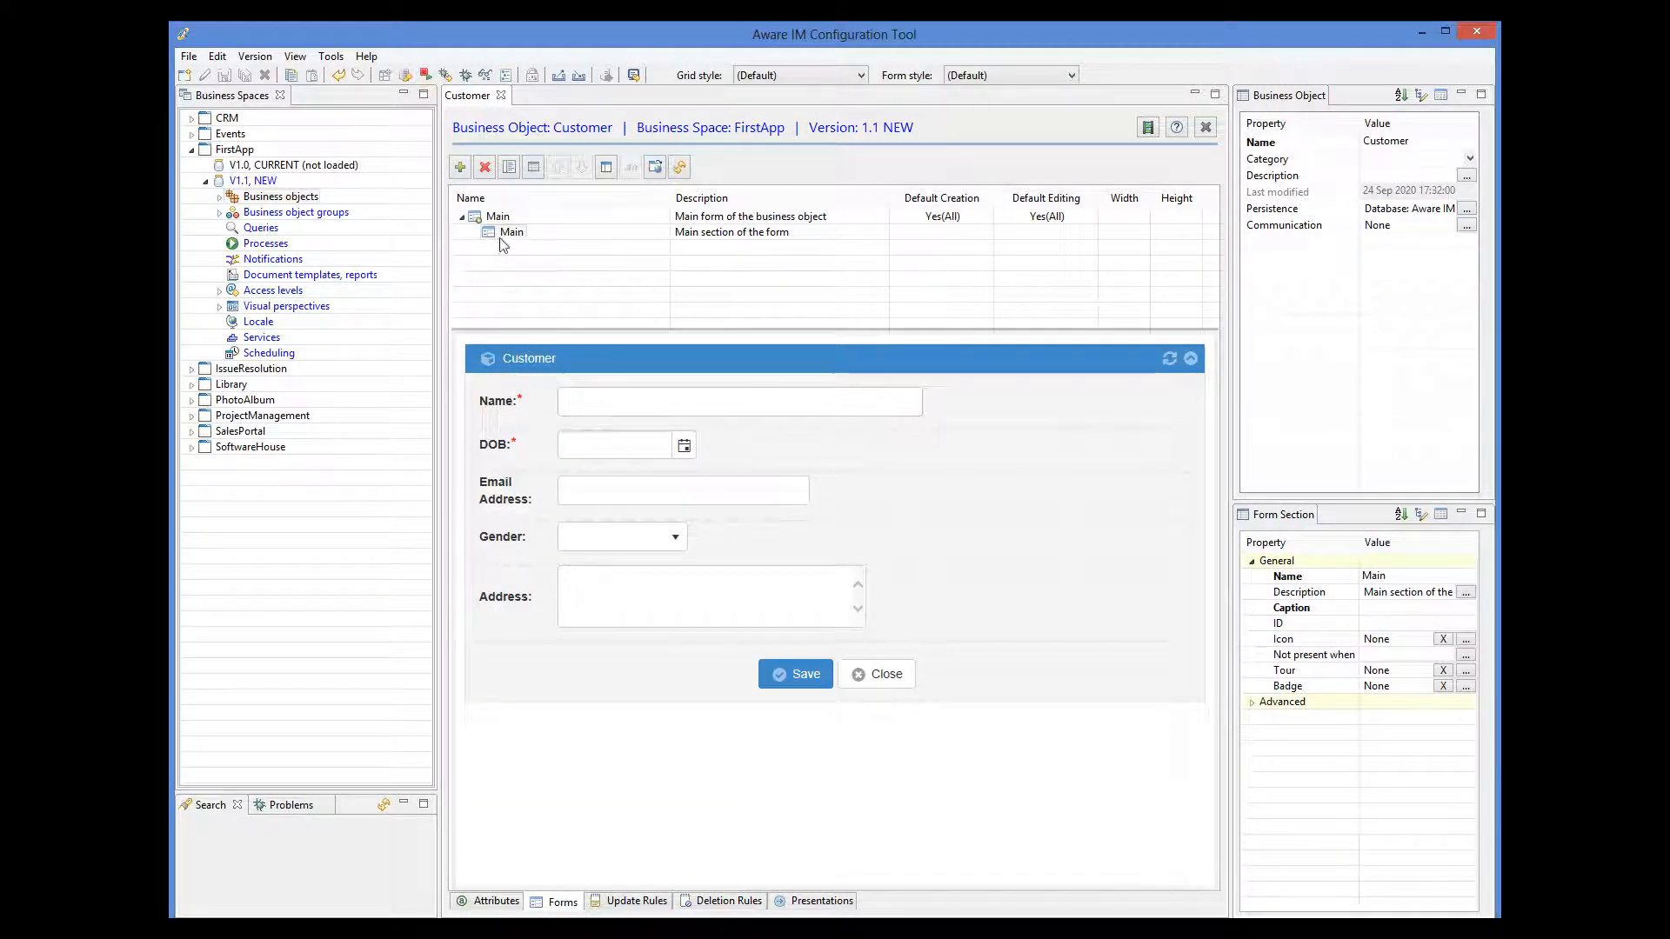
{"action": "left_click", "coordinate": [496, 216]}
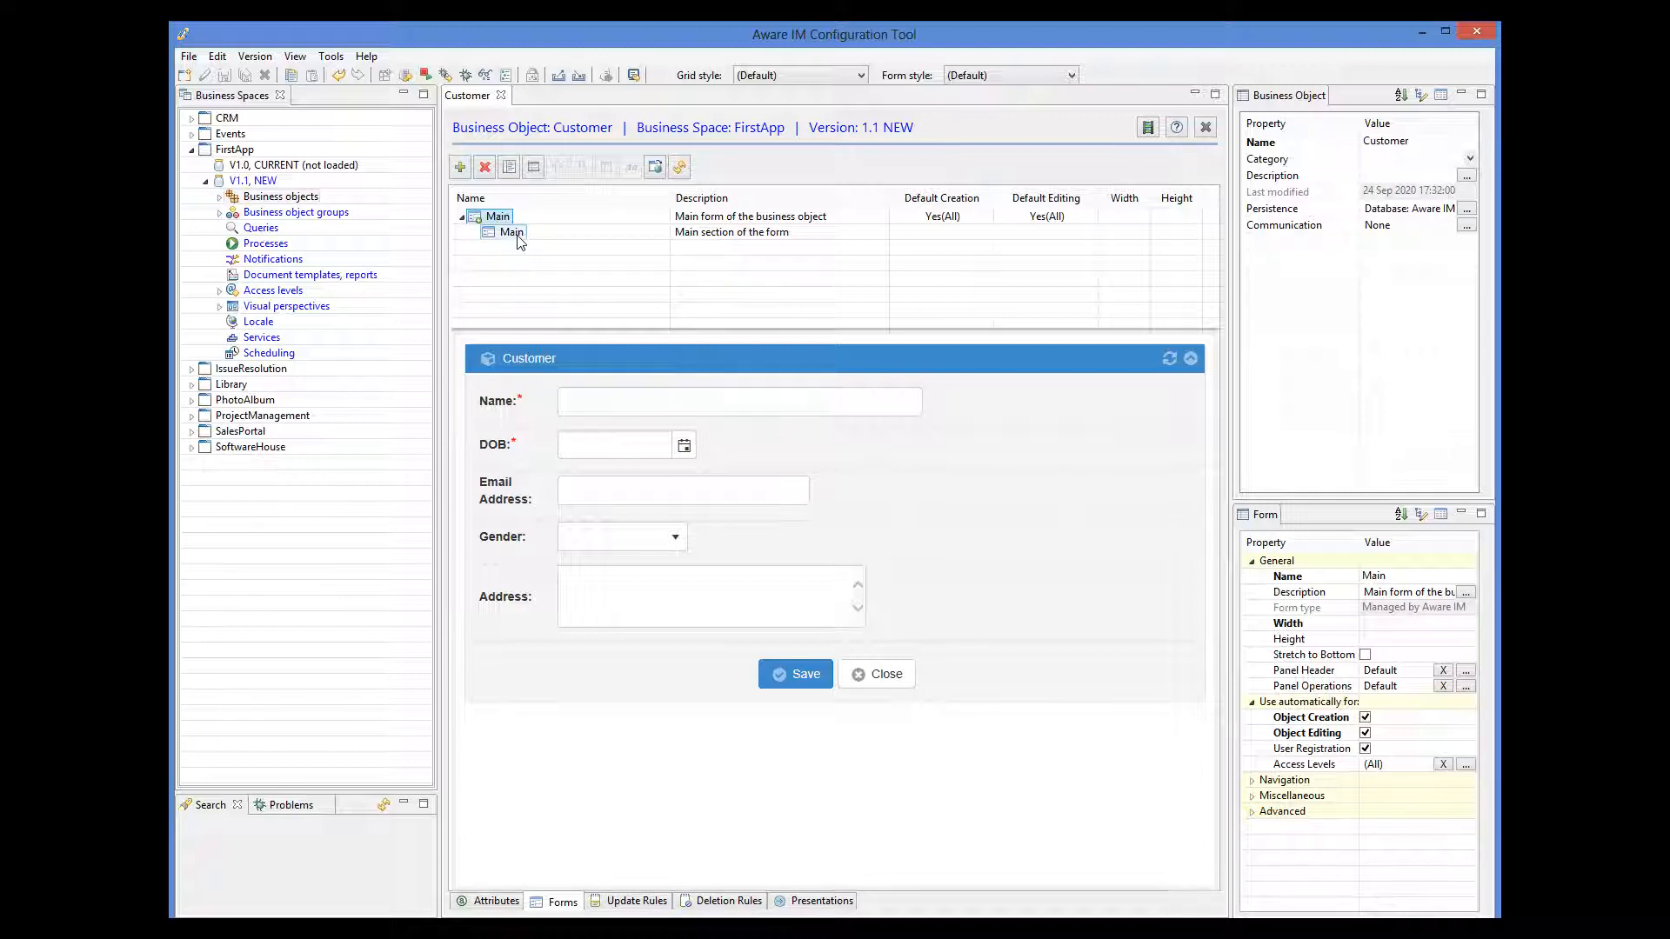
Open the Main section in the layout editor and widen the Email Address, Address and Gender fields.
{"action": "double_click", "coordinate": [511, 232]}
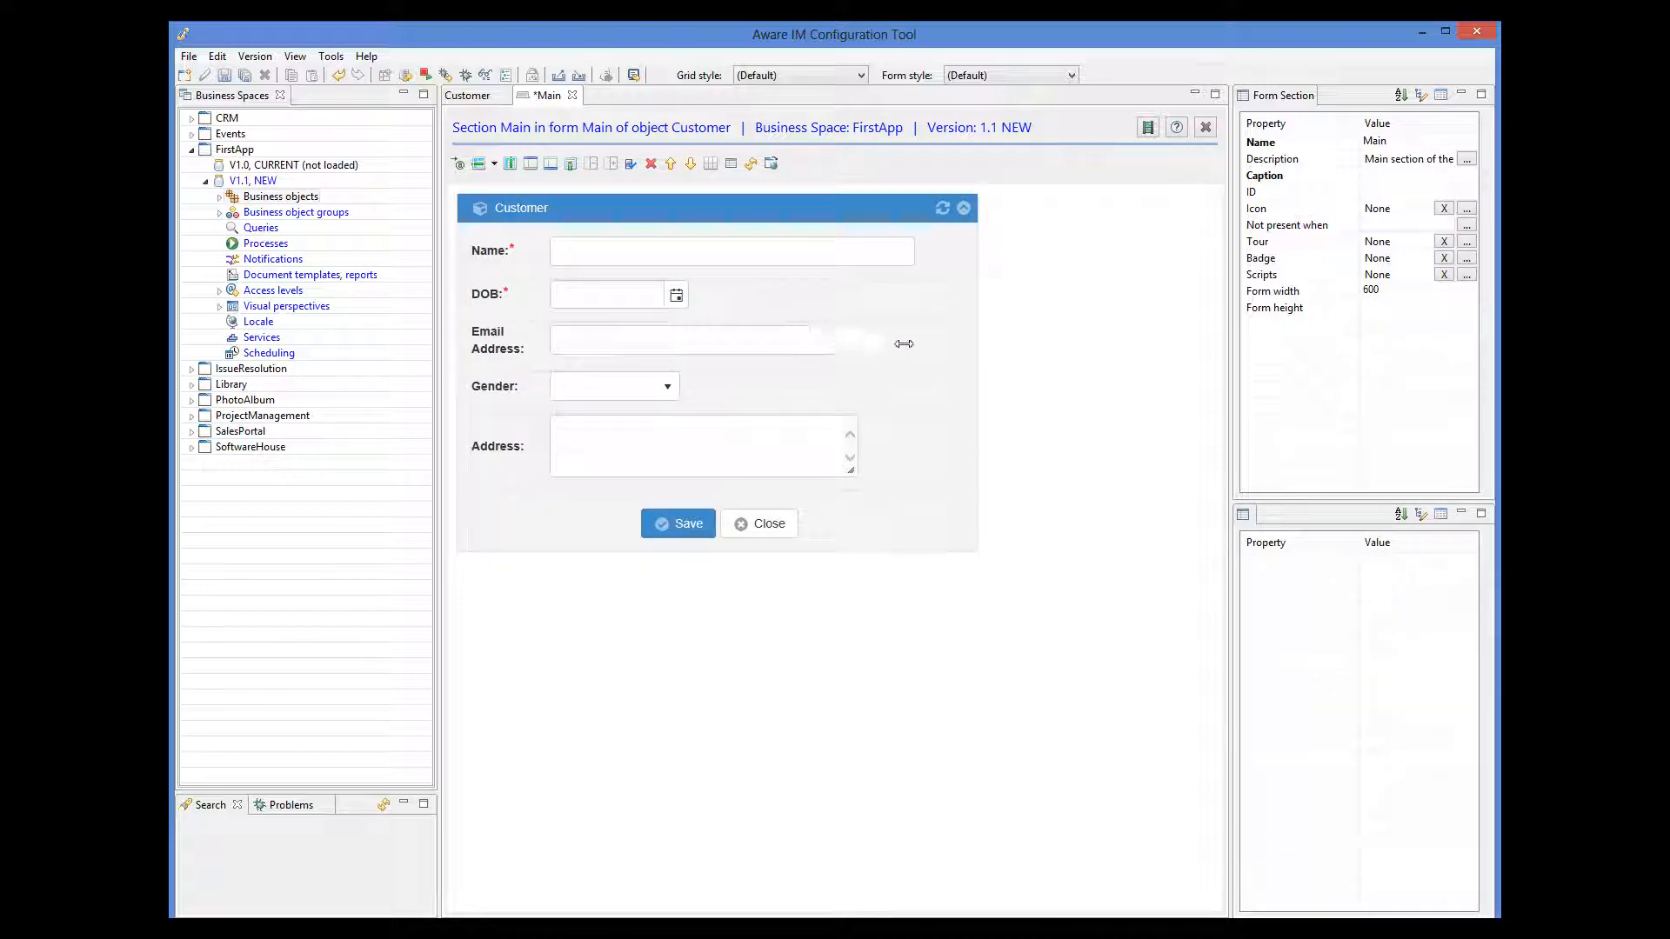
{"action": "left_click", "coordinate": [690, 339]}
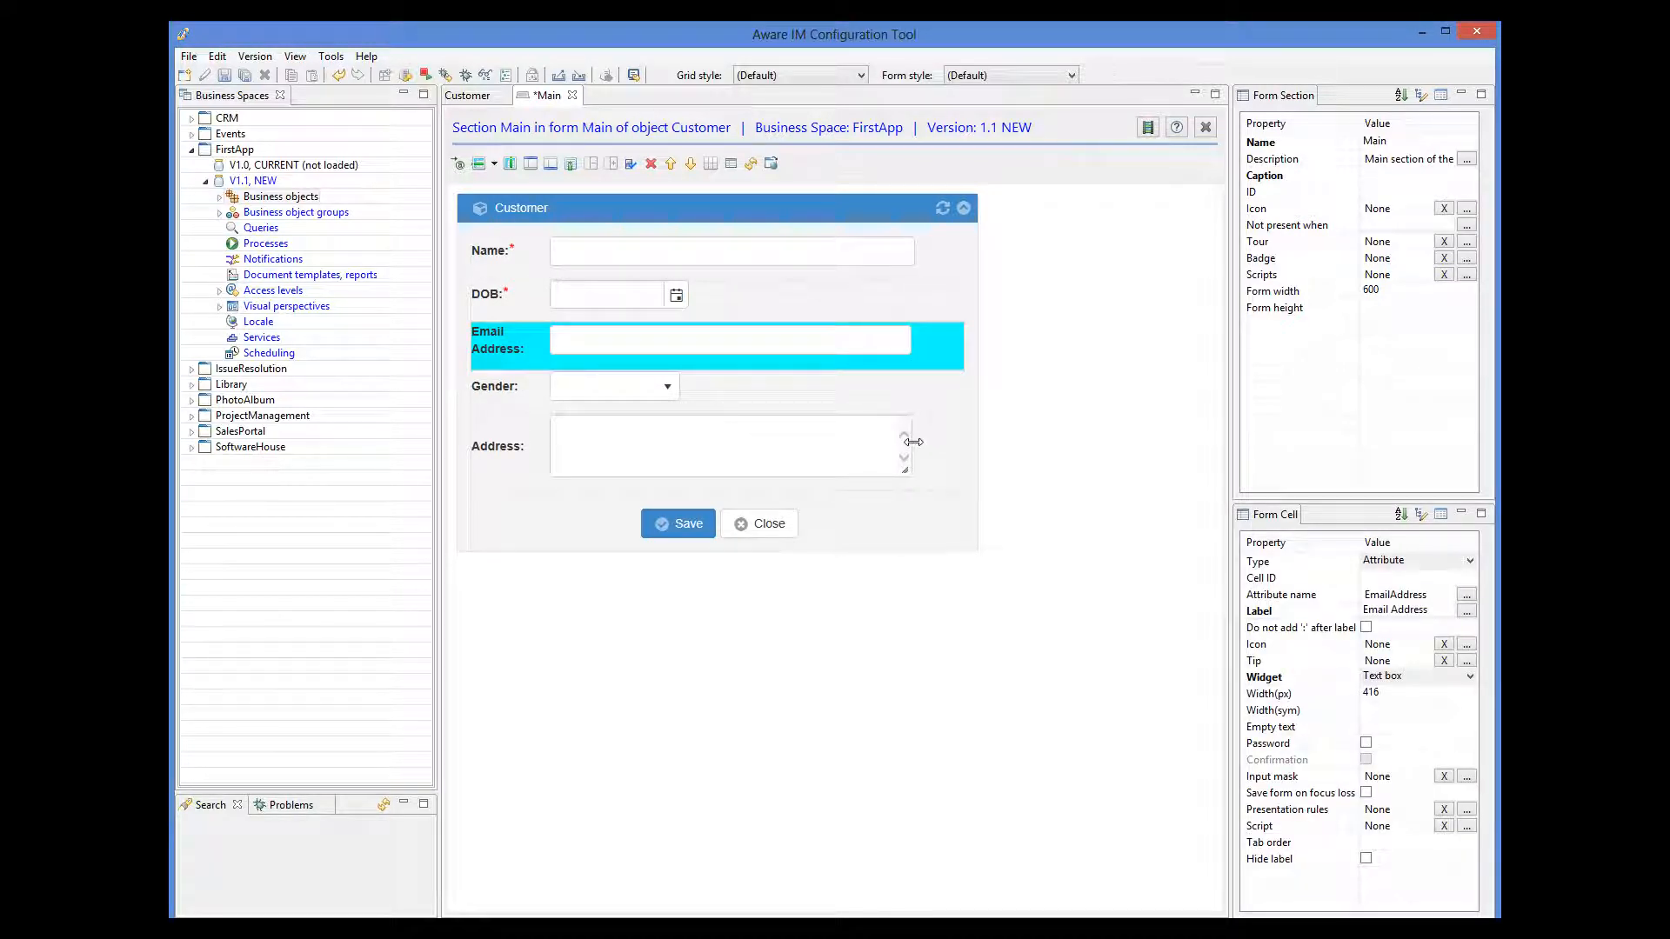
{"action": "left_click", "coordinate": [730, 446]}
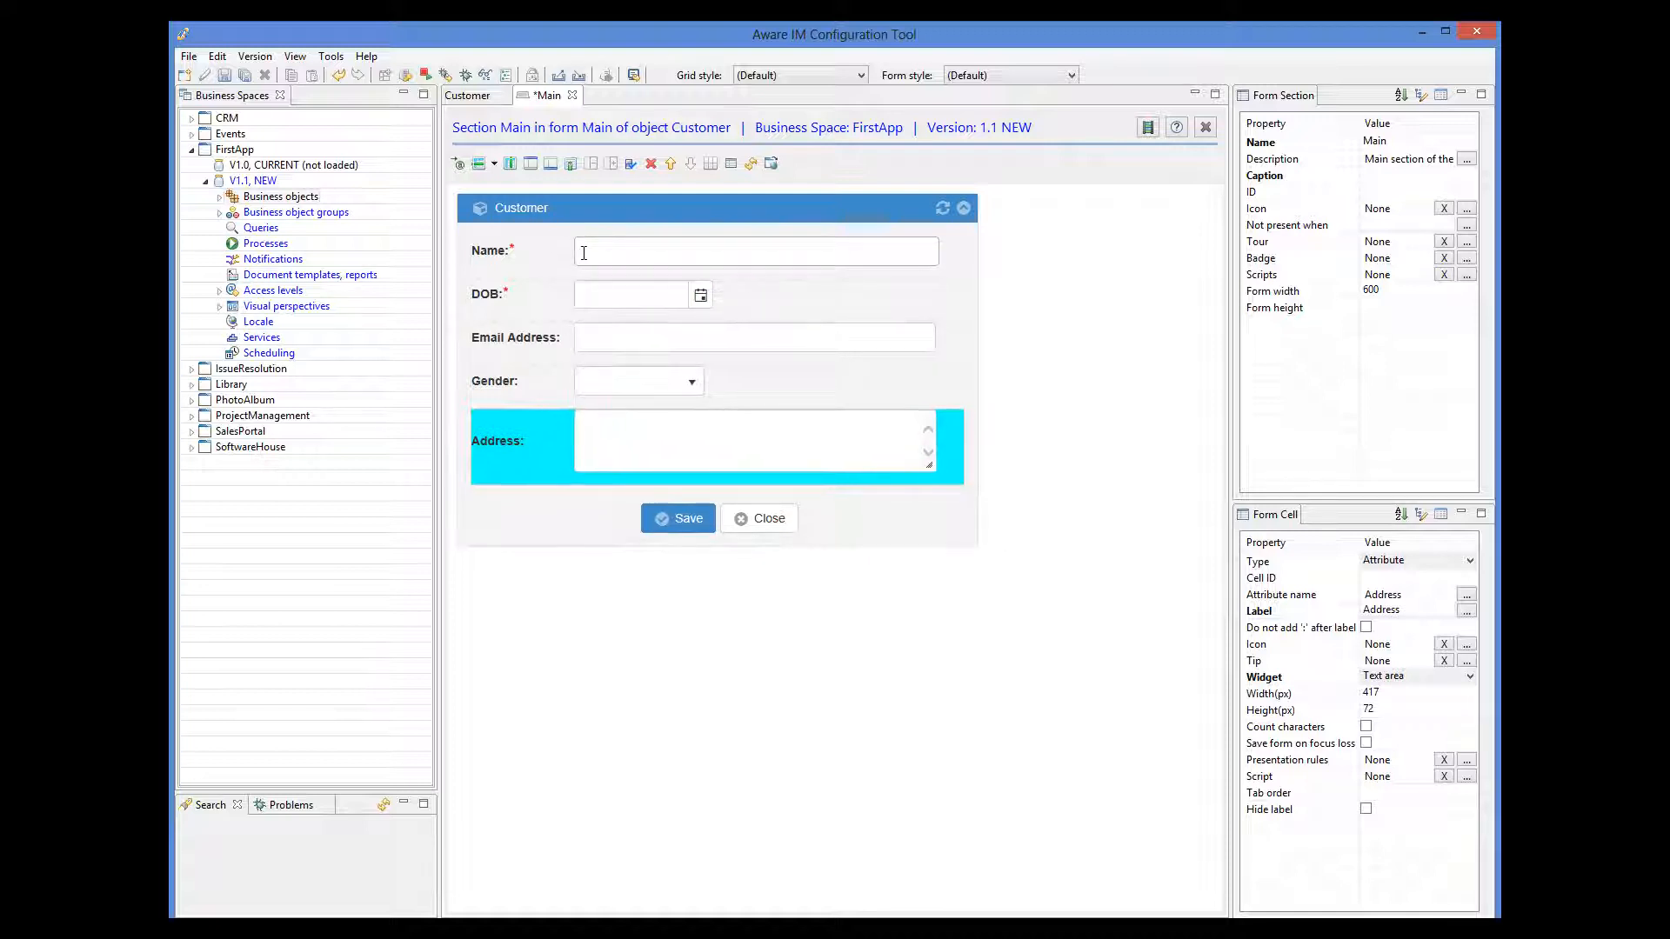
{"action": "left_click", "coordinate": [755, 252]}
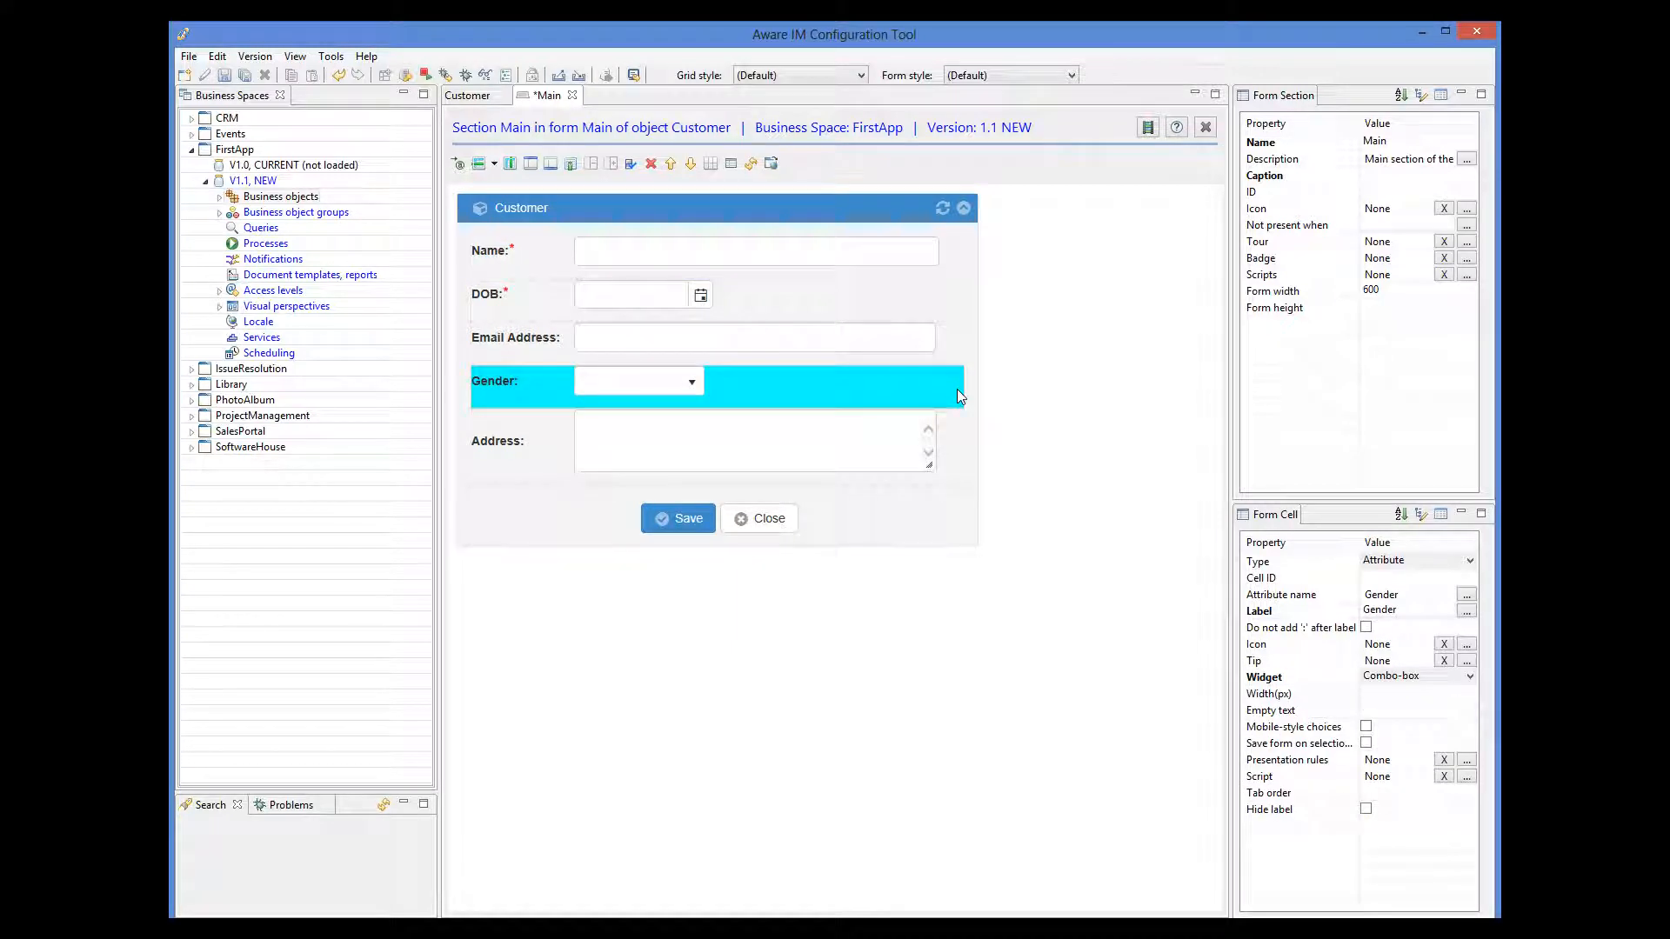
{"action": "mouse_move", "coordinate": [631, 381]}
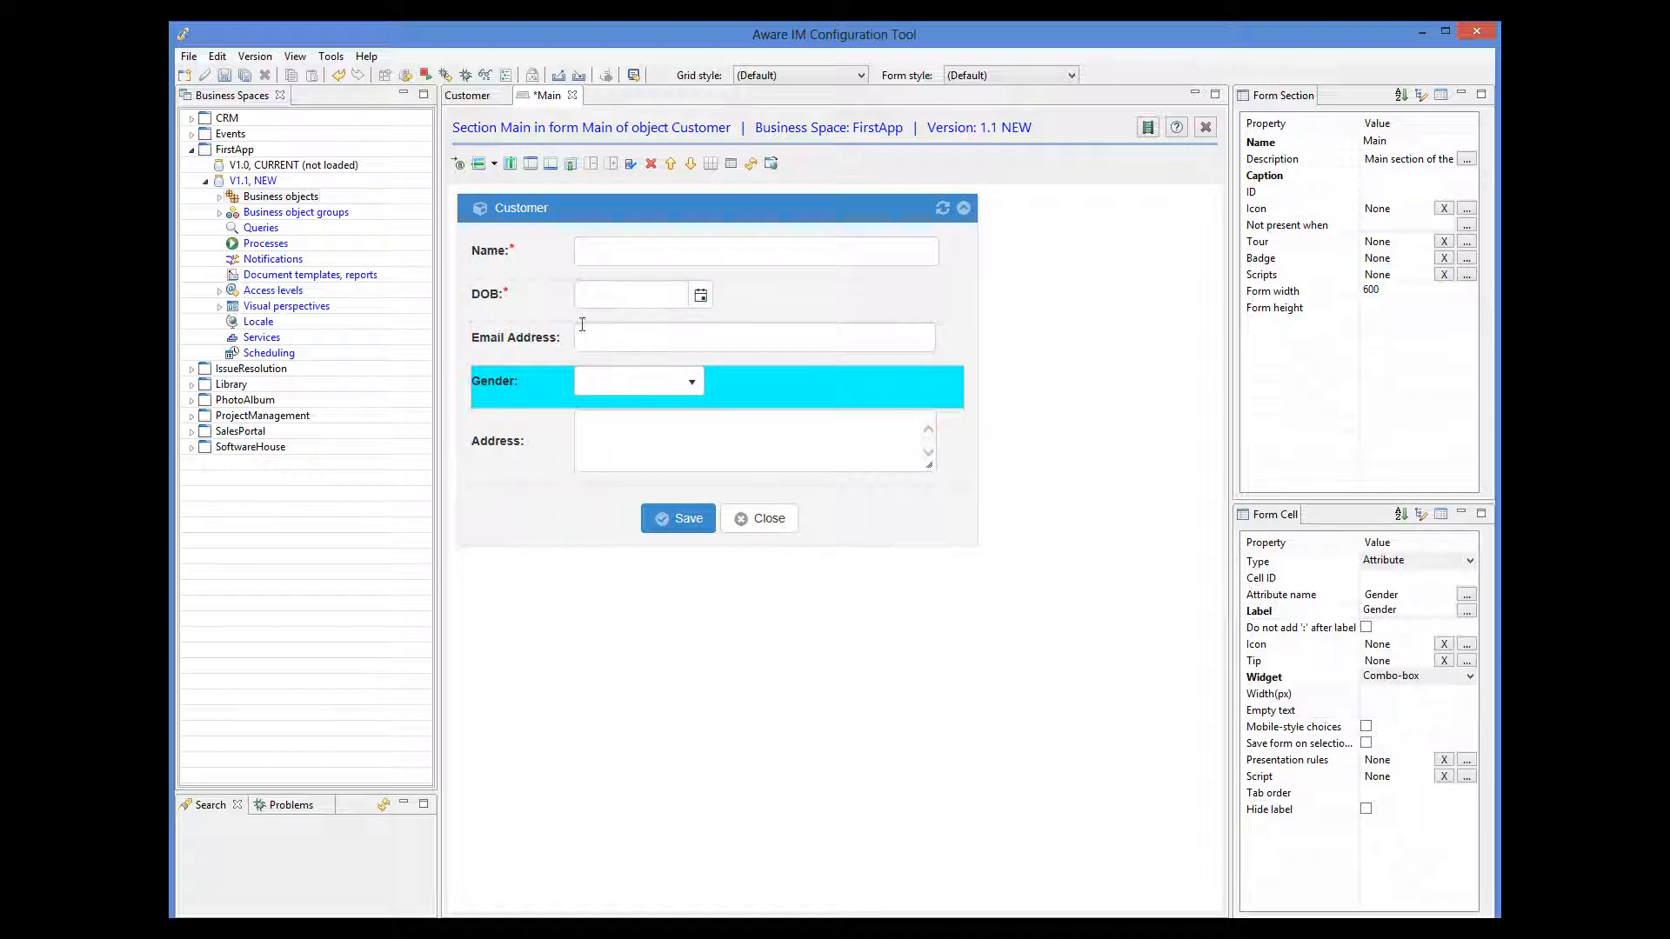
{"action": "mouse_move", "coordinate": [541, 266]}
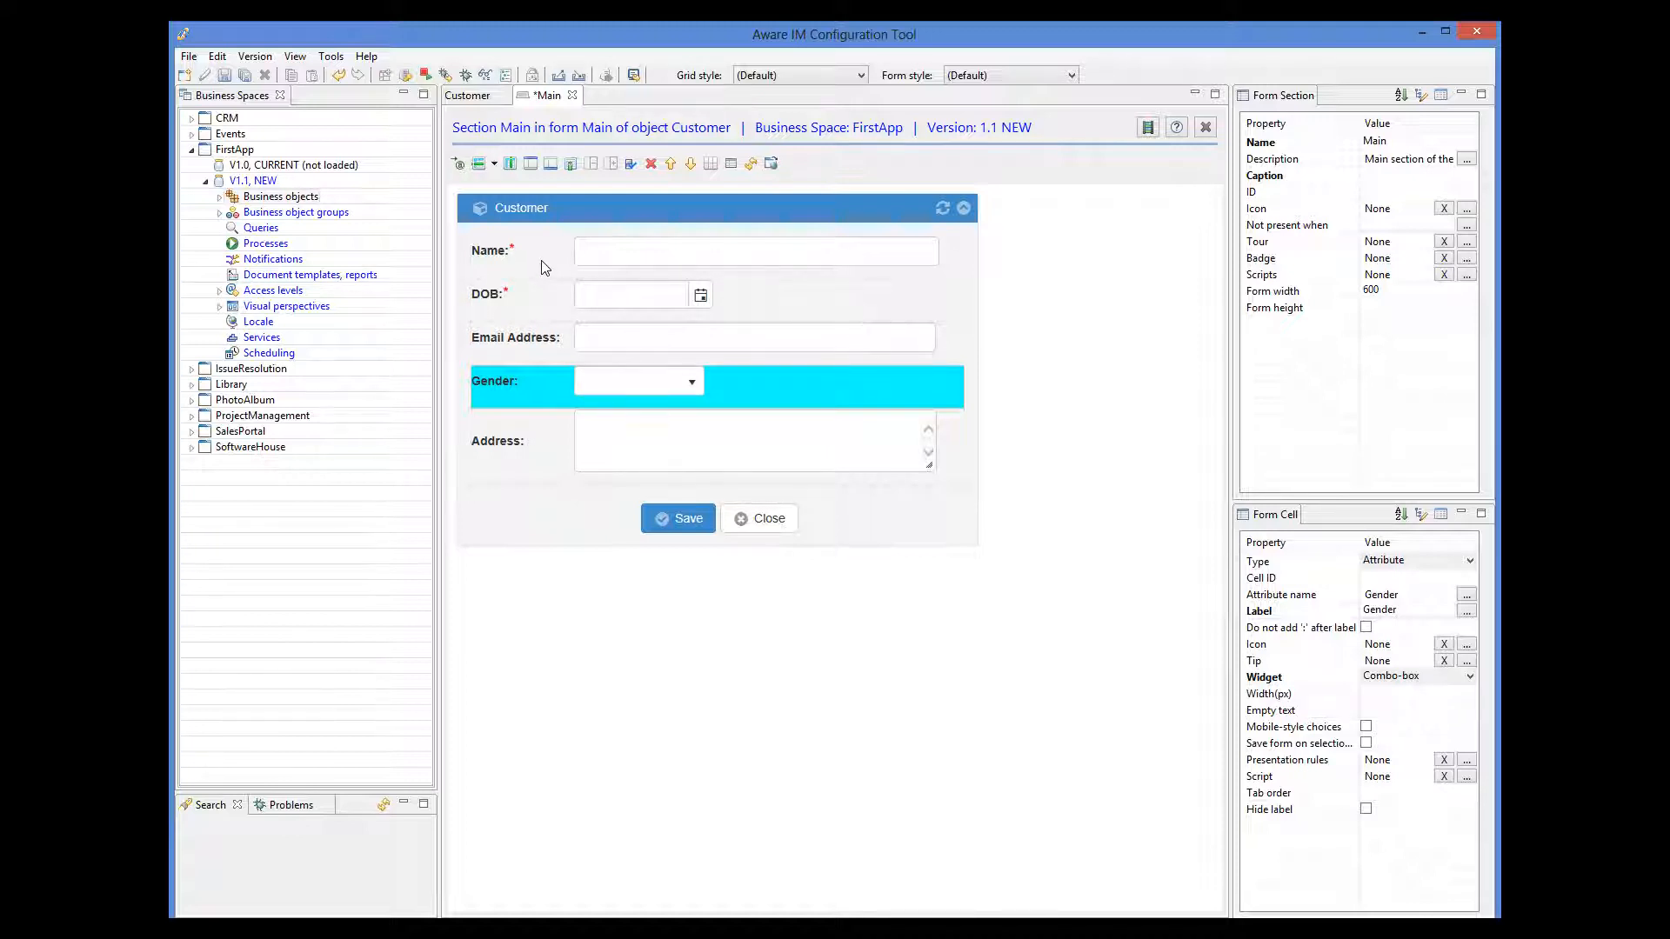
Set the form column's label position to Left of control (right-aligned).
{"action": "left_click", "coordinate": [756, 251]}
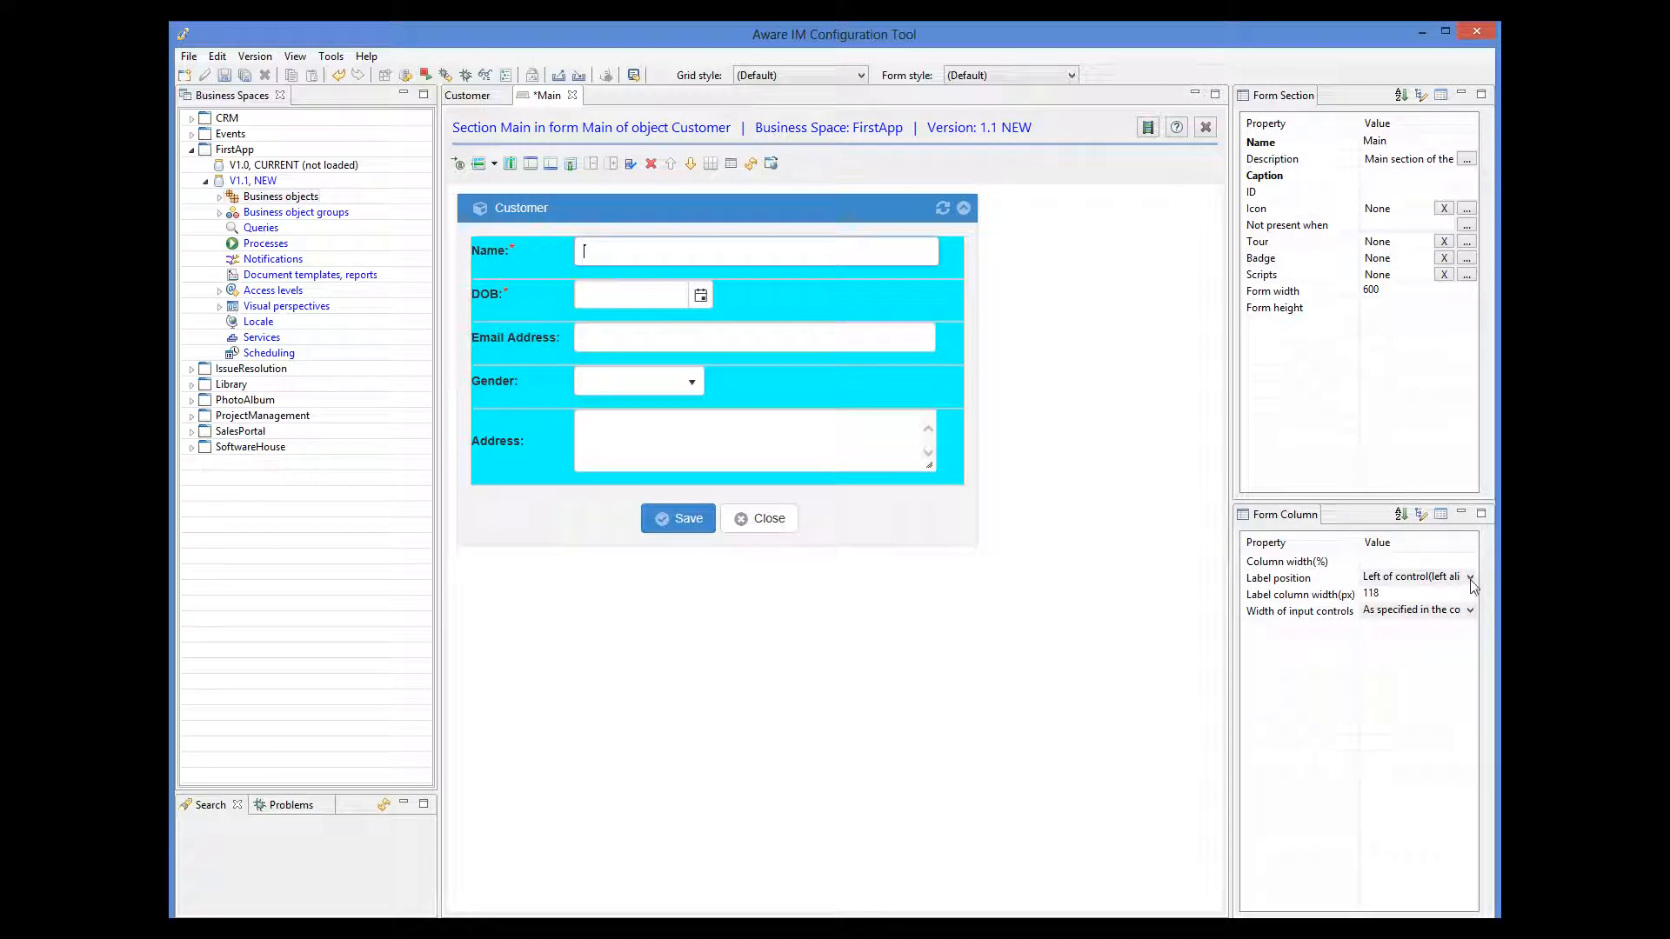
{"action": "left_click", "coordinate": [1470, 575]}
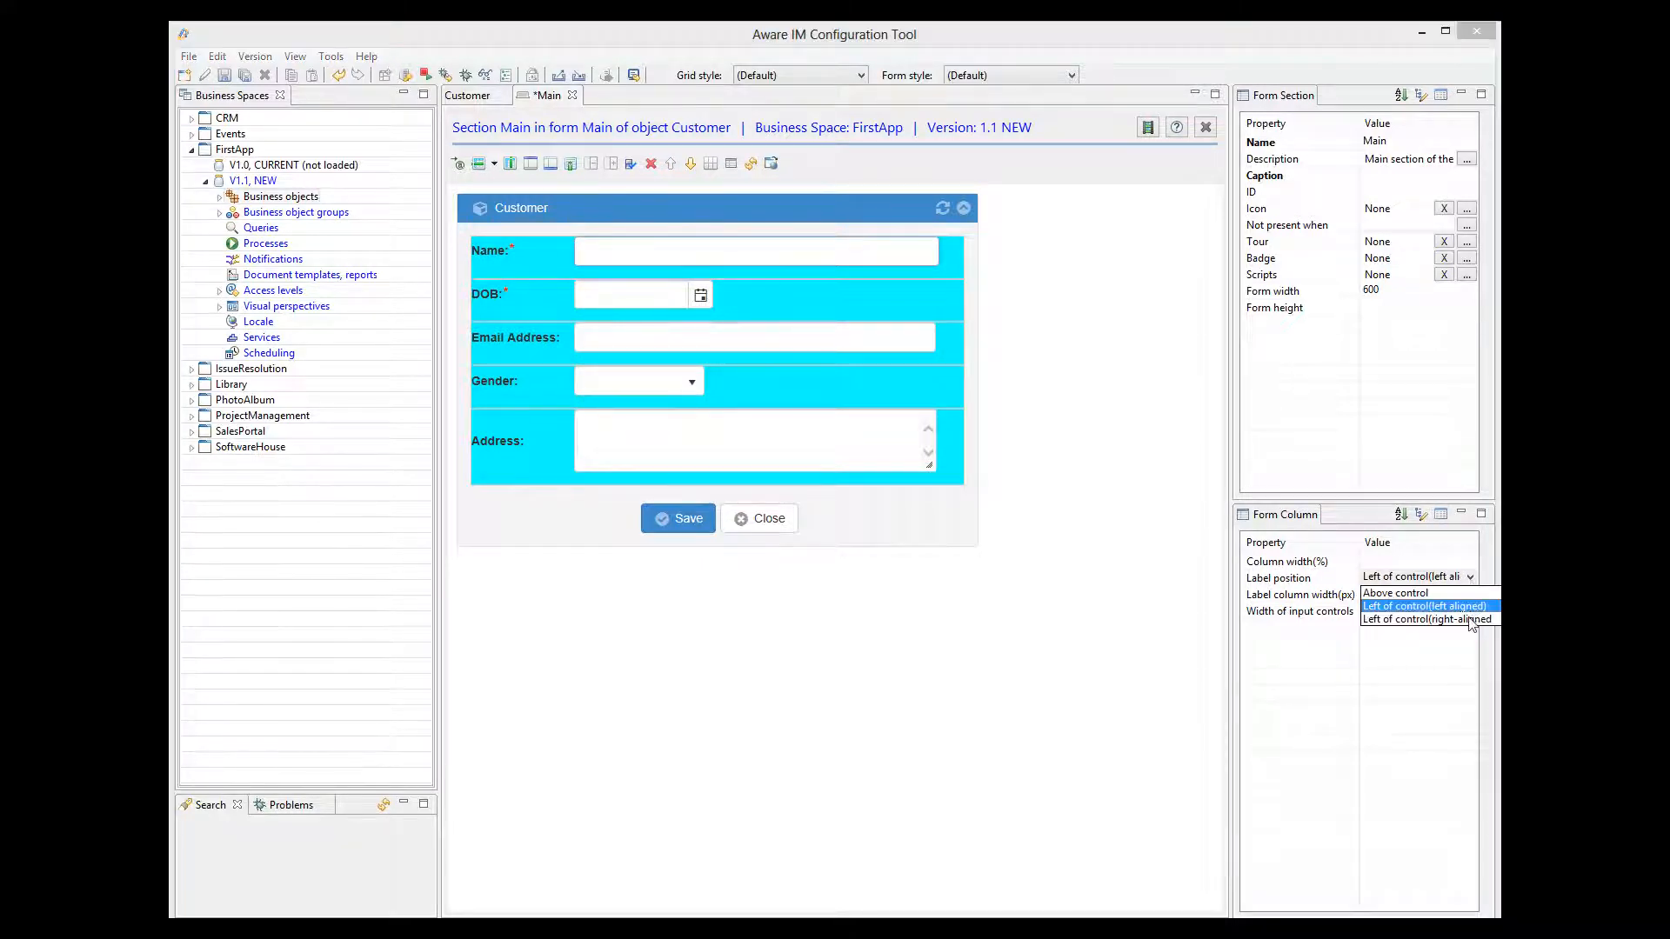
{"action": "left_click", "coordinate": [1424, 621]}
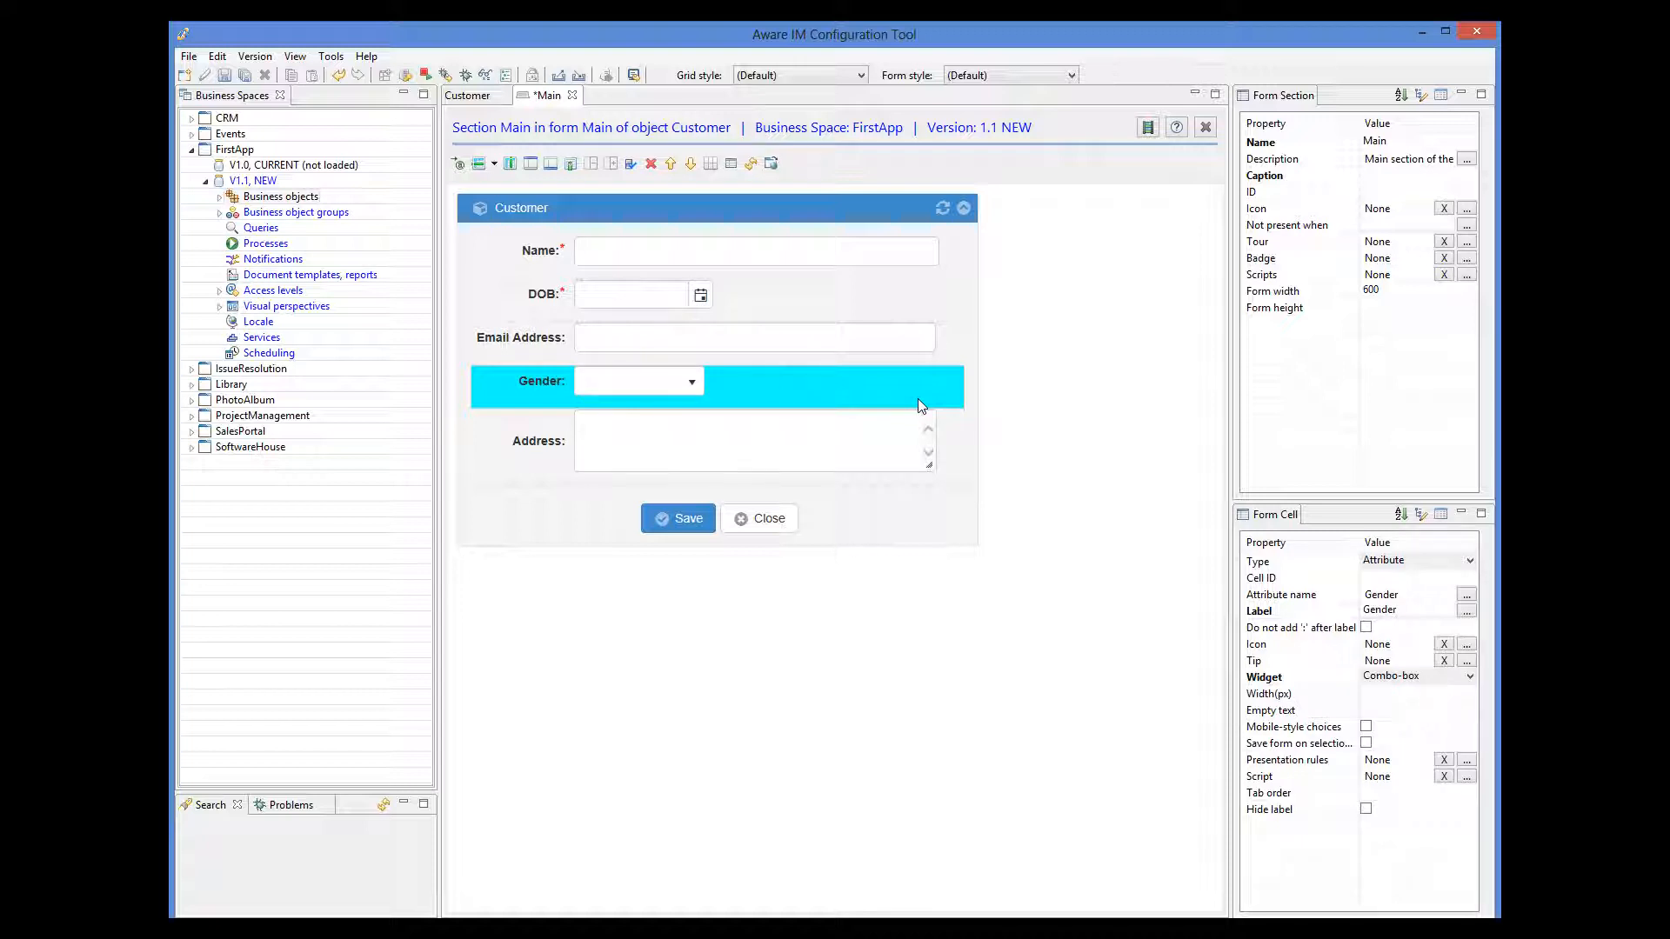
{"action": "mouse_move", "coordinate": [964, 441]}
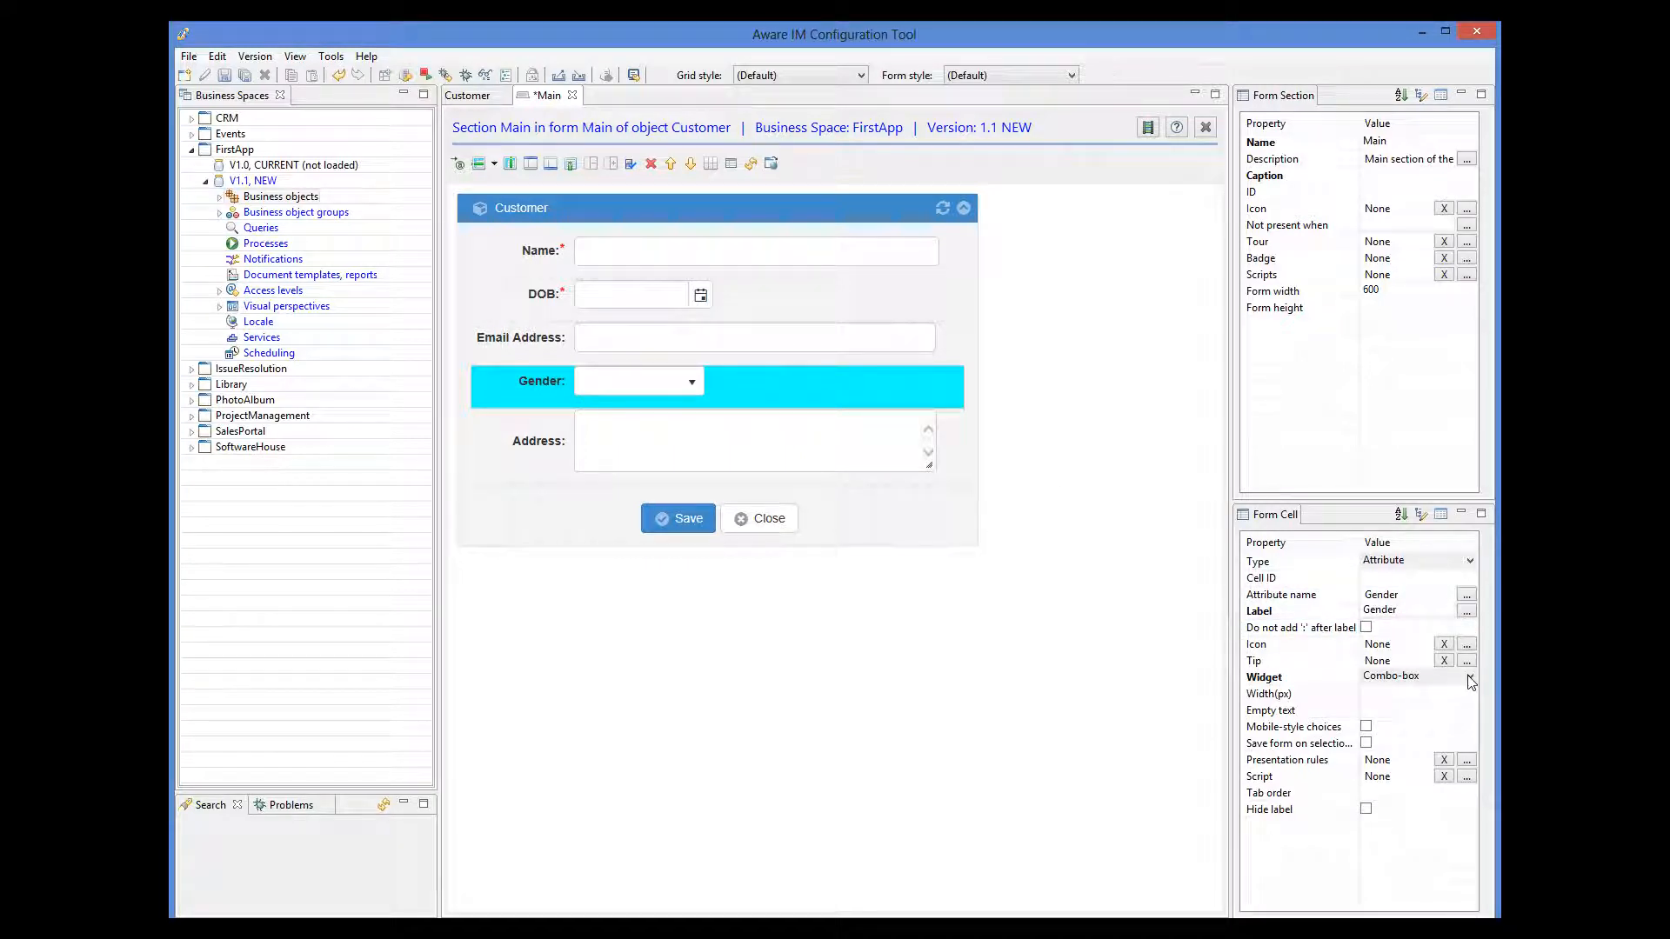
Show Gender as Male/Female radio buttons and close the form section editor.
{"action": "left_click", "coordinate": [1468, 679]}
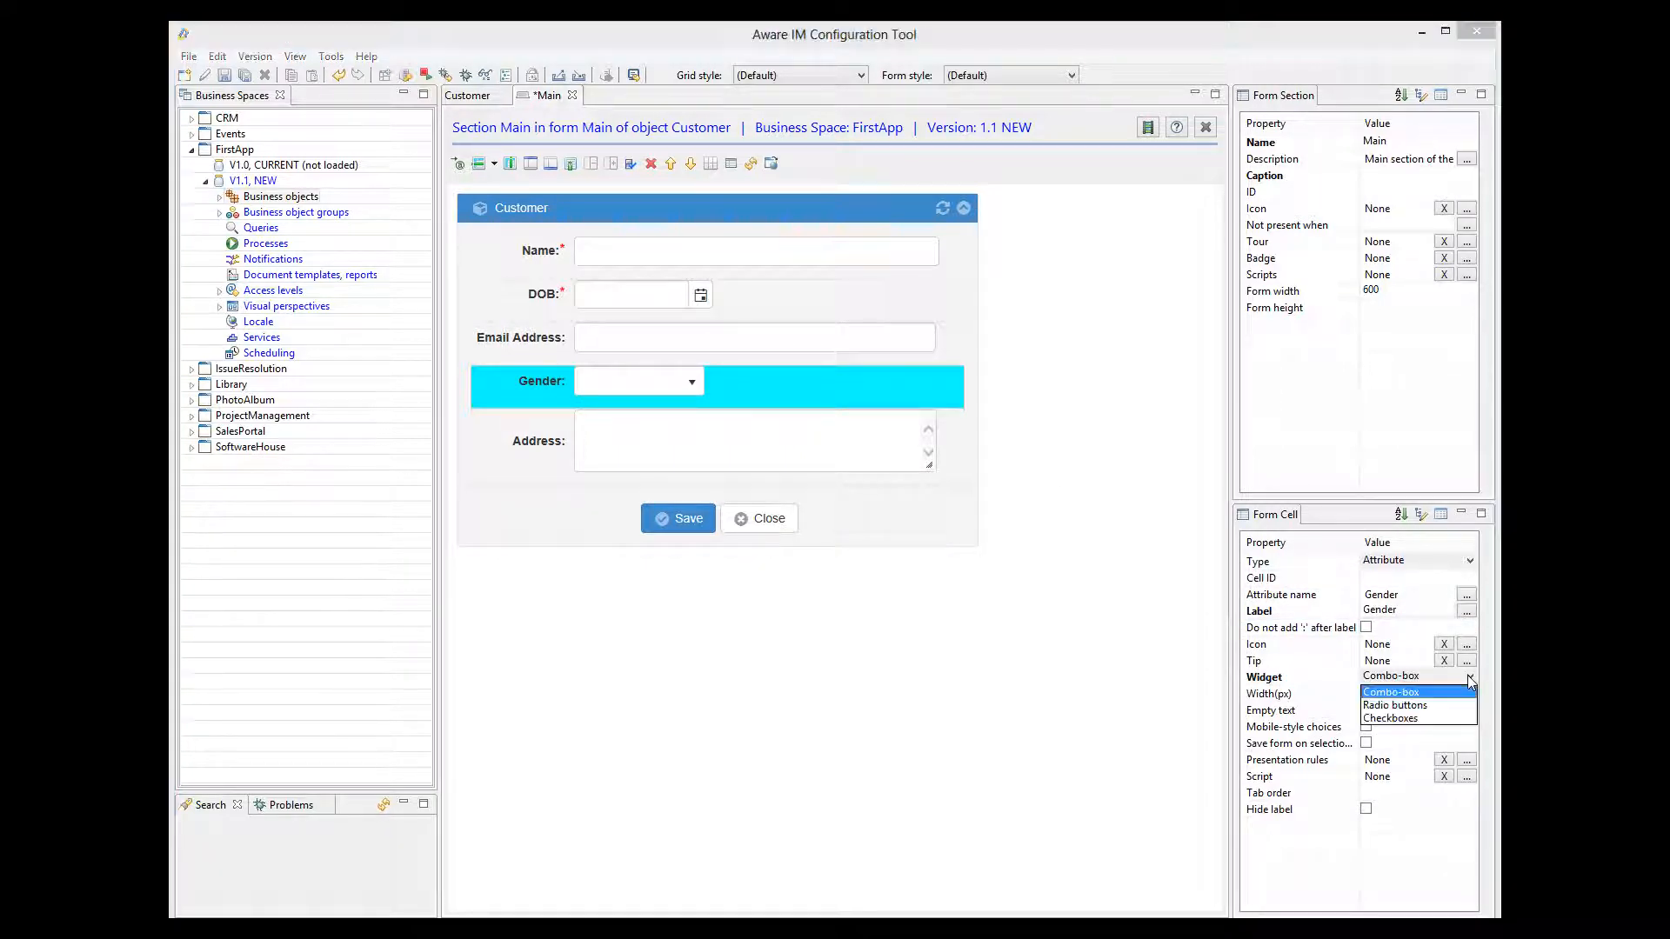
{"action": "left_click", "coordinate": [1393, 705]}
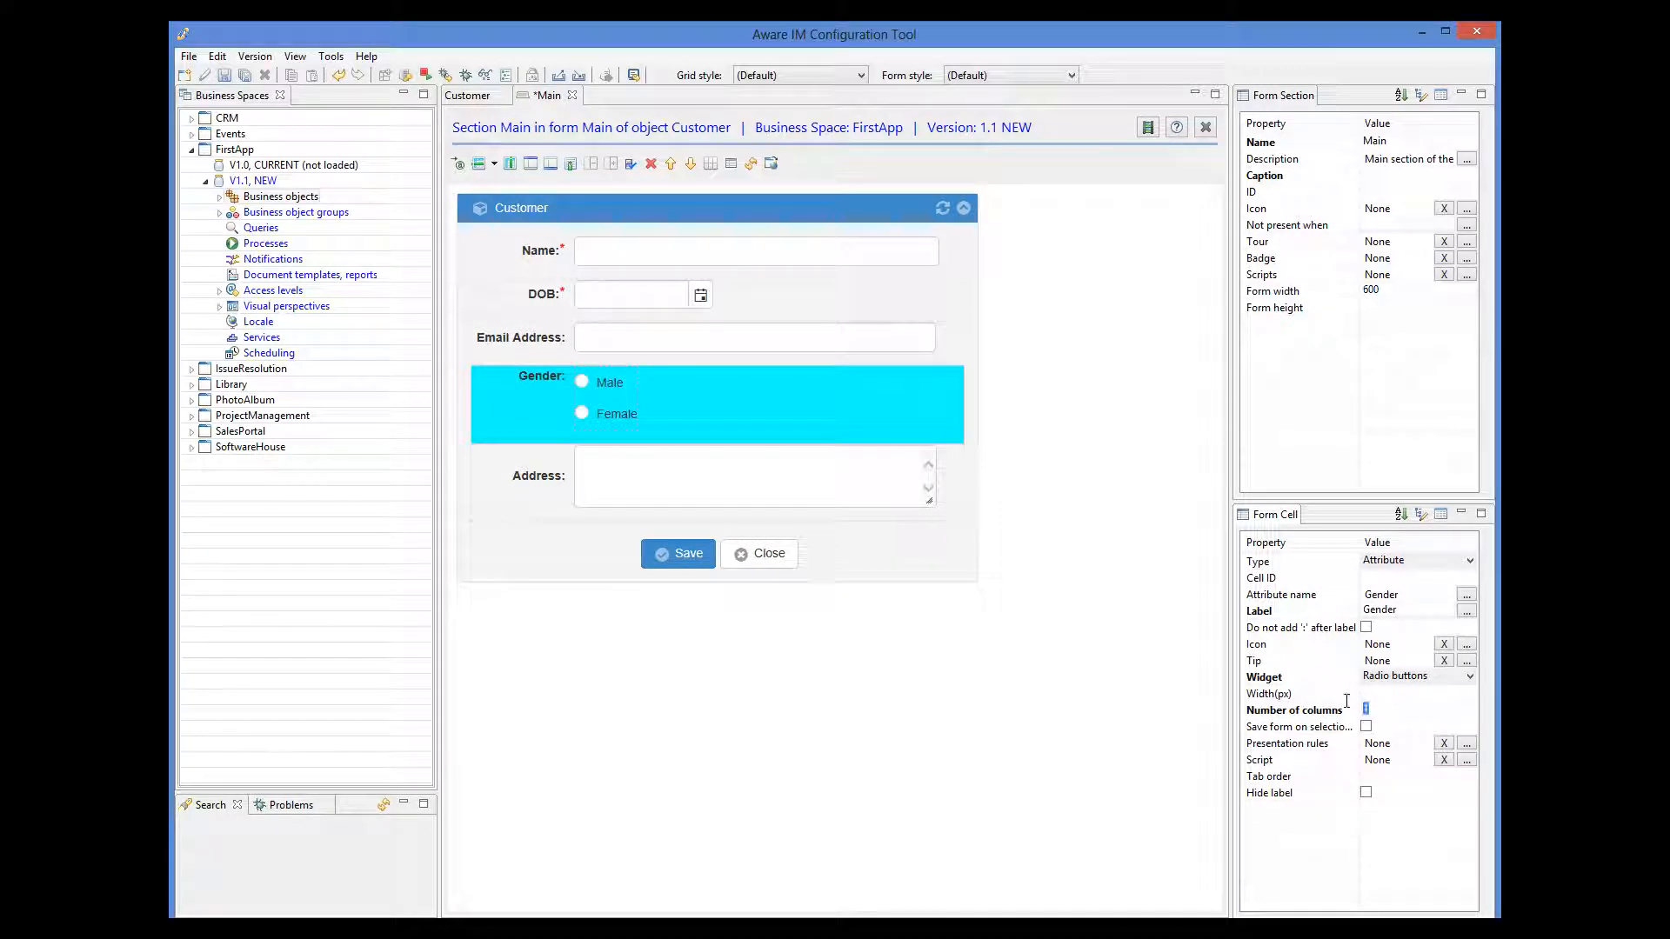
{"action": "mouse_move", "coordinate": [1353, 677]}
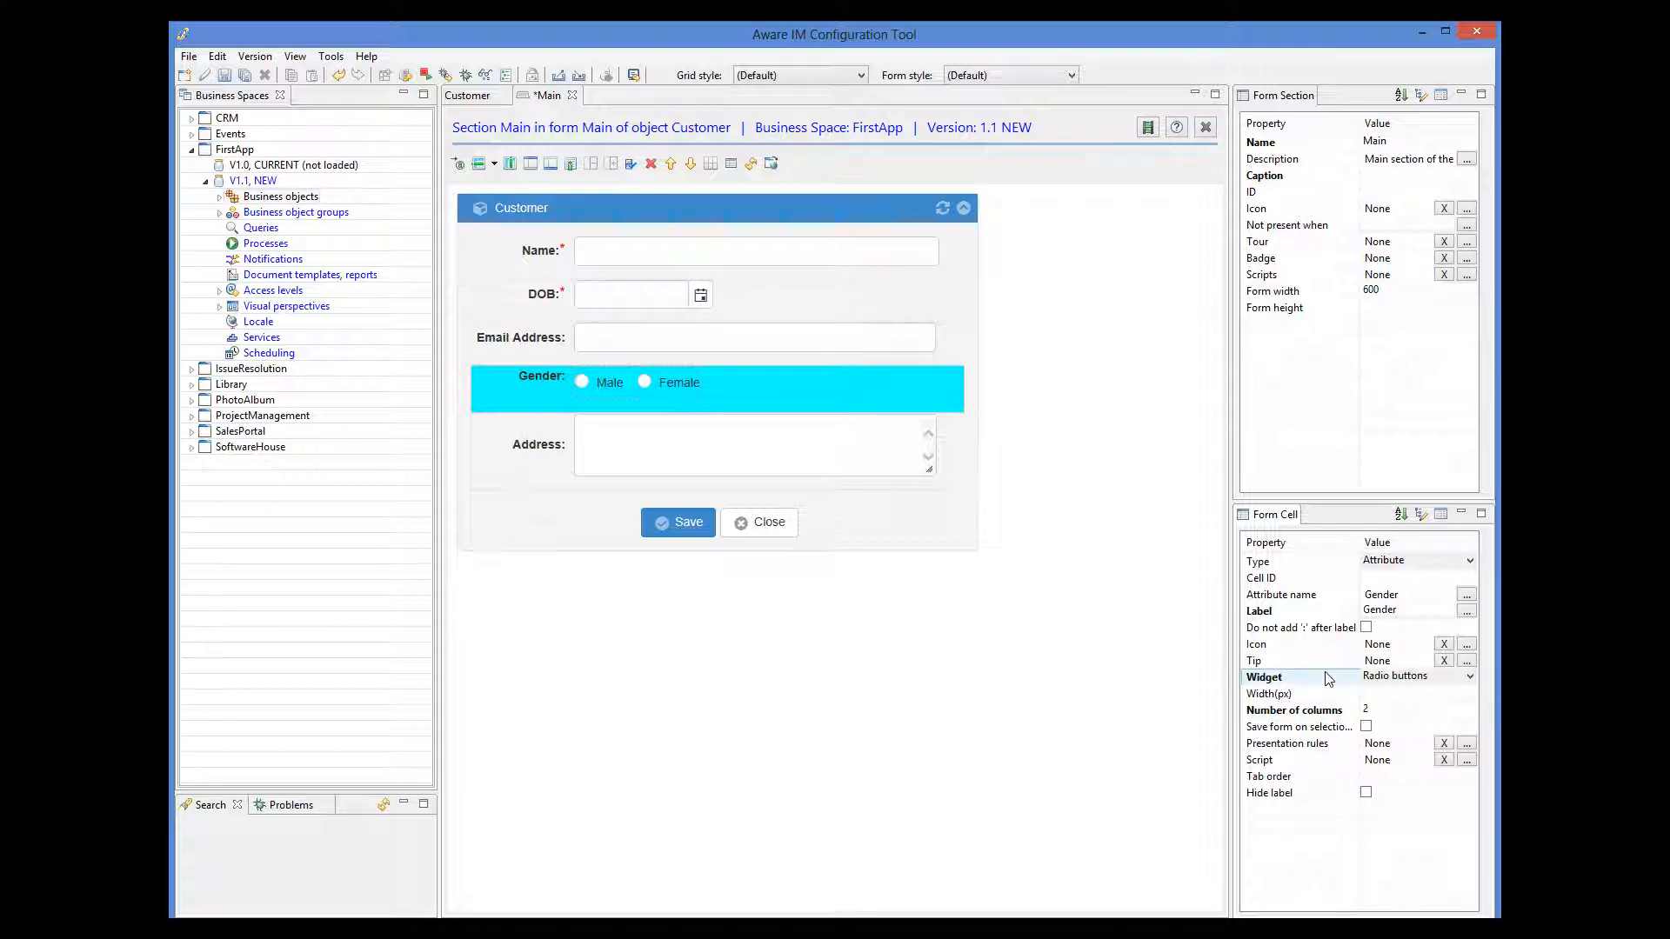
{"action": "mouse_move", "coordinate": [1034, 552]}
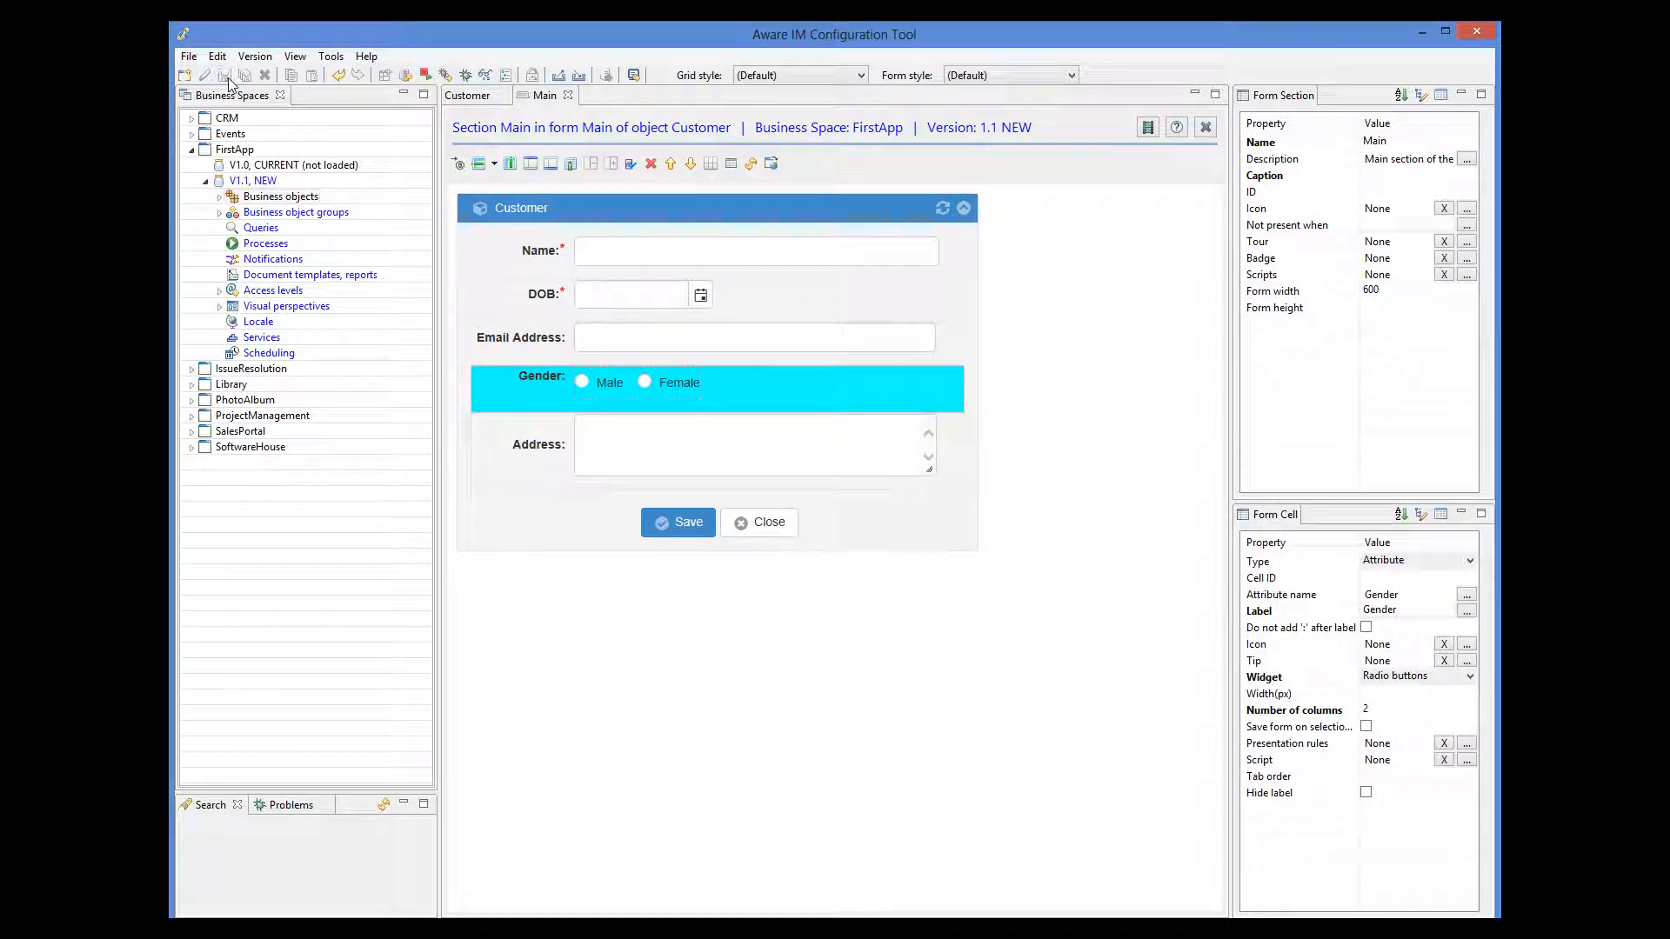
{"action": "mouse_move", "coordinate": [569, 95]}
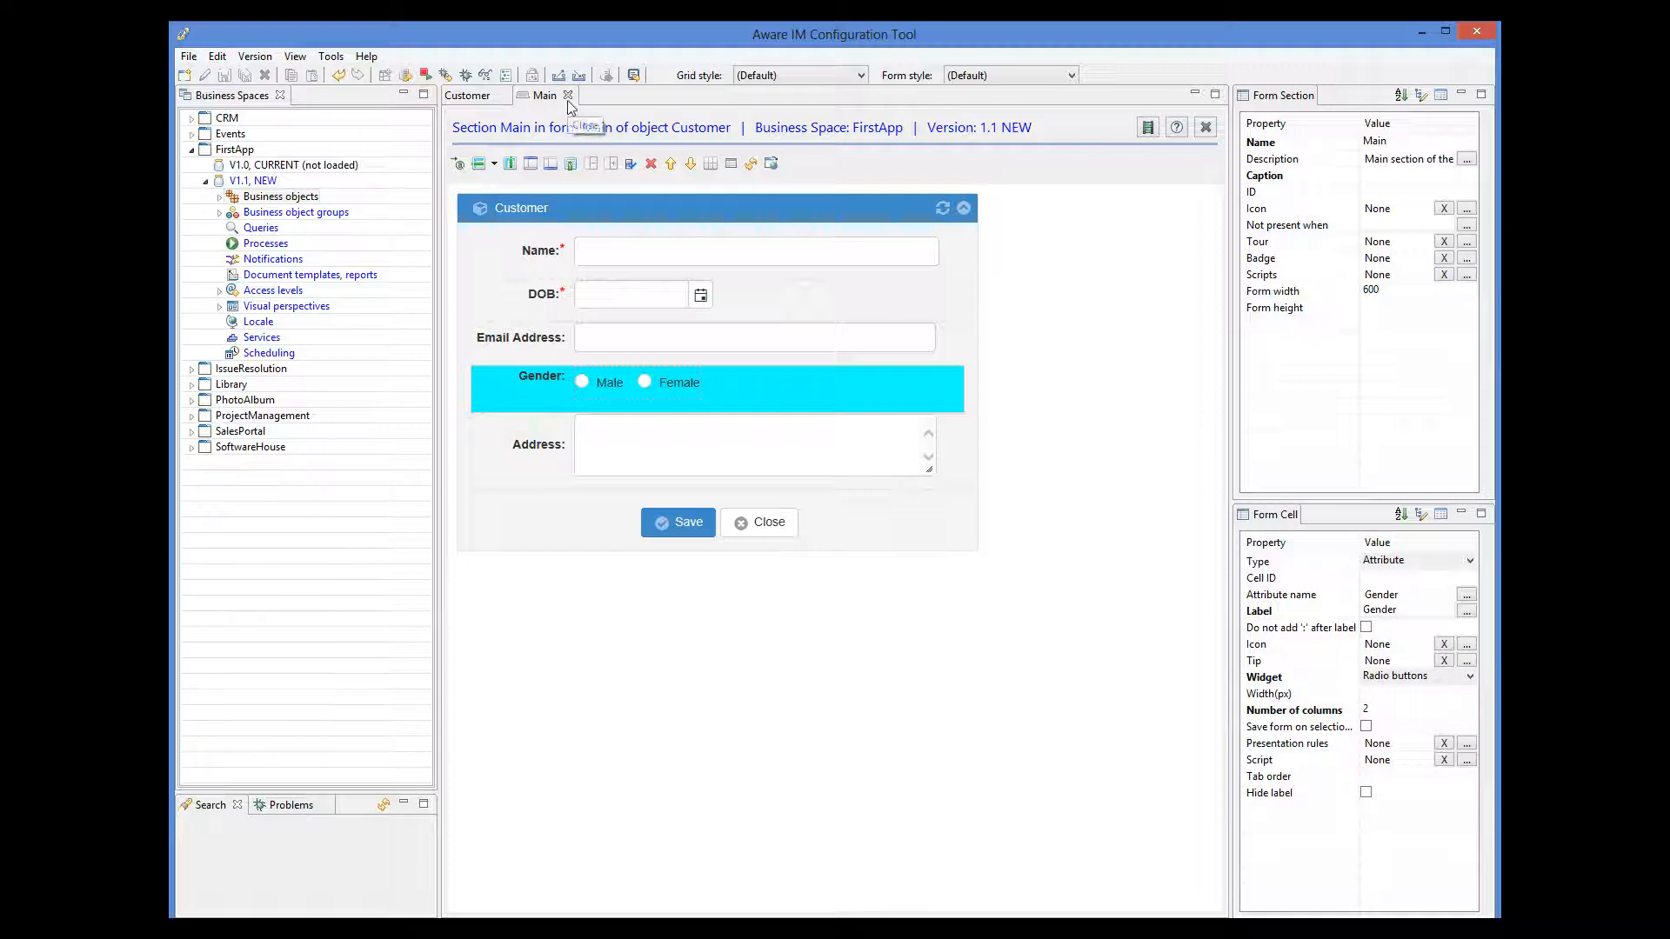
{"action": "left_click", "coordinate": [570, 95]}
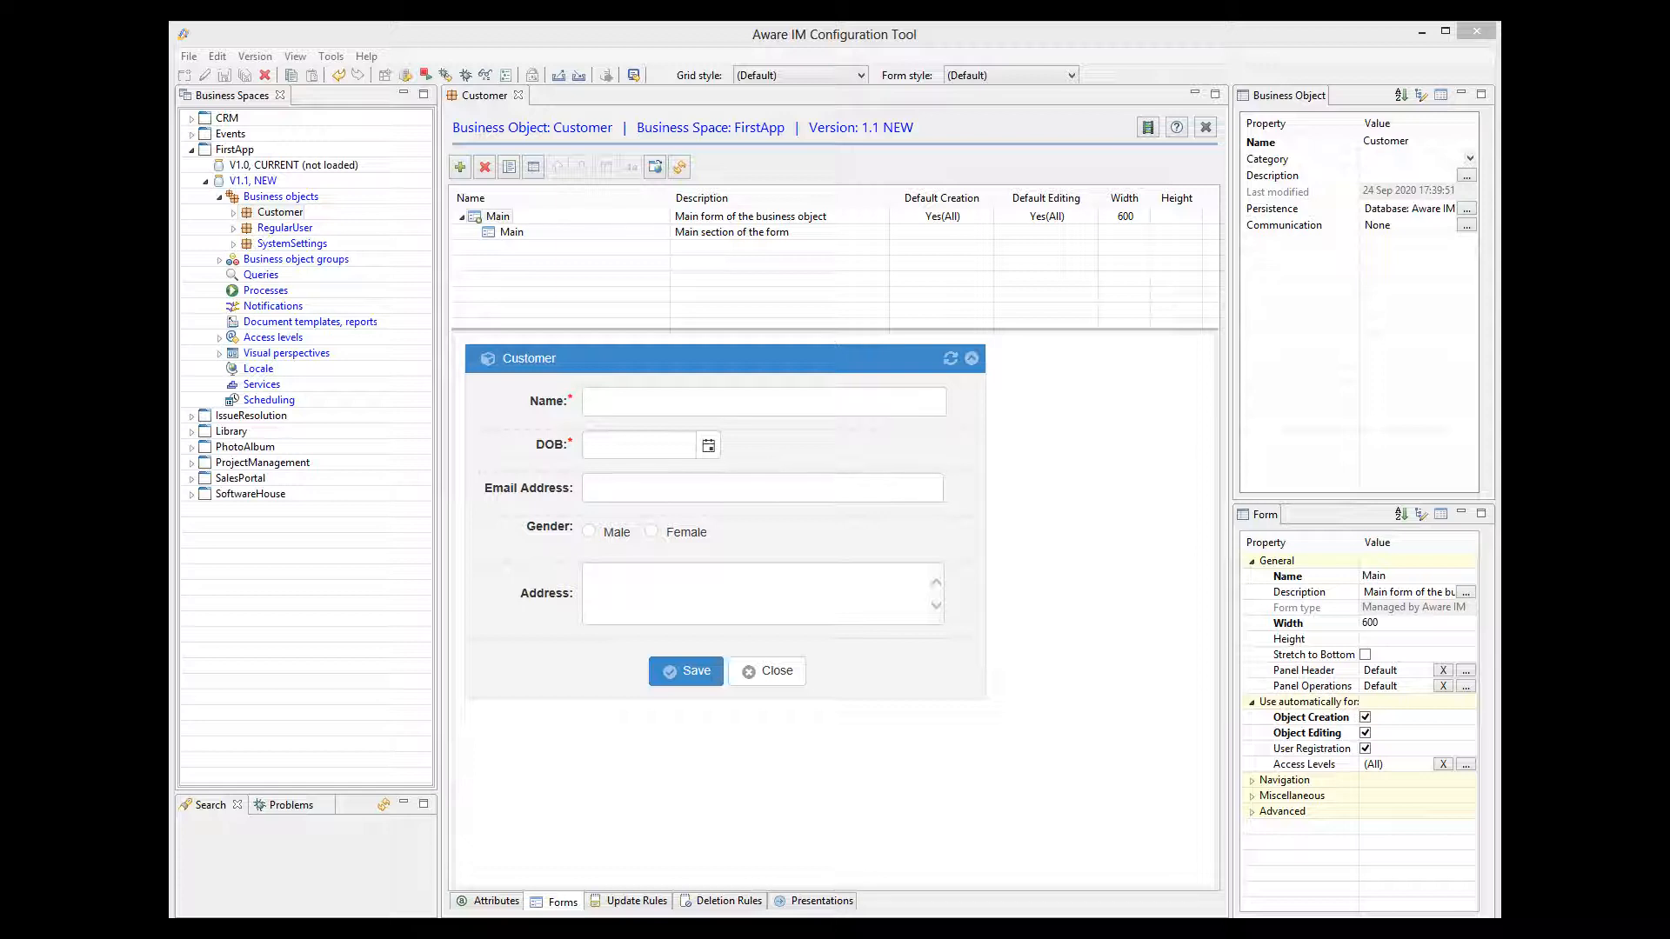
{"action": "mouse_move", "coordinate": [941, 740]}
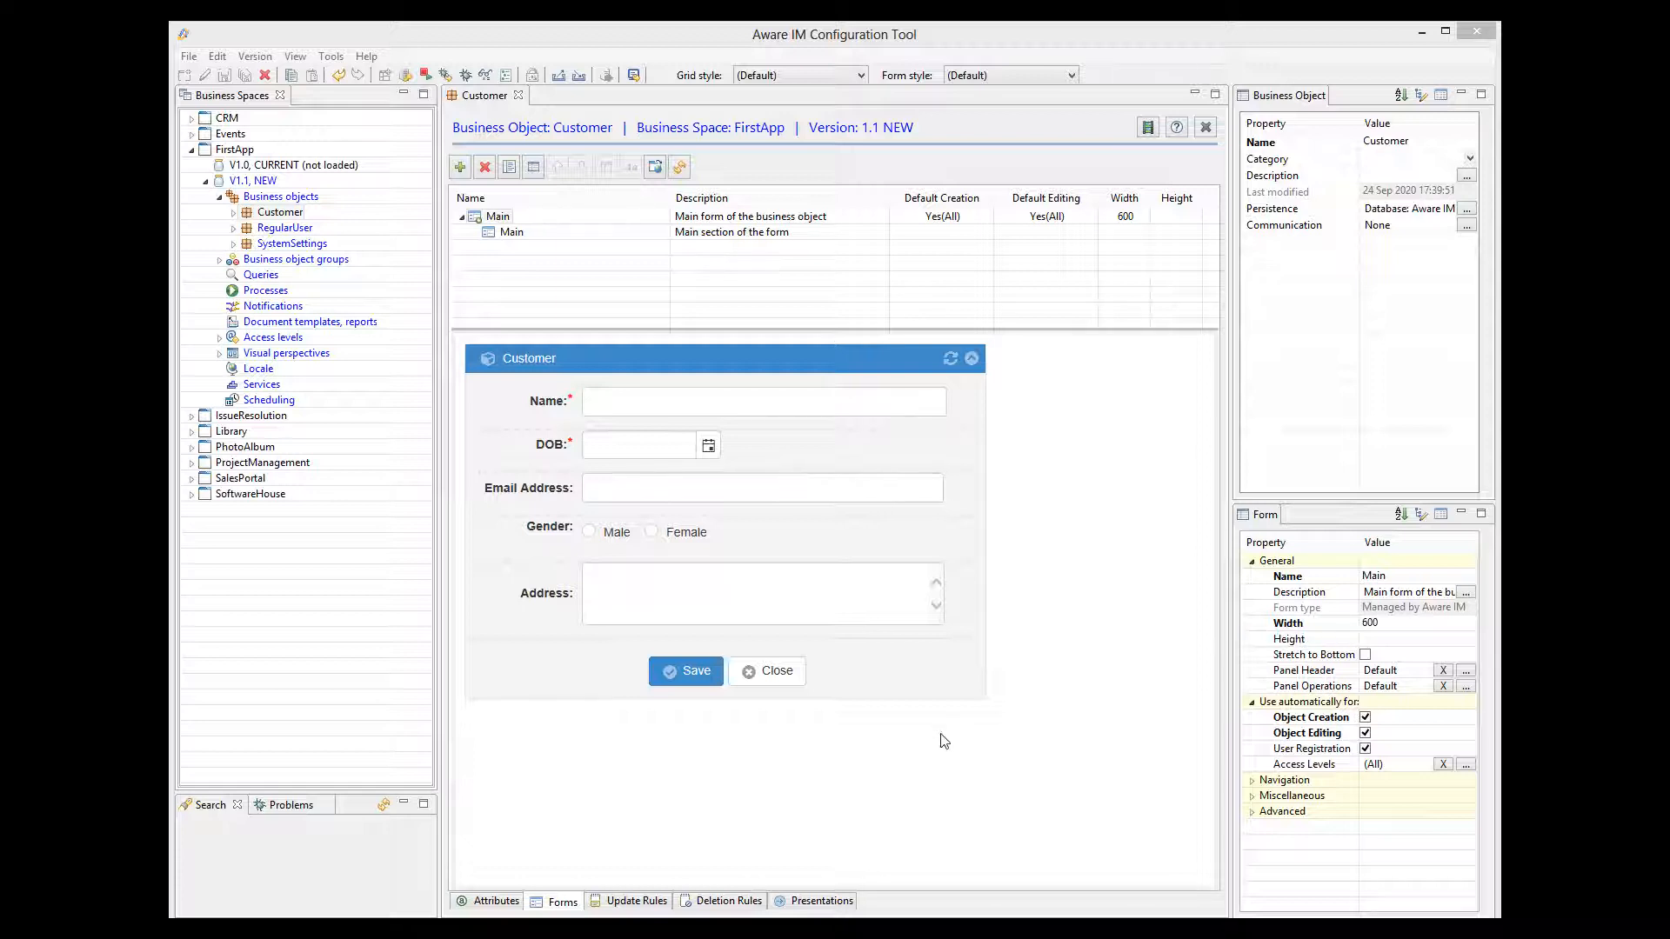
Add a new Customer update rule named 'Age Restriction' from the Update Rules list.
{"action": "left_click", "coordinate": [635, 901]}
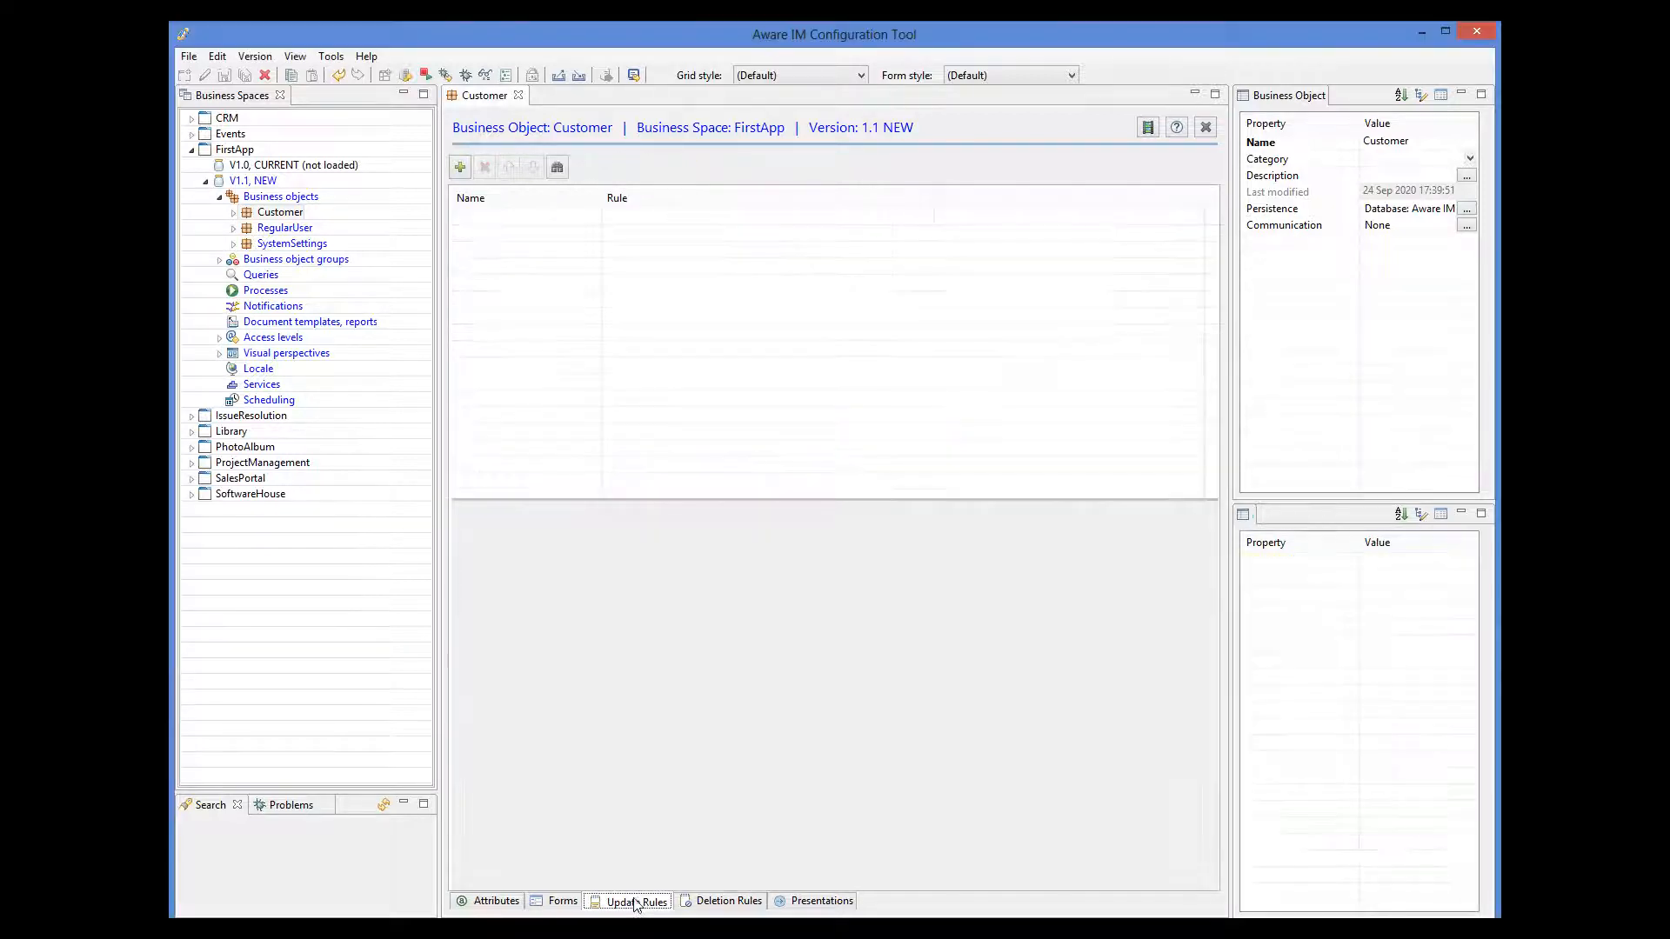
{"action": "left_click", "coordinate": [459, 167]}
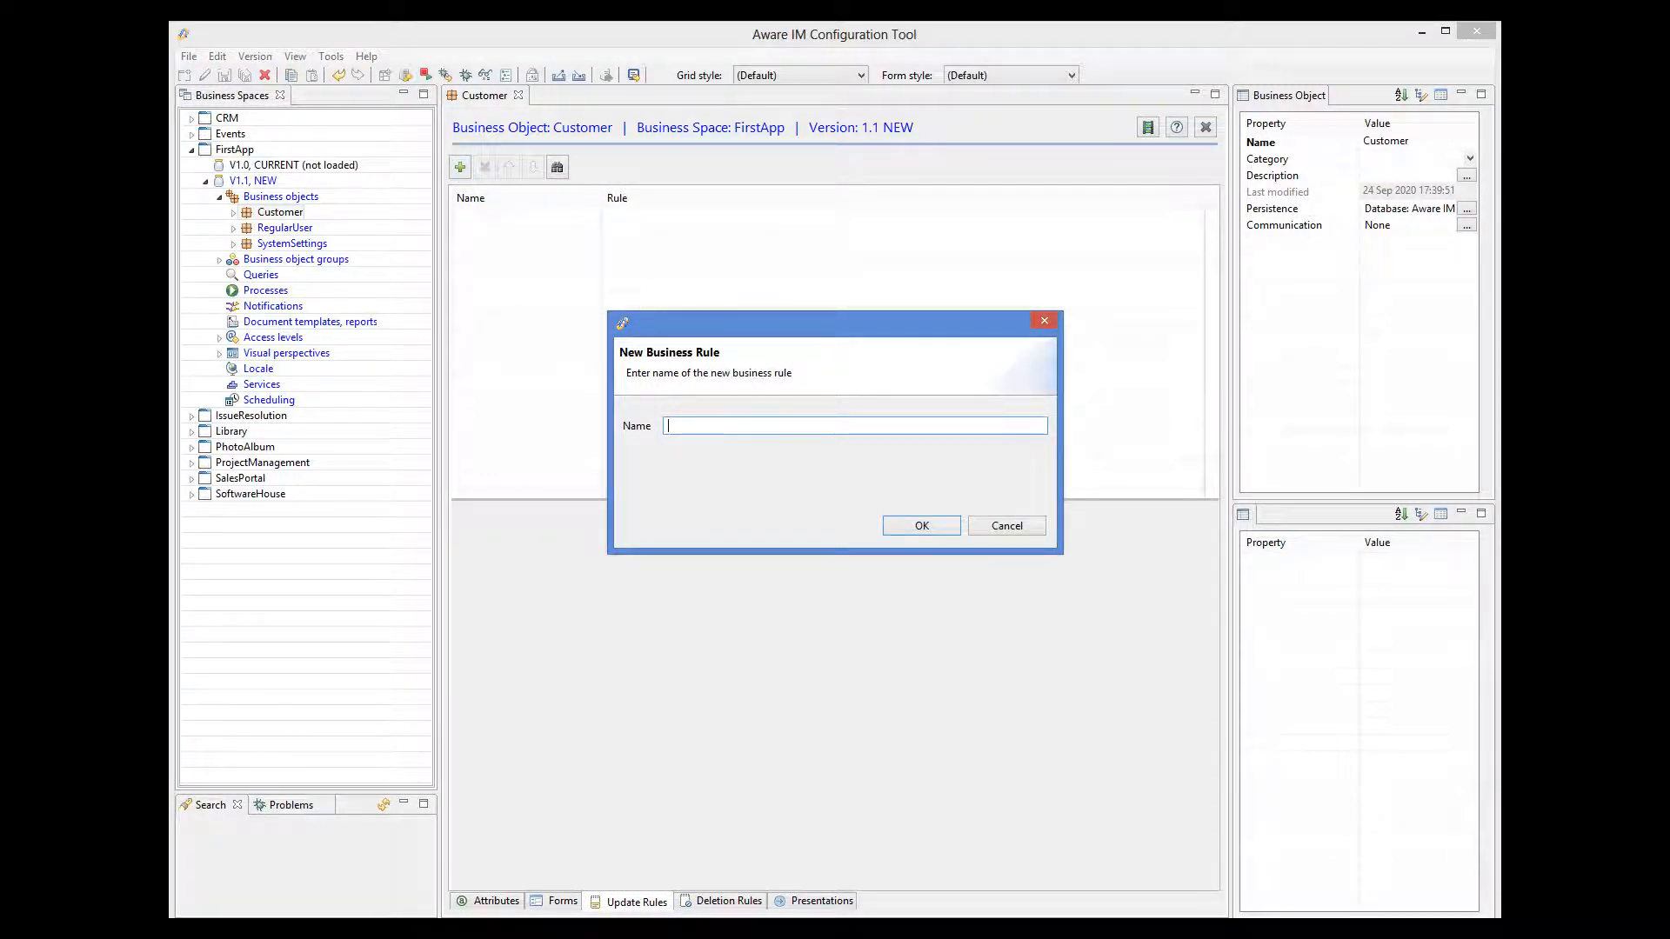
{"action": "type", "text": "Age Restr"}
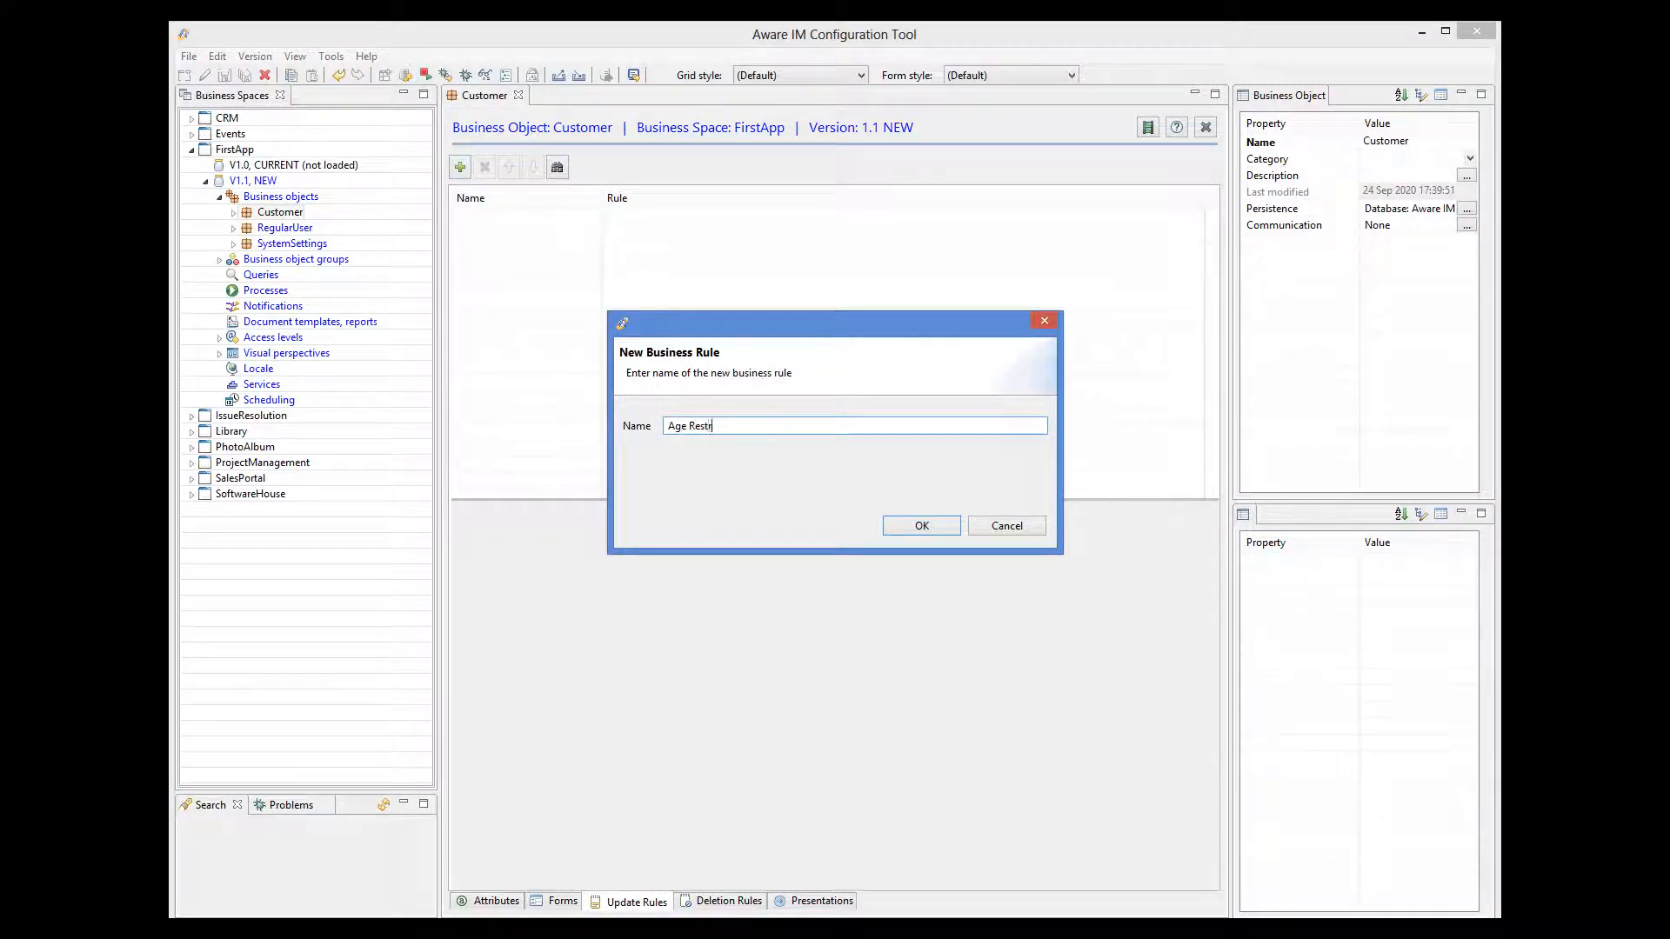
{"action": "type", "text": "iction"}
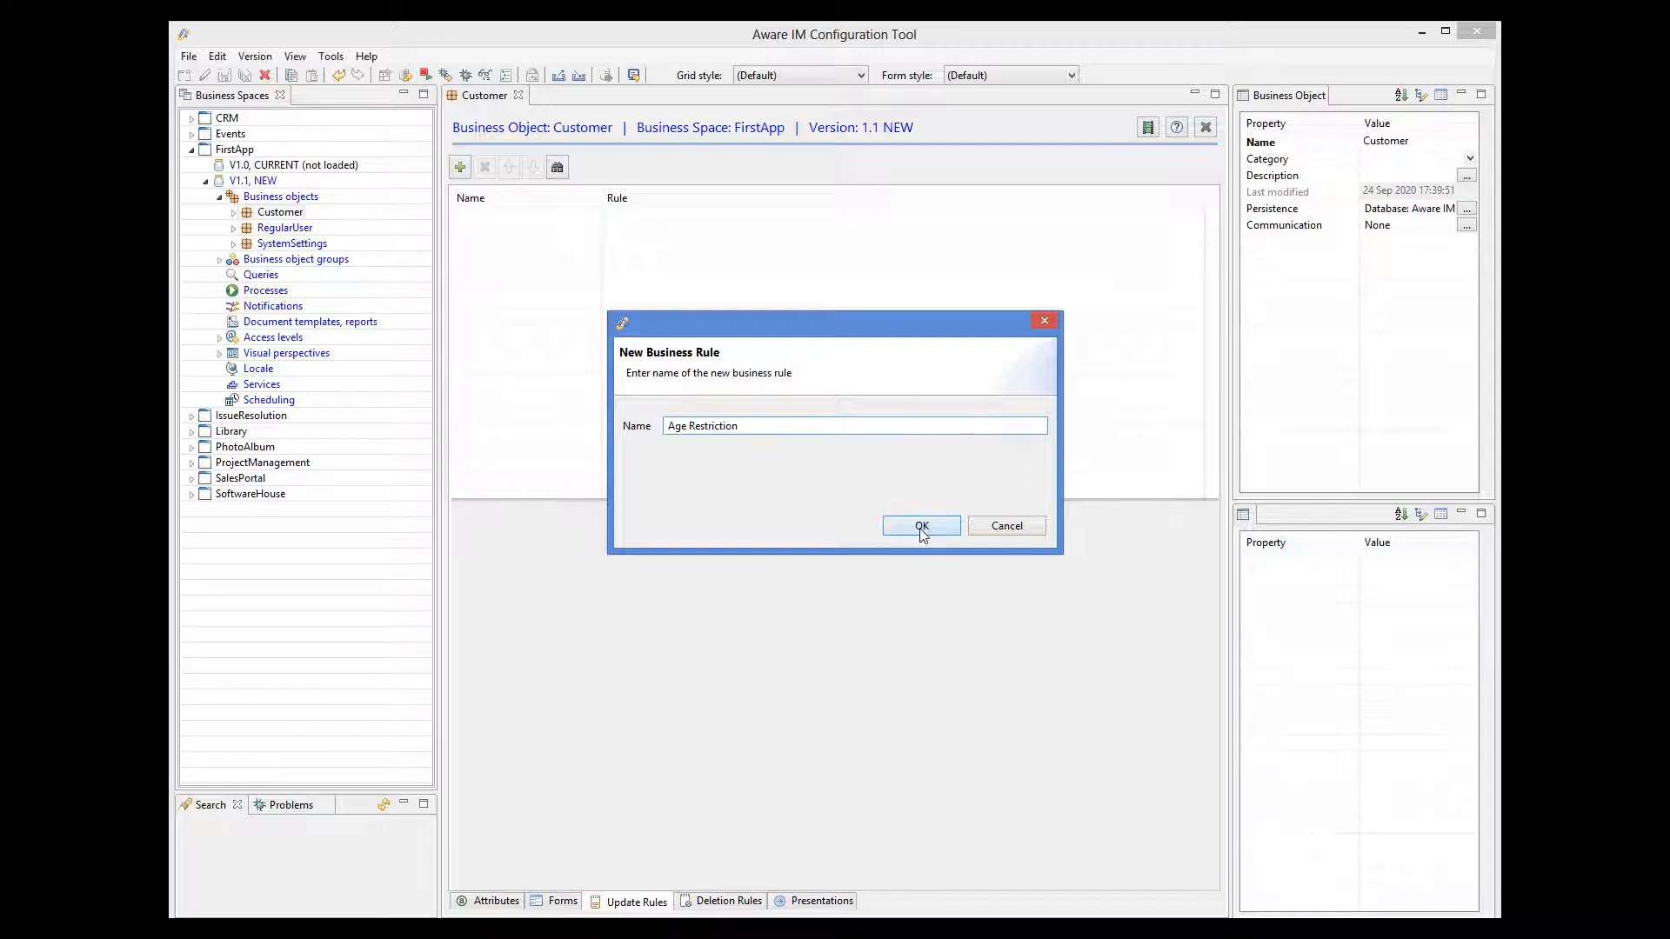
{"action": "left_click", "coordinate": [920, 526]}
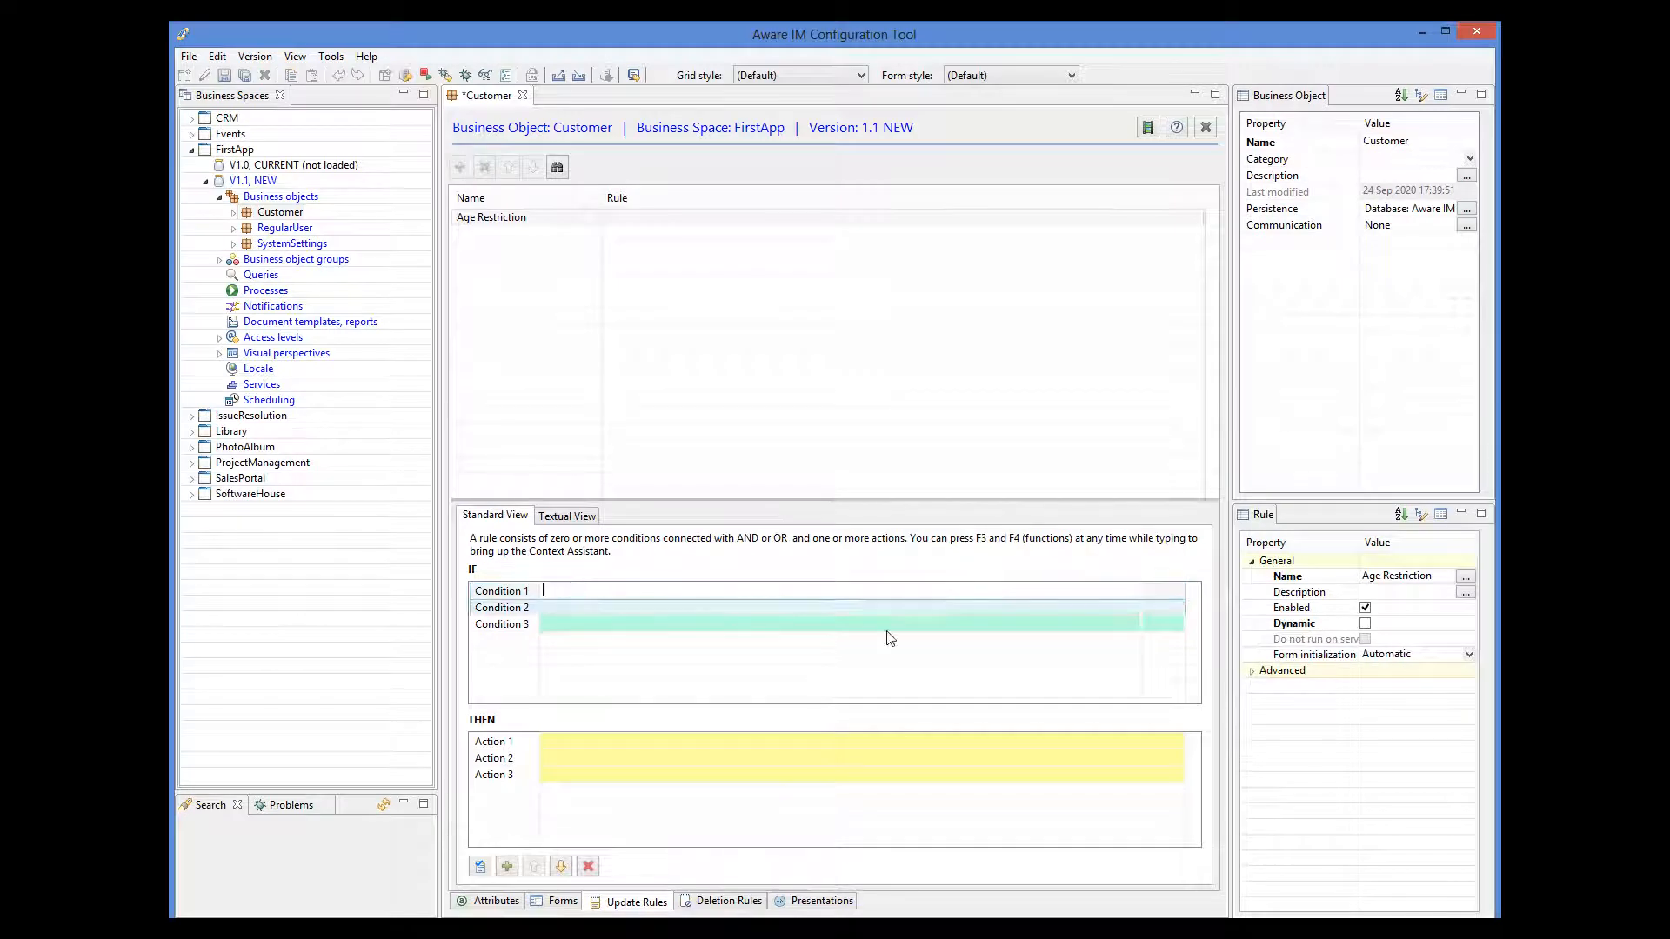
Enter the rule condition AGE(Customer.DOB)<16.
{"action": "type", "text": "AGE("}
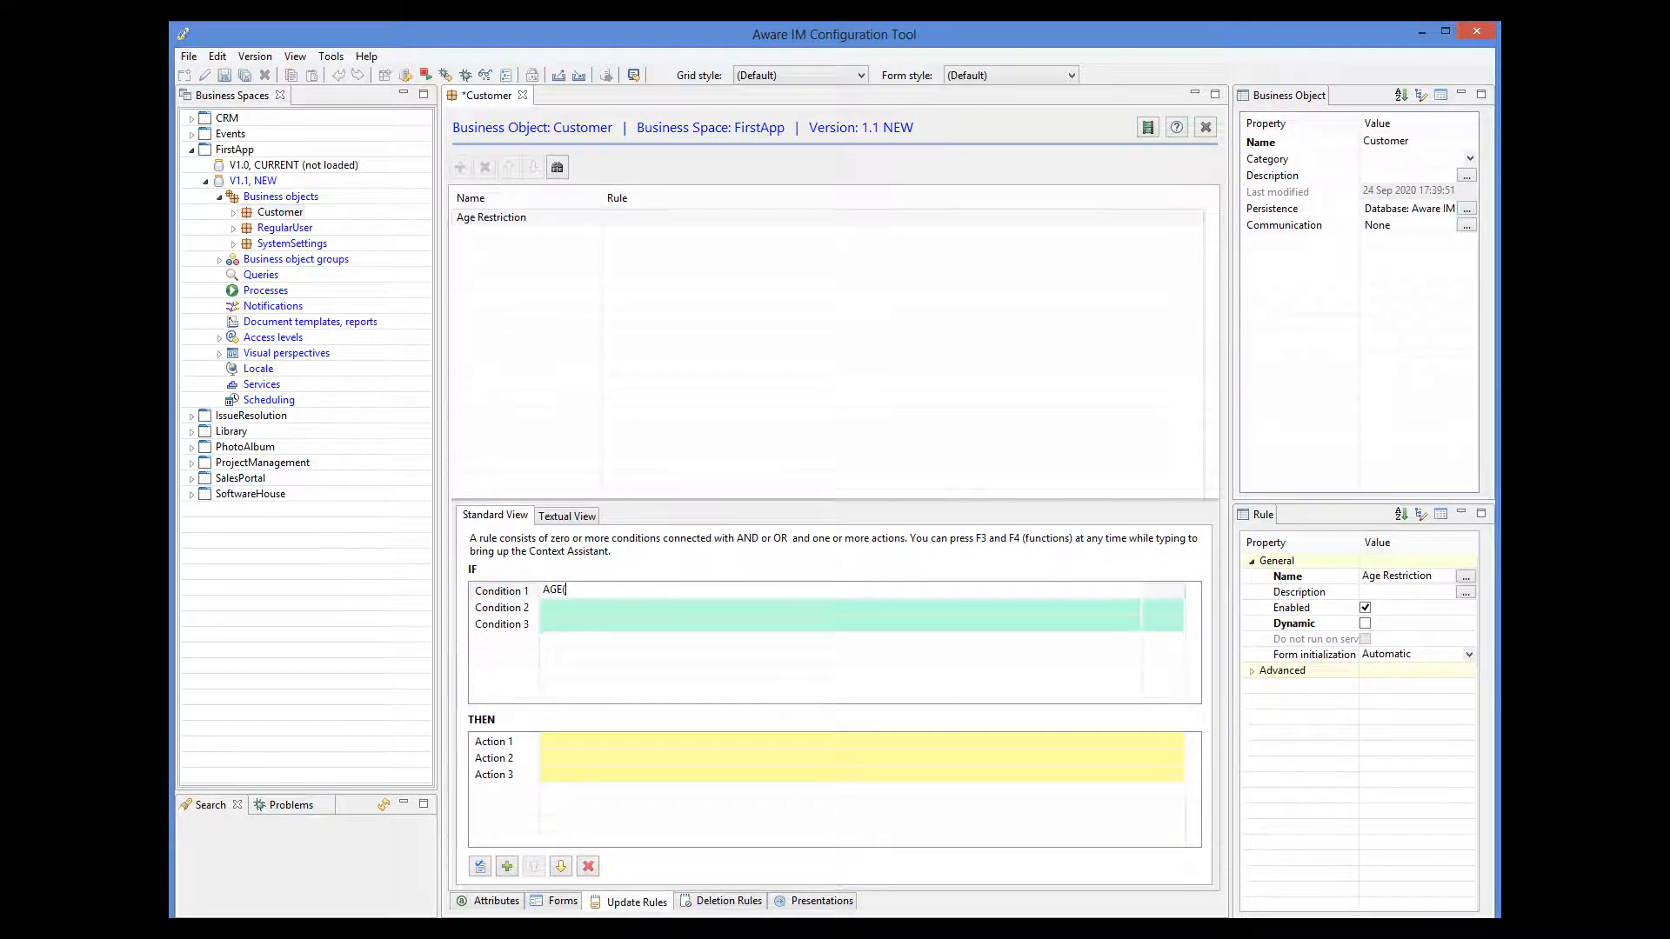
{"action": "type", "text": "Customer."}
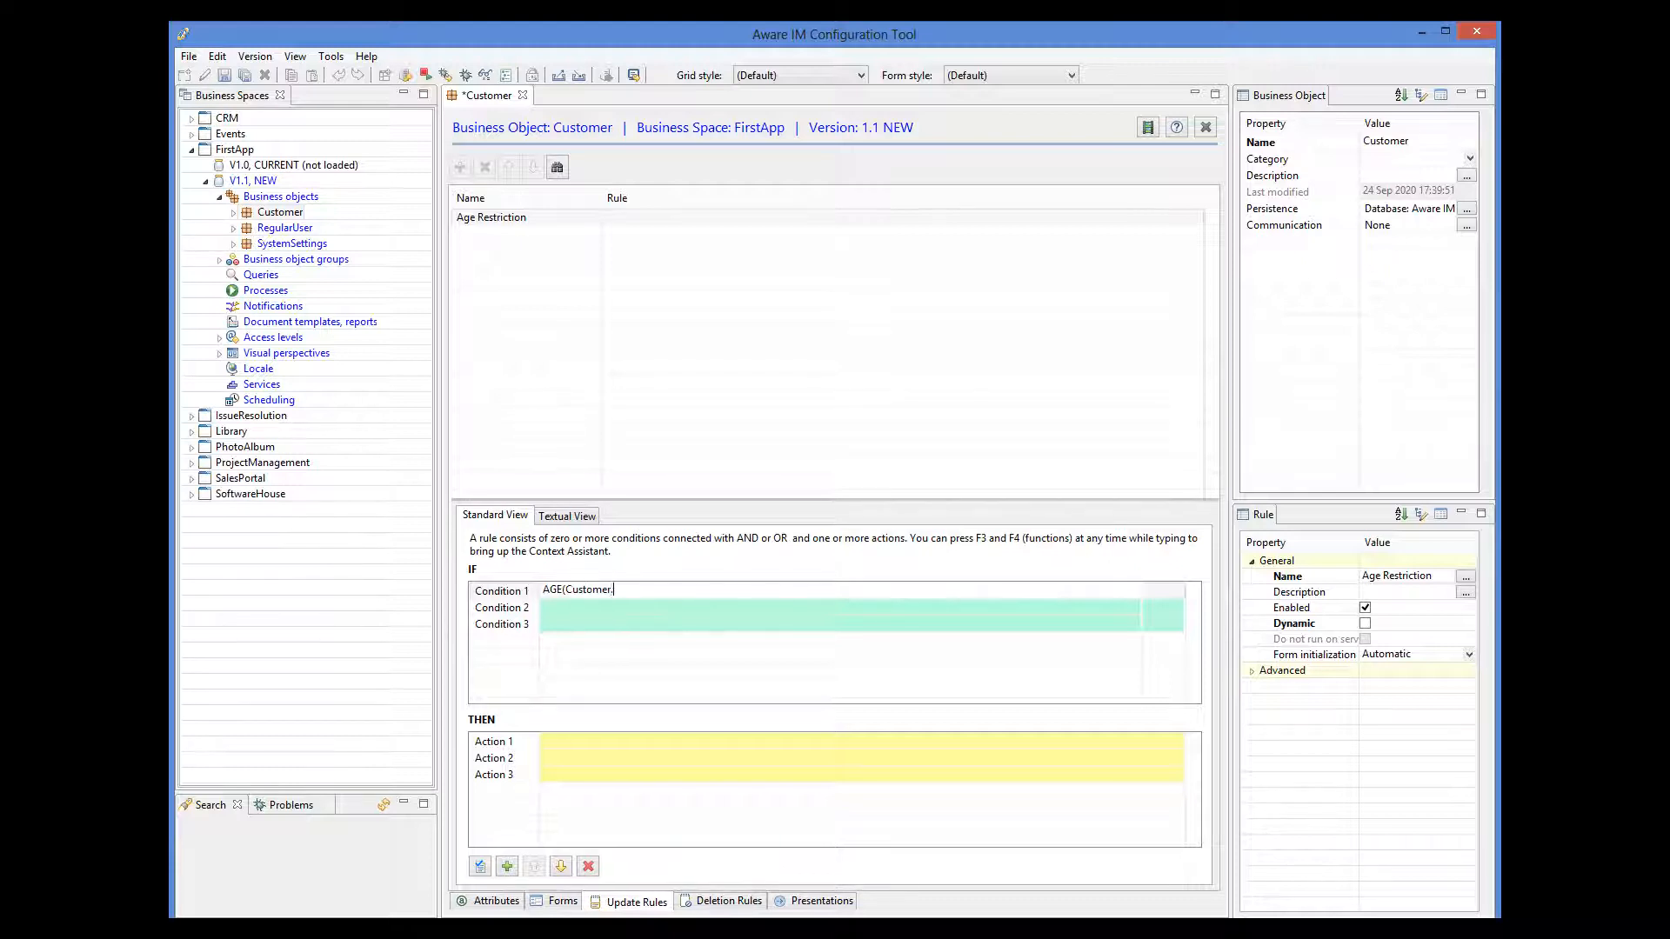
{"action": "type", "text": "Dat"}
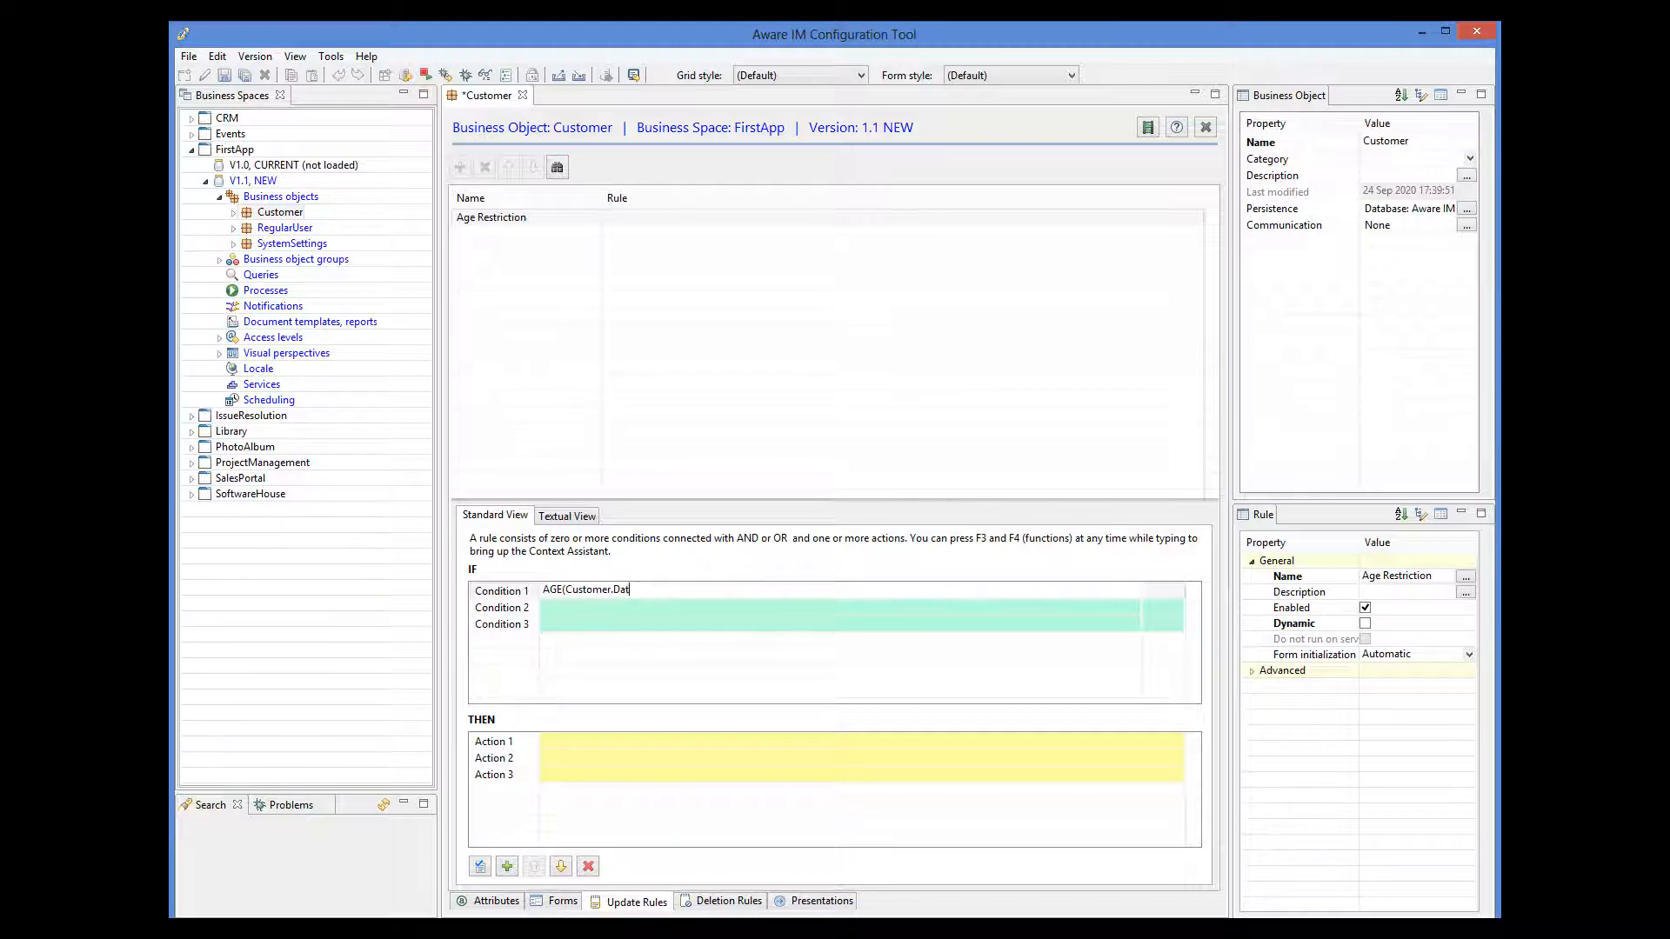
{"action": "type", "text": "OB)"}
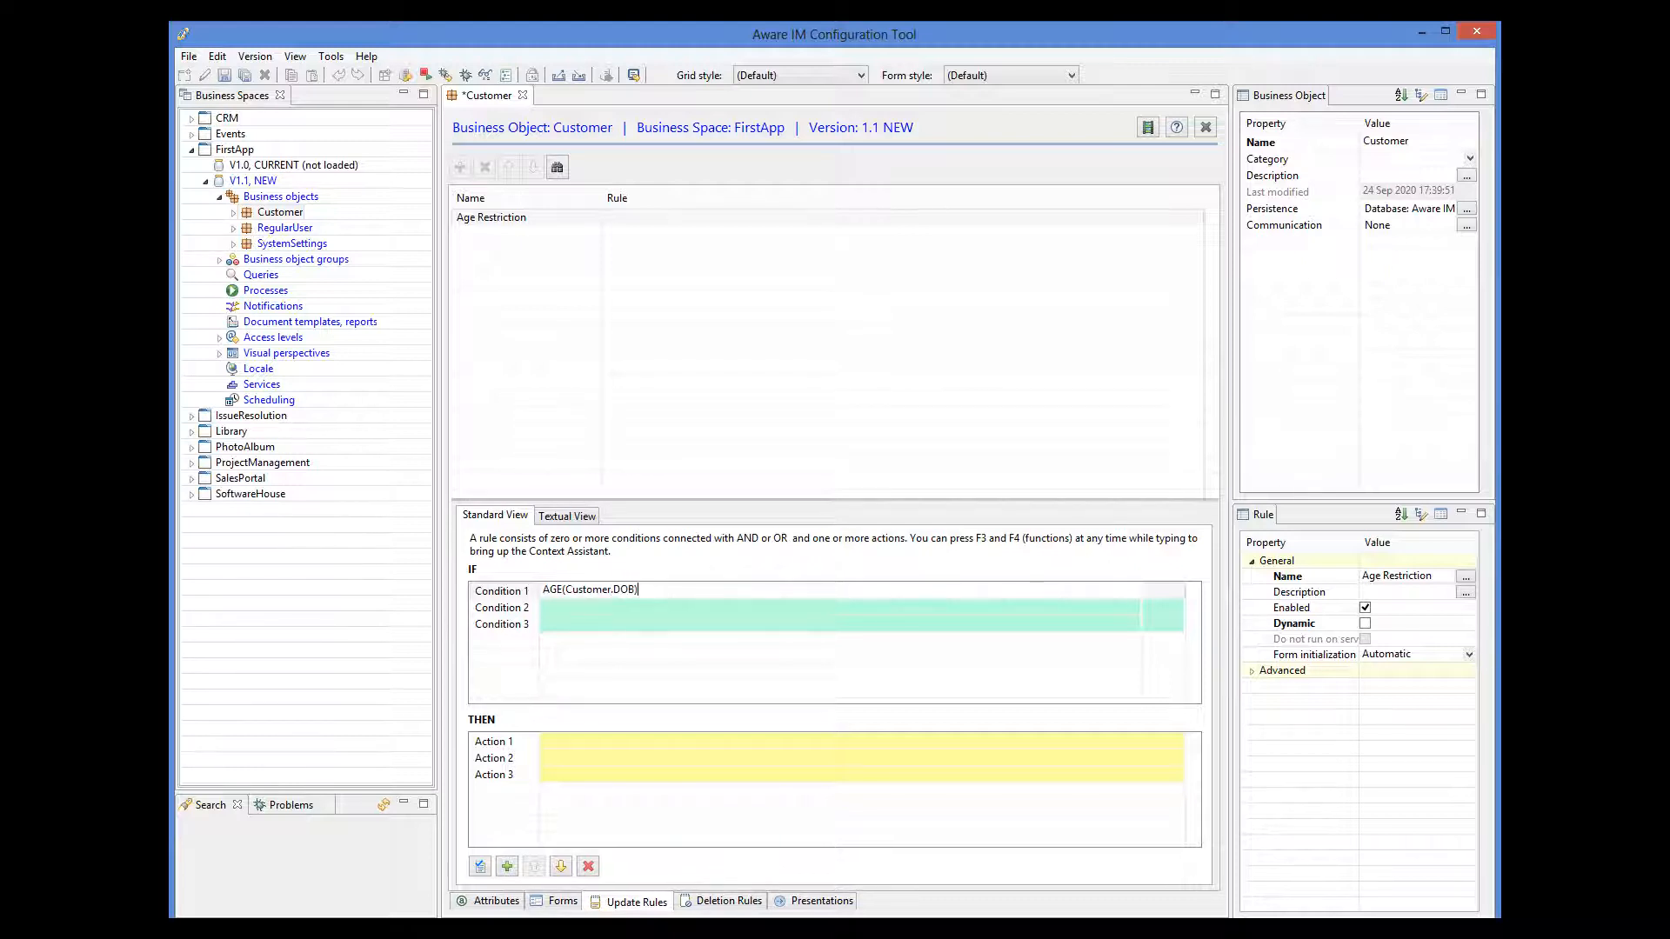
{"action": "type", "text": "<1"}
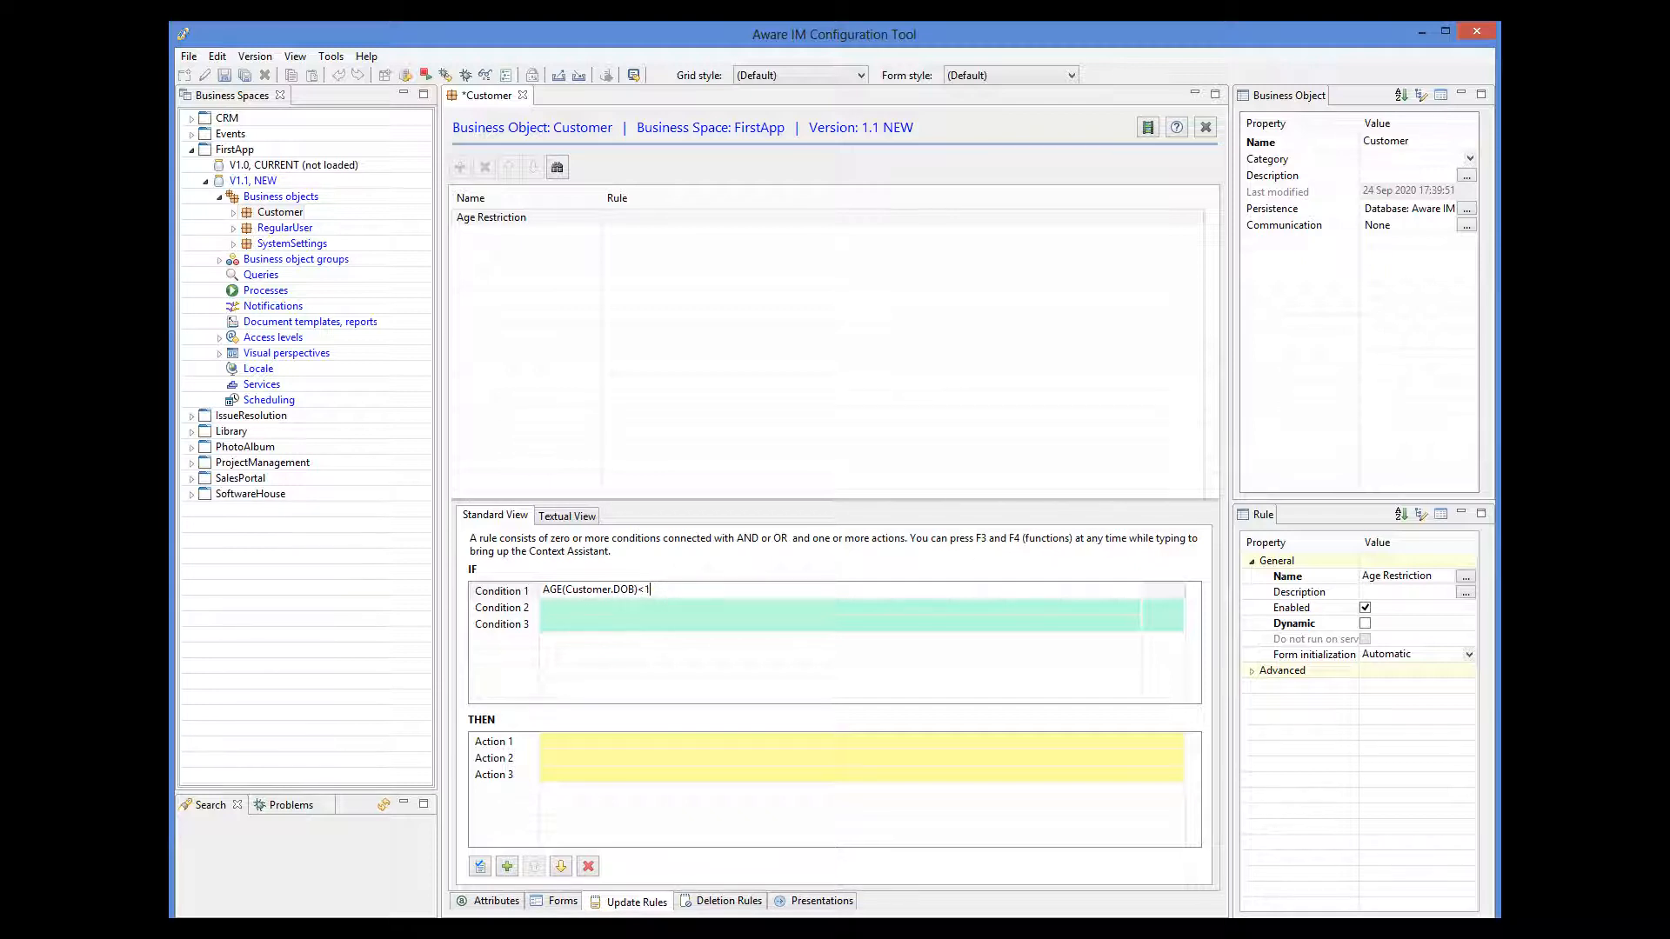
{"action": "type", "text": "6"}
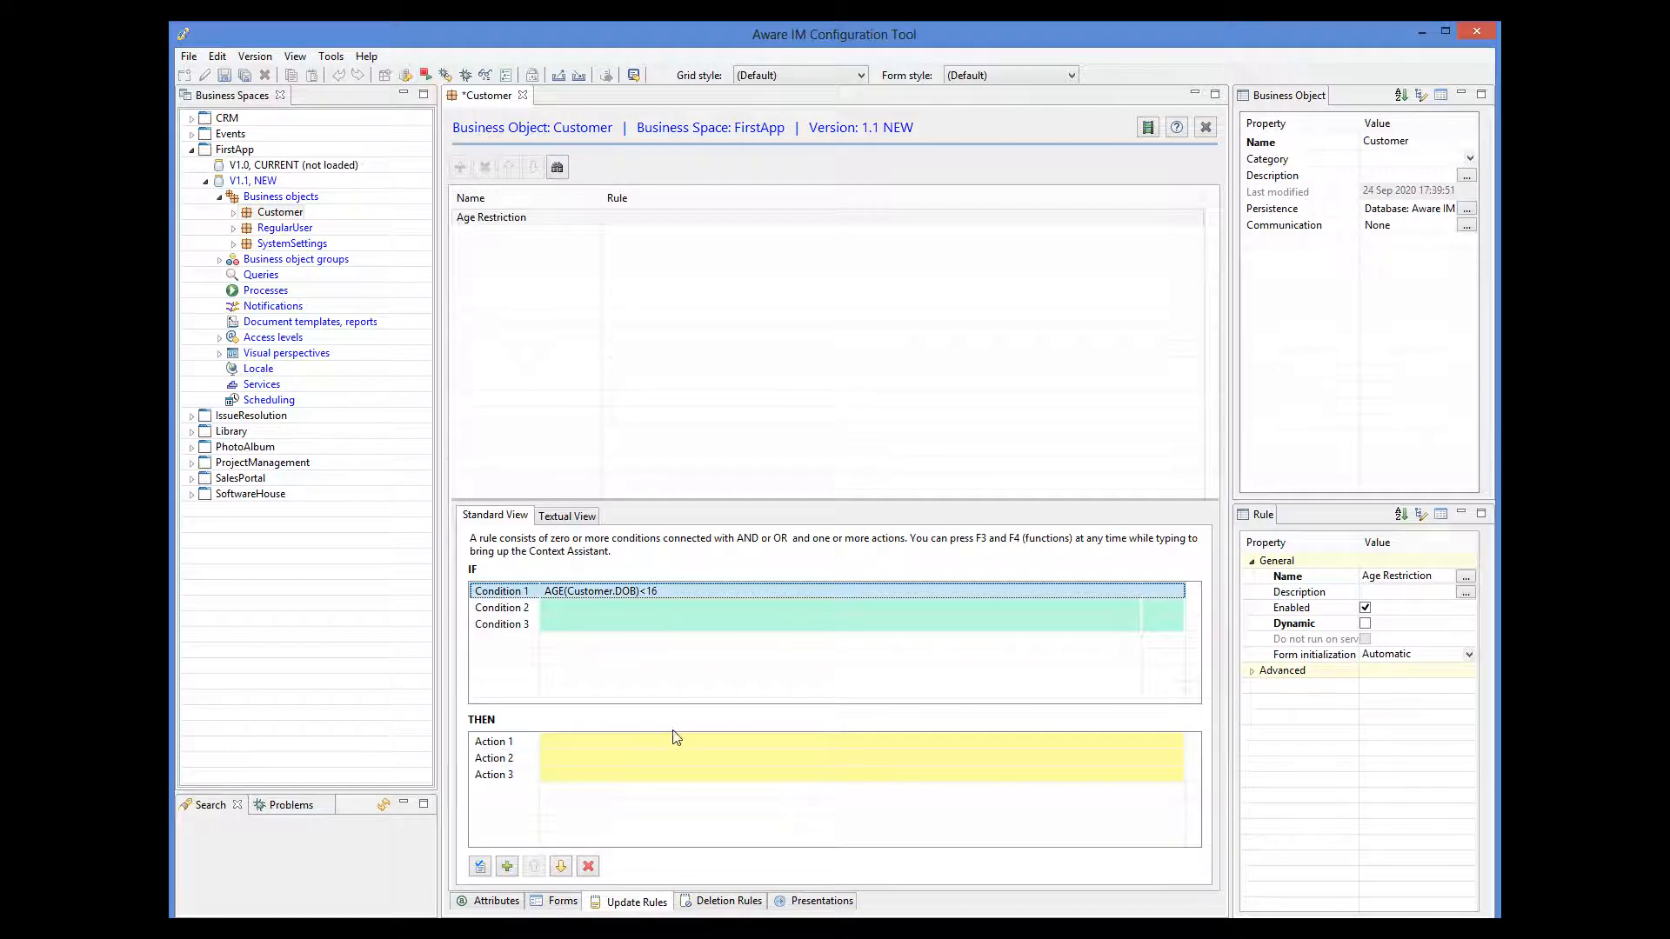
Add the action REPORT ERROR 'Customers must be older than 16!'.
{"action": "type", "text": "R"}
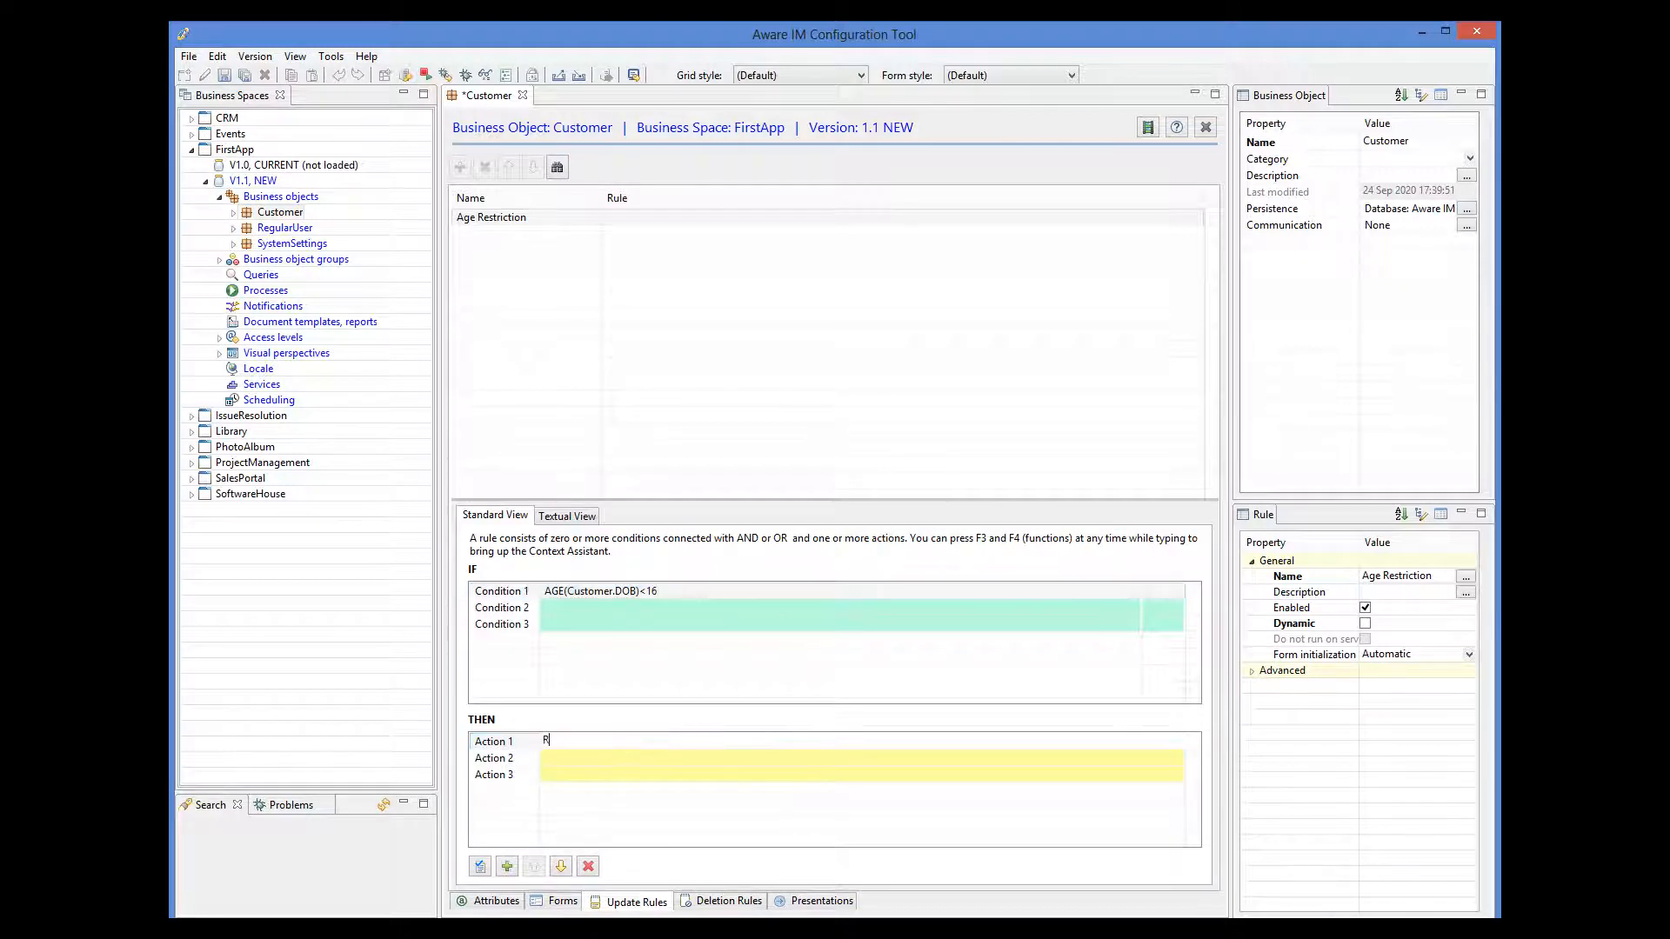
{"action": "type", "text": "EPORT ER"}
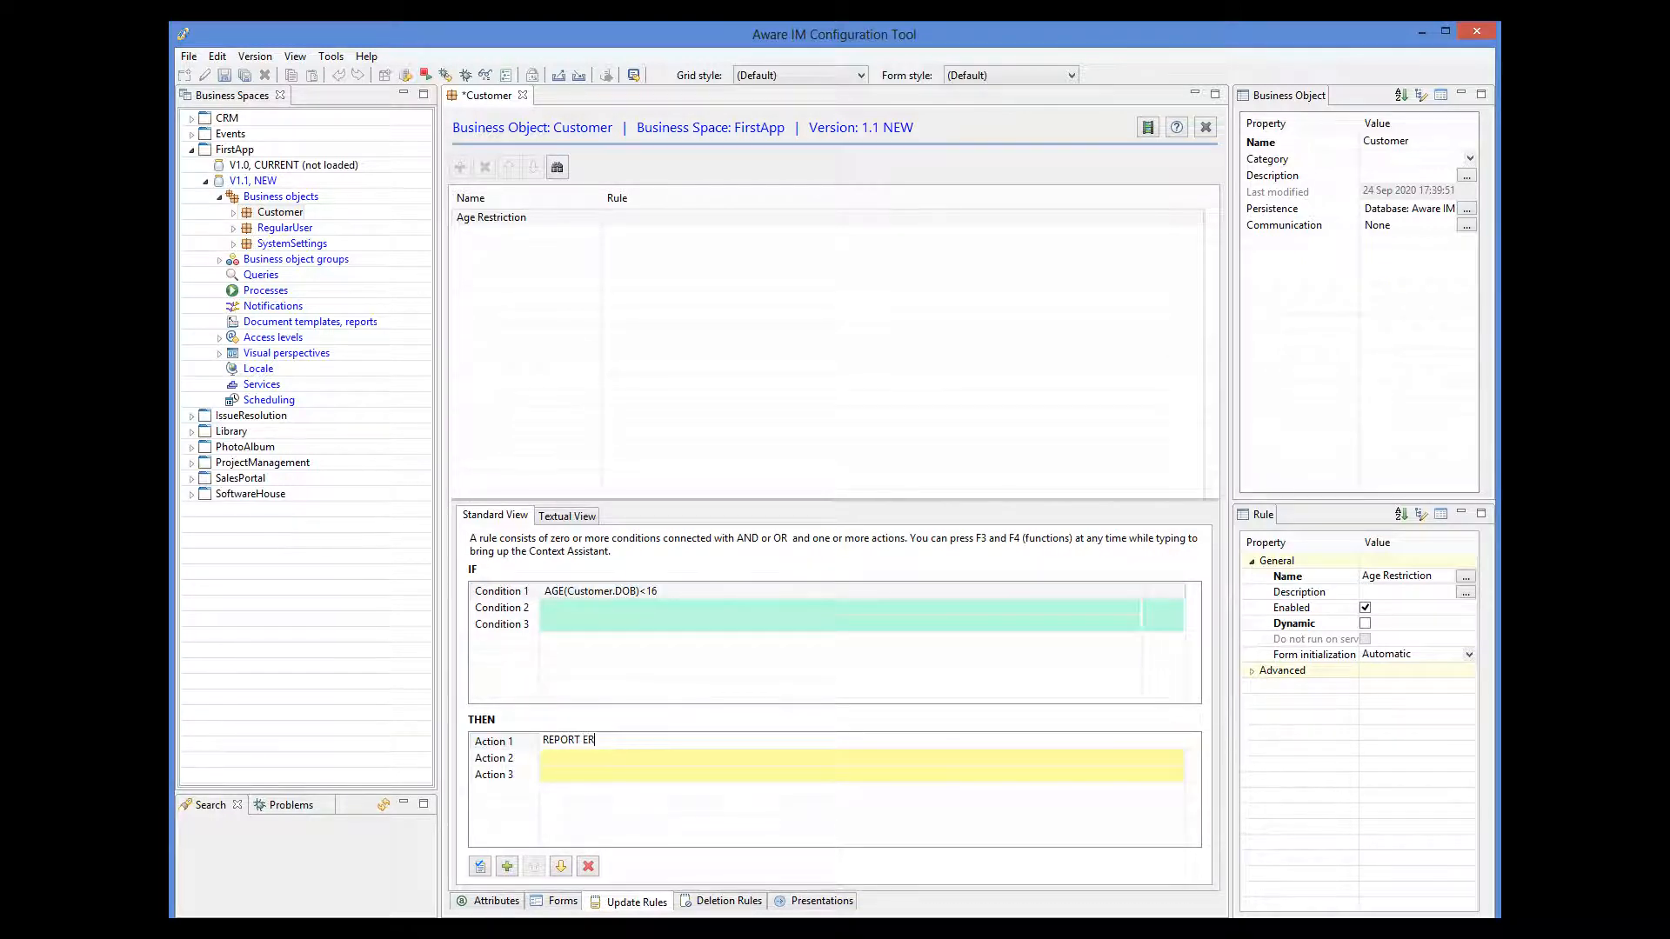
{"action": "type", "text": "ROR"}
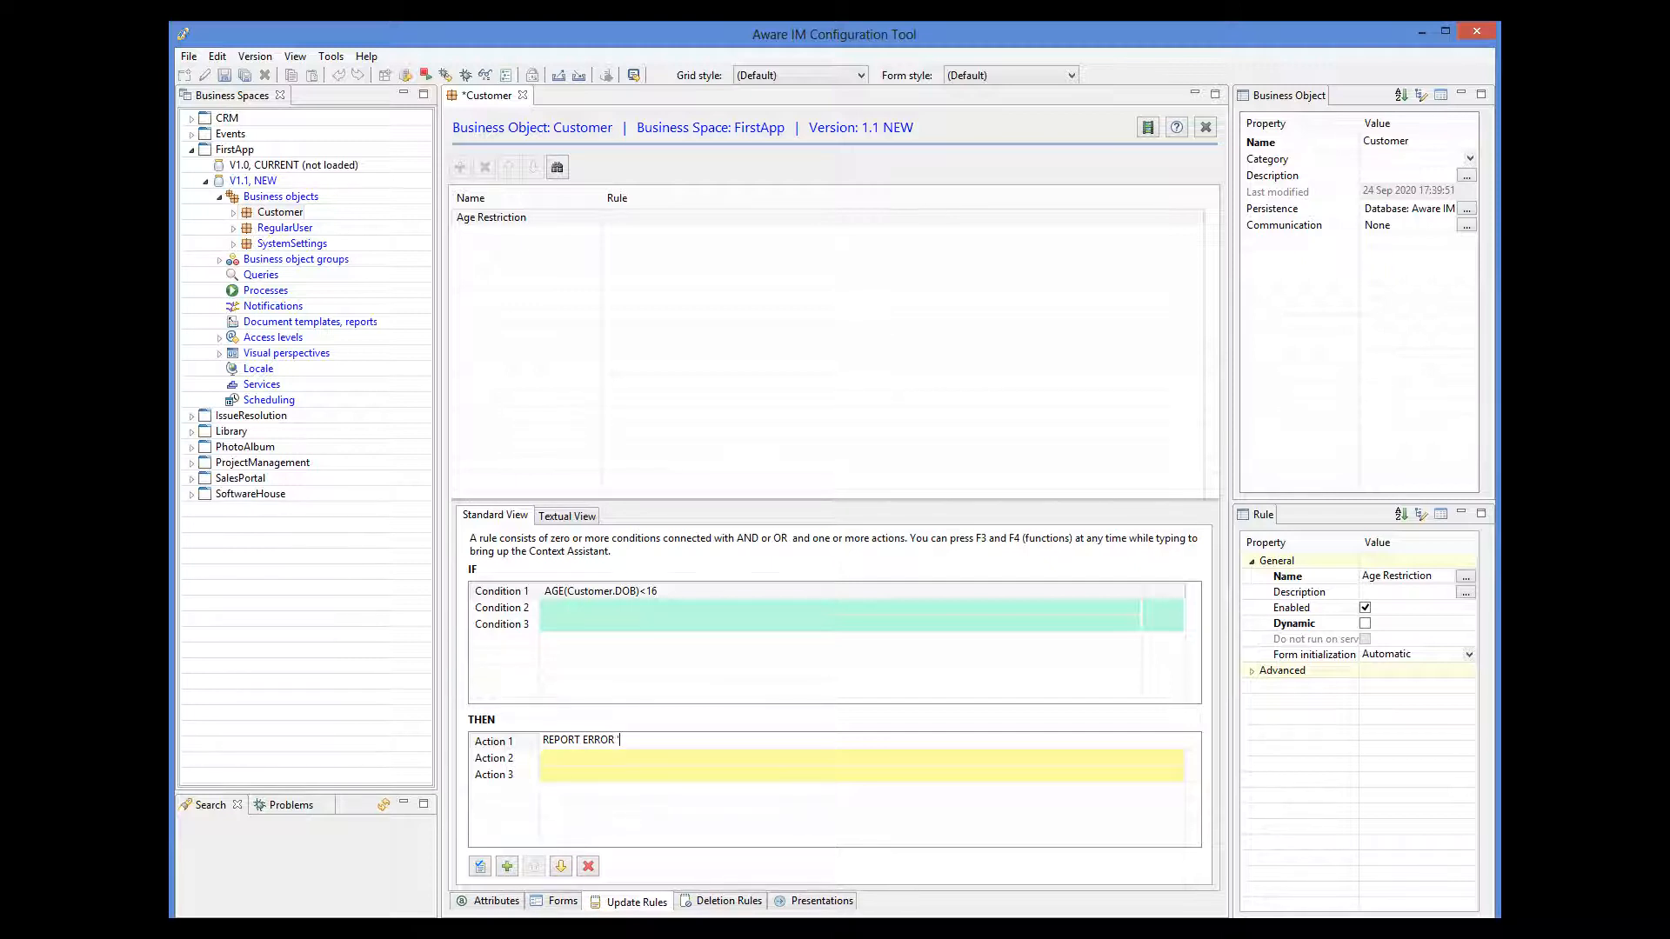
{"action": "type", "text": "'Custo"}
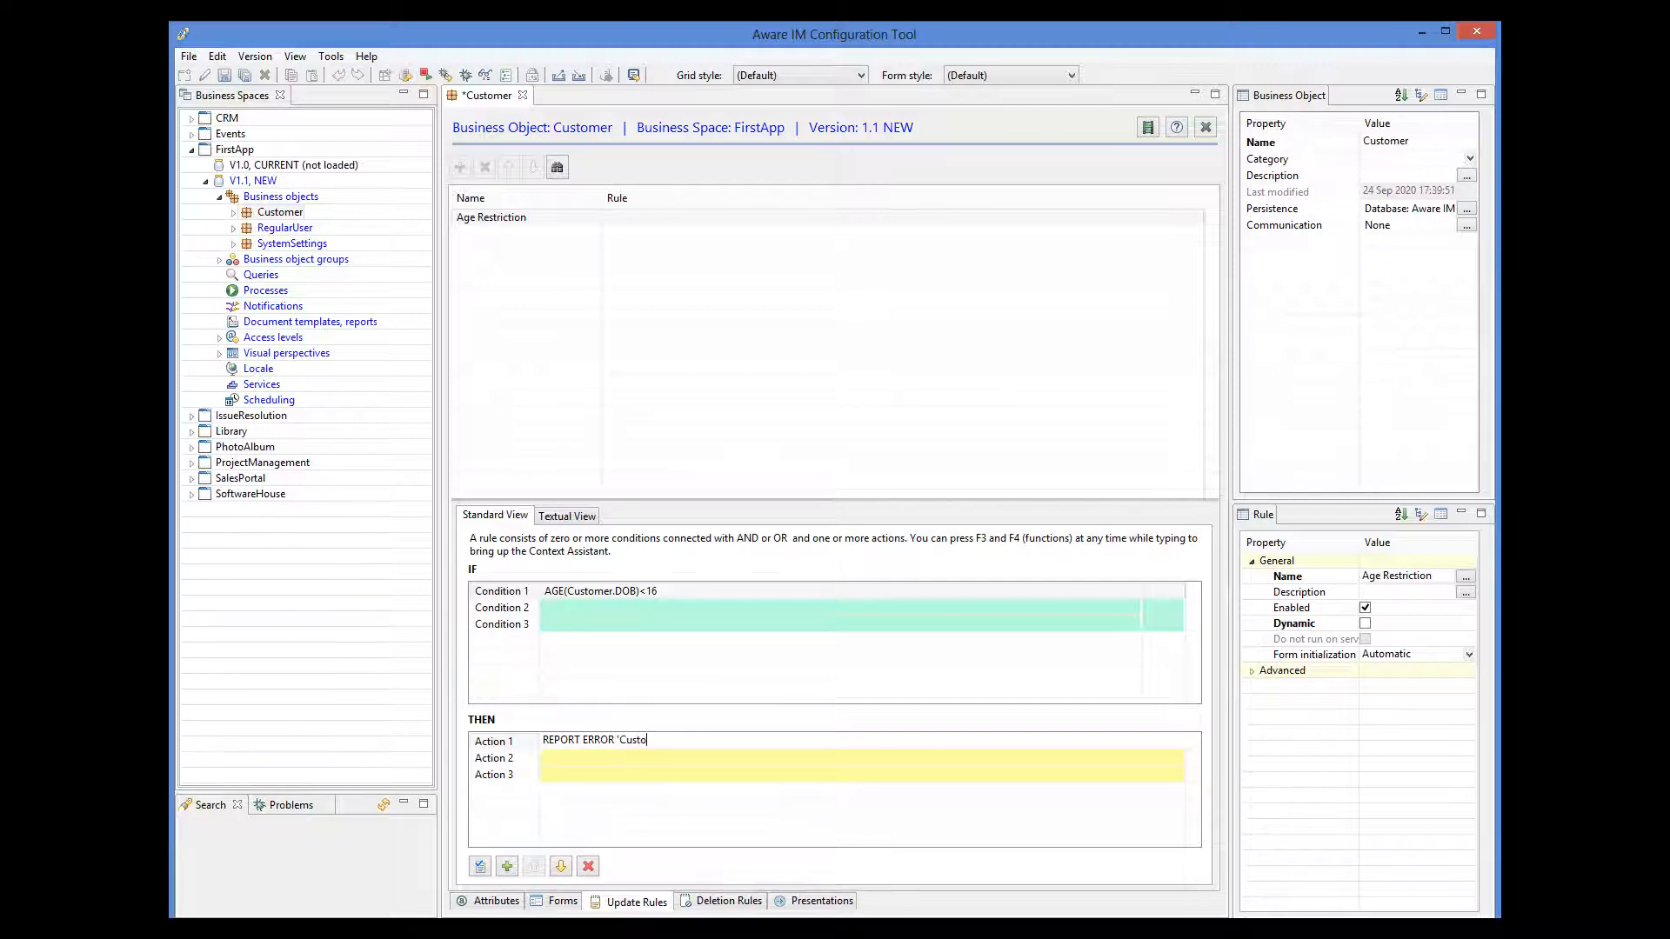
{"action": "type", "text": "mers must"}
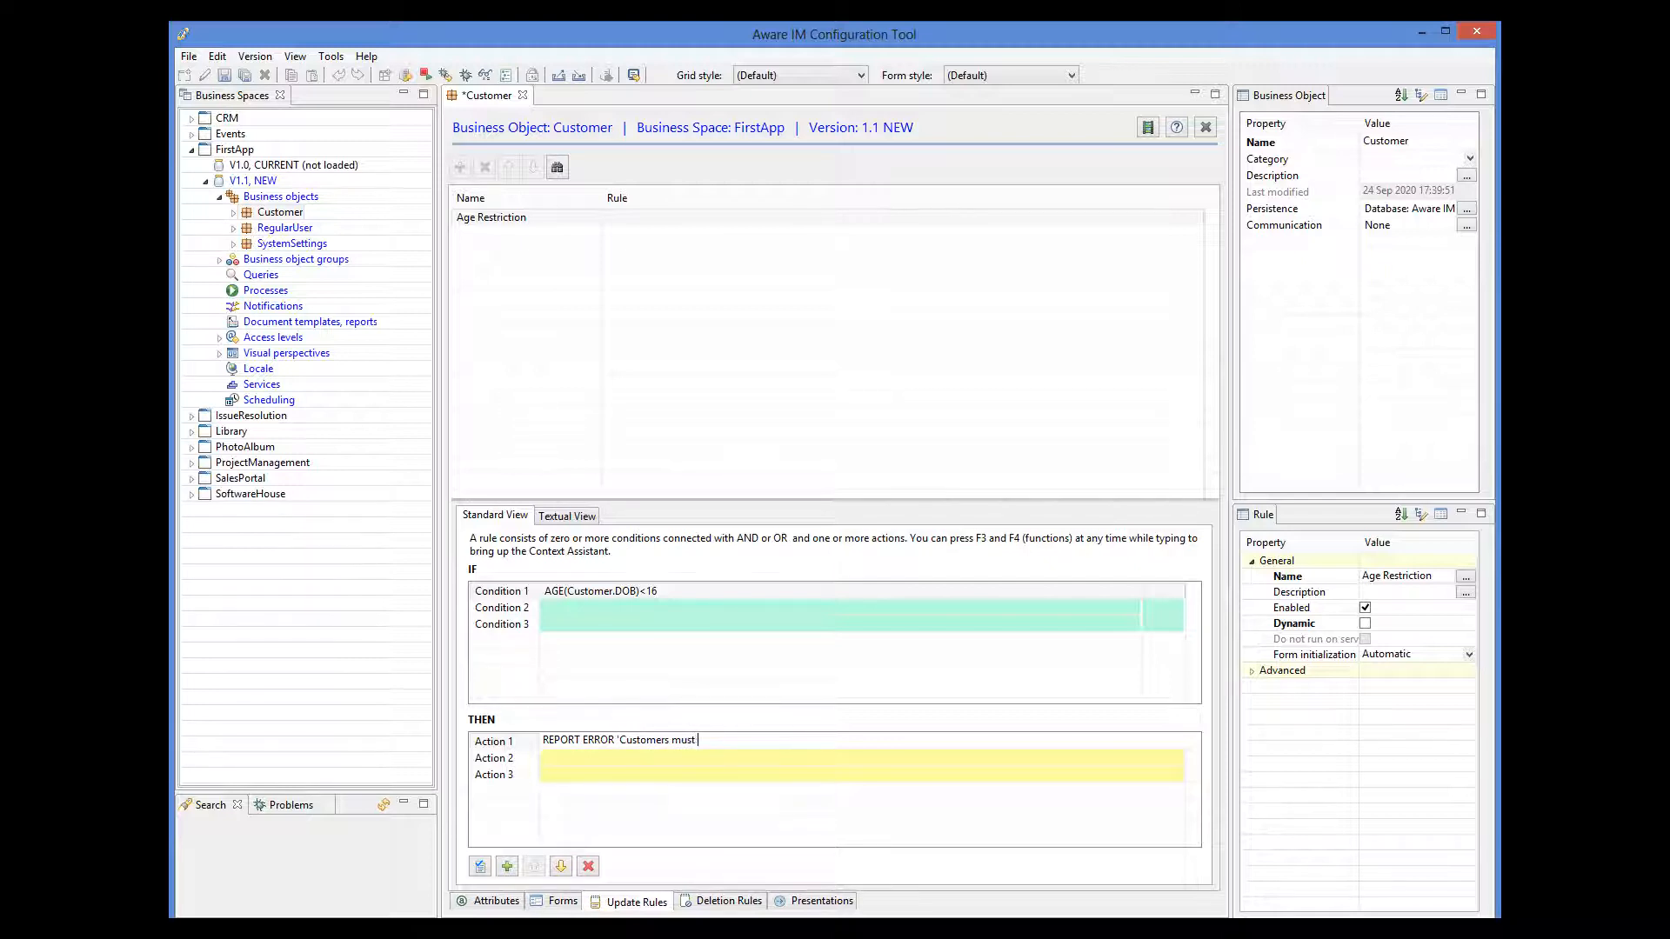
{"action": "type", "text": "be older t"}
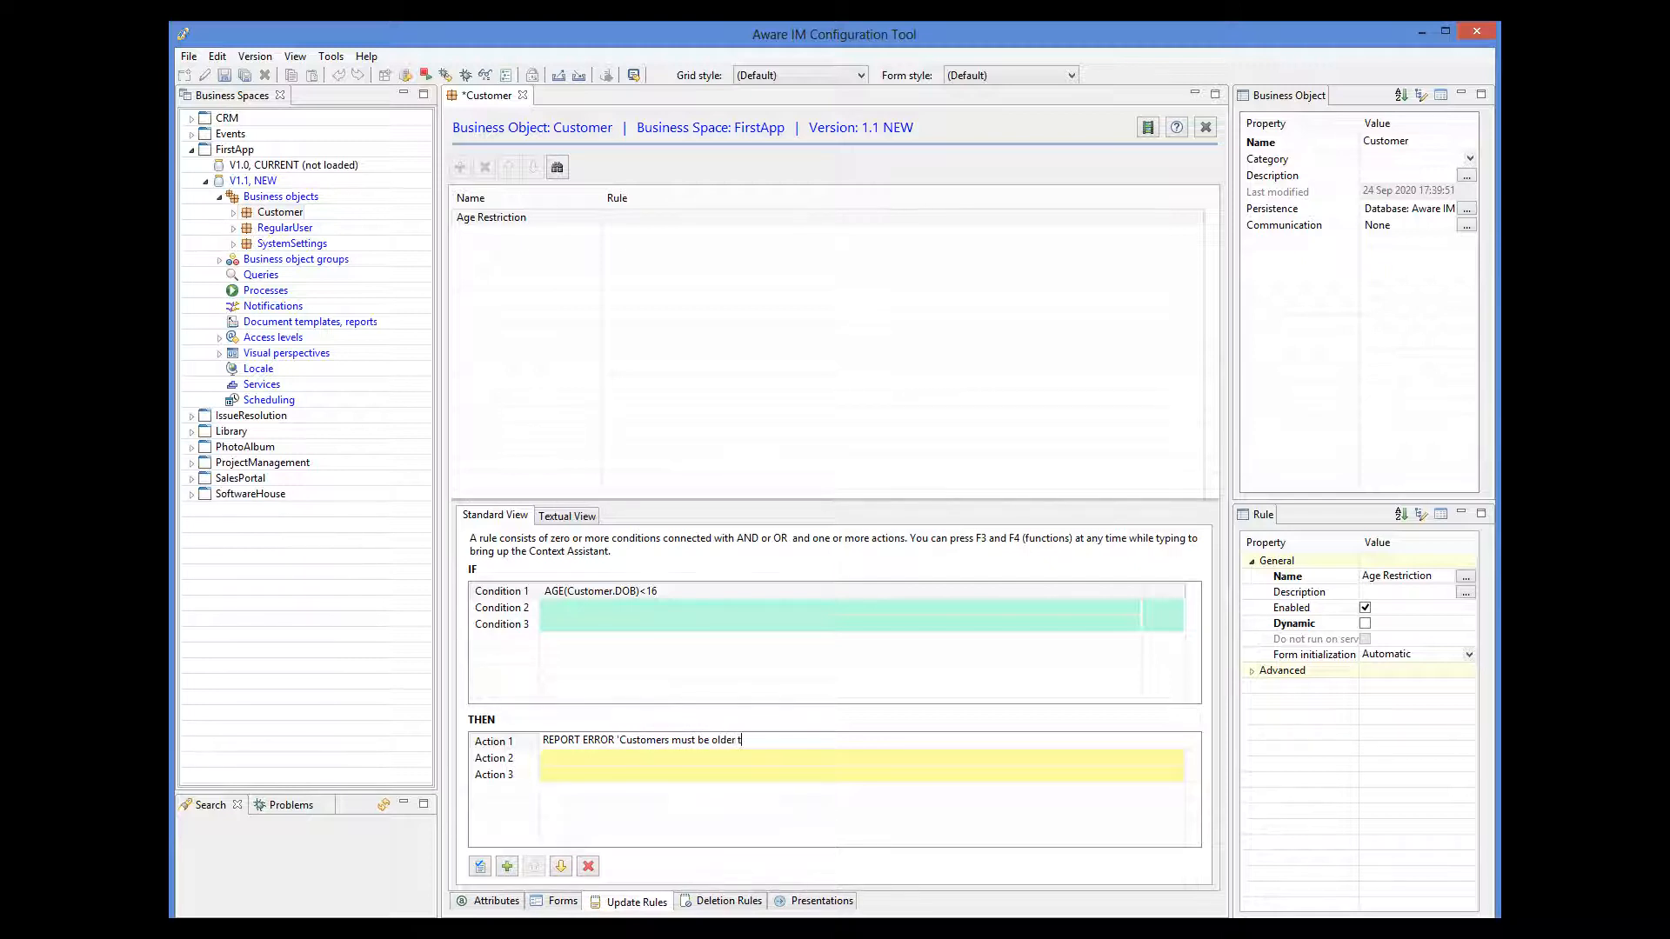
{"action": "type", "text": "han 16!"}
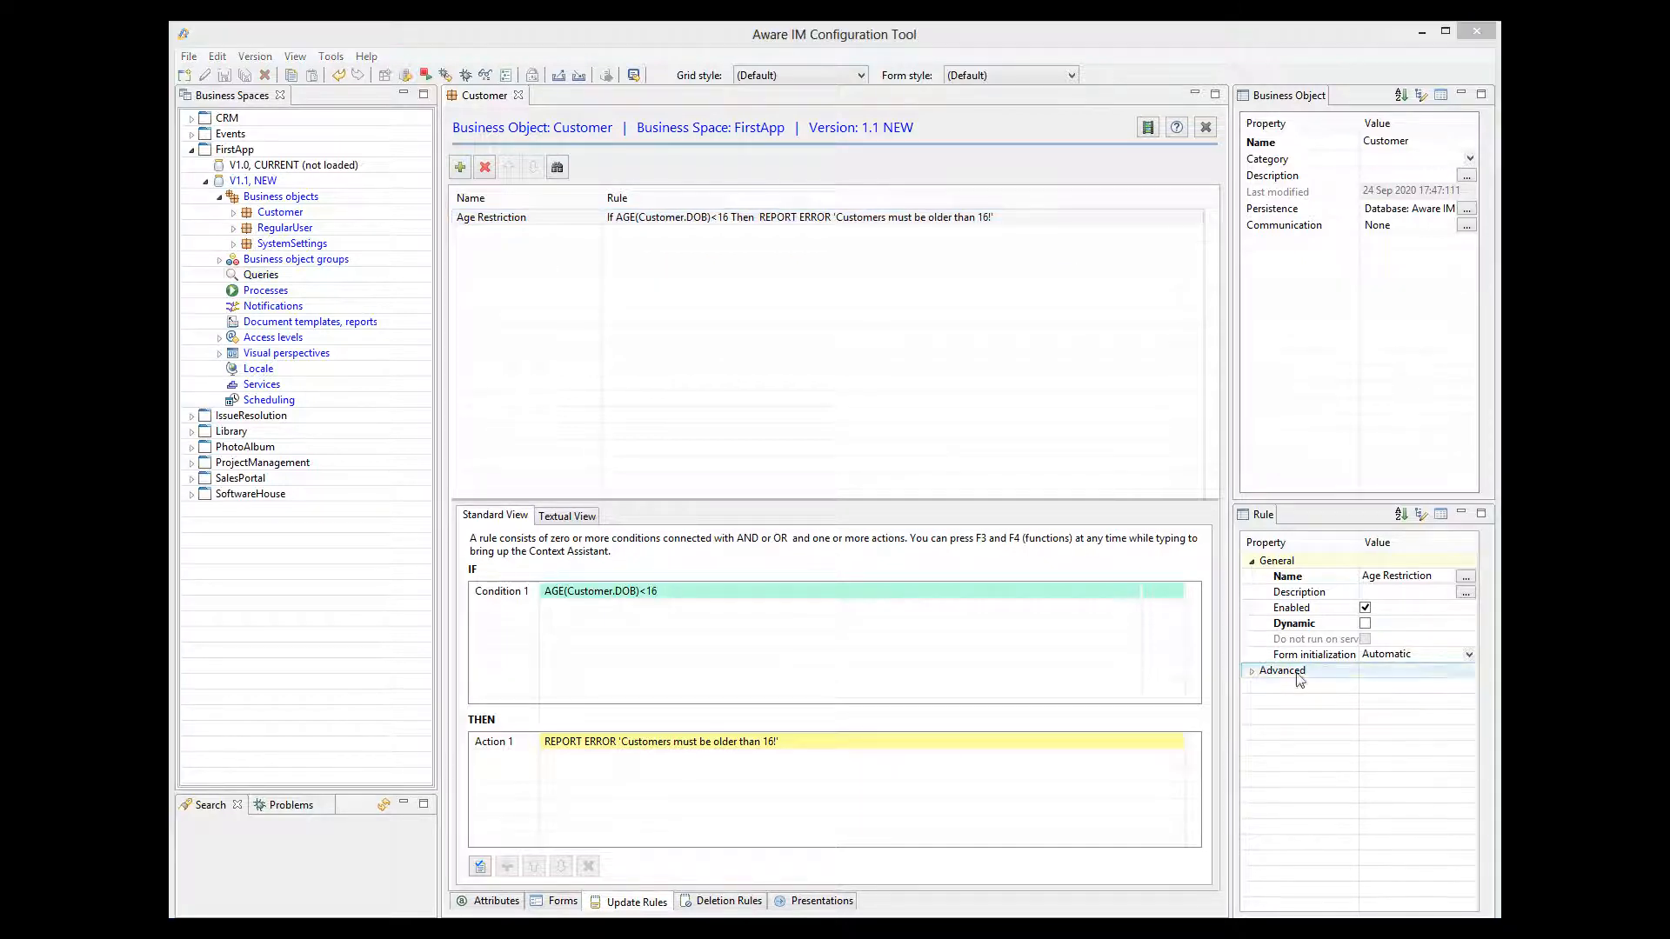
{"action": "mouse_move", "coordinate": [1332, 637]}
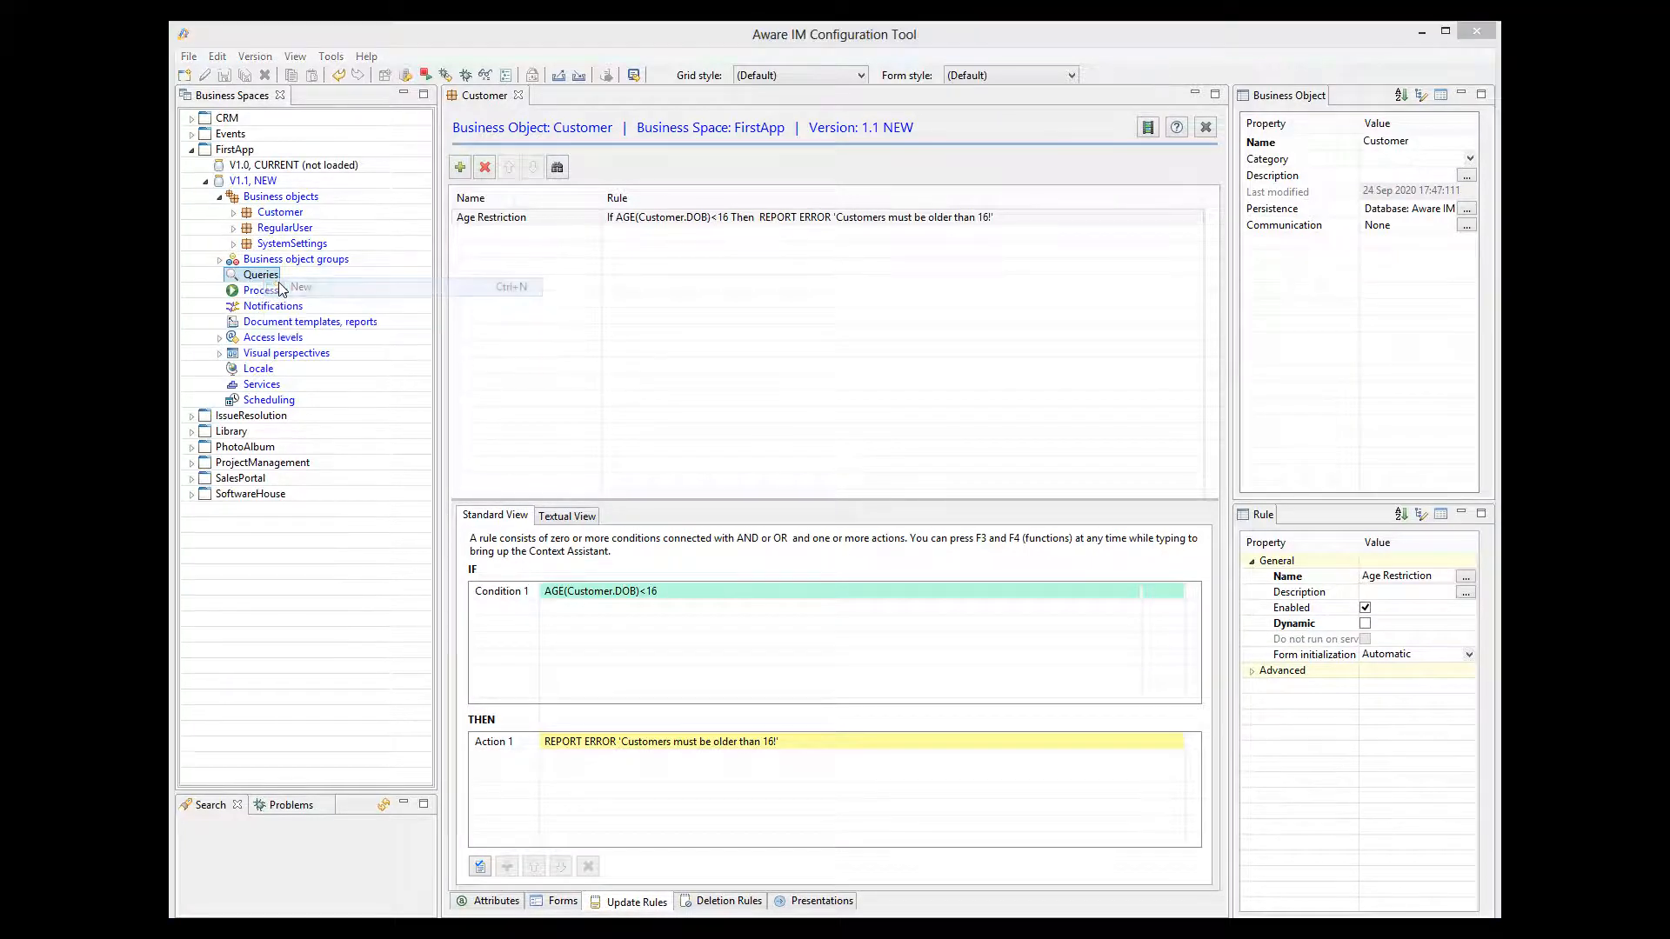
Create a new query named Customers.
{"action": "left_click", "coordinate": [302, 287]}
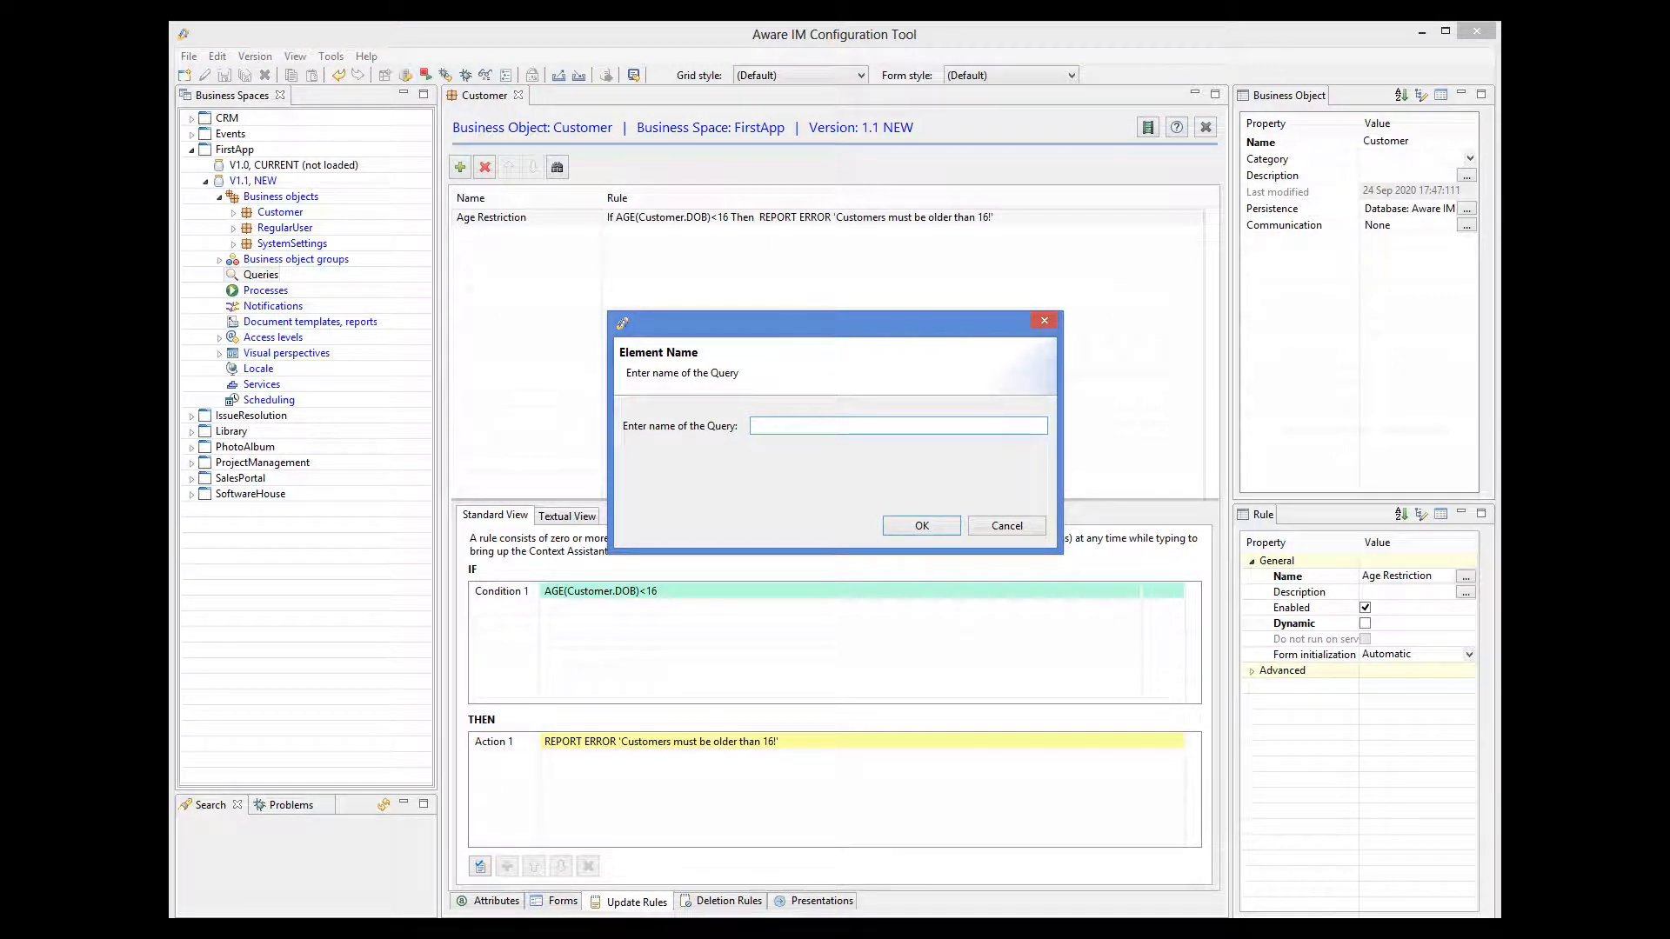
{"action": "type", "text": "Customers"}
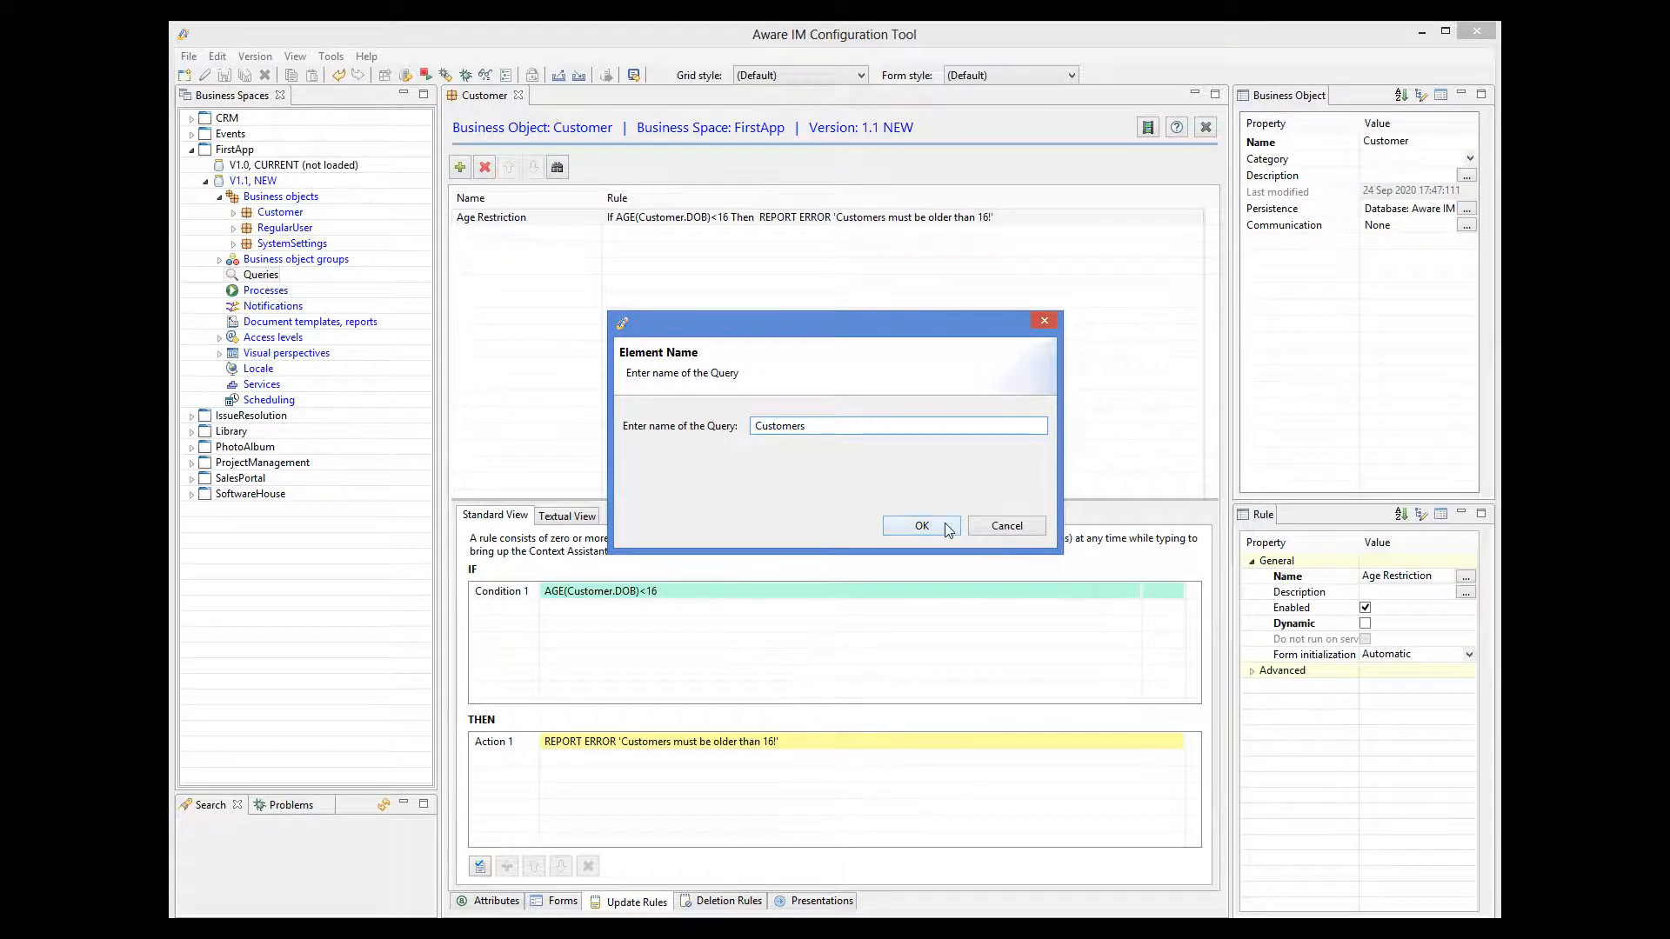
{"action": "left_click", "coordinate": [920, 526]}
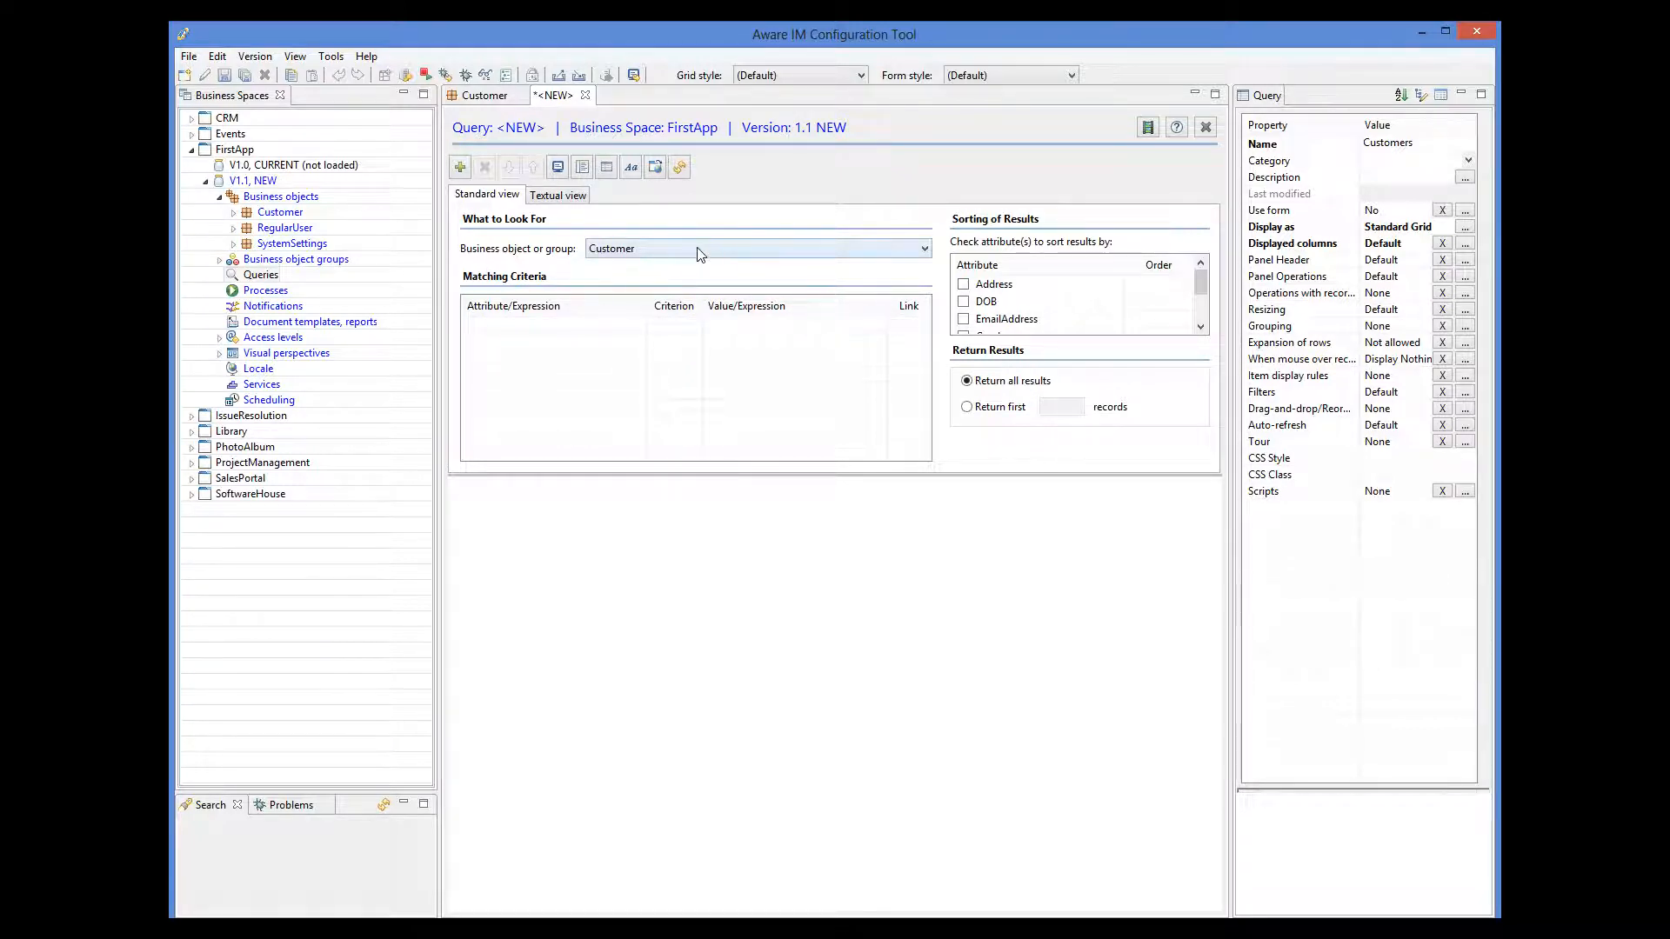
Make the query search Customer objects, sorting results by Name.
{"action": "left_click", "coordinate": [921, 247]}
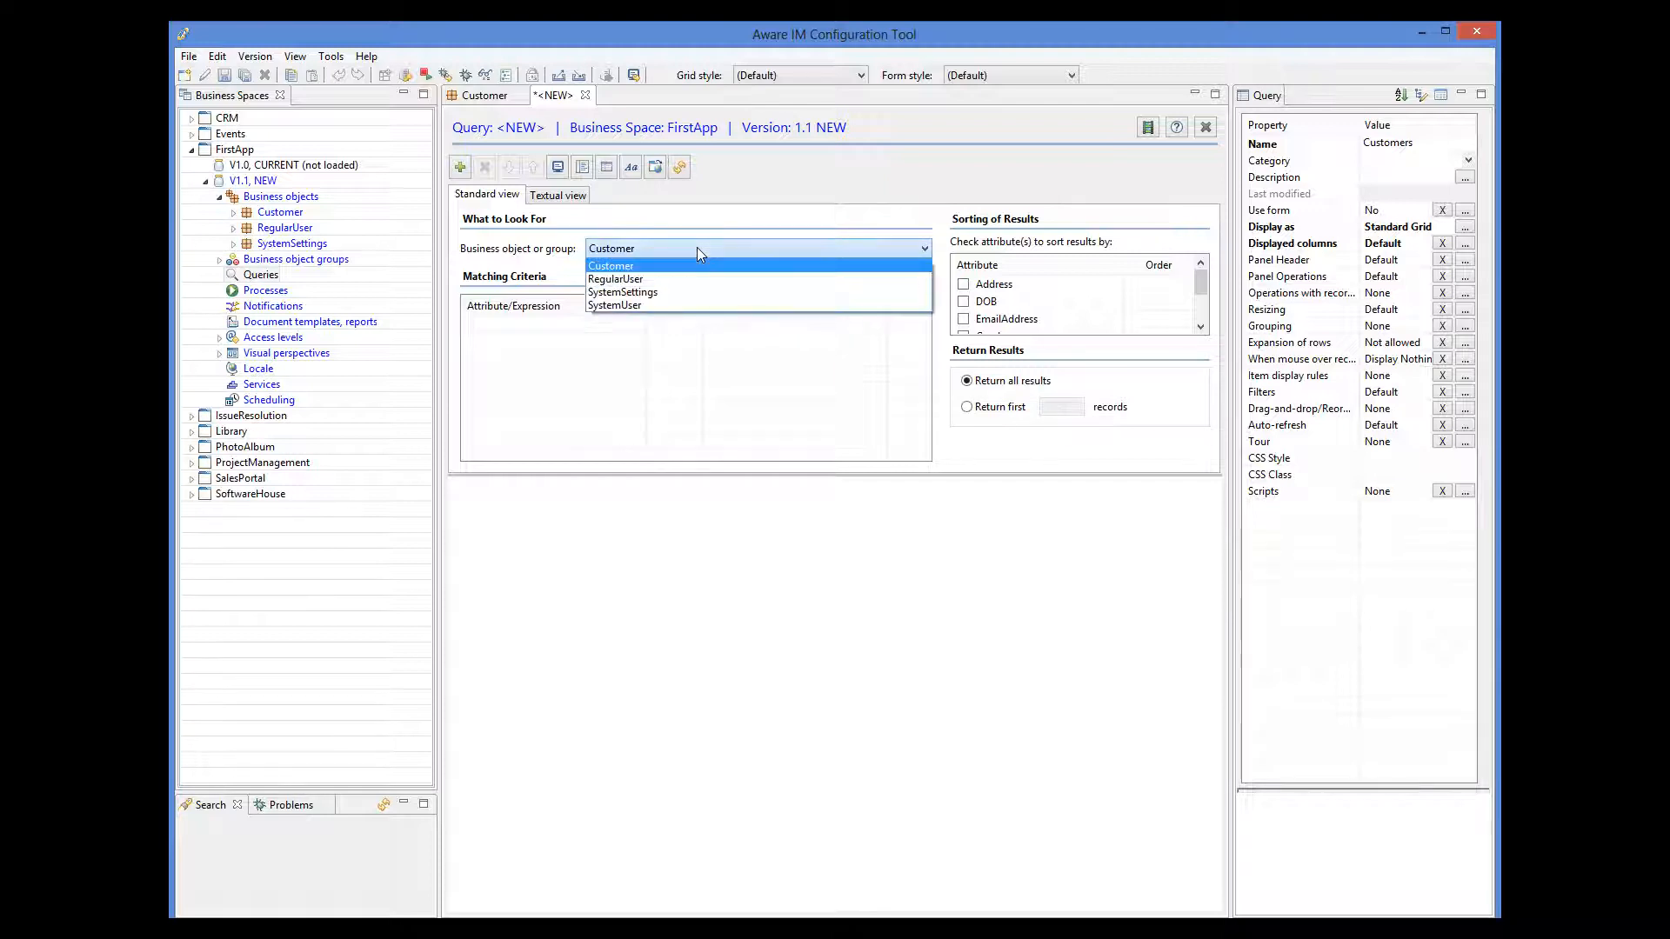
{"action": "left_click", "coordinate": [611, 265]}
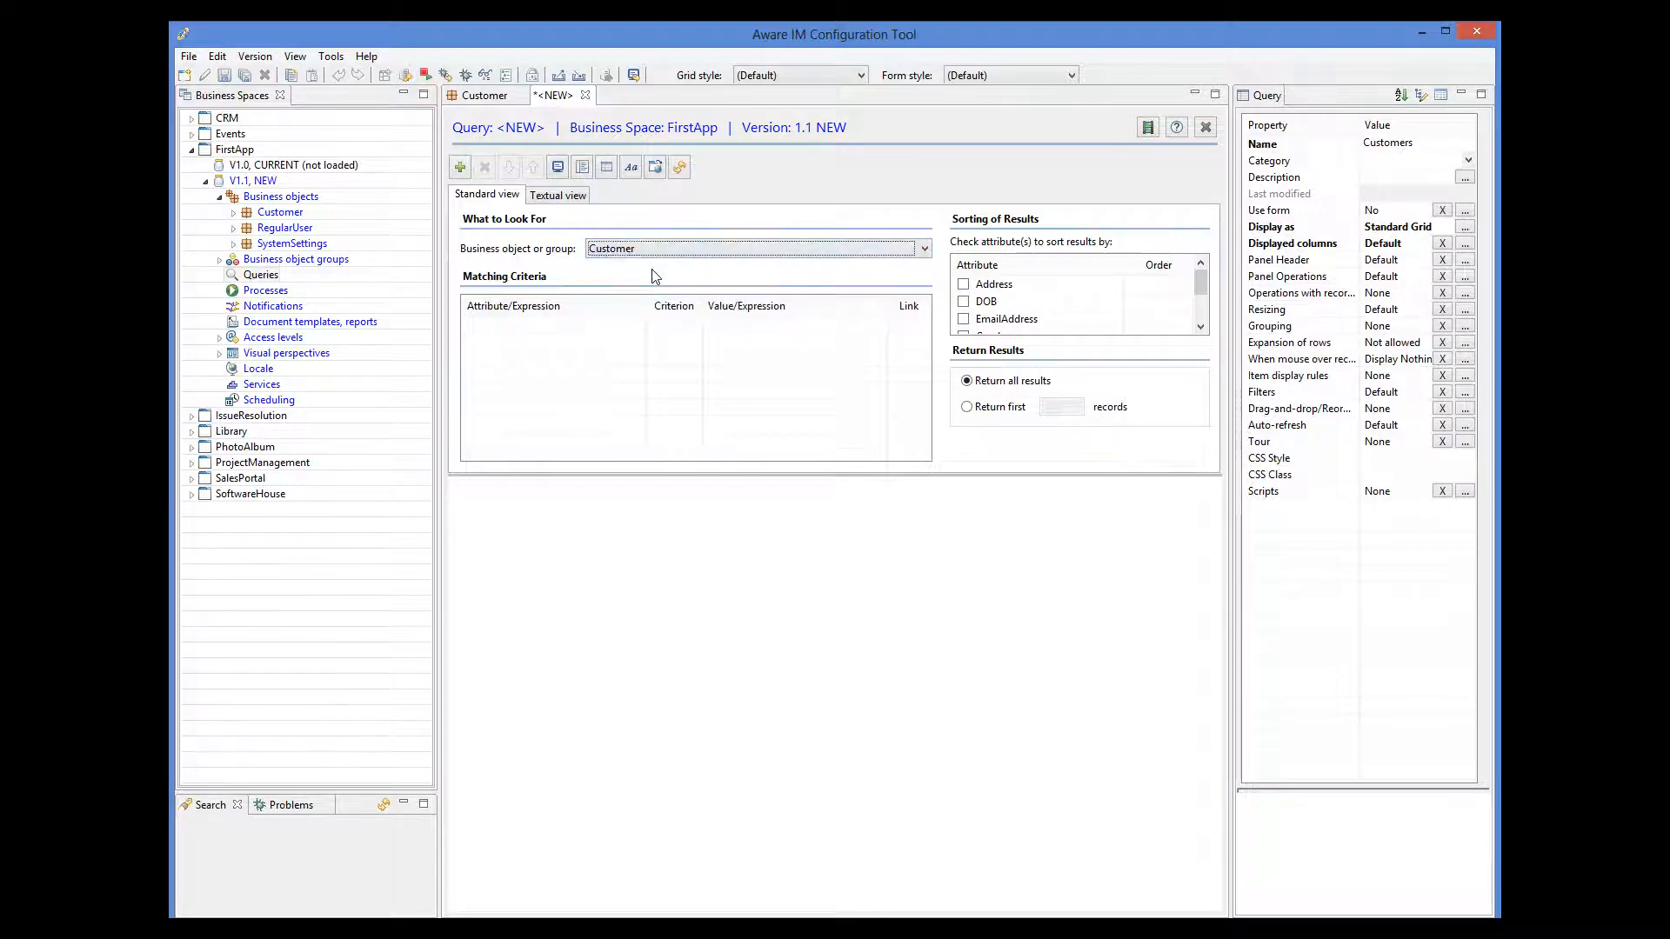
{"action": "mouse_move", "coordinate": [821, 474]}
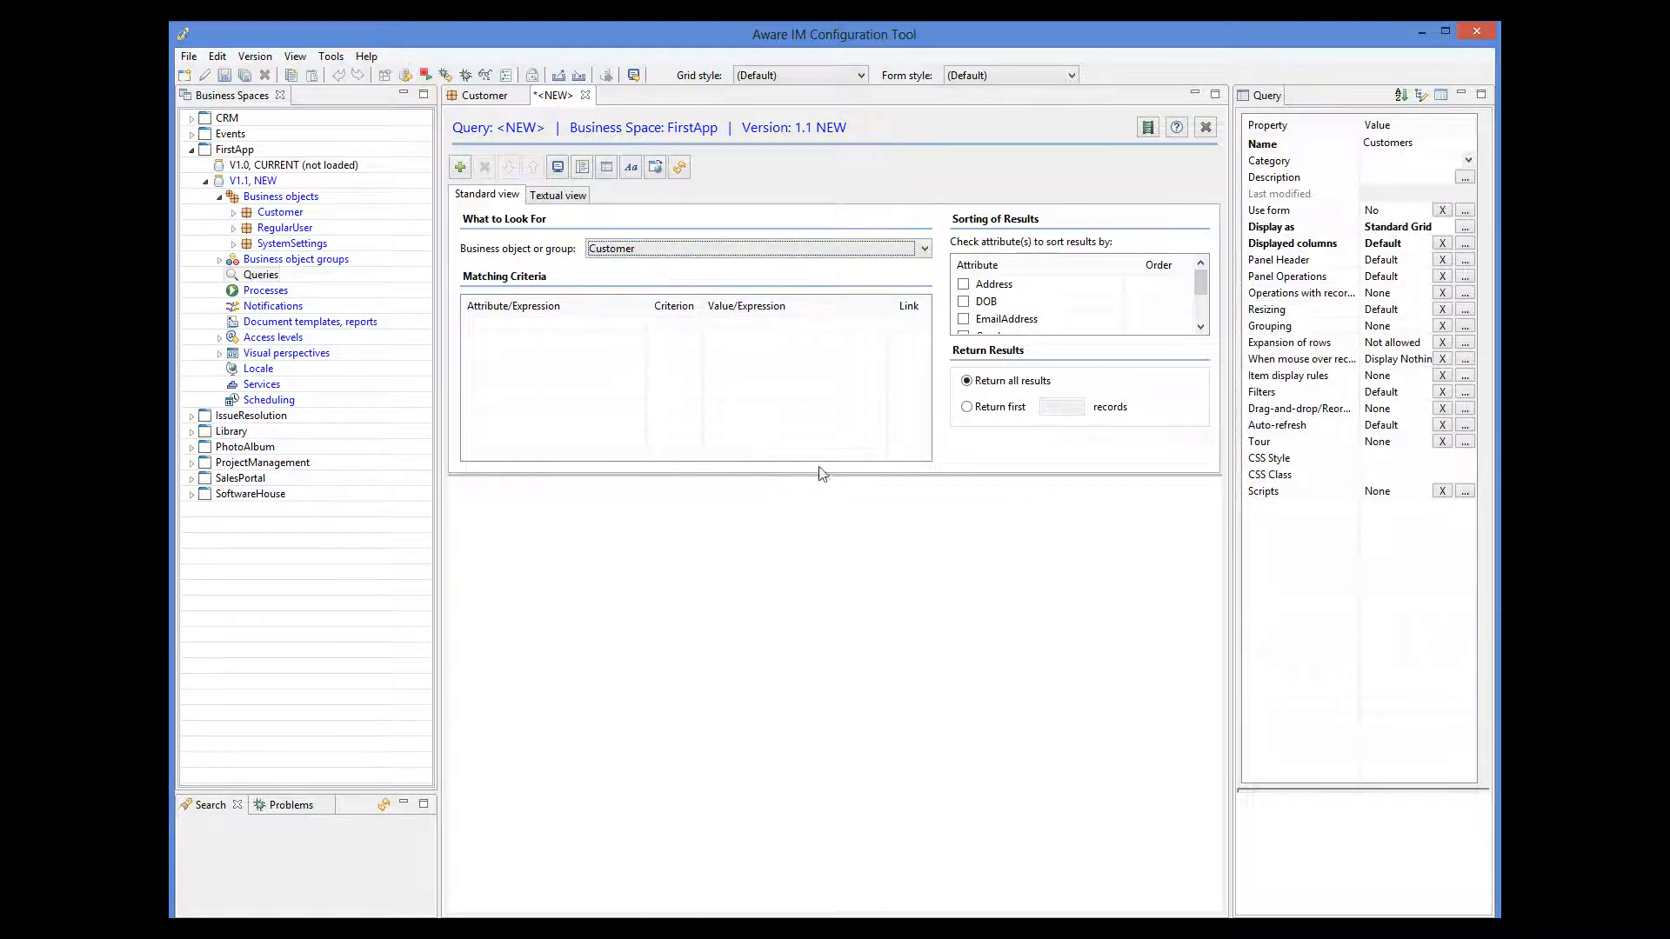
{"action": "mouse_move", "coordinate": [793, 465]}
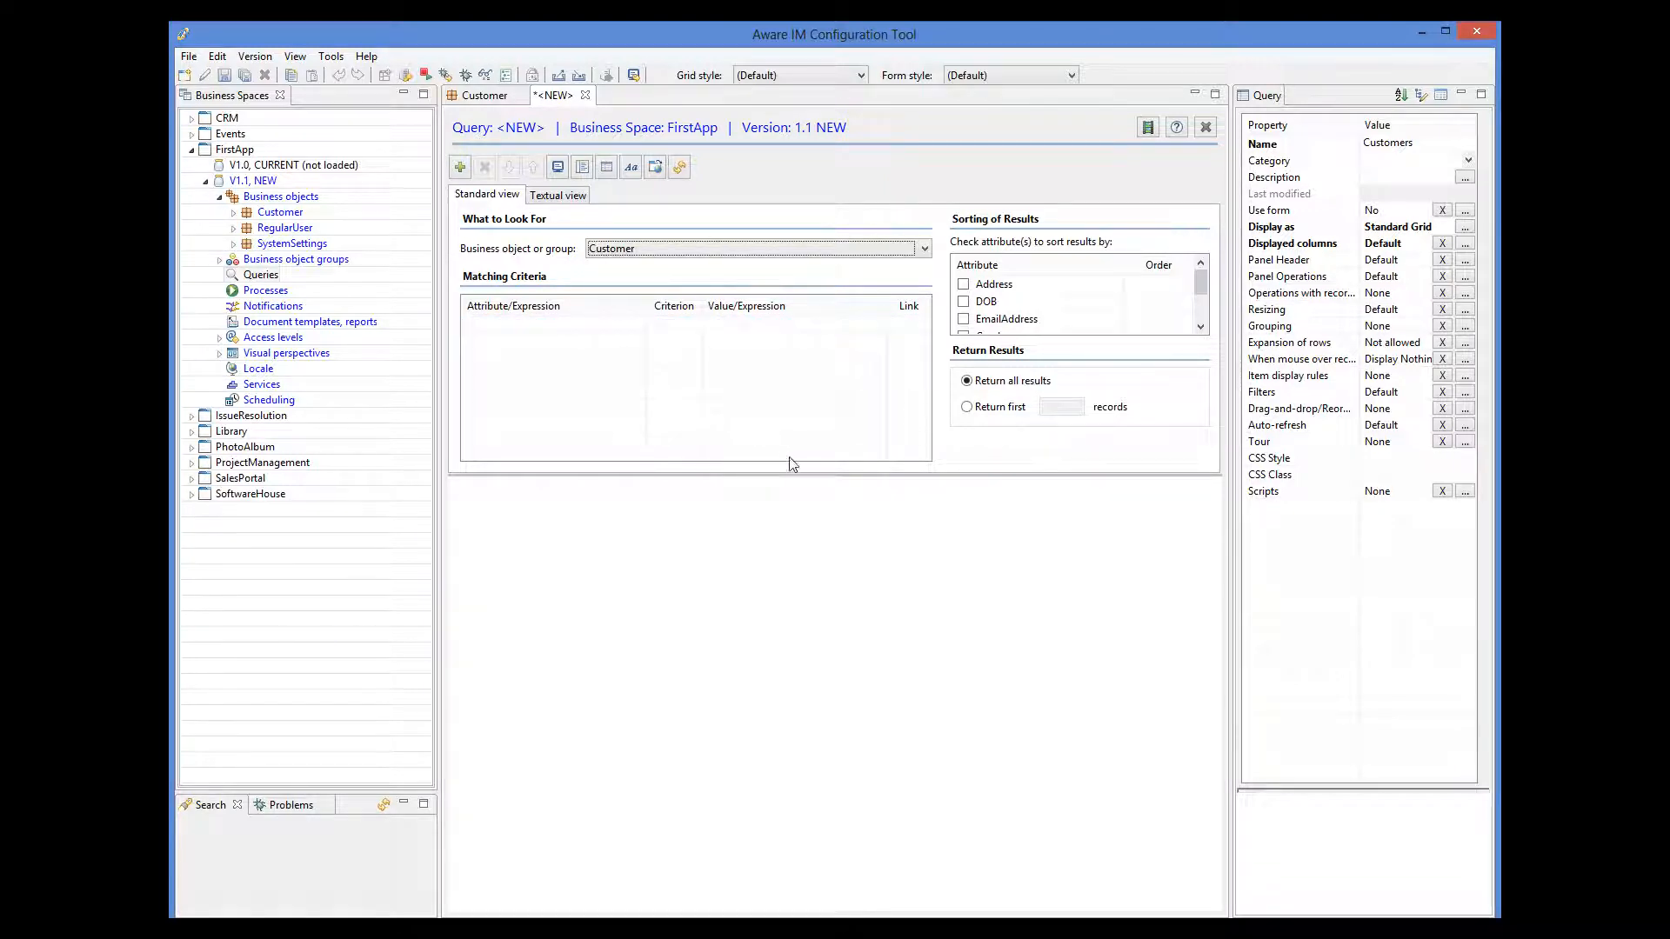
{"action": "mouse_move", "coordinate": [852, 465]}
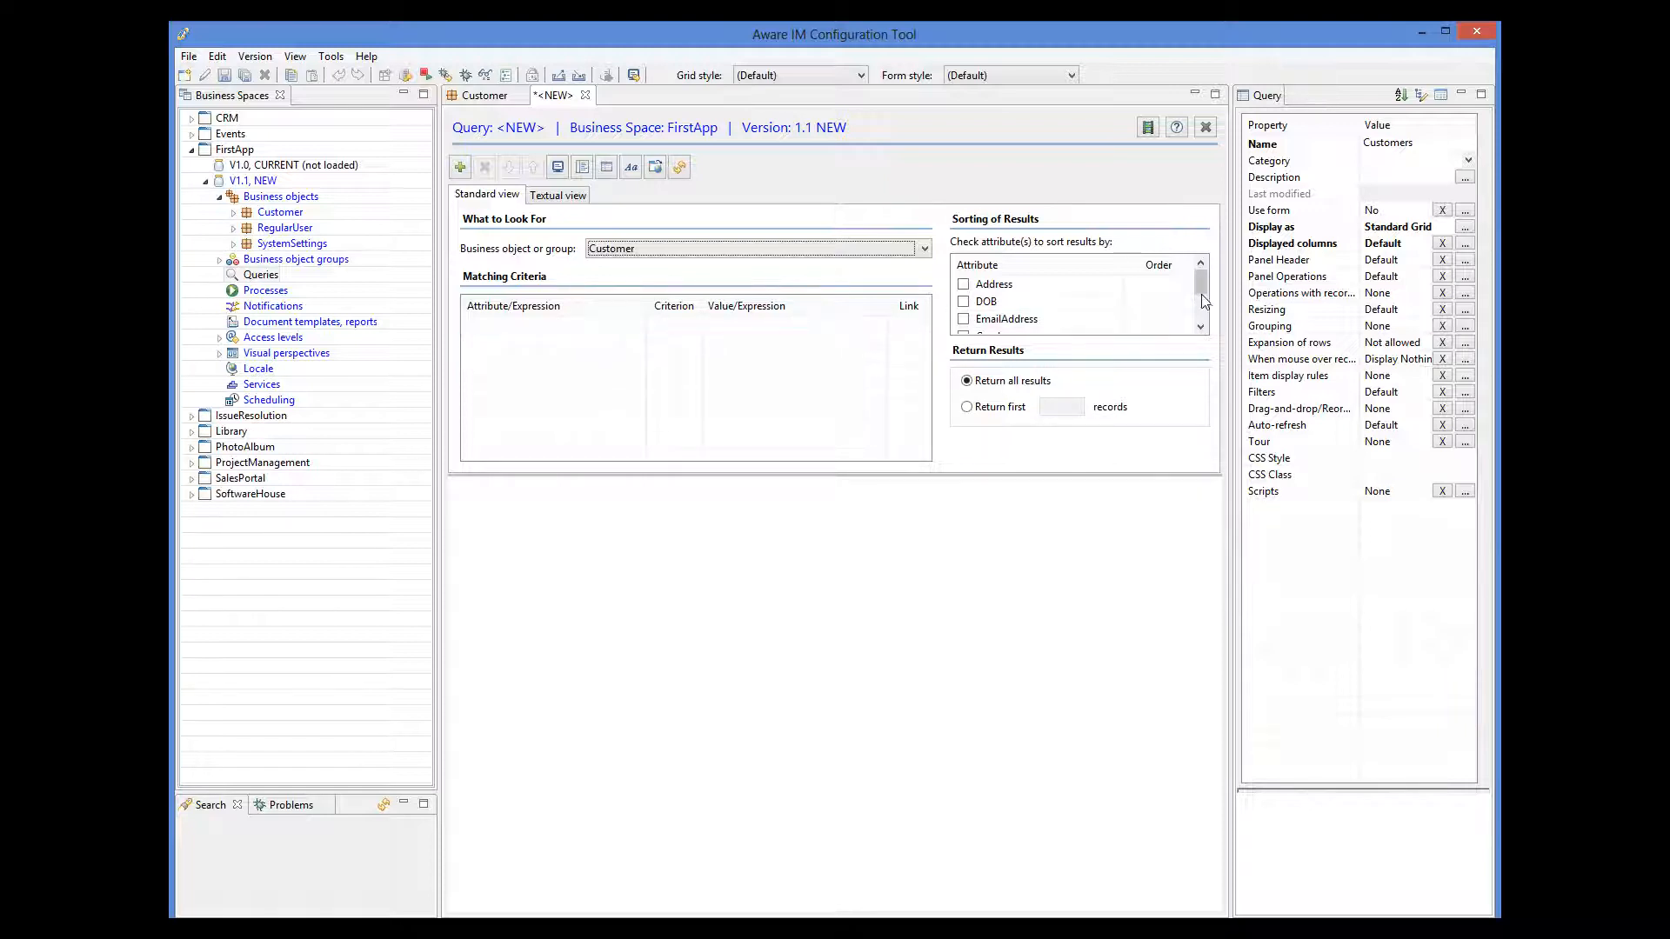
{"action": "scroll", "scroll_direction": "down", "scroll_amount": 3}
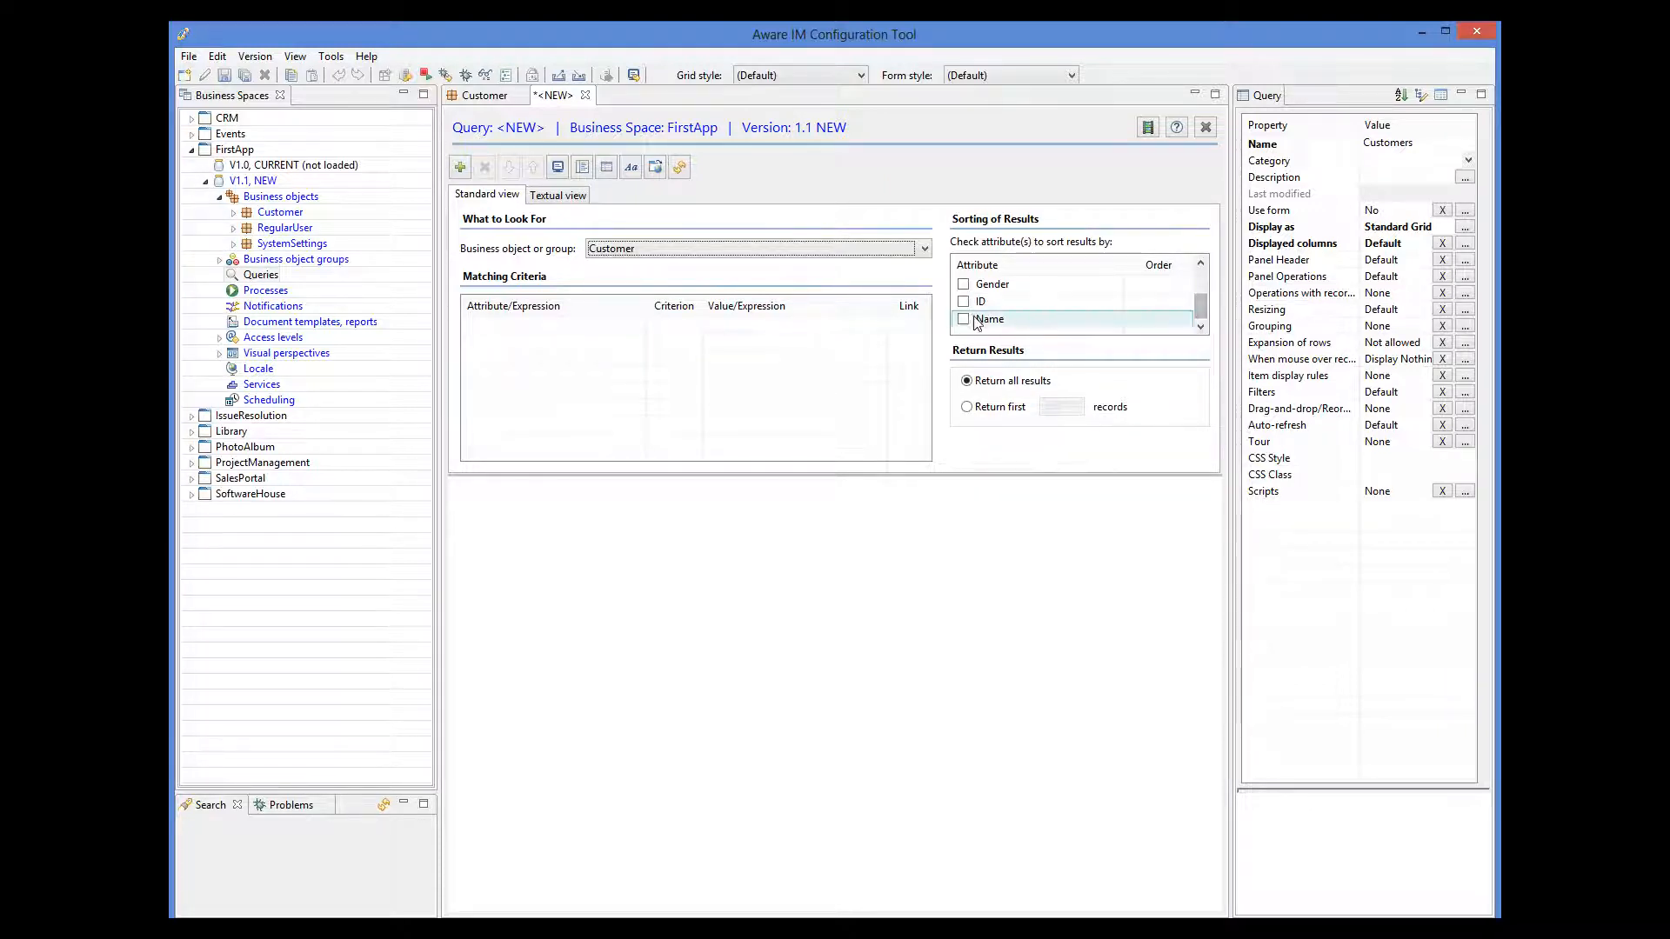
{"action": "left_click", "coordinate": [964, 318]}
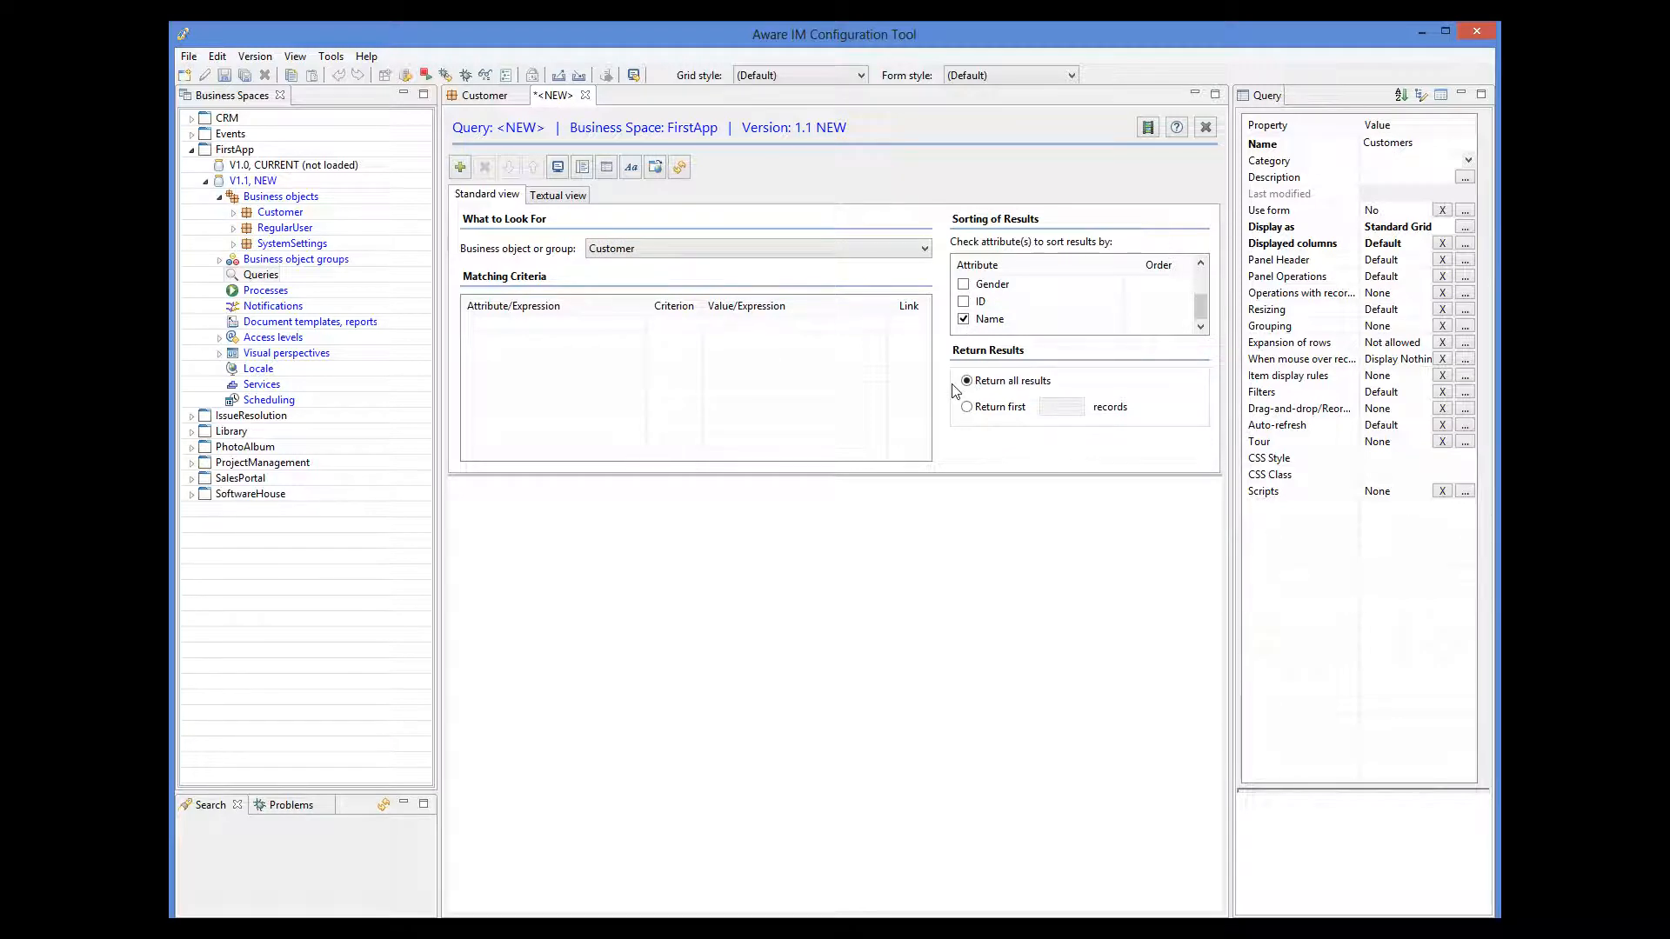
{"action": "mouse_move", "coordinate": [1123, 339]}
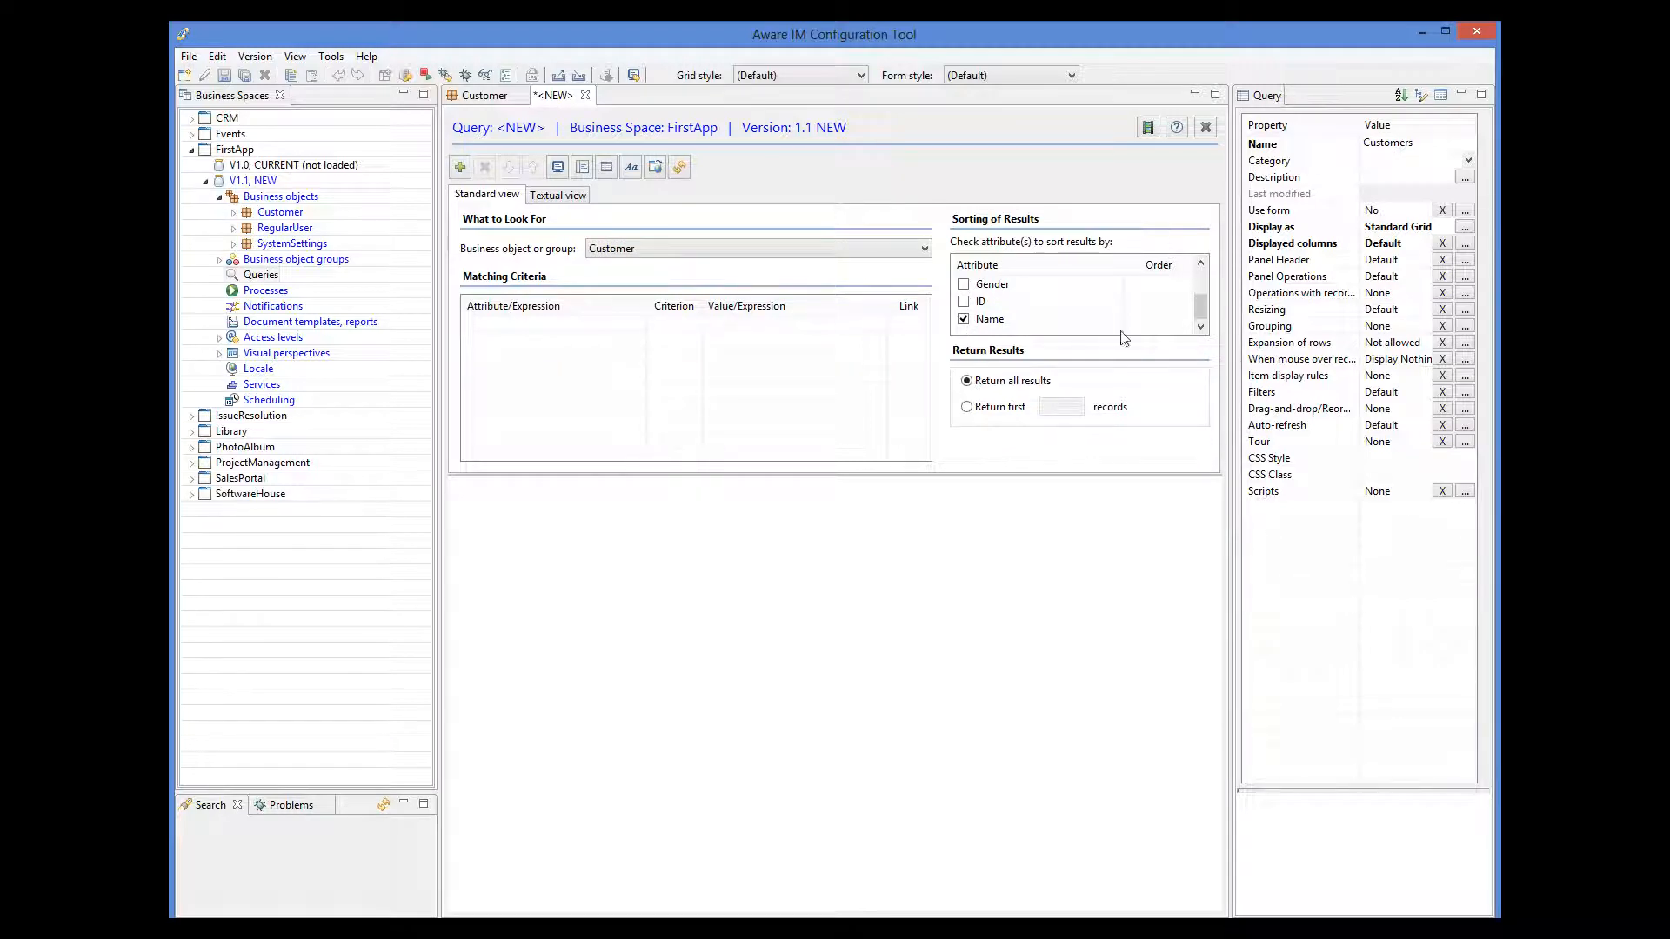
{"action": "mouse_move", "coordinate": [1466, 226]}
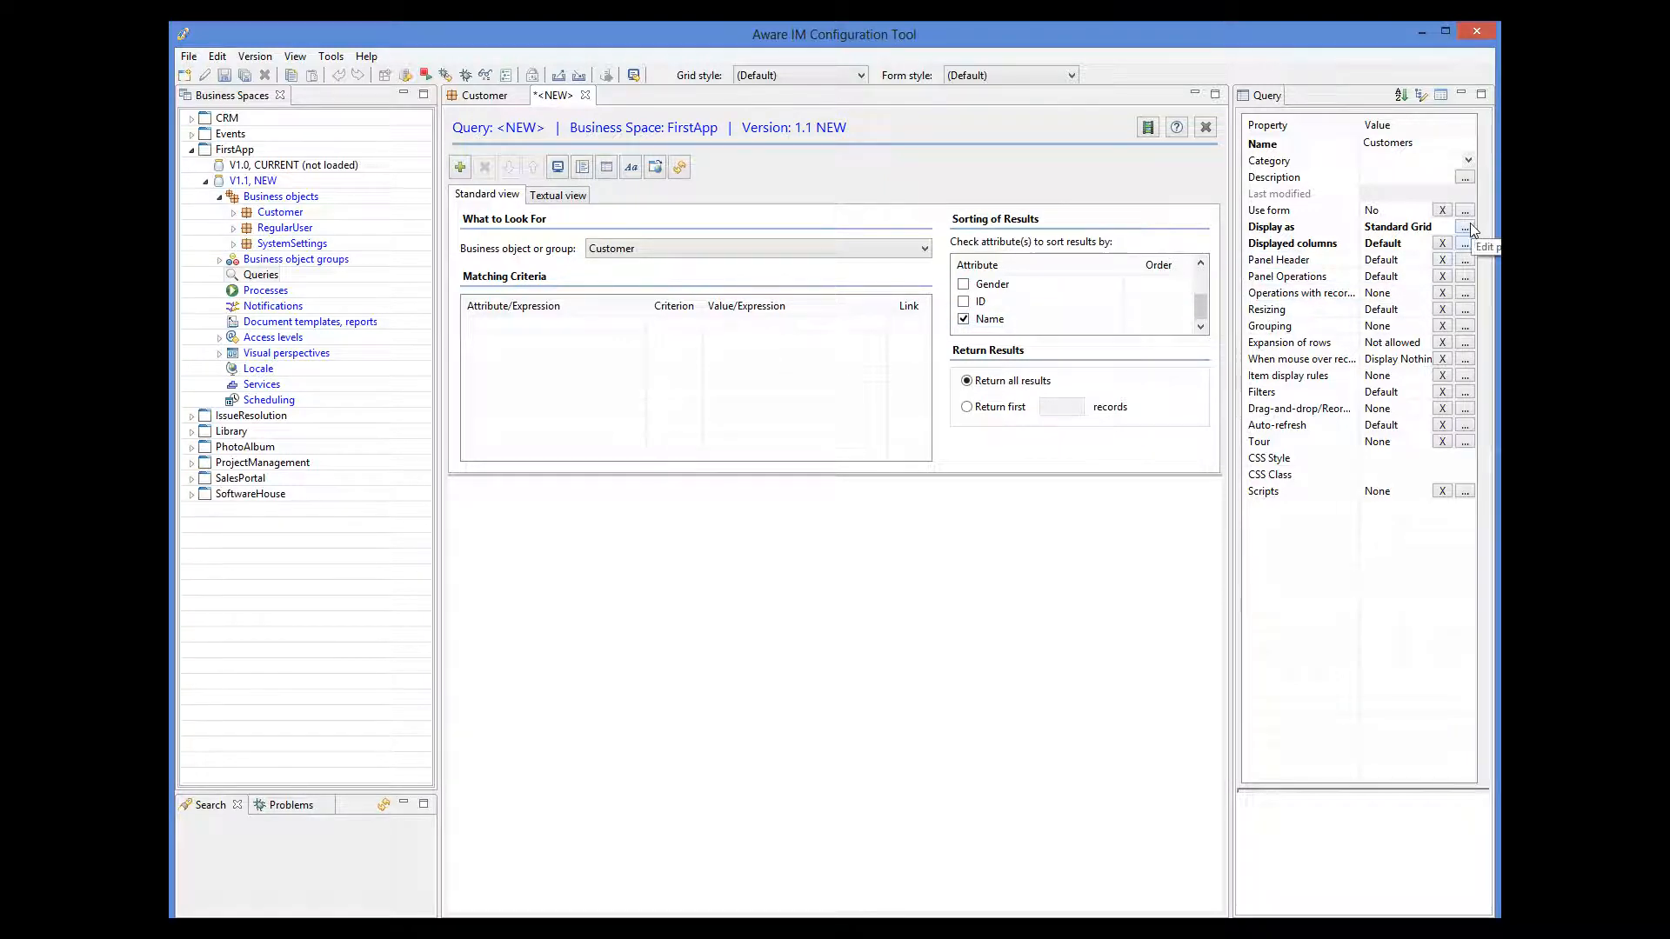
Display Name, DOB, EmailAddress and Address grid columns, moving Name first.
{"action": "left_click", "coordinate": [1466, 227]}
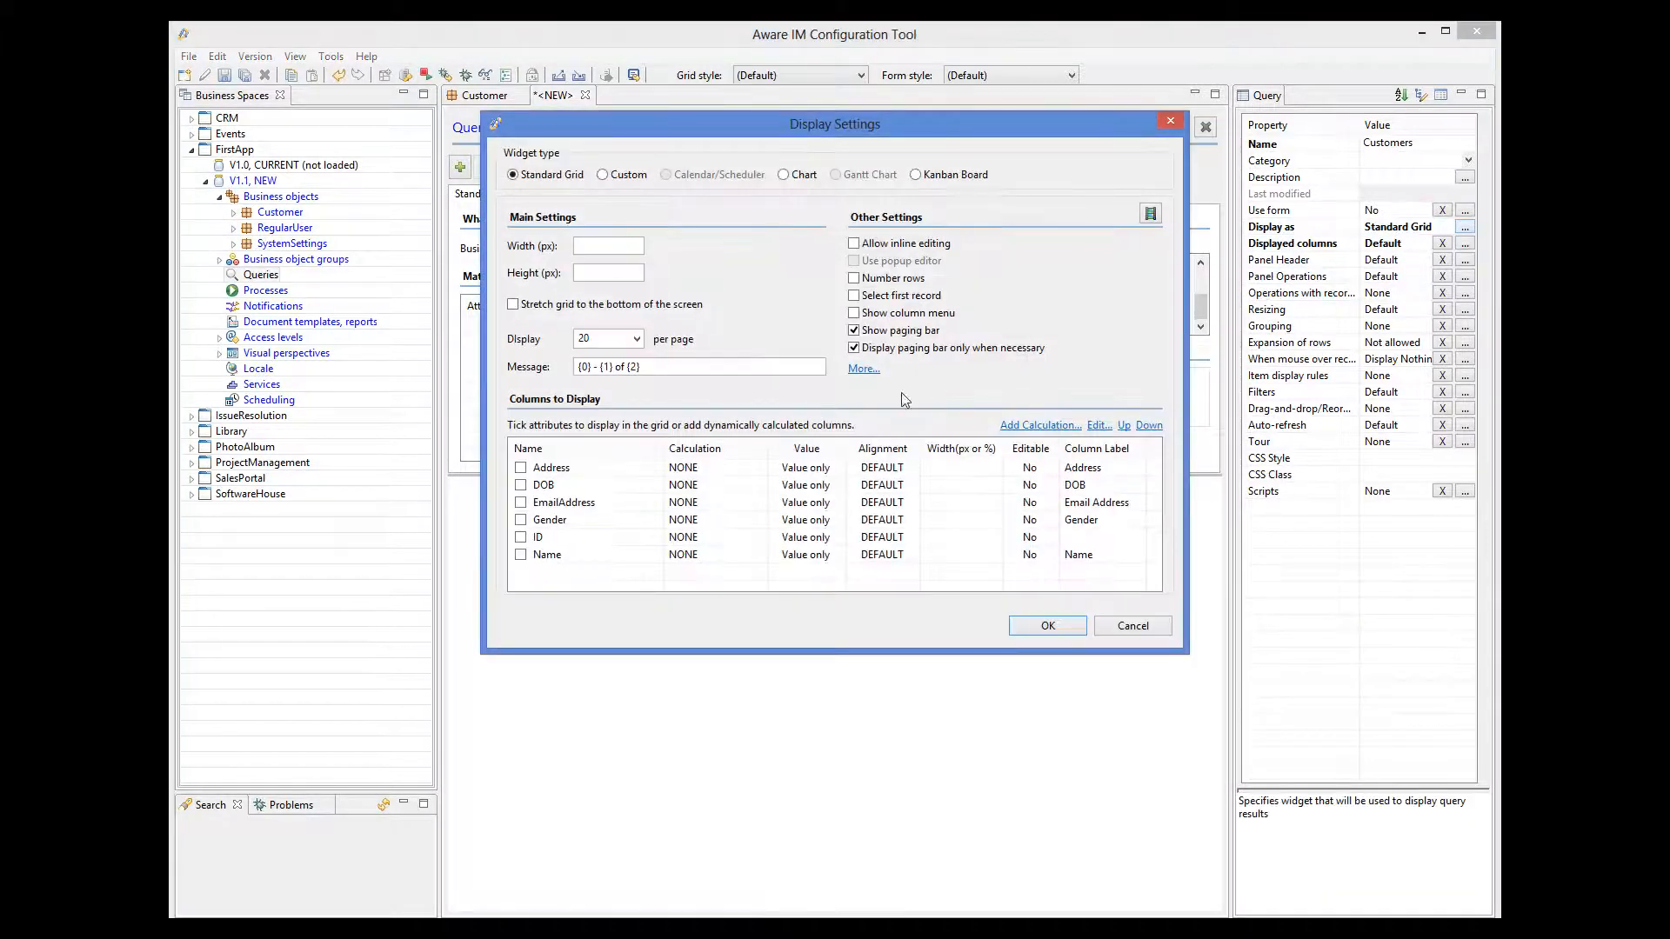
{"action": "left_click", "coordinate": [552, 468]}
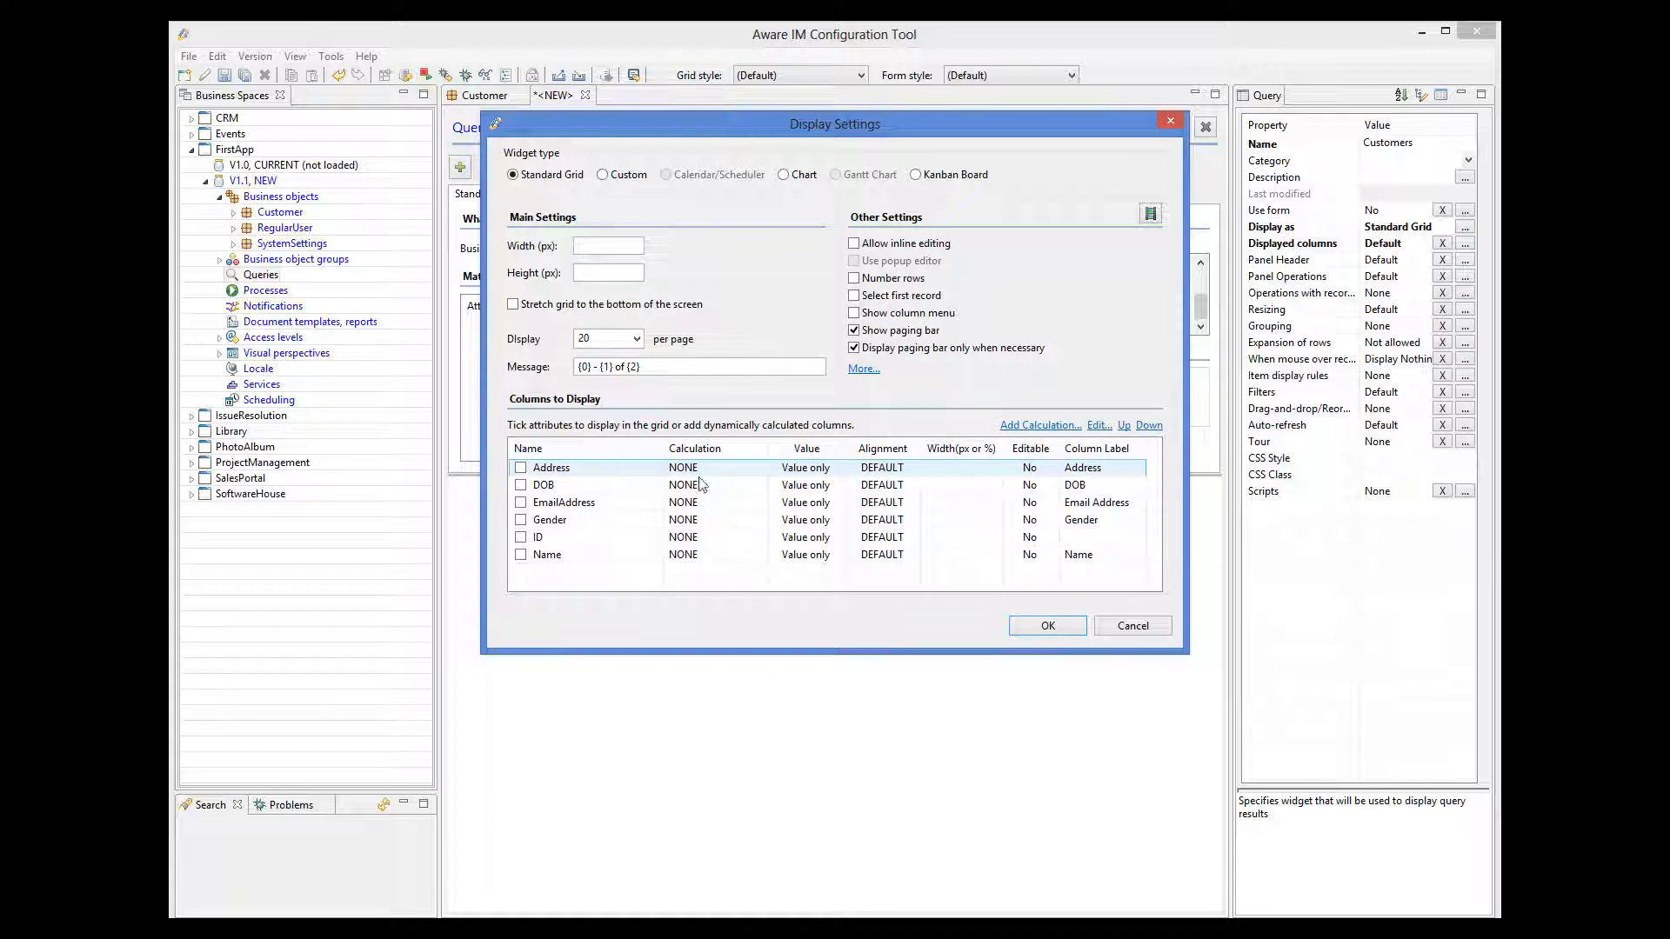
{"action": "left_click", "coordinate": [520, 554]}
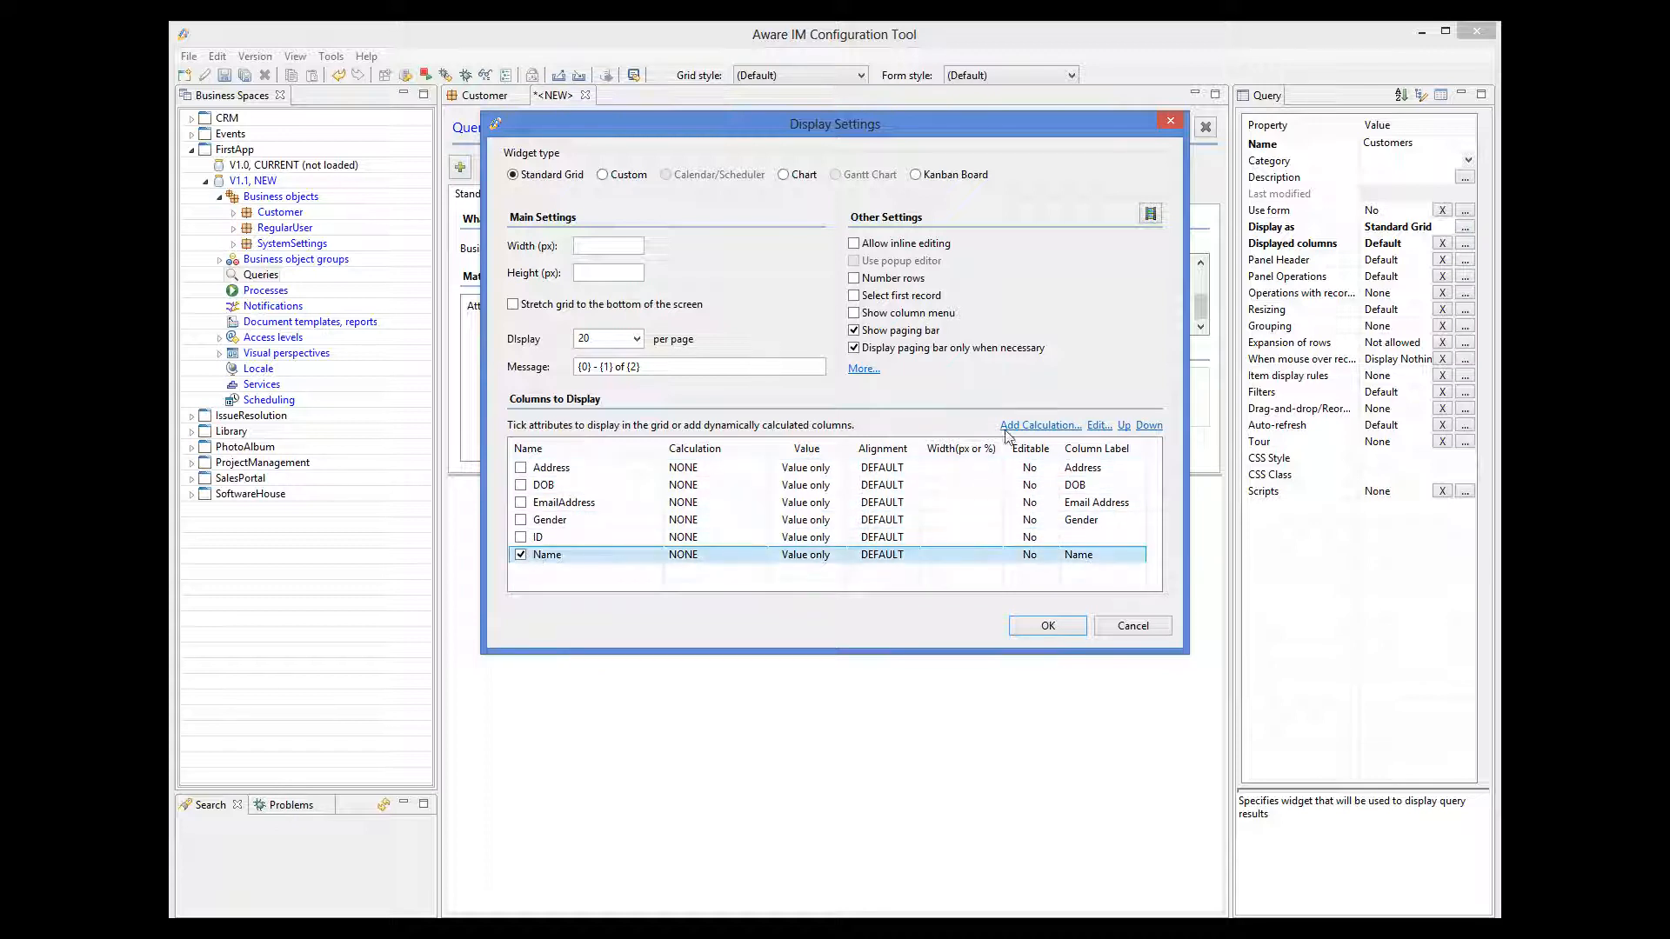
{"action": "left_click", "coordinate": [1124, 425]}
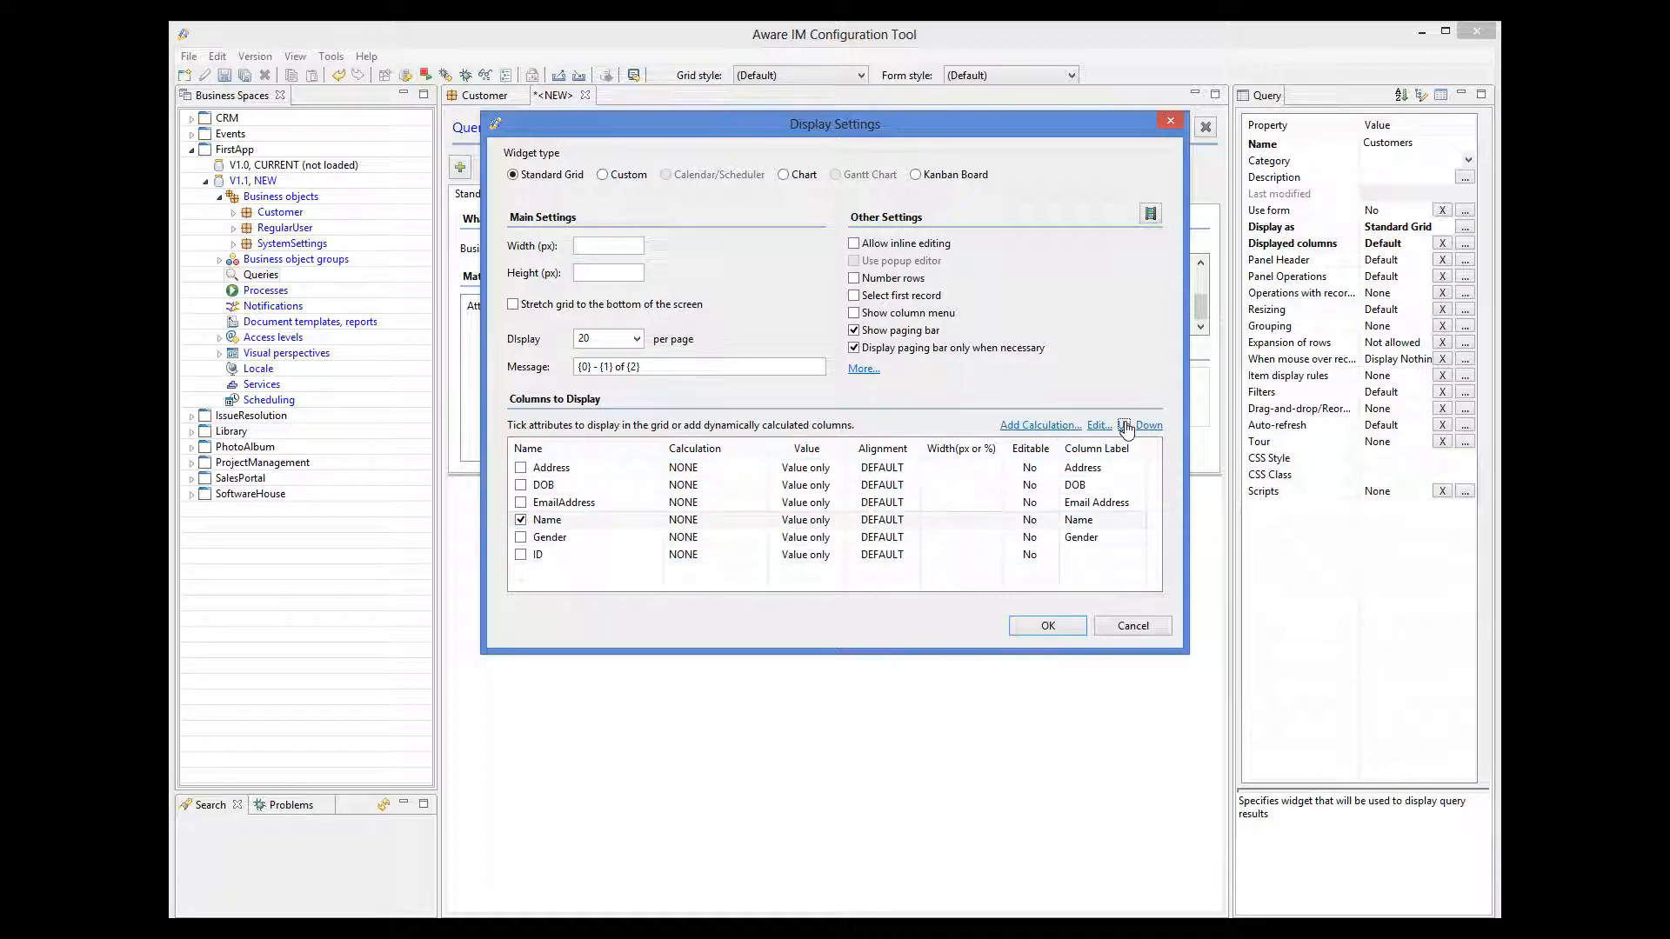
{"action": "left_click", "coordinate": [1127, 425]}
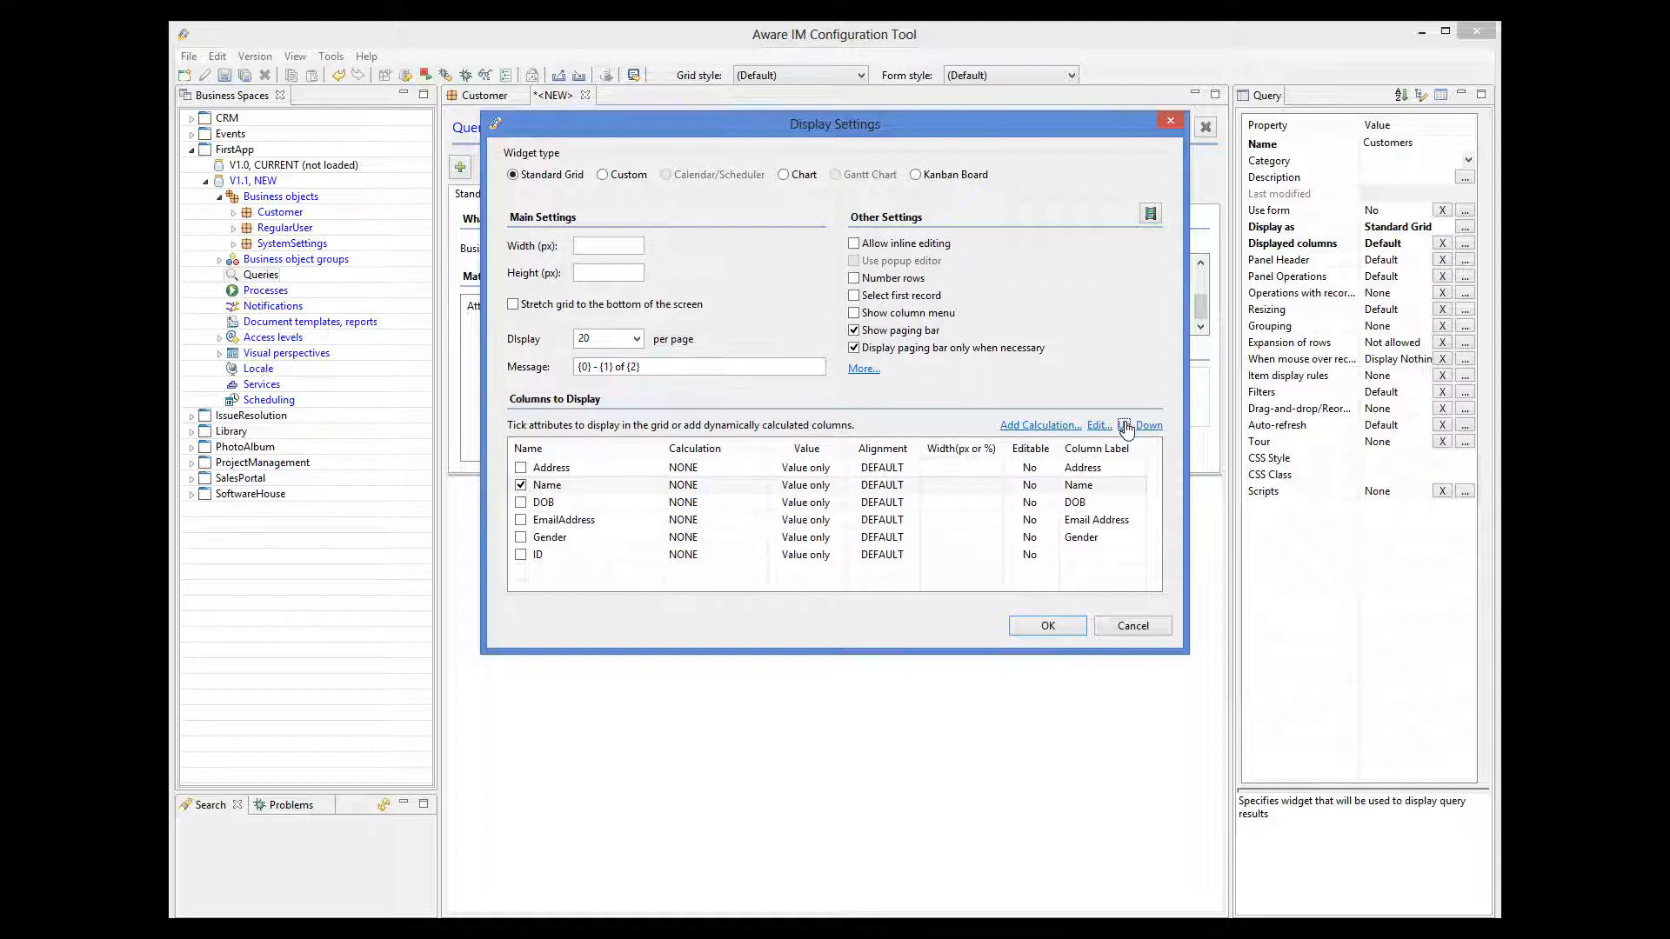
{"action": "left_click", "coordinate": [1124, 426]}
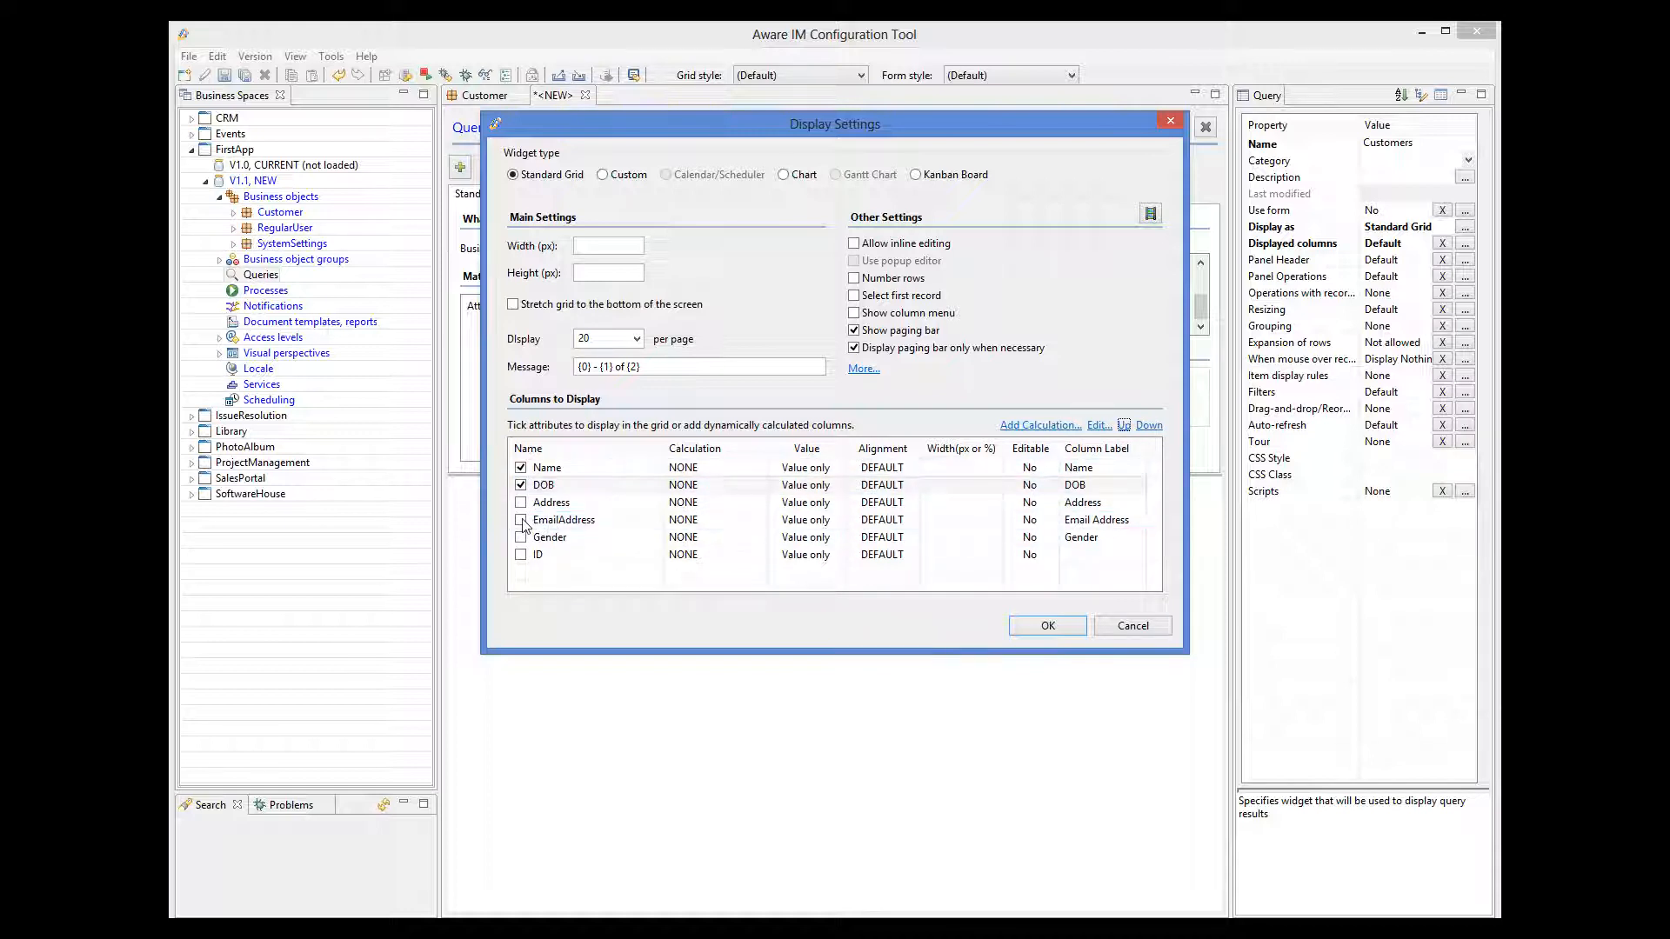
{"action": "left_click", "coordinate": [521, 501]}
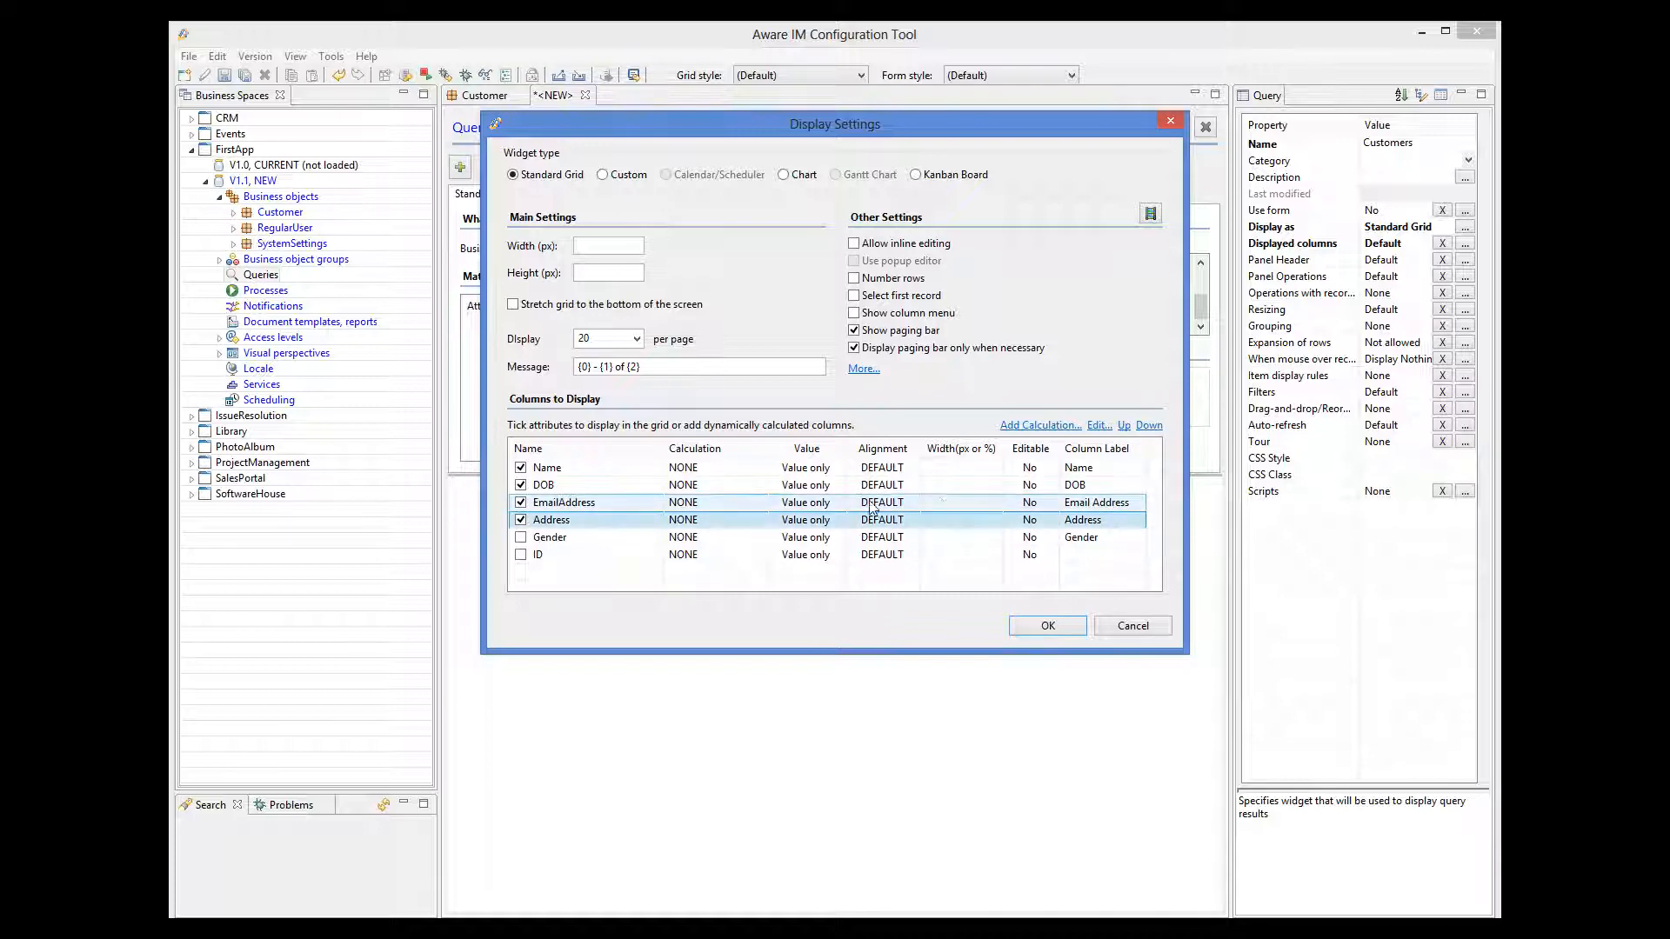
{"action": "mouse_move", "coordinate": [953, 505]}
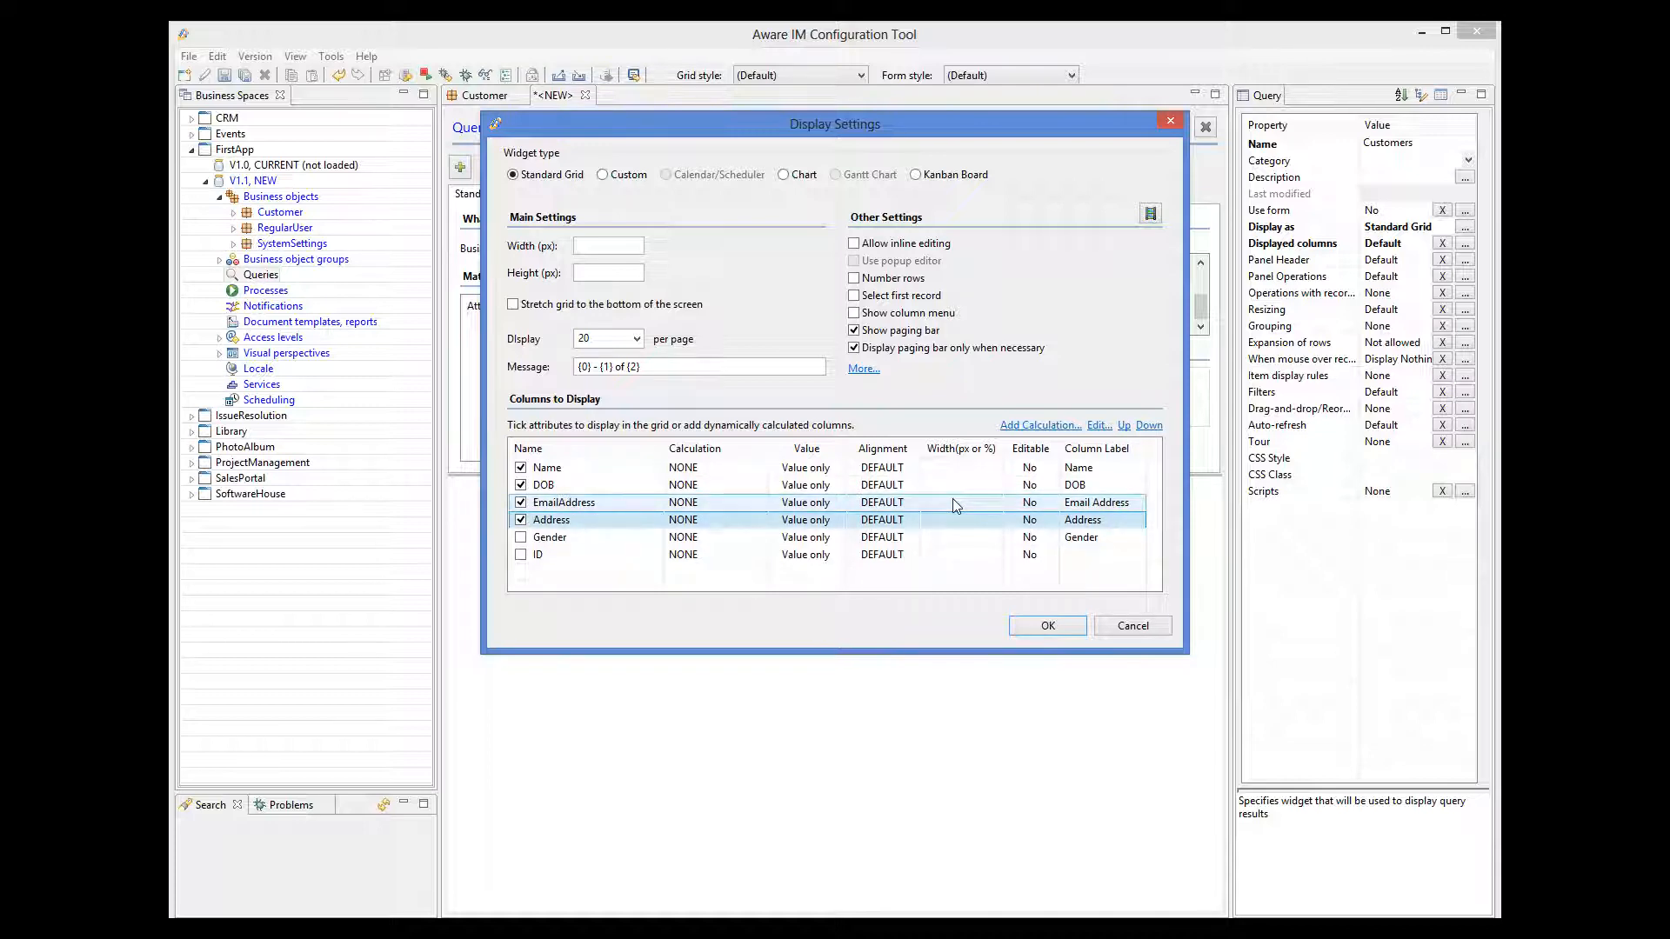
{"action": "left_click", "coordinate": [1045, 625]}
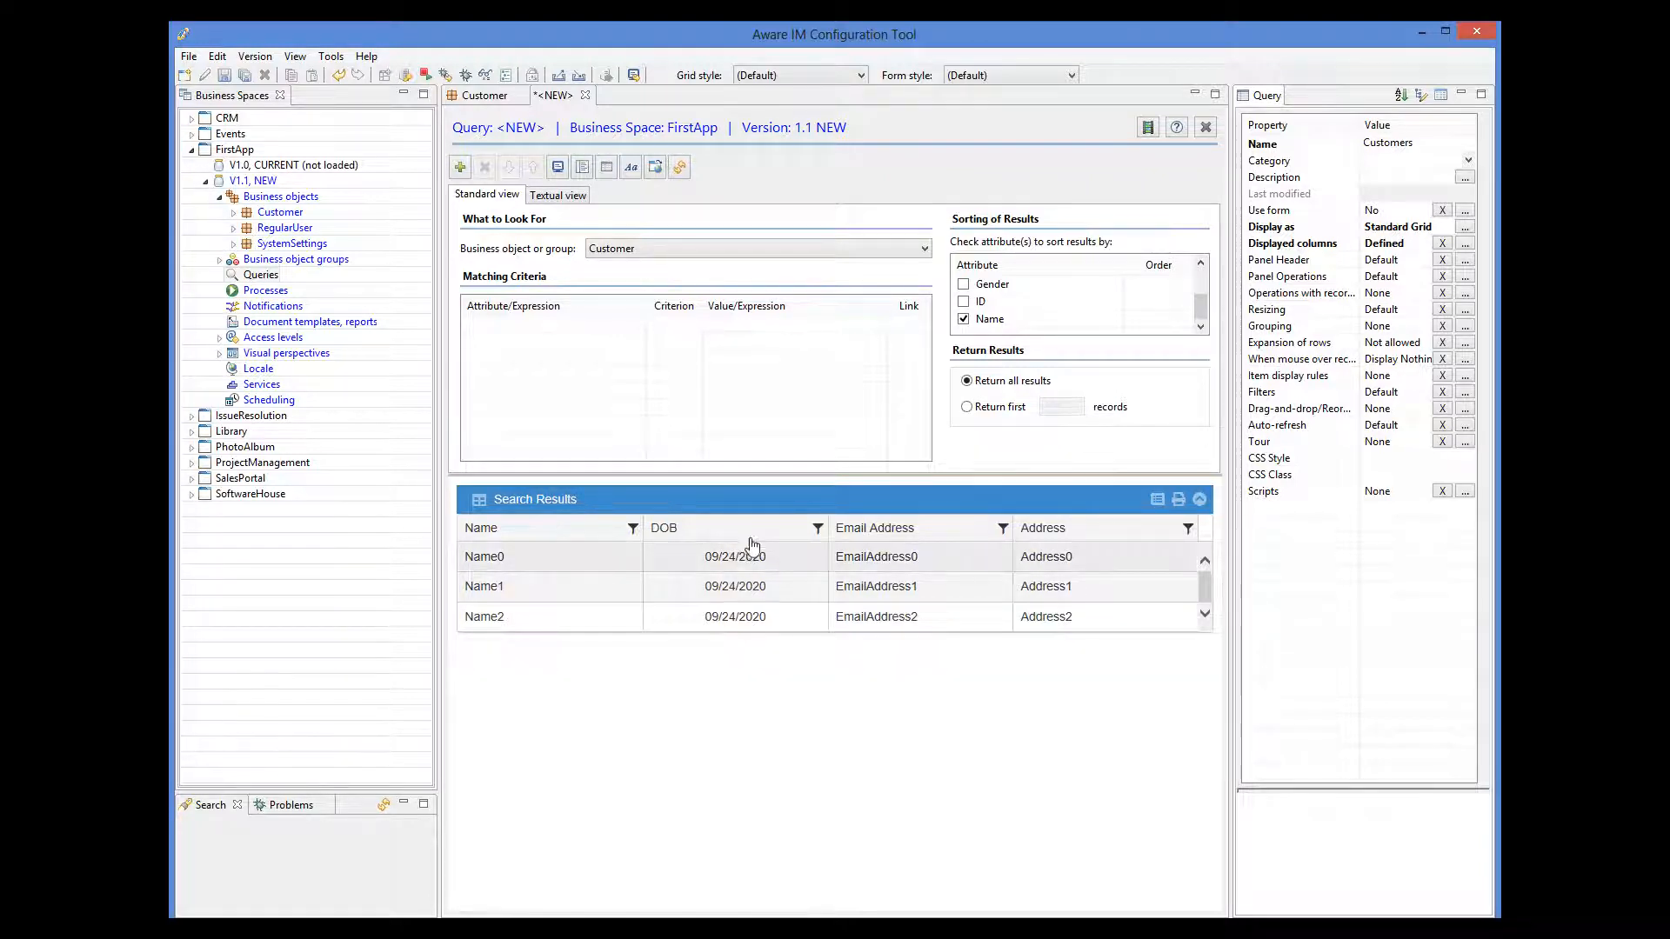
{"action": "mouse_move", "coordinate": [779, 609]}
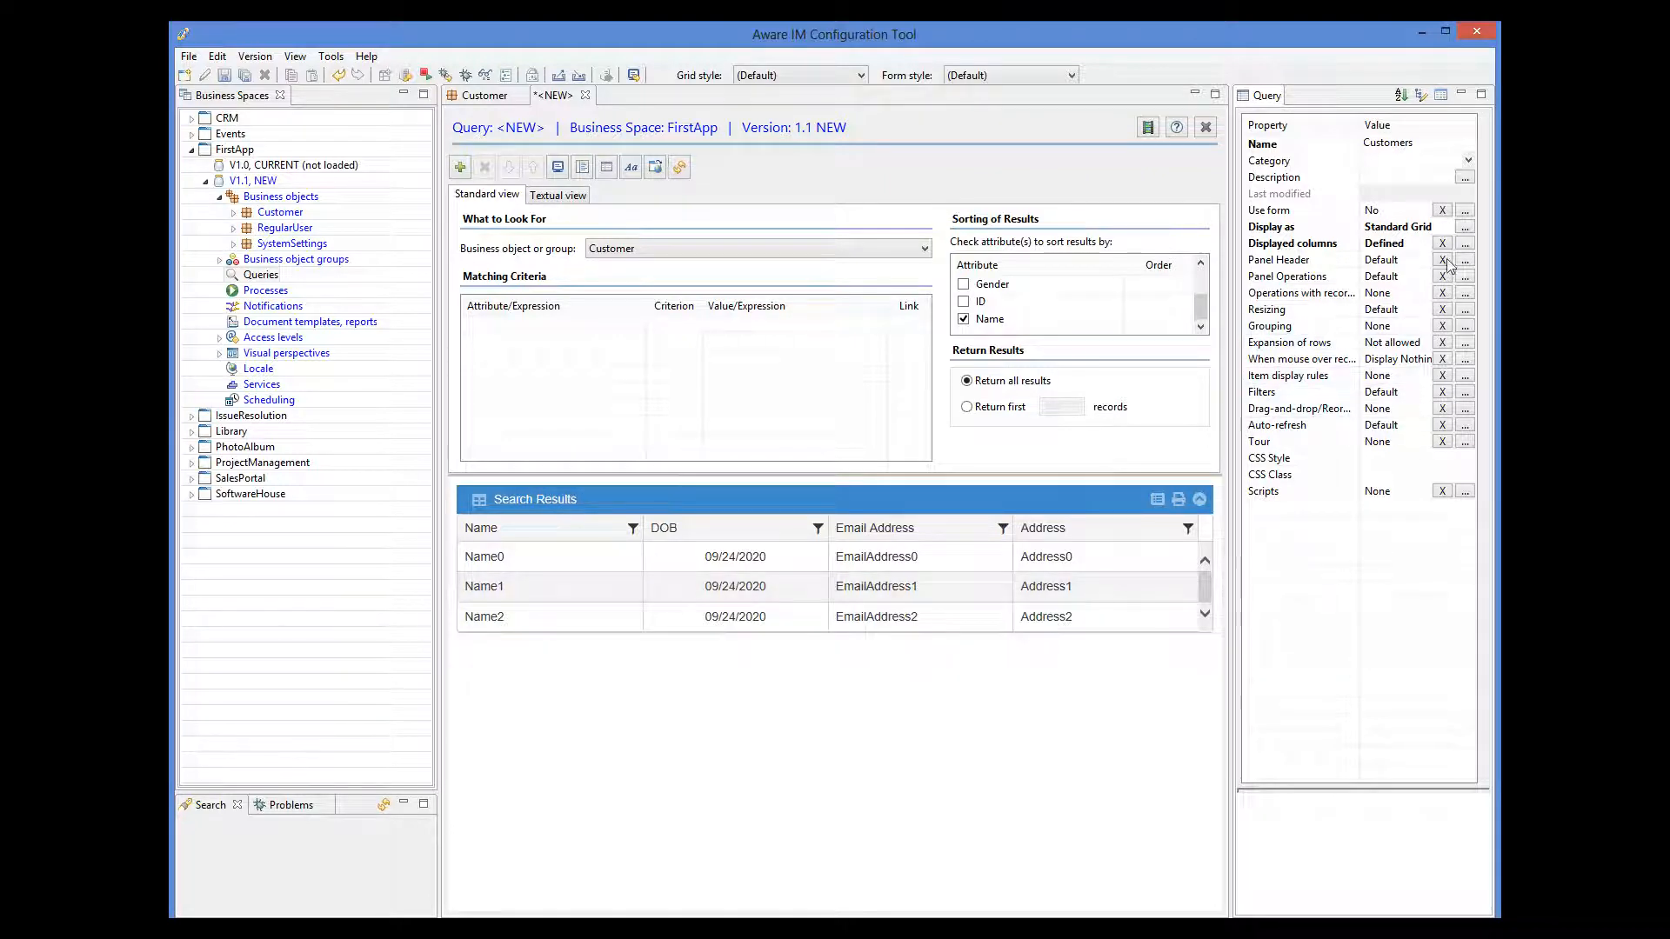
Give the DOB column a width of 120 in the grid display settings.
{"action": "left_click", "coordinate": [1465, 227]}
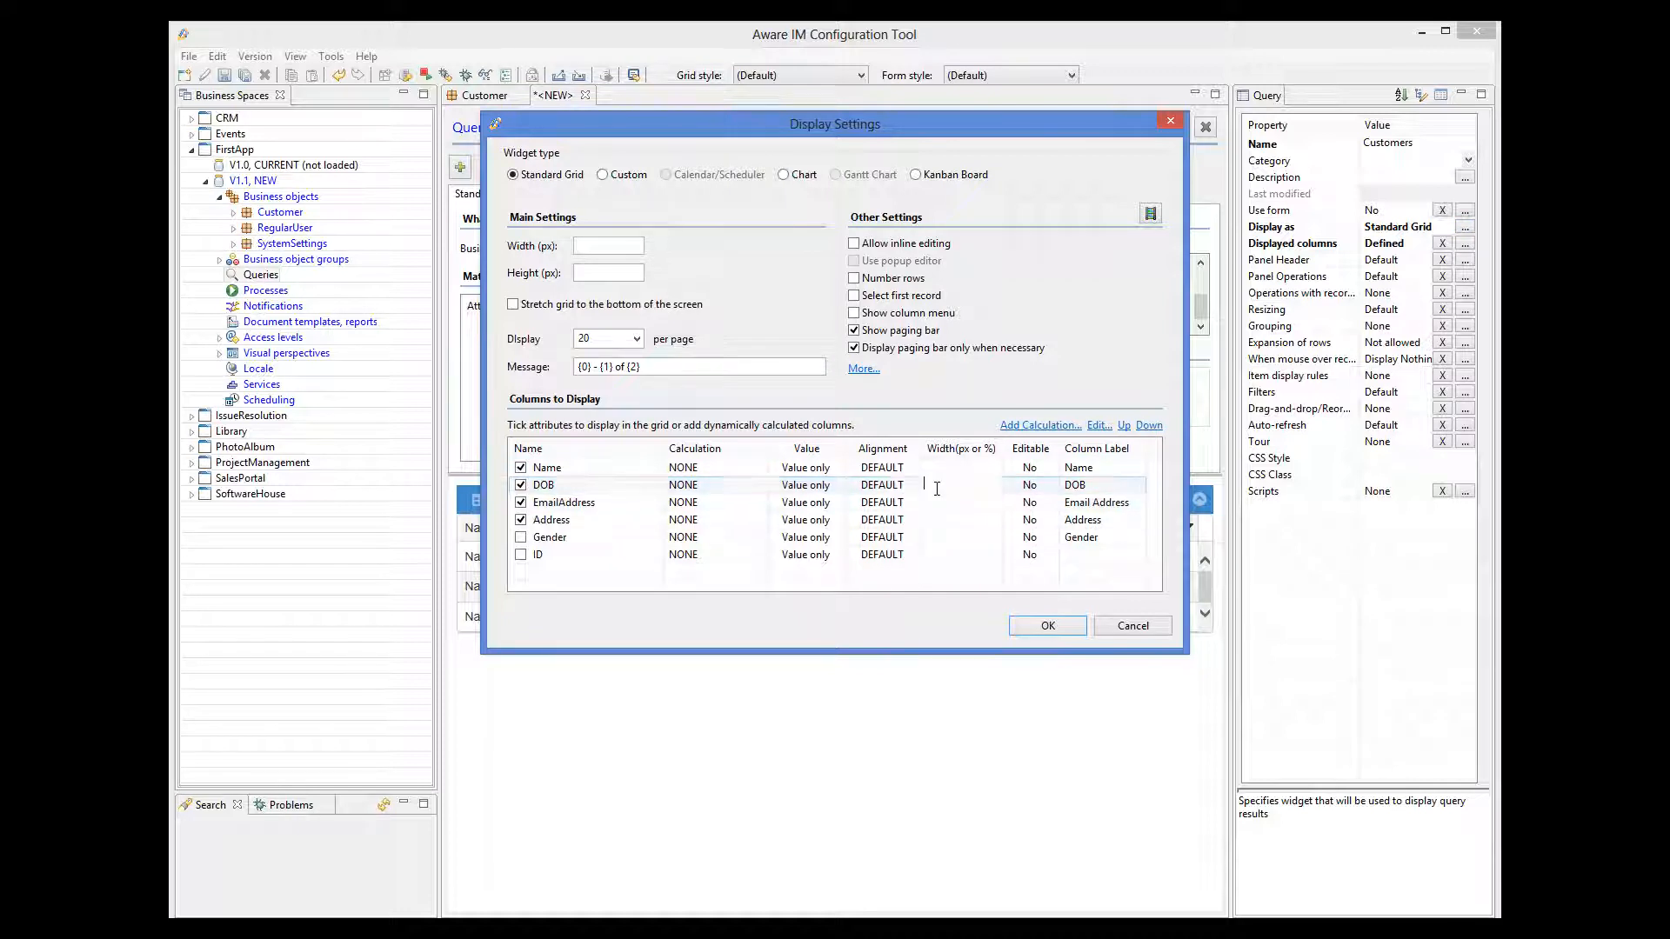
{"action": "type", "text": "120"}
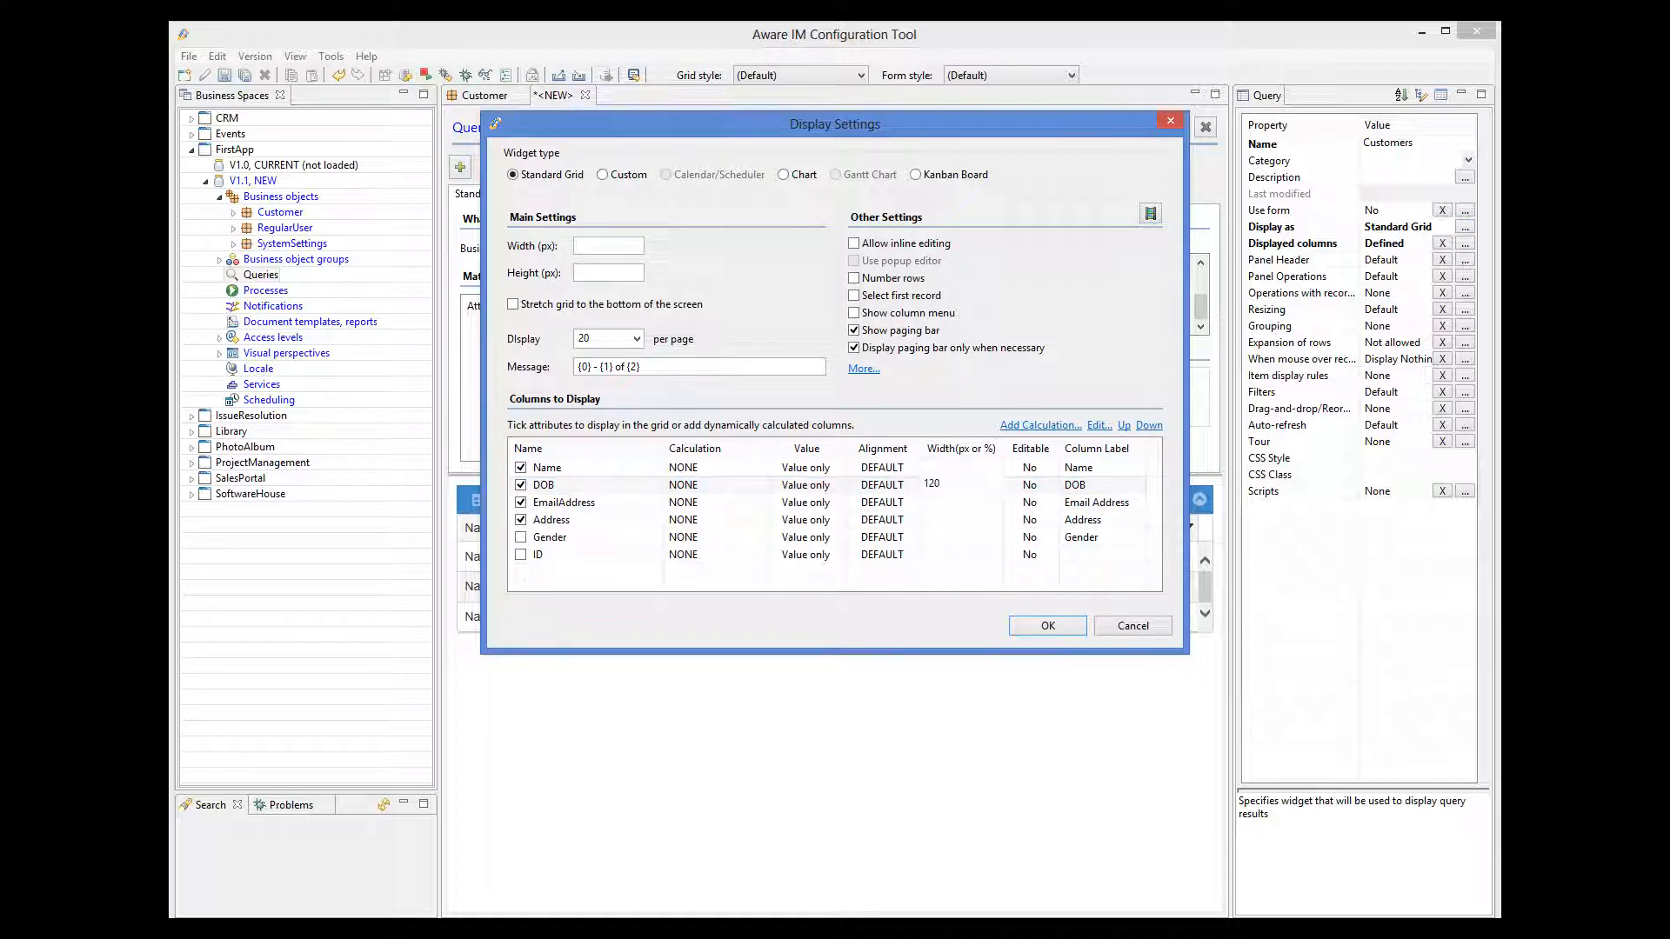
{"action": "left_click", "coordinate": [545, 485]}
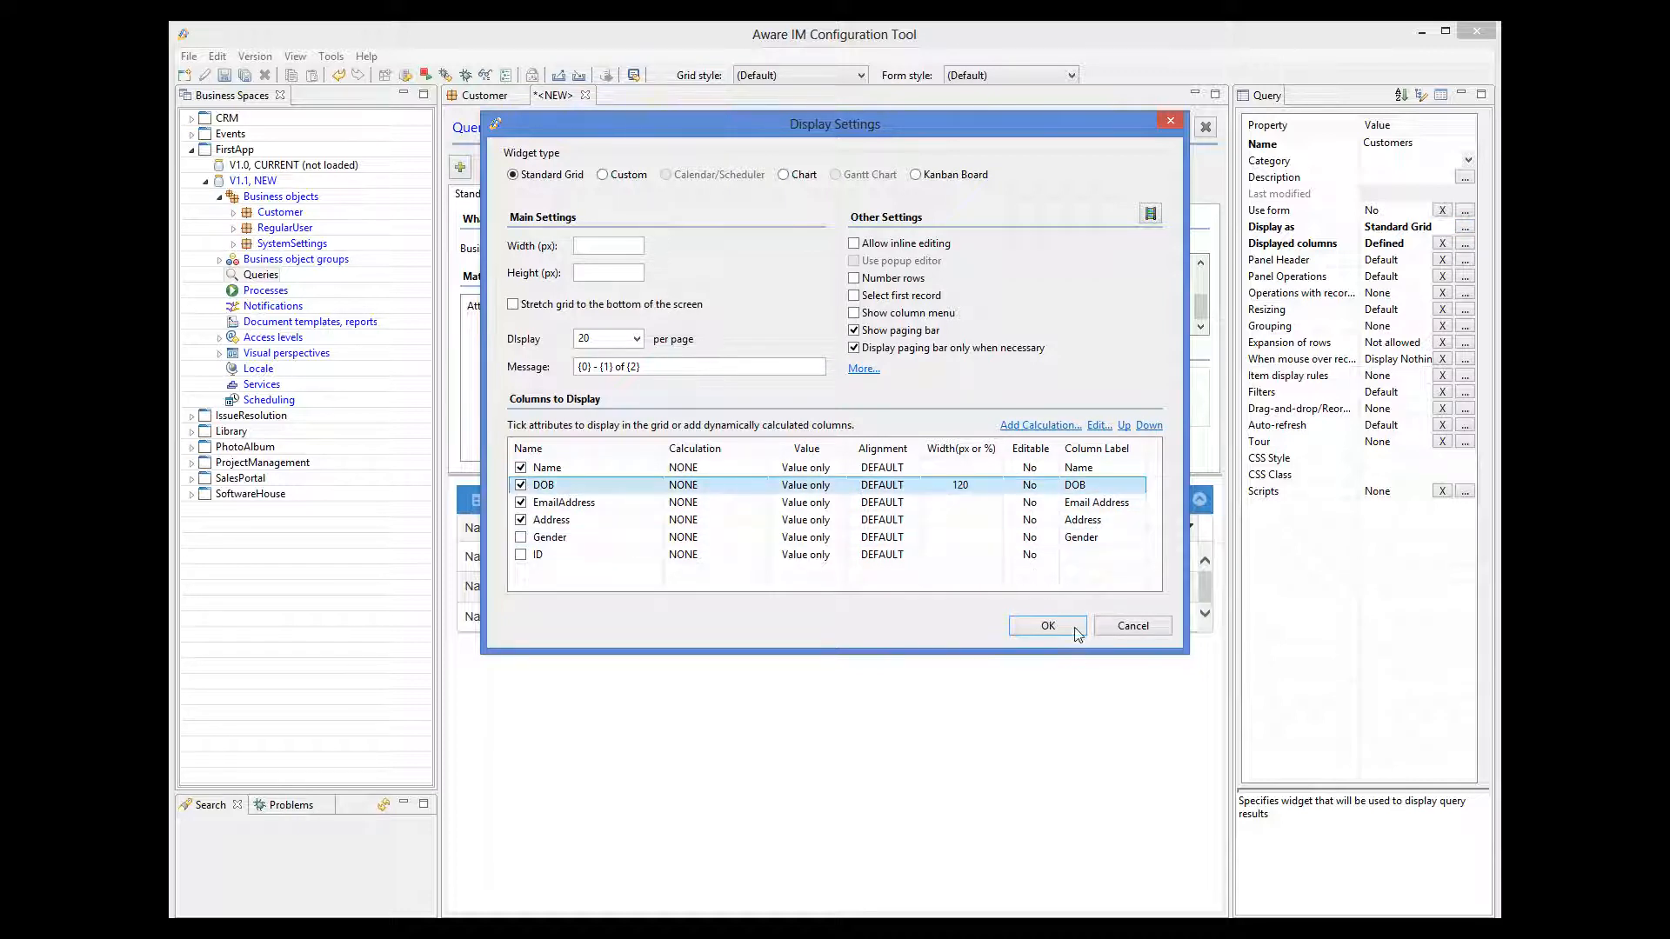
{"action": "left_click", "coordinate": [1046, 625]}
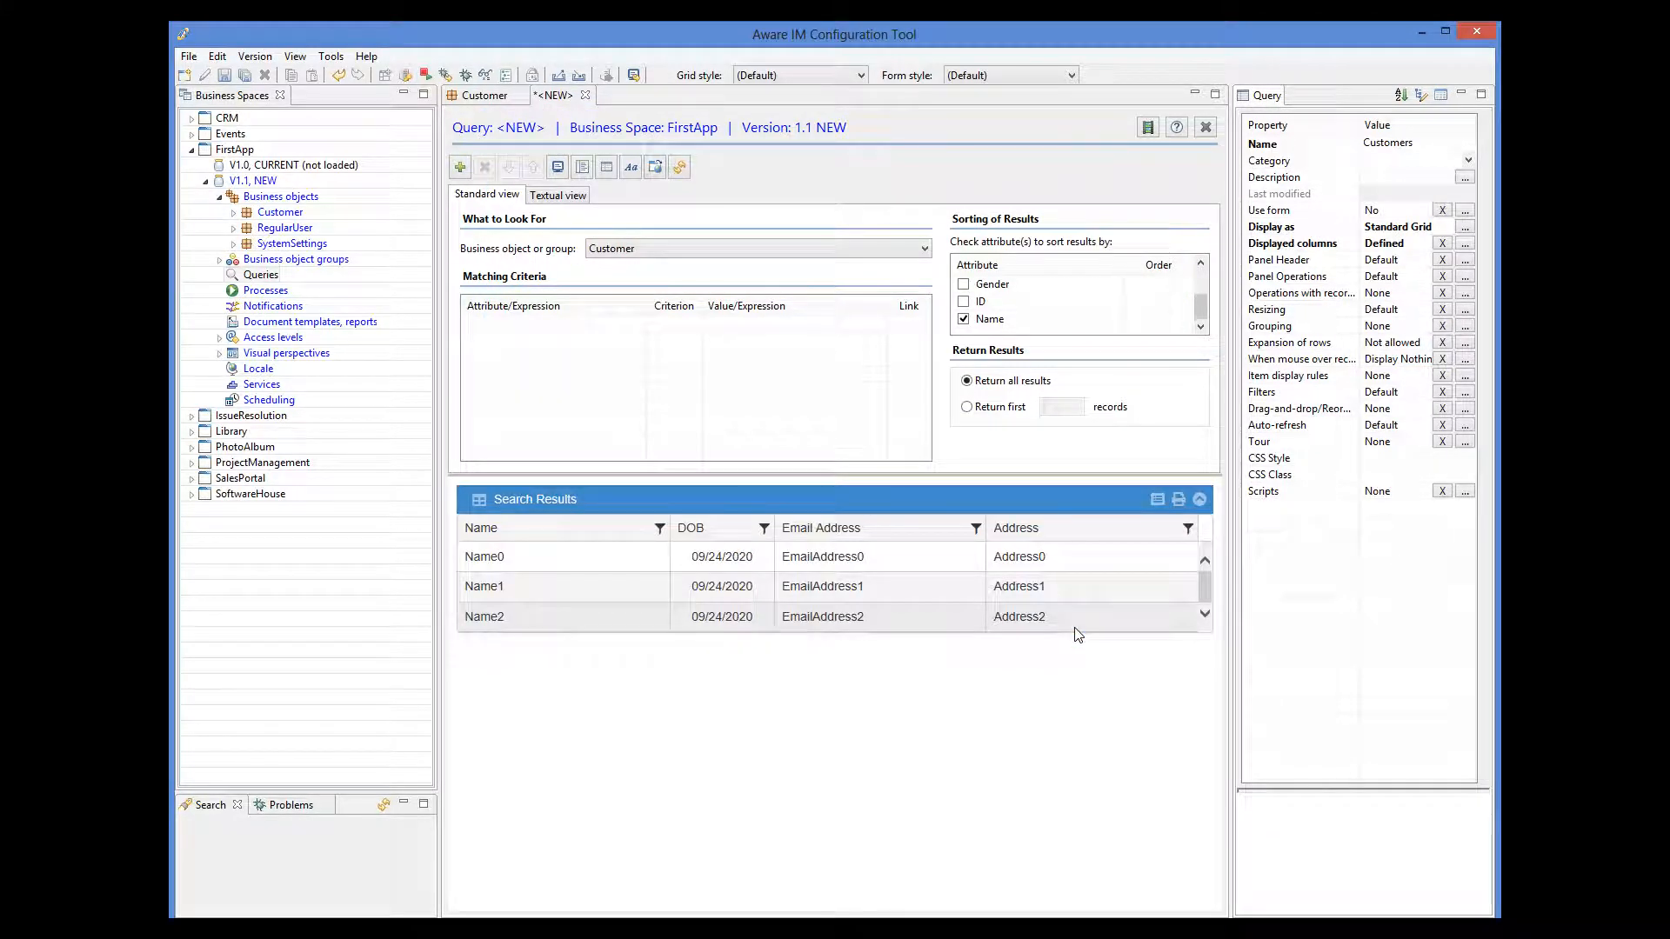
{"action": "mouse_move", "coordinate": [1111, 620]}
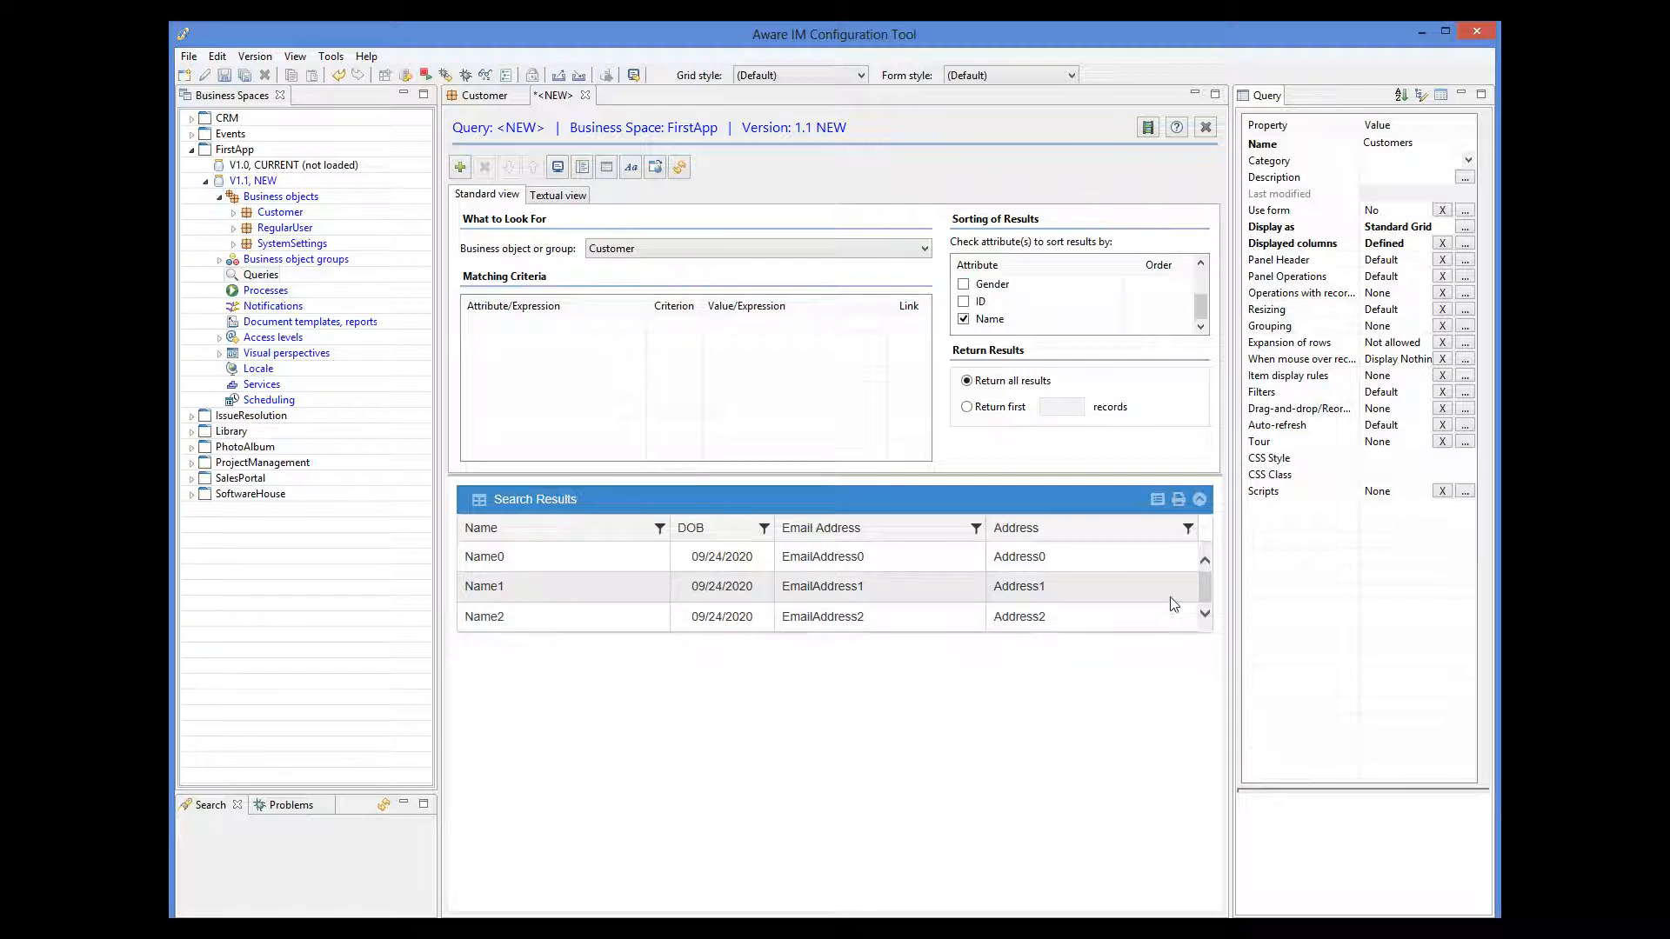
{"action": "mouse_move", "coordinate": [1185, 602]}
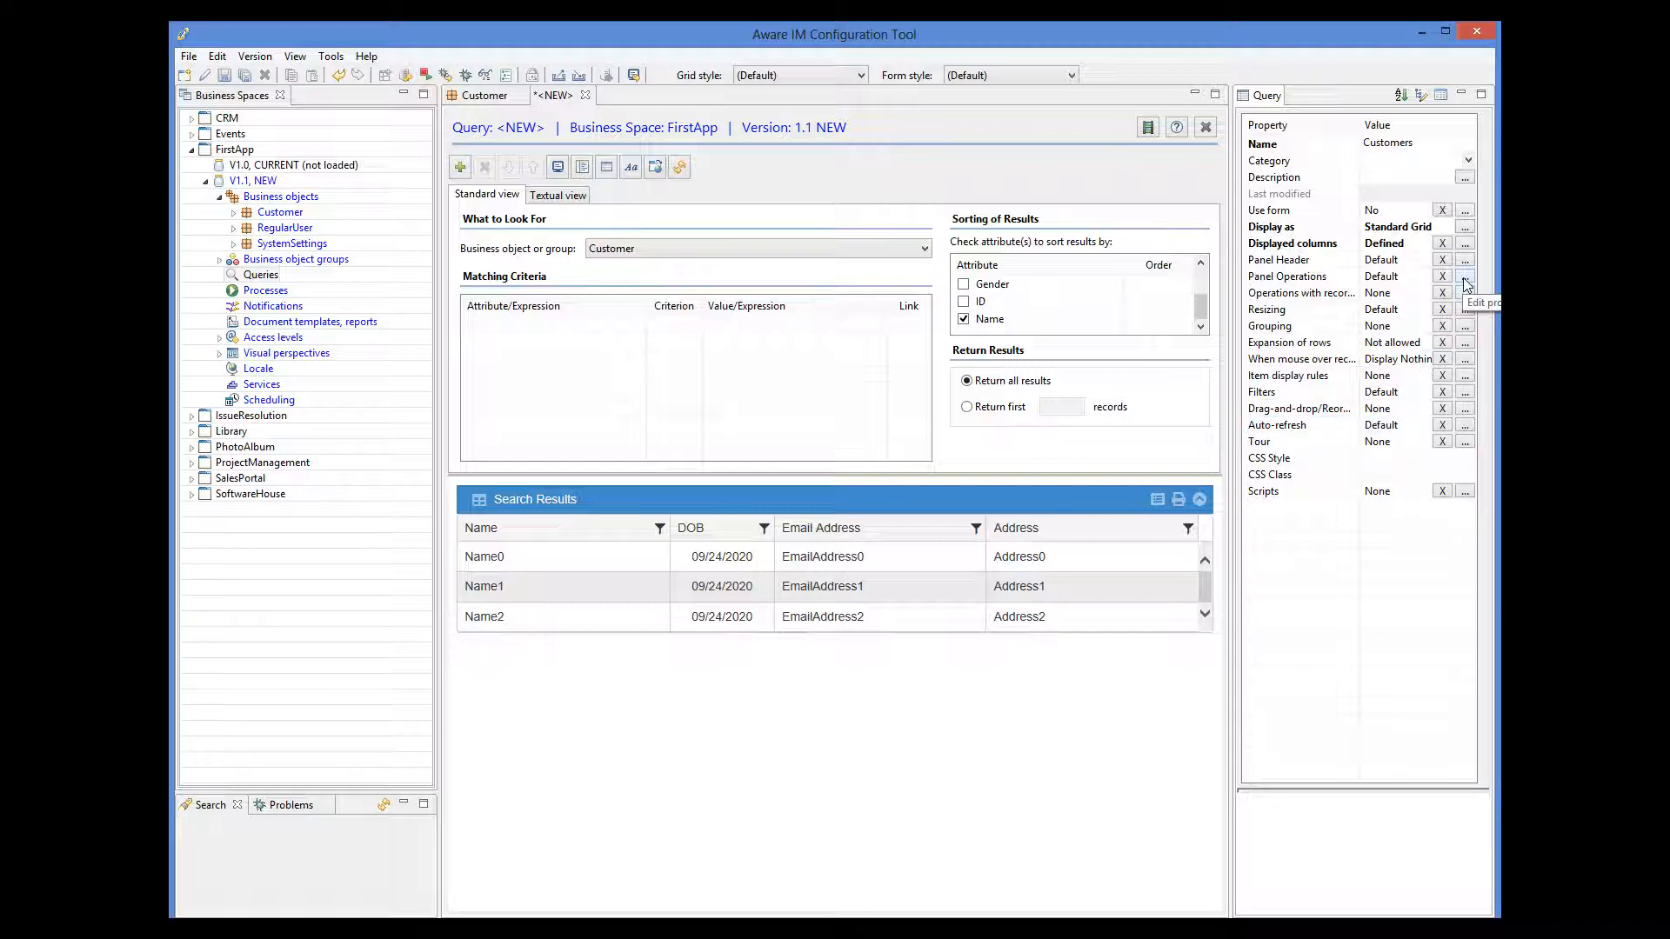
Add a NEW panel operation that creates a Customer in a popup window.
{"action": "left_click", "coordinate": [1464, 276]}
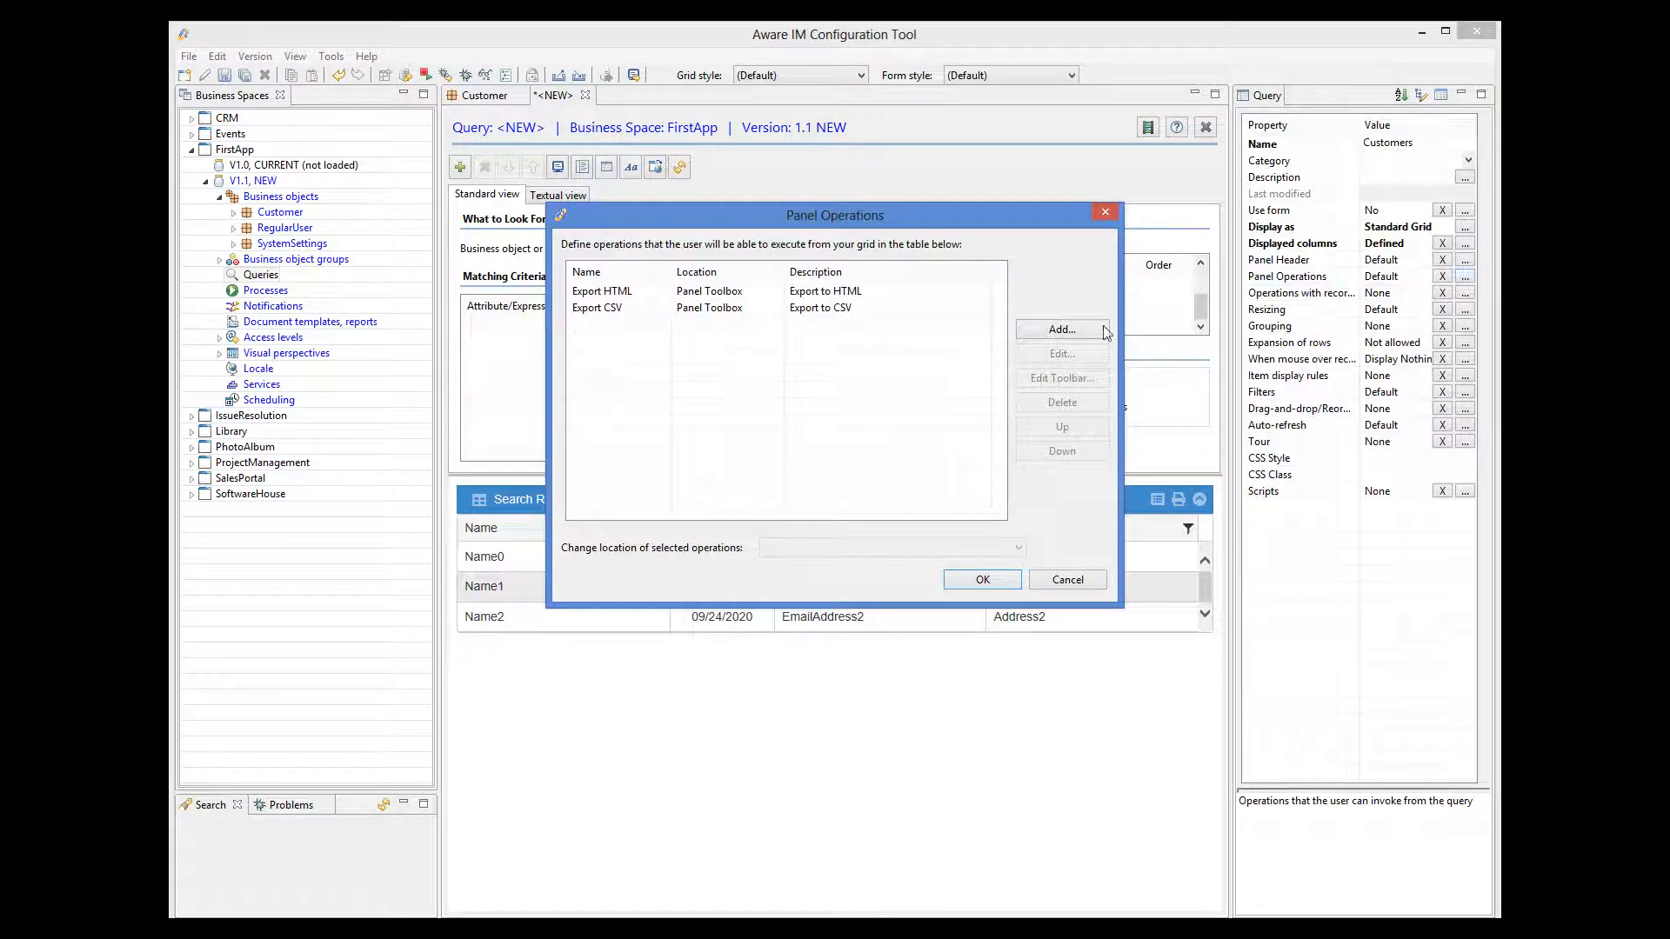
{"action": "left_click", "coordinate": [1060, 328]}
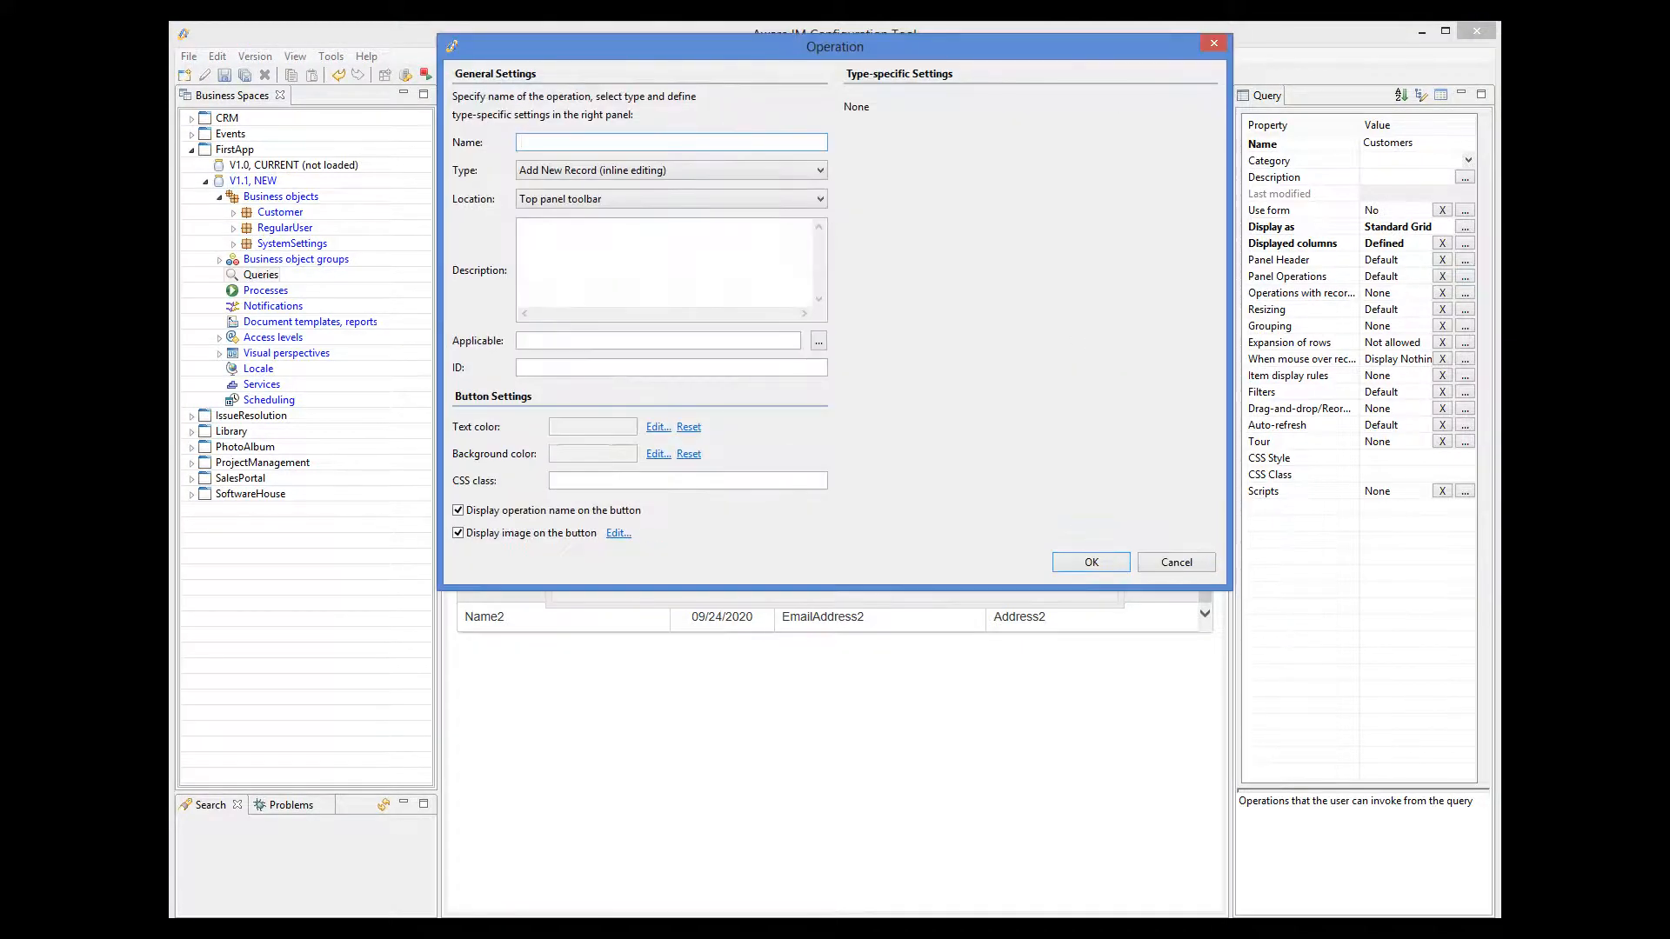
{"action": "type", "text": "NEW"}
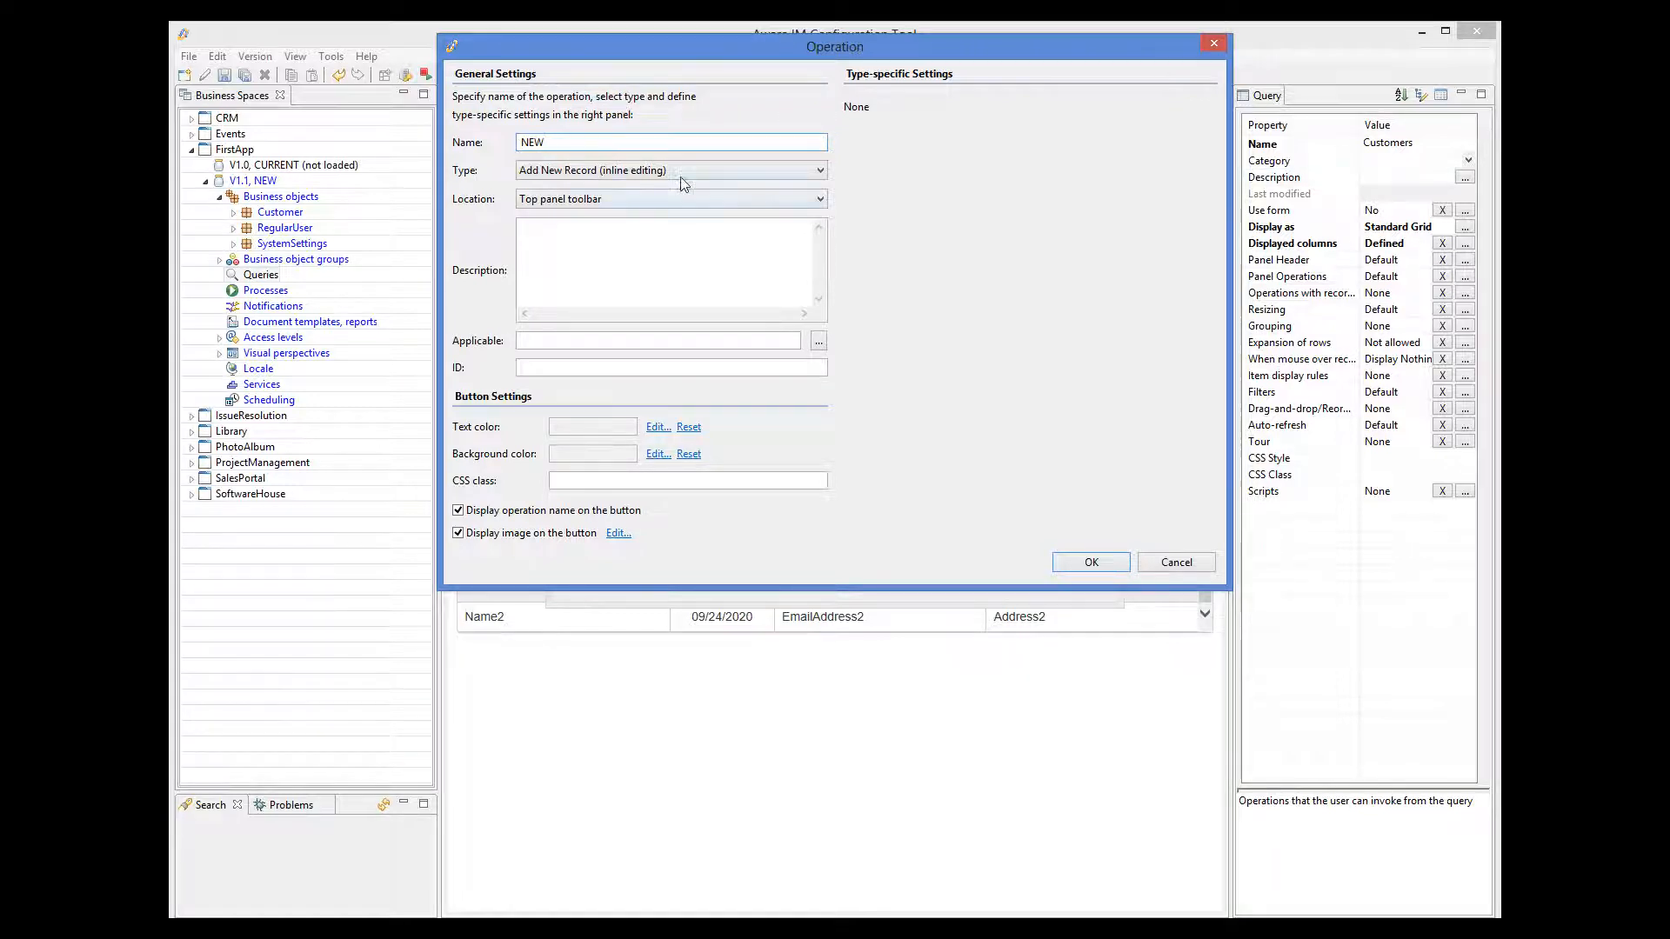
{"action": "left_click", "coordinate": [816, 170]}
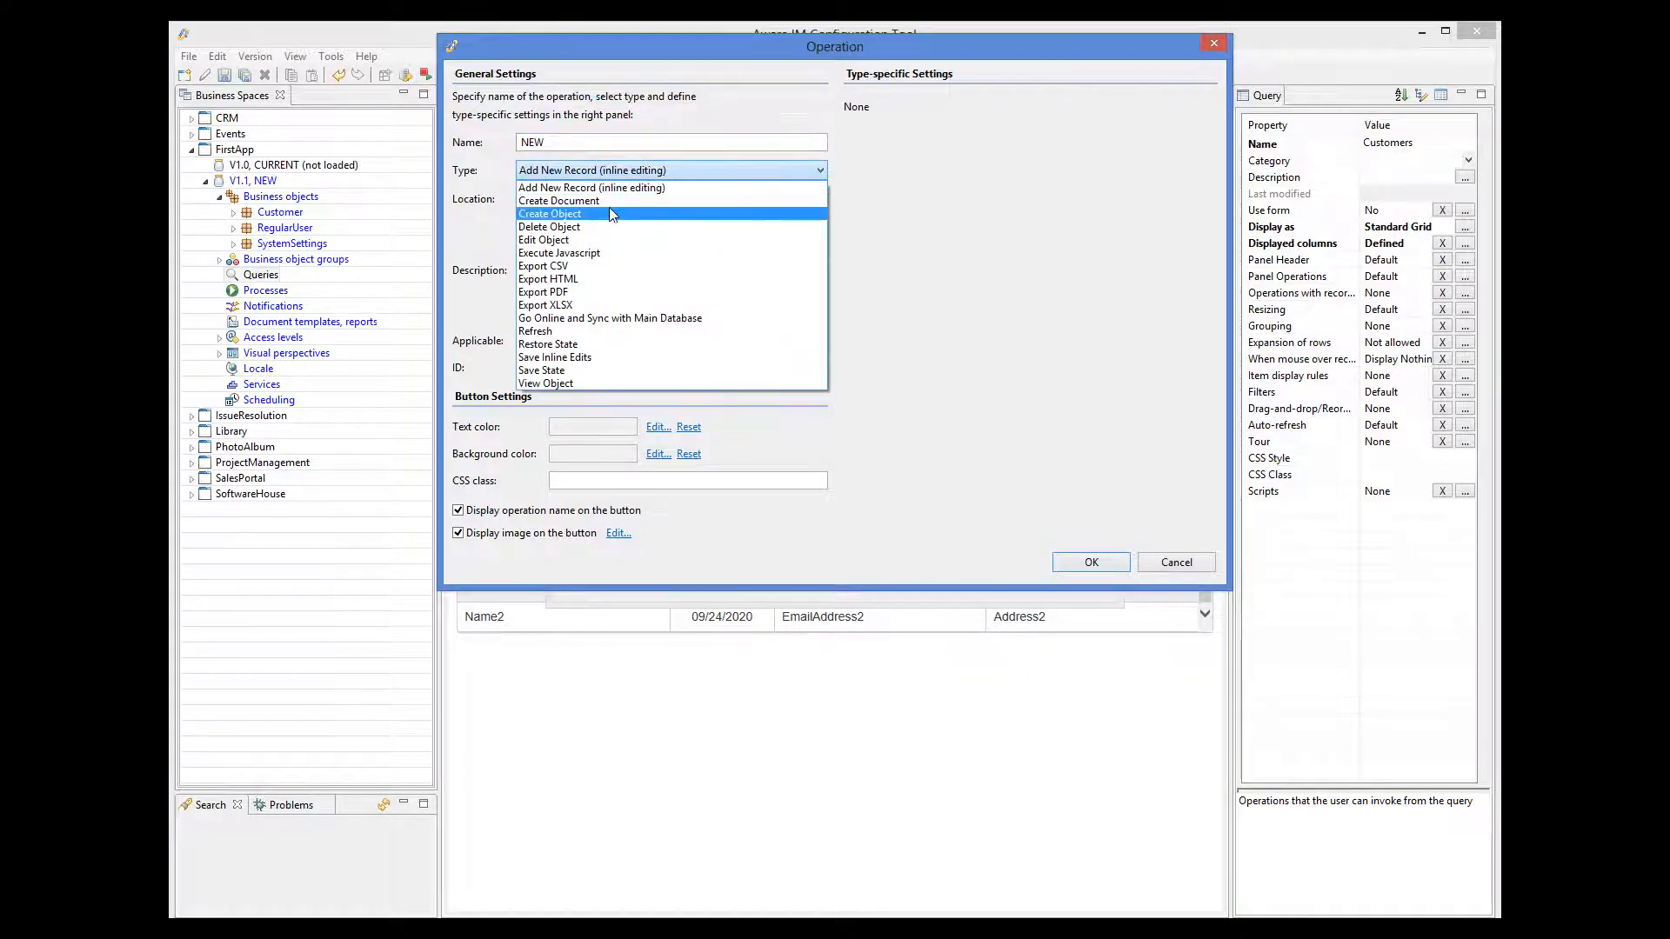
{"action": "left_click", "coordinate": [549, 213]}
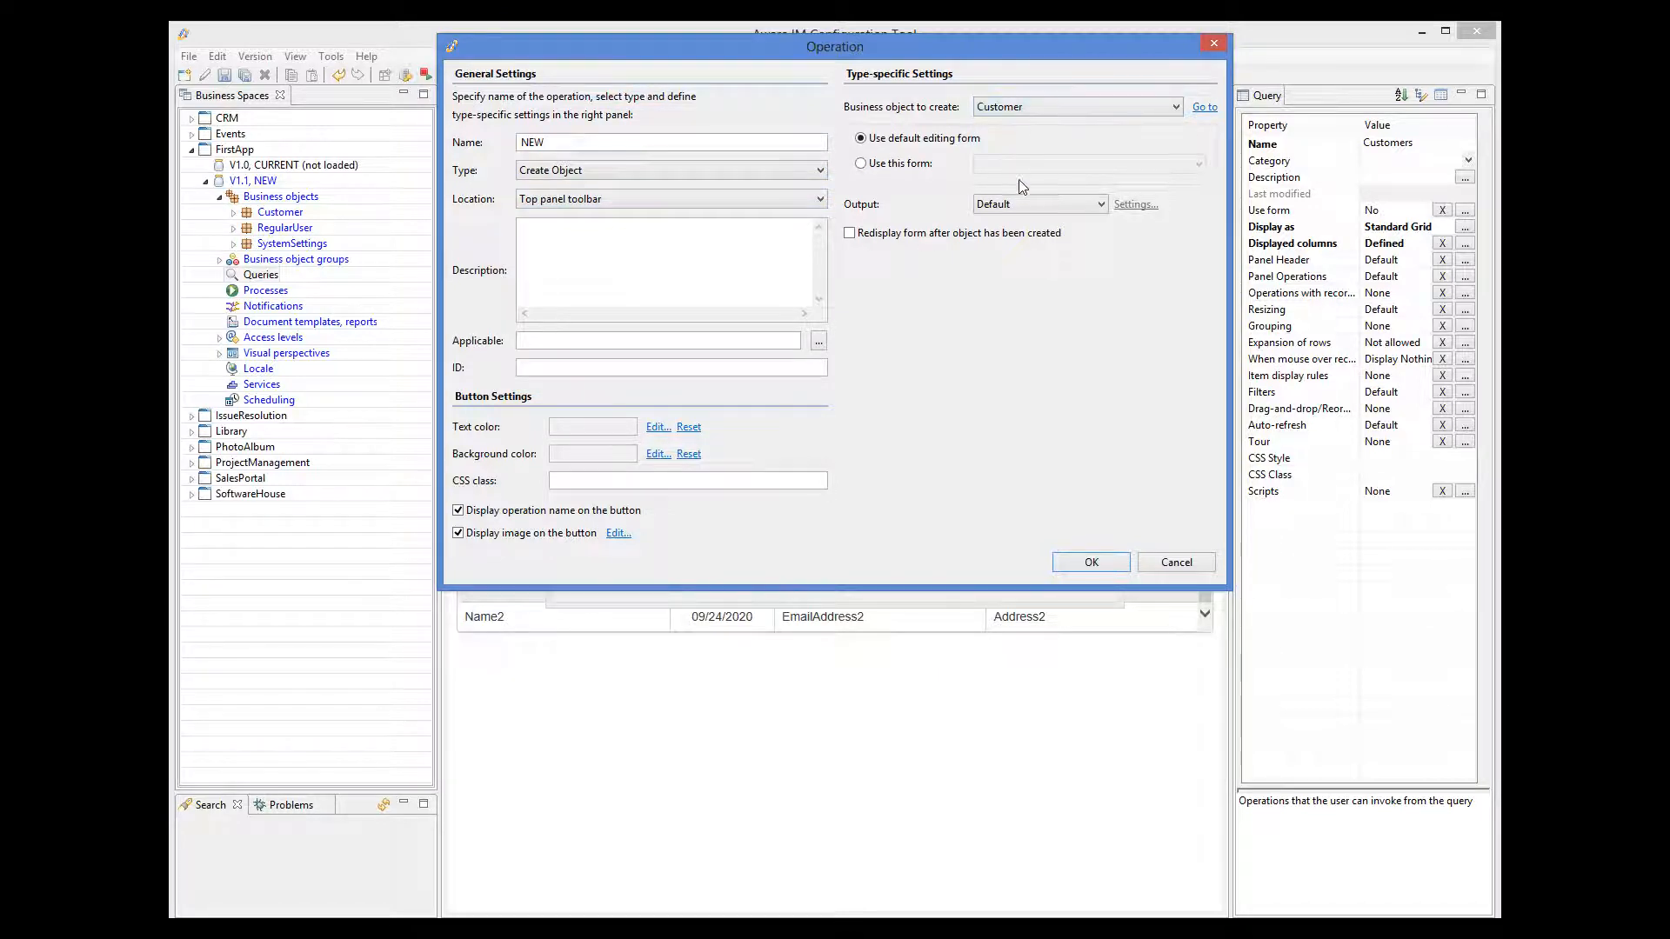
{"action": "left_click", "coordinate": [1101, 204]}
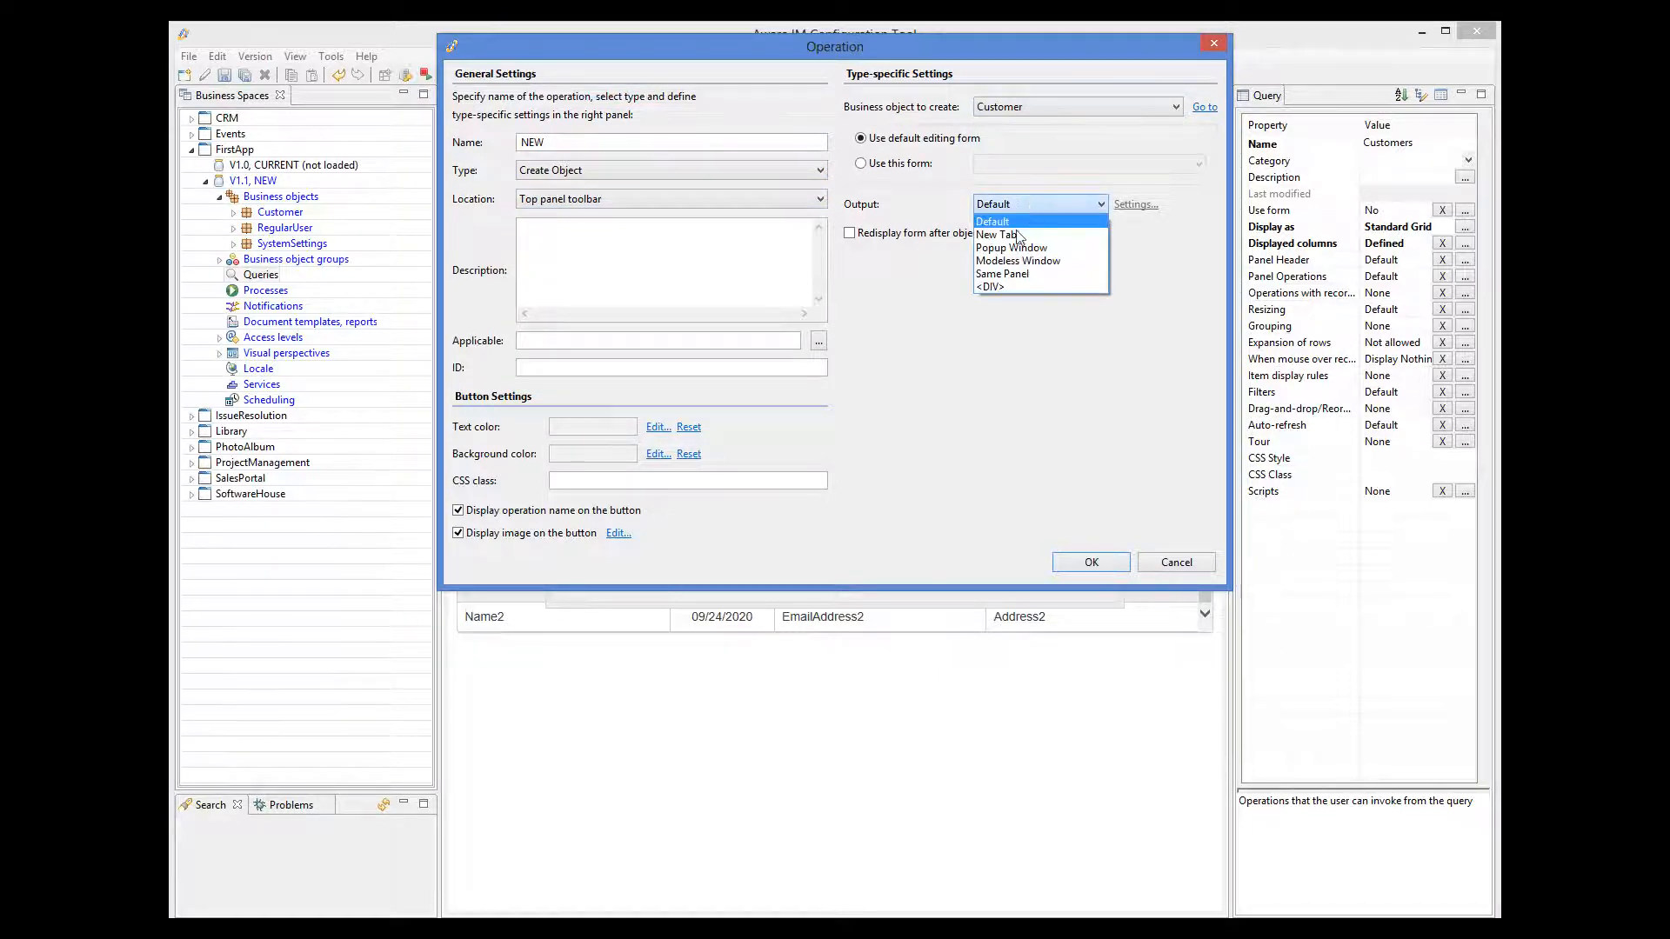
{"action": "left_click", "coordinate": [1010, 247]}
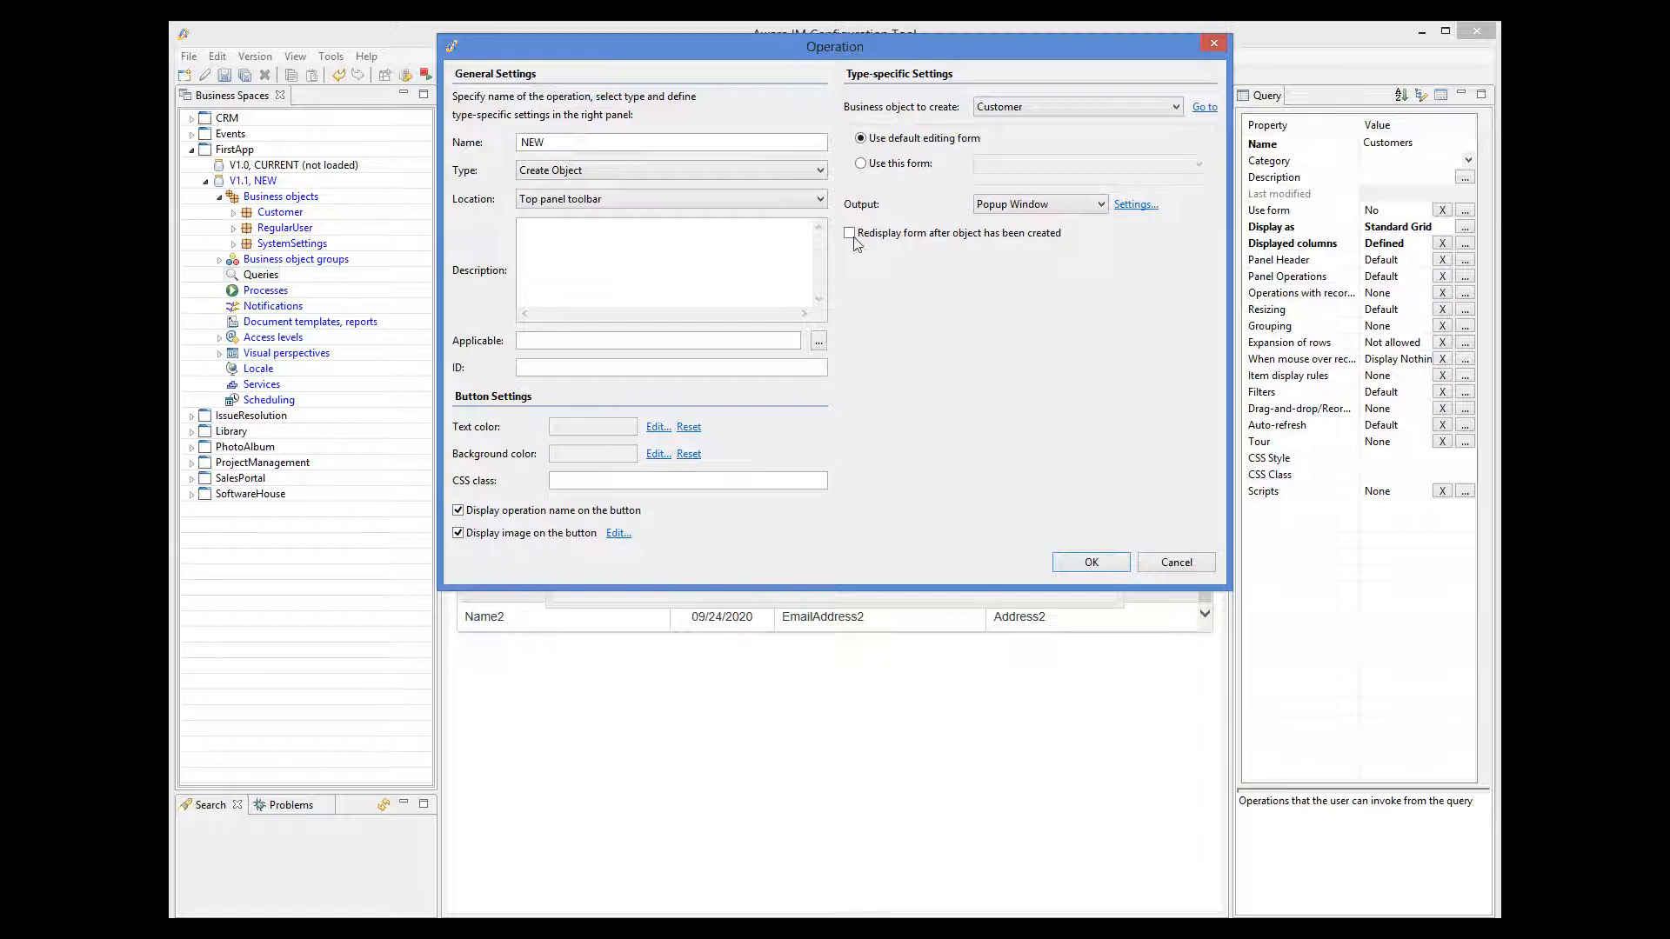
Give the NEW operation dark green text with no image, and save it.
{"action": "left_click", "coordinate": [656, 426]}
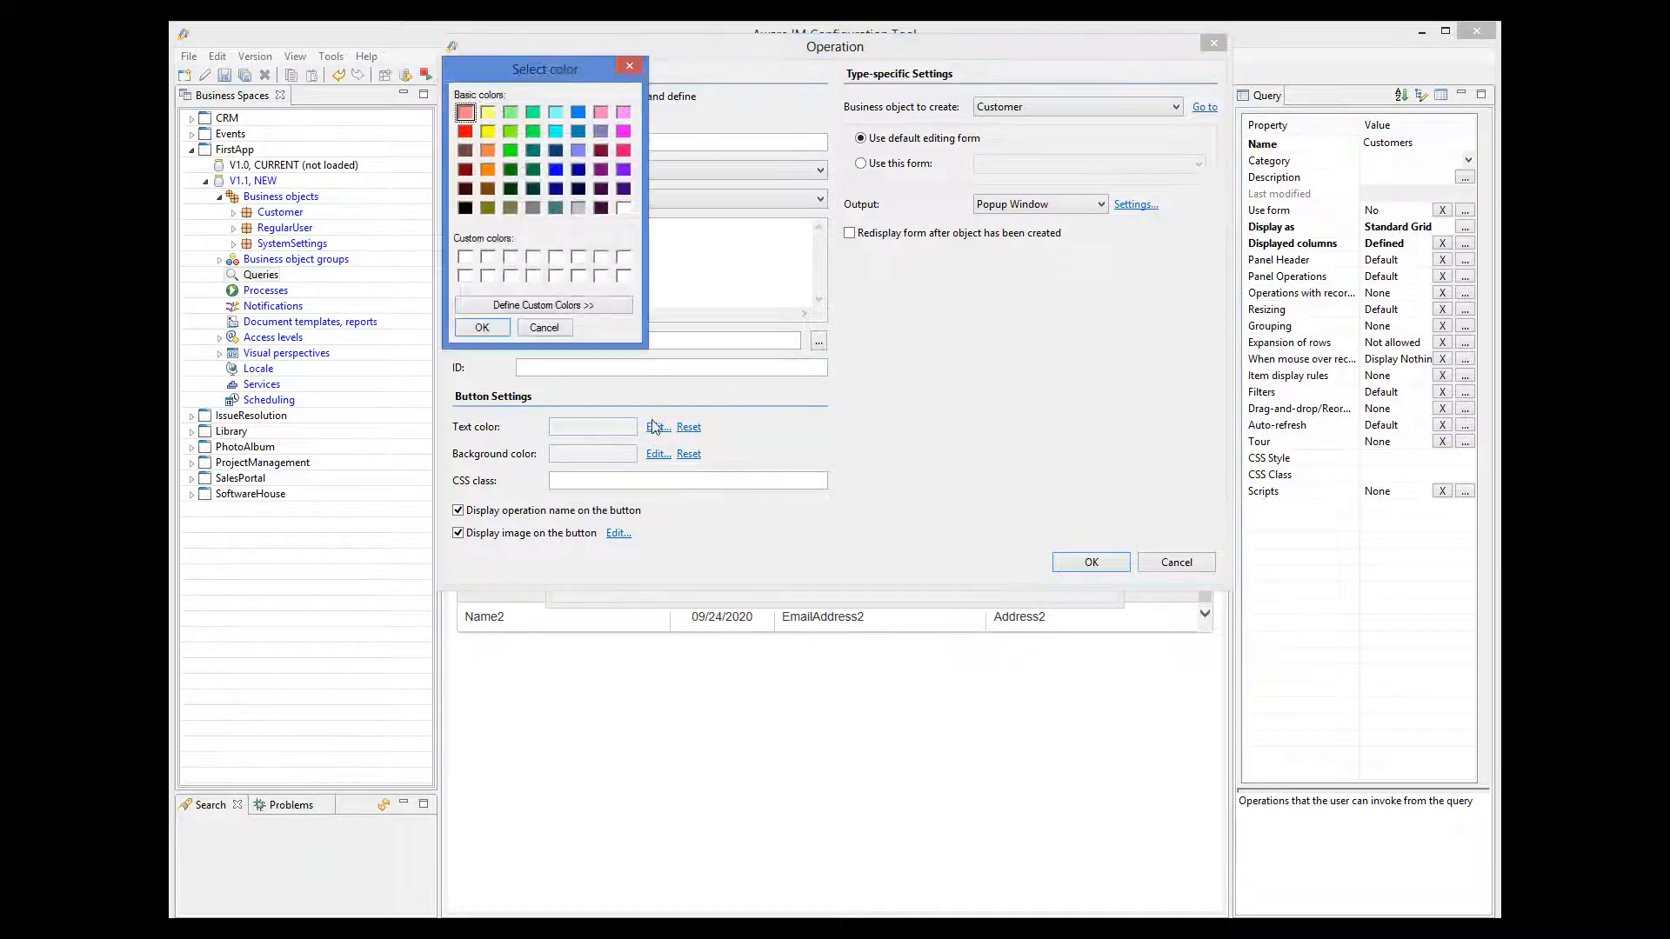
{"action": "left_click", "coordinate": [532, 170]}
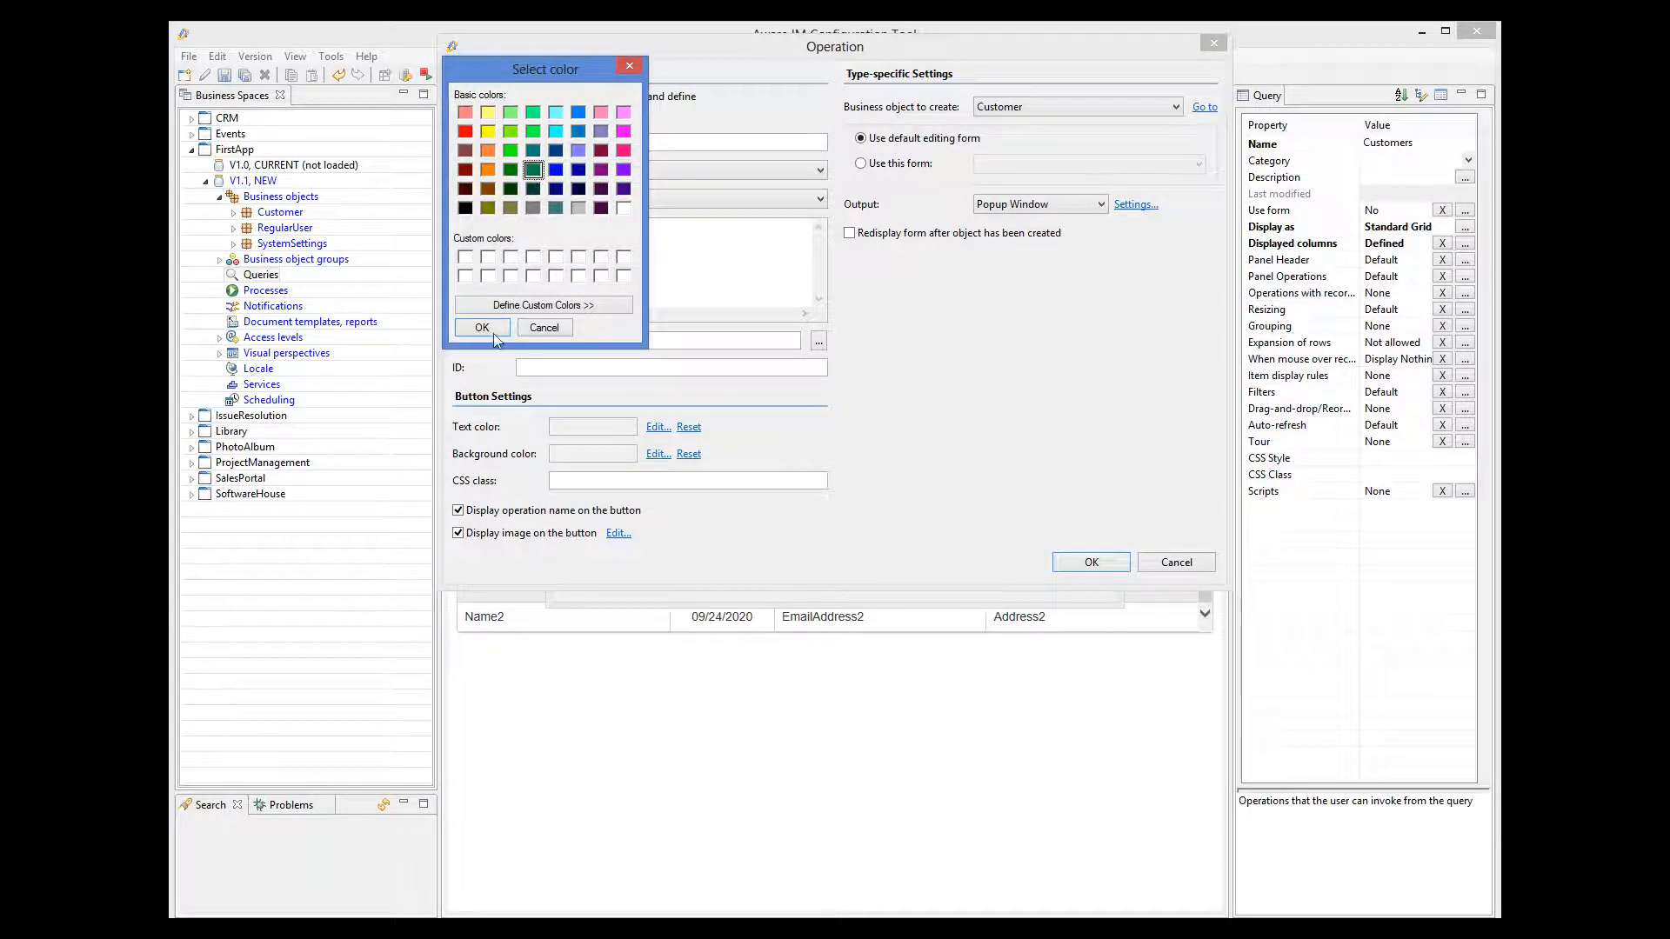
{"action": "left_click", "coordinate": [480, 327]}
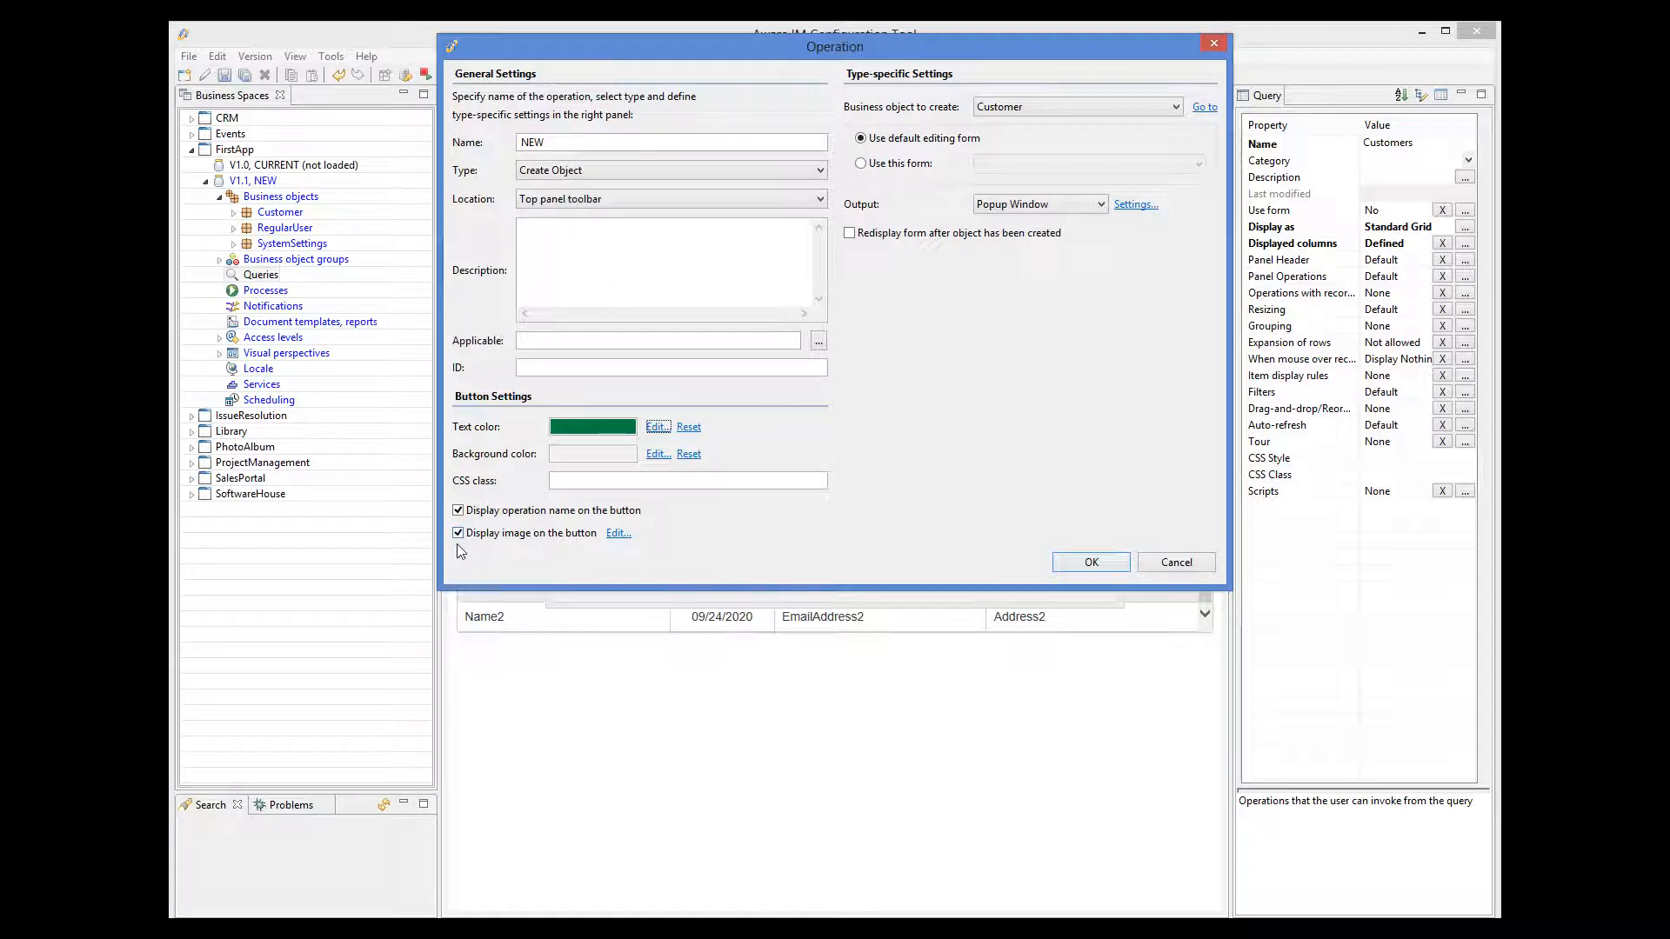
{"action": "left_click", "coordinate": [458, 533]}
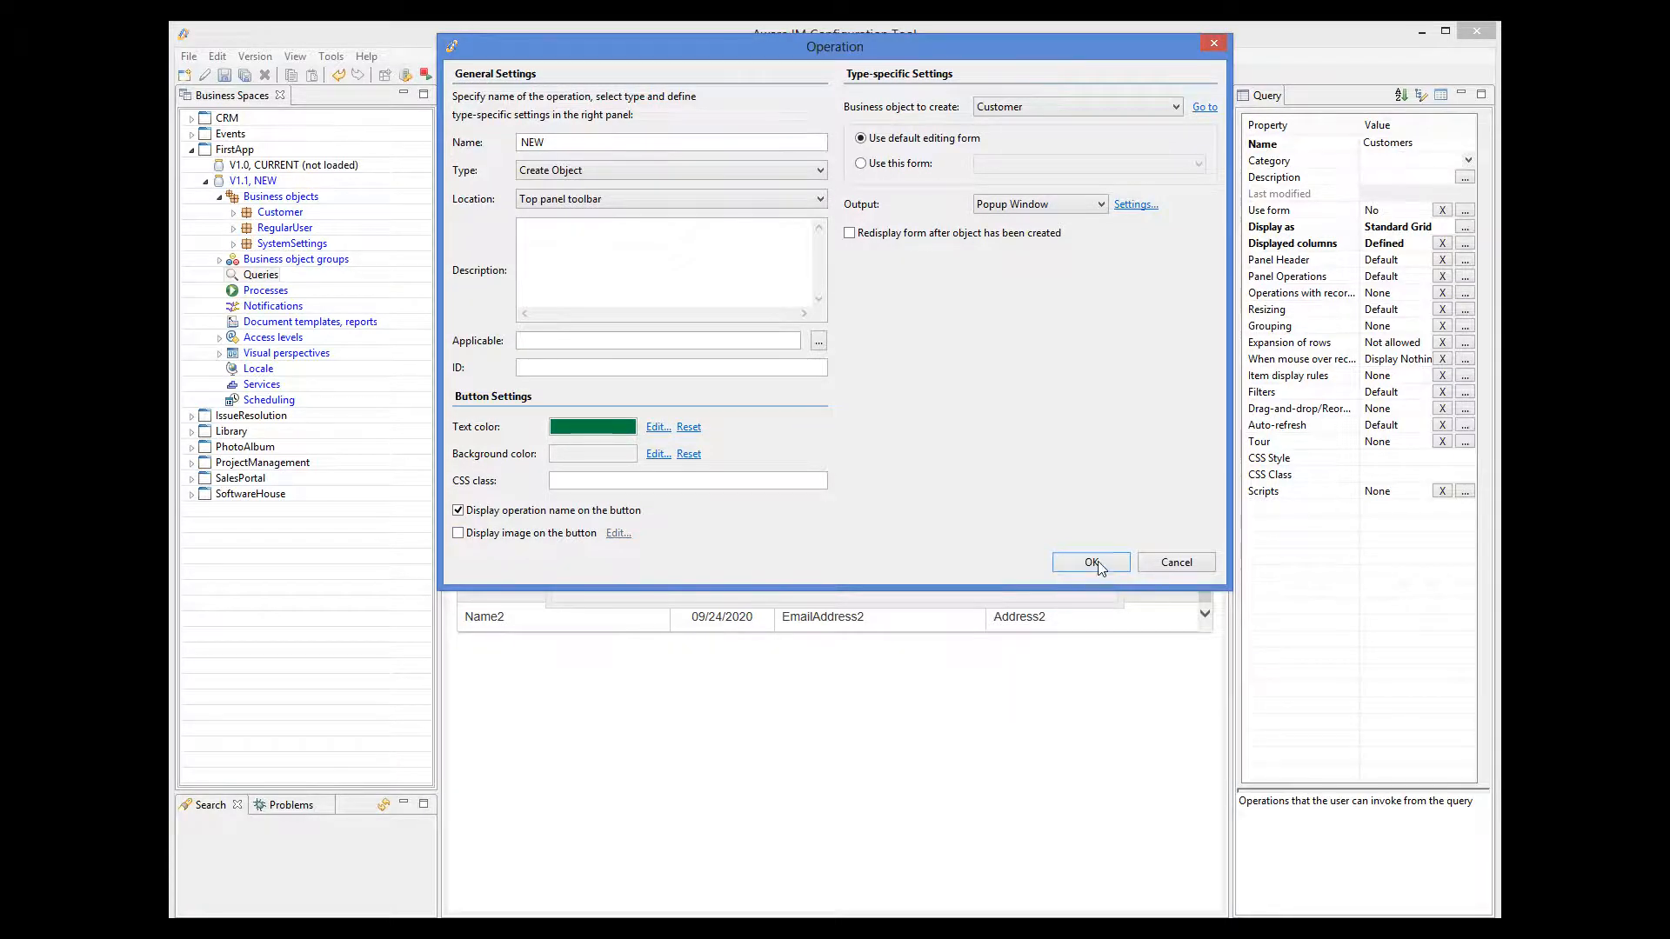
{"action": "left_click", "coordinate": [1088, 561]}
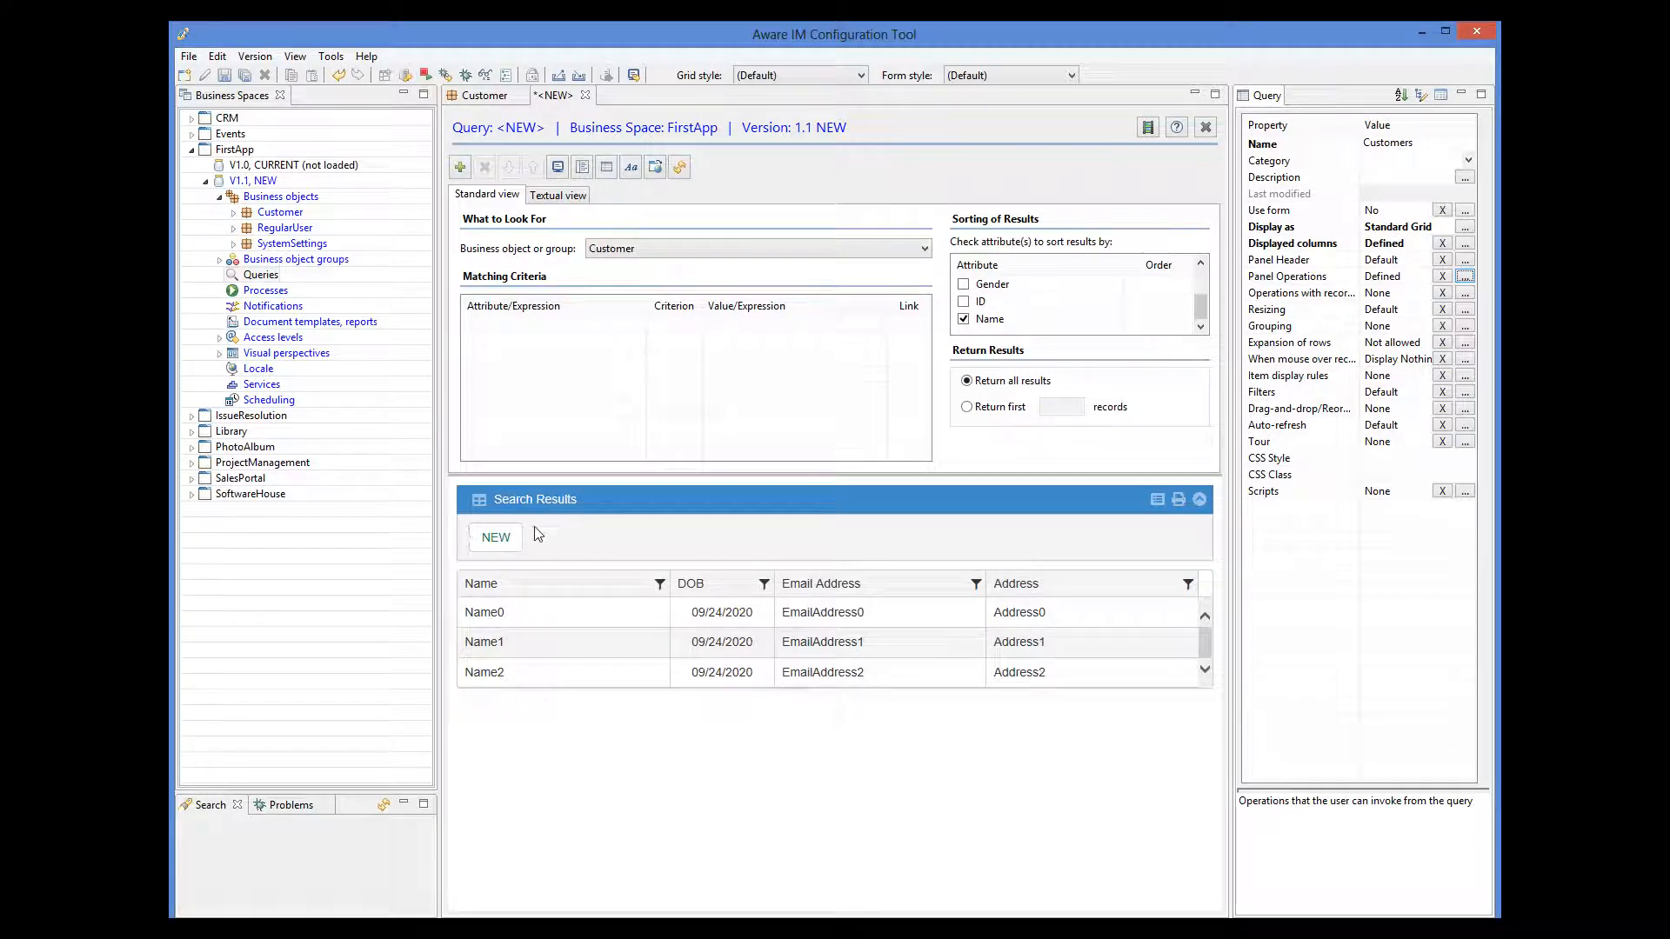
{"action": "mouse_move", "coordinate": [970, 594]}
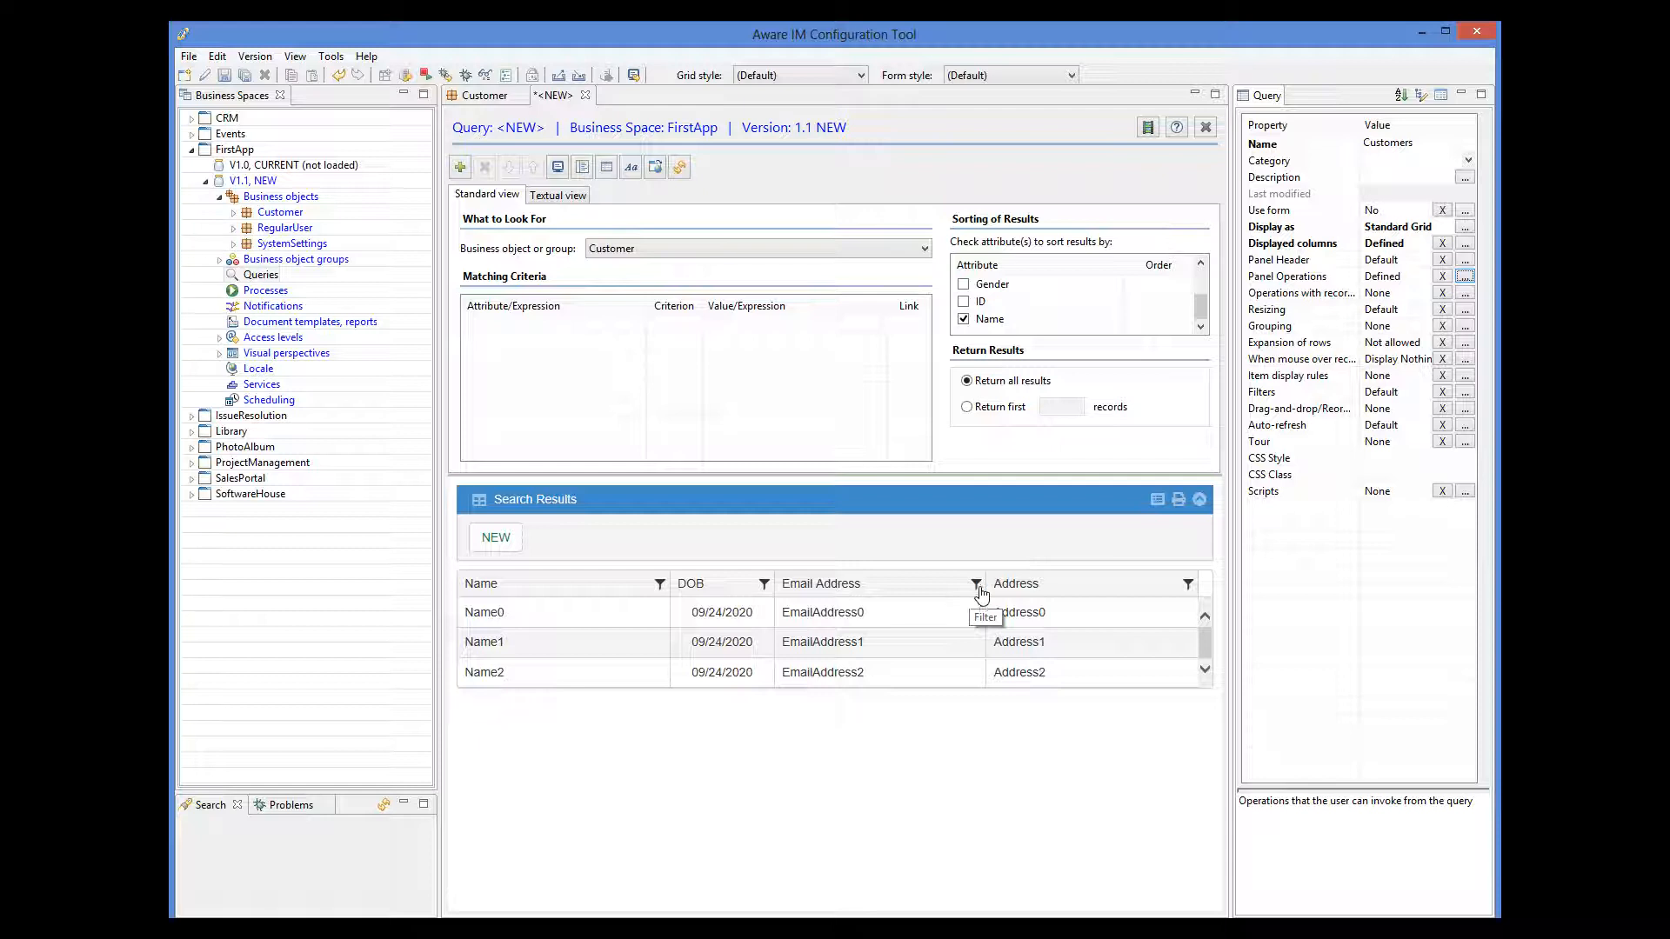
{"action": "mouse_move", "coordinate": [1107, 550]}
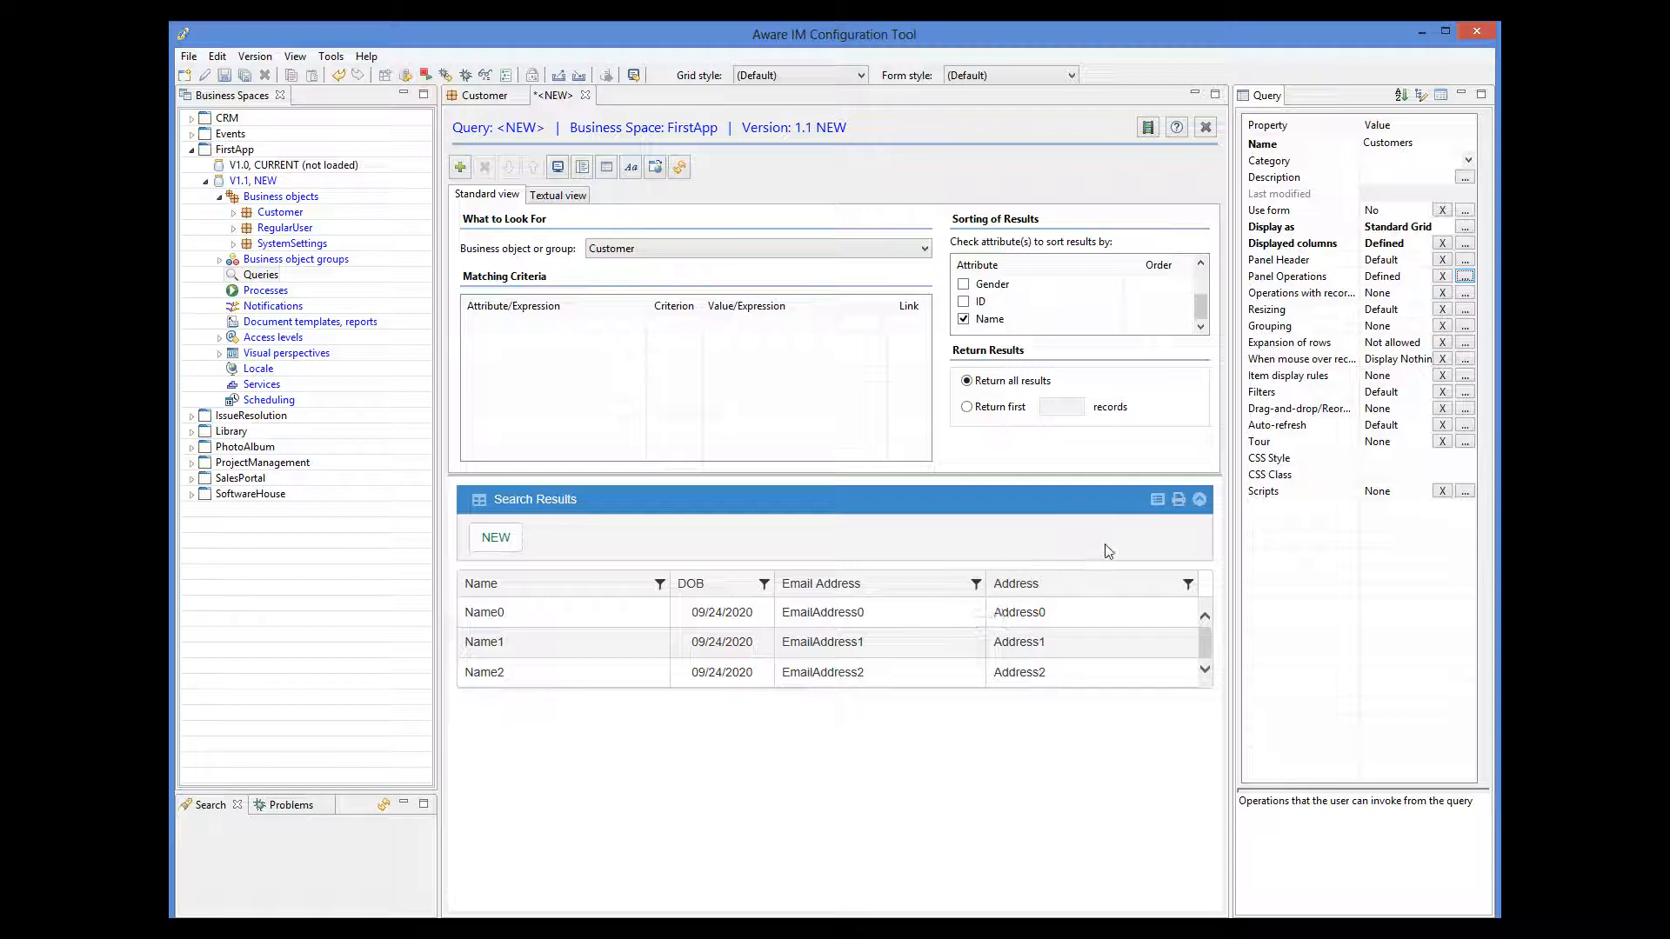
{"action": "mouse_move", "coordinate": [1114, 546]}
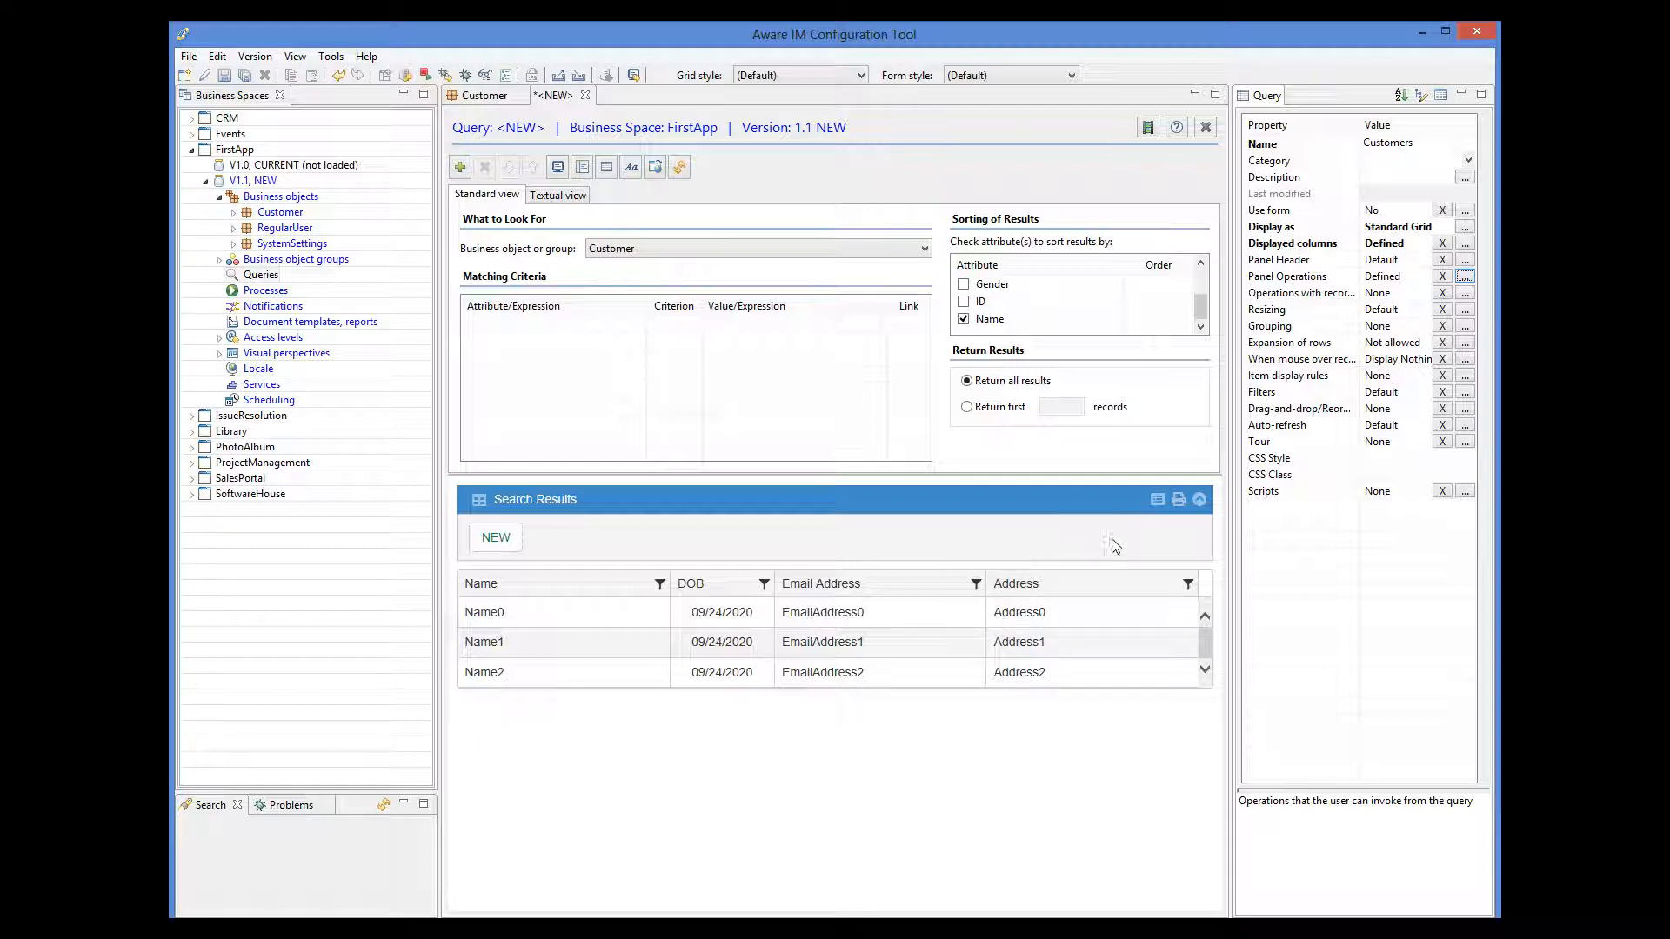
Add an 'Edit' record operation that edits the Customer in a popup window.
{"action": "left_click", "coordinate": [1466, 293]}
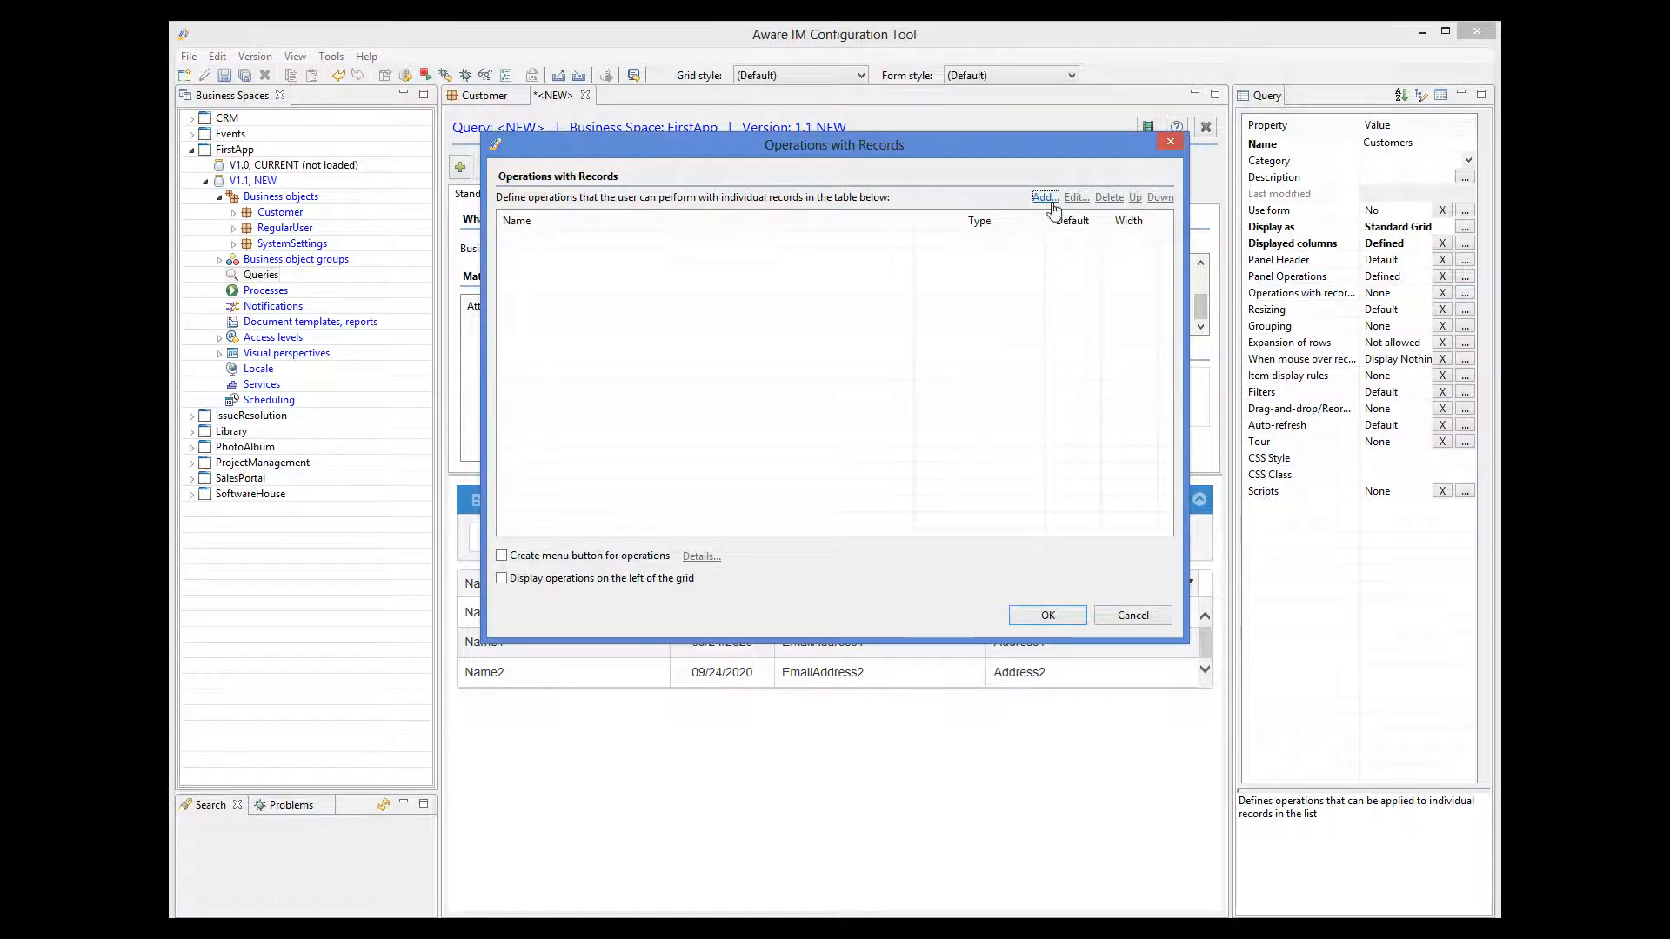
{"action": "left_click", "coordinate": [1044, 197]}
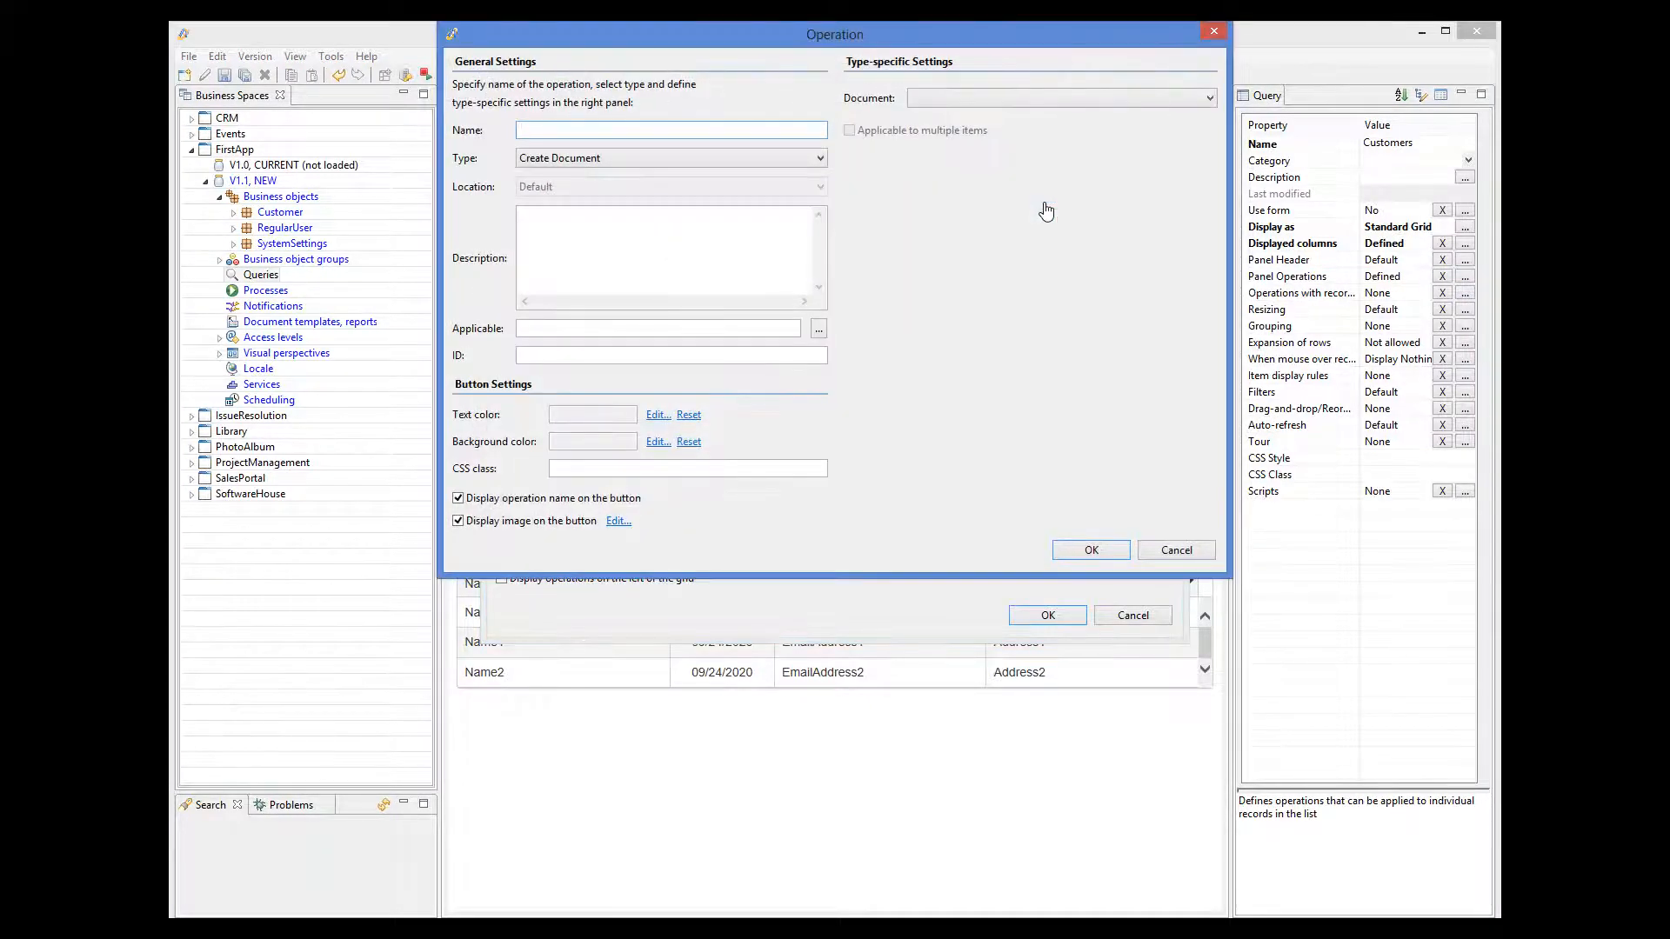
{"action": "type", "text": "Edit"}
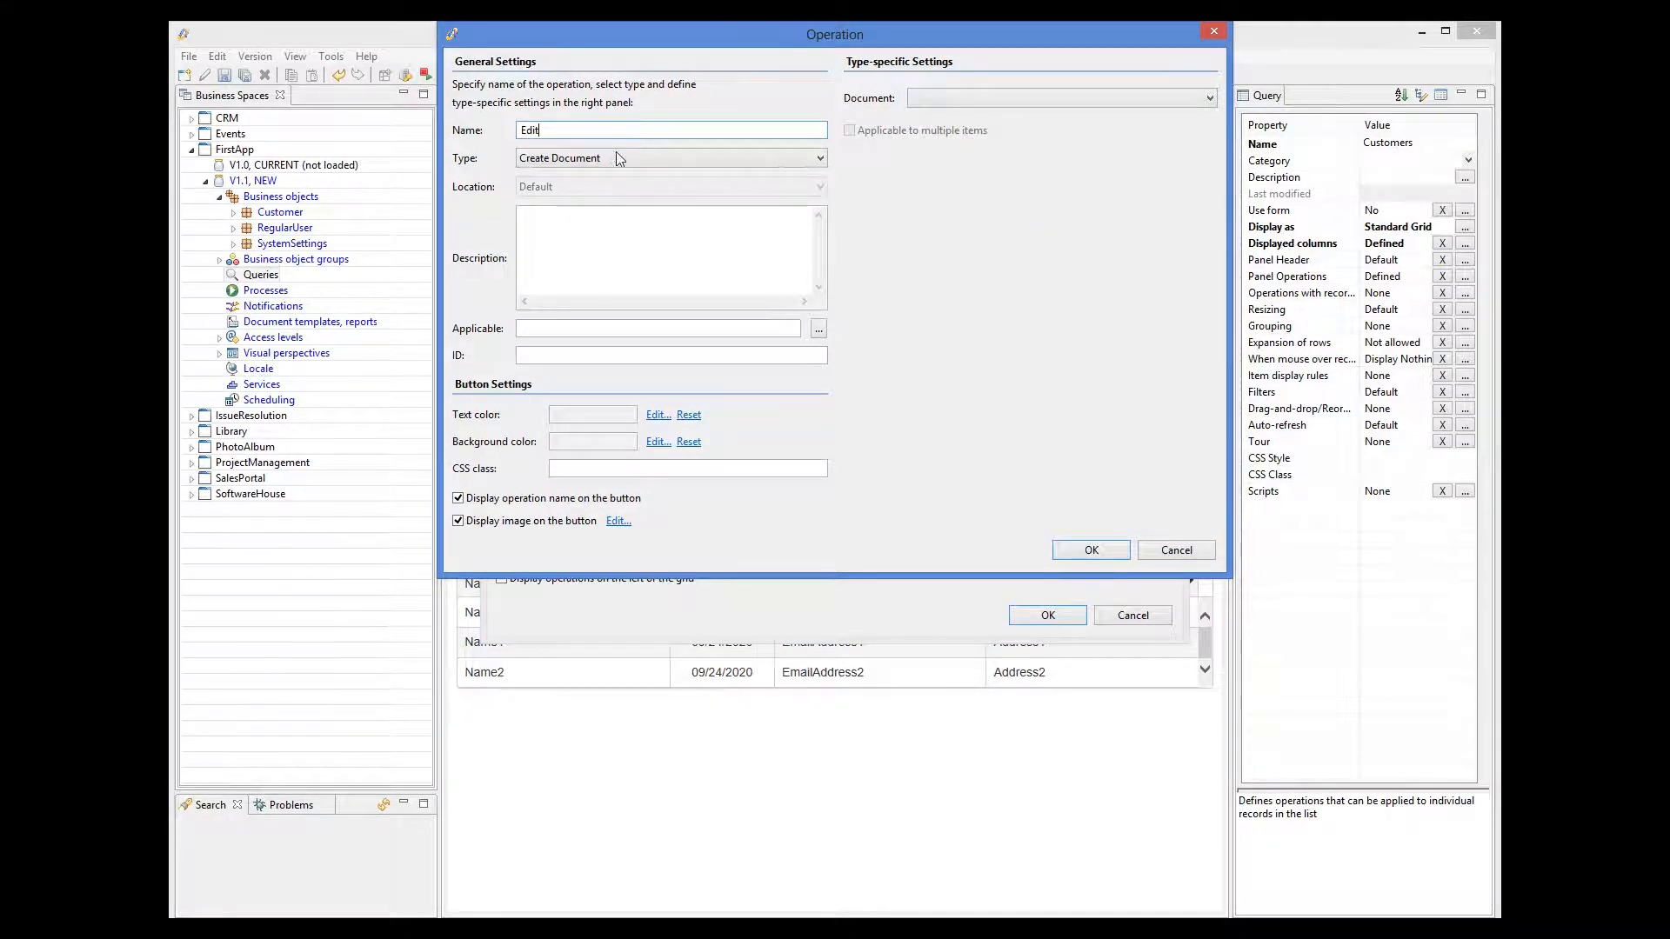
{"action": "left_click", "coordinate": [815, 158]}
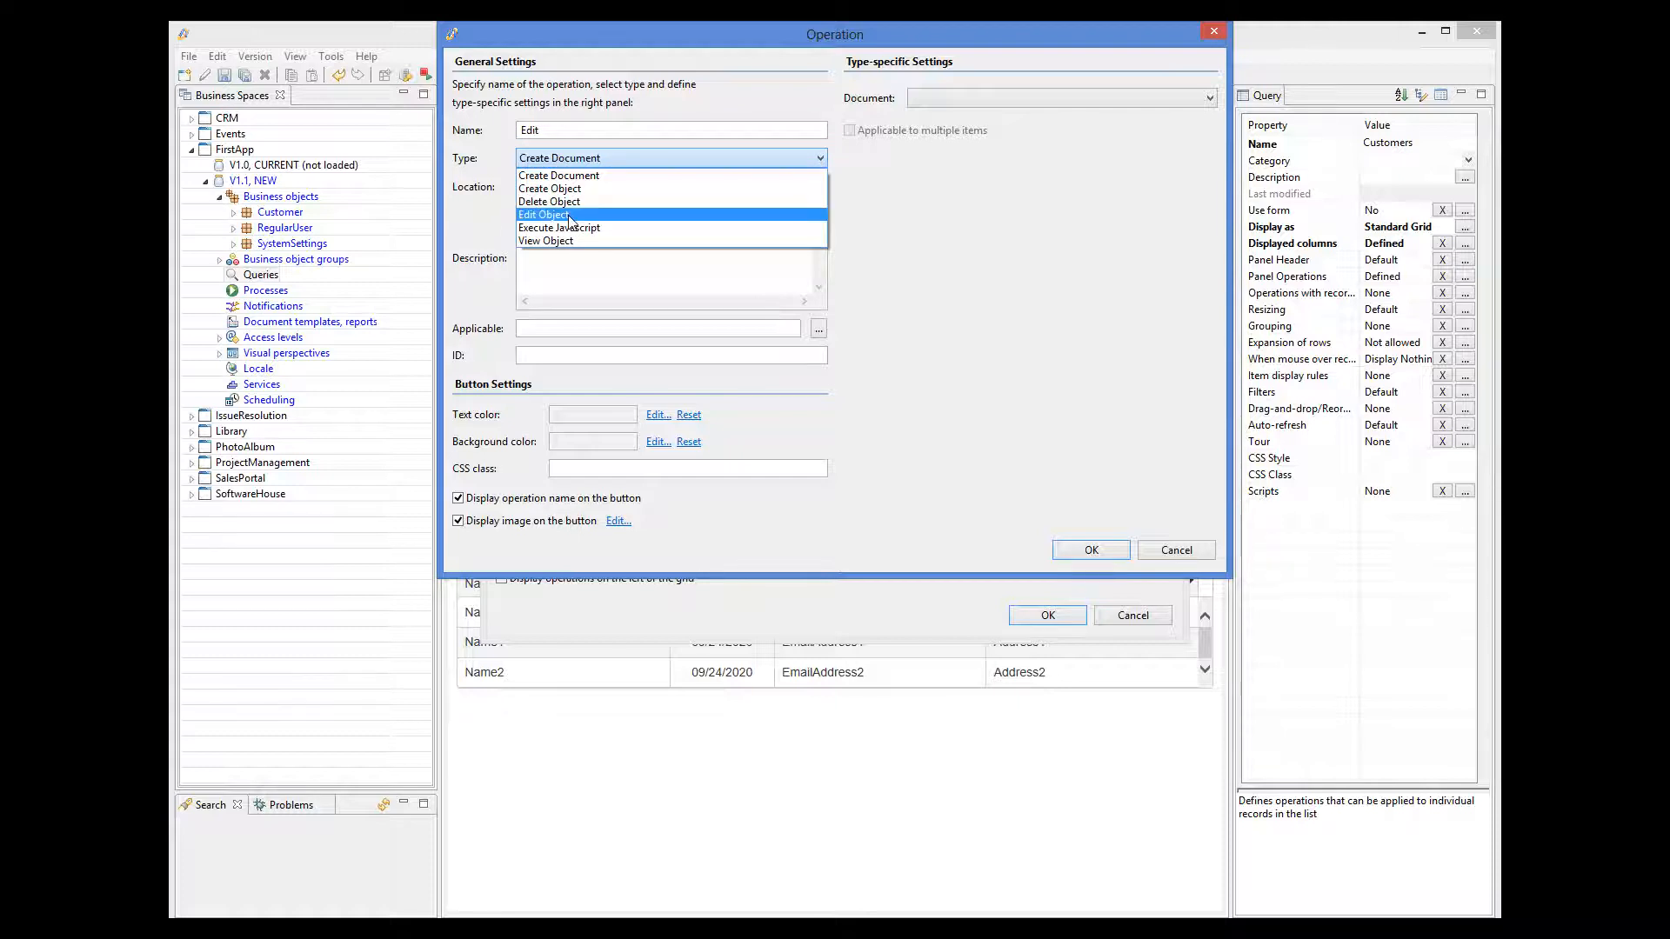
{"action": "left_click", "coordinate": [543, 214]}
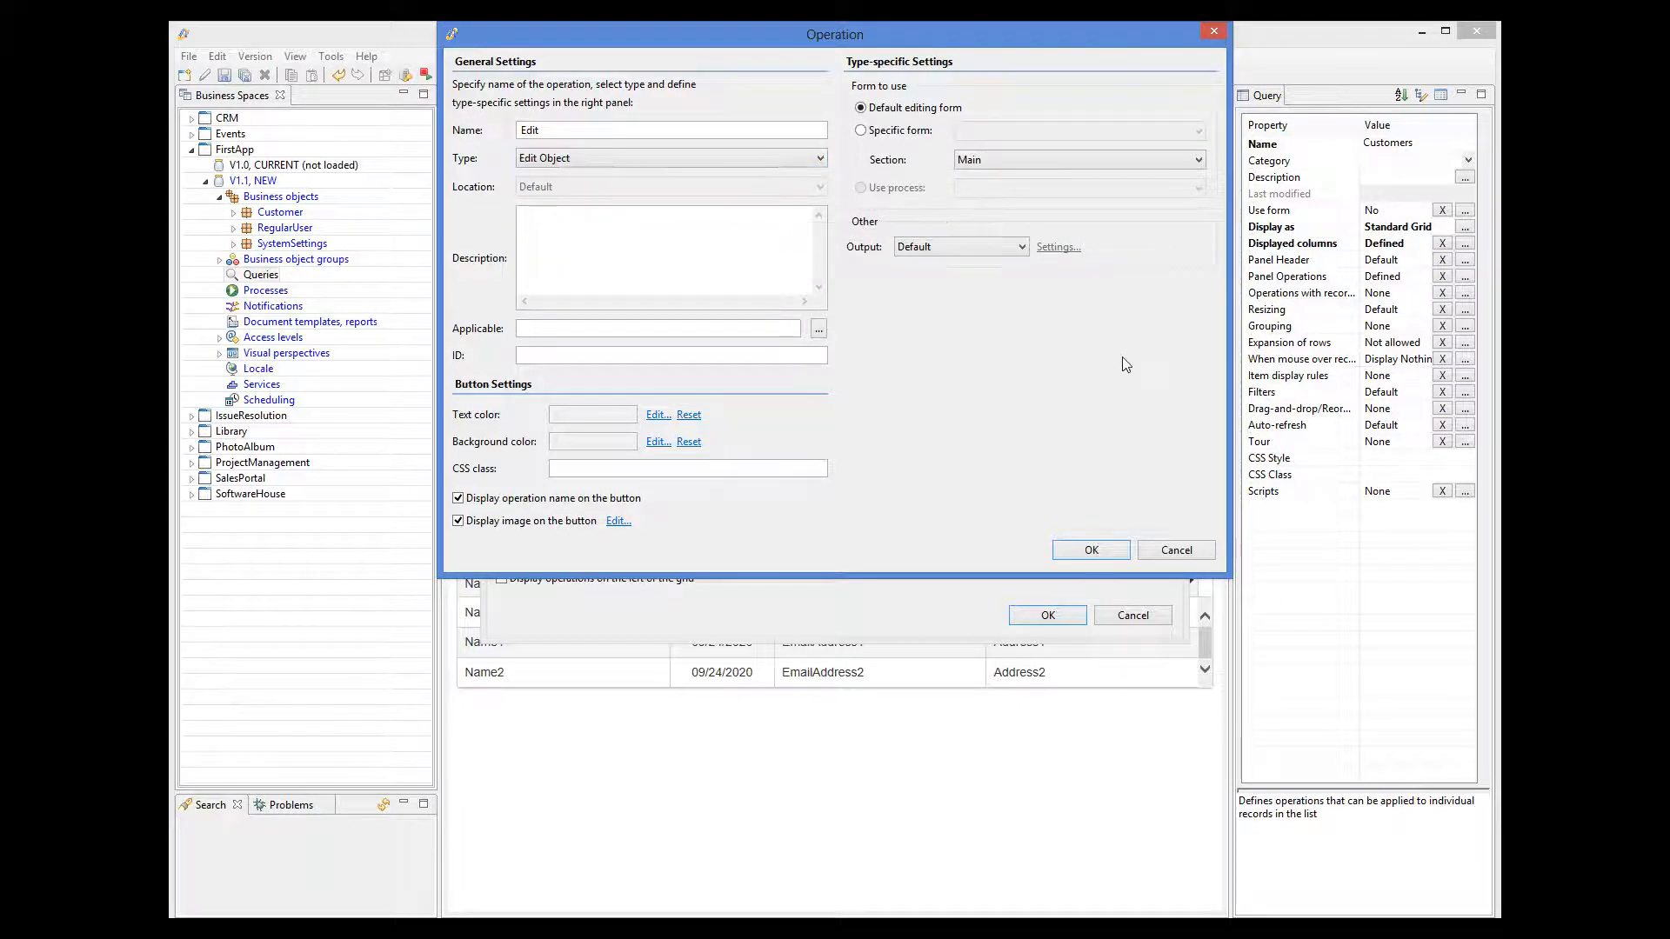
{"action": "mouse_move", "coordinate": [941, 261]}
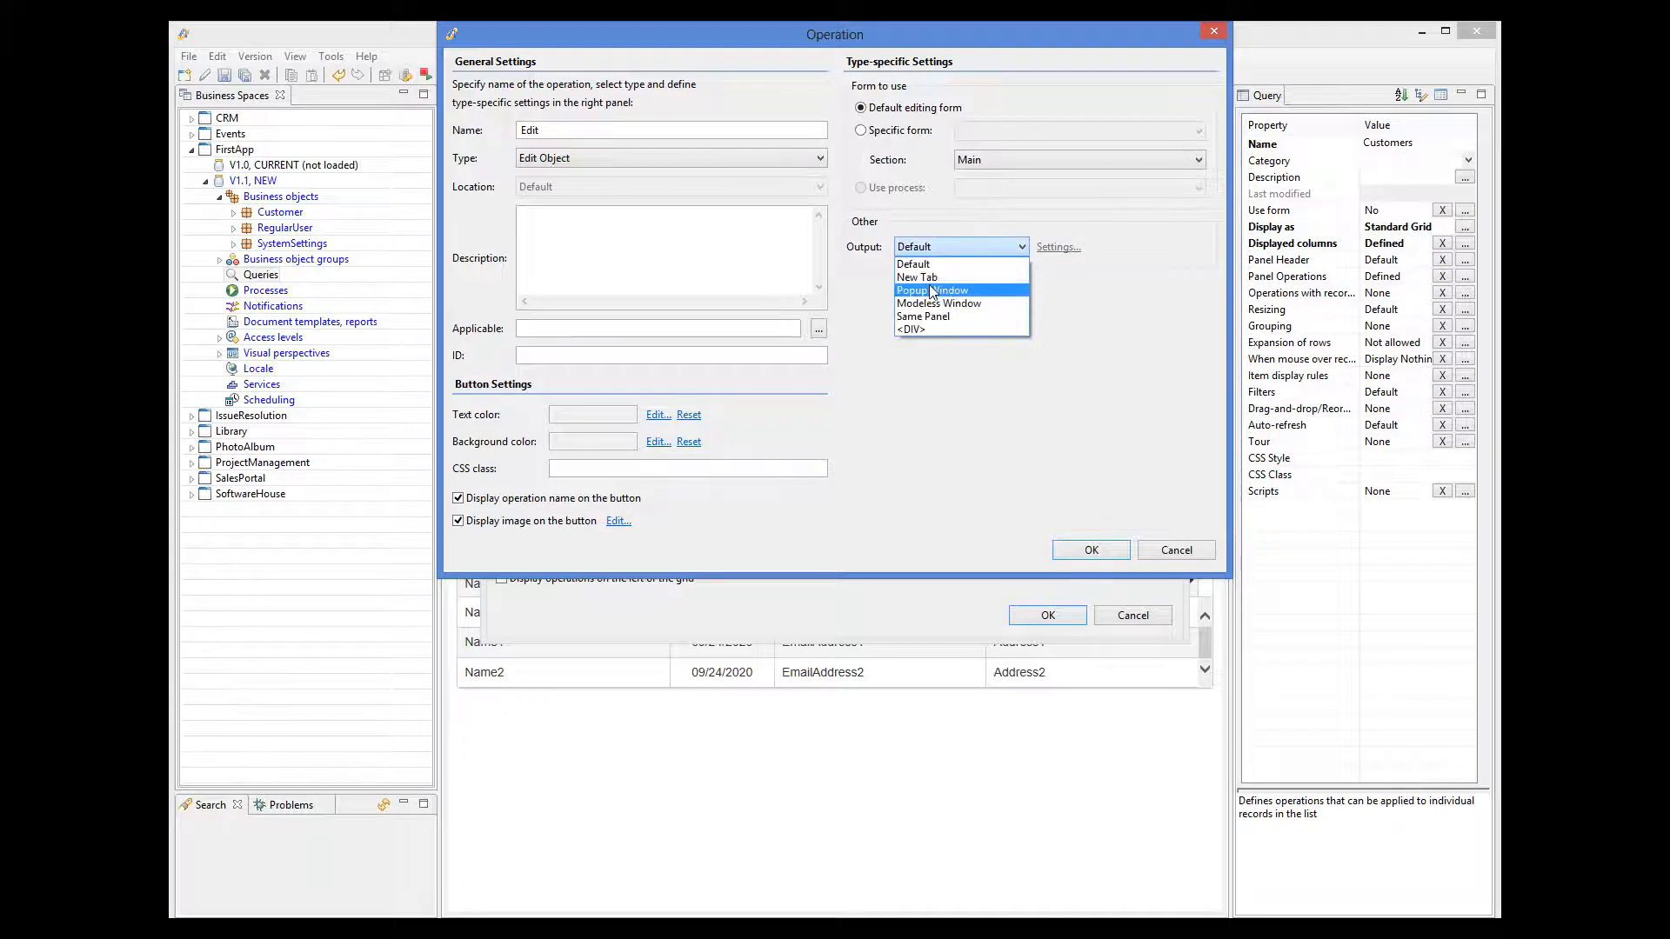
{"action": "left_click", "coordinate": [931, 289]}
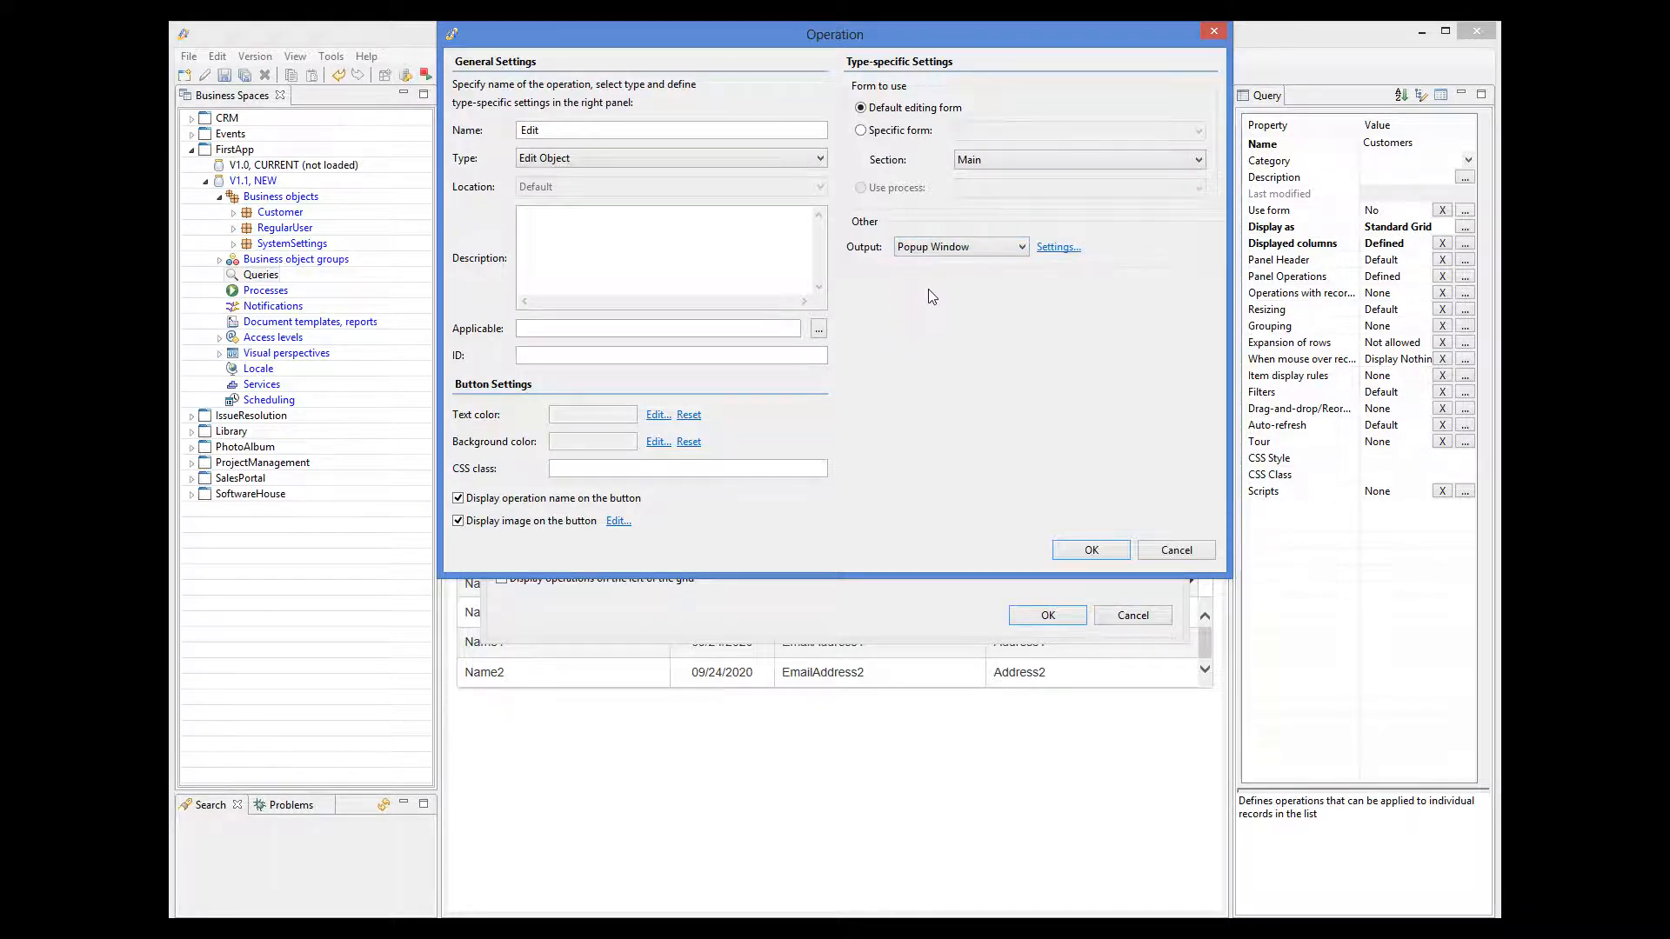
{"action": "mouse_move", "coordinate": [1090, 551]}
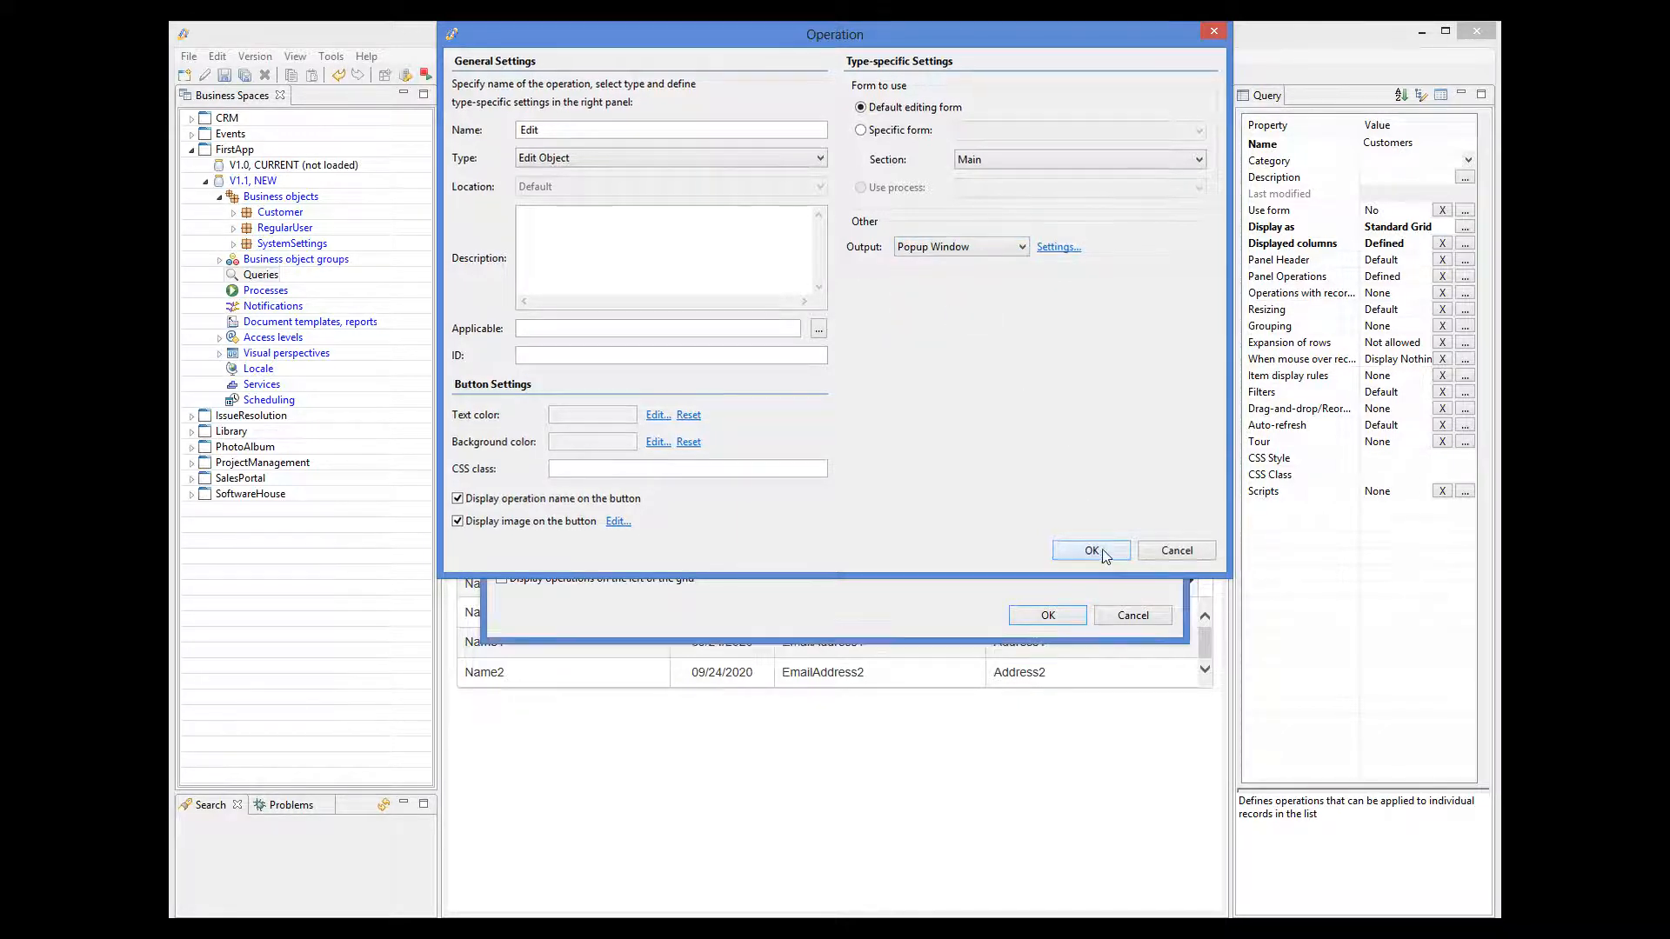
{"action": "left_click", "coordinate": [1090, 551]}
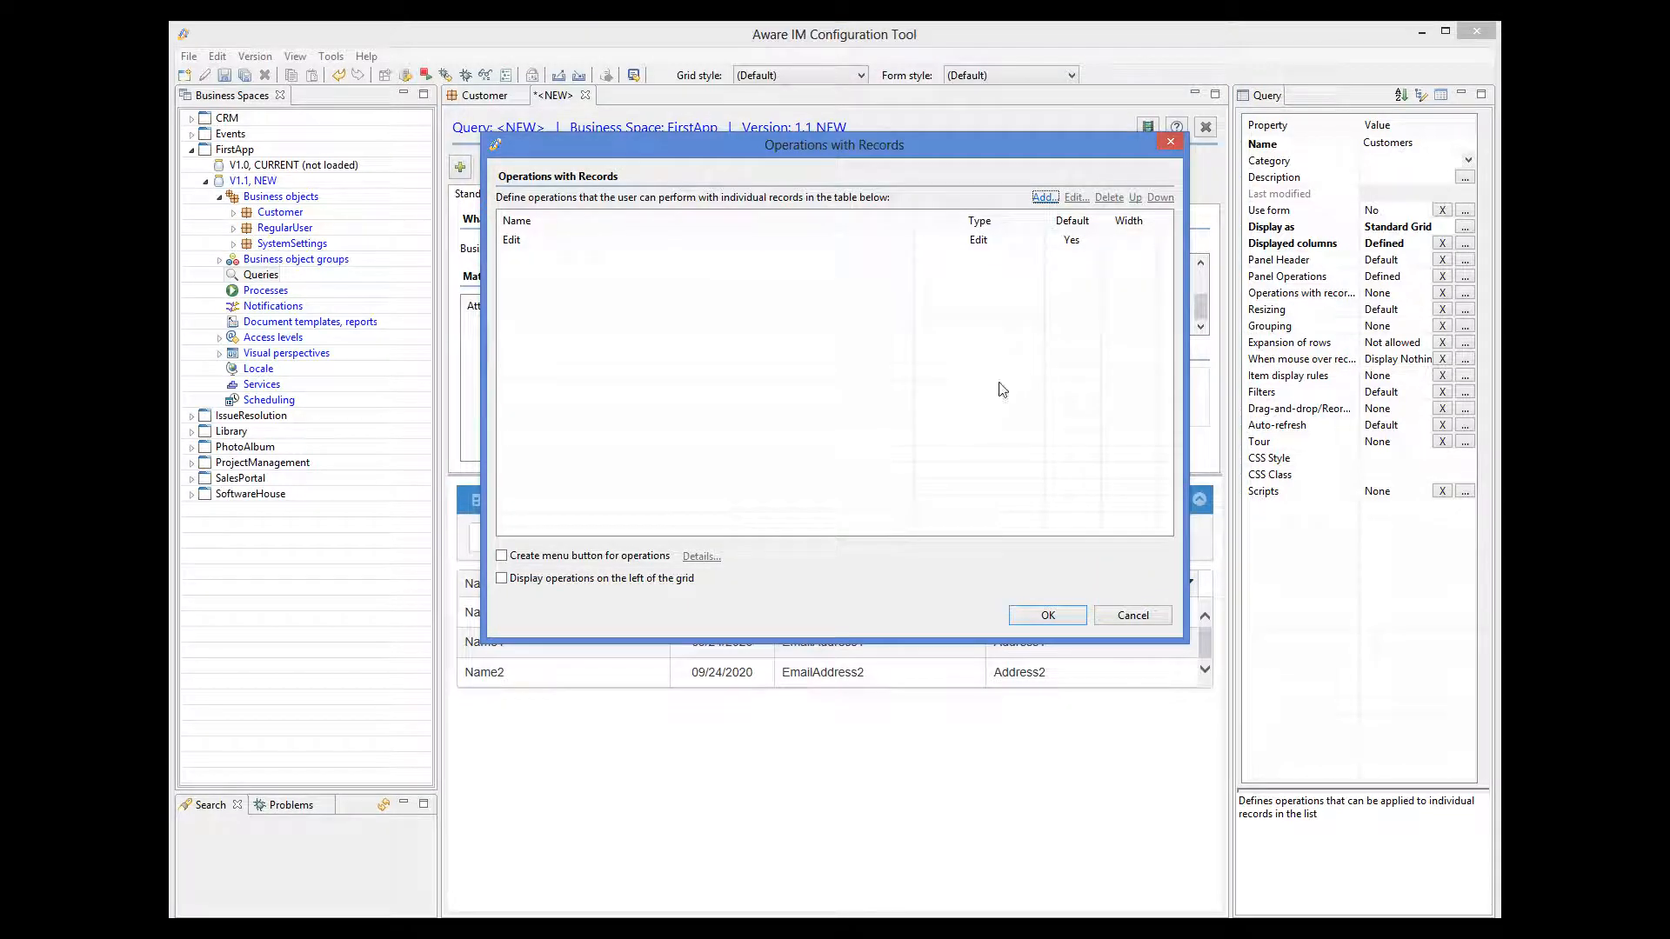
Add a 'Delete' record operation that deletes the Customer, and apply both operations.
{"action": "left_click", "coordinate": [1043, 197]}
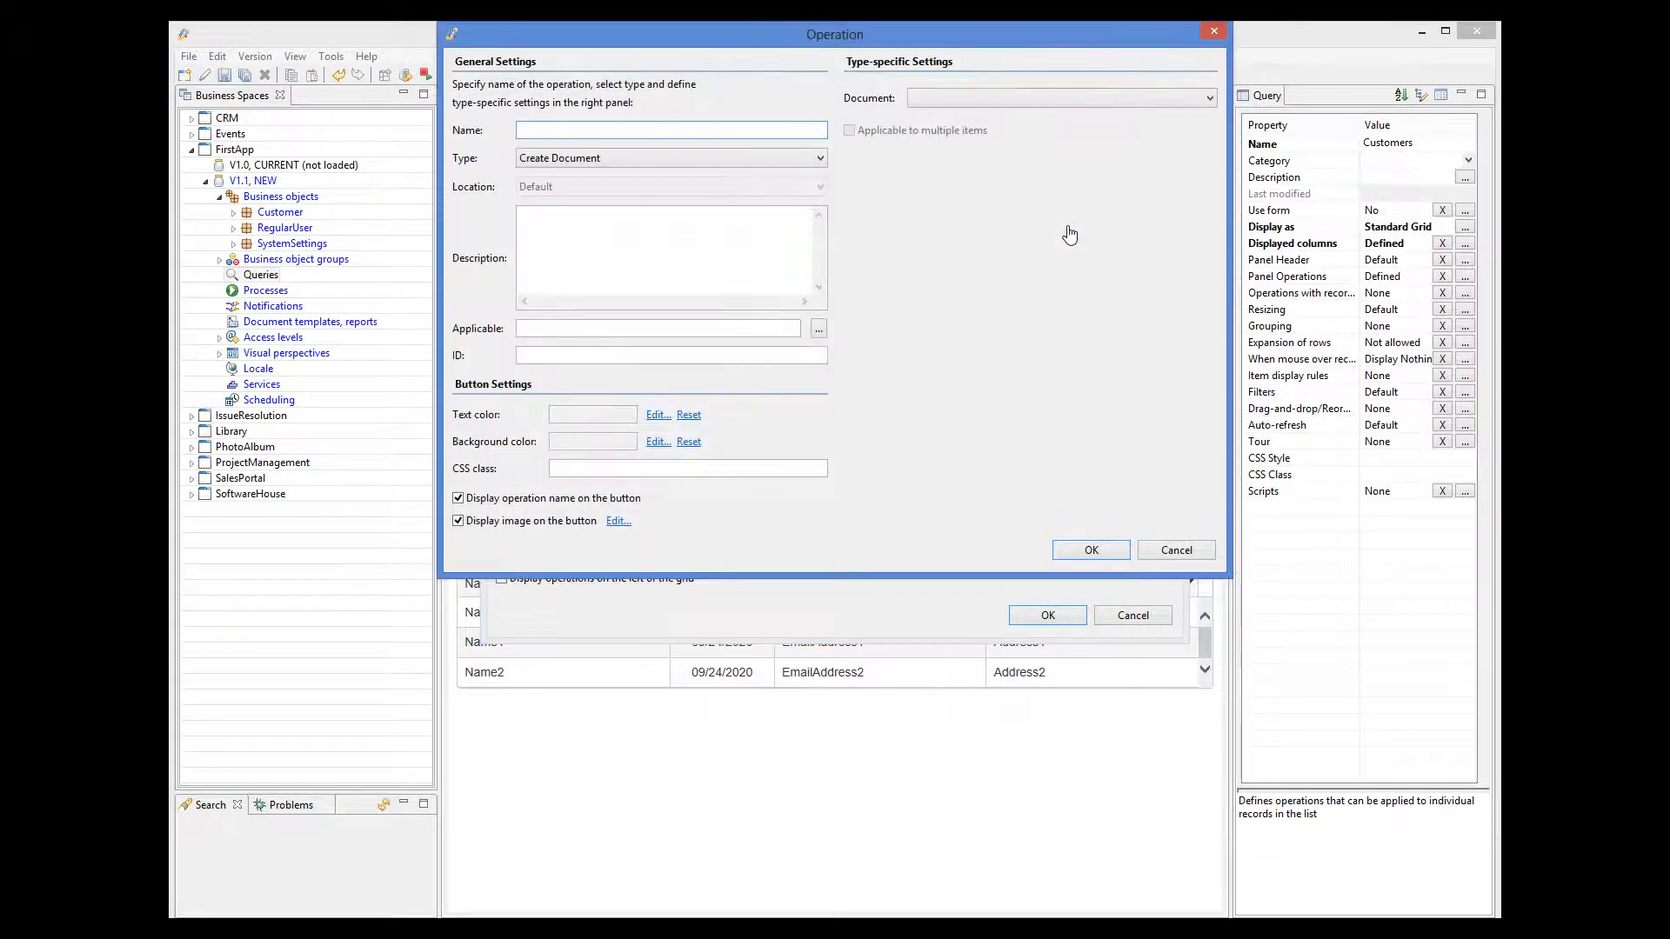
{"action": "type", "text": "Delete"}
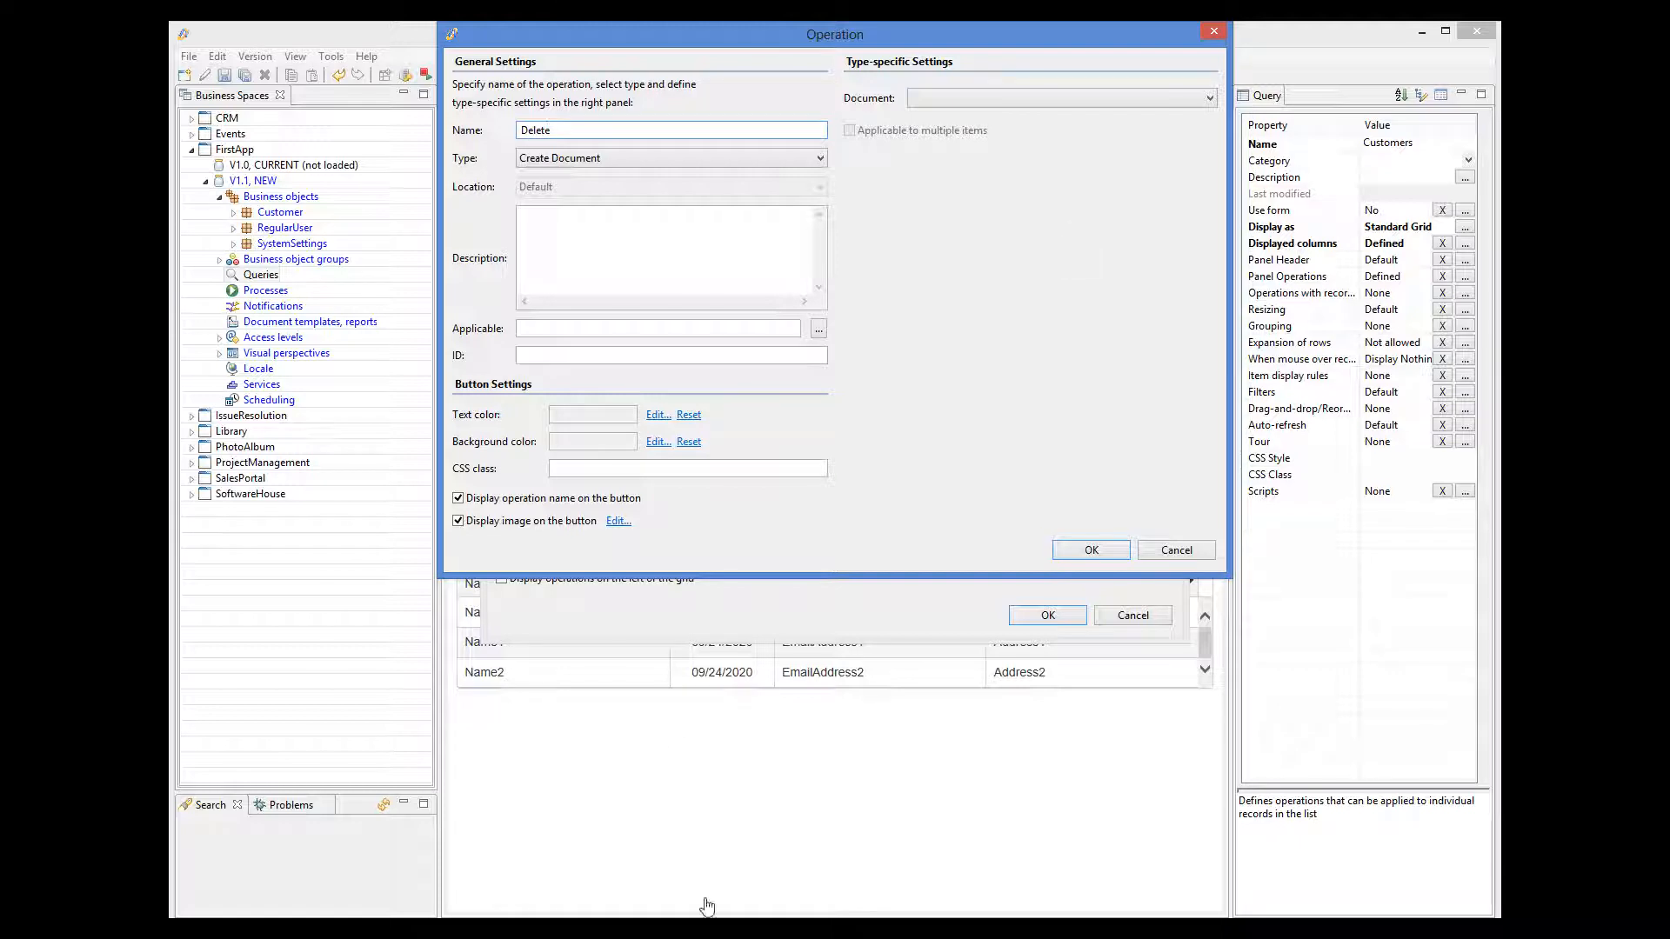
{"action": "mouse_move", "coordinate": [671, 161]}
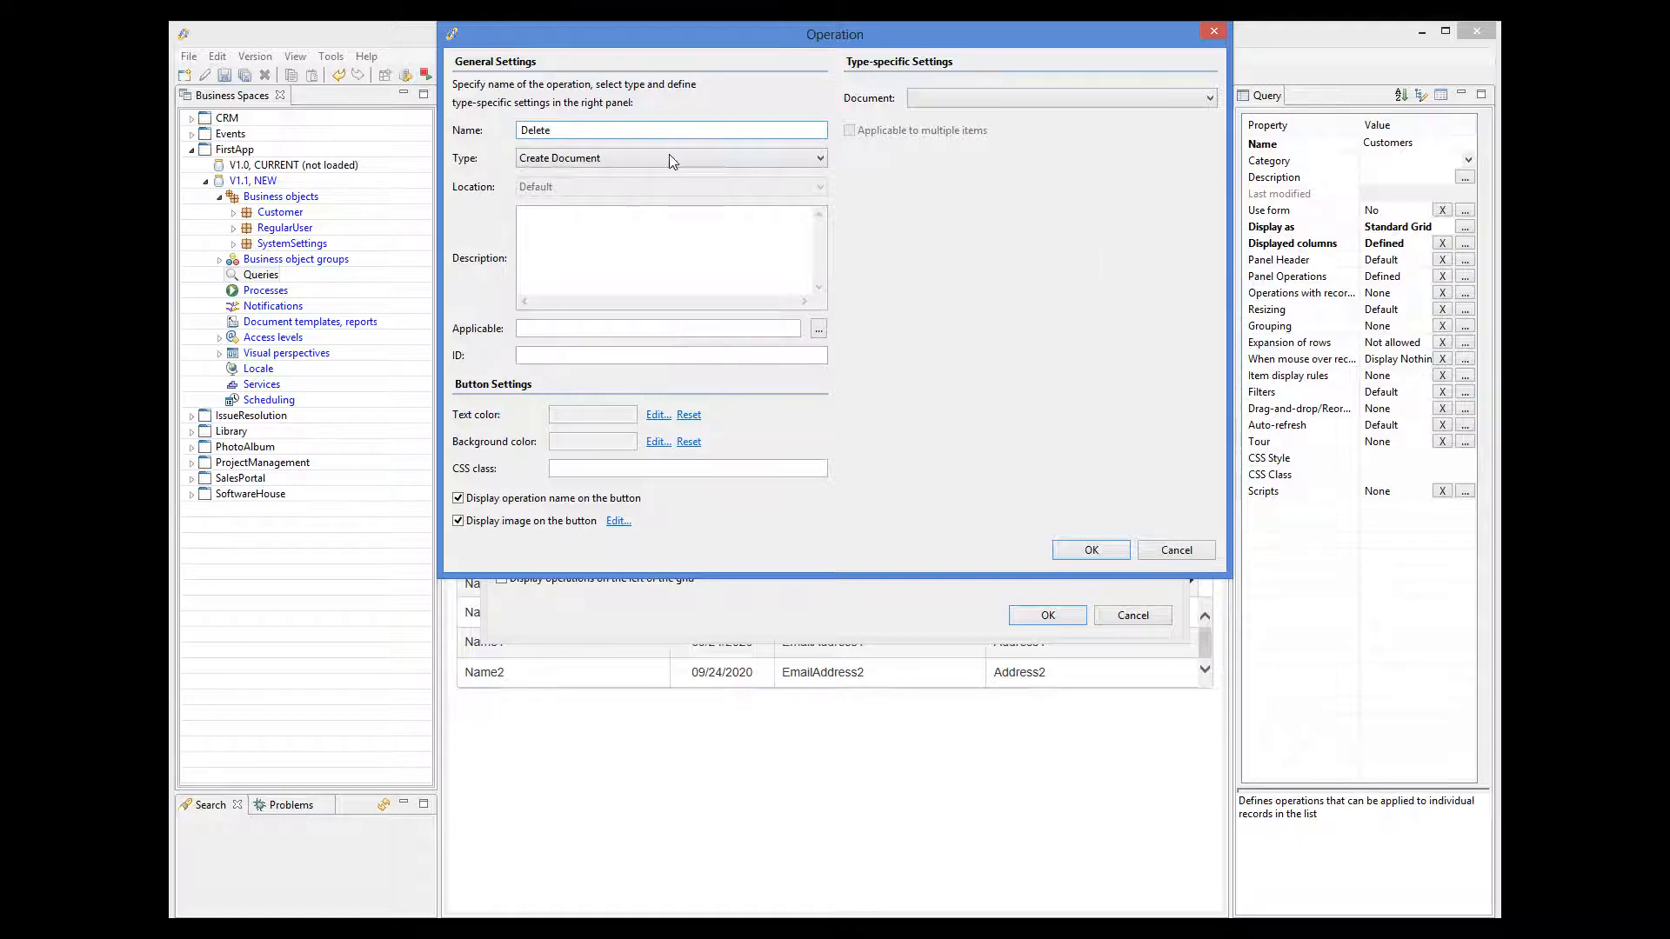
{"action": "left_click", "coordinate": [670, 157]}
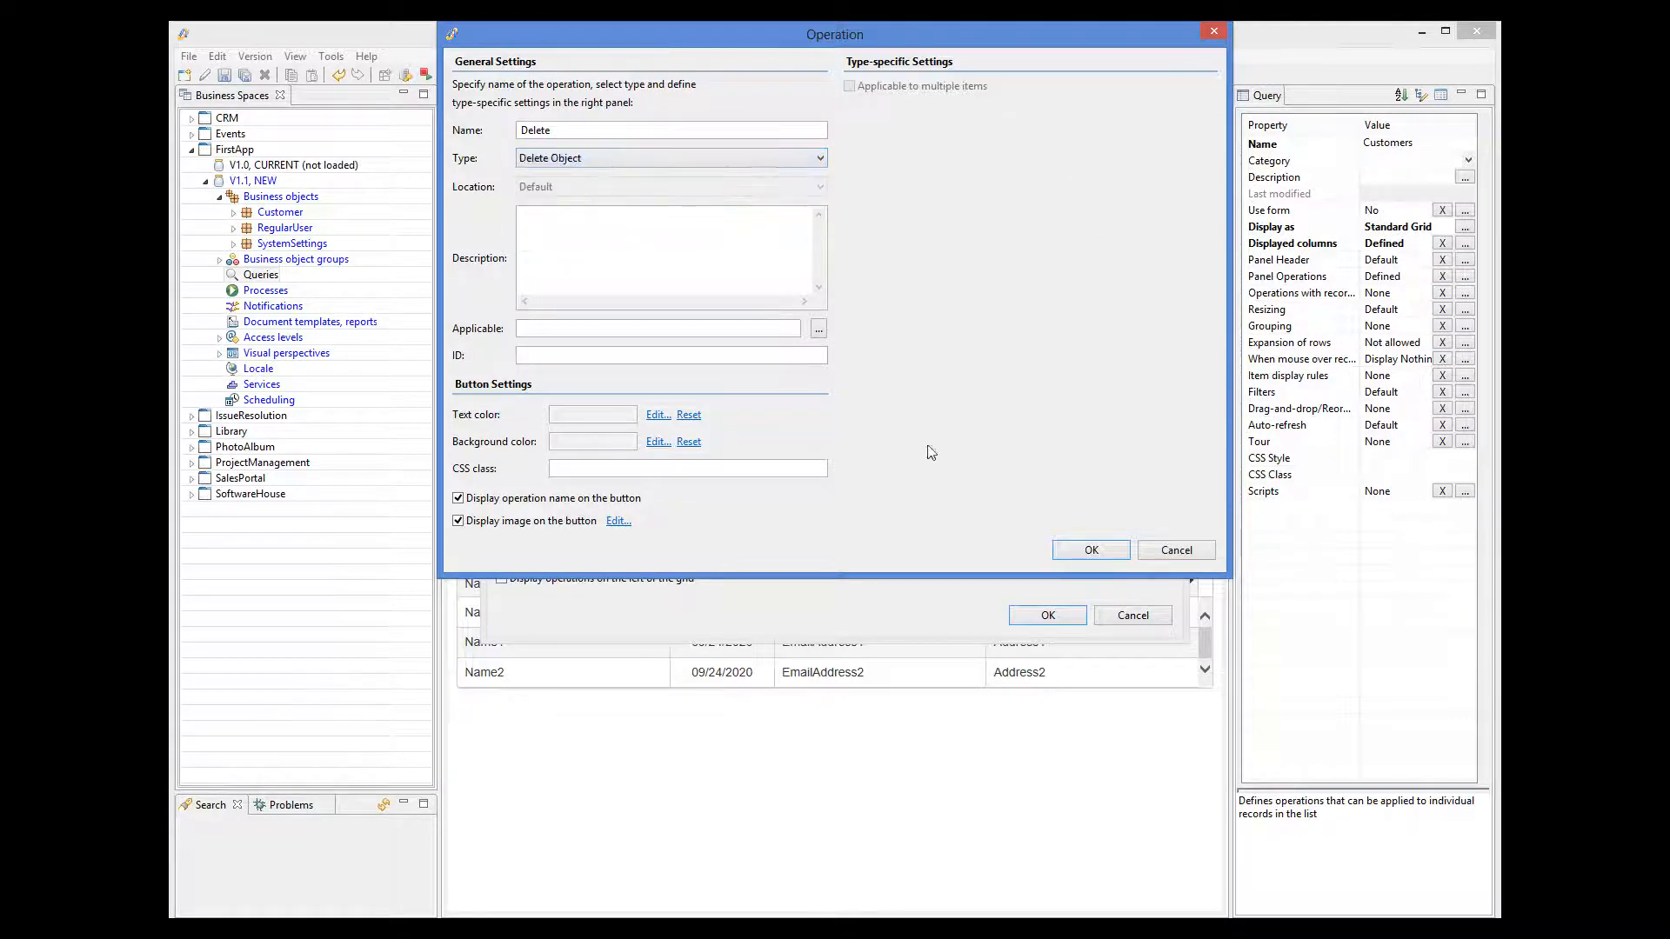
{"action": "left_click", "coordinate": [1089, 550]}
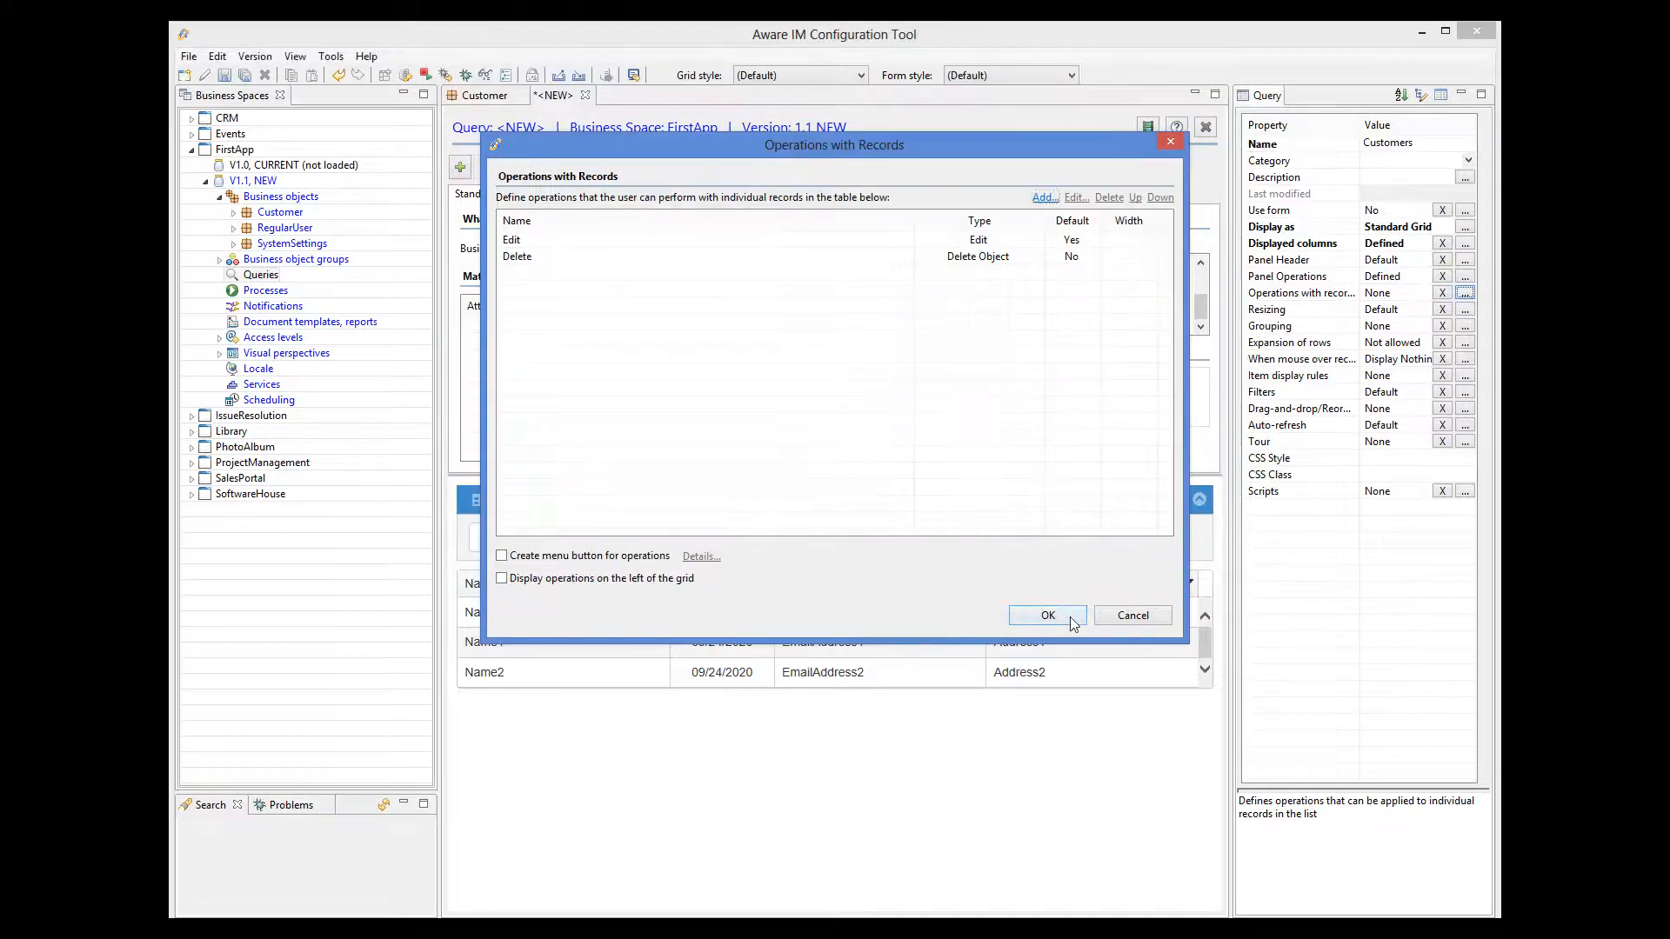
{"action": "left_click", "coordinate": [1046, 616]}
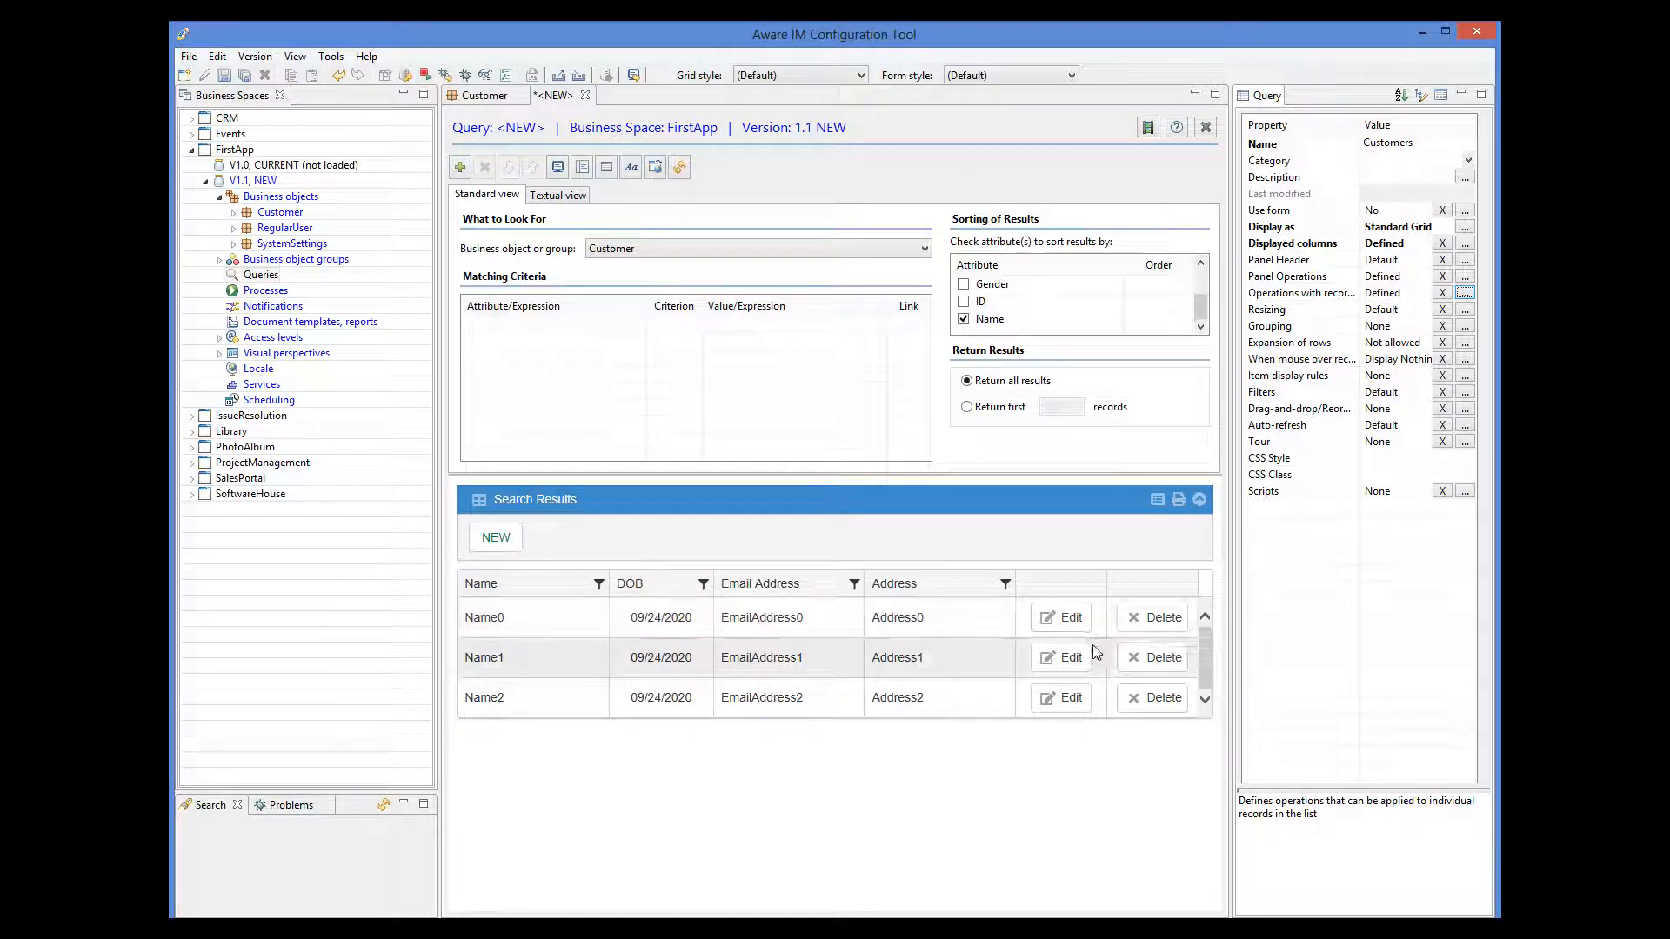
Save the Customers query with Customer selected as its auto-refresh trigger.
{"action": "left_click", "coordinate": [1148, 127]}
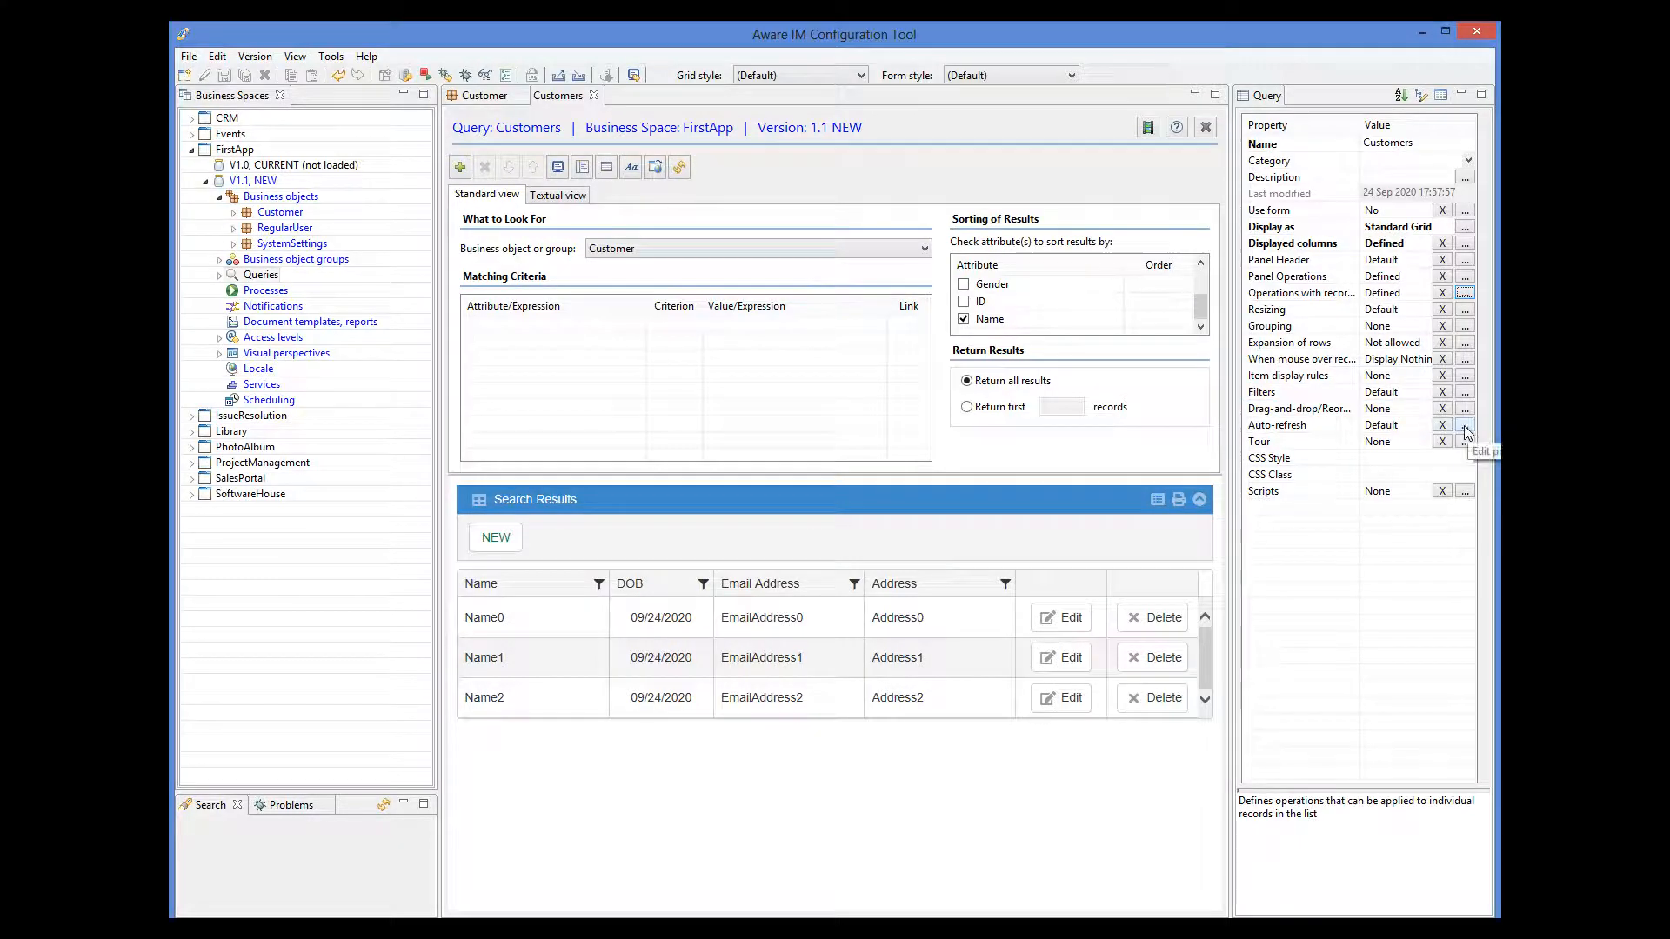
{"action": "left_click", "coordinate": [1465, 425]}
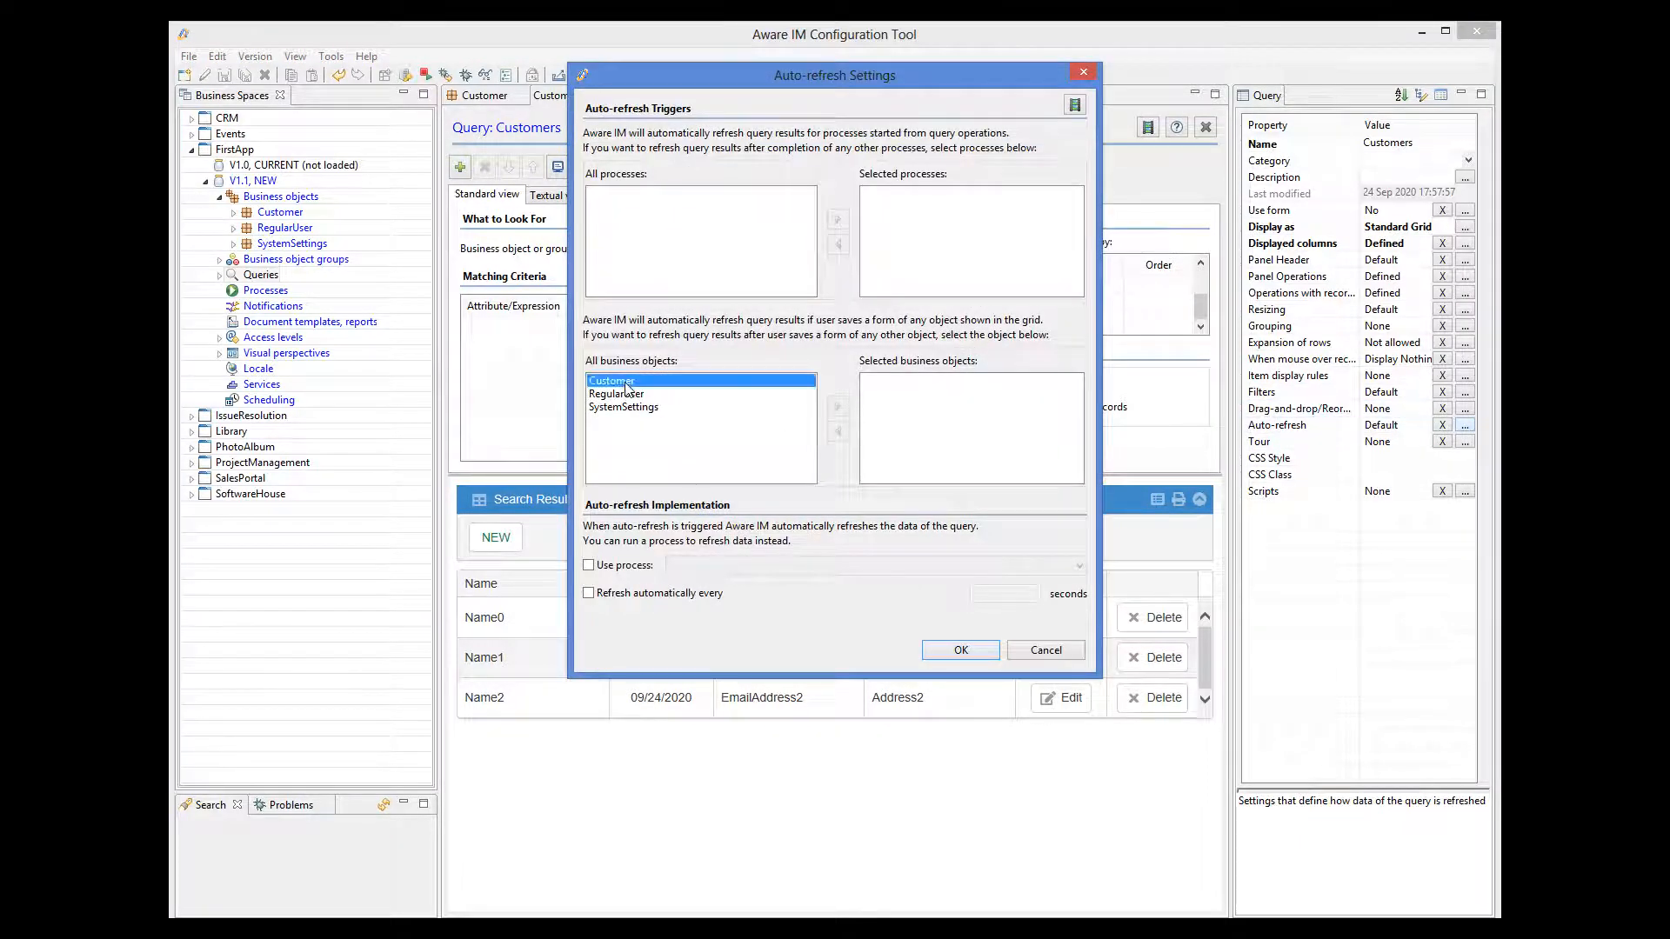
{"action": "left_click", "coordinate": [838, 407]}
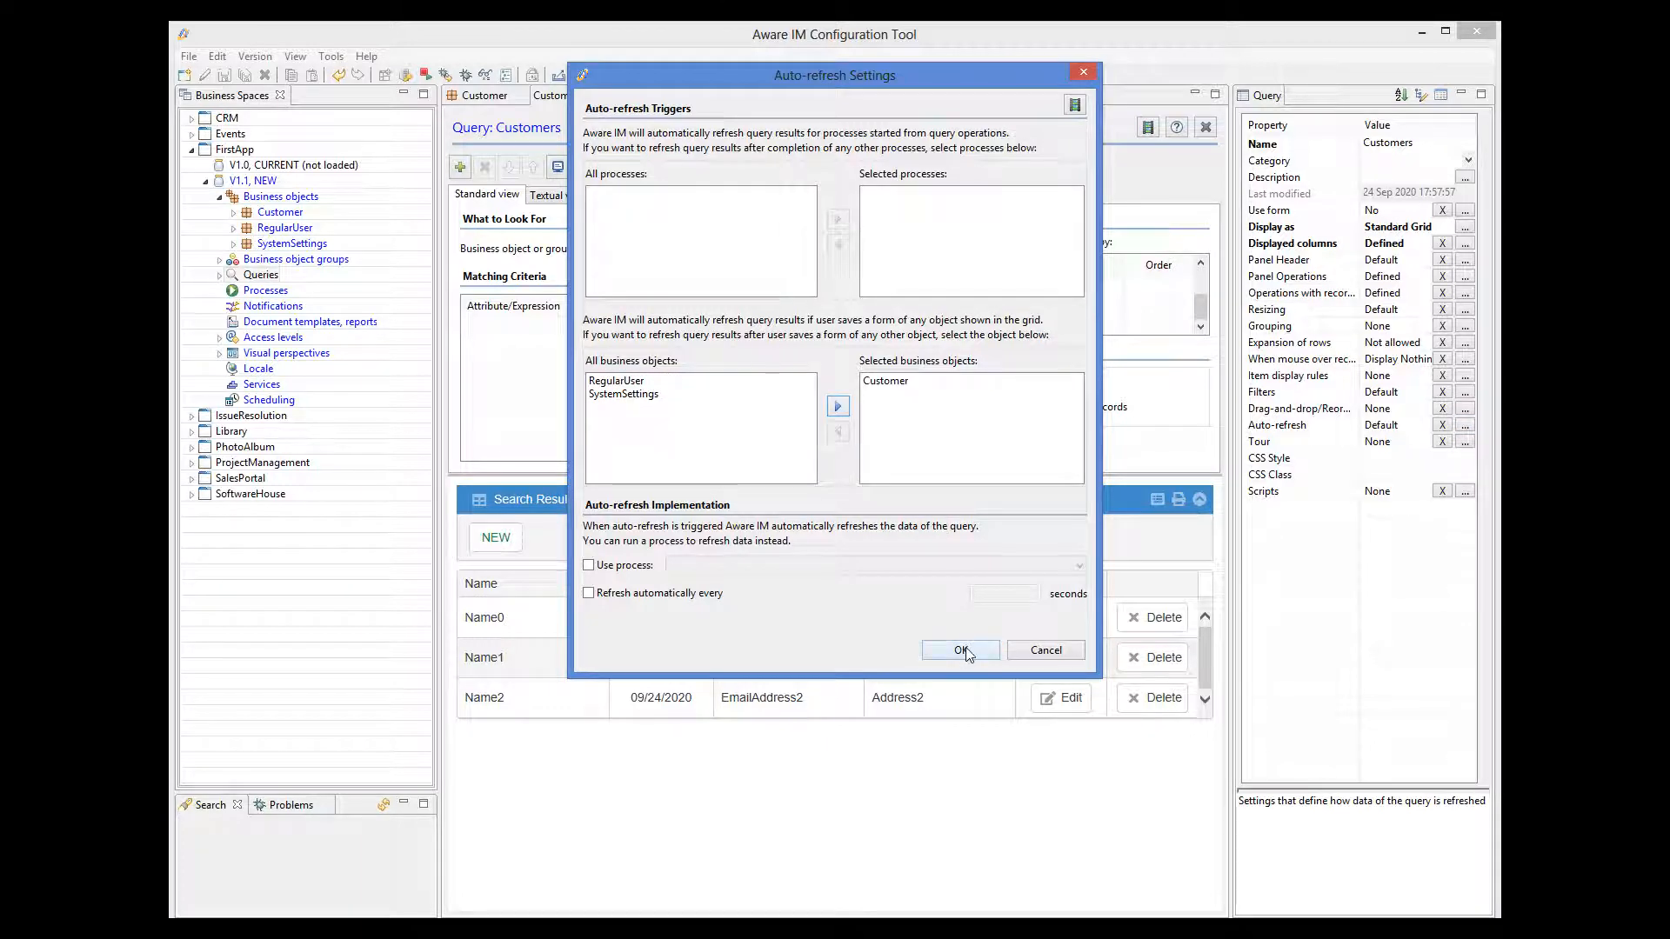
{"action": "left_click", "coordinate": [958, 650]}
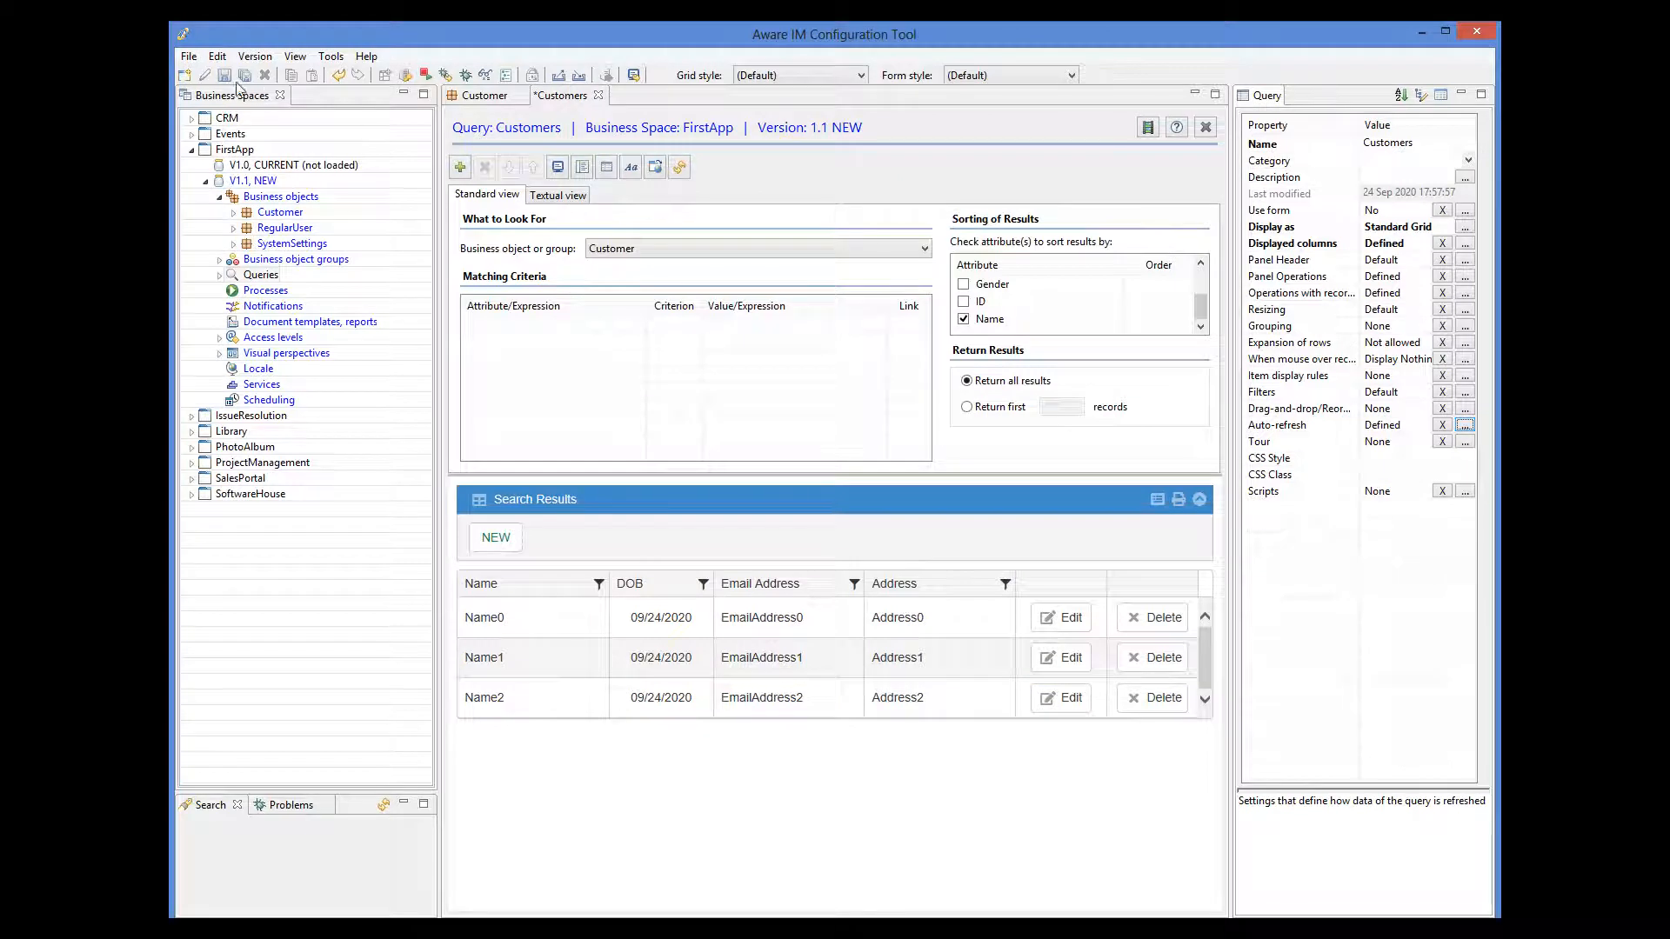
{"action": "left_click", "coordinate": [224, 75]}
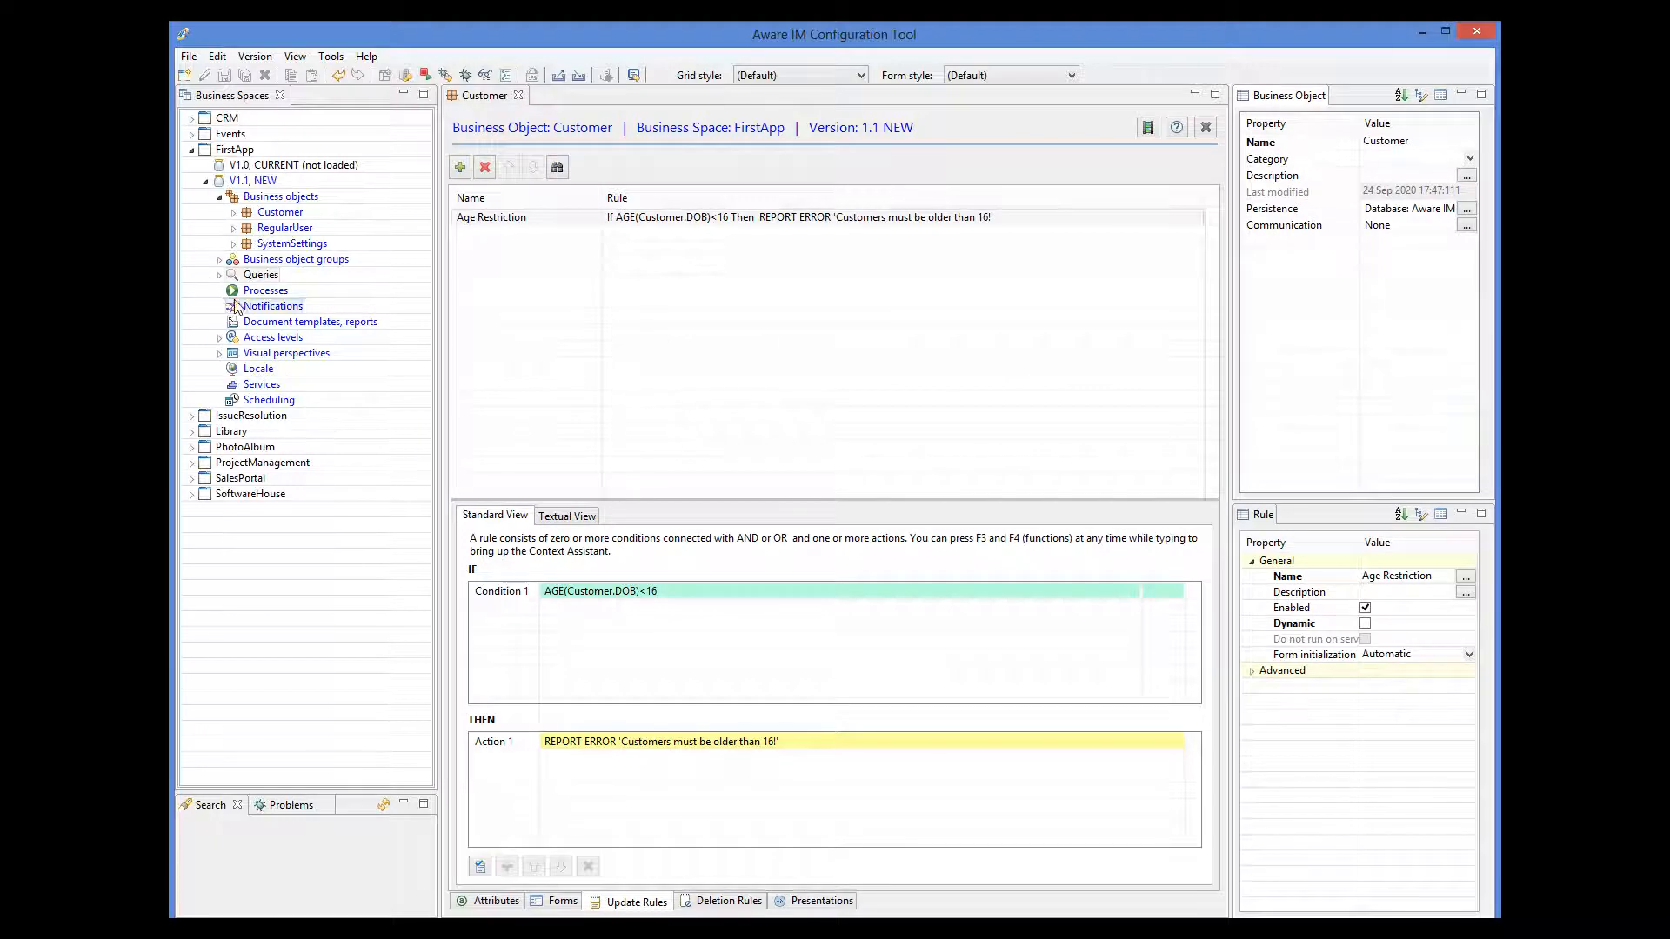
Open the Administrator visual perspective and delete its Admin menu item.
{"action": "left_click", "coordinate": [218, 352]}
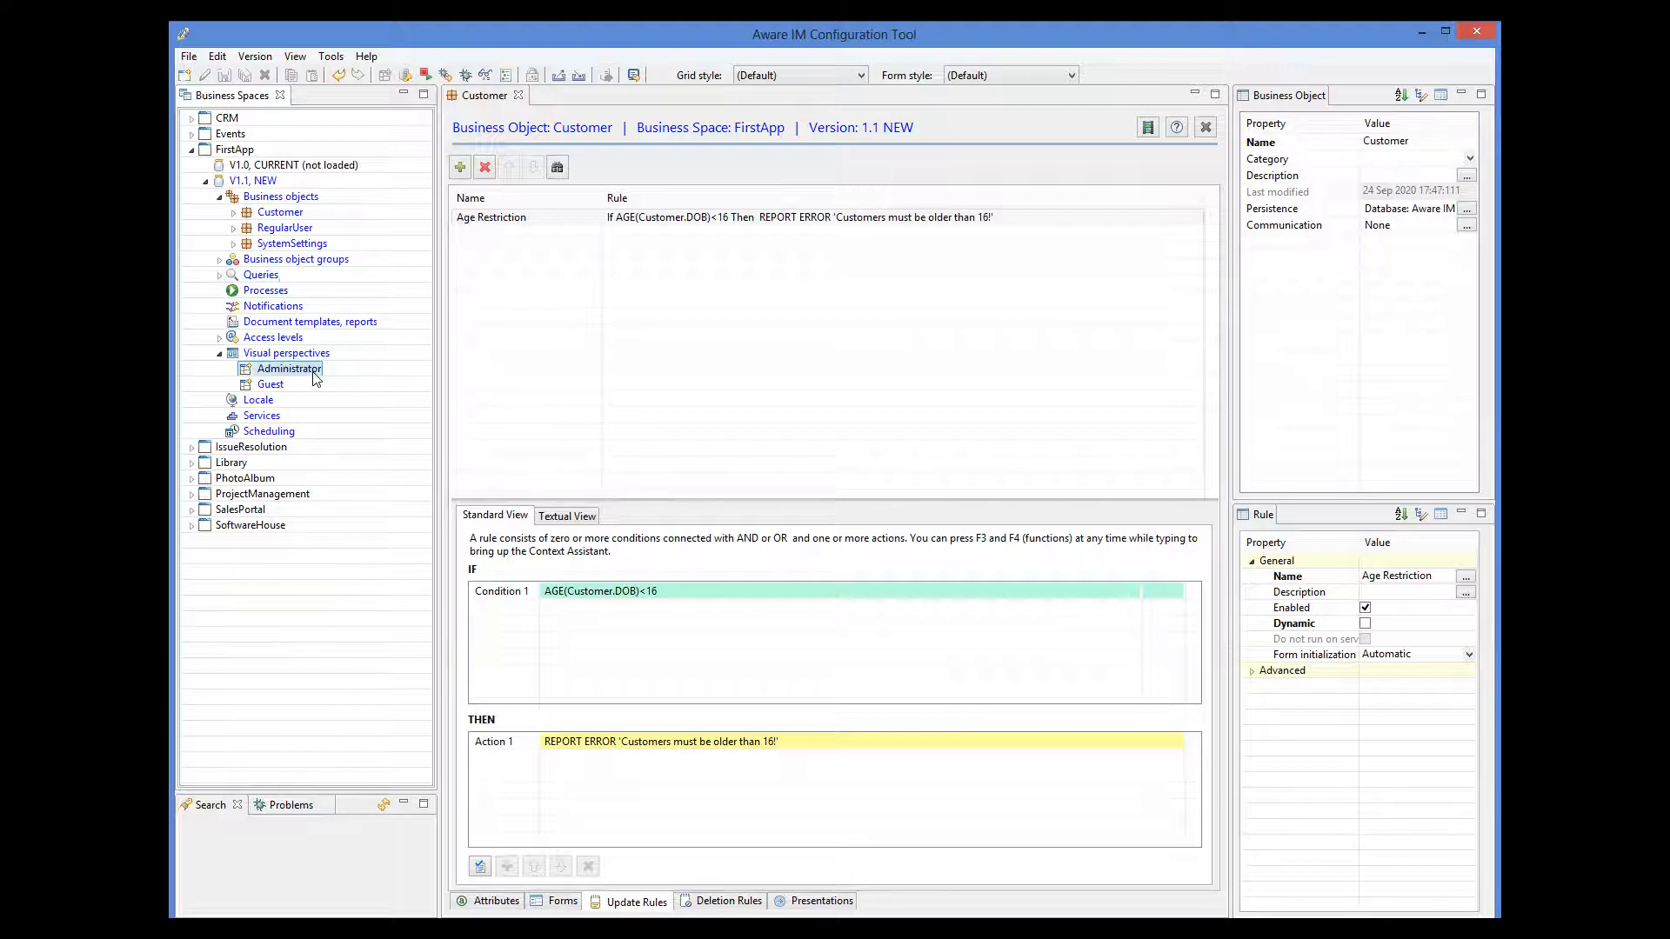
{"action": "double_click", "coordinate": [289, 369]}
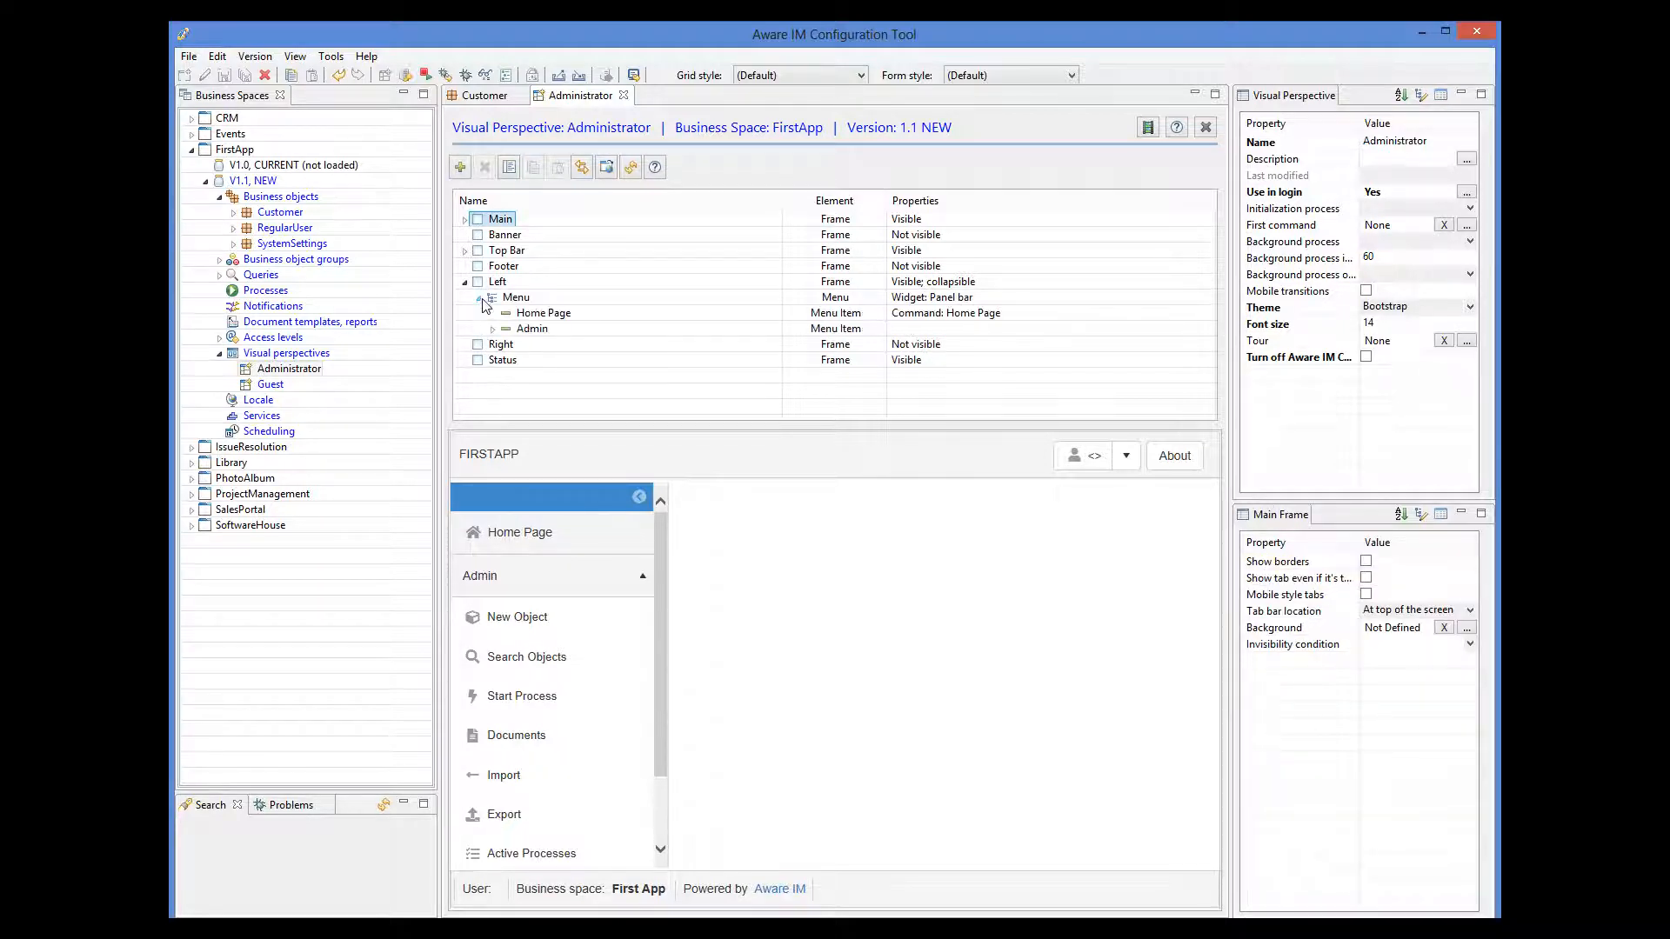
{"action": "left_click", "coordinate": [531, 328]}
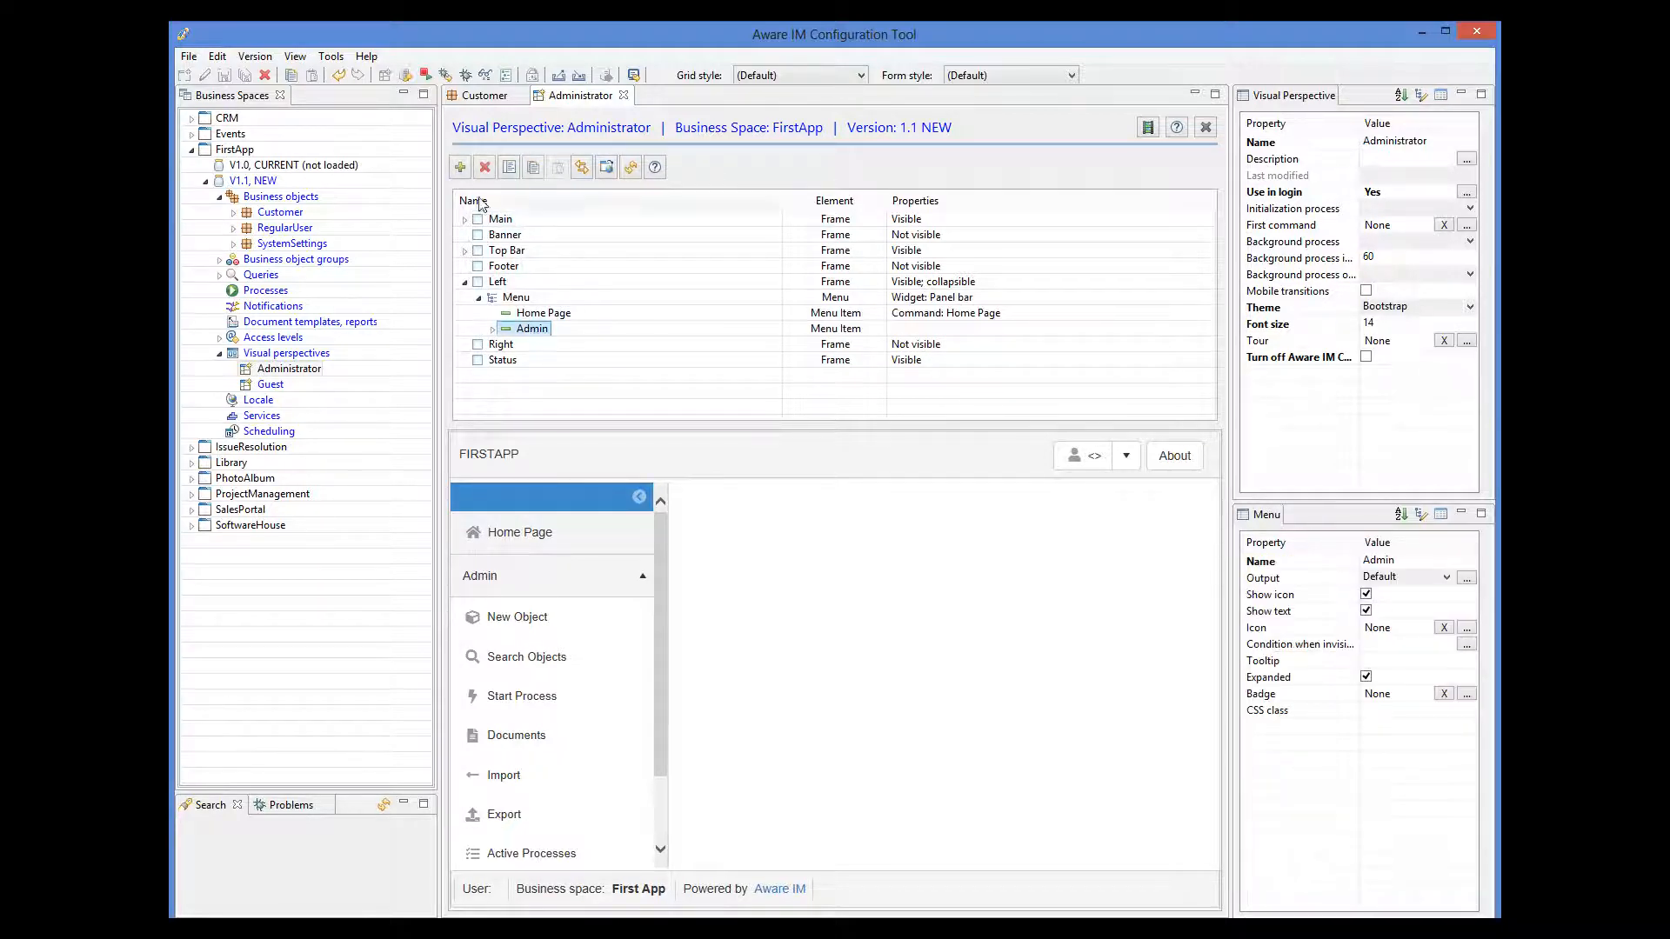
{"action": "left_click", "coordinate": [484, 167]}
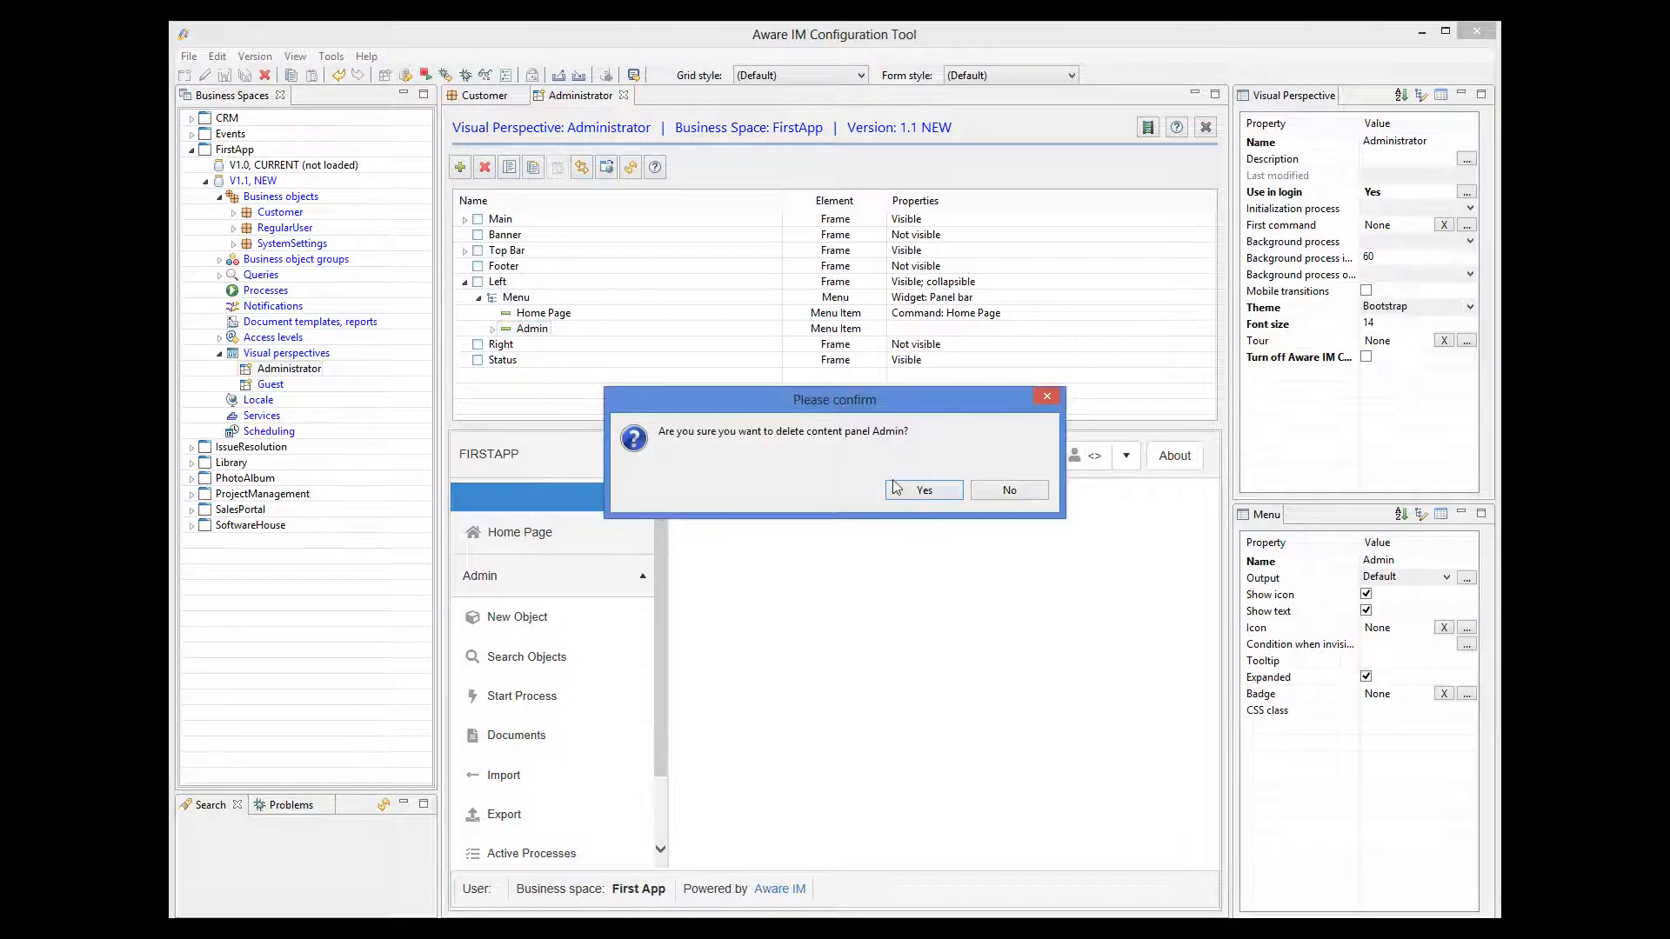
{"action": "left_click", "coordinate": [921, 489]}
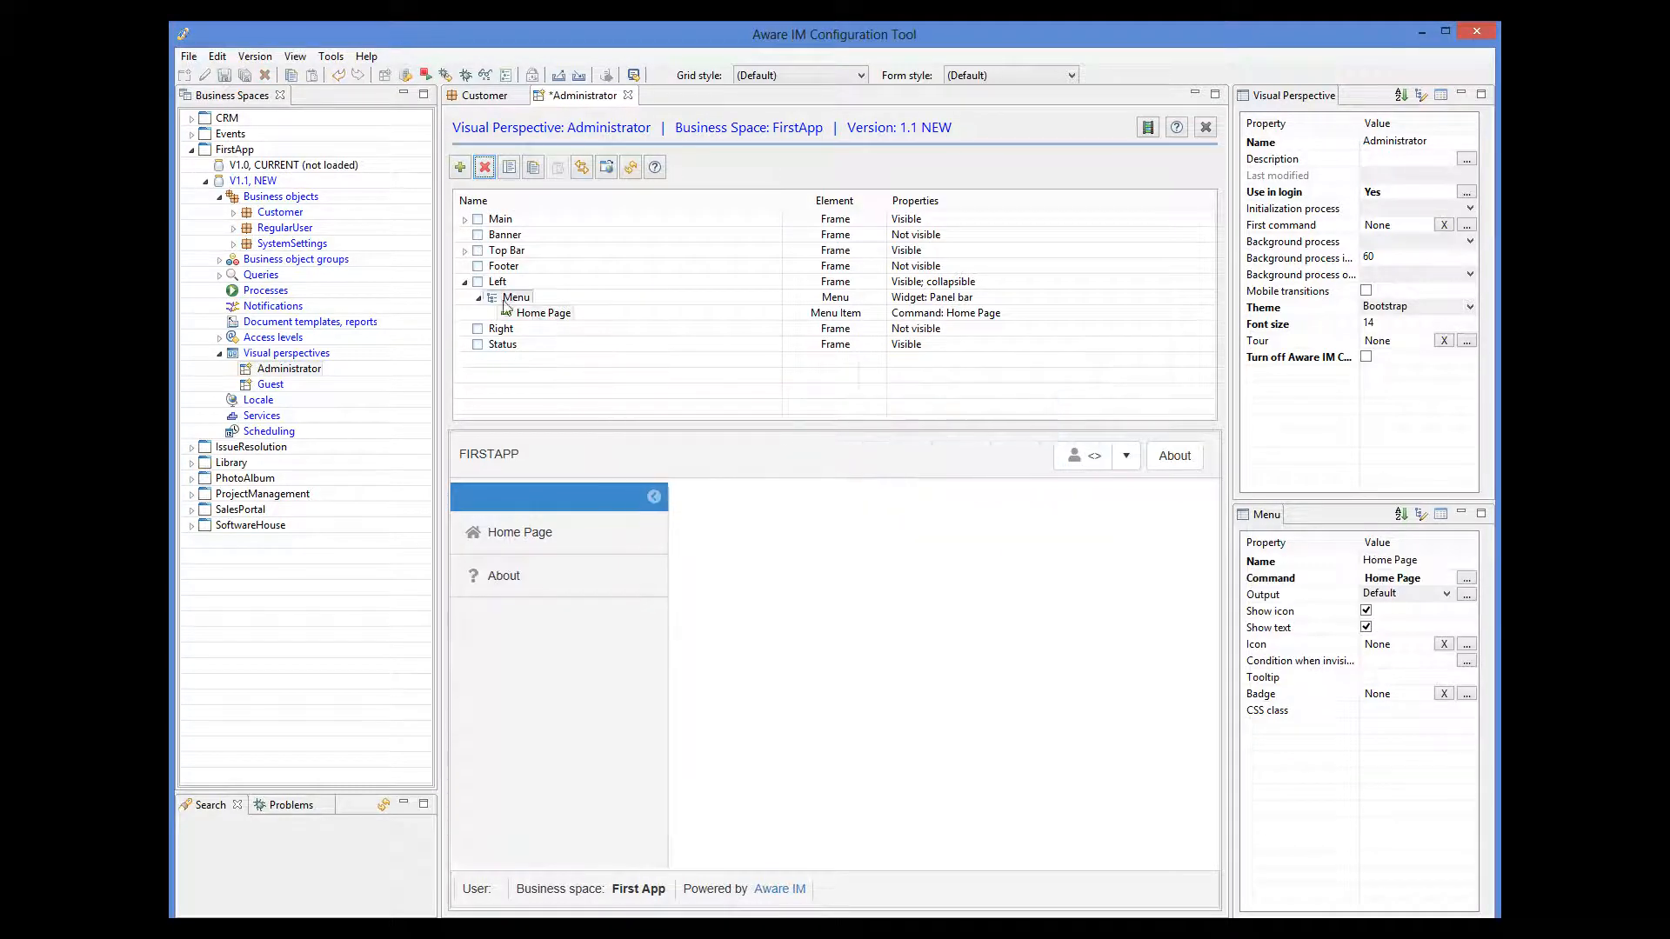
Add a 'Customers' menu item that runs the Customers query.
{"action": "left_click", "coordinate": [515, 296]}
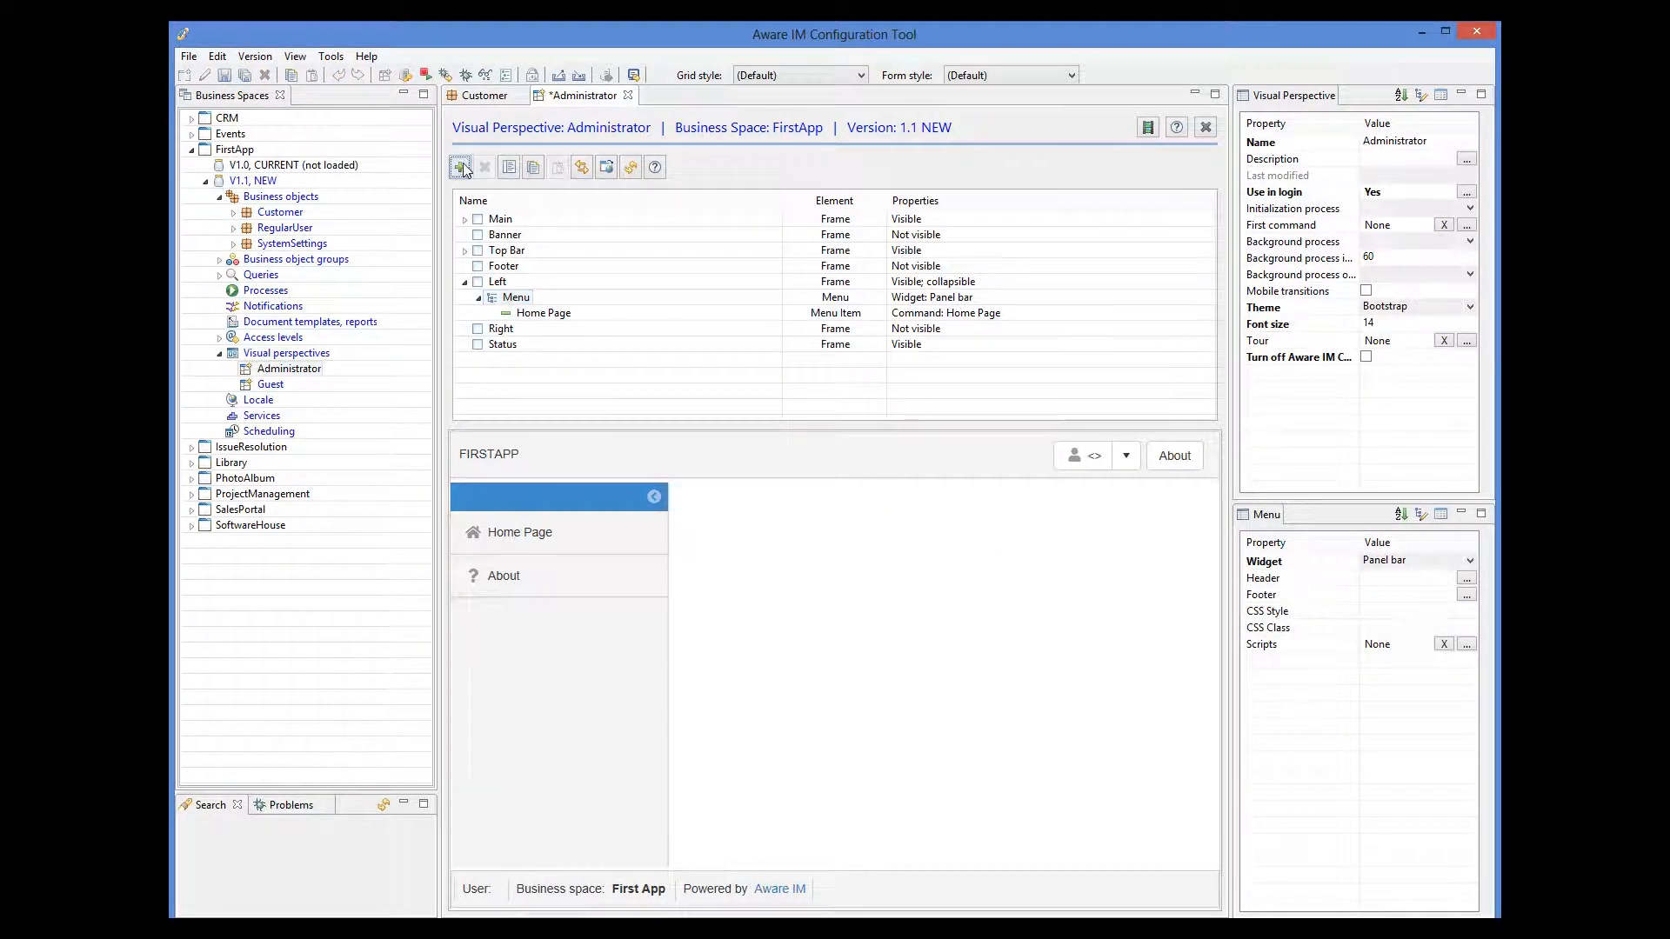
{"action": "left_click", "coordinate": [459, 167]}
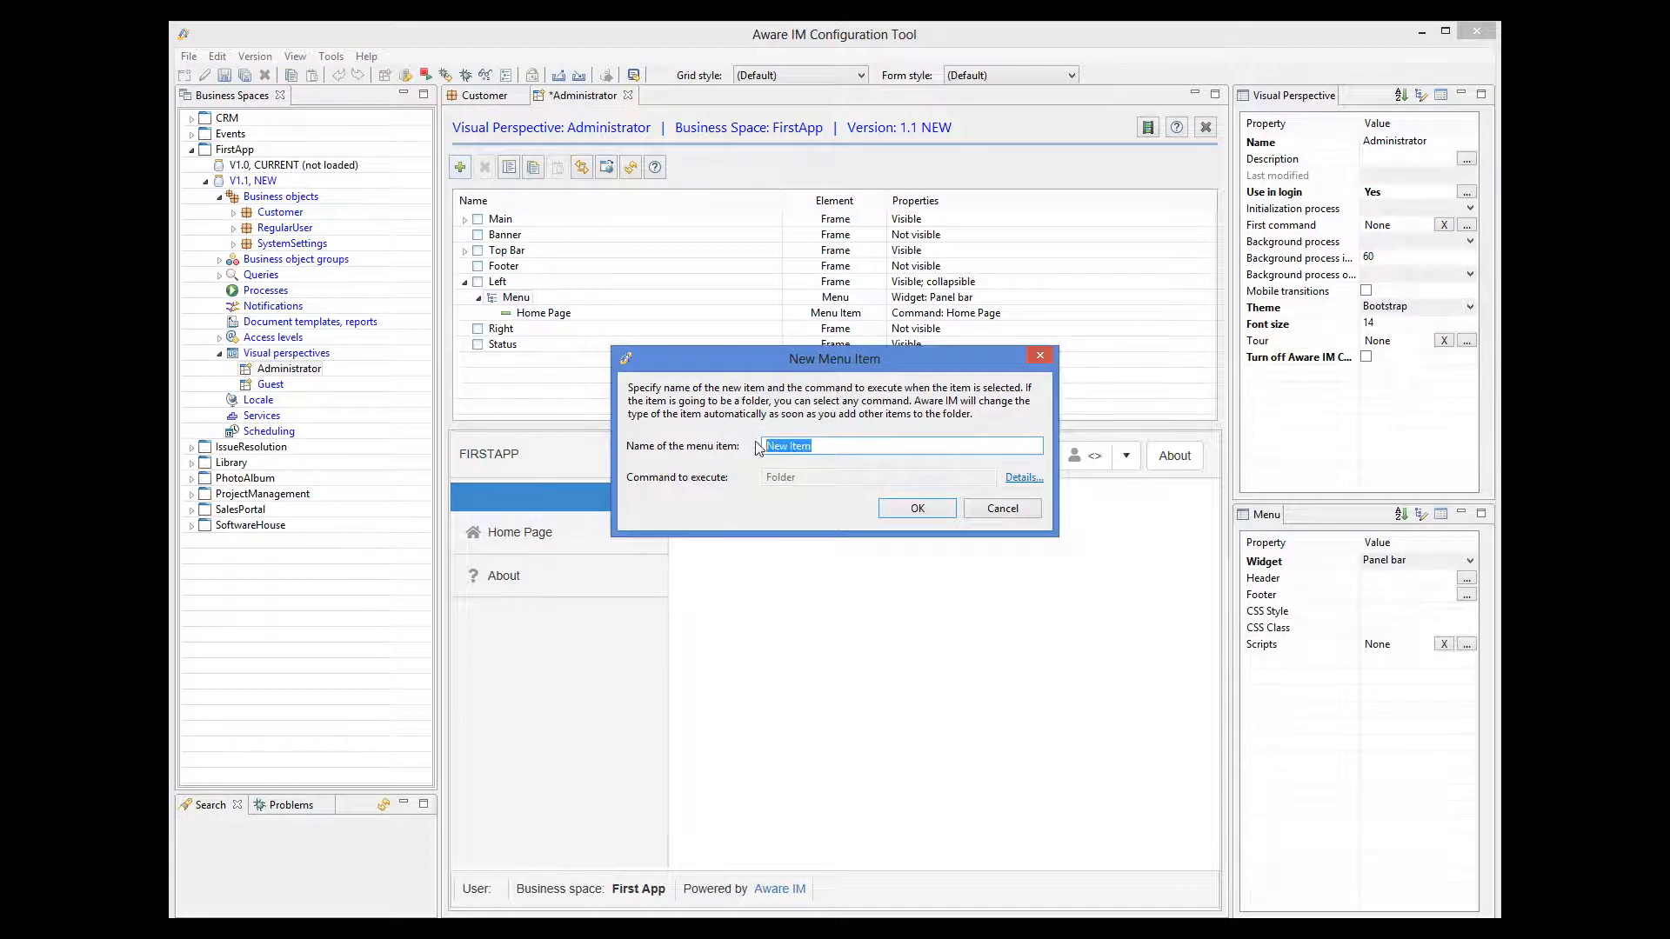
{"action": "type", "text": "Custo"}
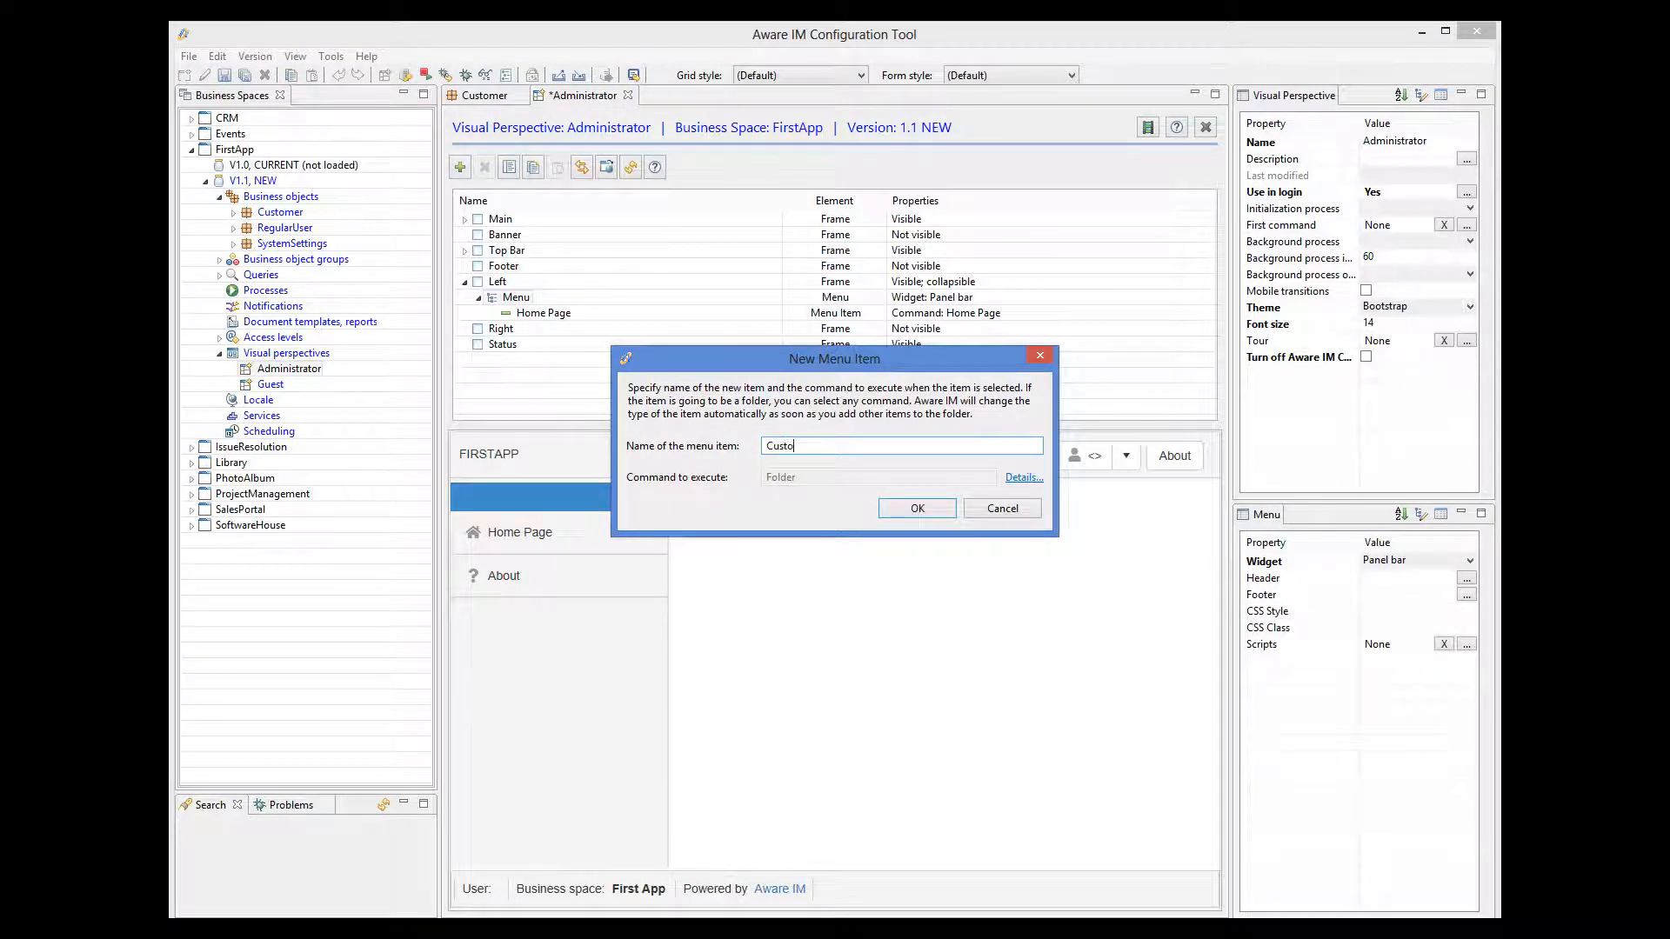
{"action": "type", "text": "mers"}
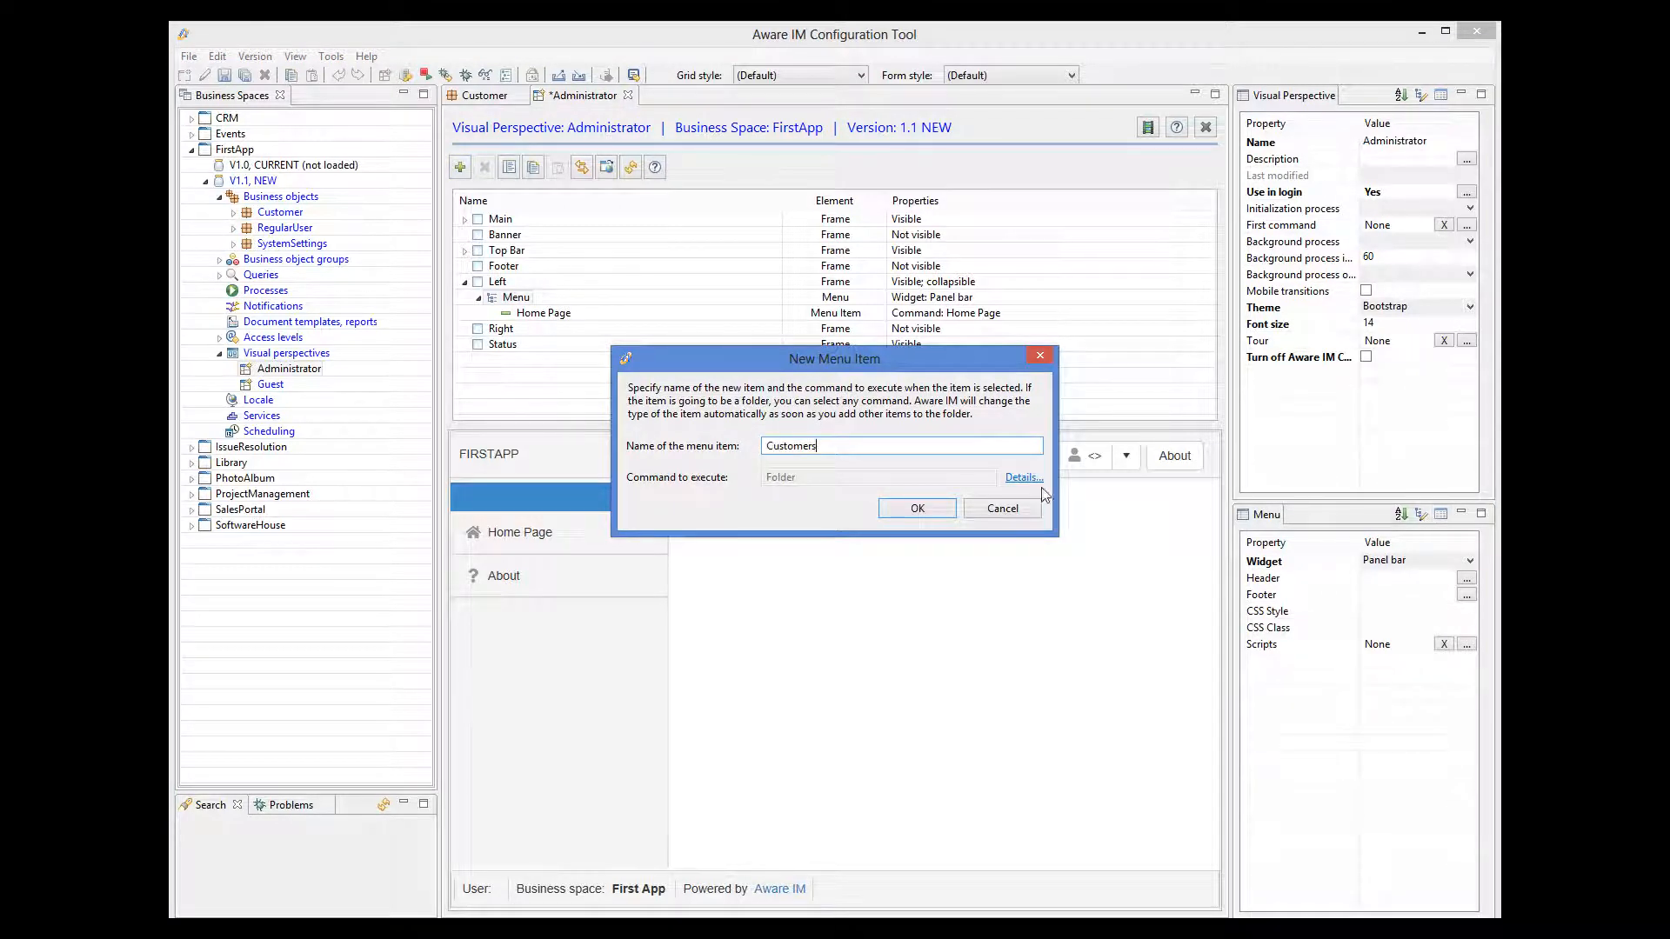
{"action": "left_click", "coordinate": [1020, 477]}
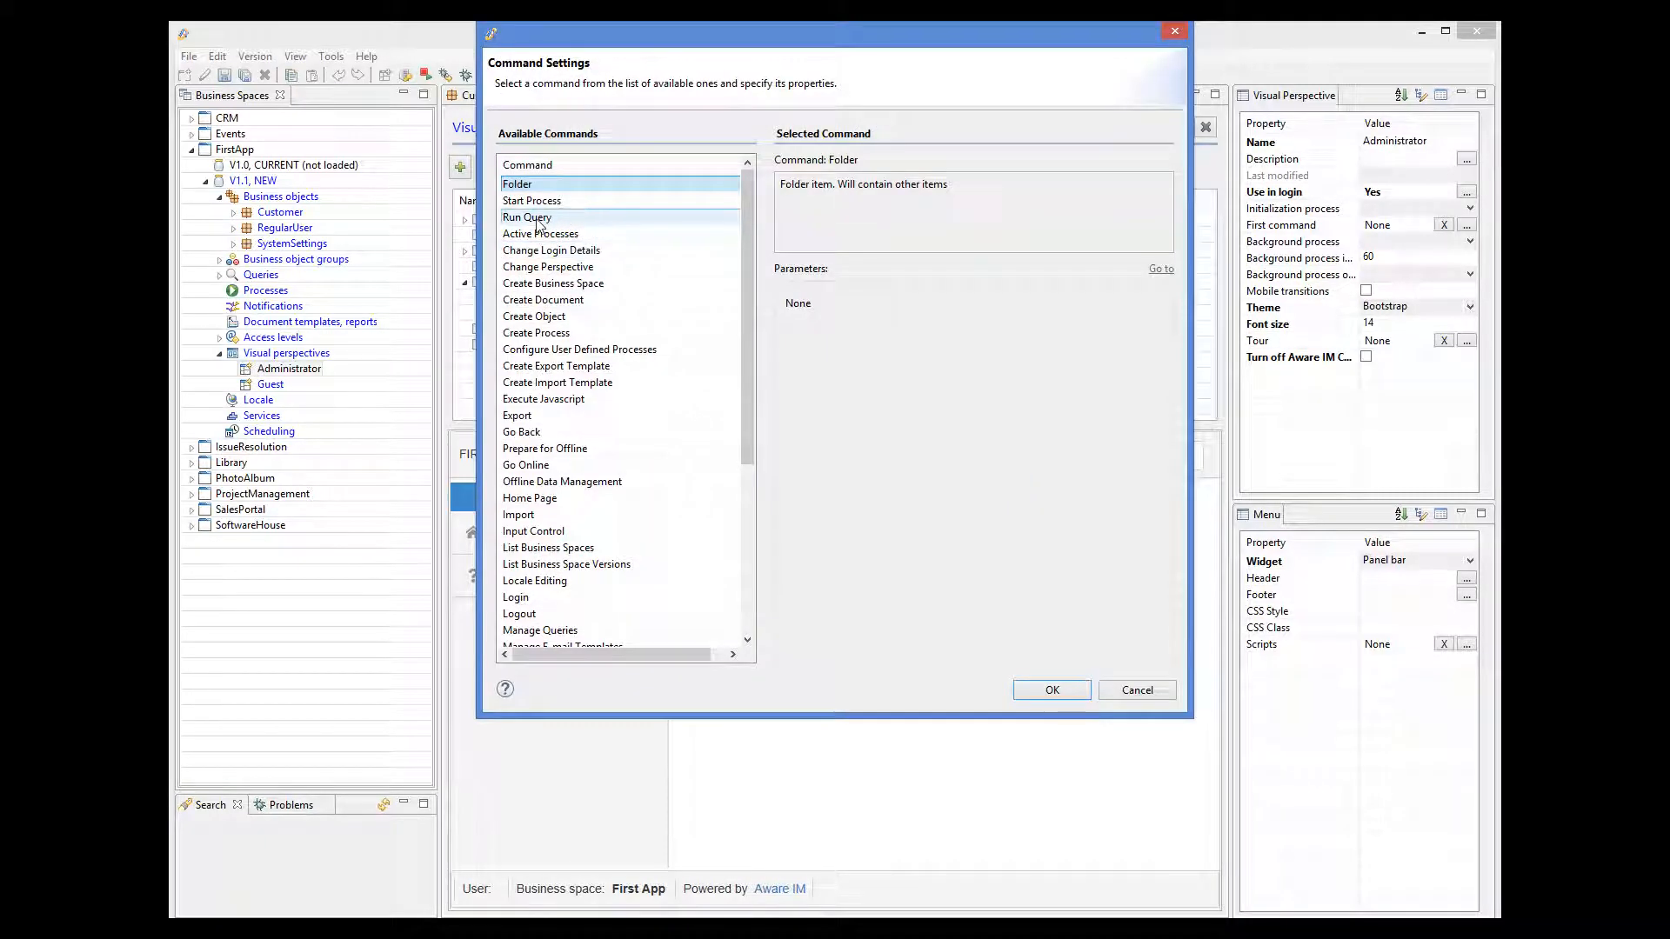
{"action": "left_click", "coordinate": [526, 217]}
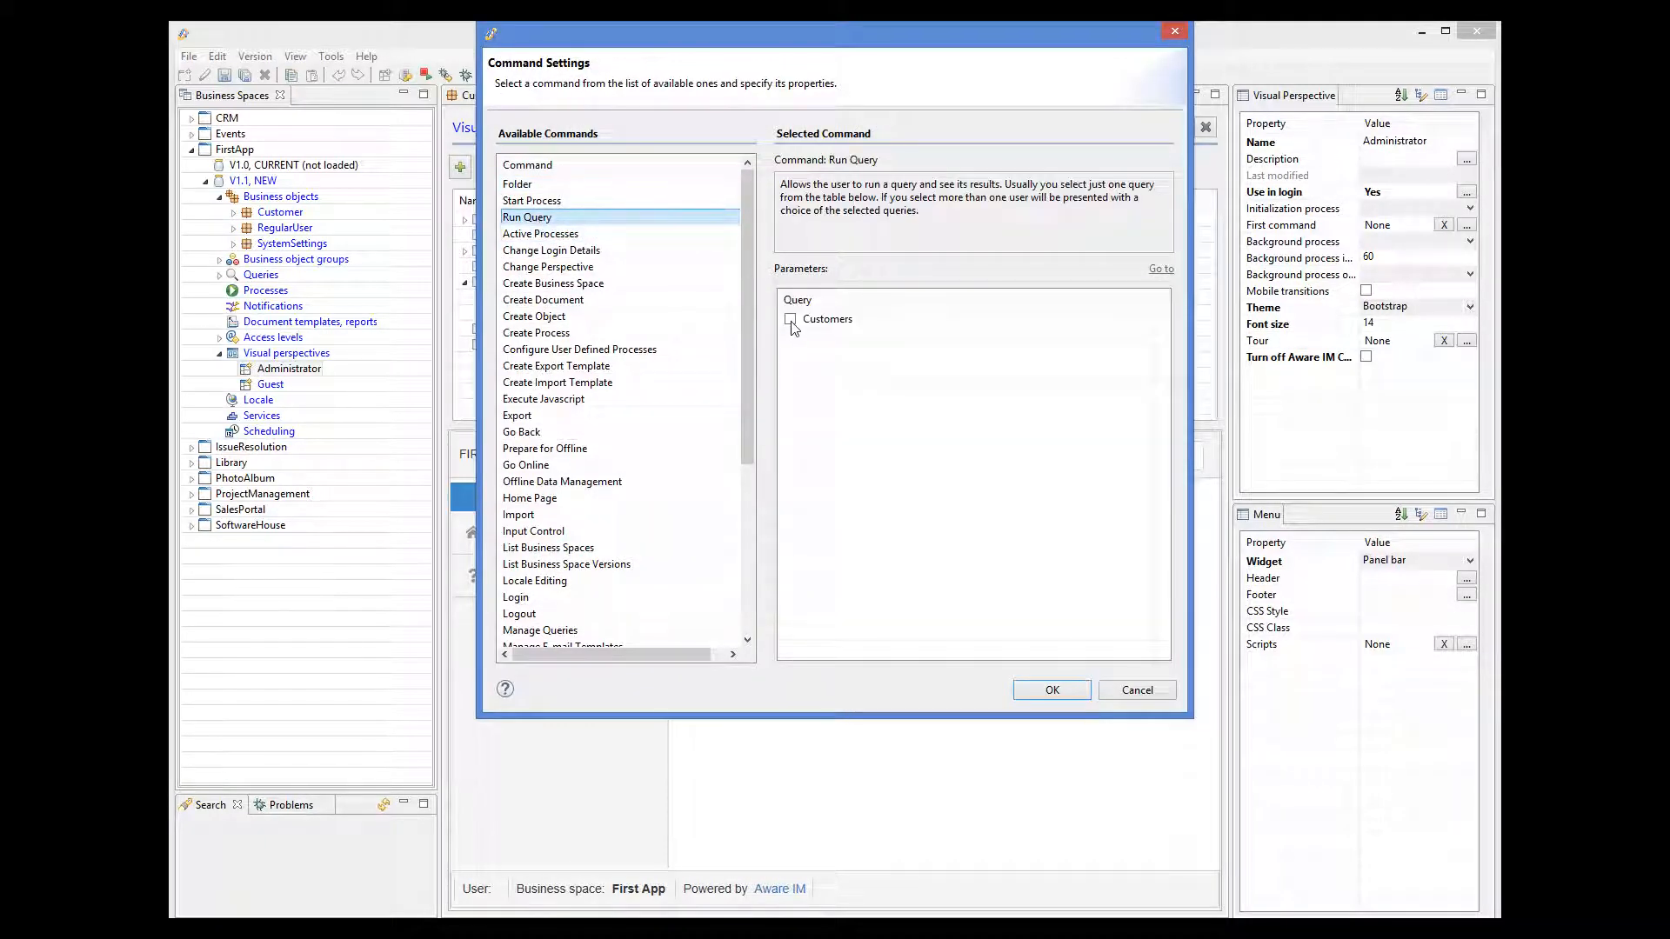
{"action": "left_click", "coordinate": [1050, 689]}
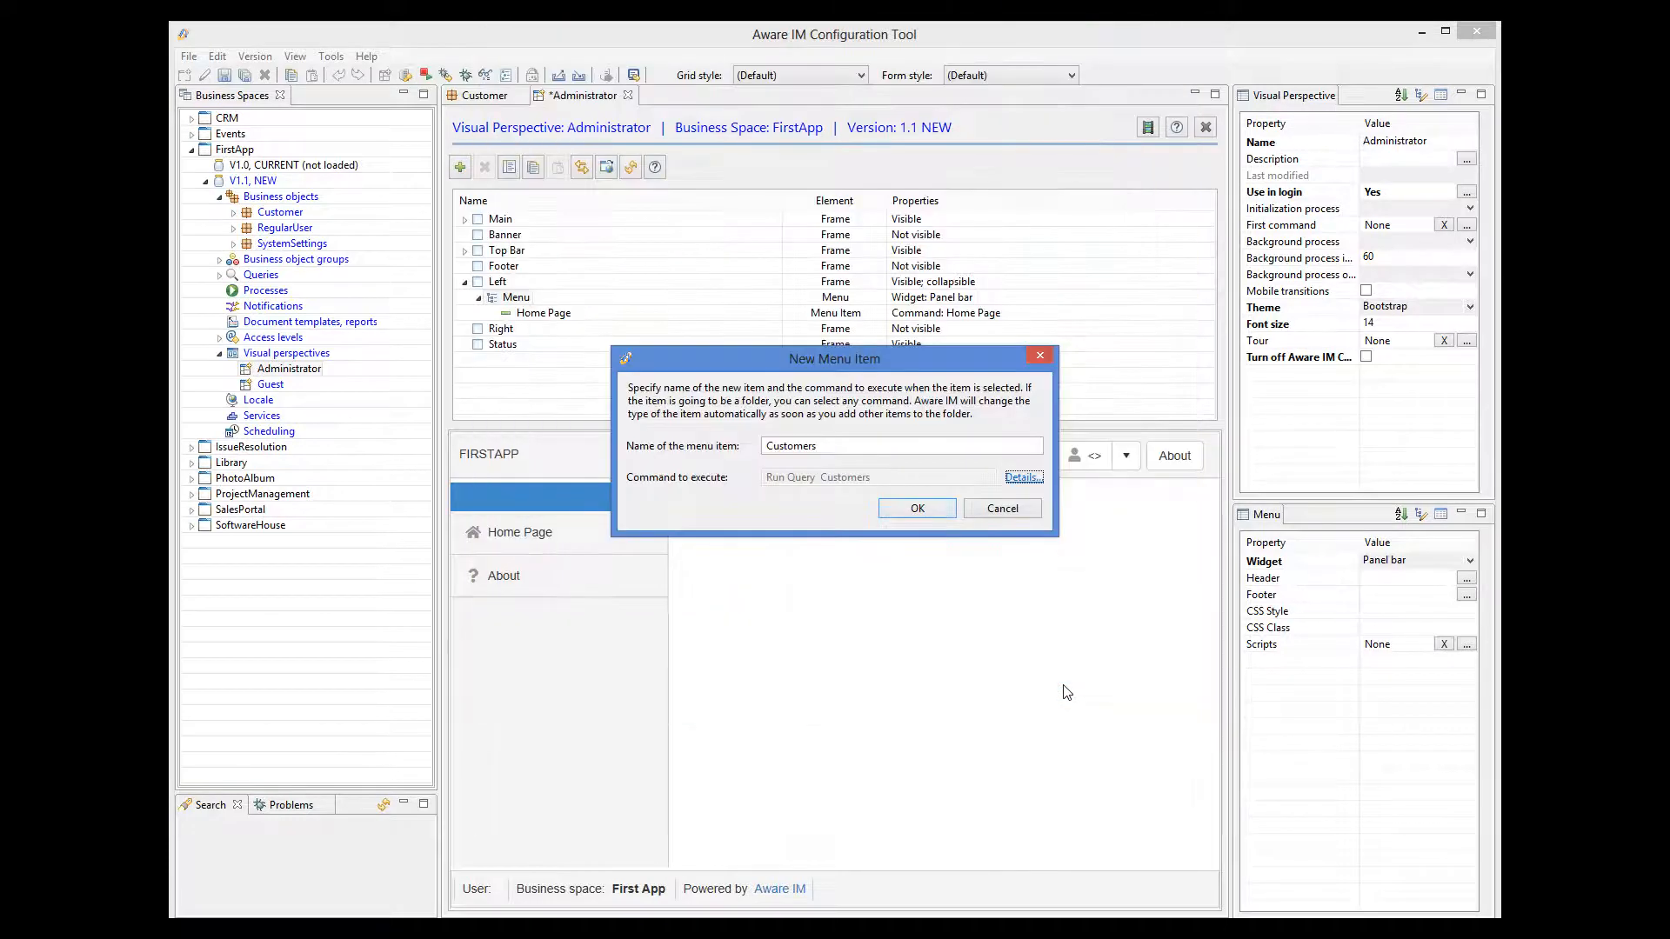
{"action": "left_click", "coordinate": [914, 508]}
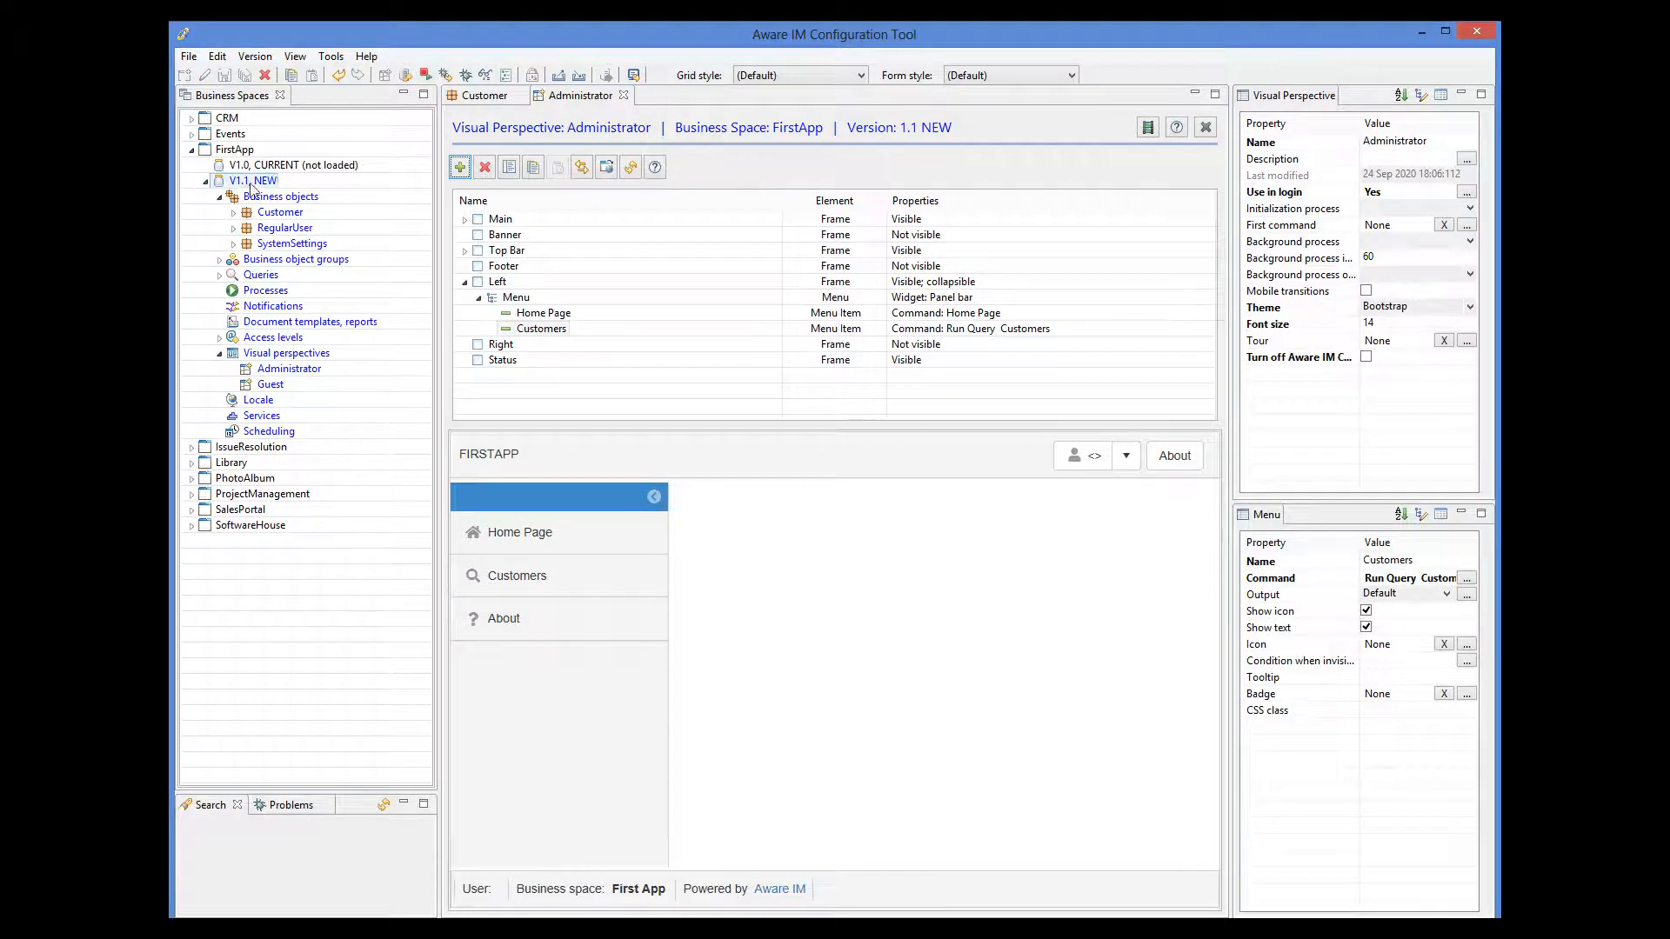
Put FirstApp V1.1 under test, confirming the business space version update.
{"action": "right_click", "coordinate": [252, 180]}
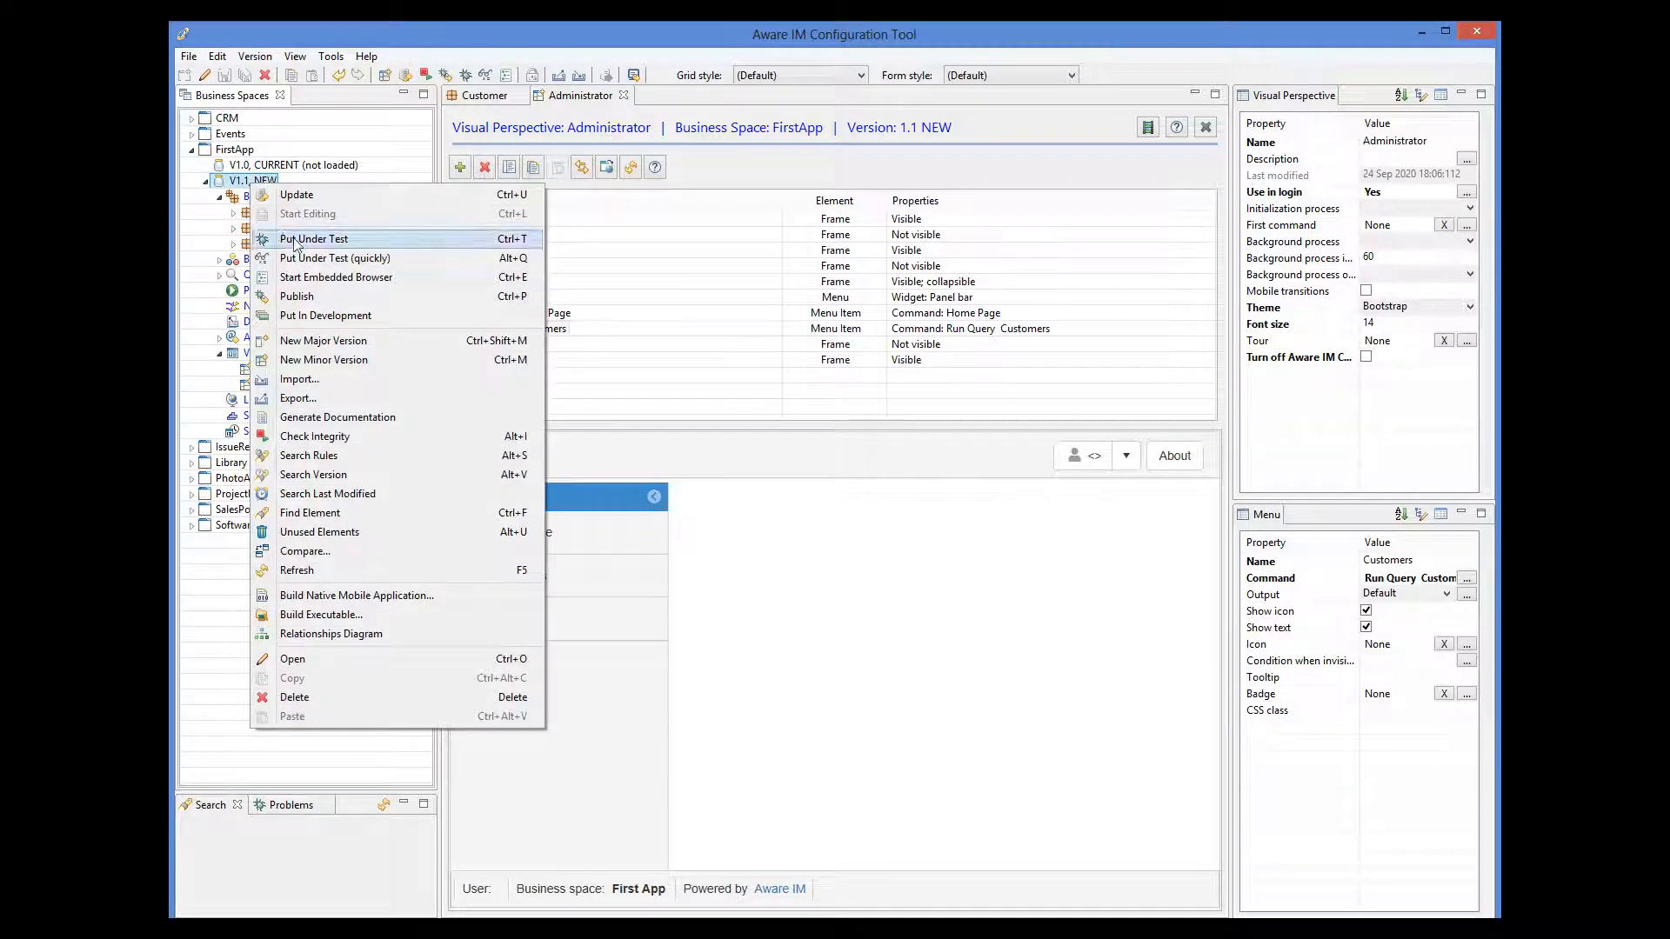
{"action": "left_click", "coordinate": [313, 238]}
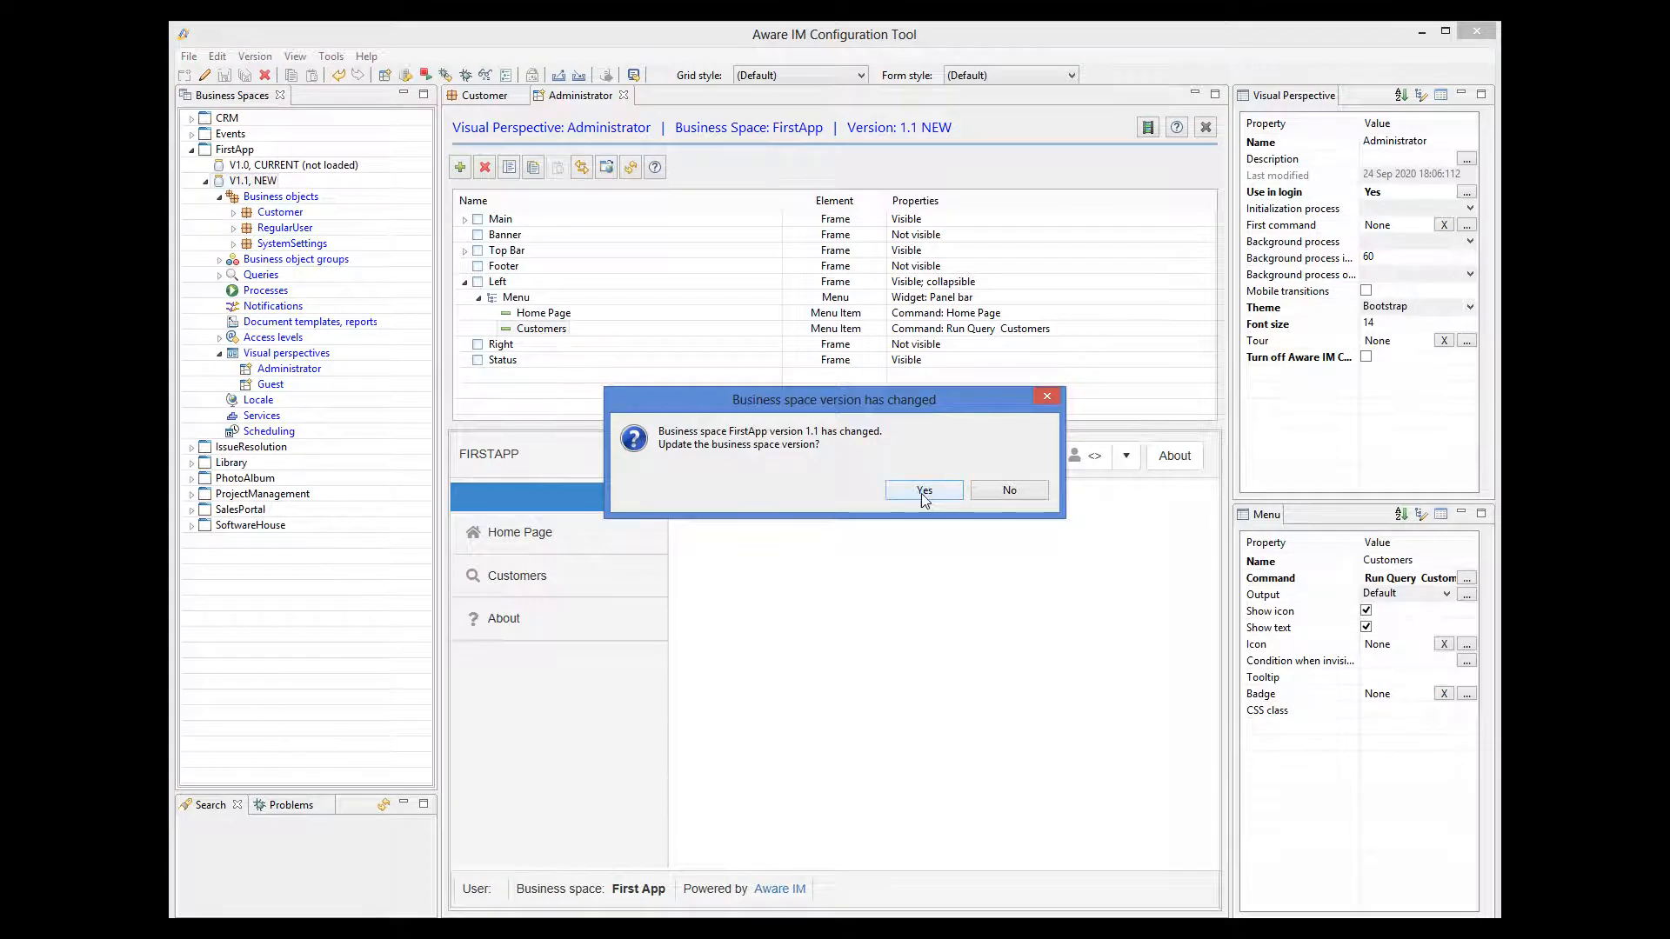
{"action": "left_click", "coordinate": [921, 490]}
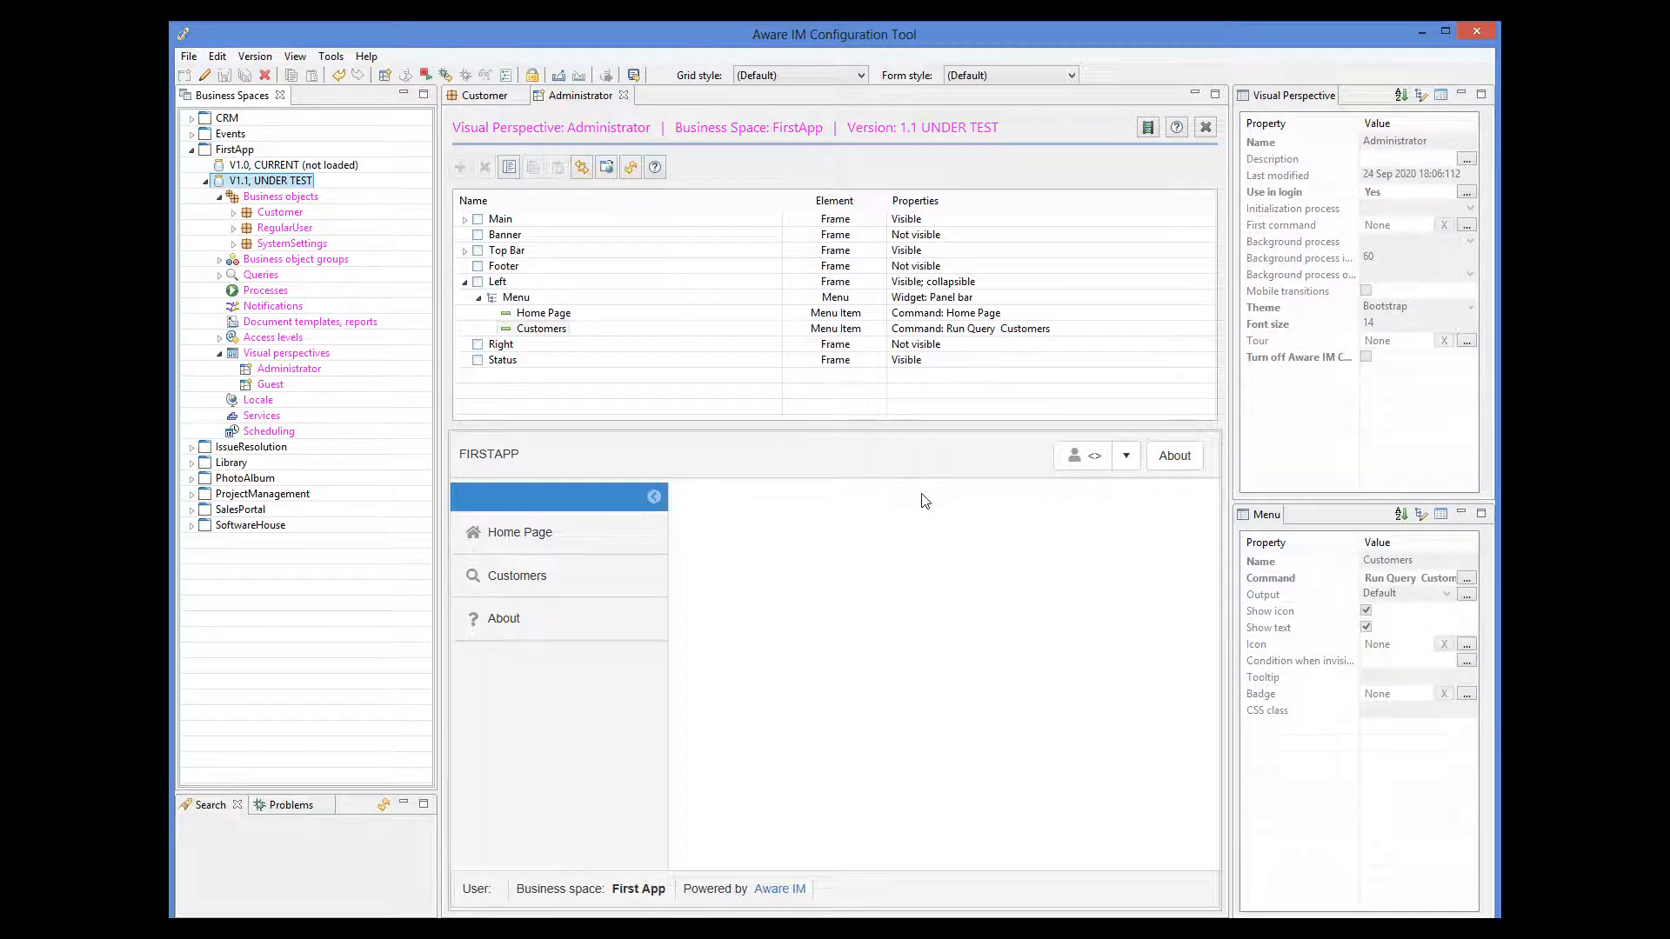
{"action": "mouse_move", "coordinate": [900, 501]}
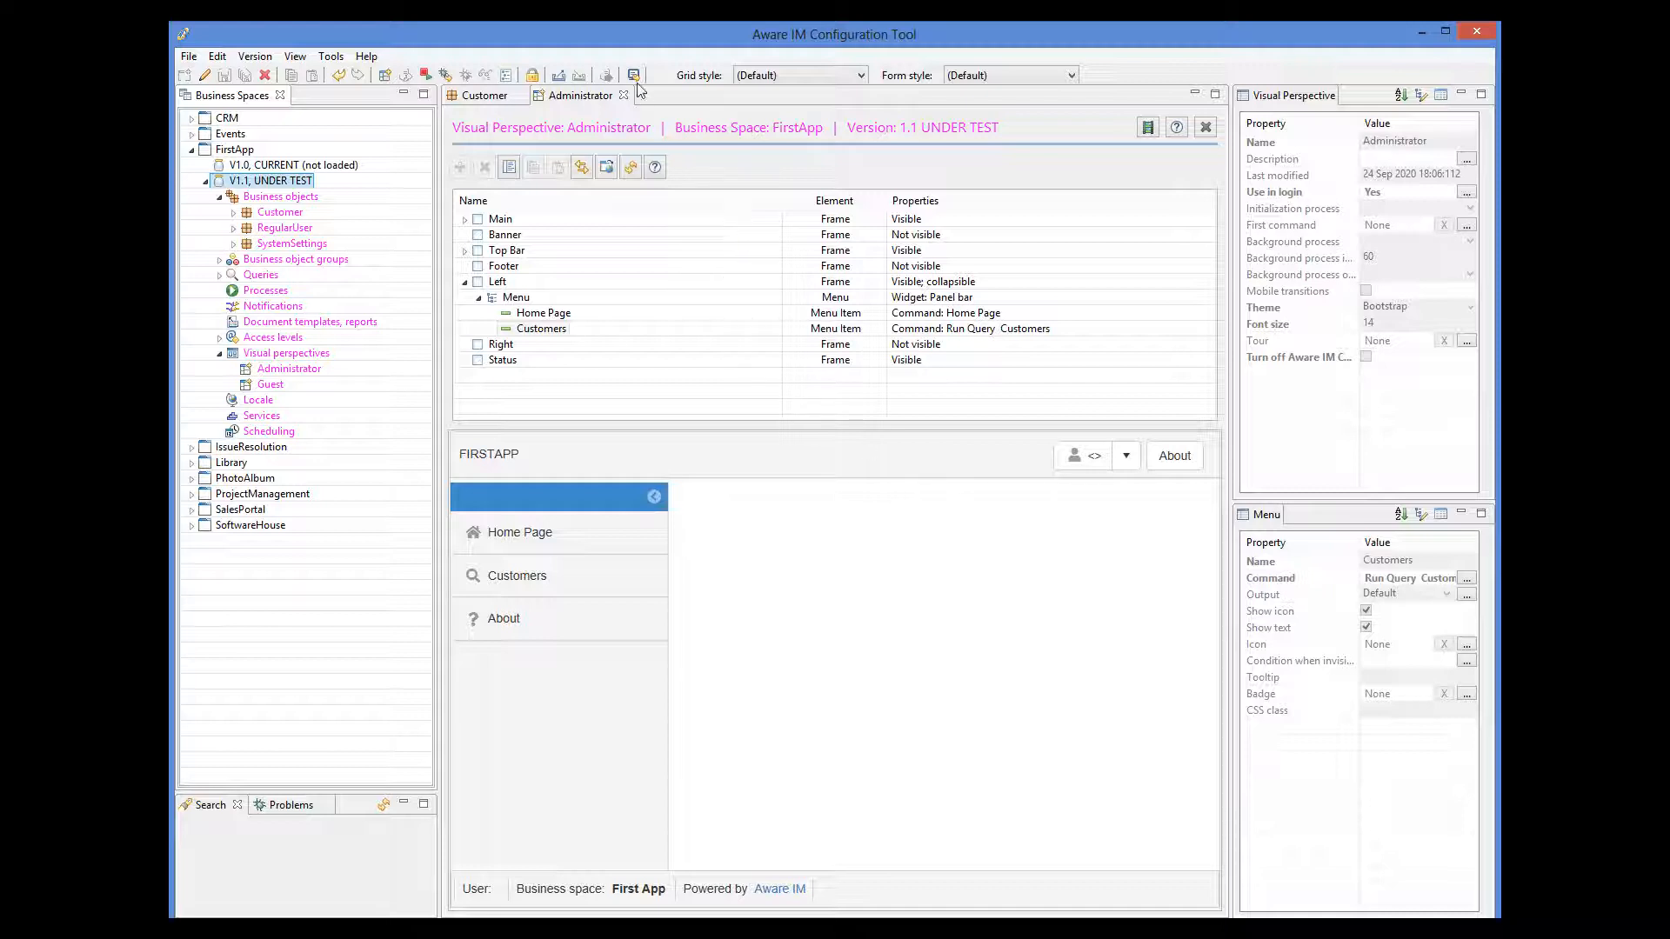
{"action": "mouse_move", "coordinate": [634, 75]}
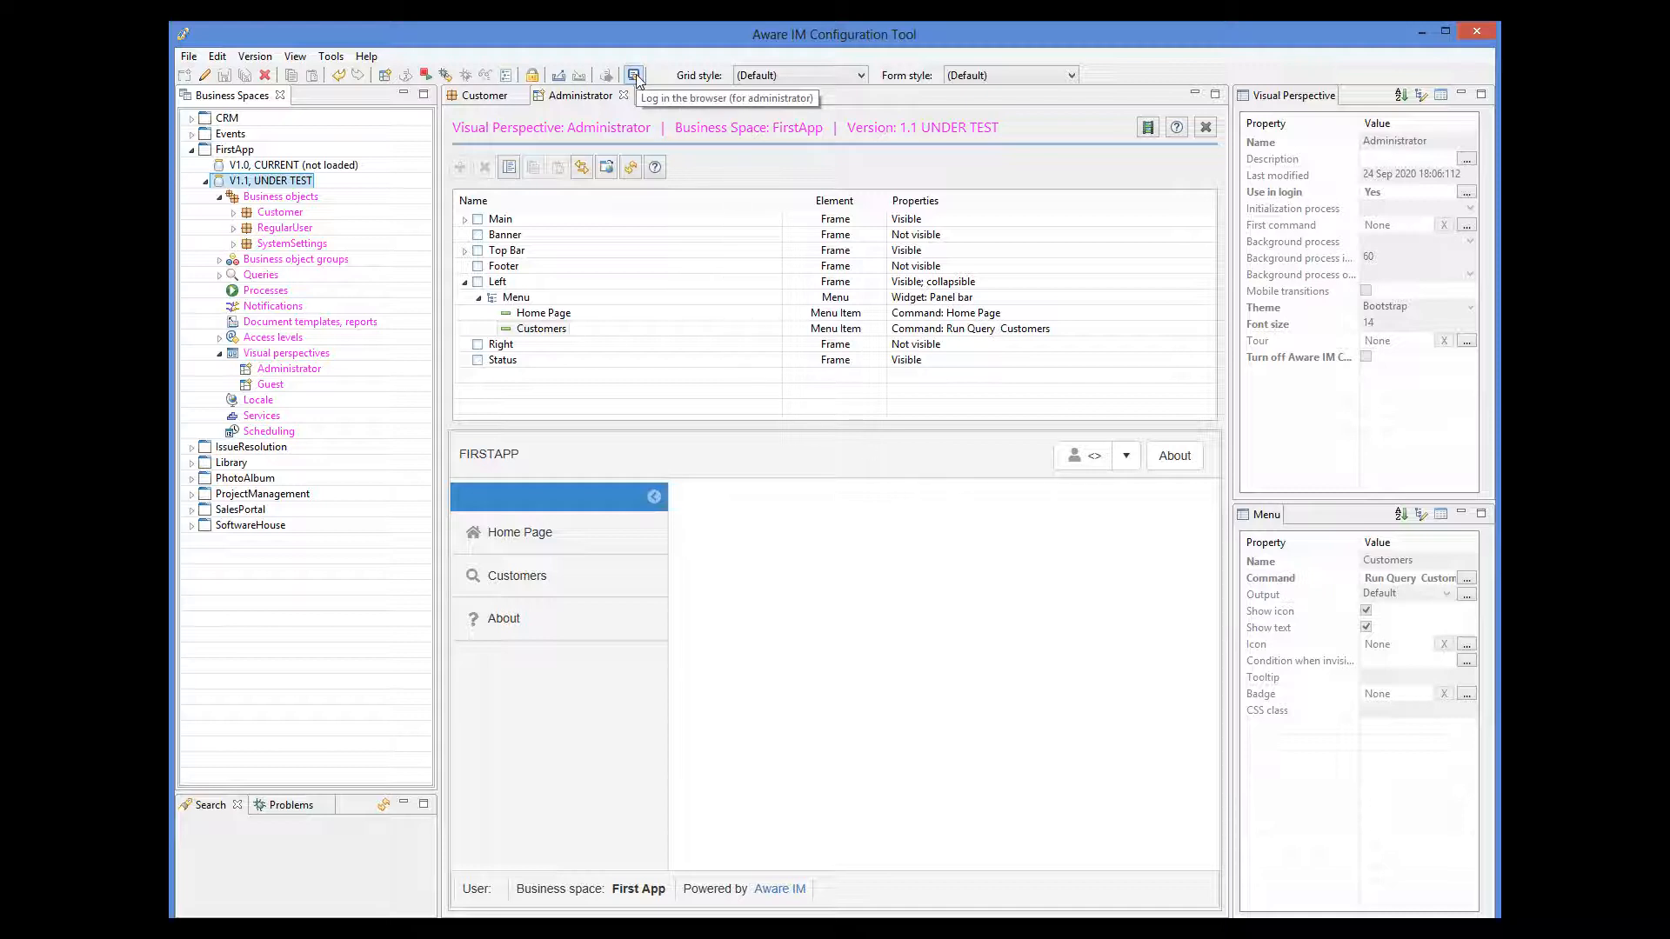
Log in to FirstApp as admin with Testing Mode on, dismissing Chrome's password warning.
{"action": "left_click", "coordinate": [635, 75]}
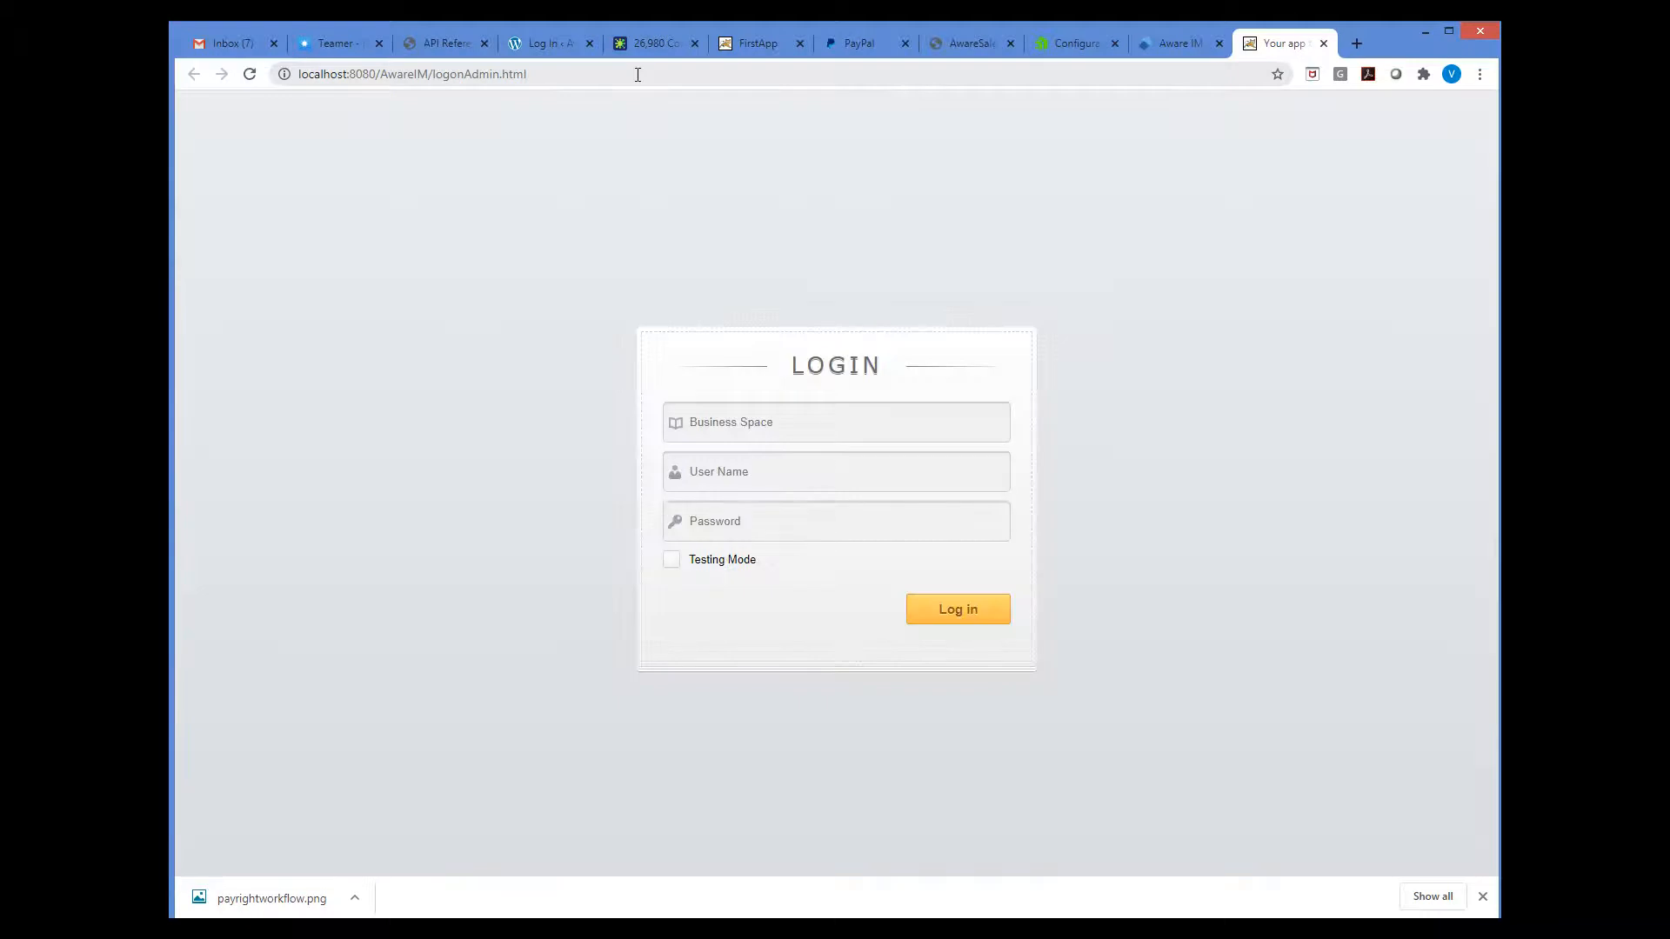
{"action": "left_click", "coordinate": [835, 422]}
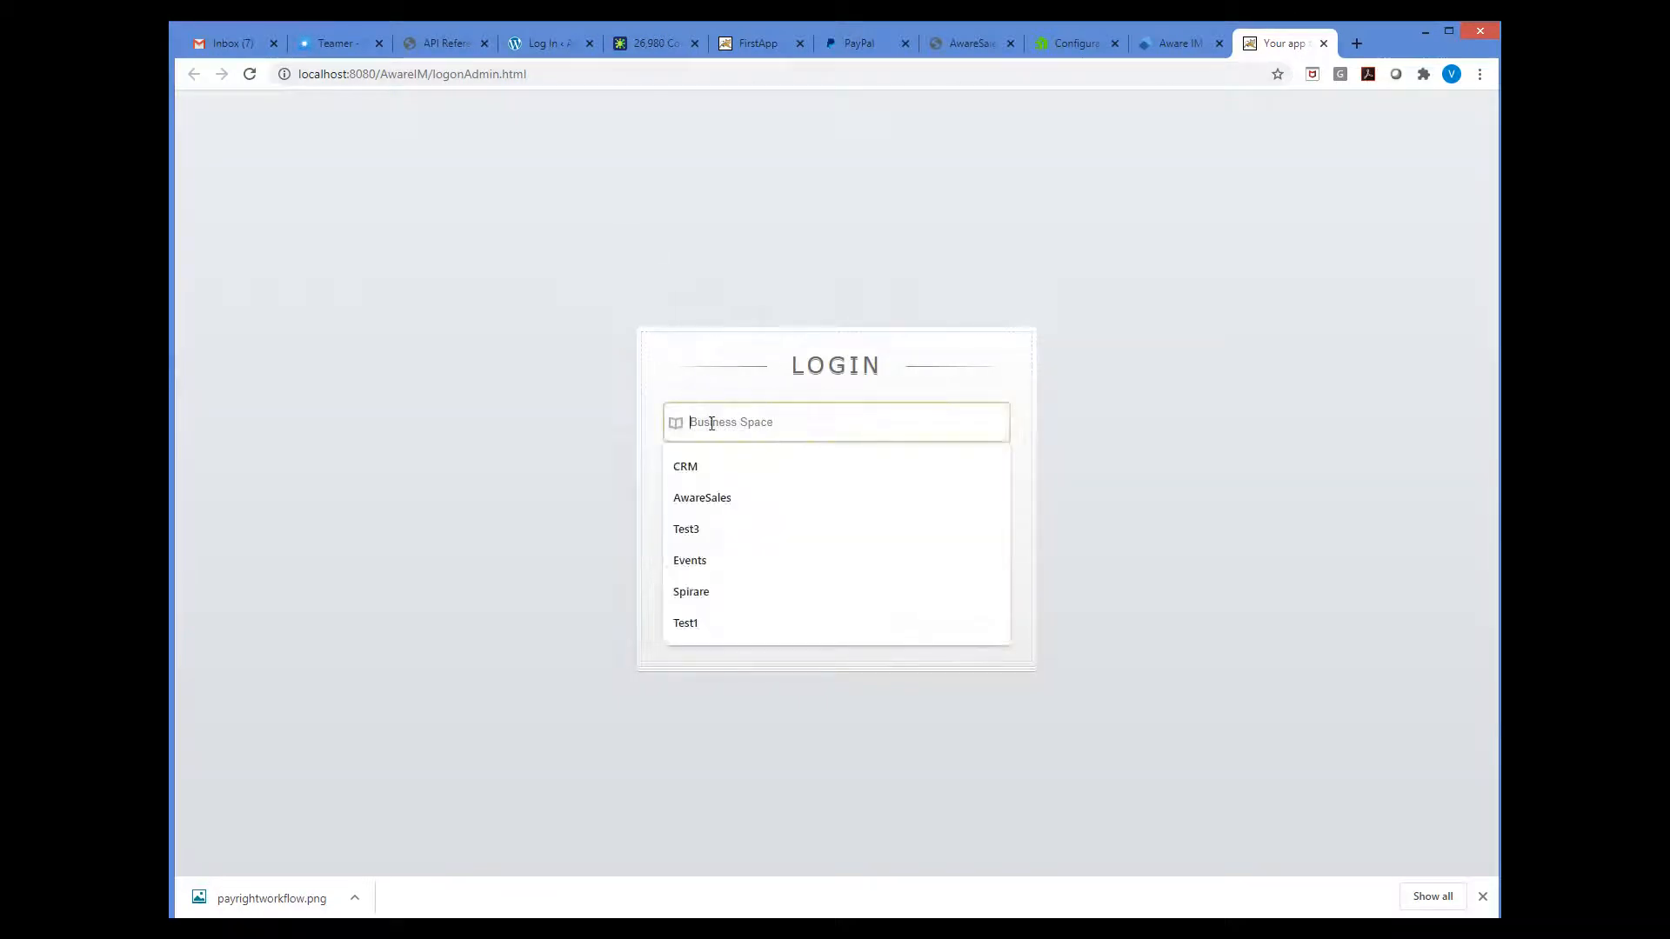
{"action": "type", "text": "FirstApp"}
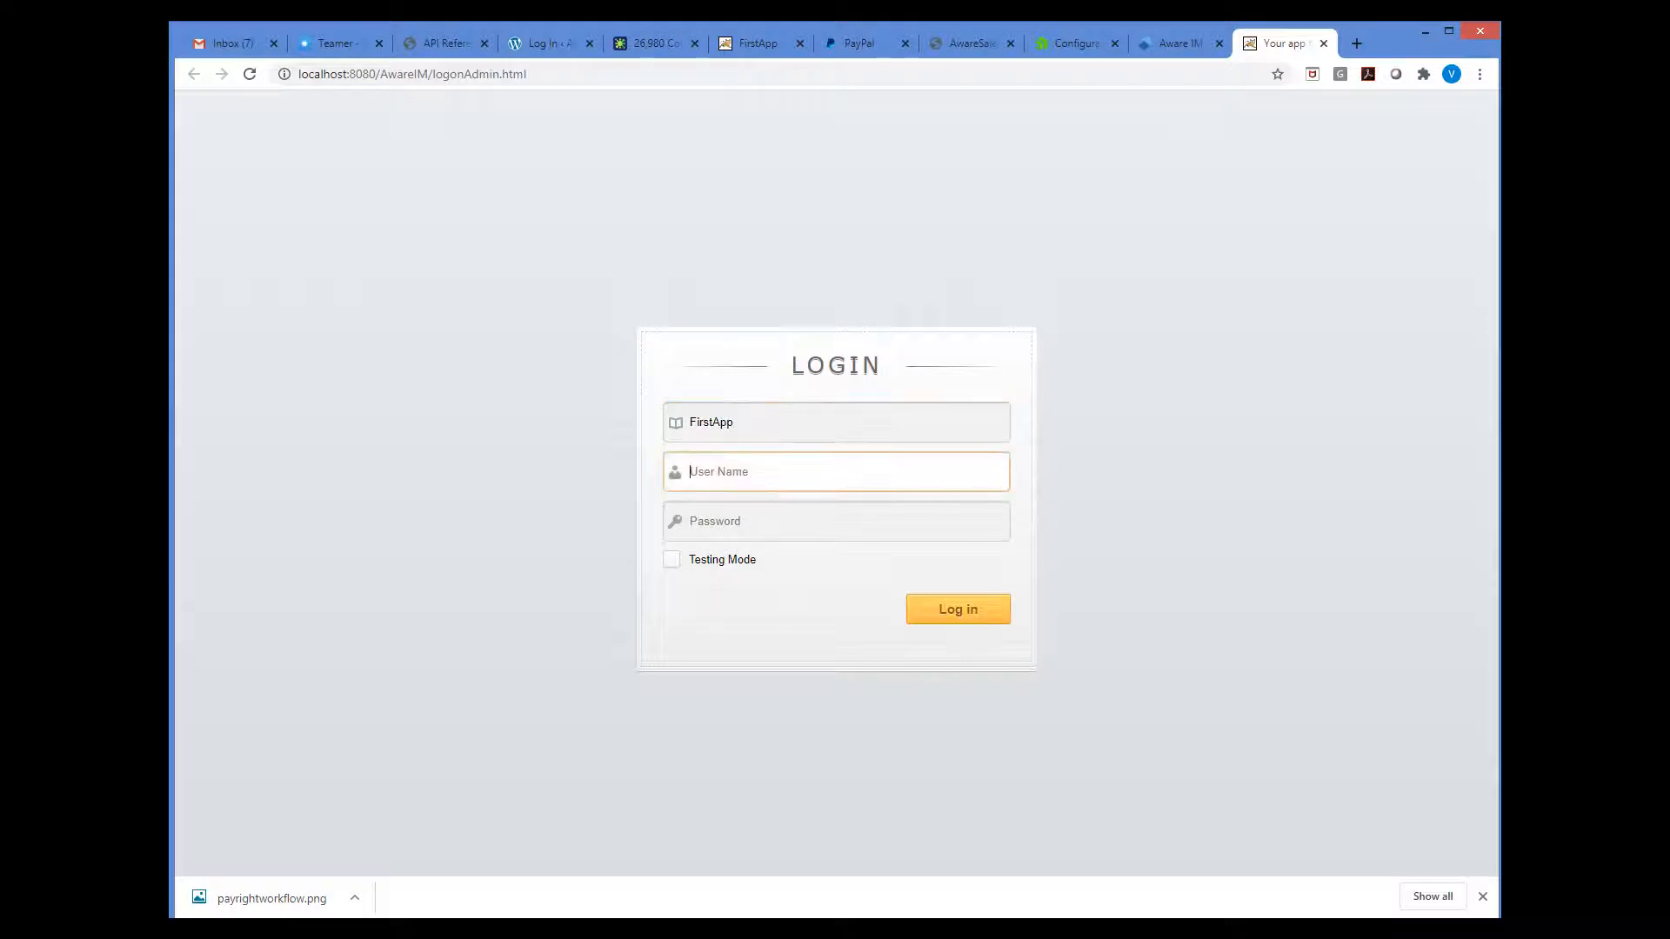
{"action": "type", "text": "admin"}
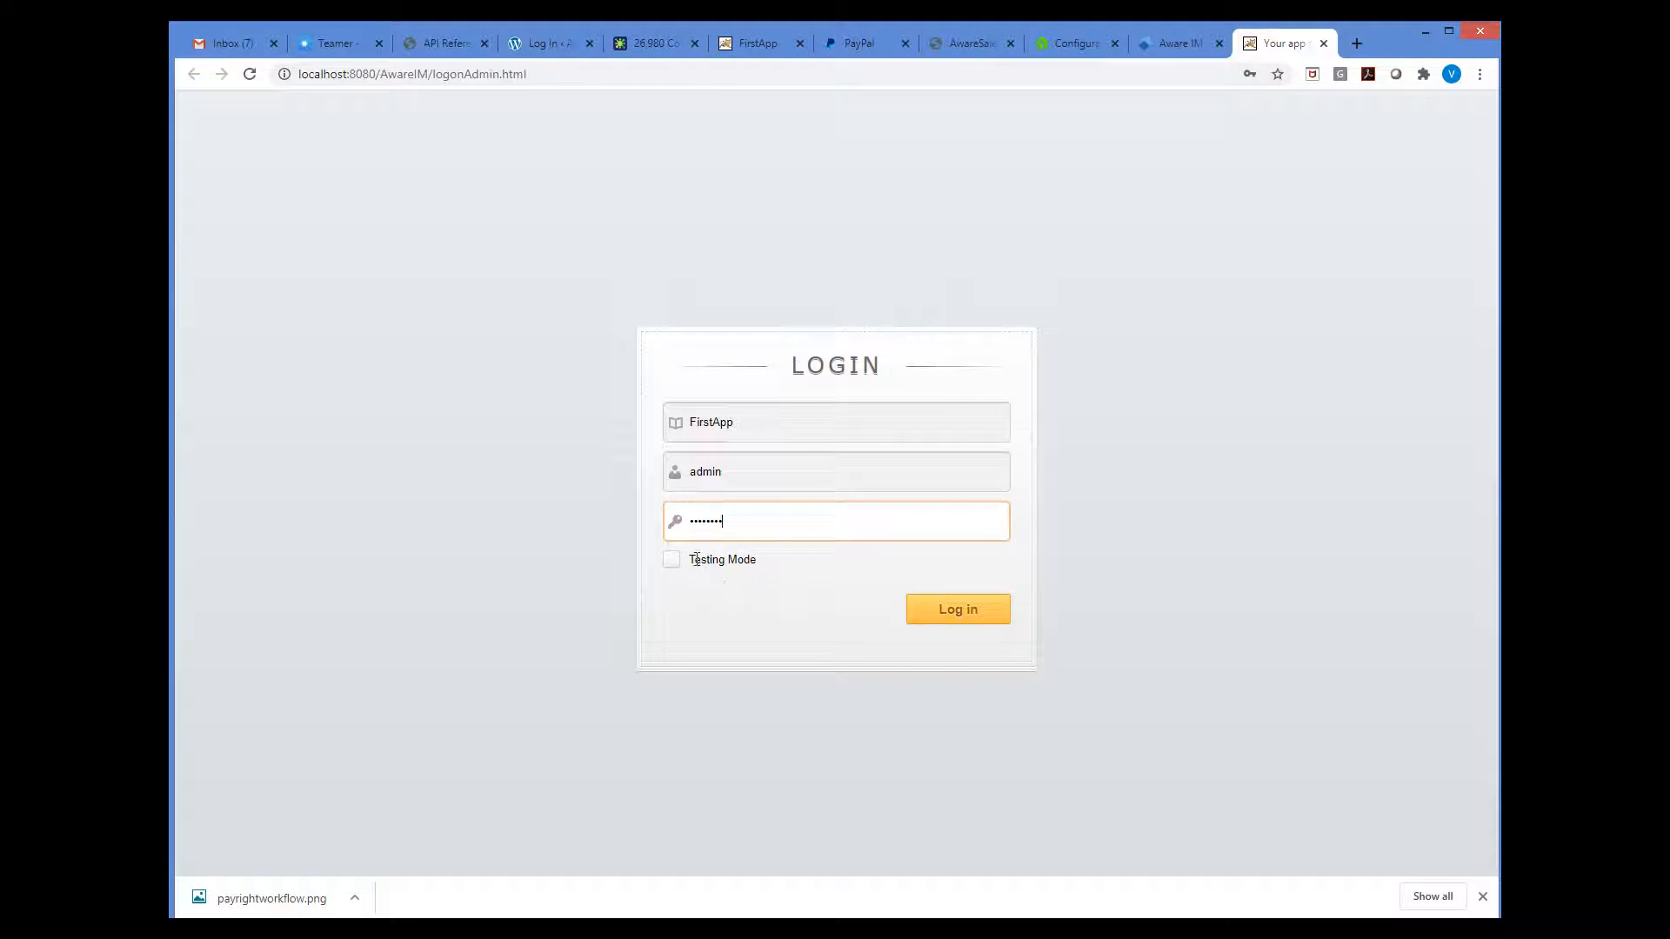
{"action": "left_click", "coordinate": [955, 608]}
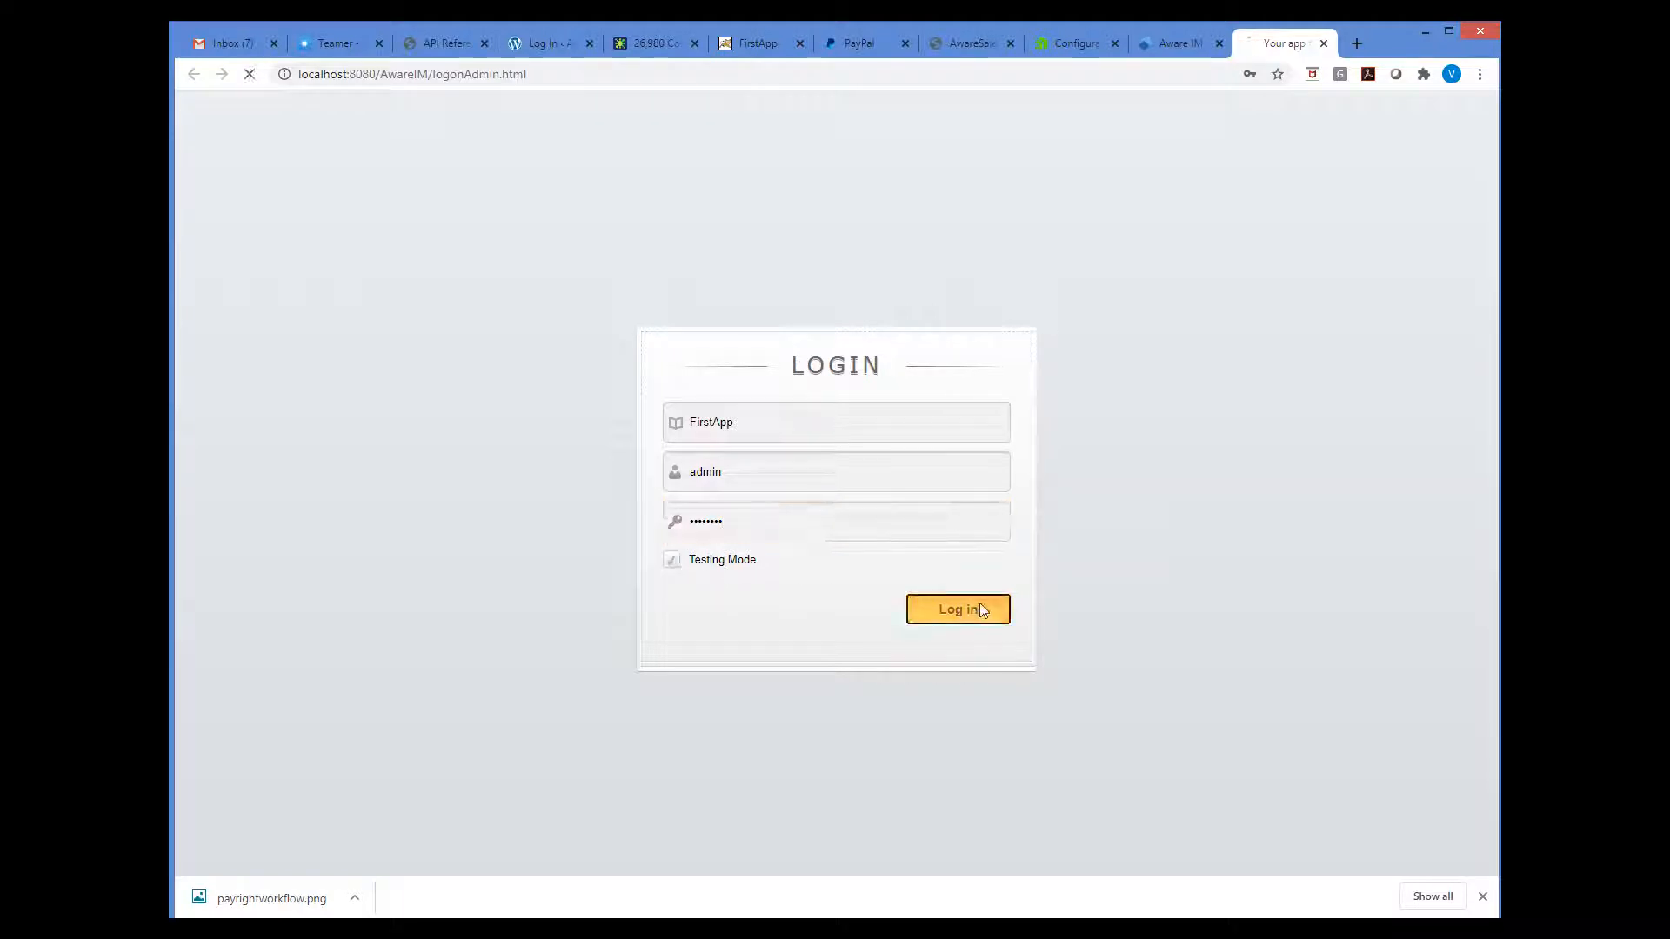
{"action": "left_click", "coordinate": [955, 608]}
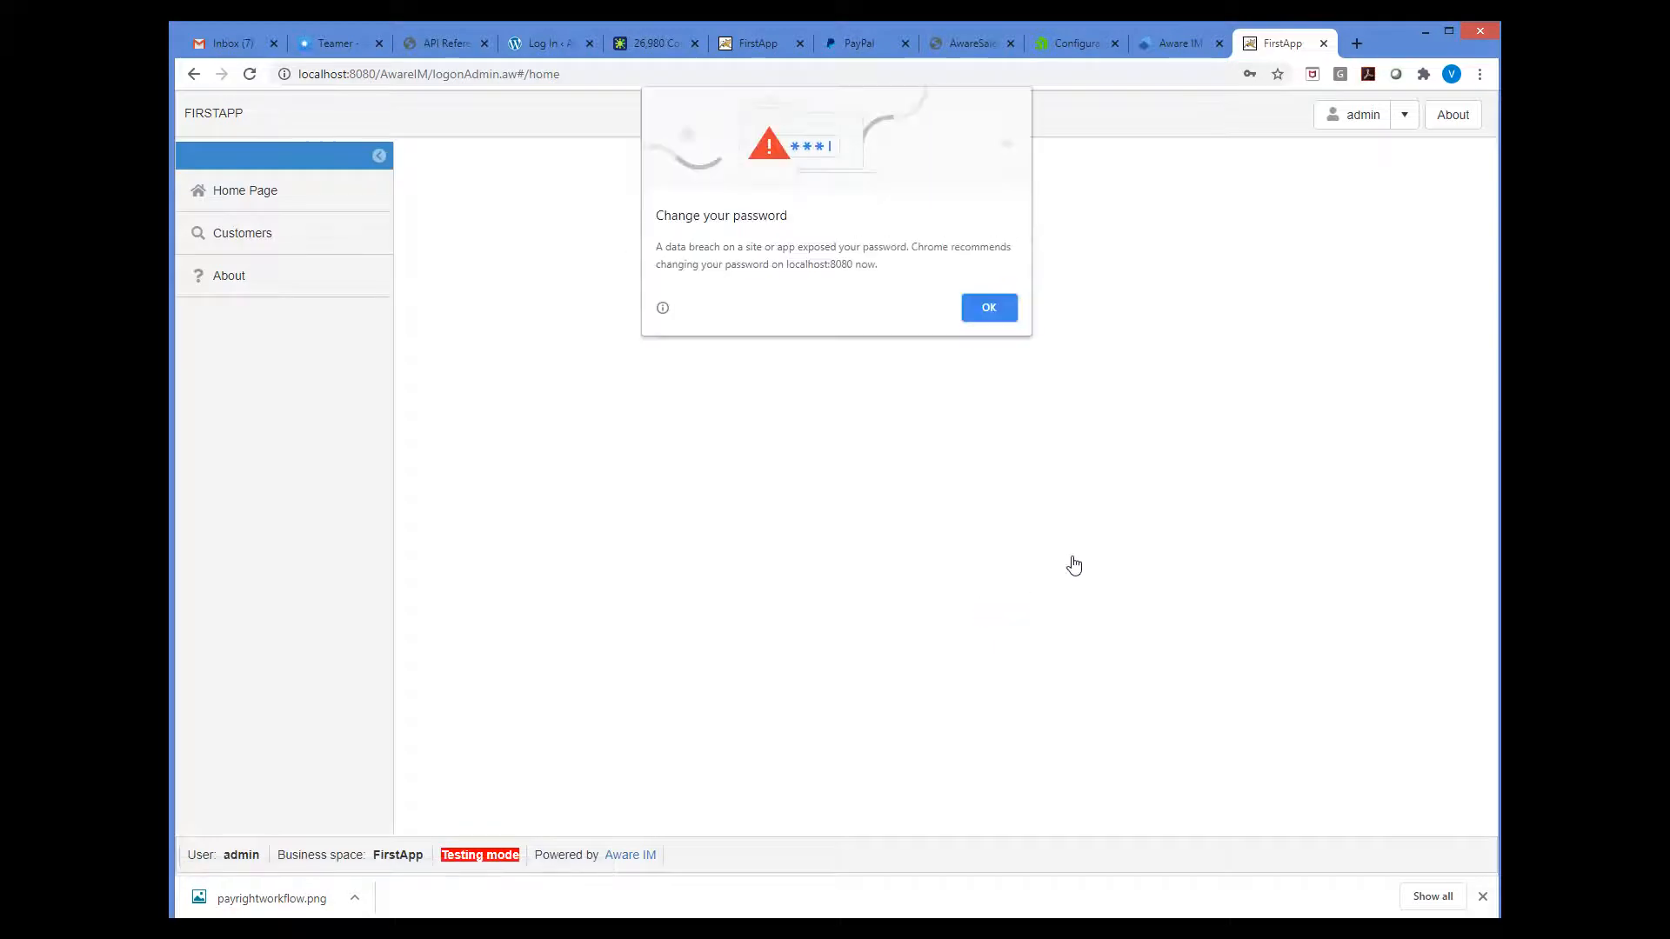
{"action": "left_click", "coordinate": [986, 308]}
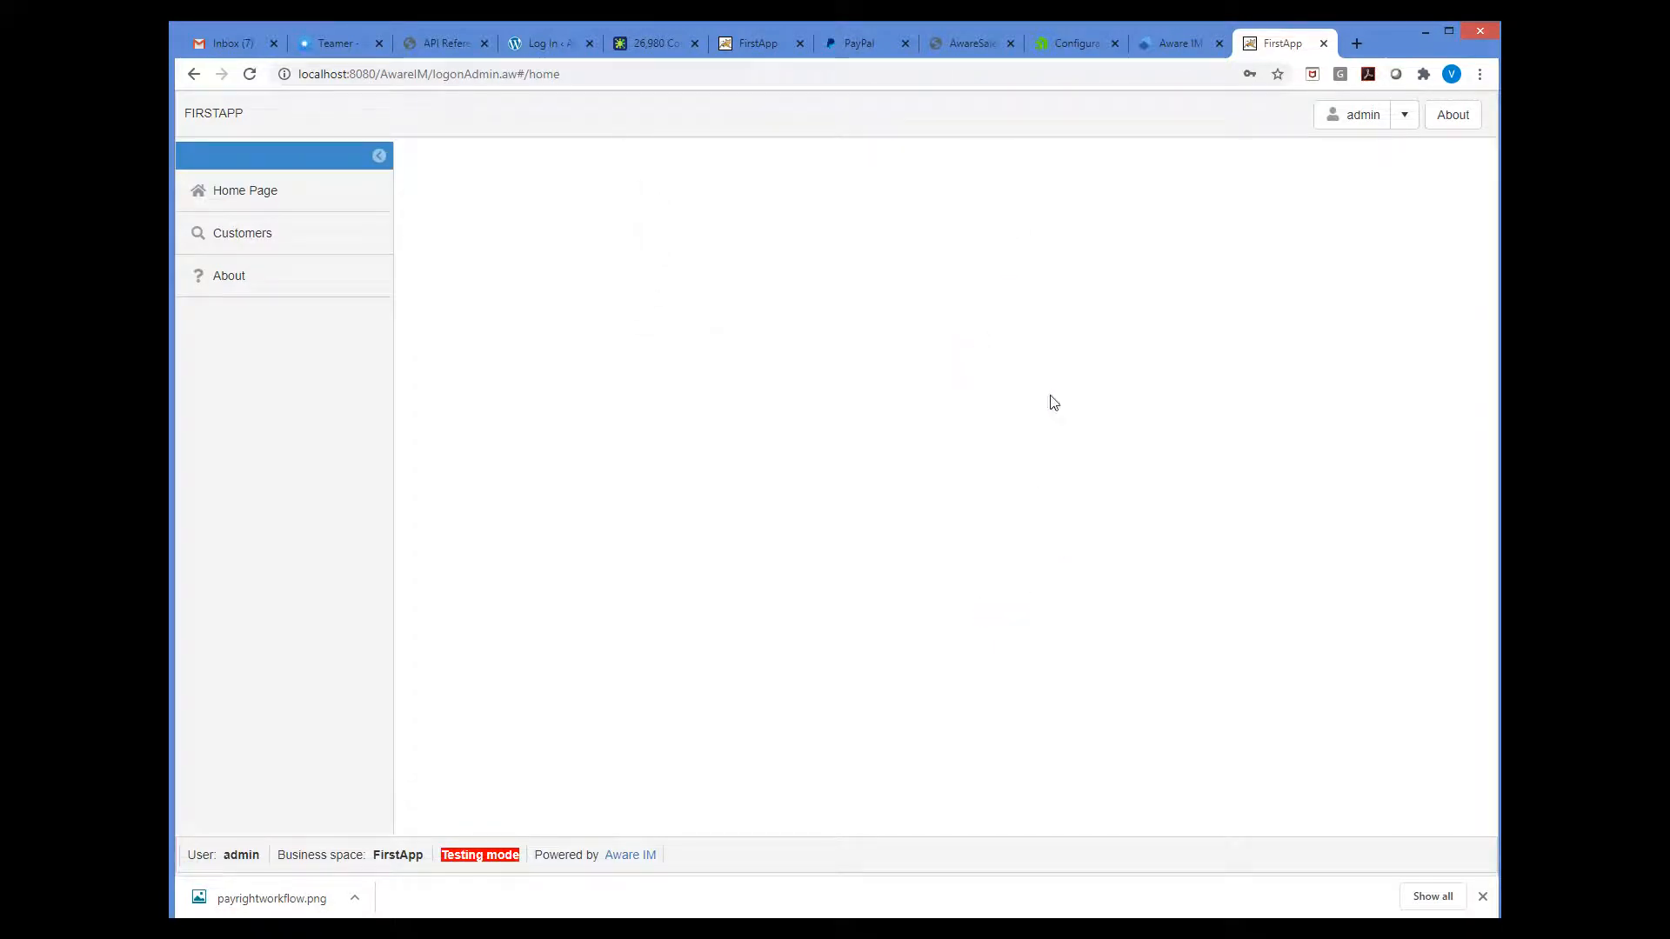
{"action": "mouse_move", "coordinate": [1065, 426]}
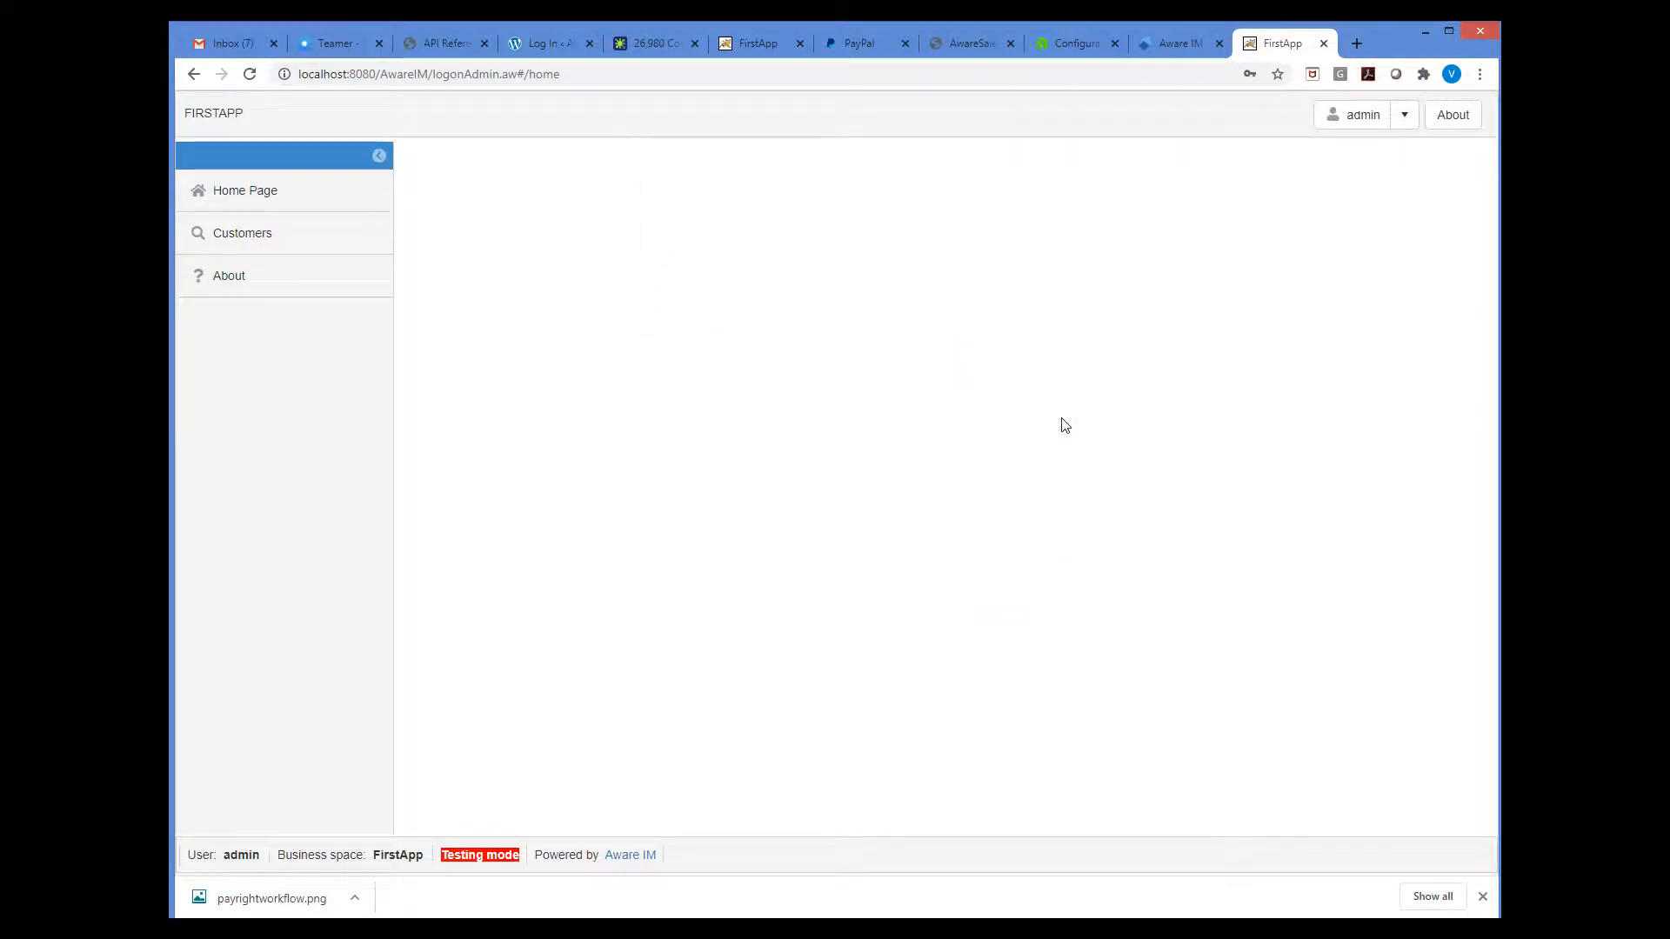
{"action": "mouse_move", "coordinate": [241, 233]}
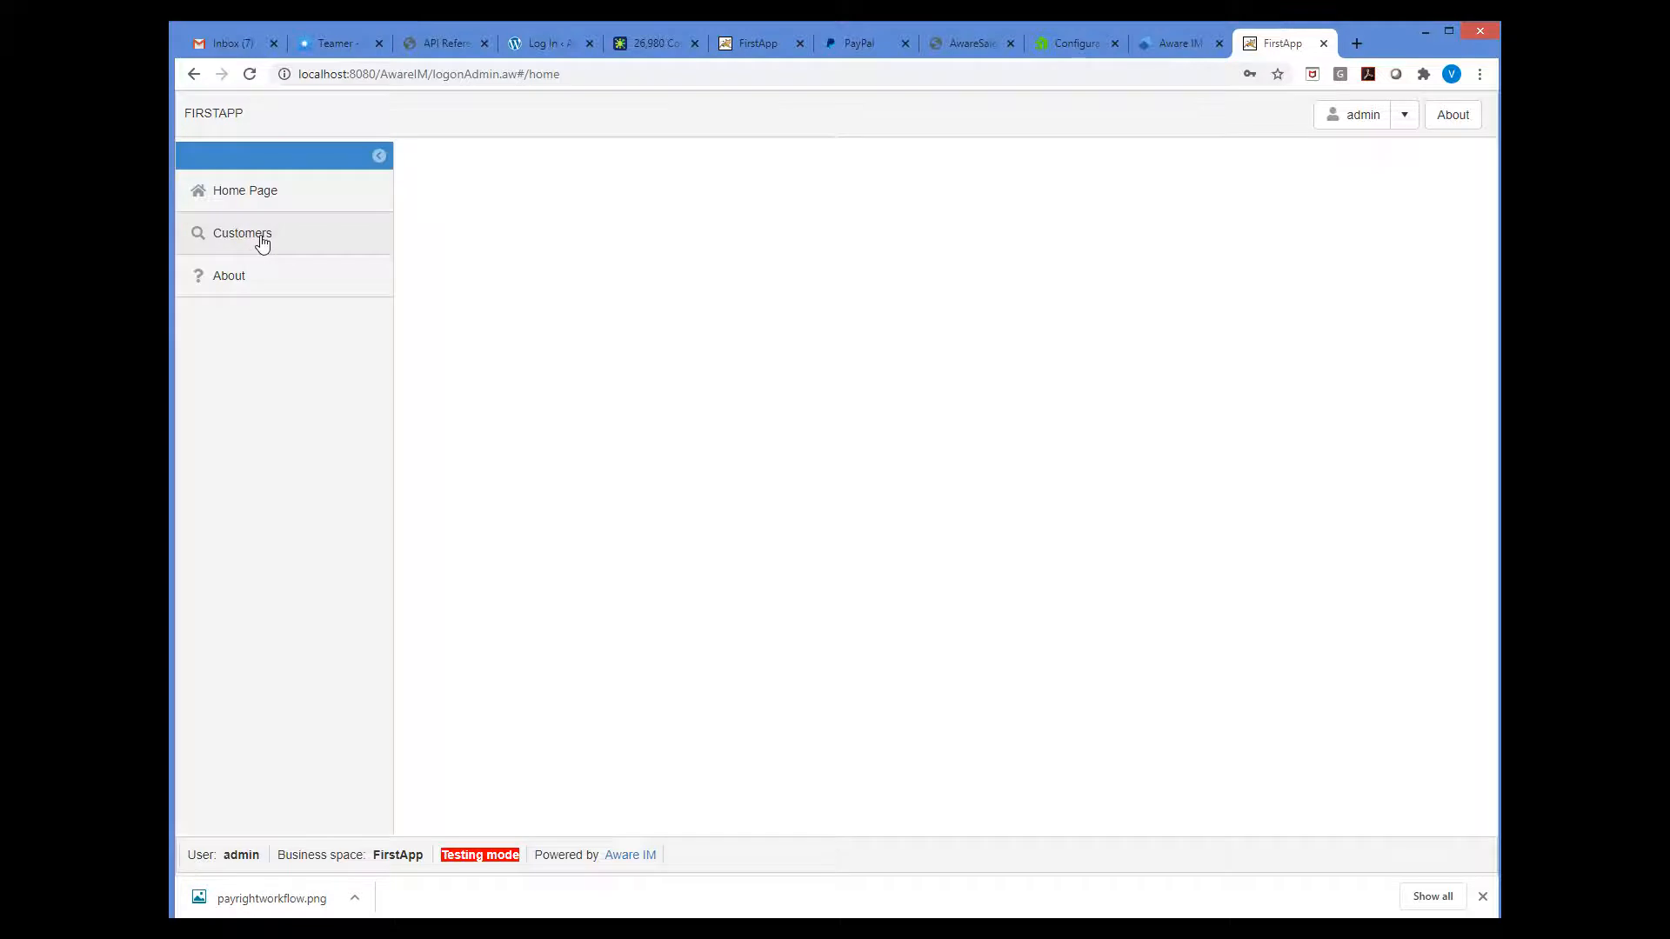
Open Customers, start a new record named John Smith, and attempt Create without DOB.
{"action": "left_click", "coordinate": [242, 232]}
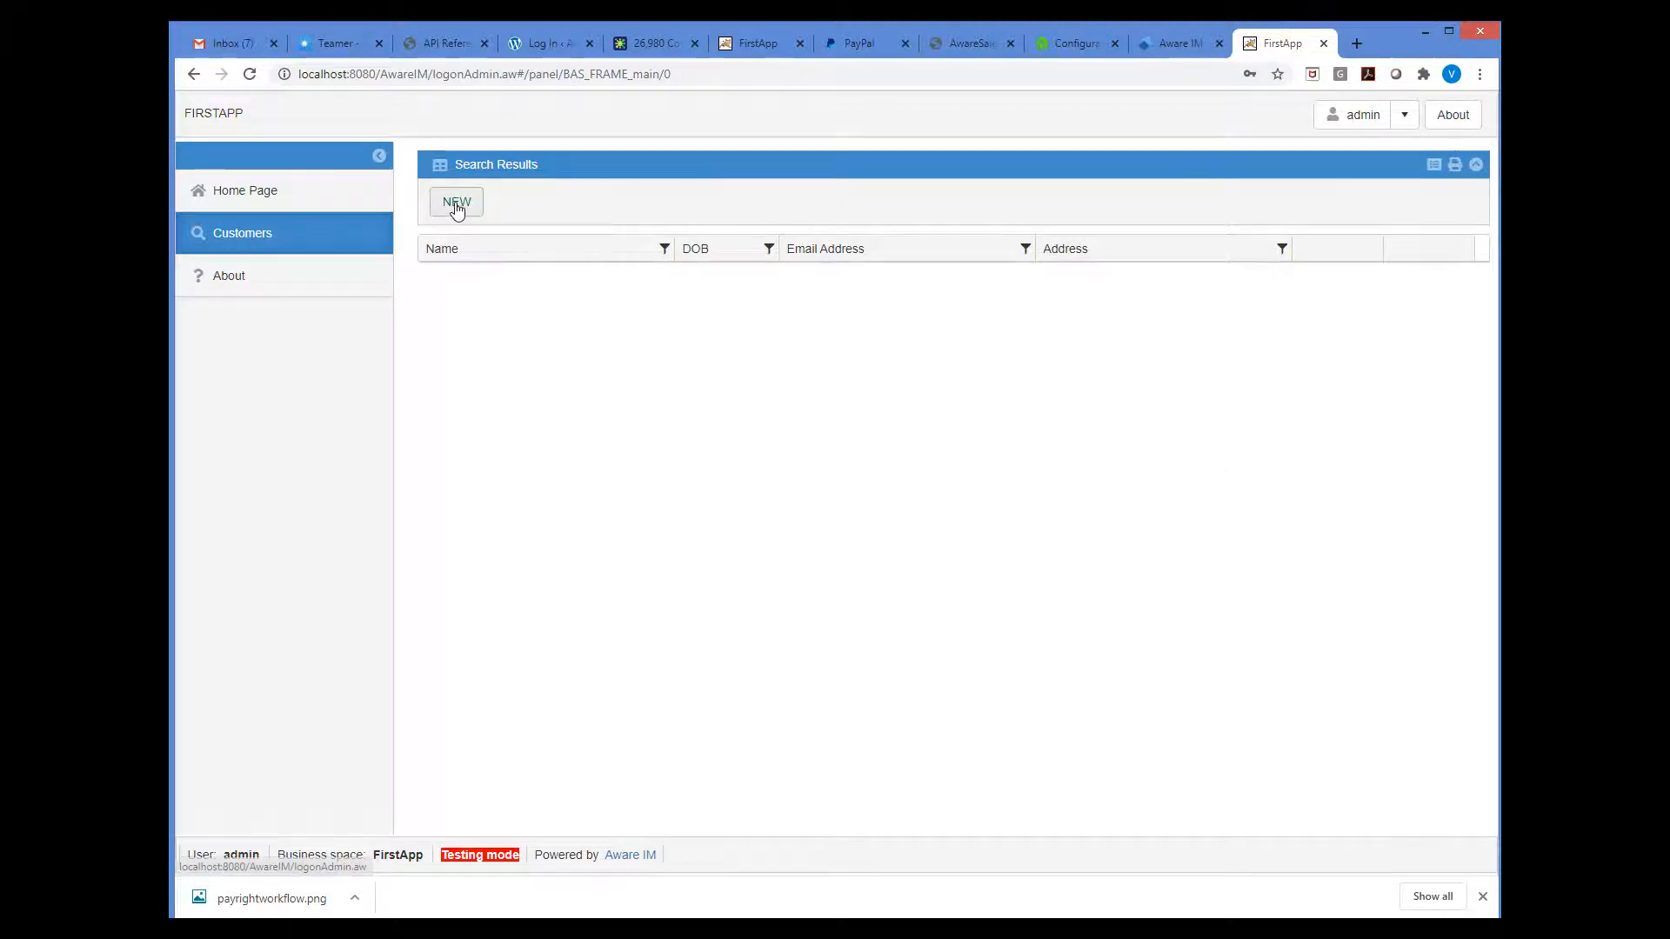
{"action": "left_click", "coordinate": [456, 202]}
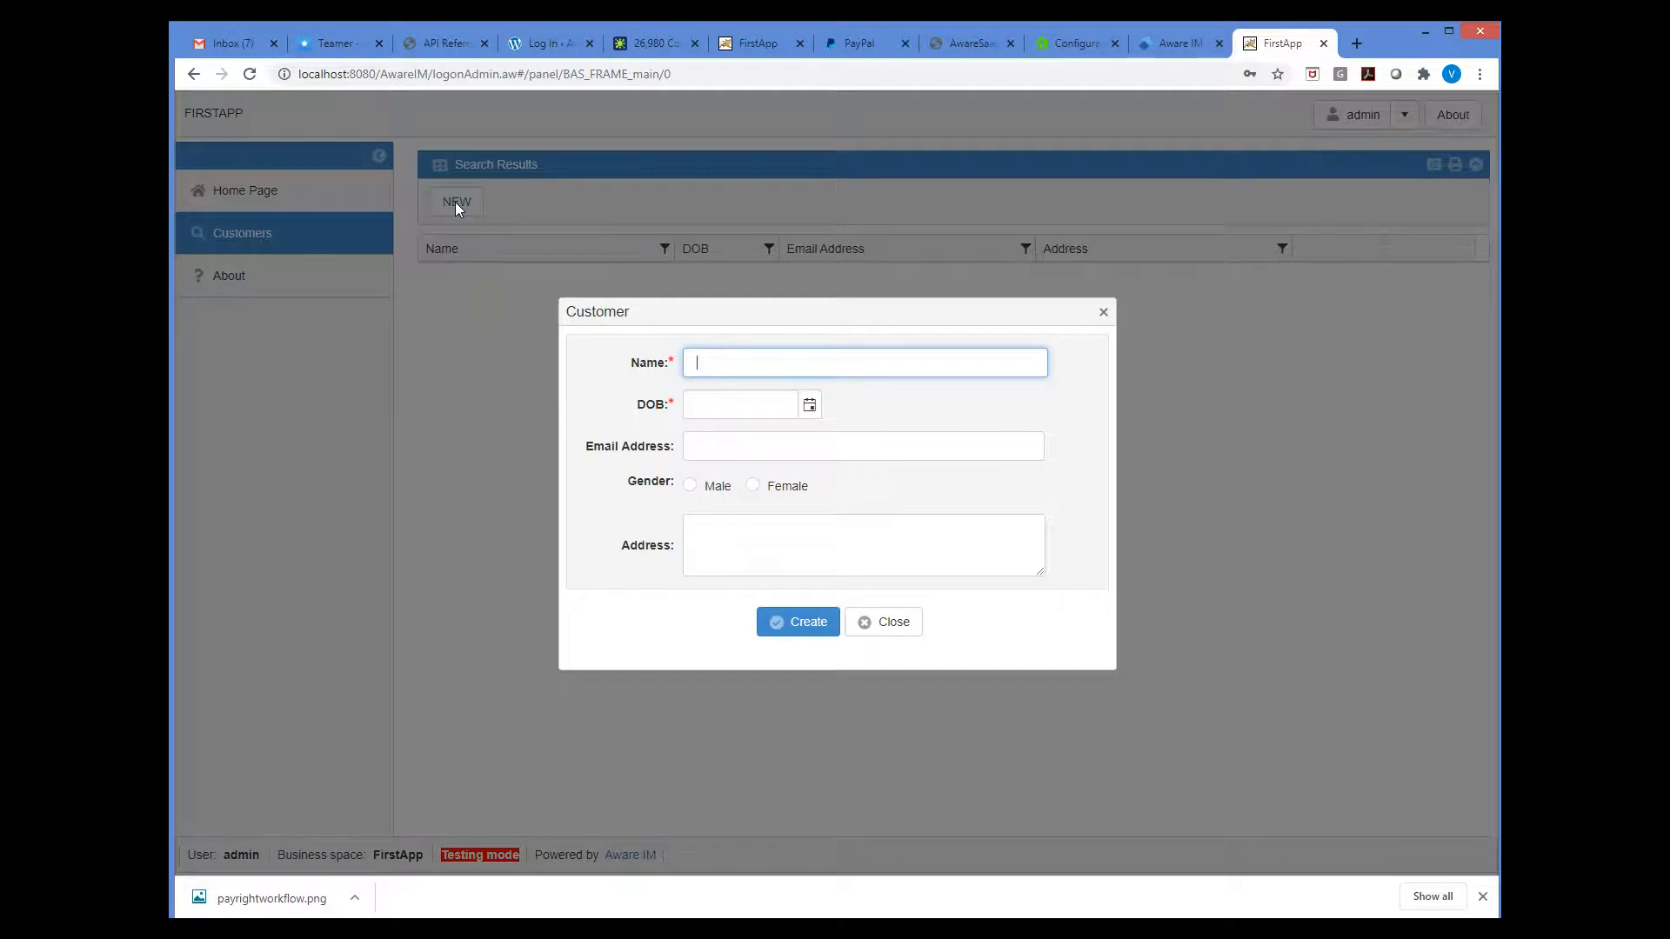
{"action": "mouse_move", "coordinate": [1441, 716]}
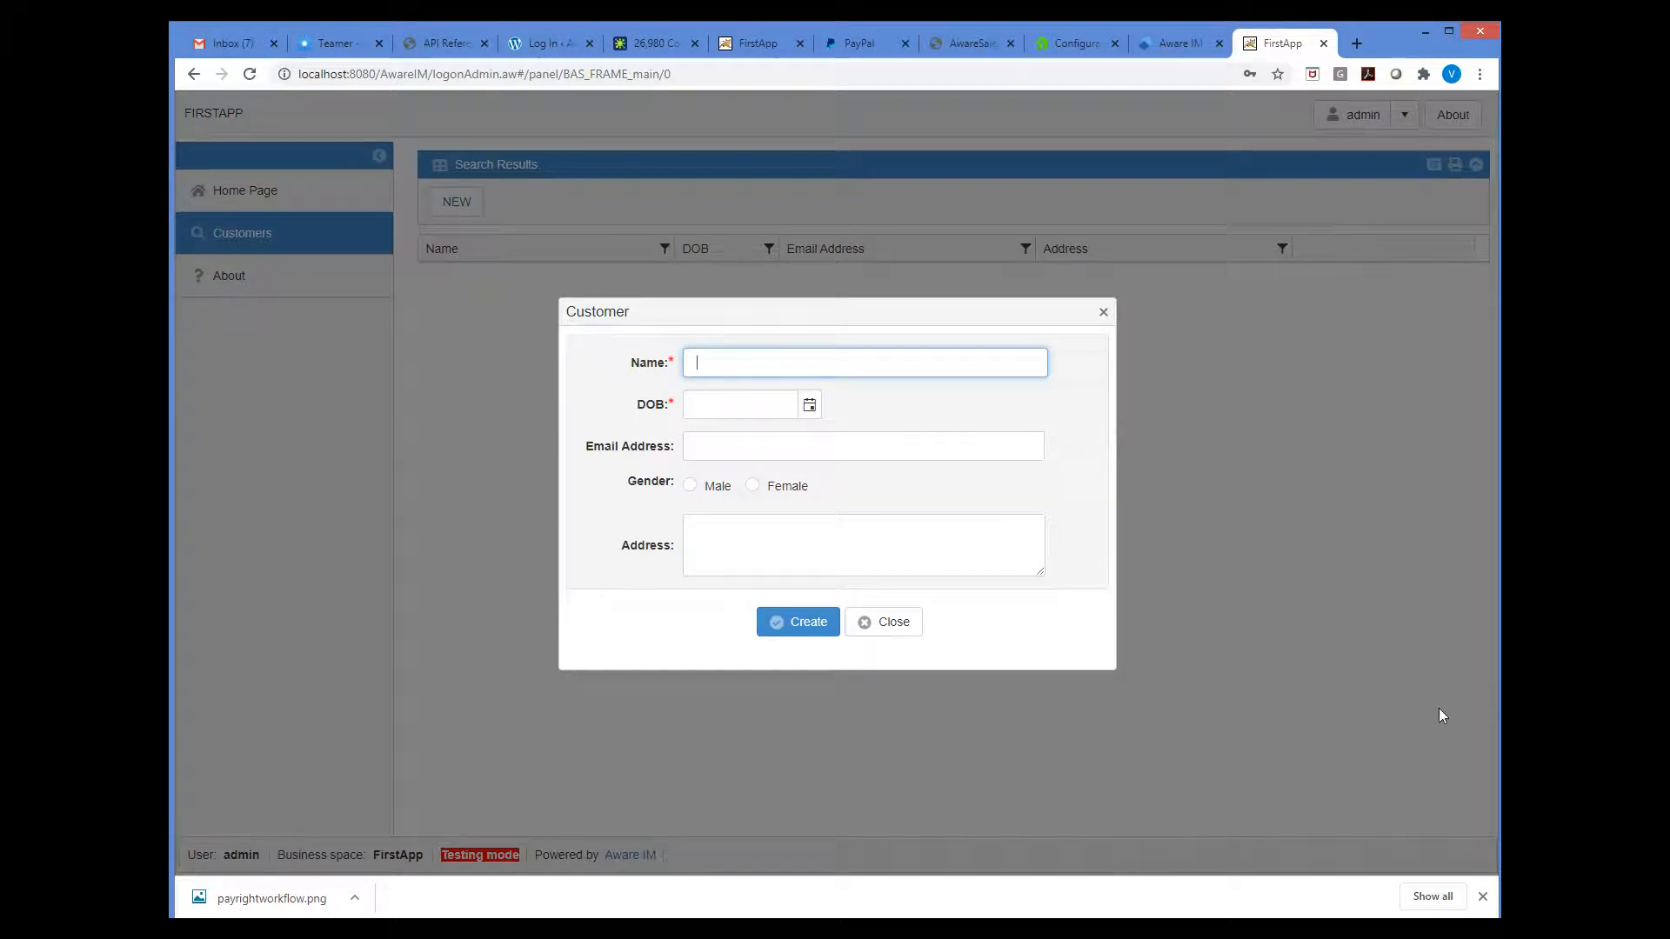
{"action": "type", "text": "John Smith"}
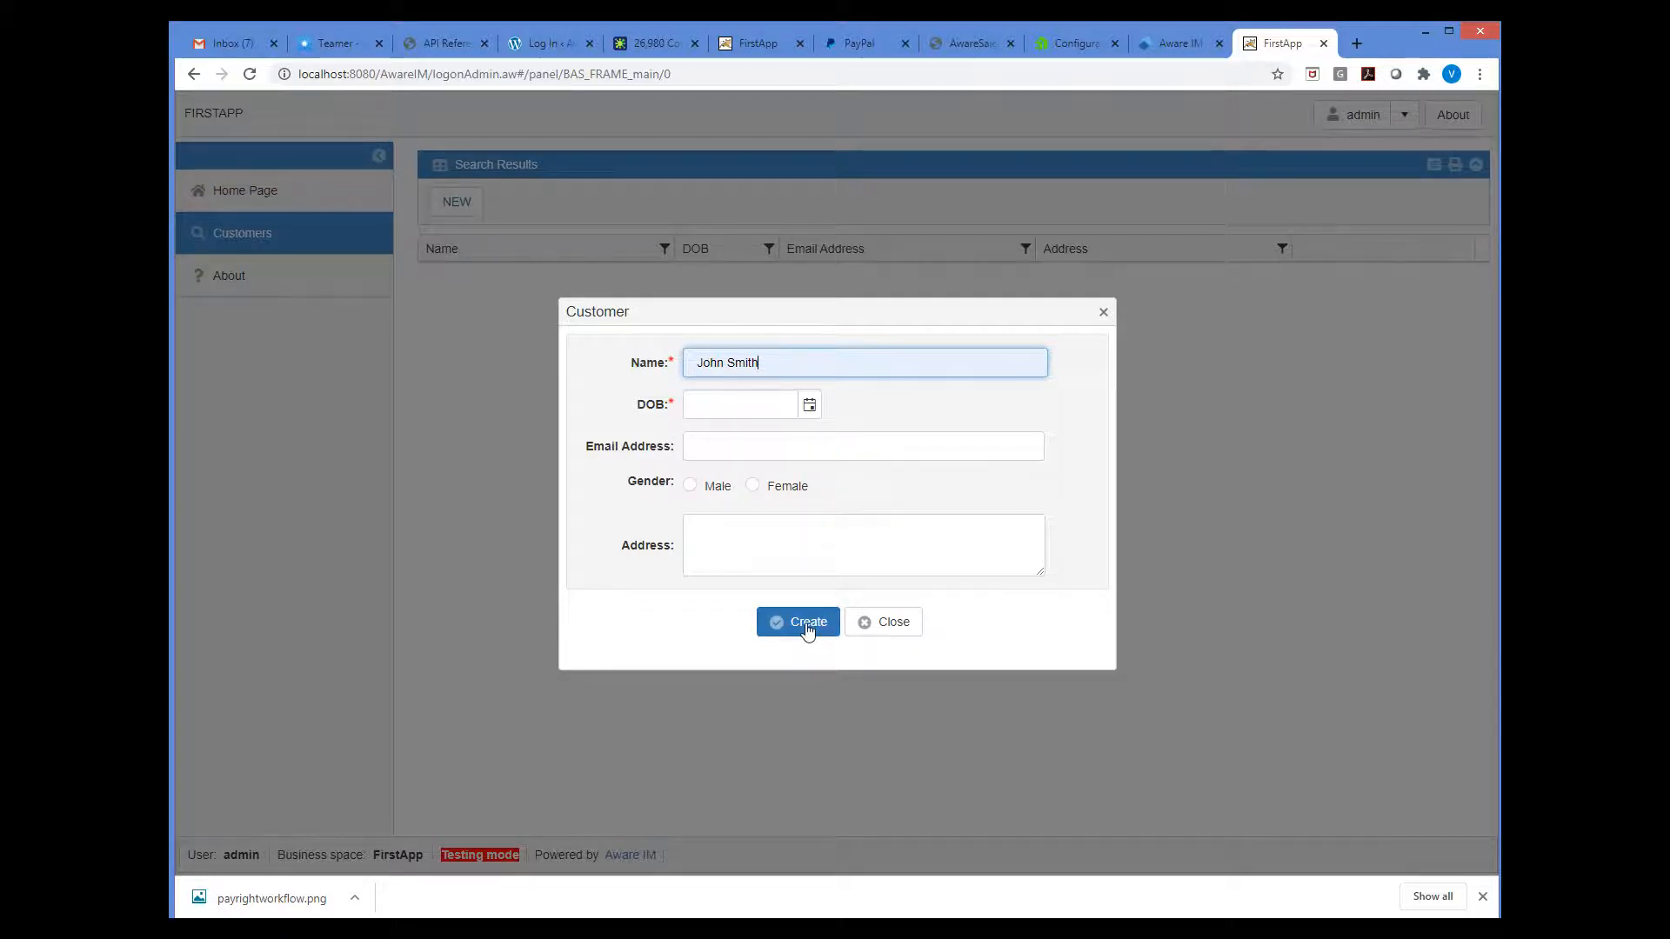
{"action": "left_click", "coordinate": [798, 622]}
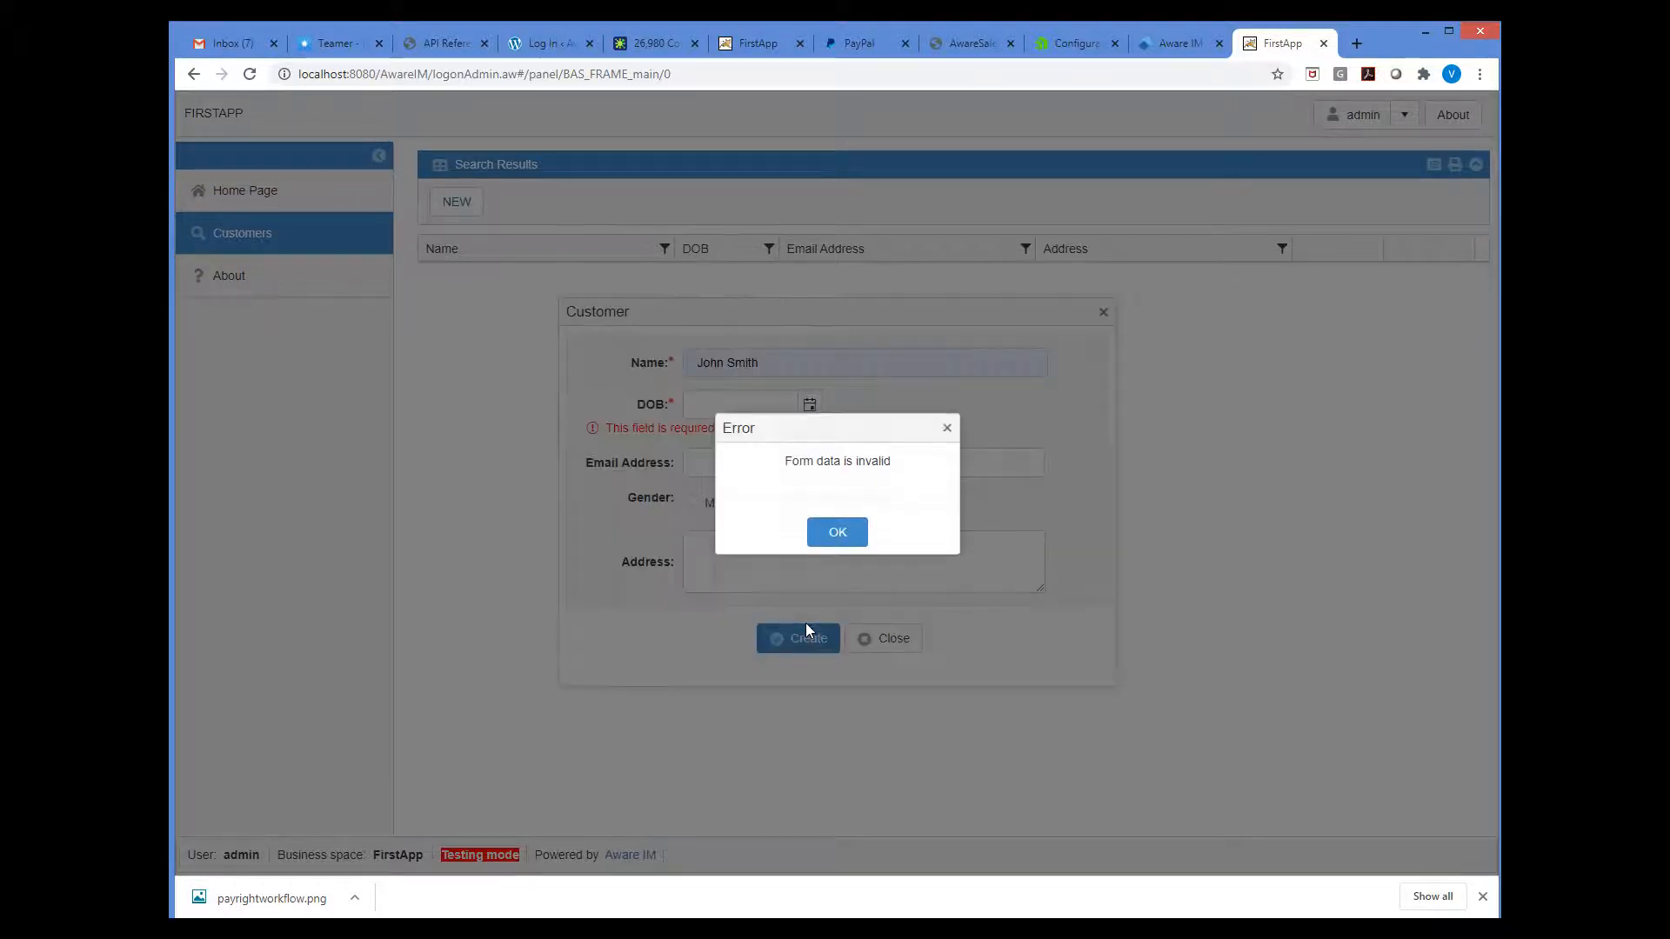
Dismiss the error, set DOB 03/08/2000, enter email 'test', and retry Create.
{"action": "left_click", "coordinate": [835, 531]}
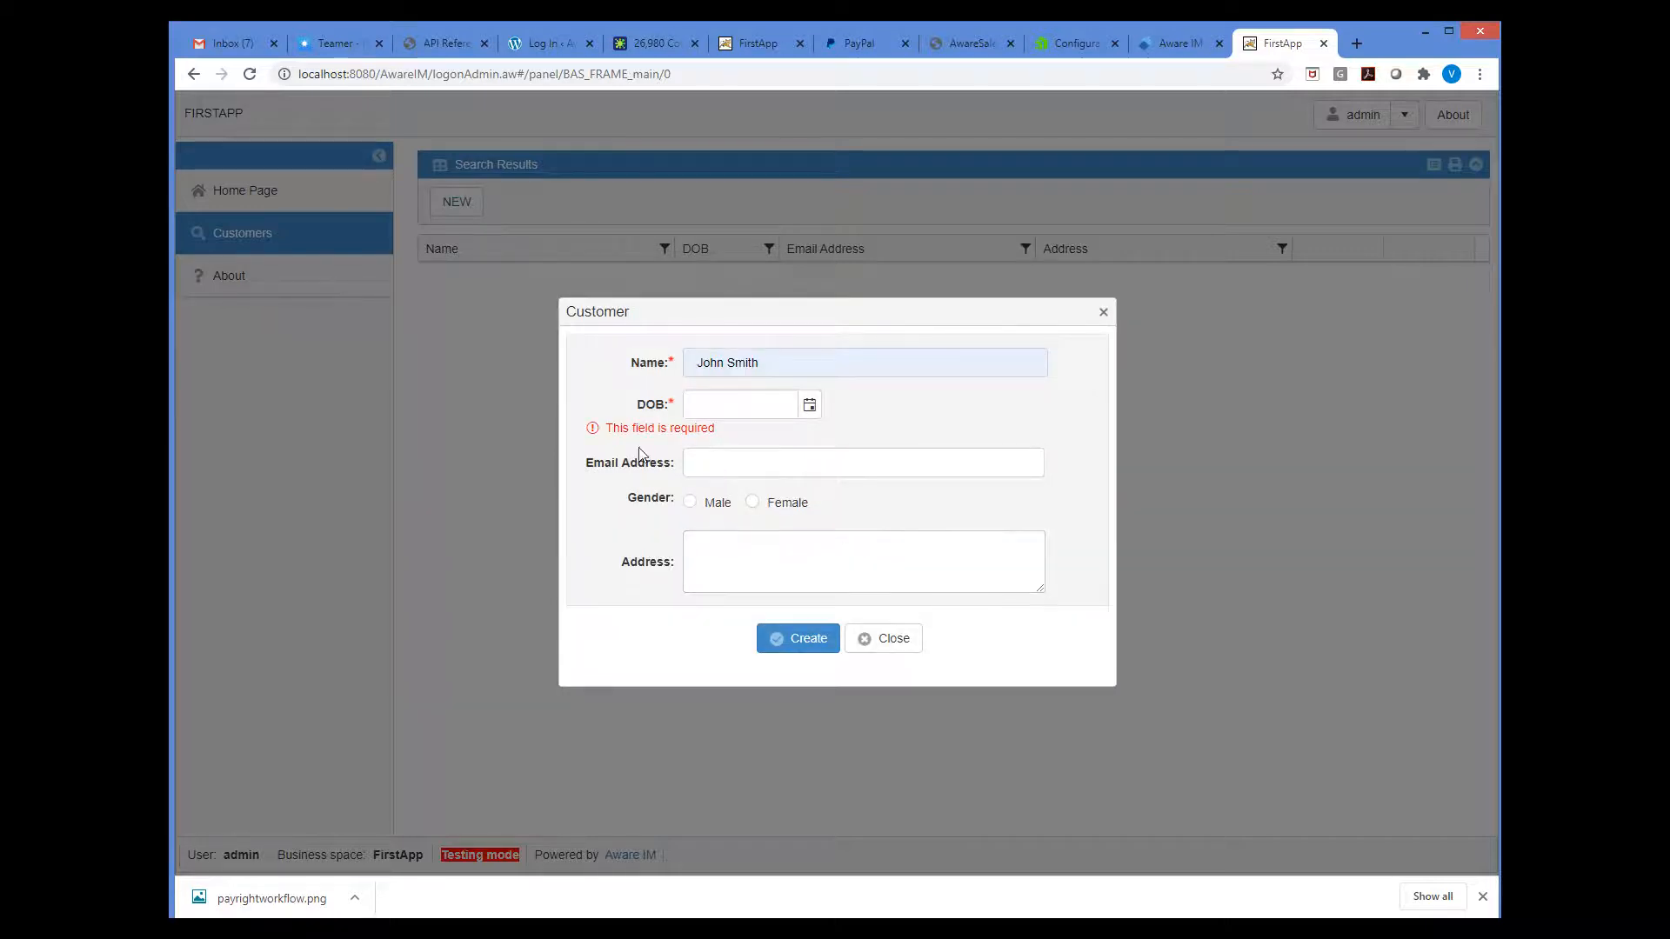
{"action": "mouse_move", "coordinate": [740, 444]}
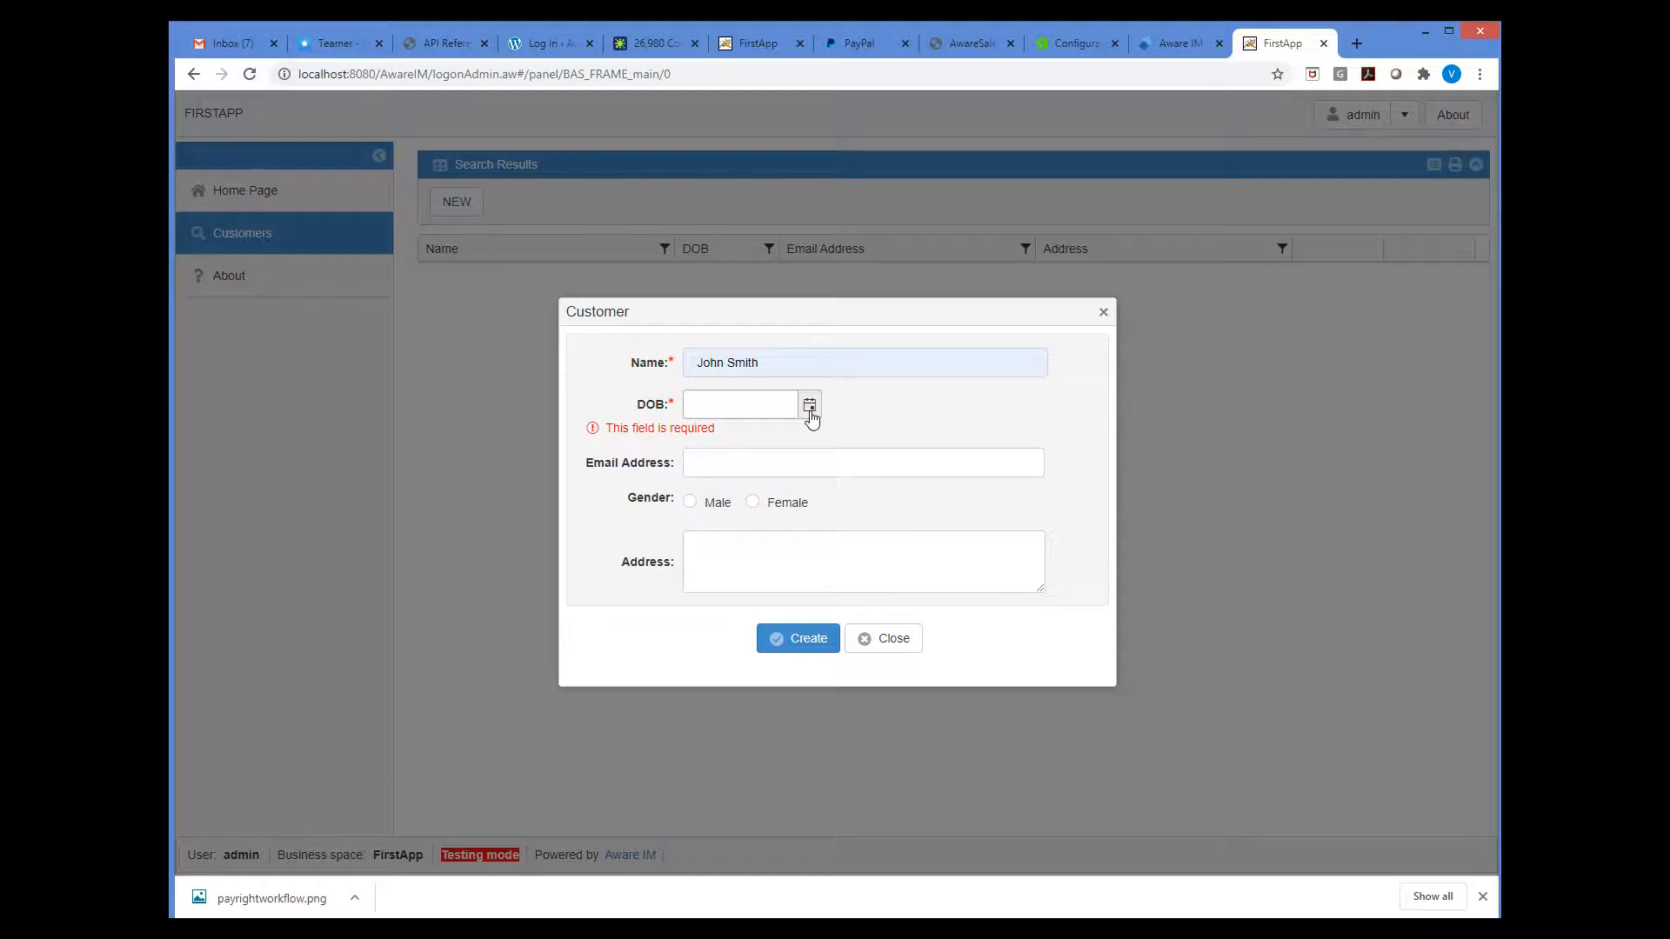
{"action": "left_click", "coordinate": [810, 404]}
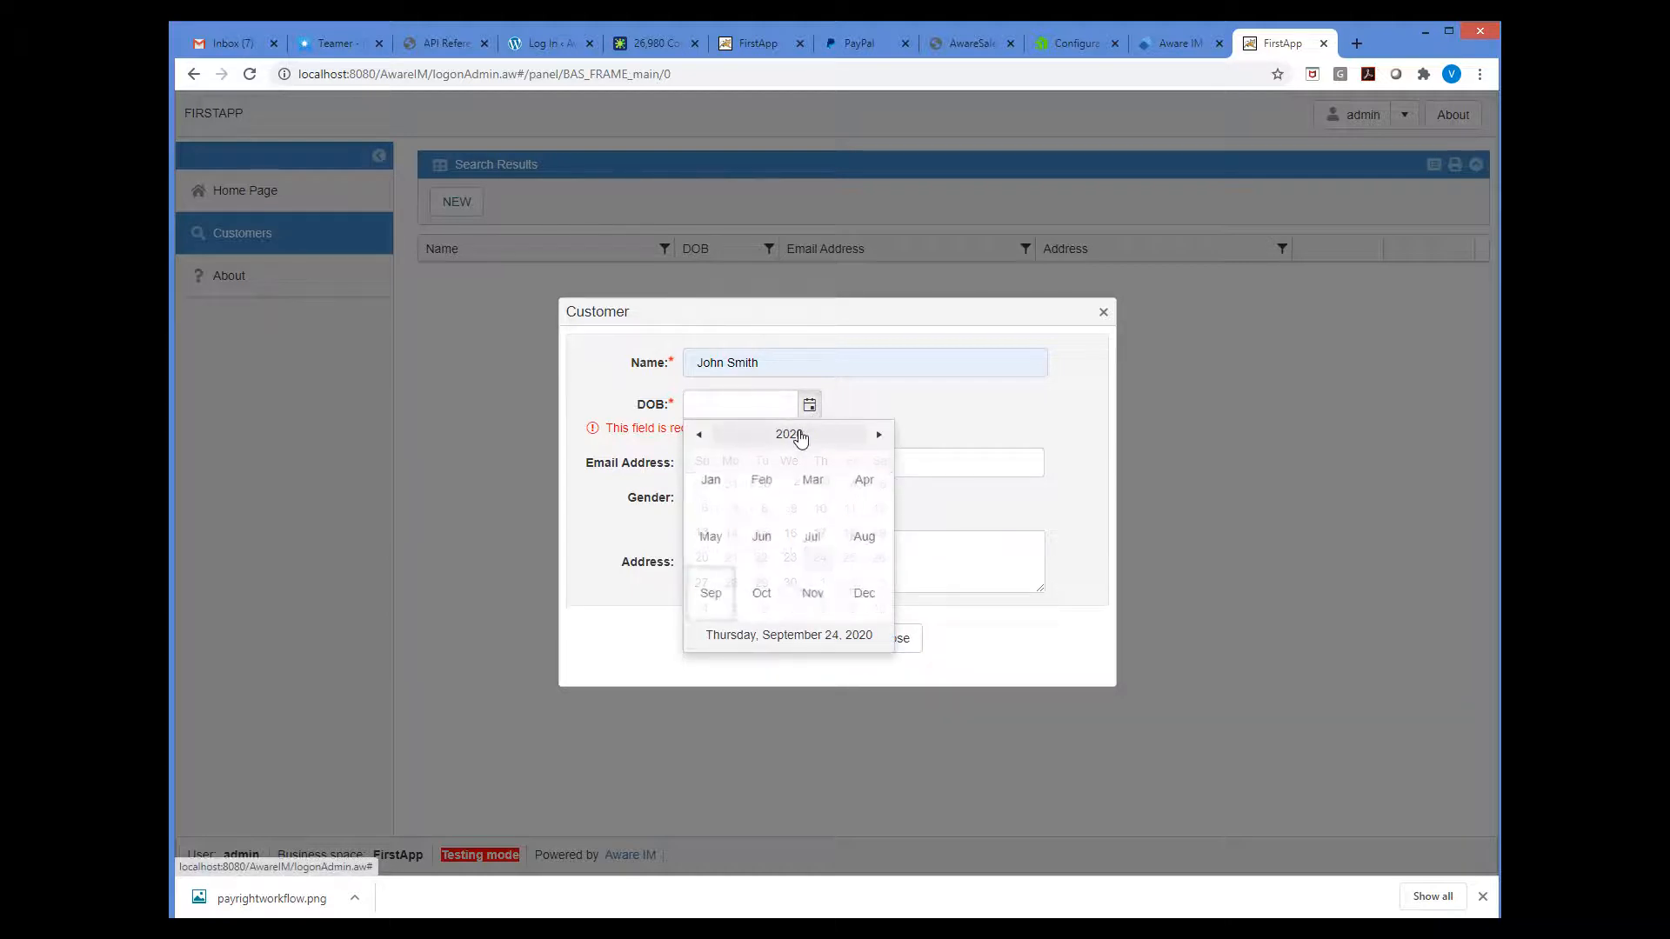
{"action": "left_click", "coordinate": [788, 434]}
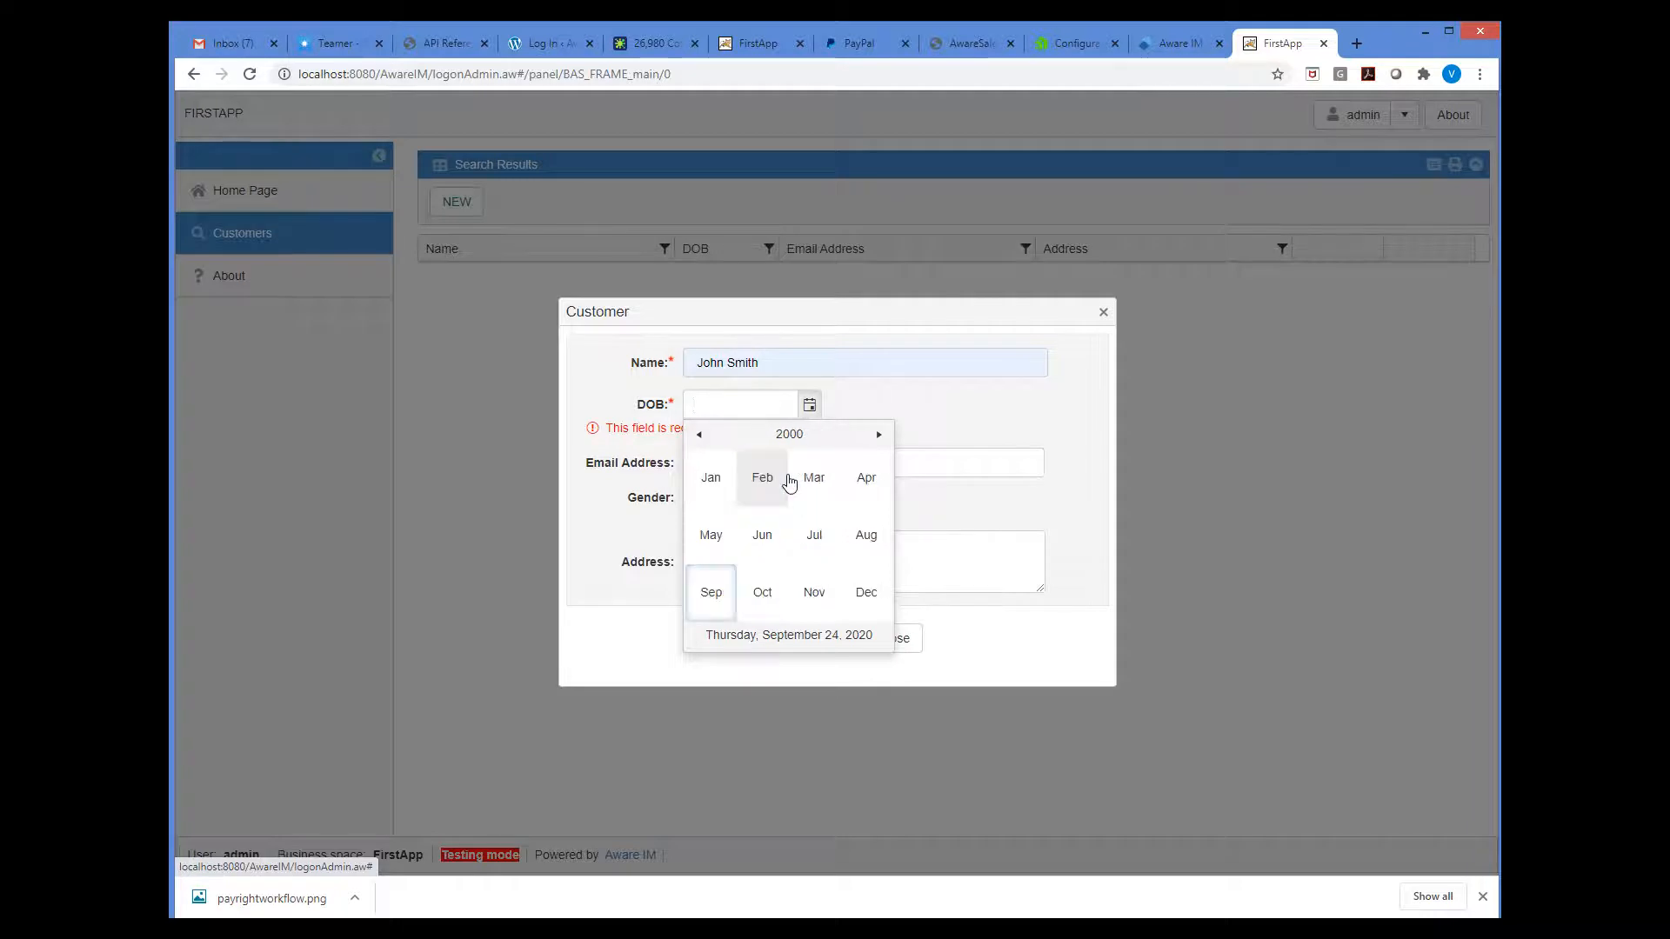
{"action": "left_click", "coordinate": [812, 478]}
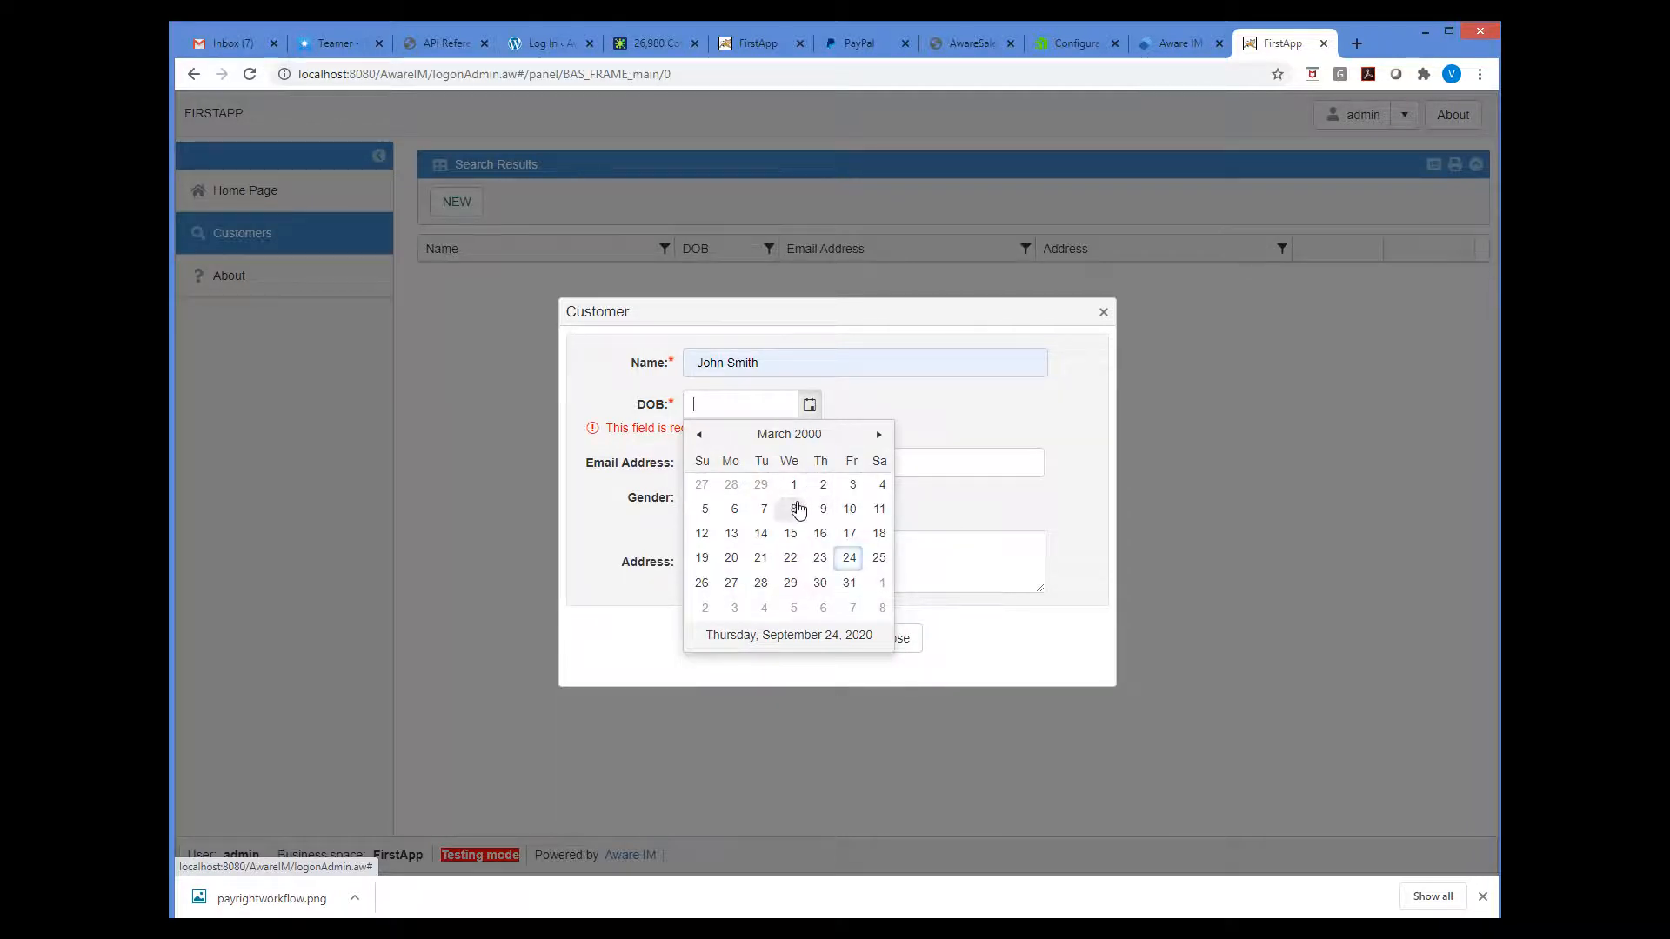
{"action": "left_click", "coordinate": [762, 508]}
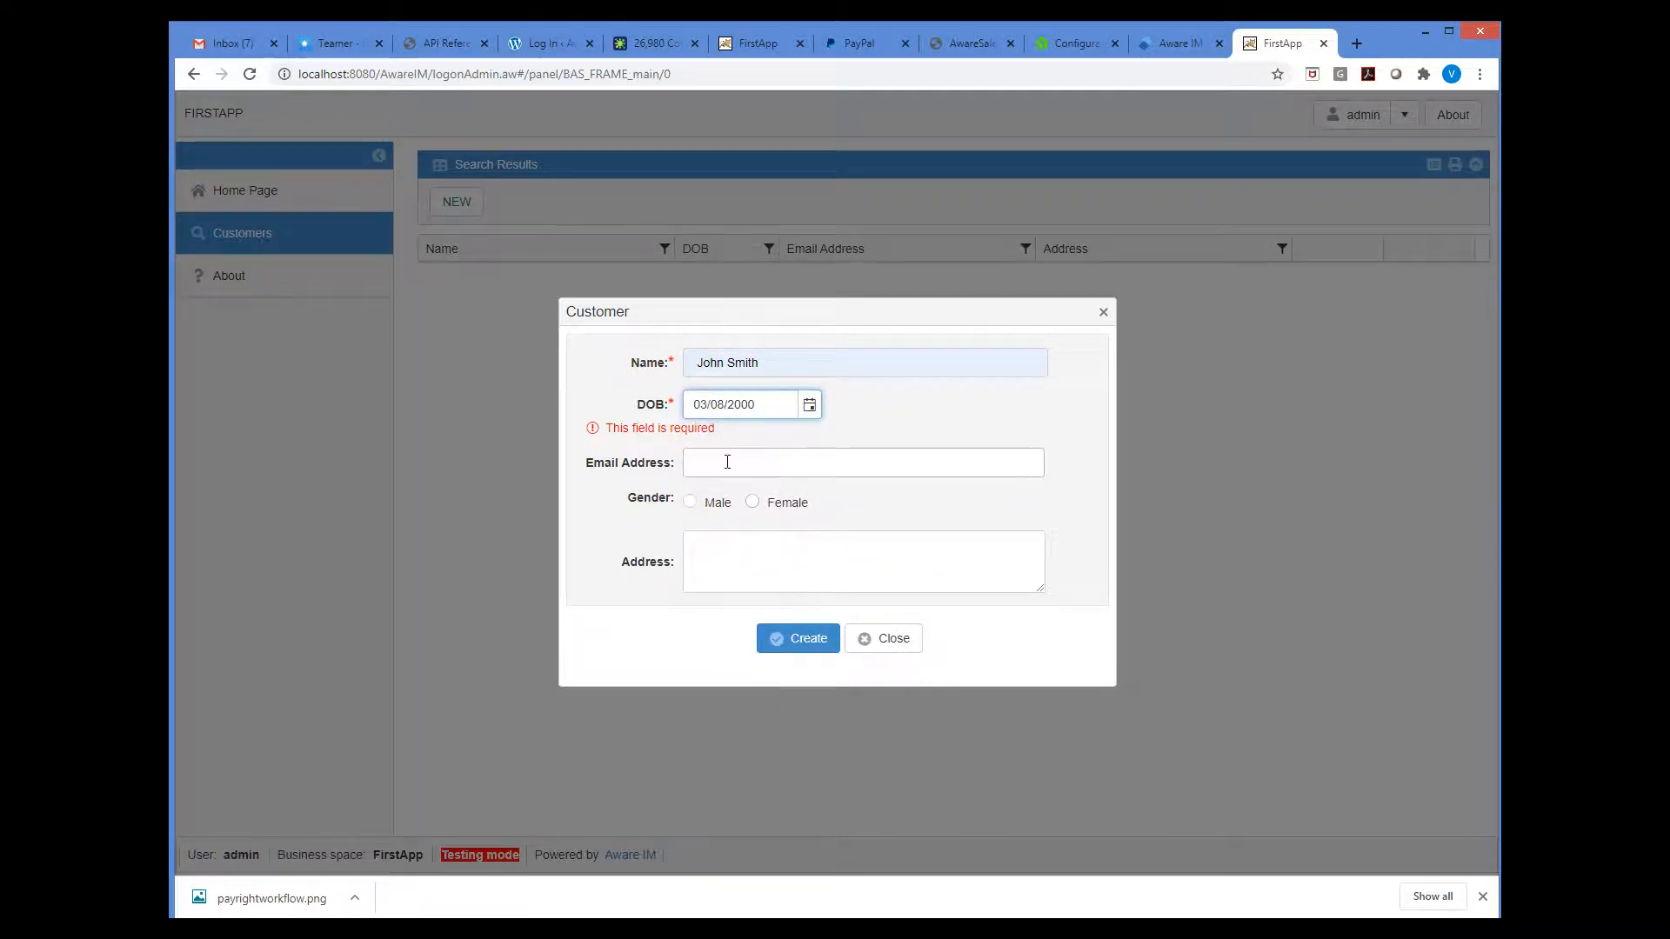
{"action": "left_click", "coordinate": [863, 462]}
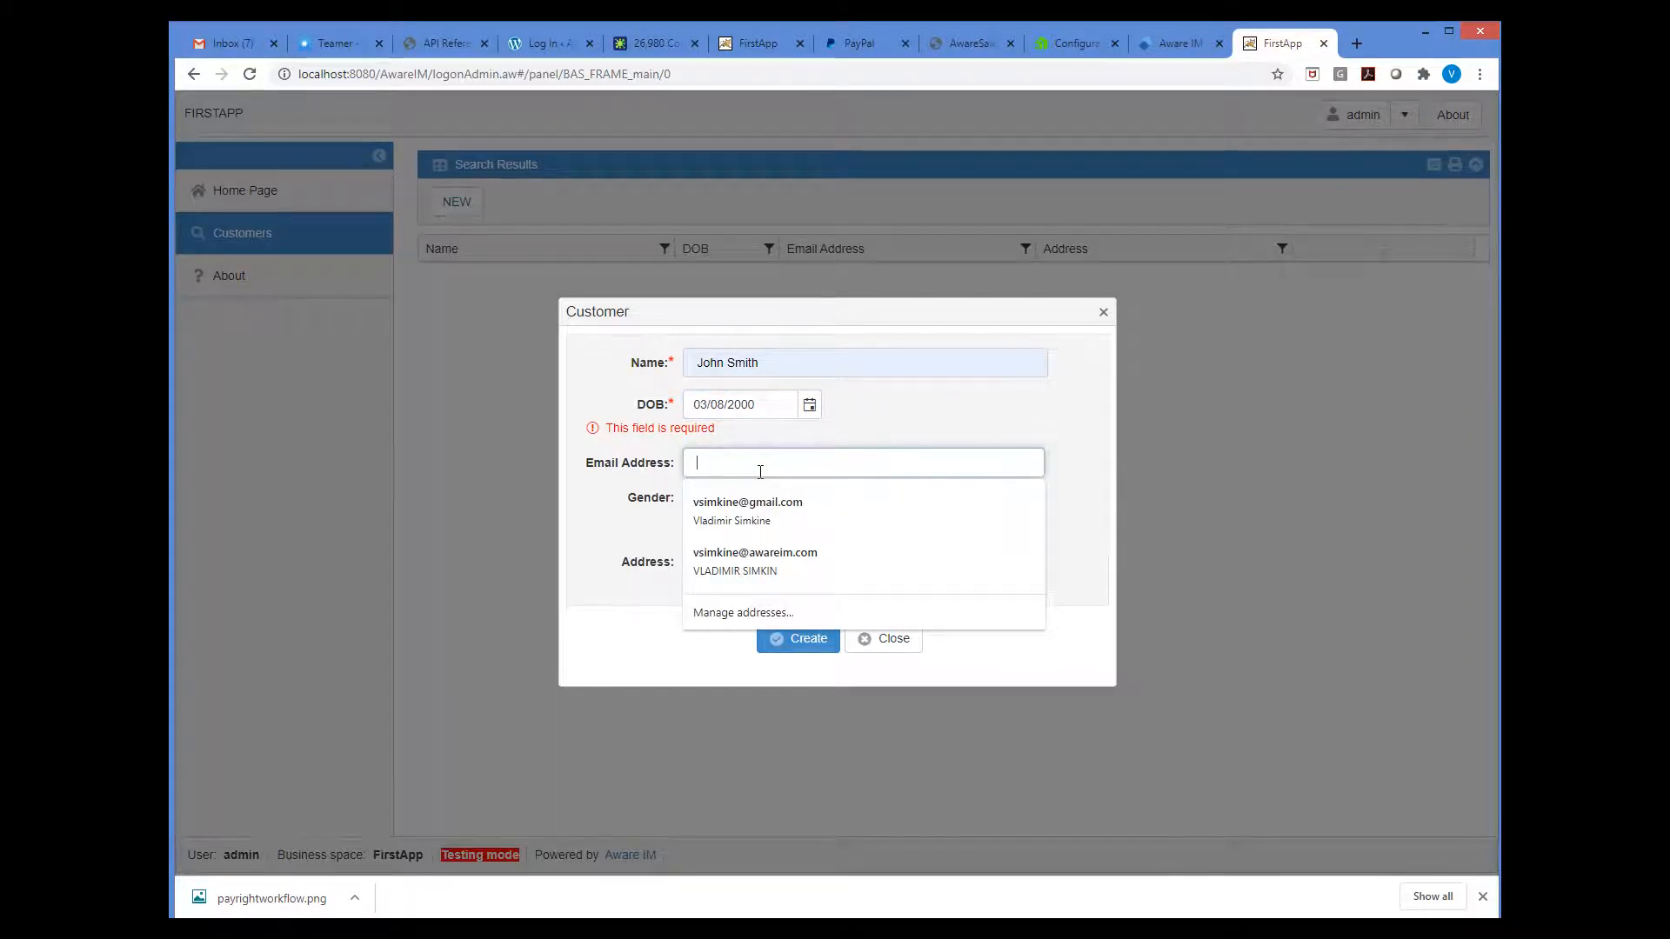
{"action": "type", "text": "test"}
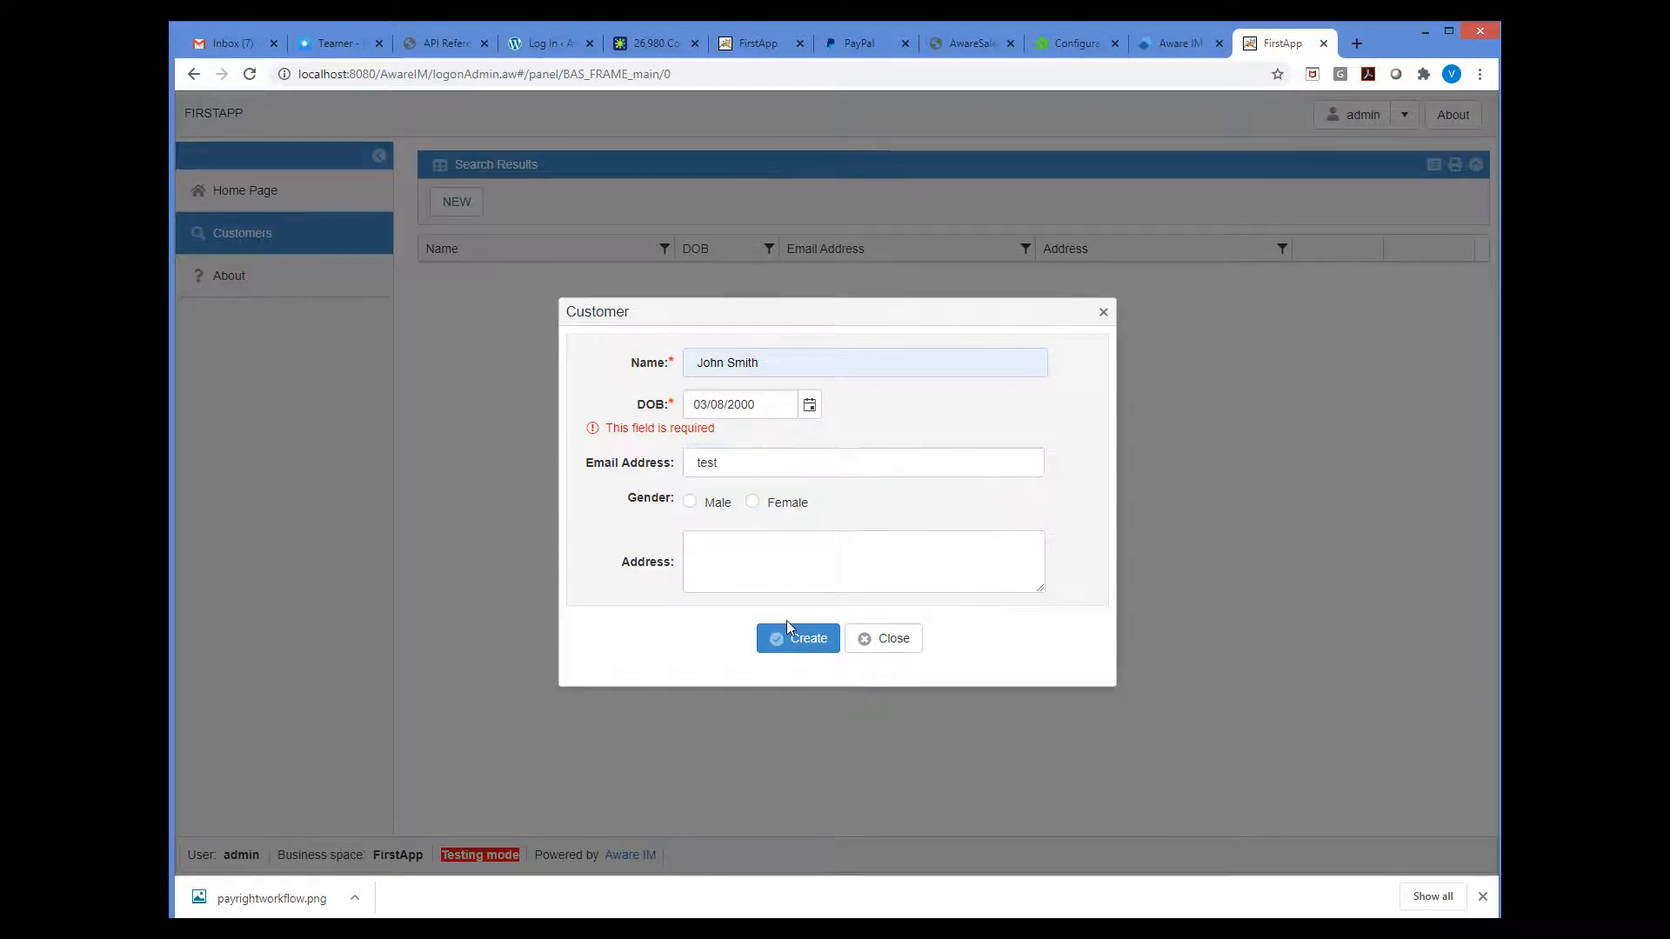
{"action": "left_click", "coordinate": [797, 637]}
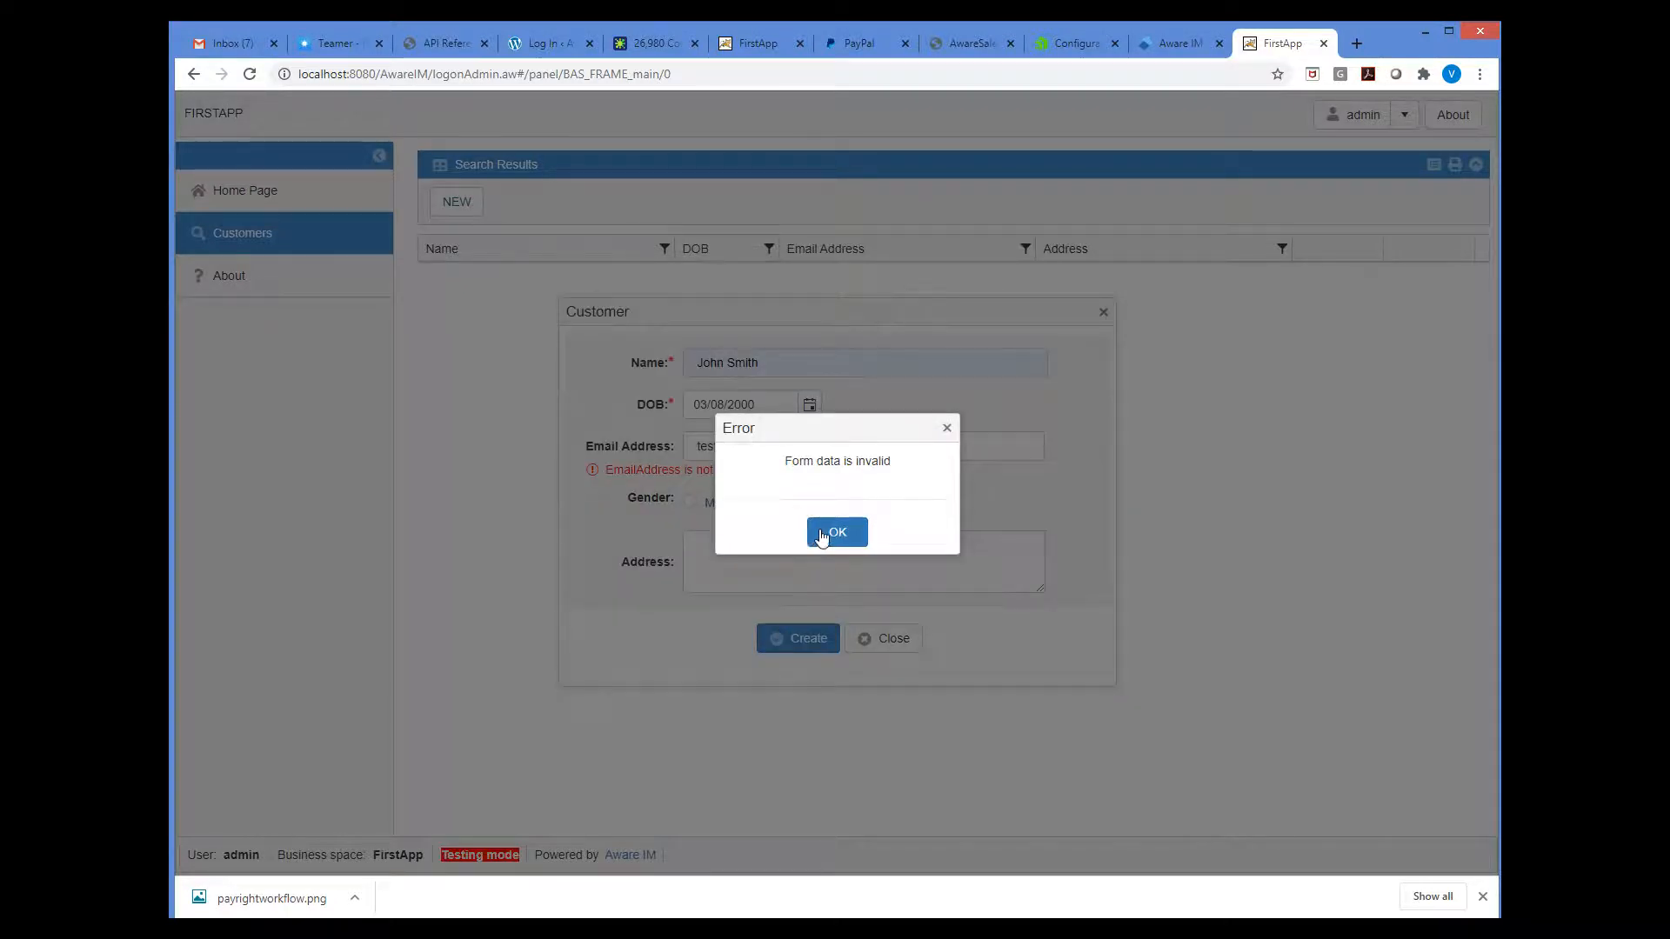
{"action": "left_click", "coordinate": [836, 532]}
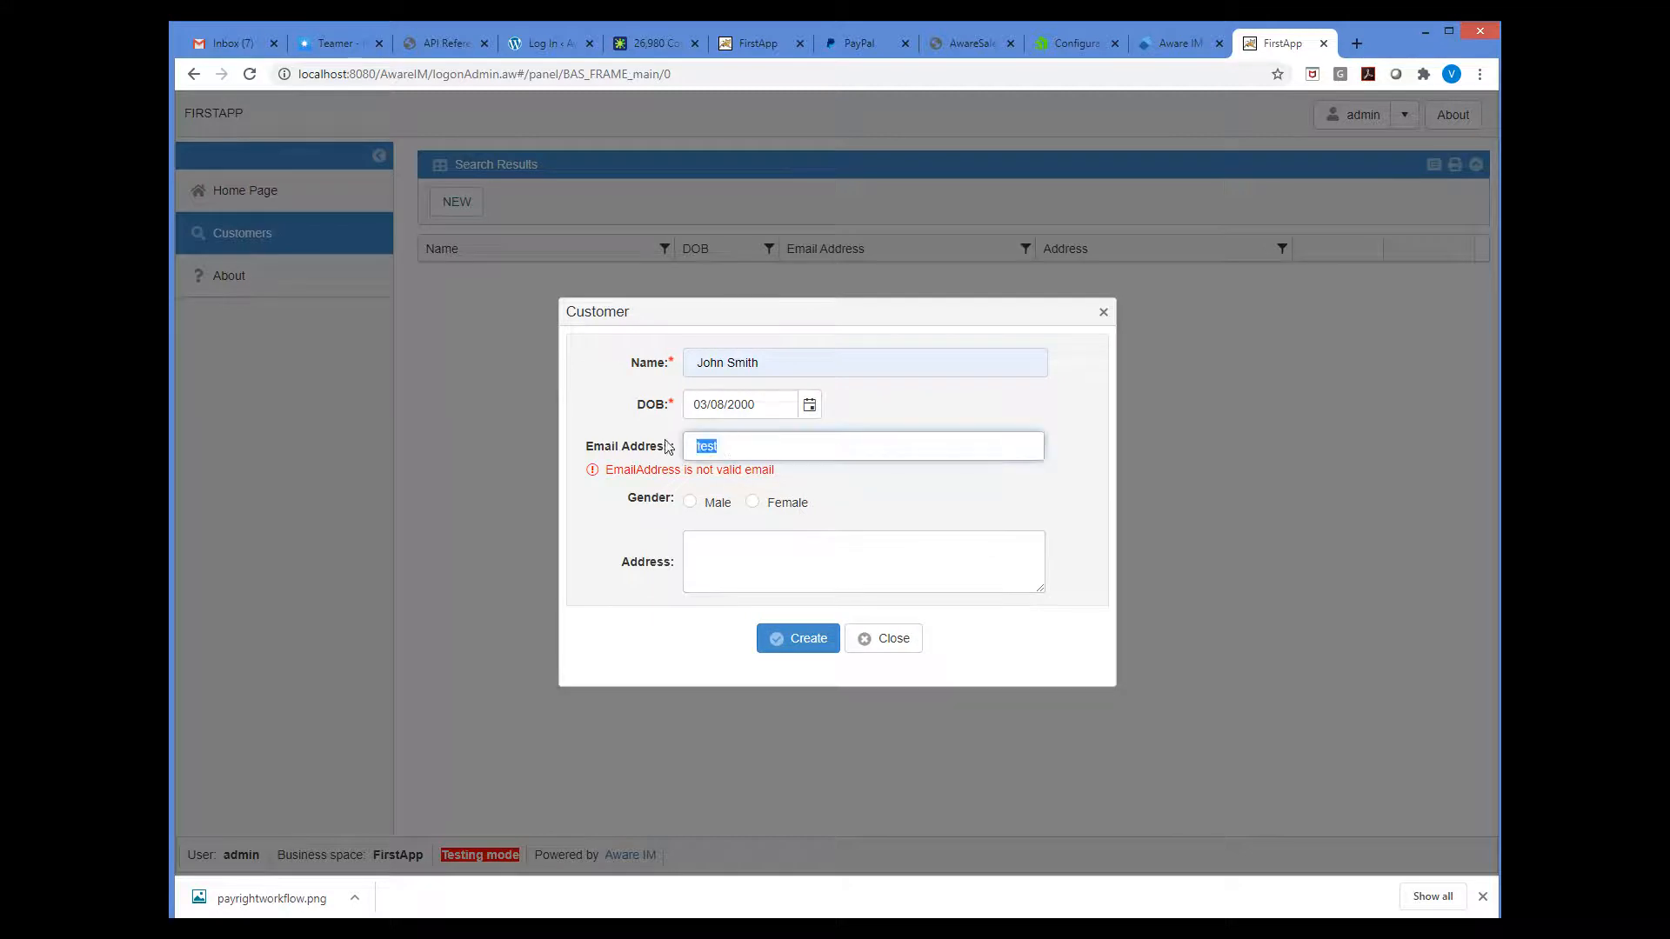
{"action": "mouse_move", "coordinate": [1180, 555]}
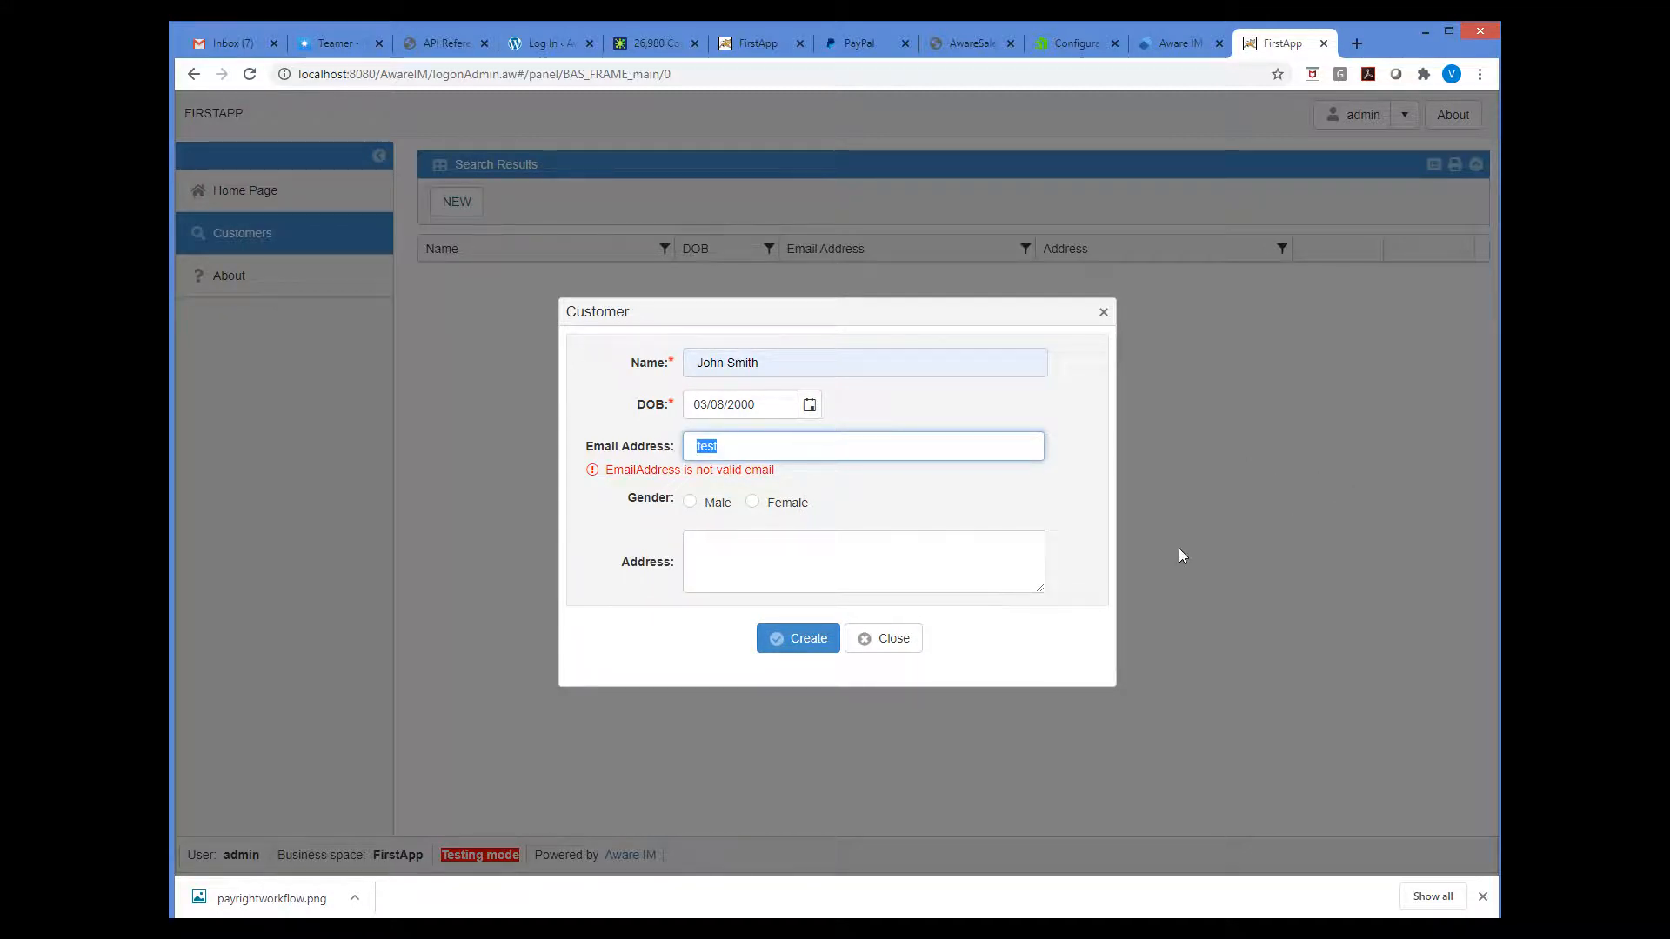
{"action": "type", "text": "john@"}
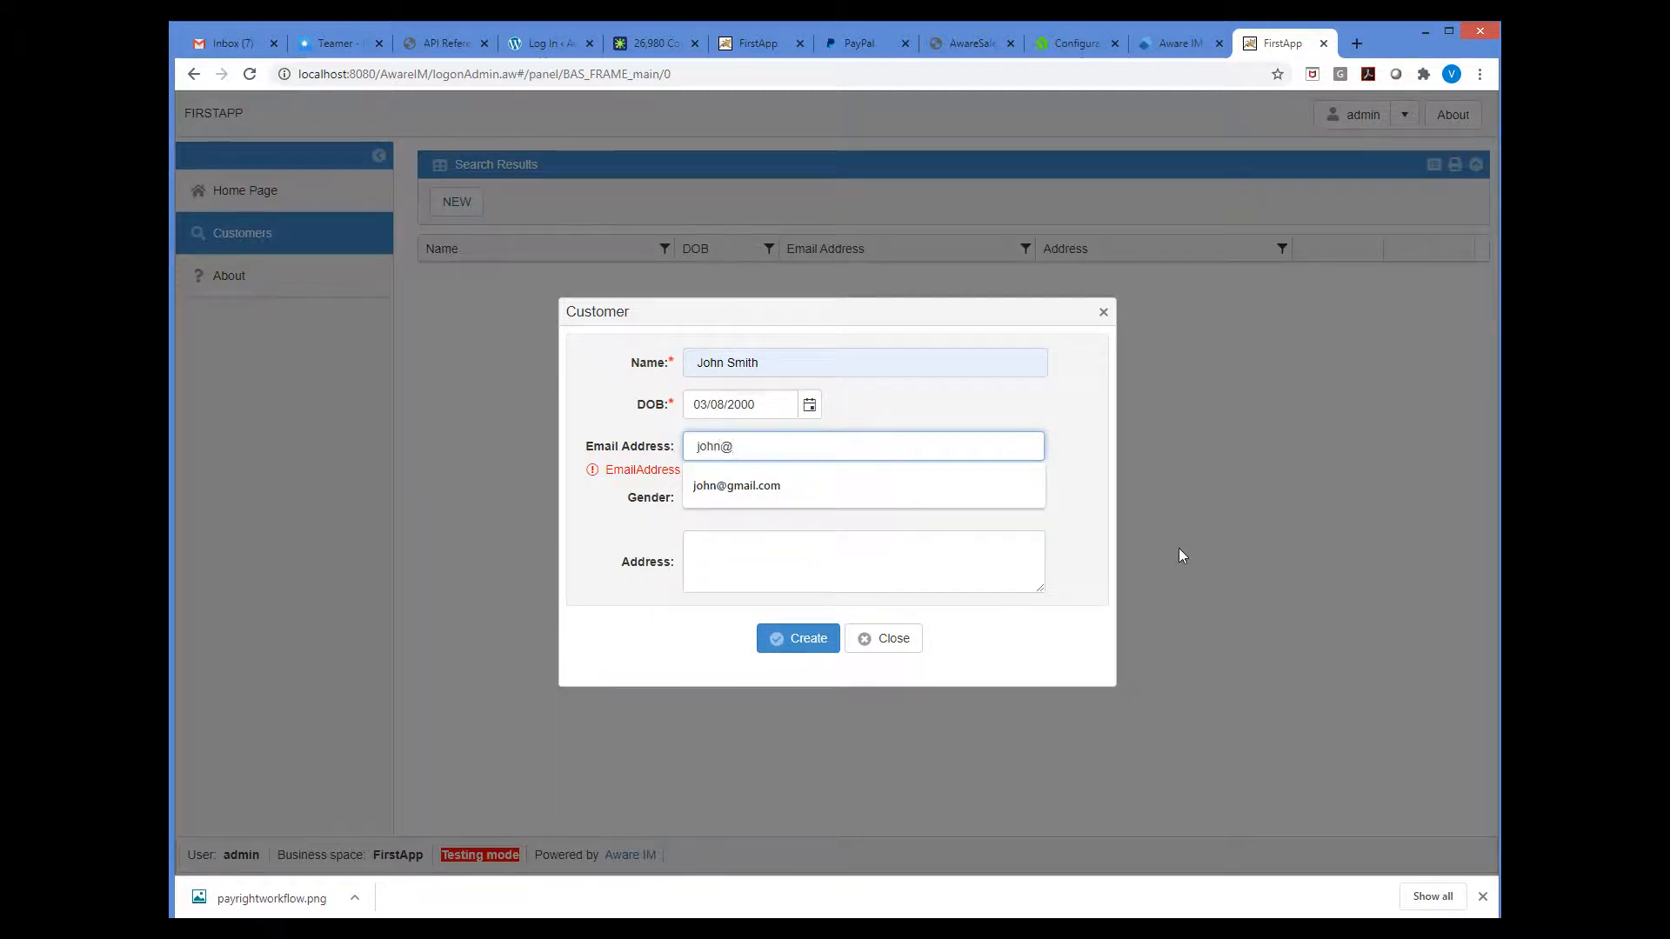
{"action": "left_click", "coordinate": [735, 485]}
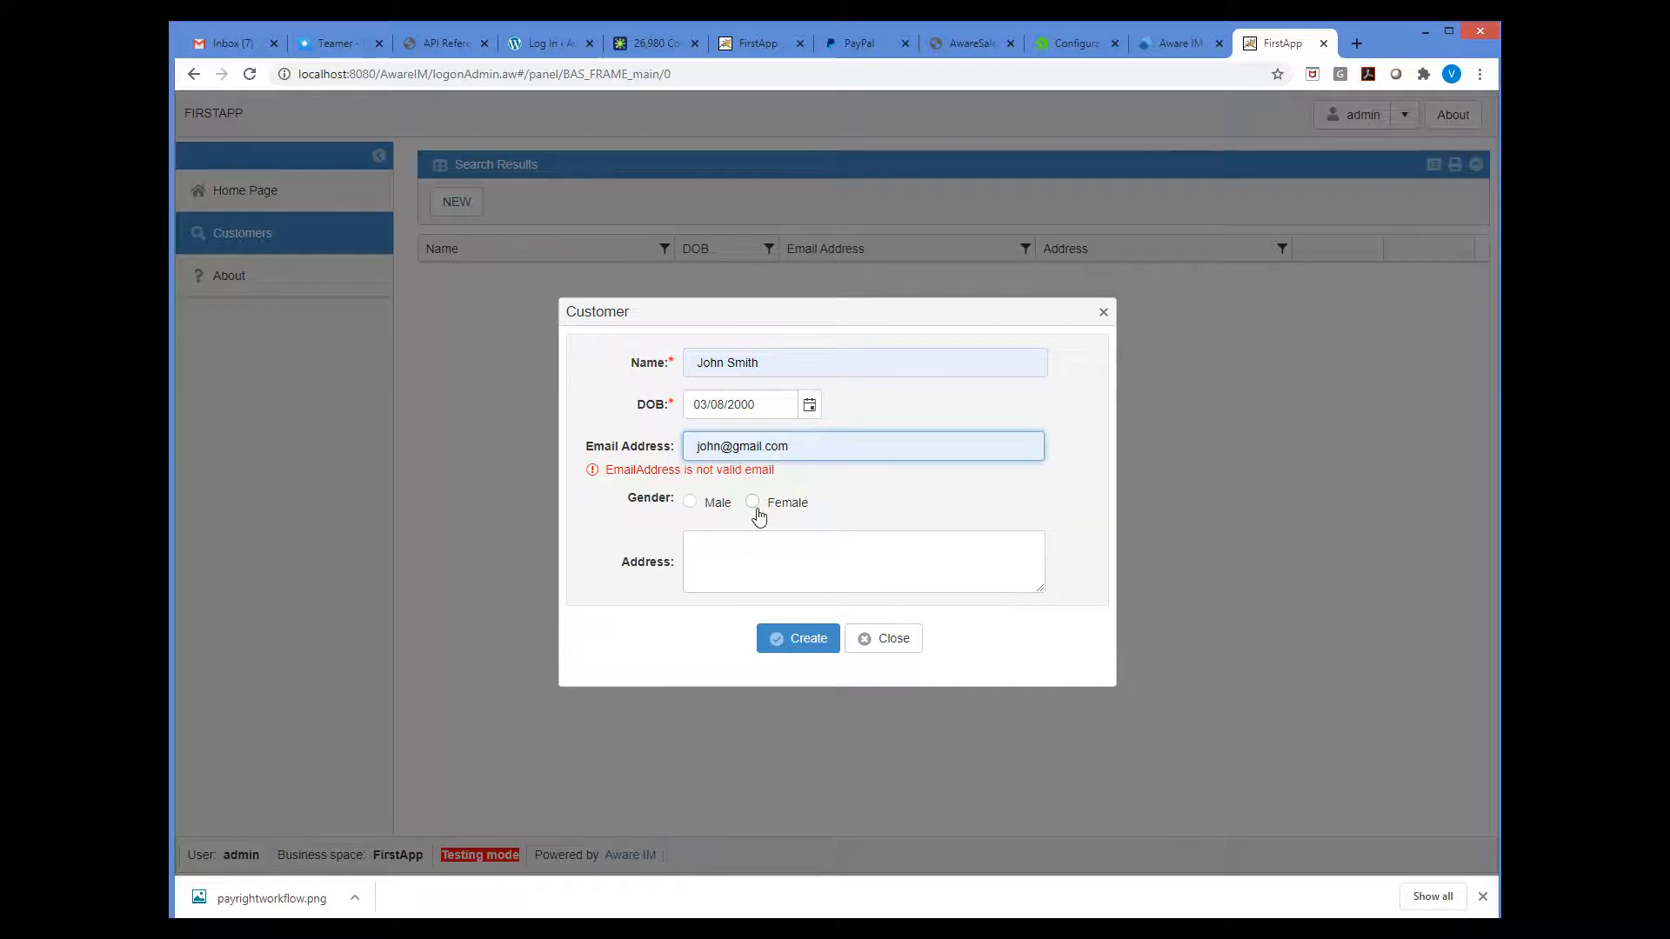
{"action": "left_click", "coordinate": [690, 502]}
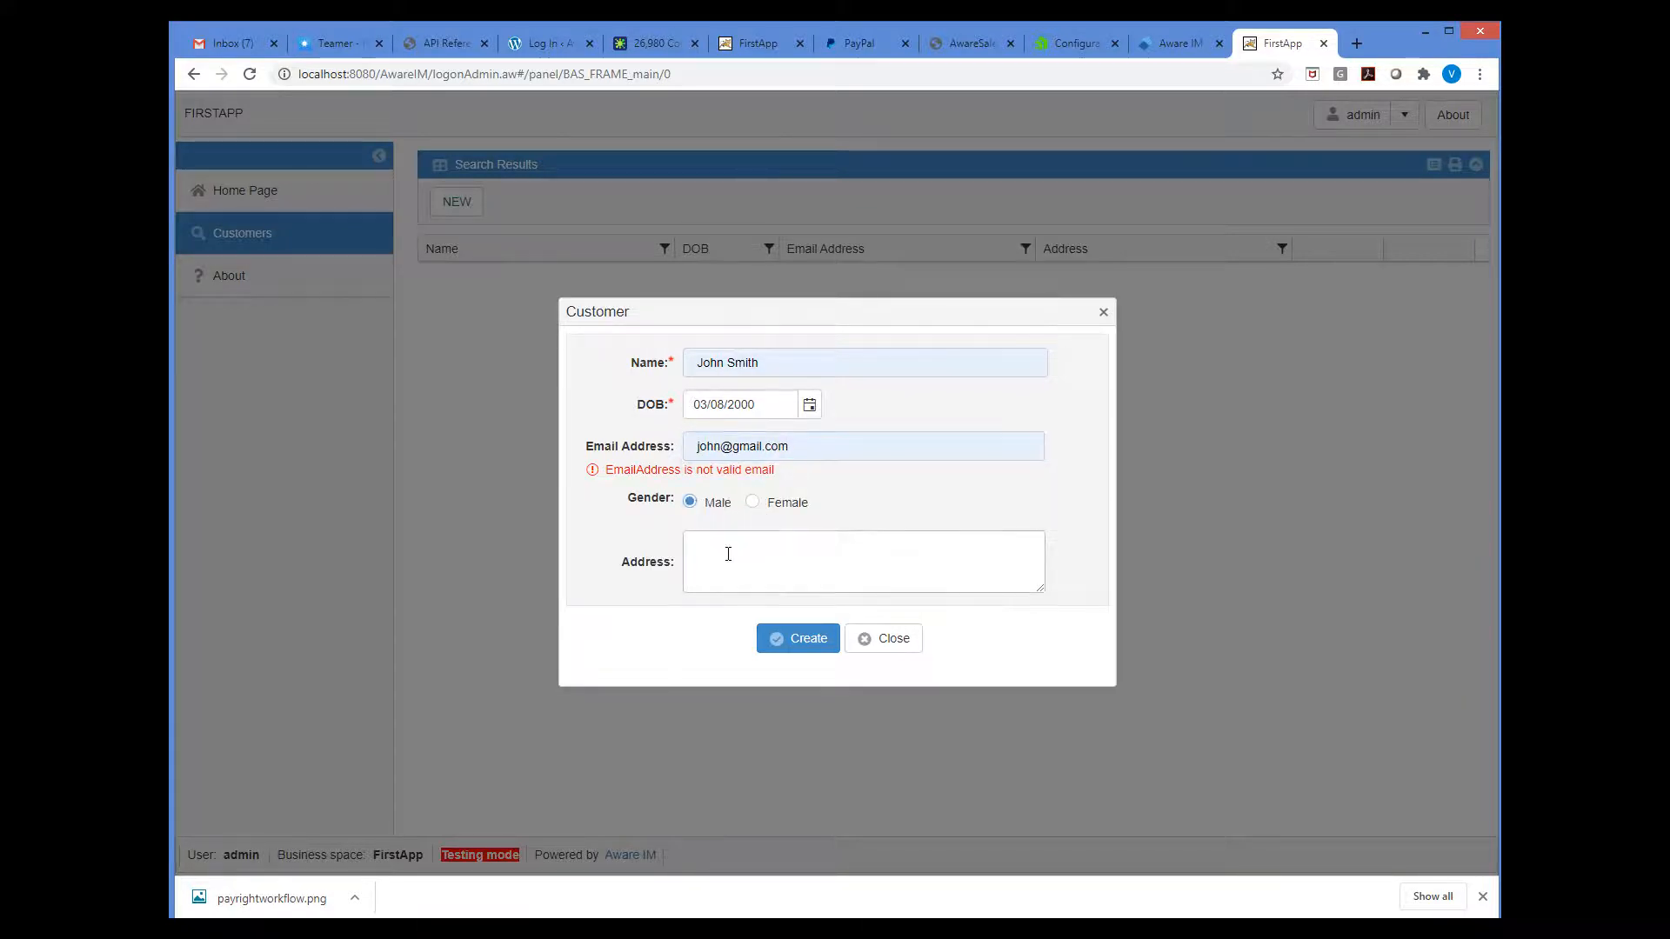
{"action": "type", "text": "sfsdfsdf"}
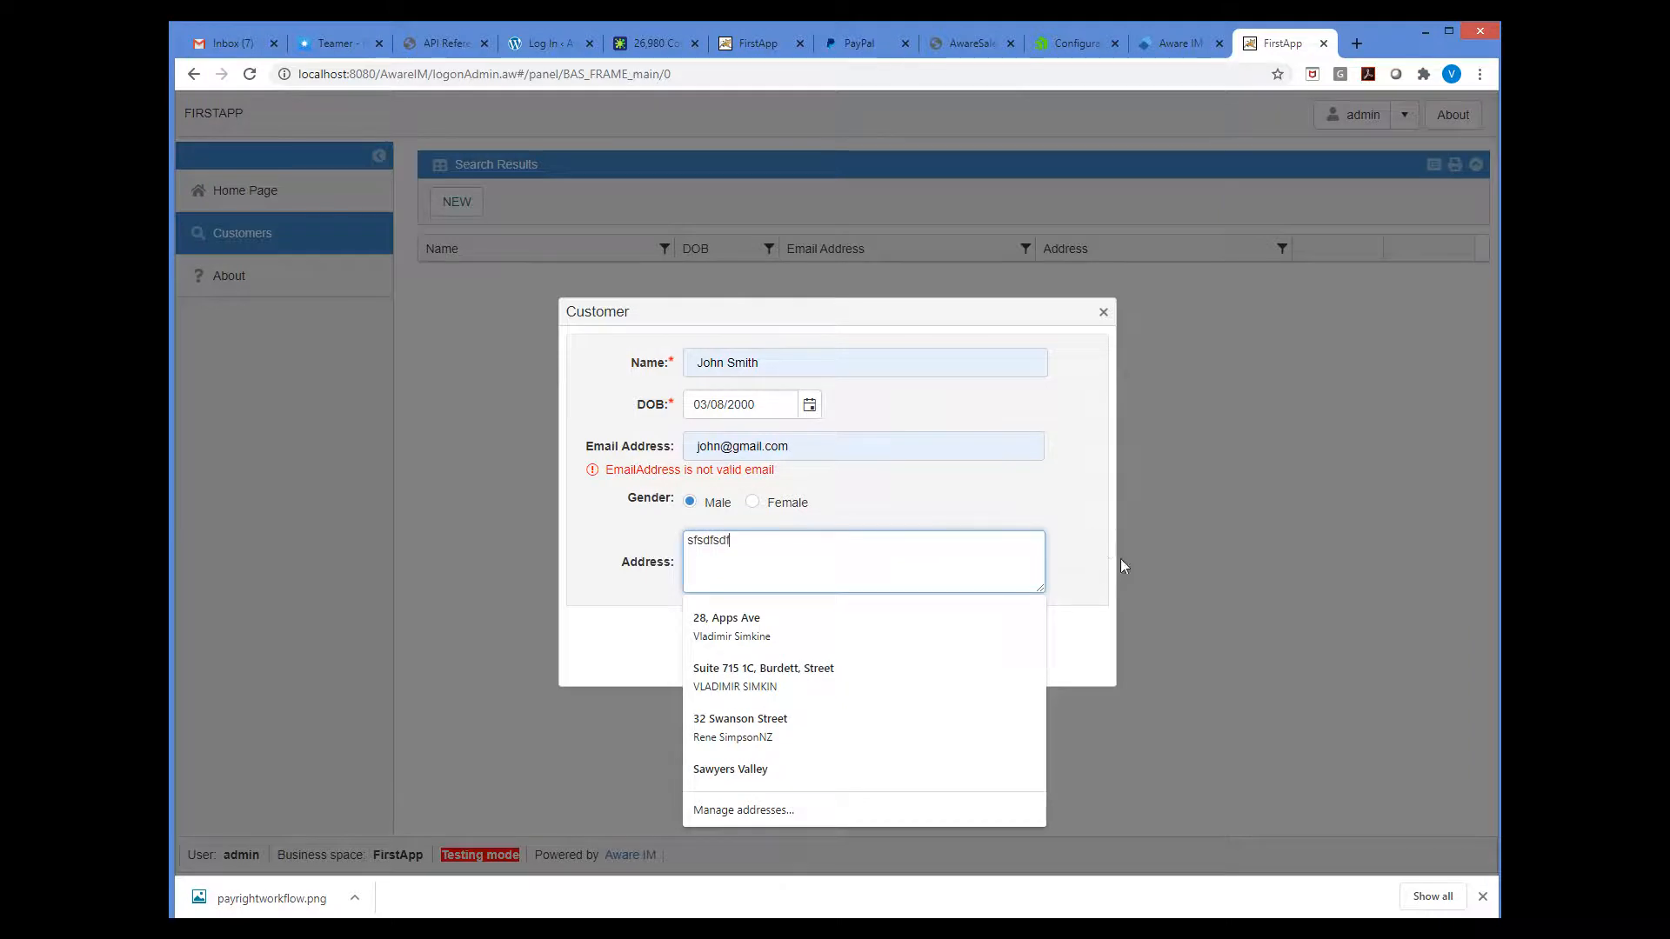
{"action": "left_click", "coordinate": [806, 621]}
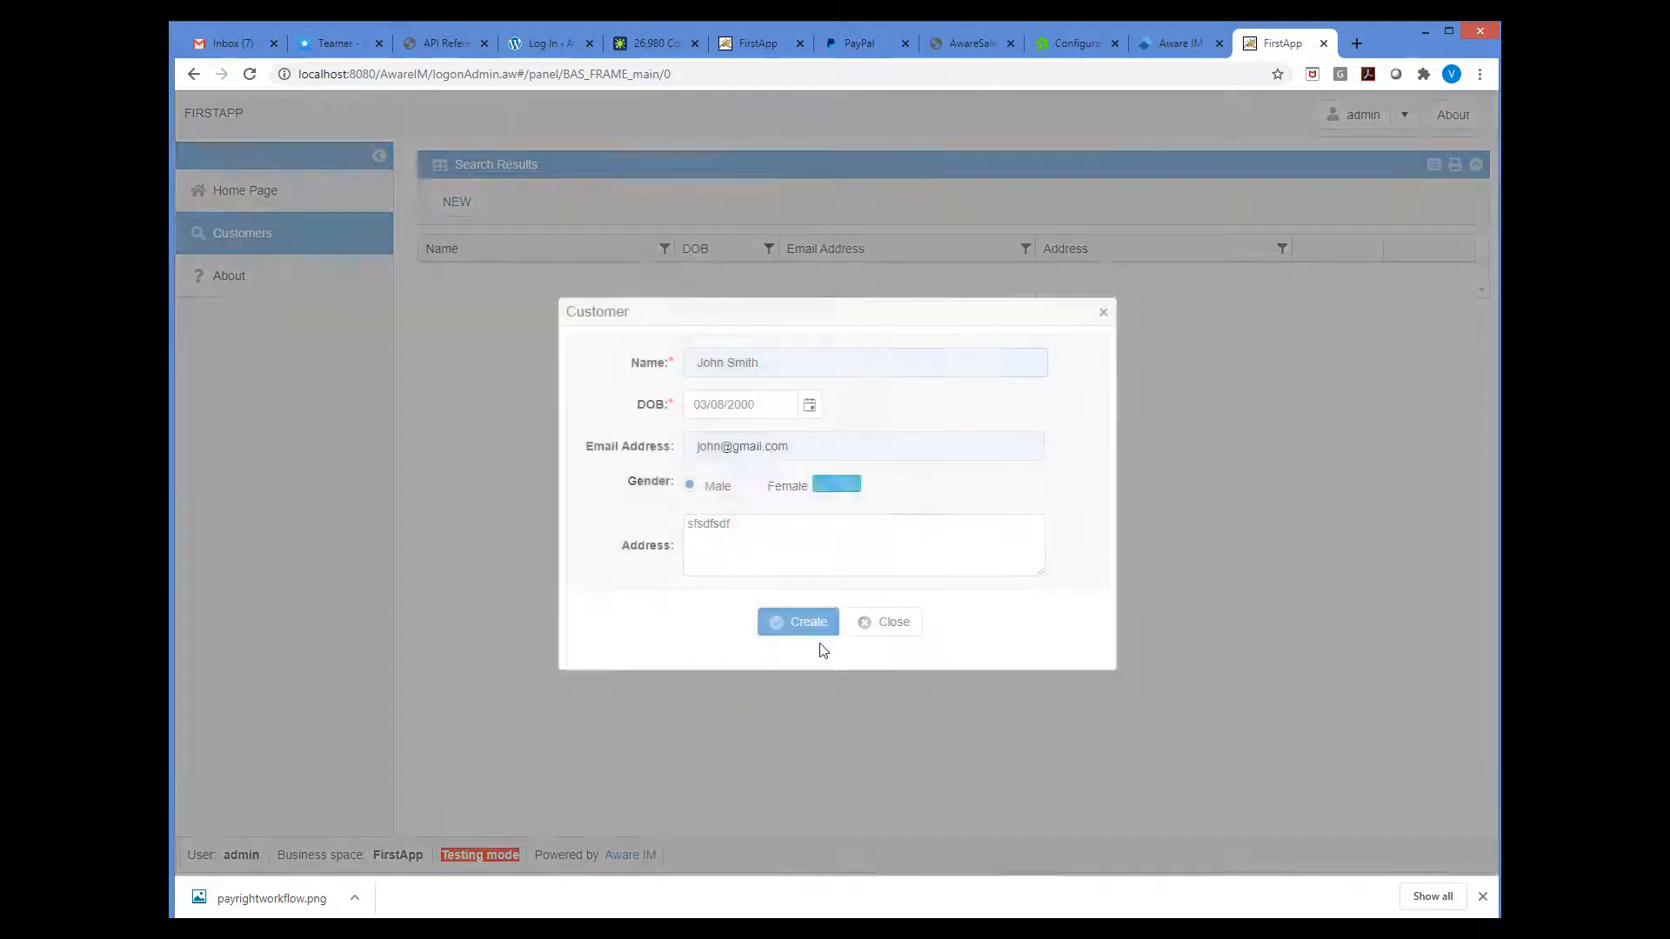
Start a new customer named Jane Smith with date of birth 07/04/1990.
{"action": "left_click", "coordinate": [798, 622]}
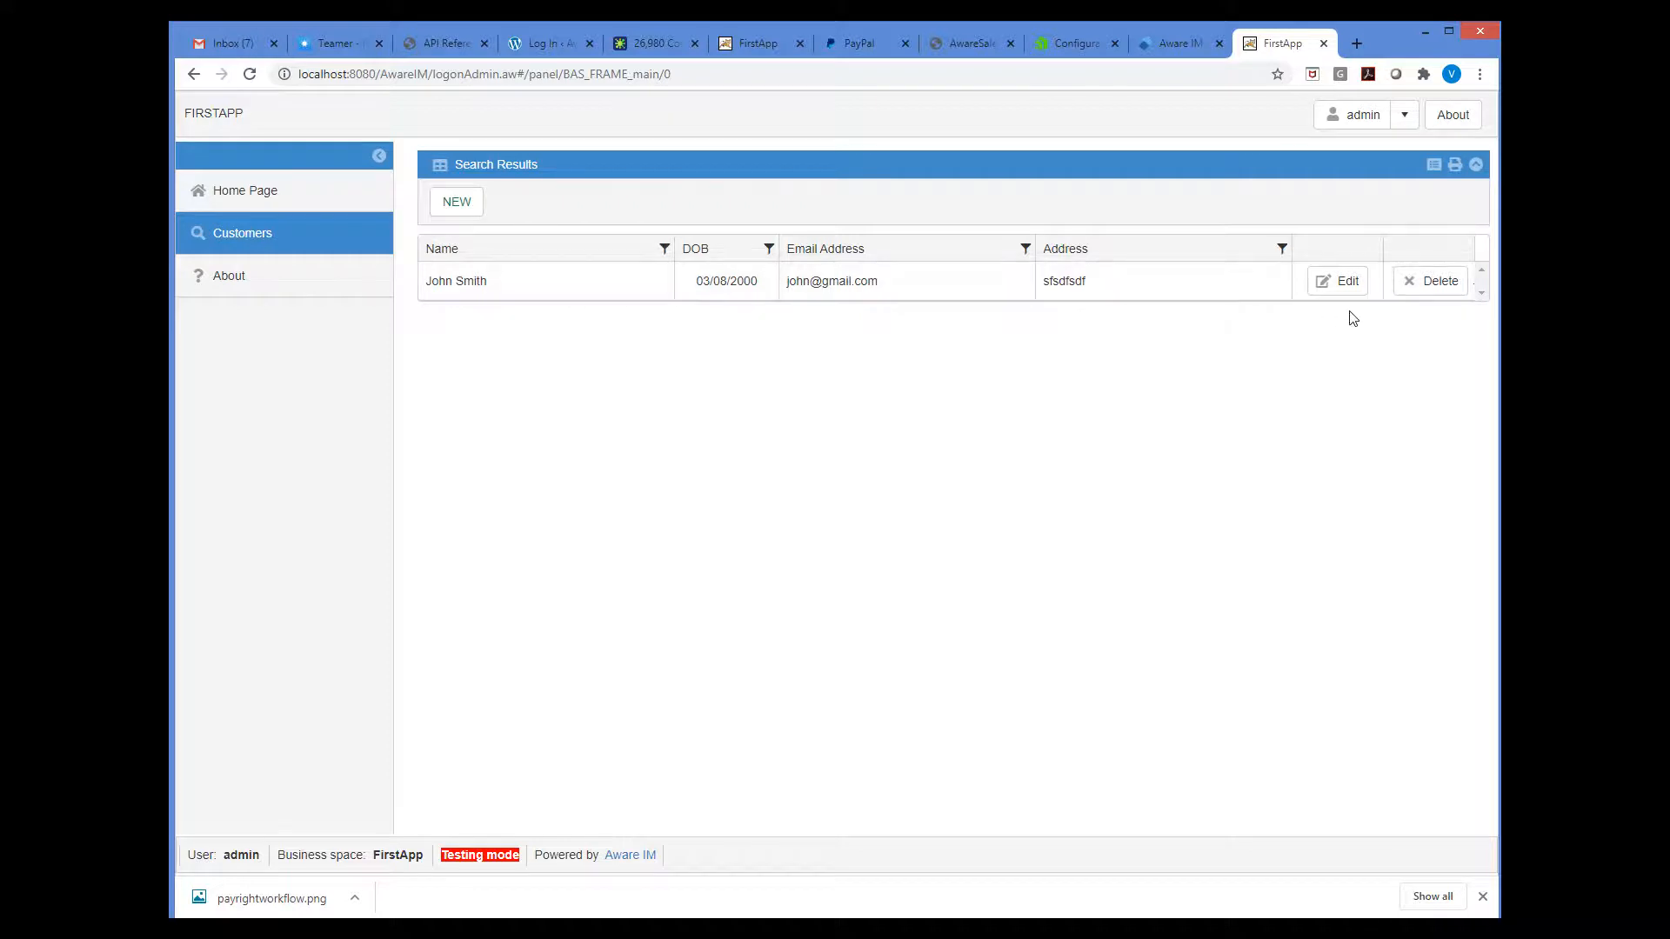
{"action": "mouse_move", "coordinate": [507, 200]}
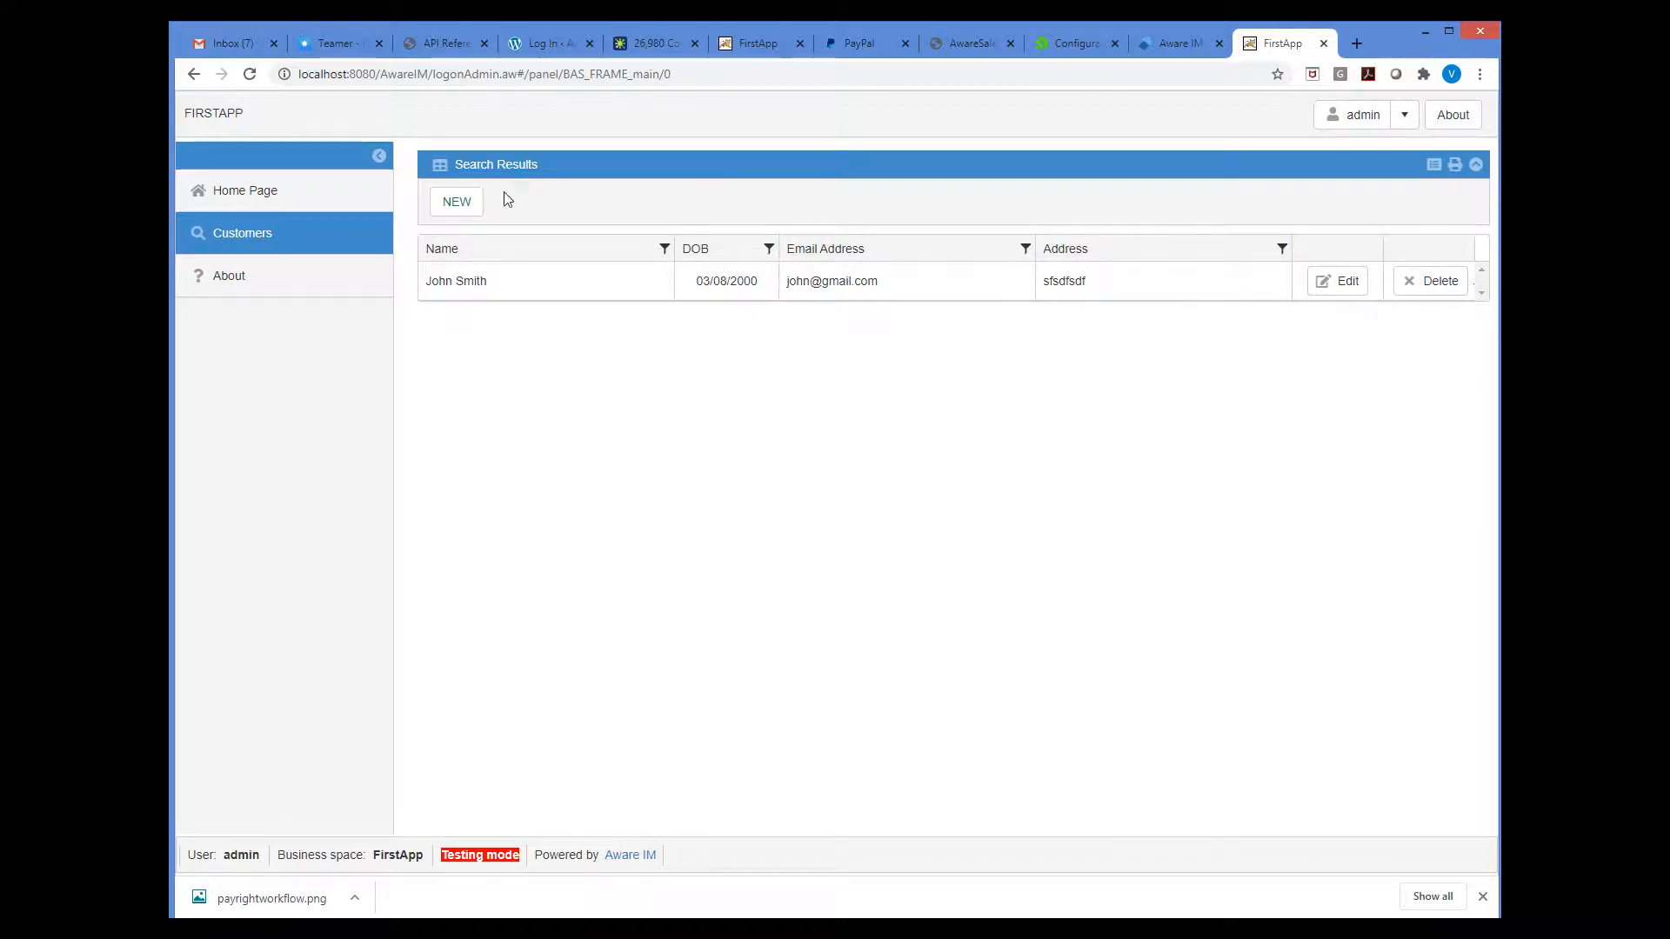
{"action": "left_click", "coordinate": [455, 201]}
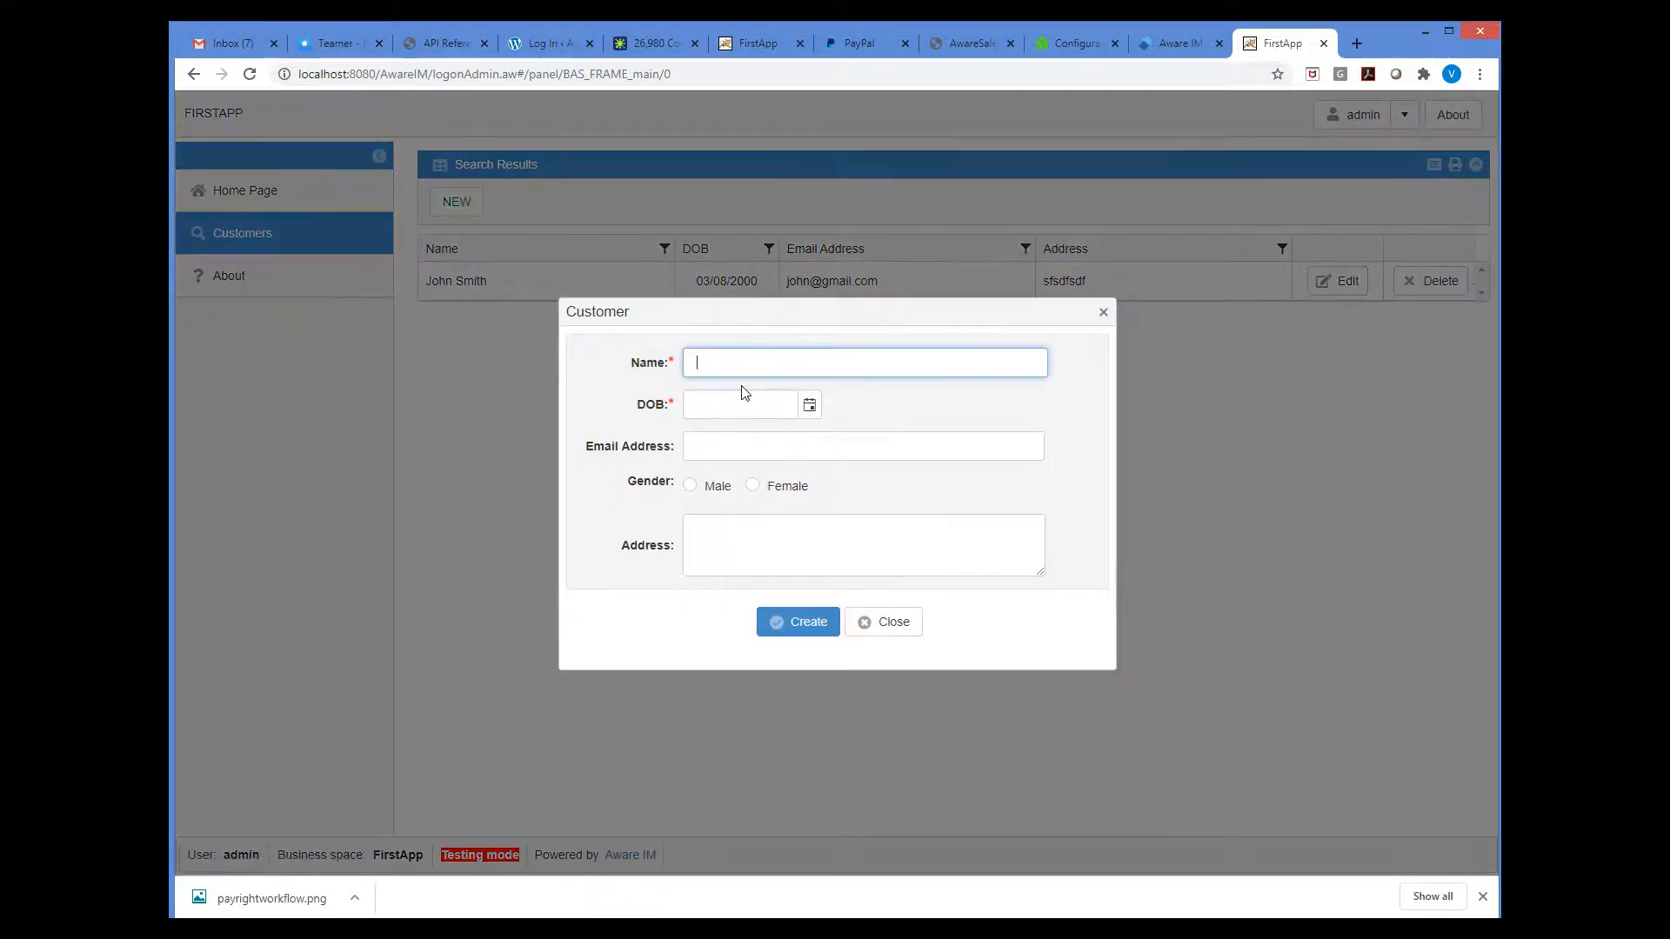
{"action": "type", "text": "Jane"}
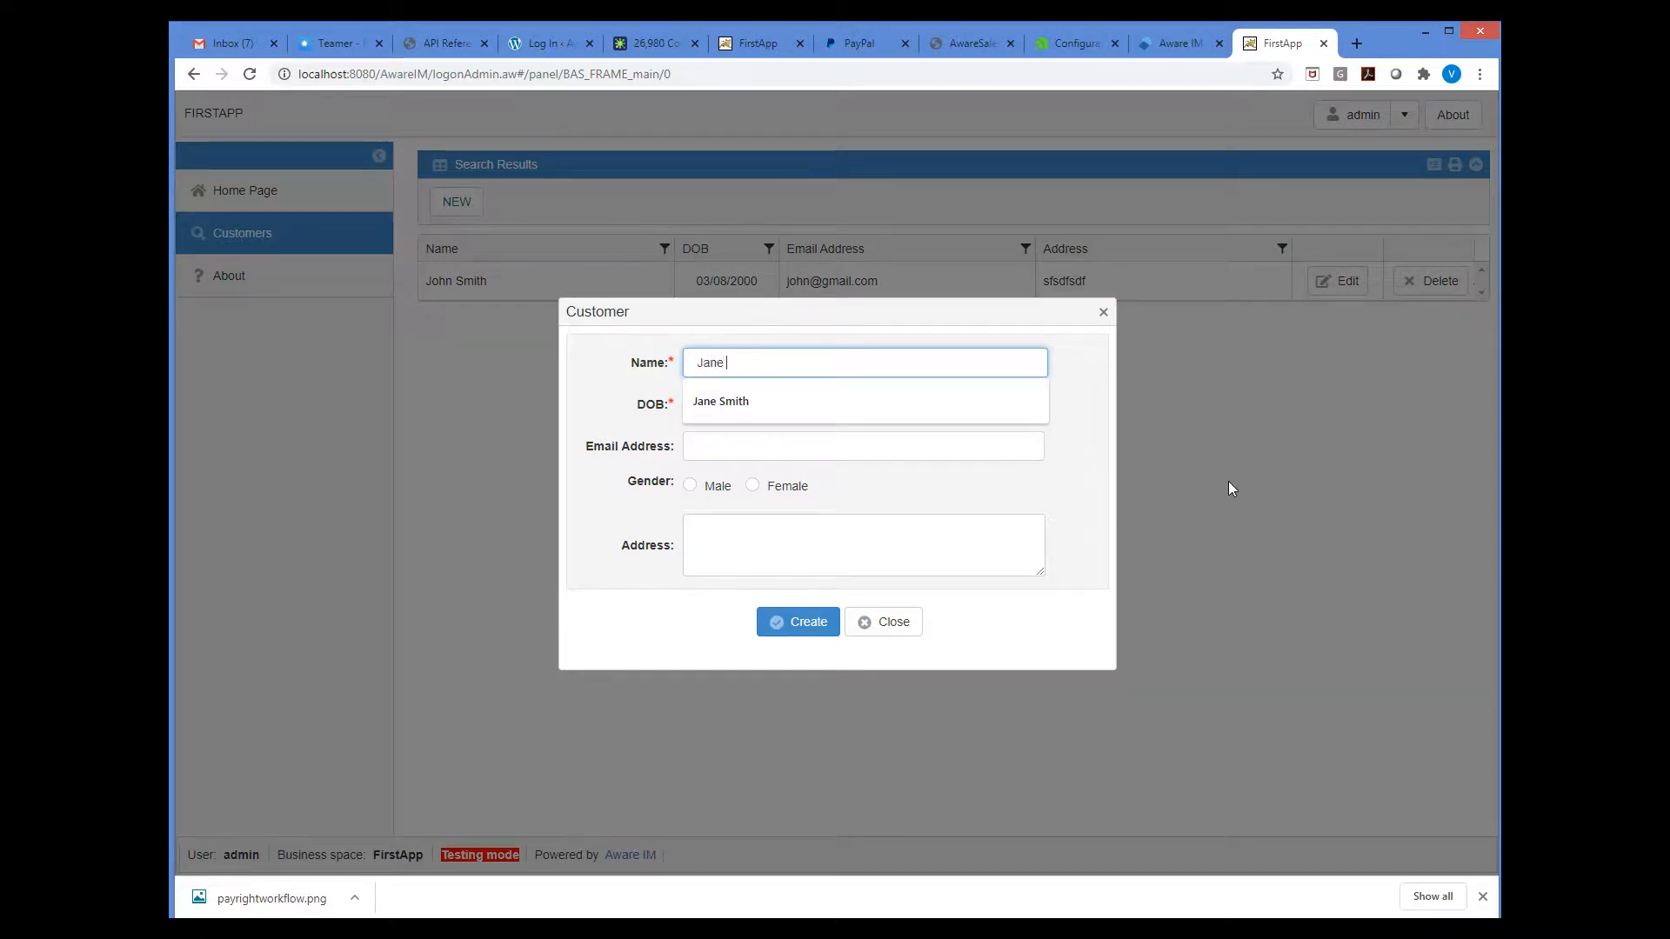
{"action": "left_click", "coordinate": [721, 402]}
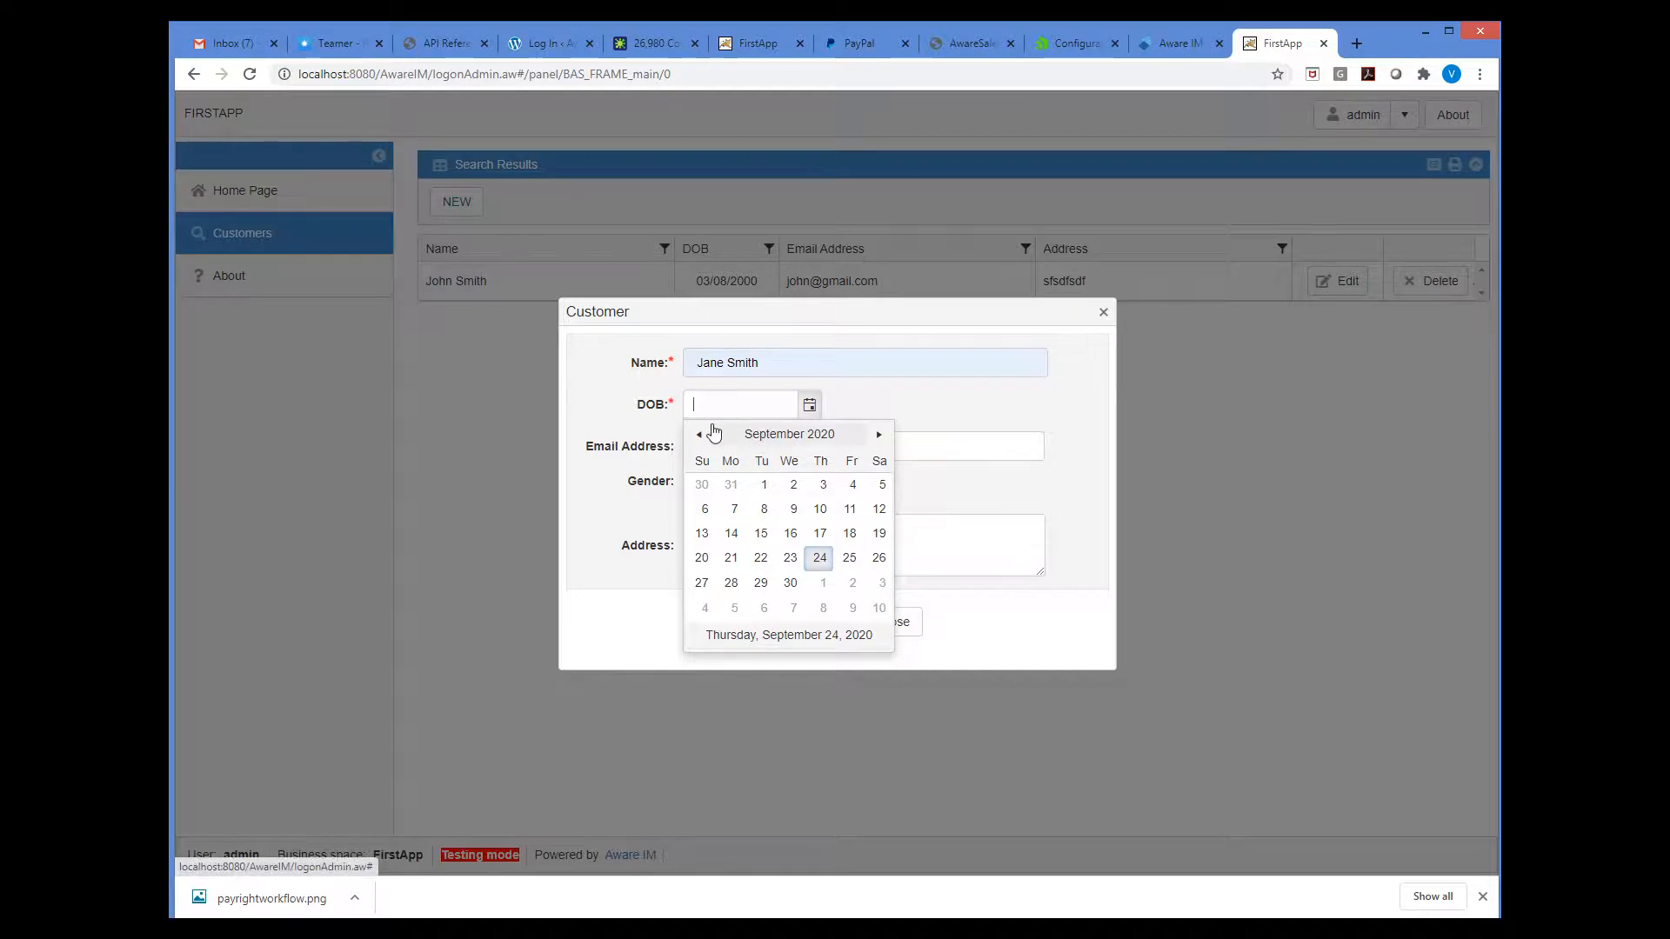
{"action": "left_click", "coordinate": [788, 433]}
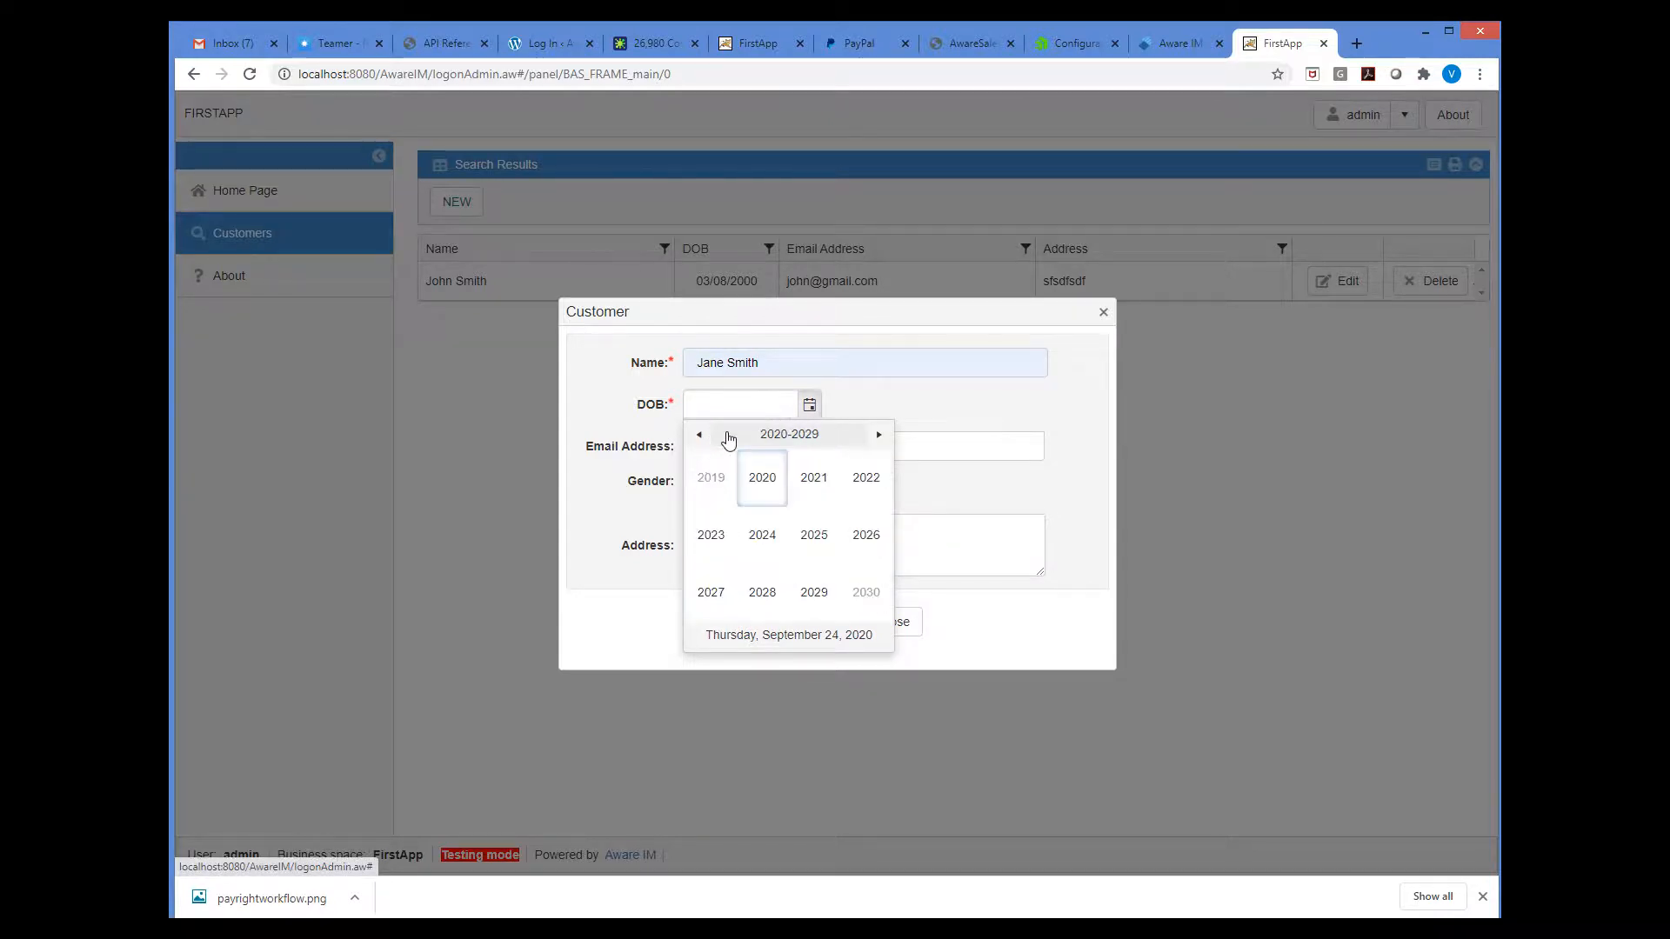
{"action": "left_click", "coordinate": [698, 435]}
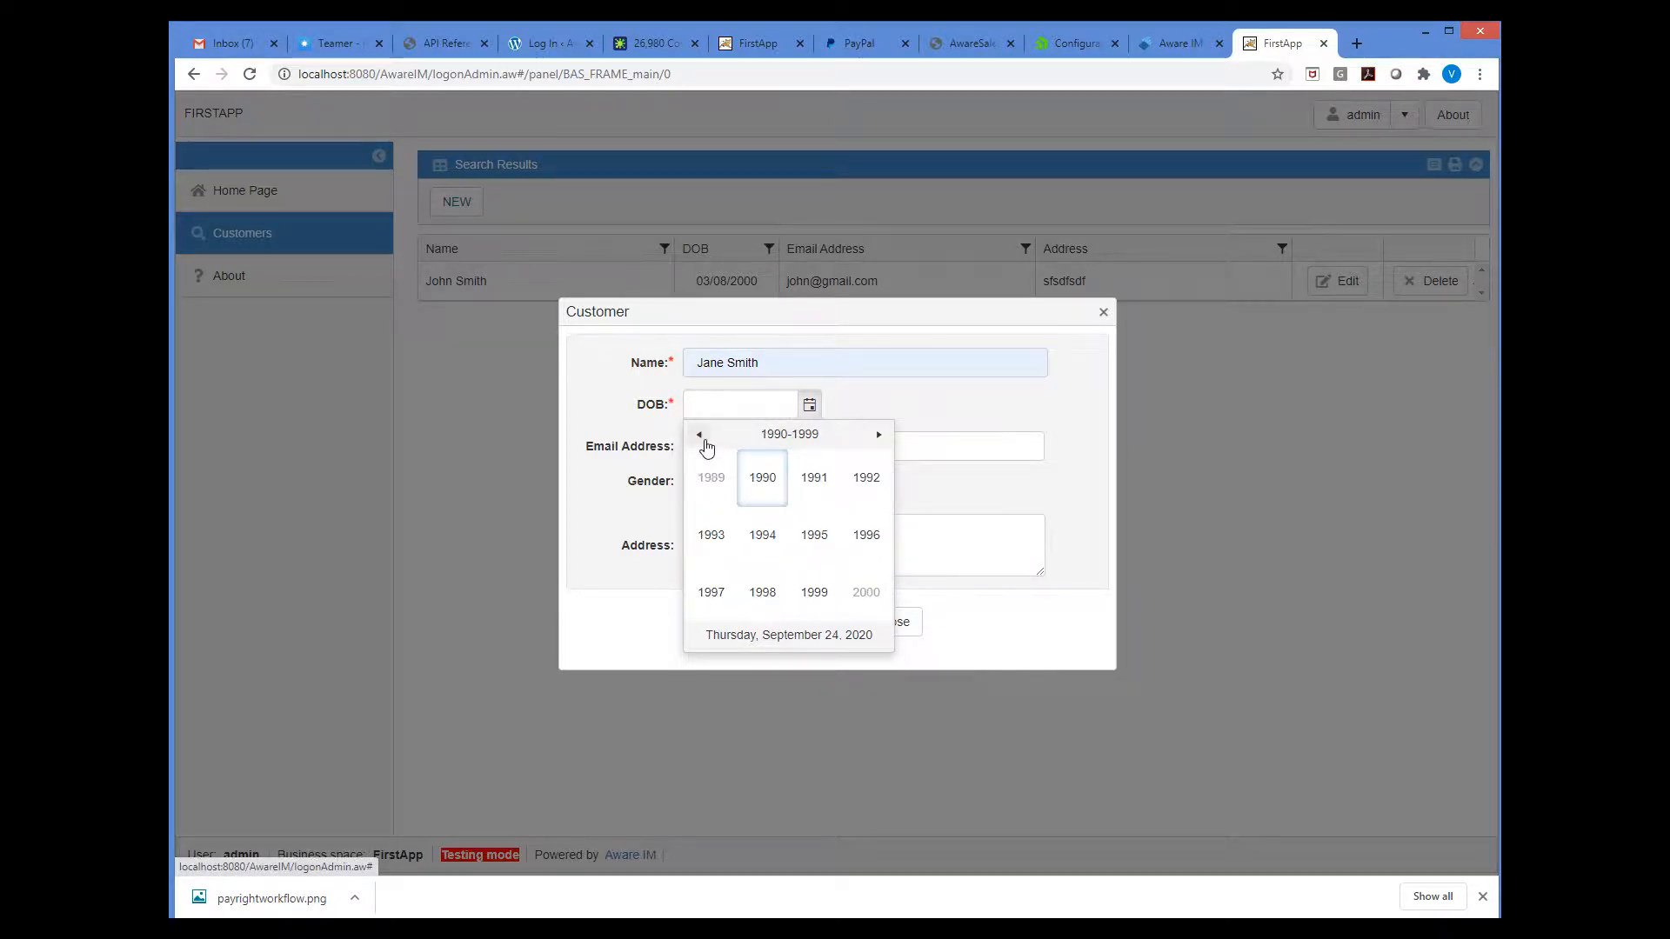
{"action": "left_click", "coordinate": [762, 477]}
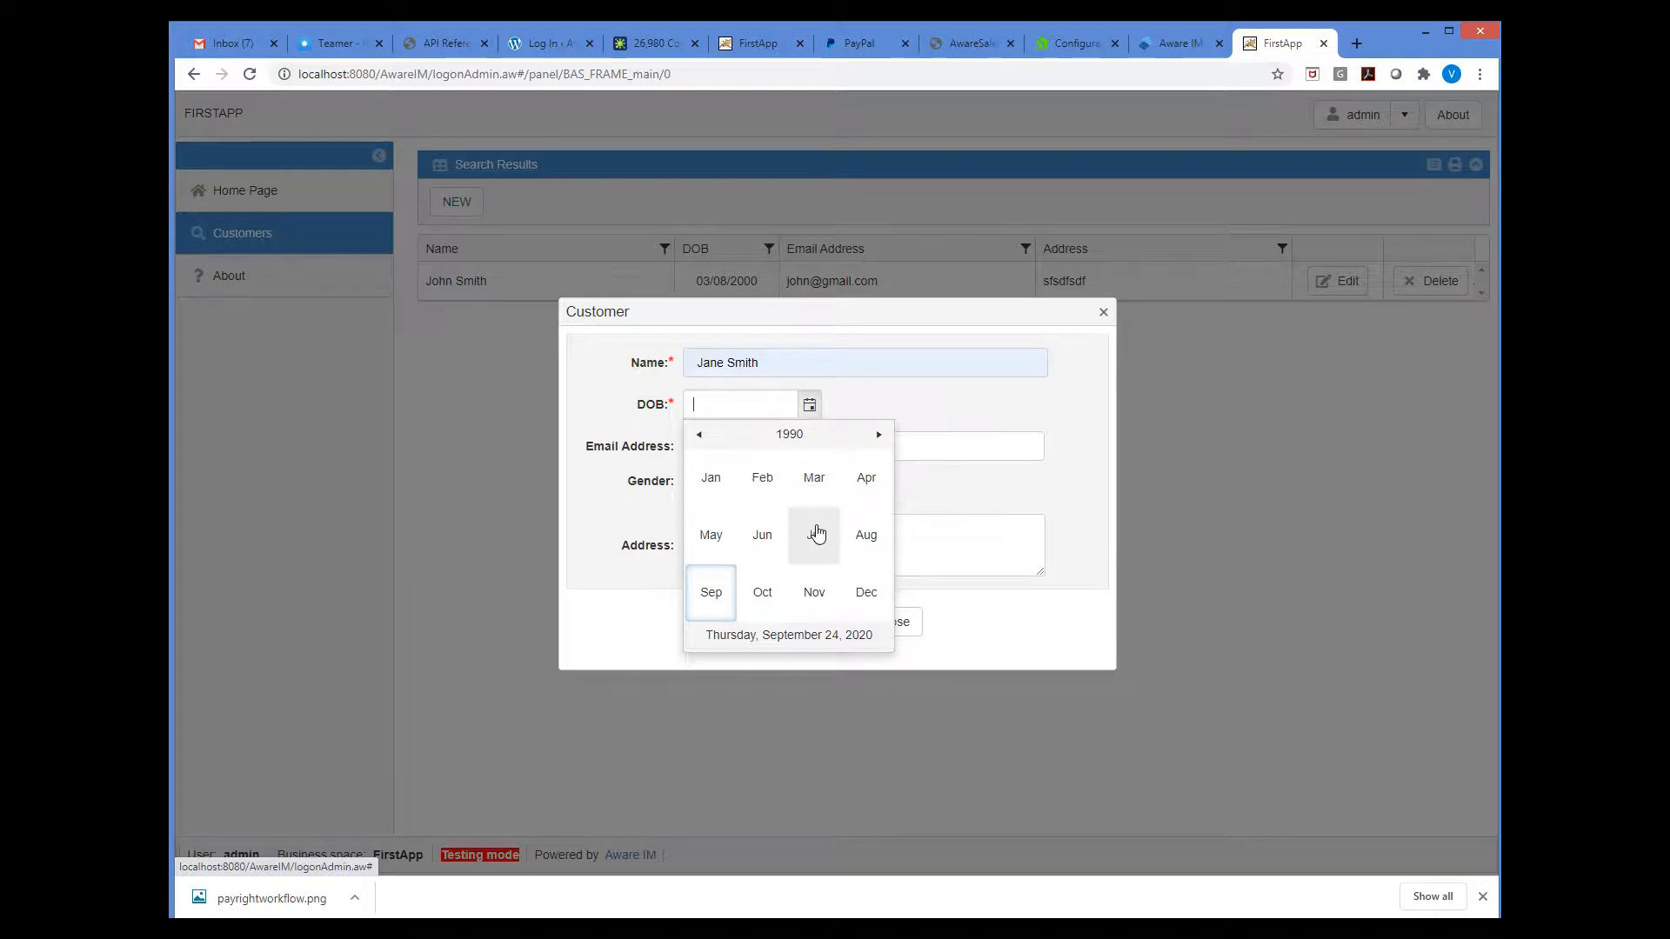
{"action": "left_click", "coordinate": [814, 535]}
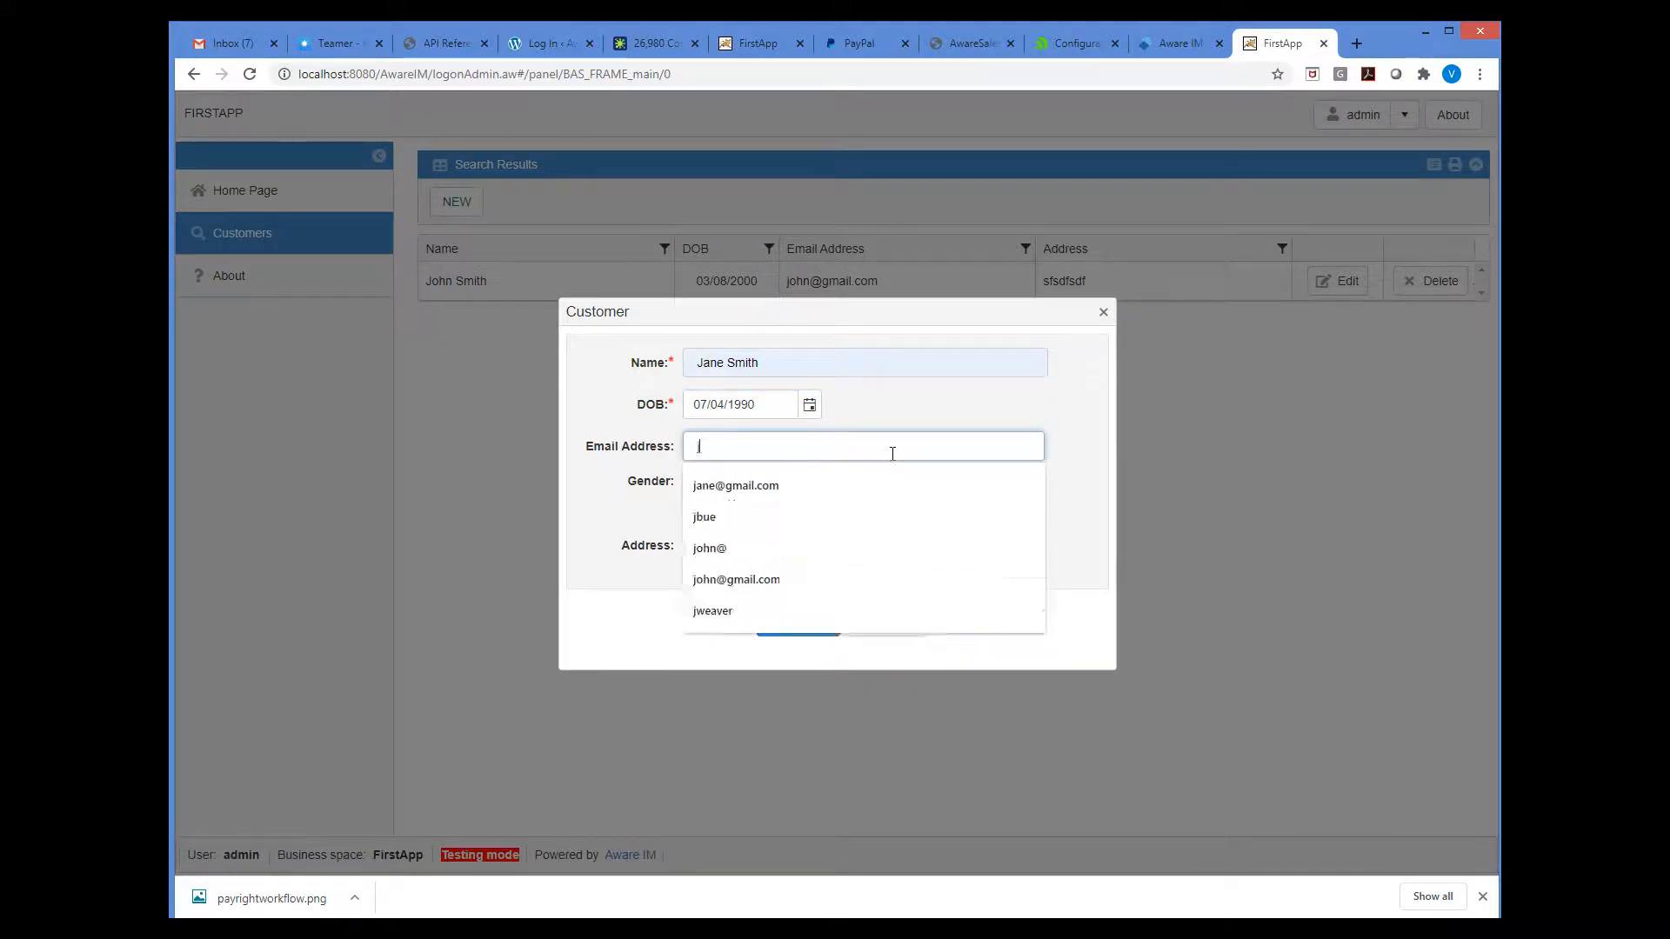
{"action": "left_click", "coordinate": [735, 485]}
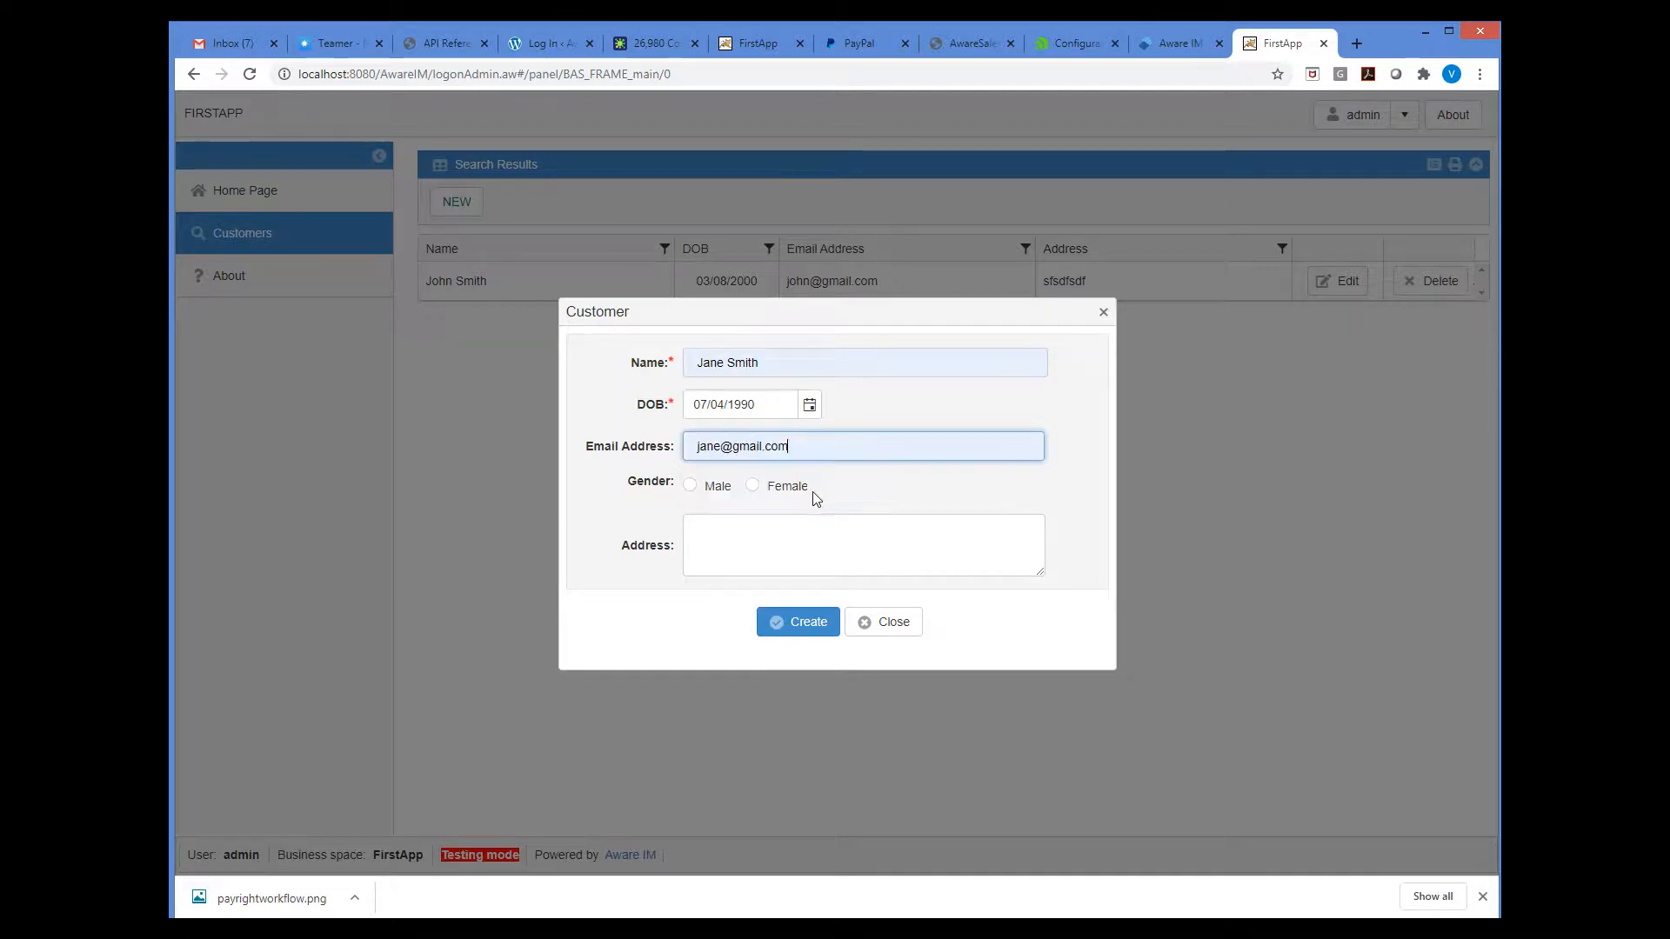
{"action": "left_click", "coordinate": [863, 544]}
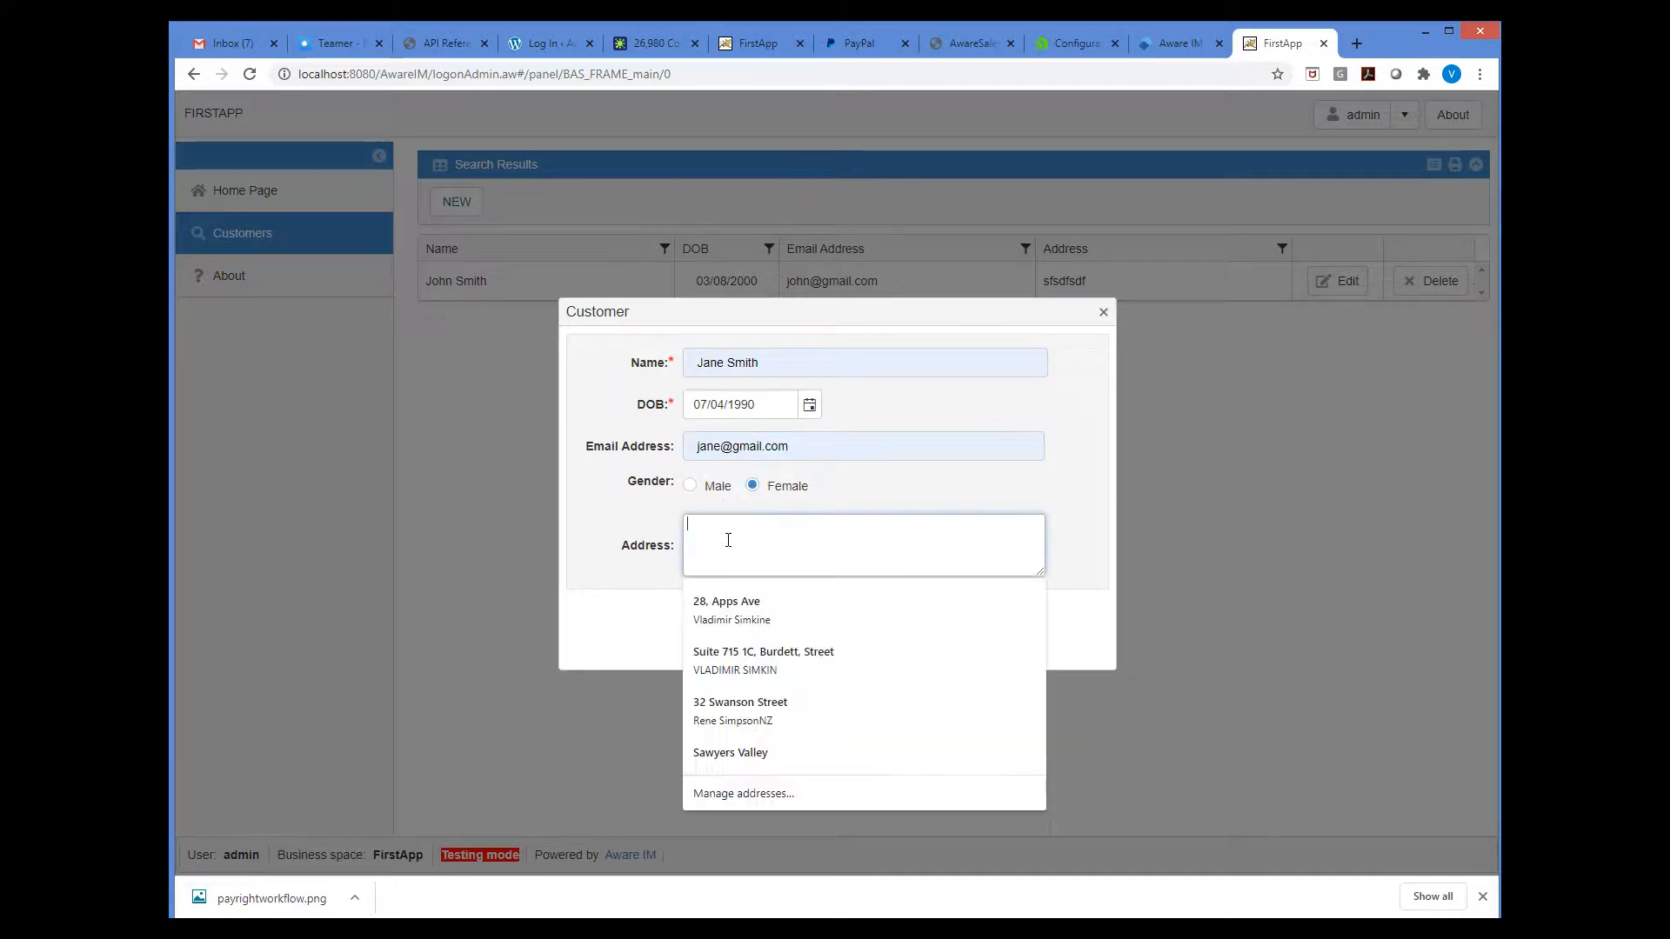
{"action": "type", "text": "sdfsdfdf"}
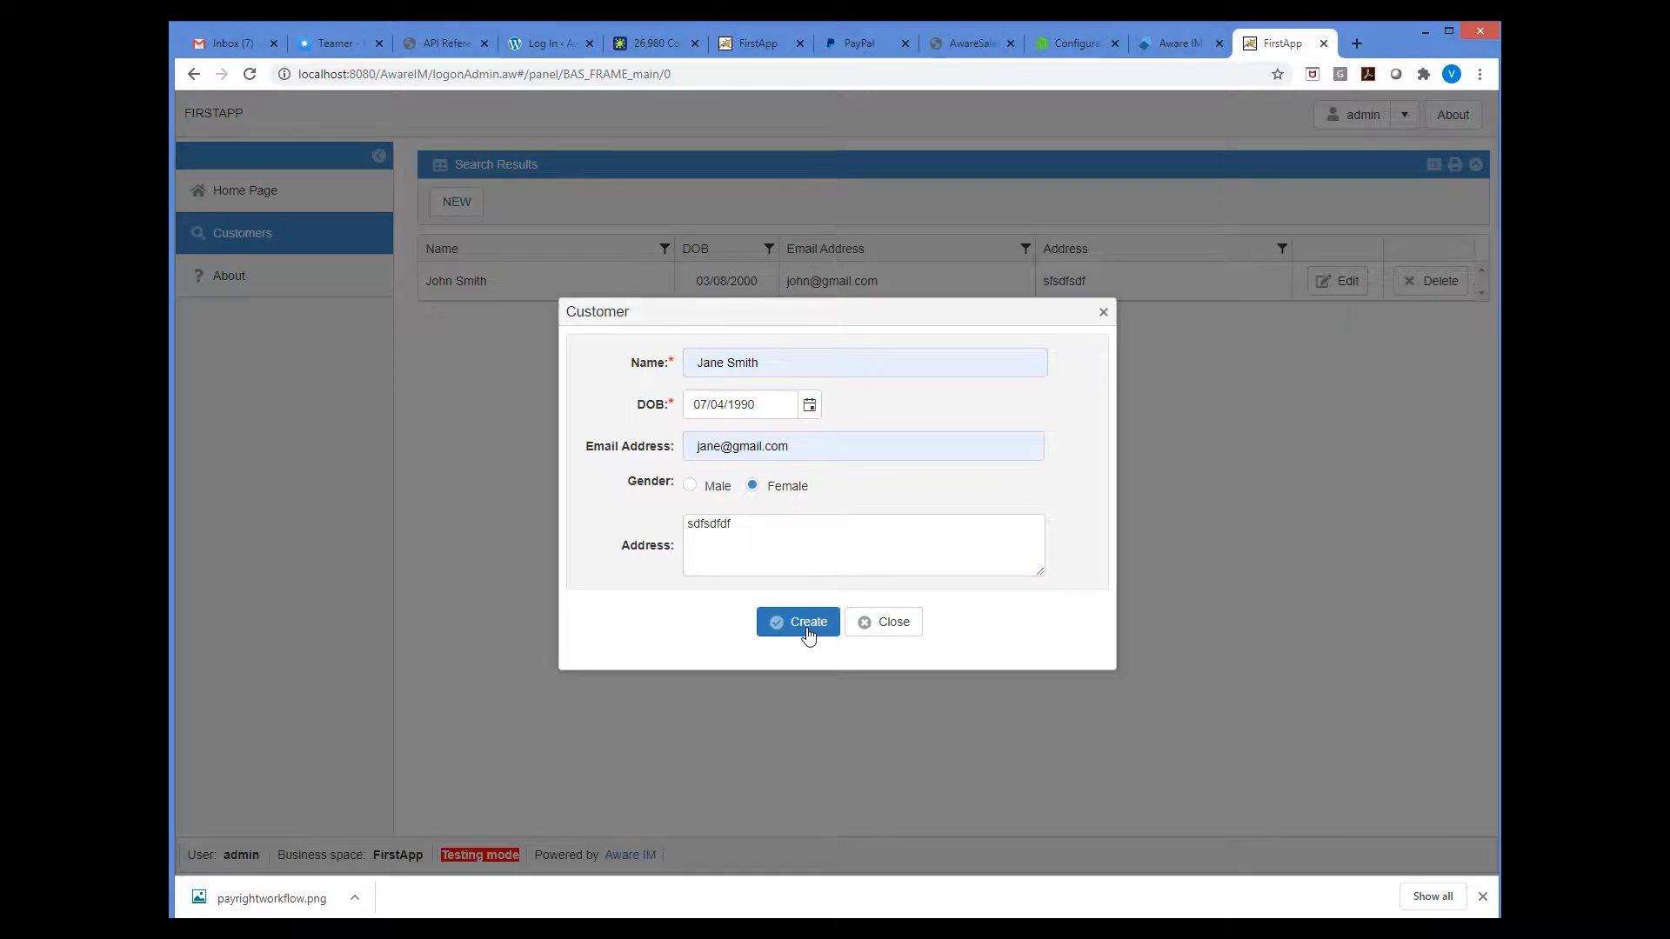
{"action": "left_click", "coordinate": [798, 621]}
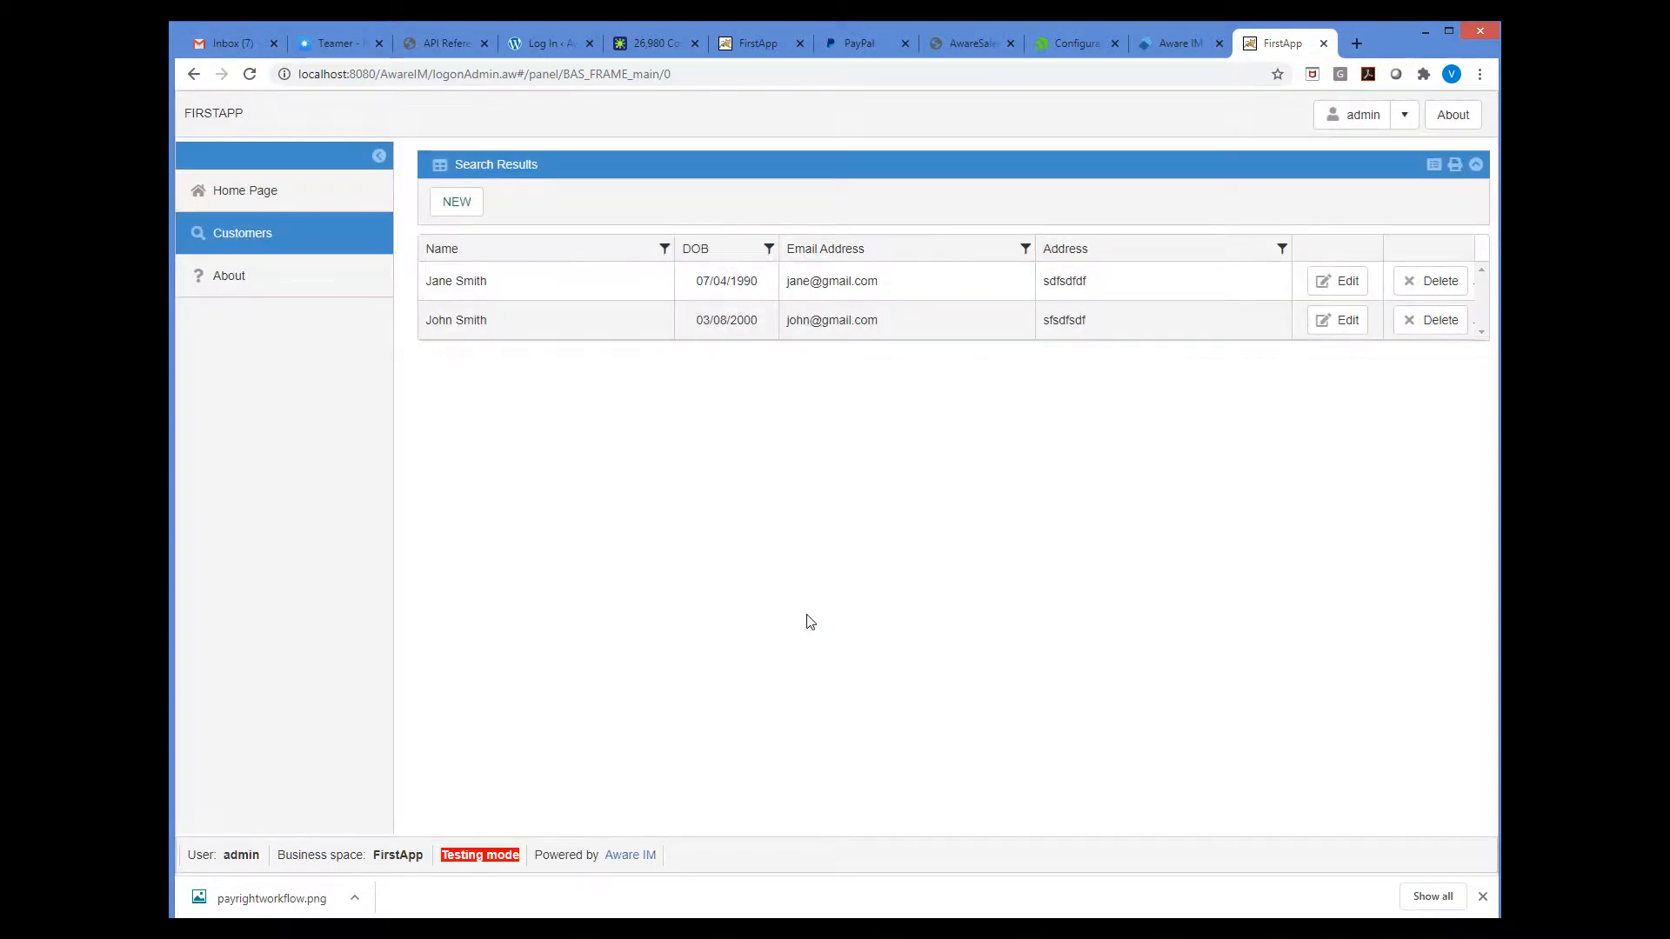
{"action": "mouse_move", "coordinate": [837, 580]}
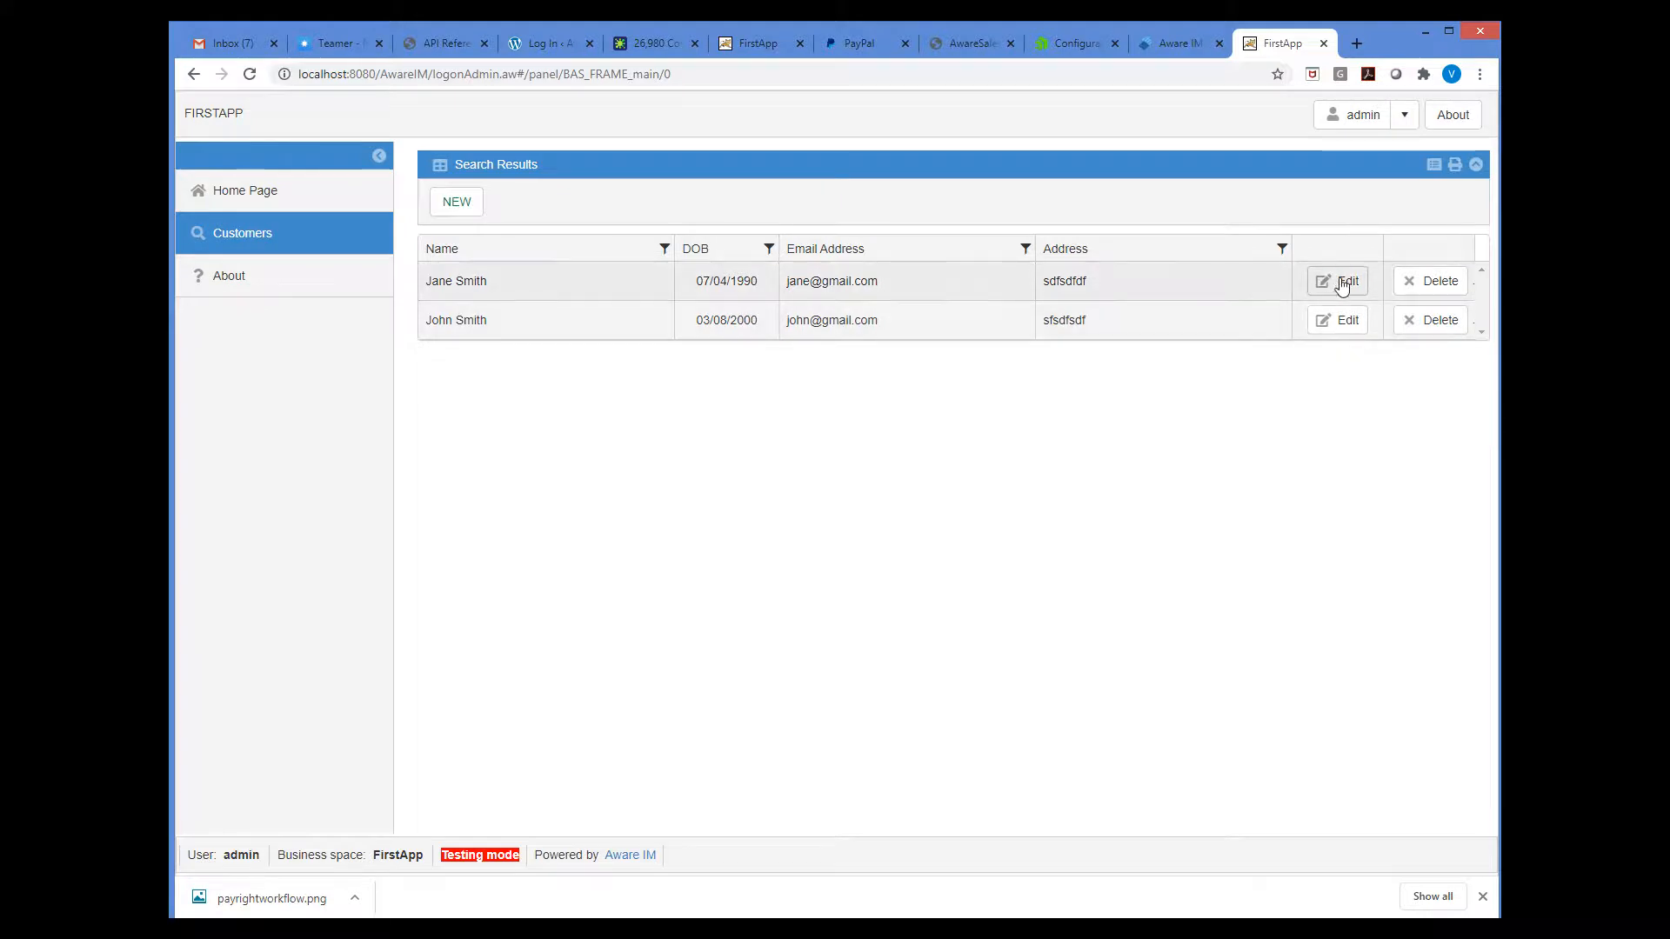
{"action": "mouse_move", "coordinate": [1338, 280]}
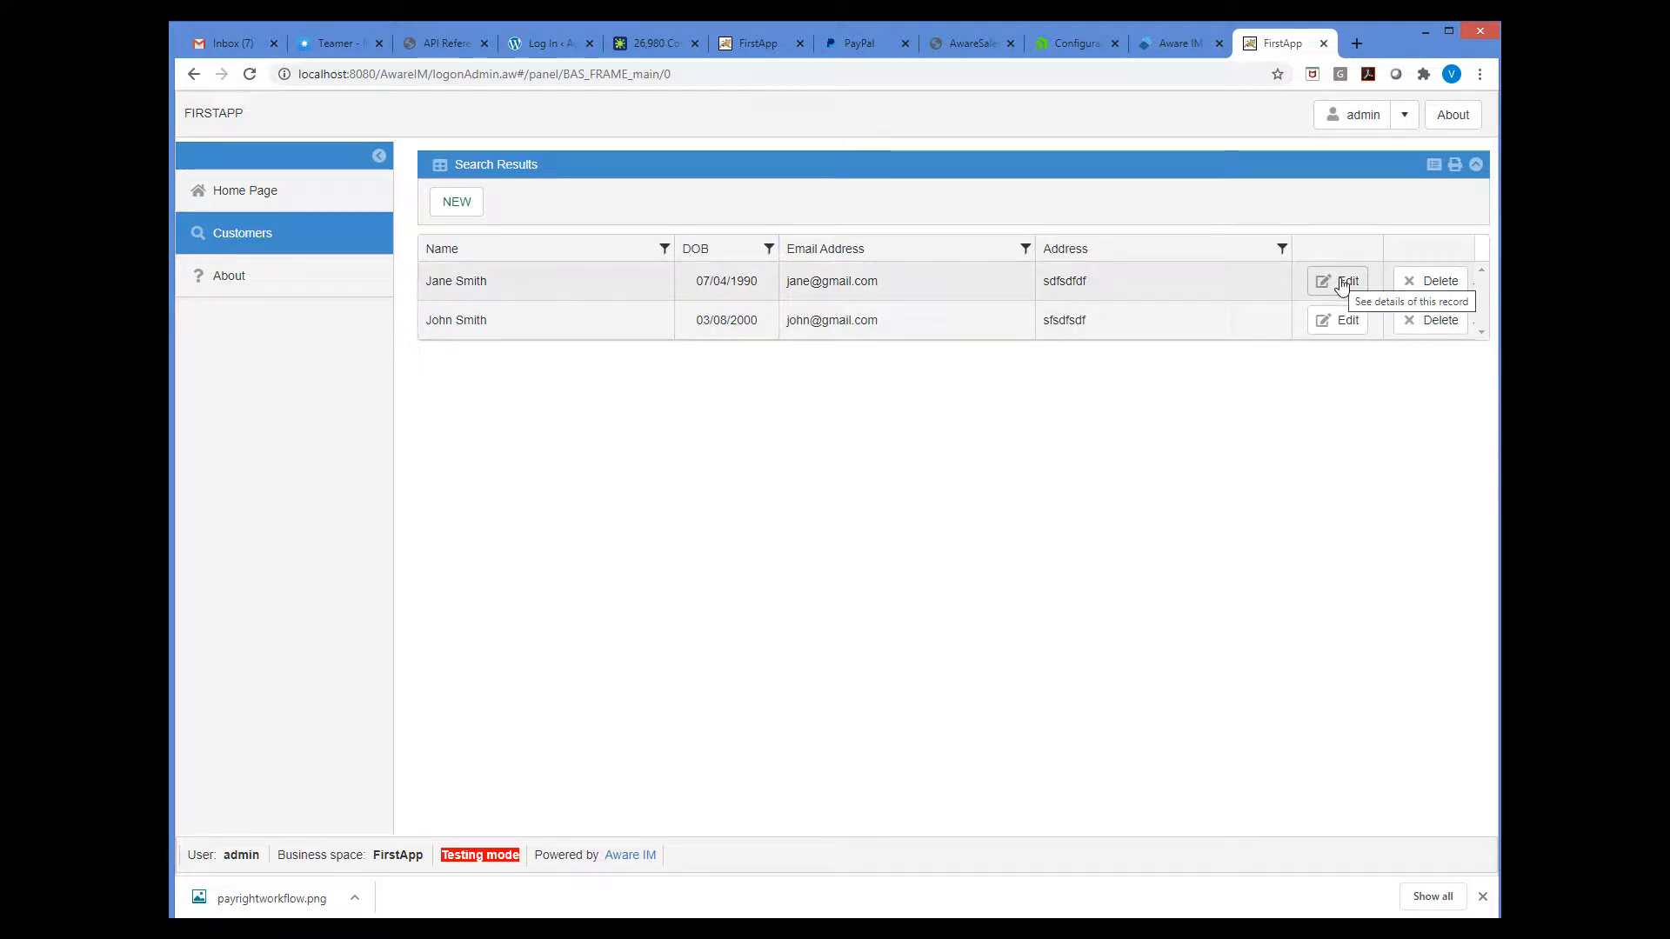
Edit Jane Smith's record, set the address to 'Some address', and save.
{"action": "left_click", "coordinate": [1341, 280]}
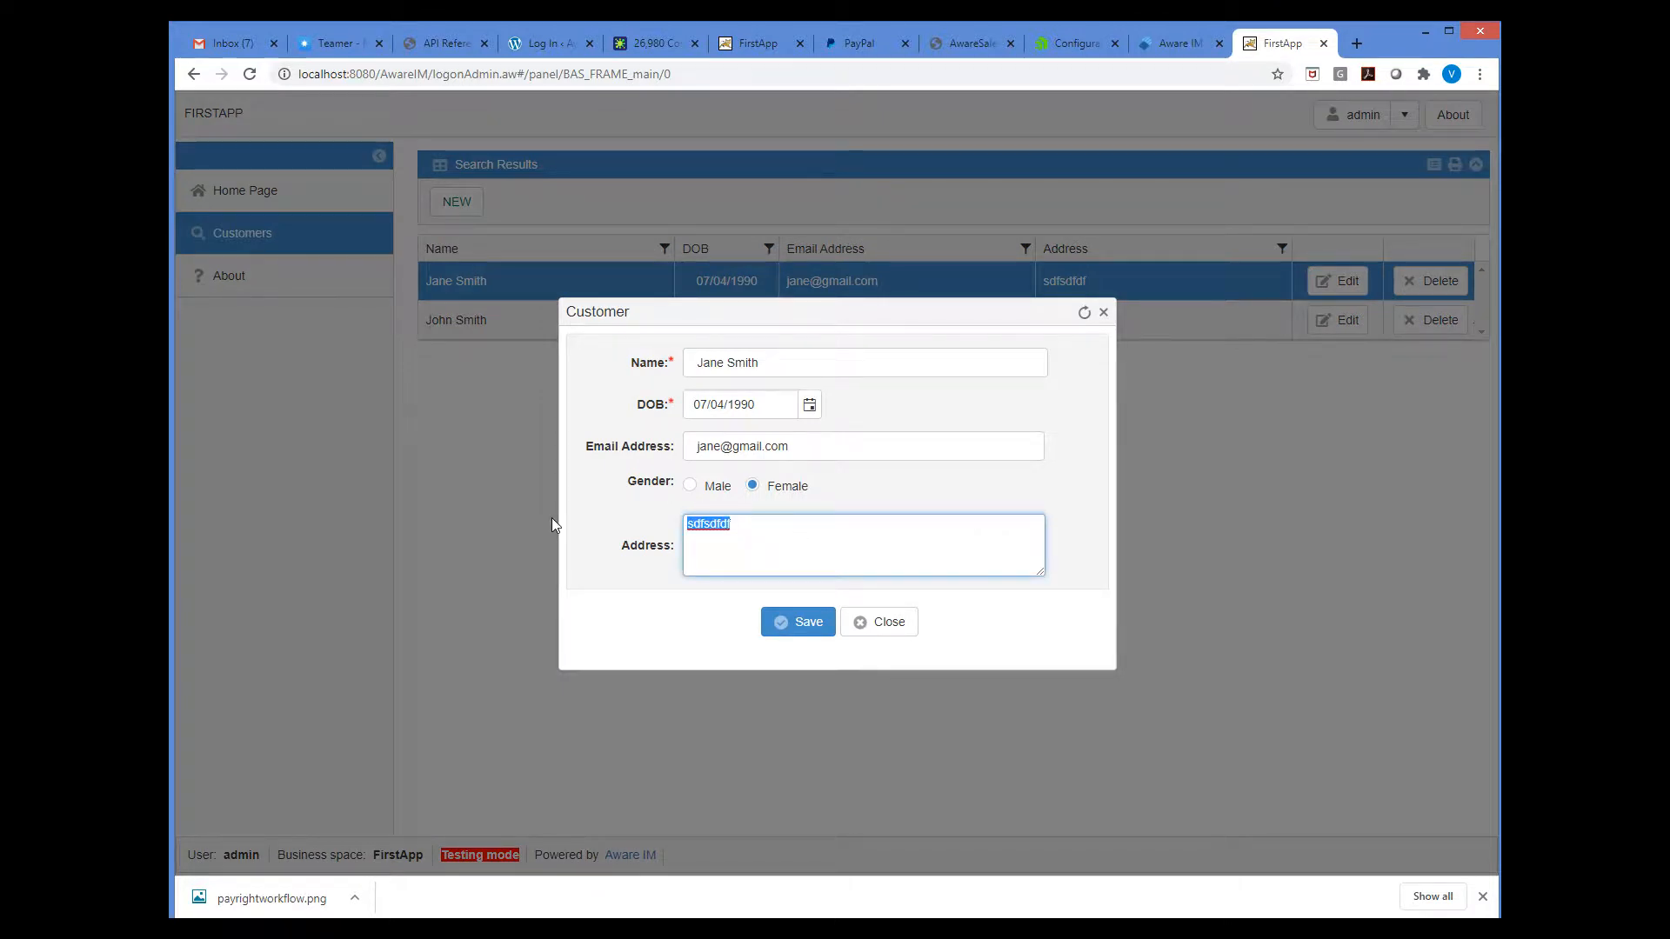
{"action": "type", "text": "Some addres"}
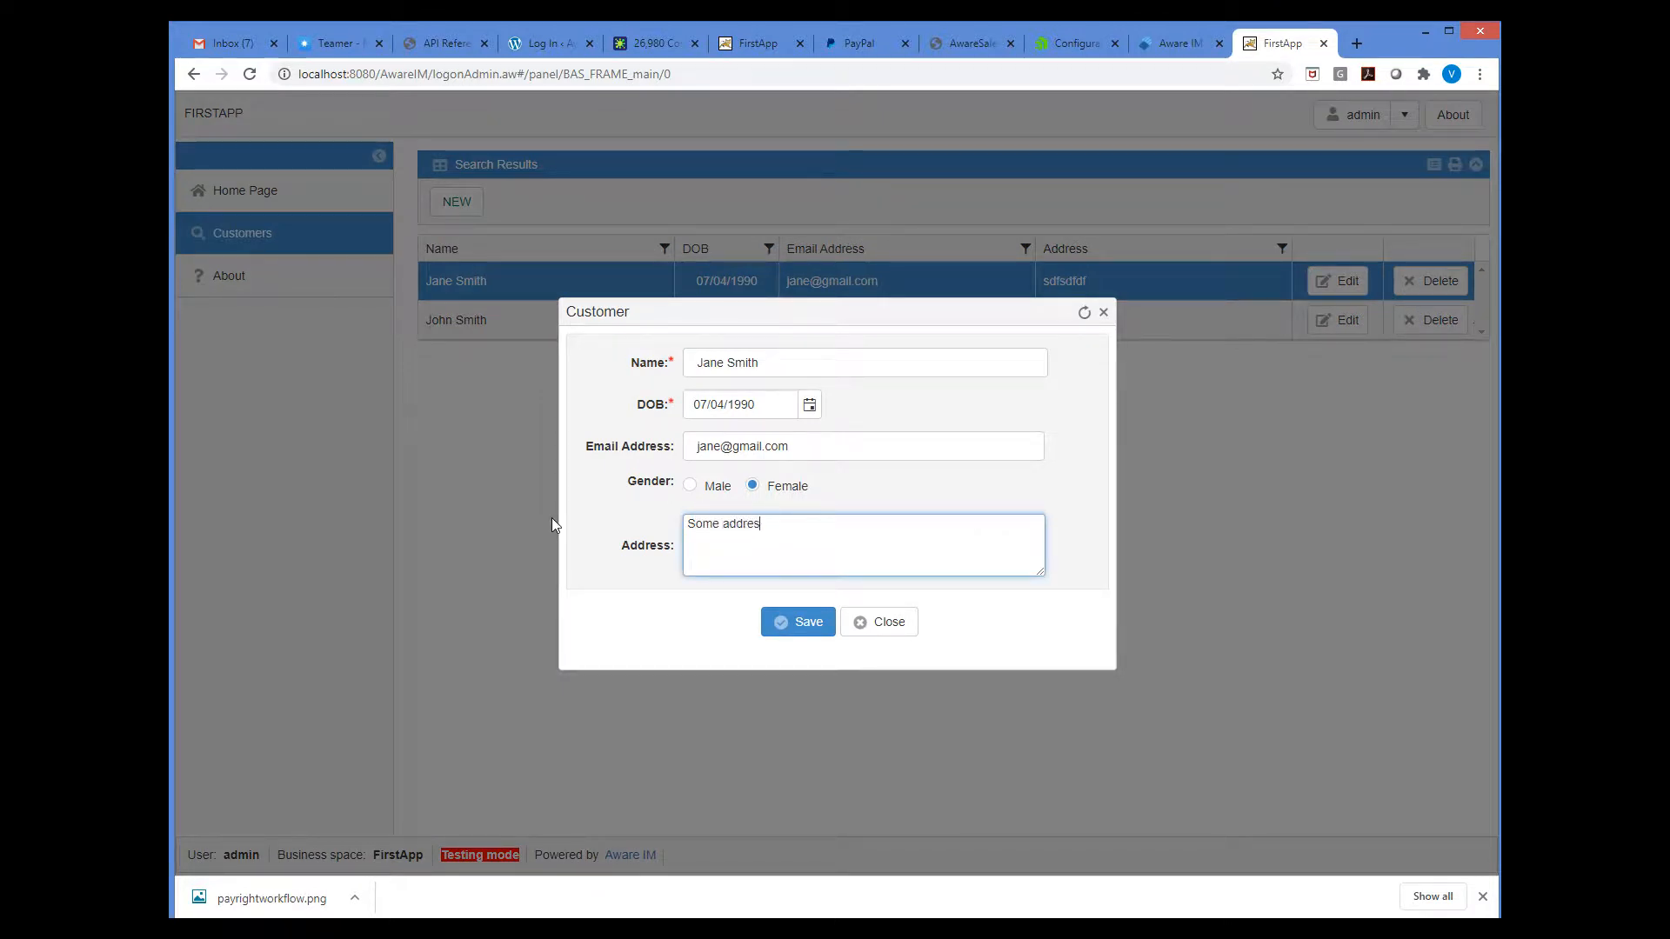
{"action": "left_click", "coordinate": [799, 621]}
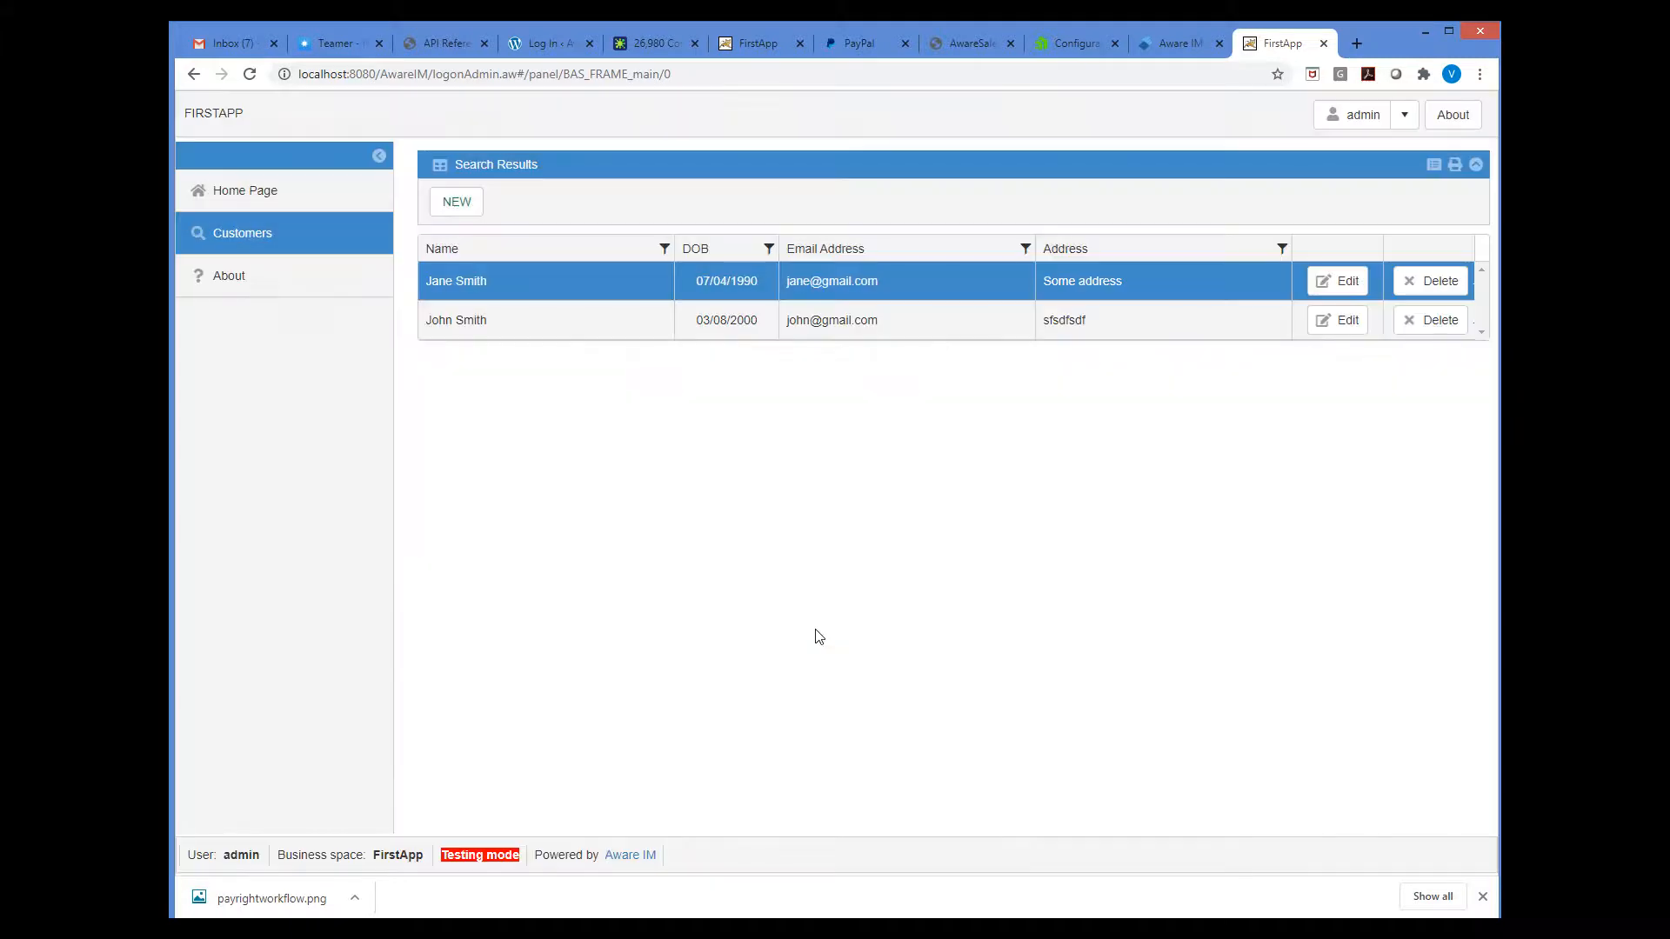
{"action": "mouse_move", "coordinate": [1466, 328]}
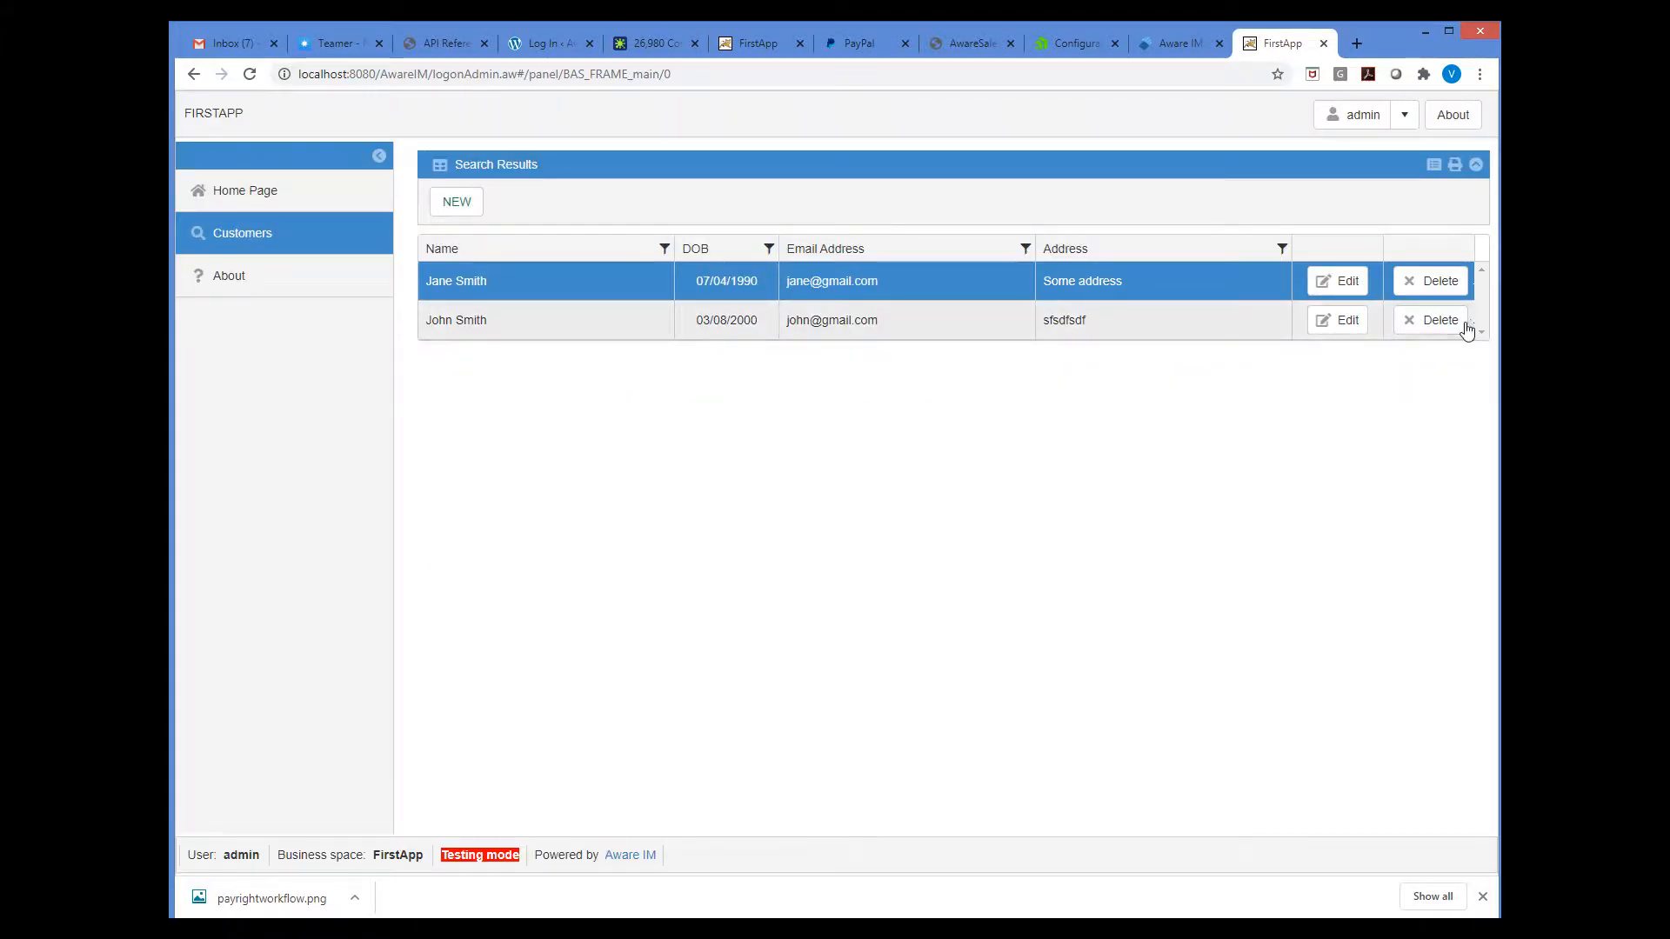
{"action": "mouse_move", "coordinate": [1439, 320]}
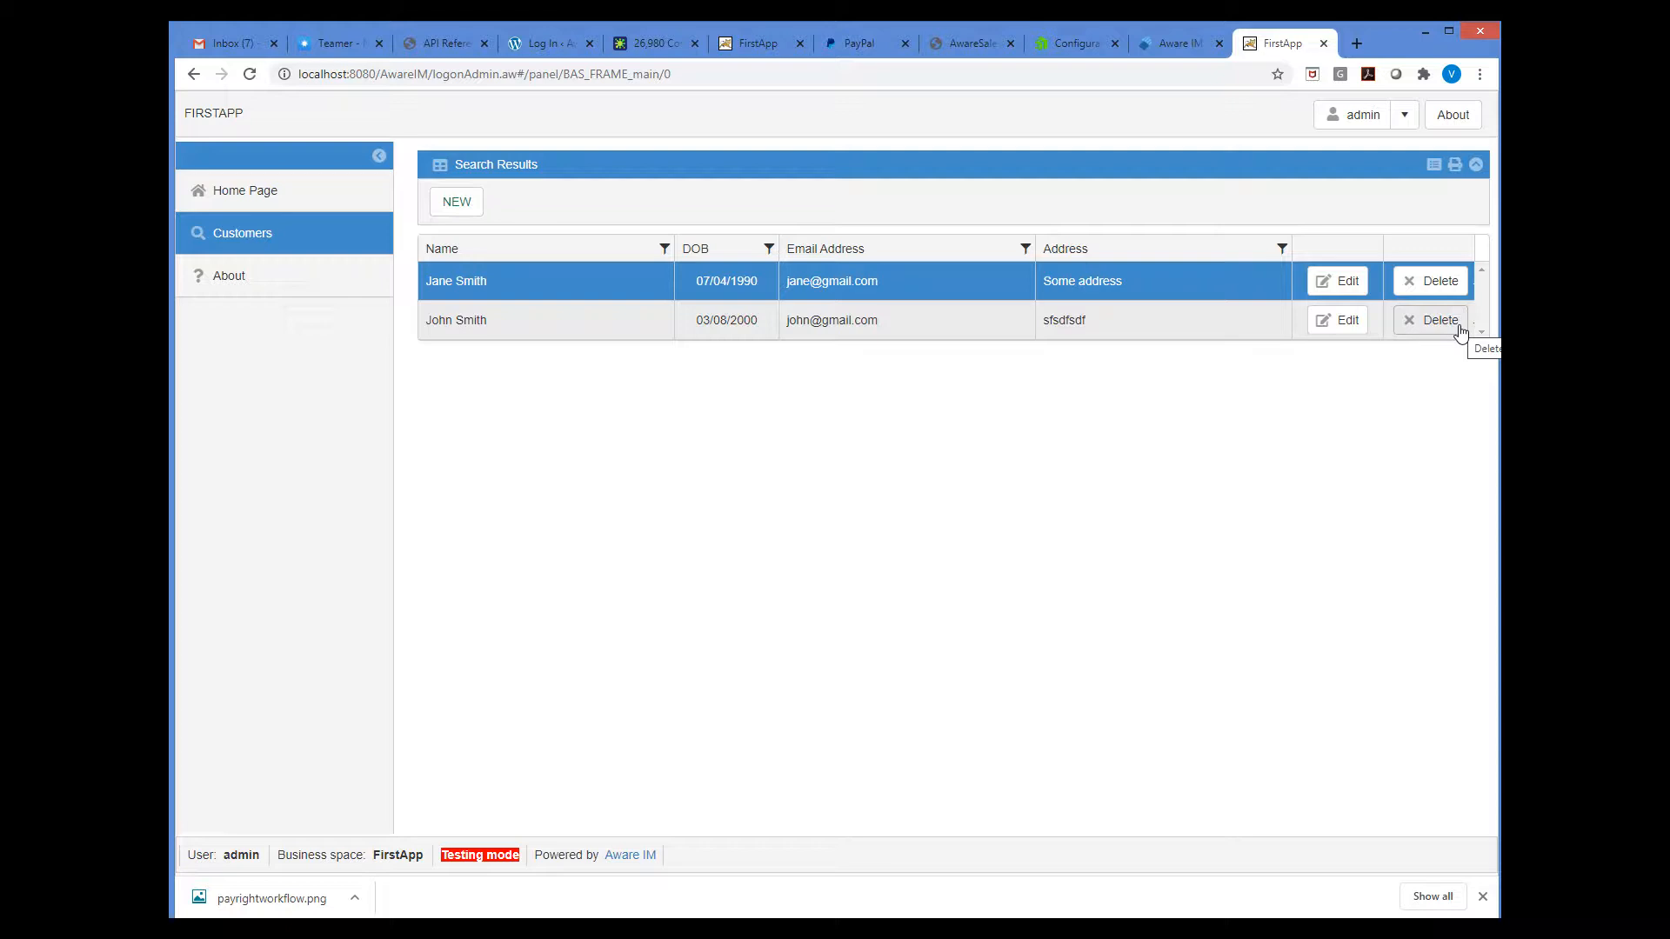
Delete John Smith's row and confirm with Yes.
{"action": "left_click", "coordinate": [1430, 319]}
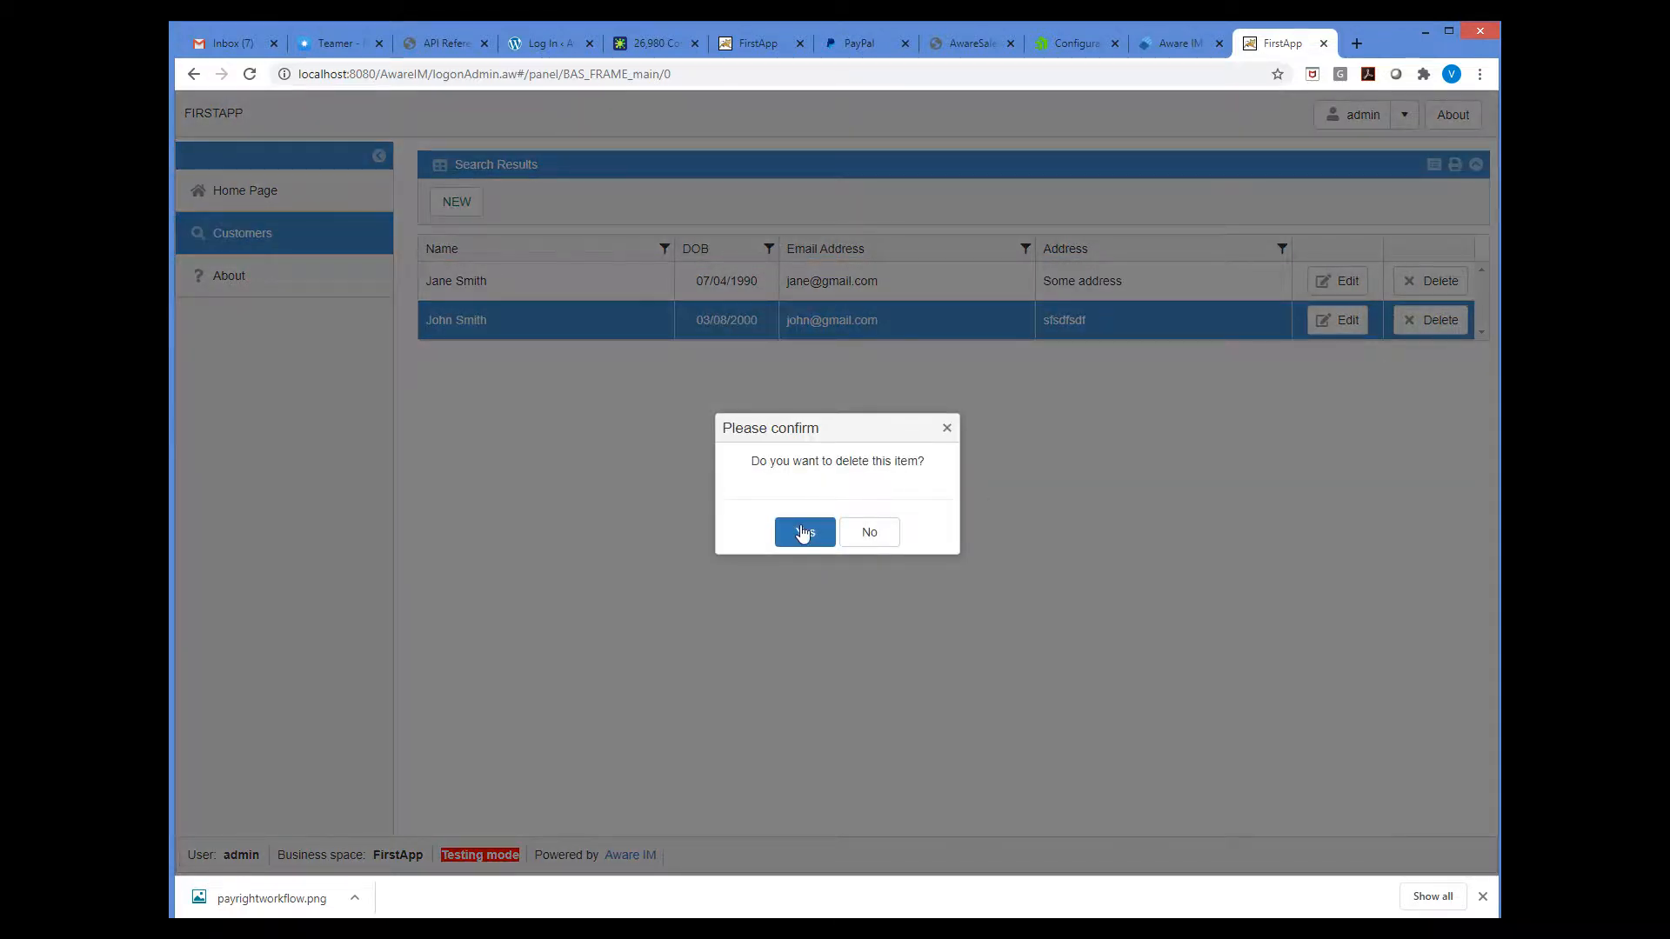
{"action": "left_click", "coordinate": [803, 532]}
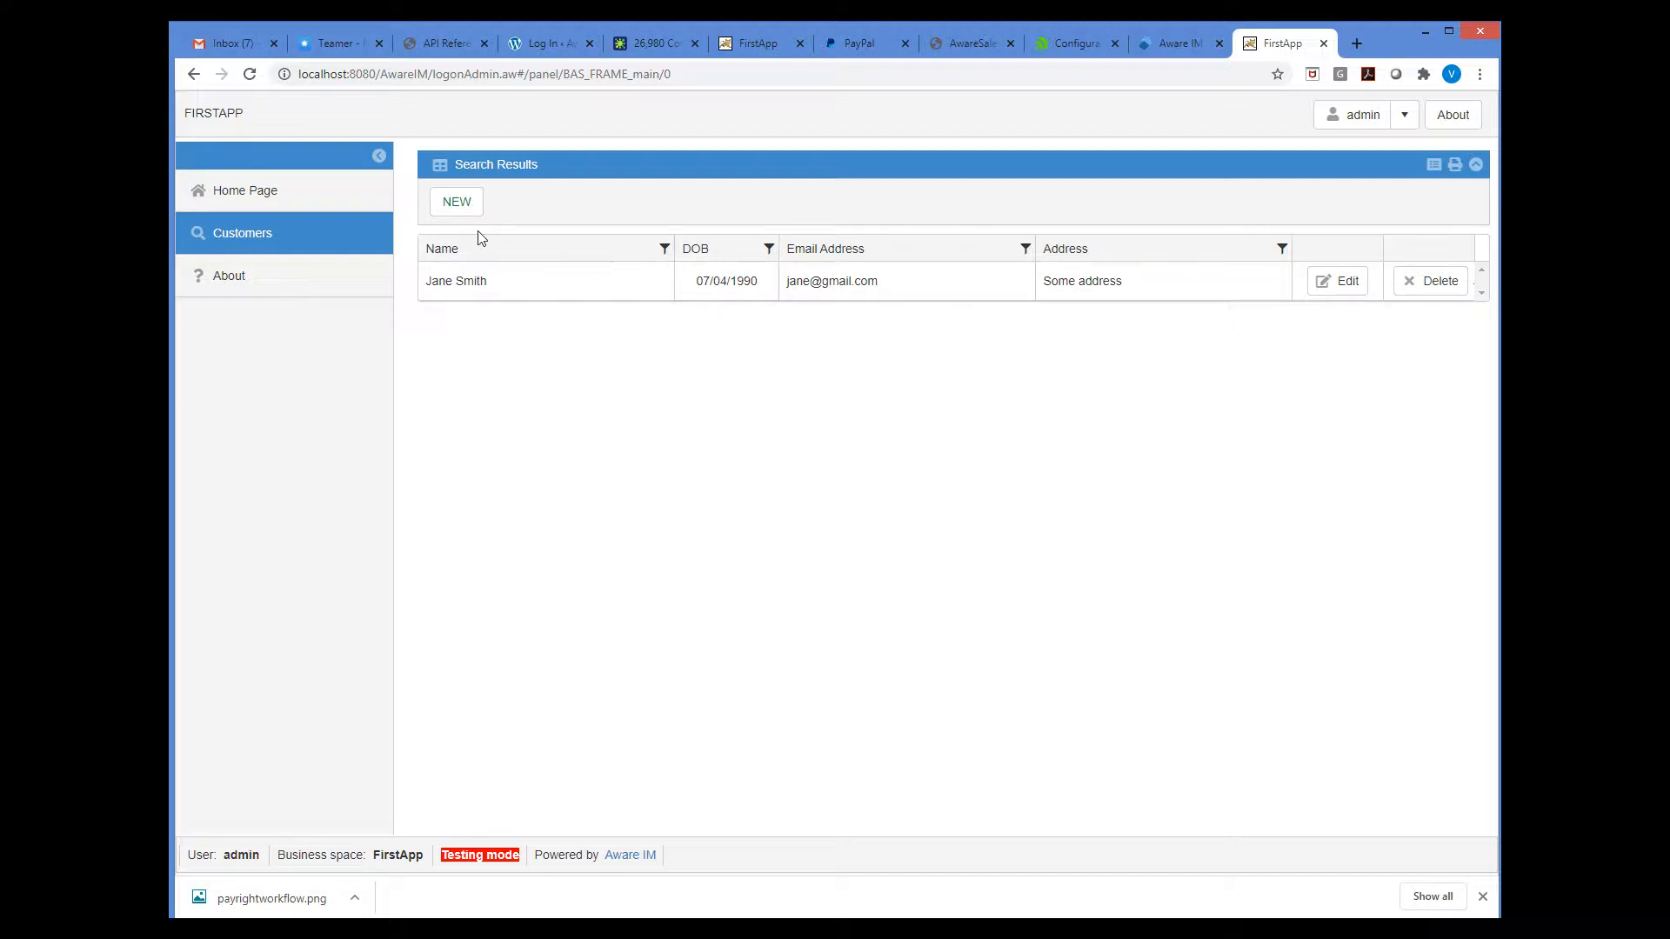
{"action": "mouse_move", "coordinate": [488, 226]}
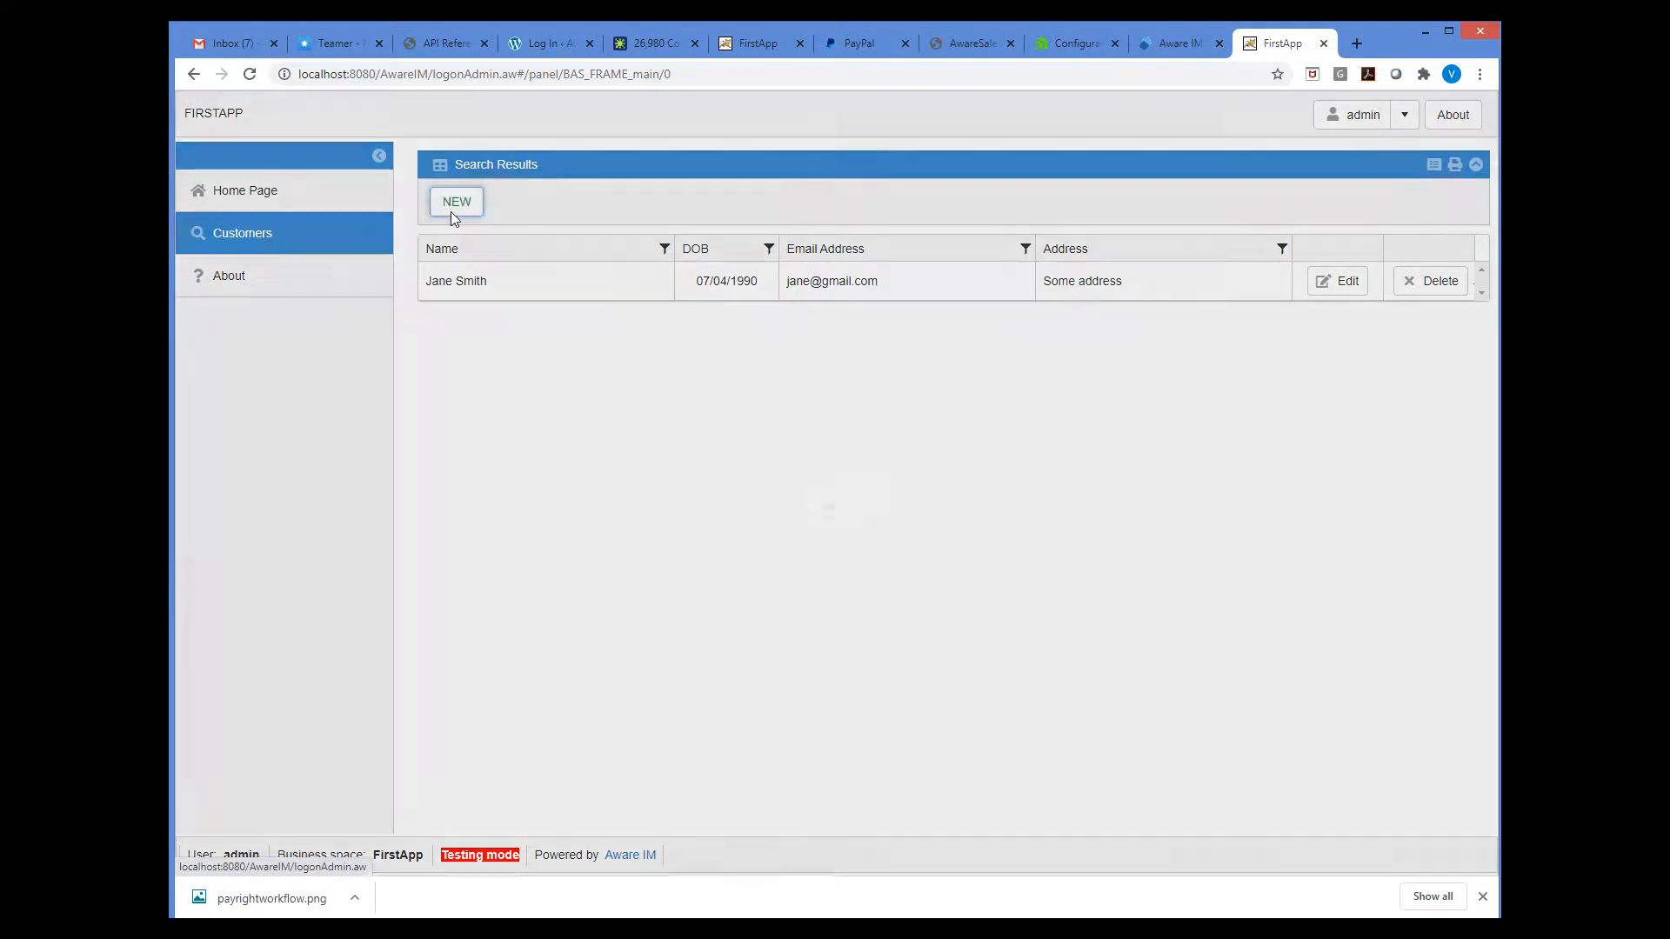
{"action": "left_click", "coordinate": [455, 201]}
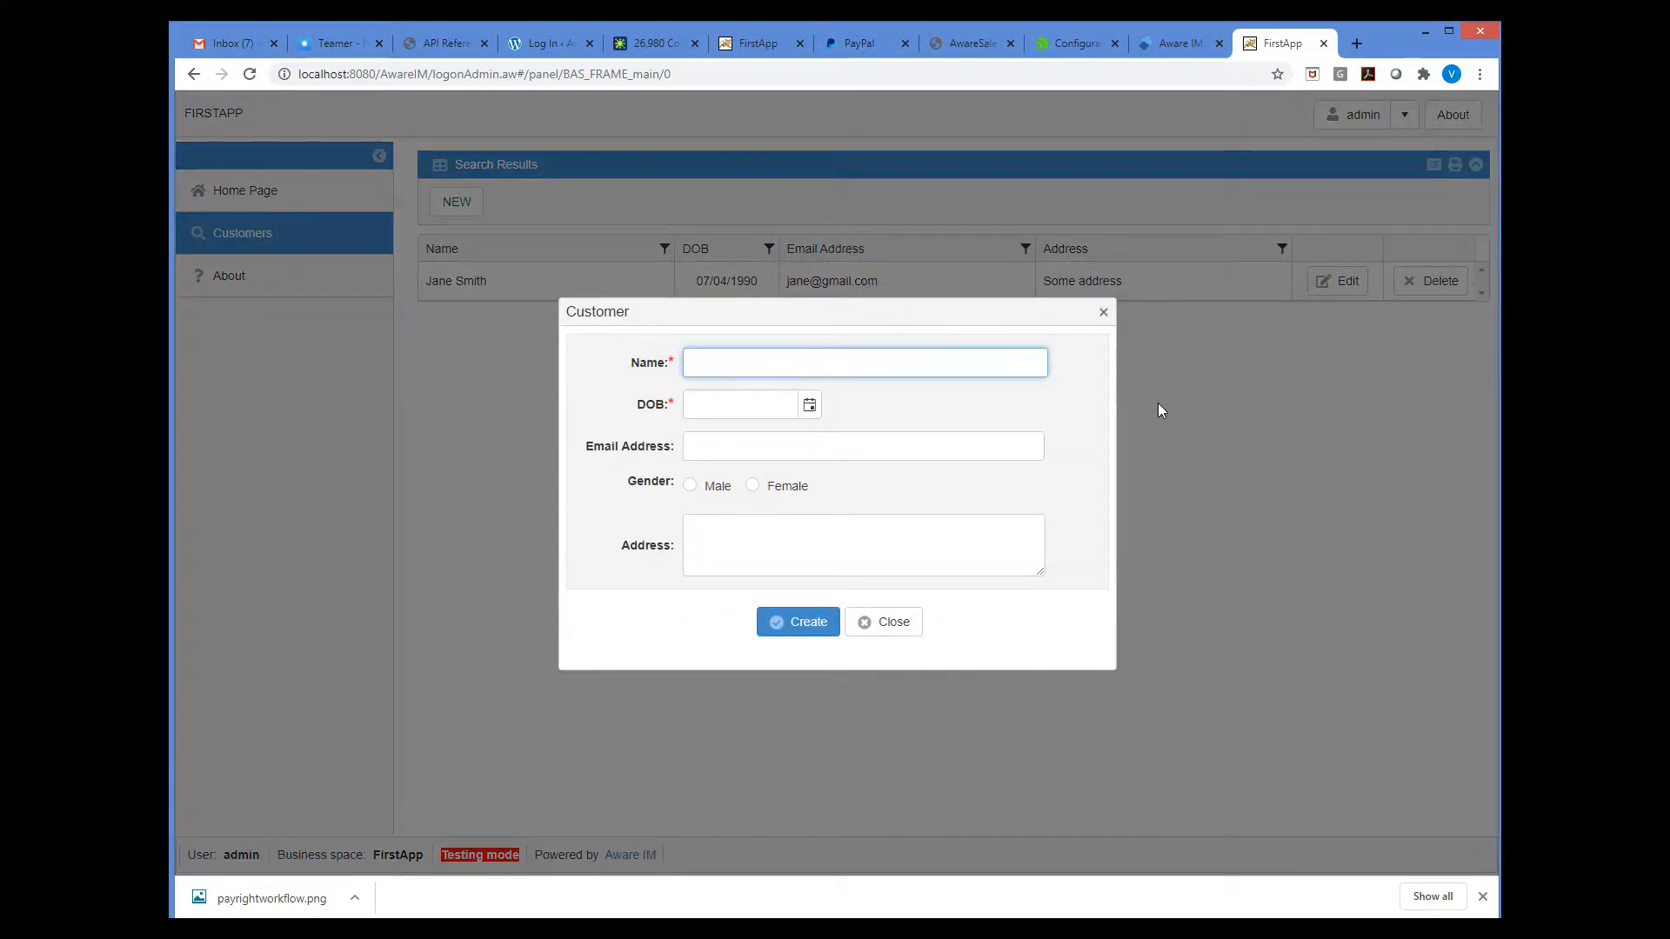
{"action": "type", "text": "Georg"}
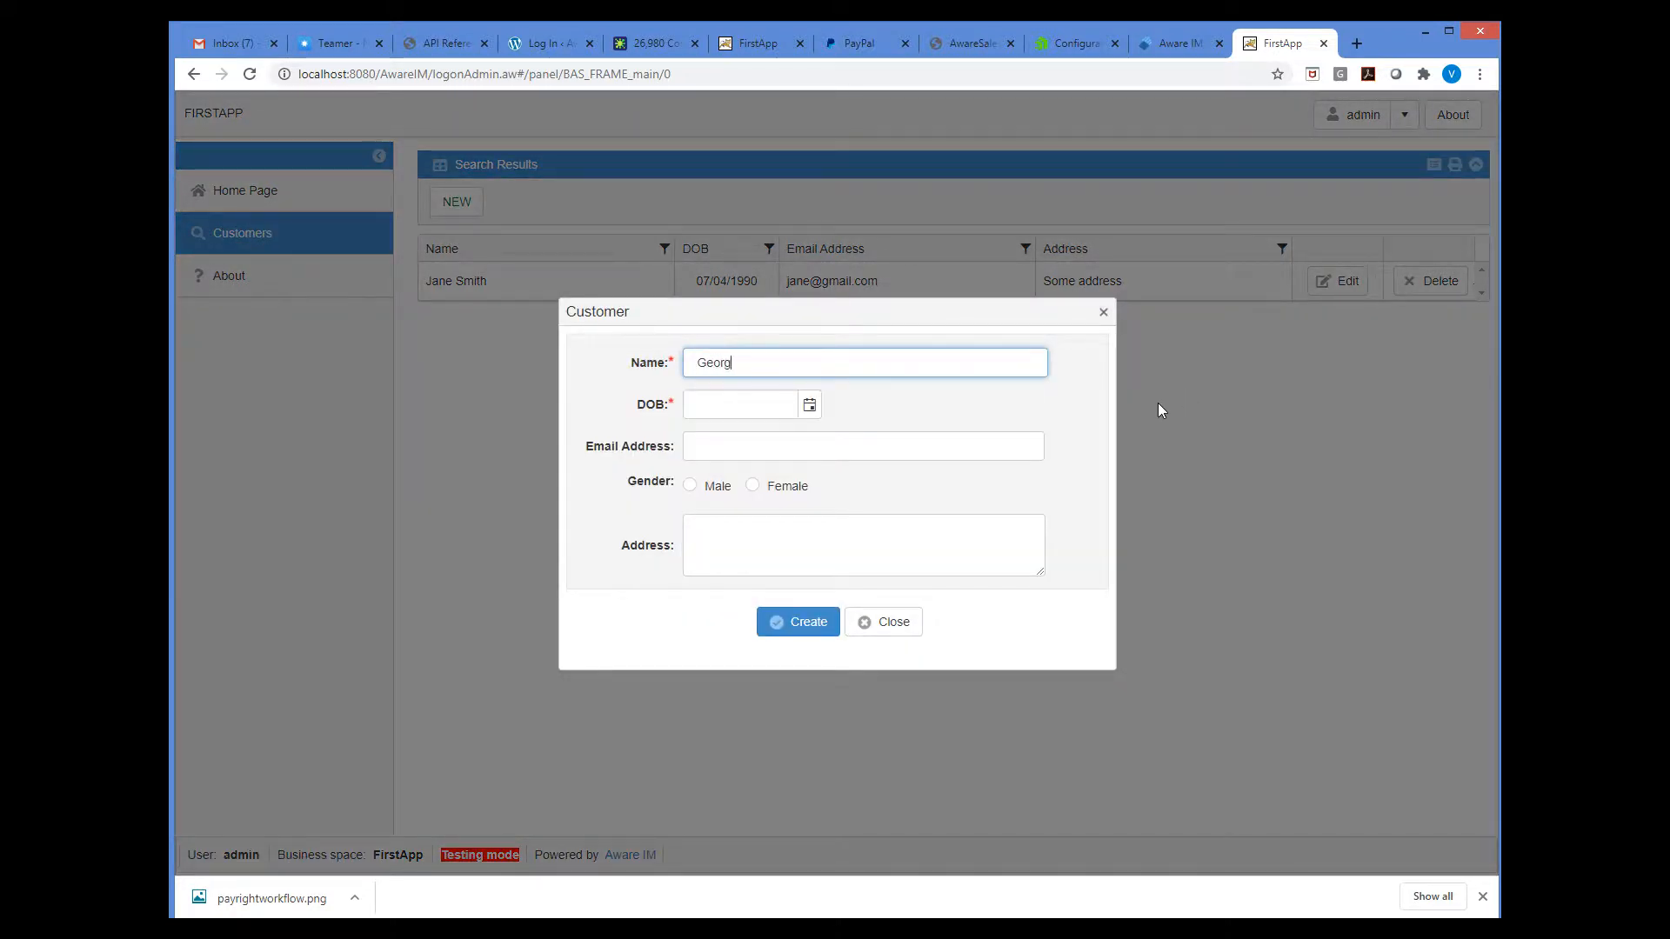
{"action": "type", "text": "e Smith"}
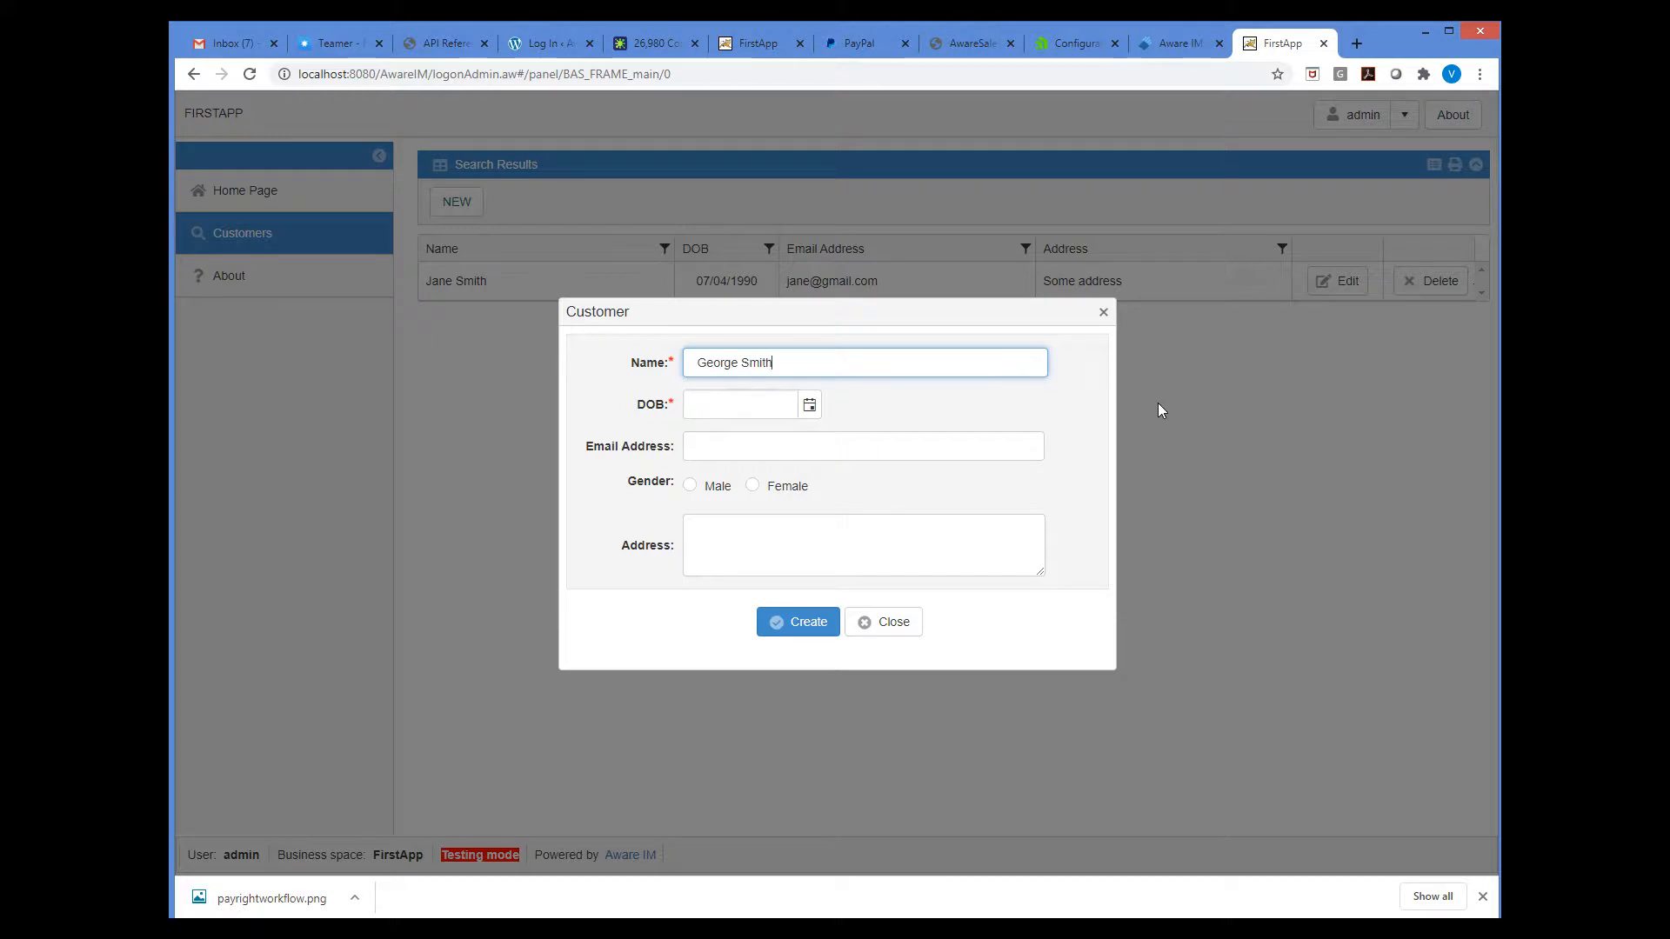
{"action": "left_click", "coordinate": [809, 404]}
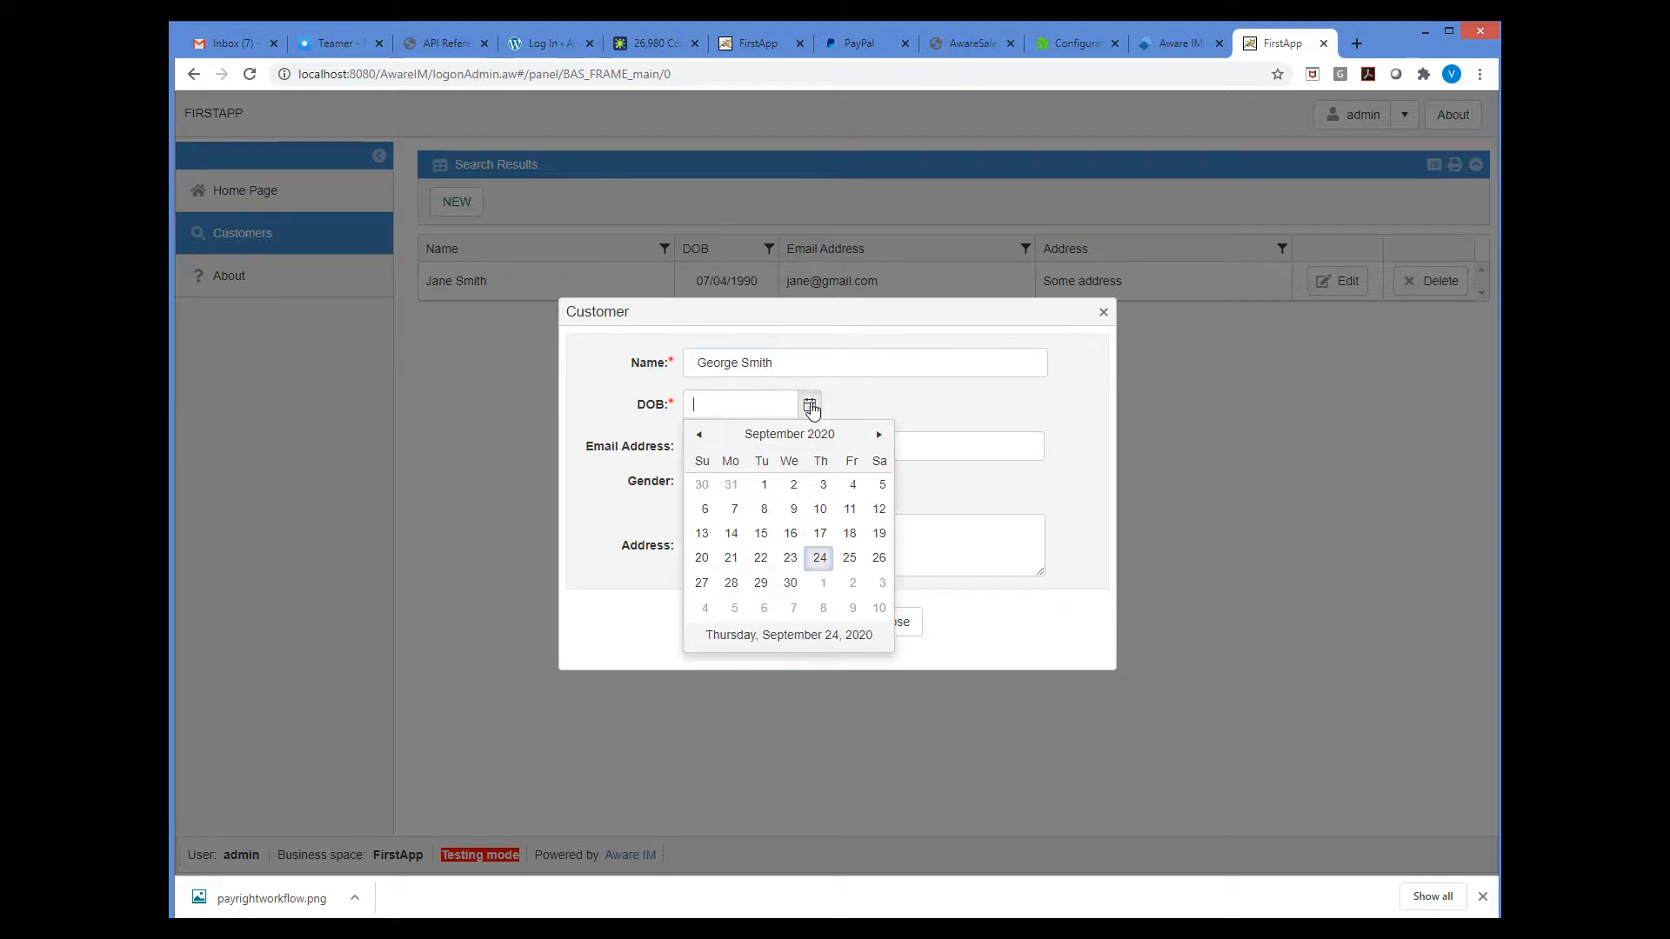
{"action": "left_click", "coordinate": [700, 435]}
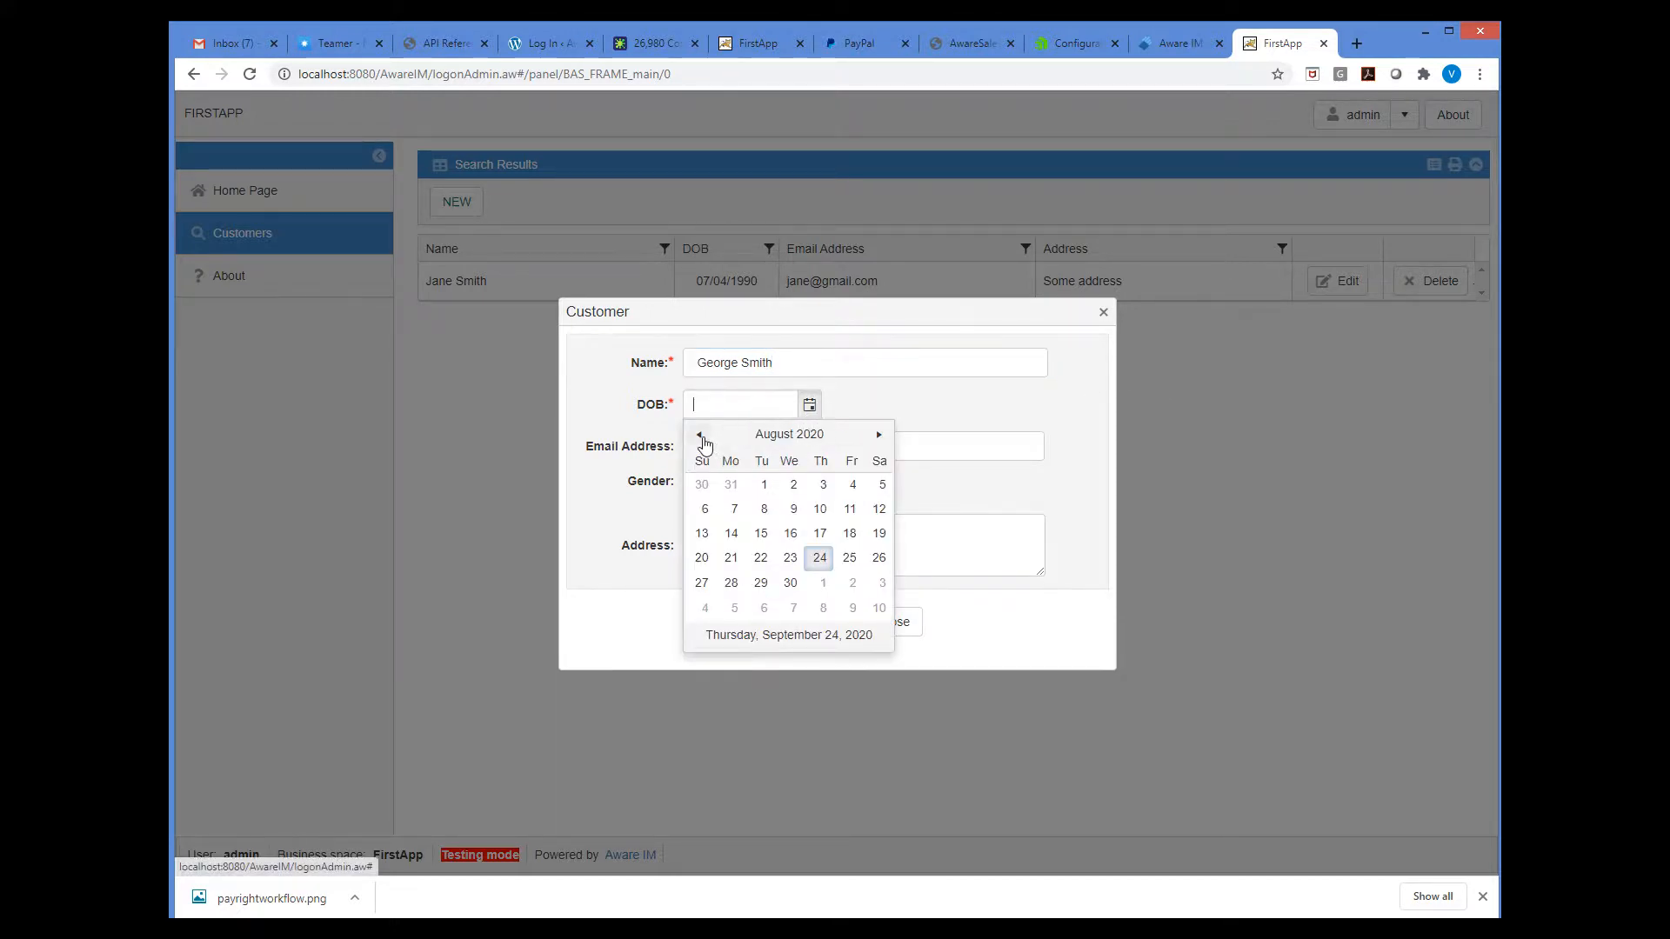
{"action": "left_click", "coordinate": [699, 435]}
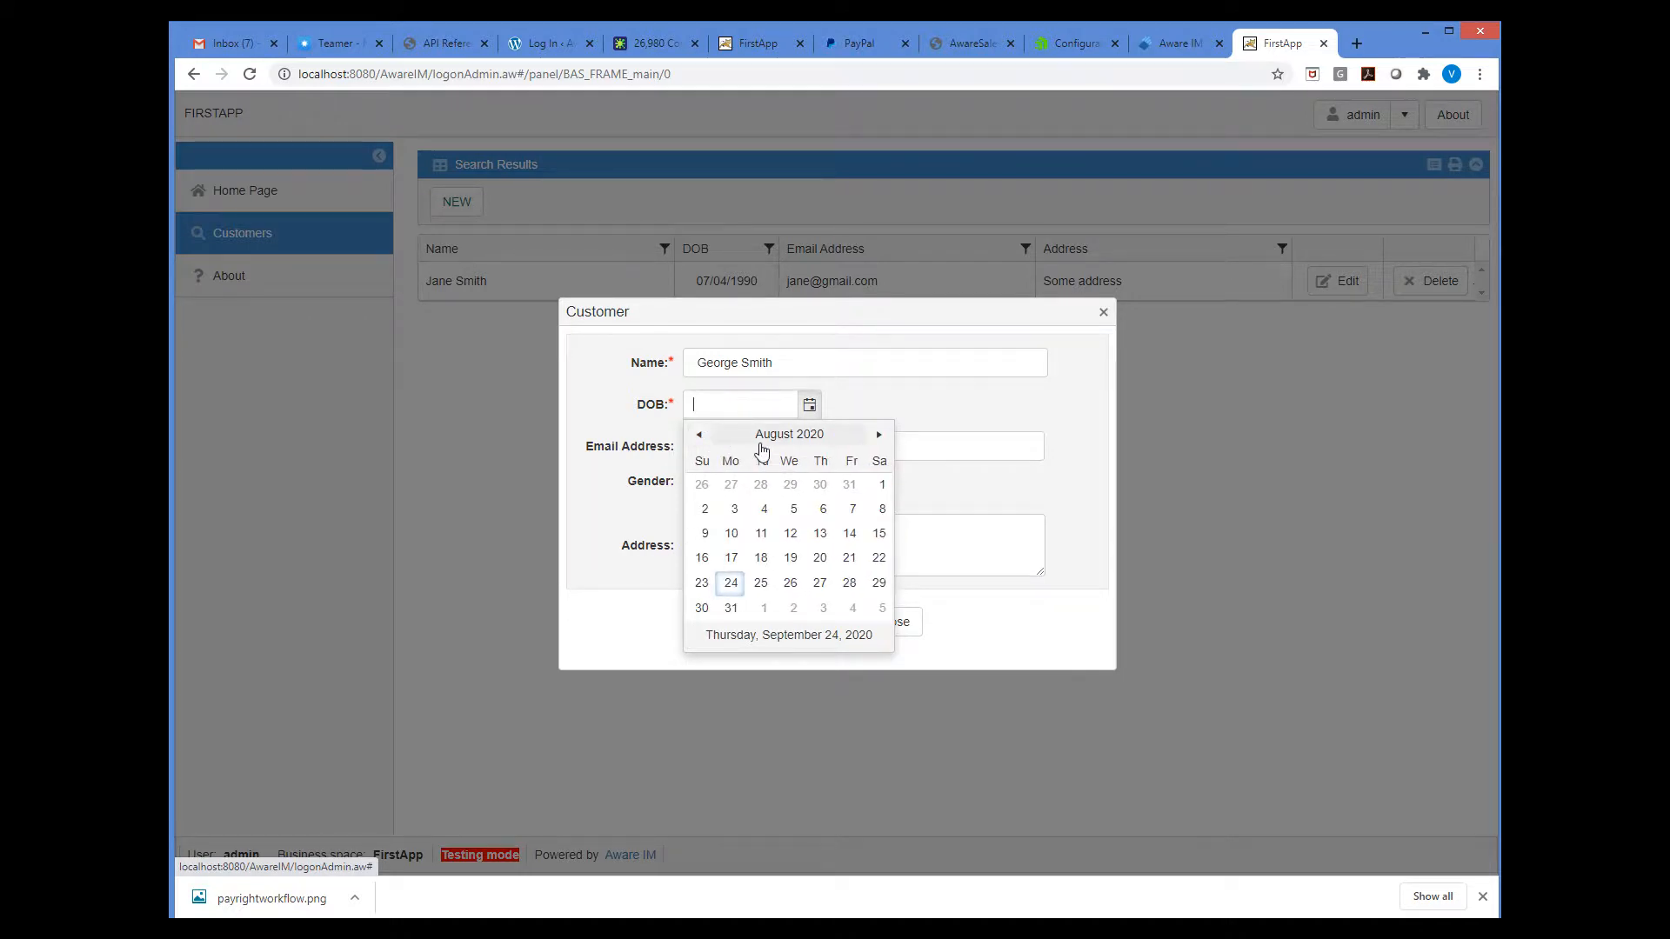
{"action": "left_click", "coordinate": [789, 434]}
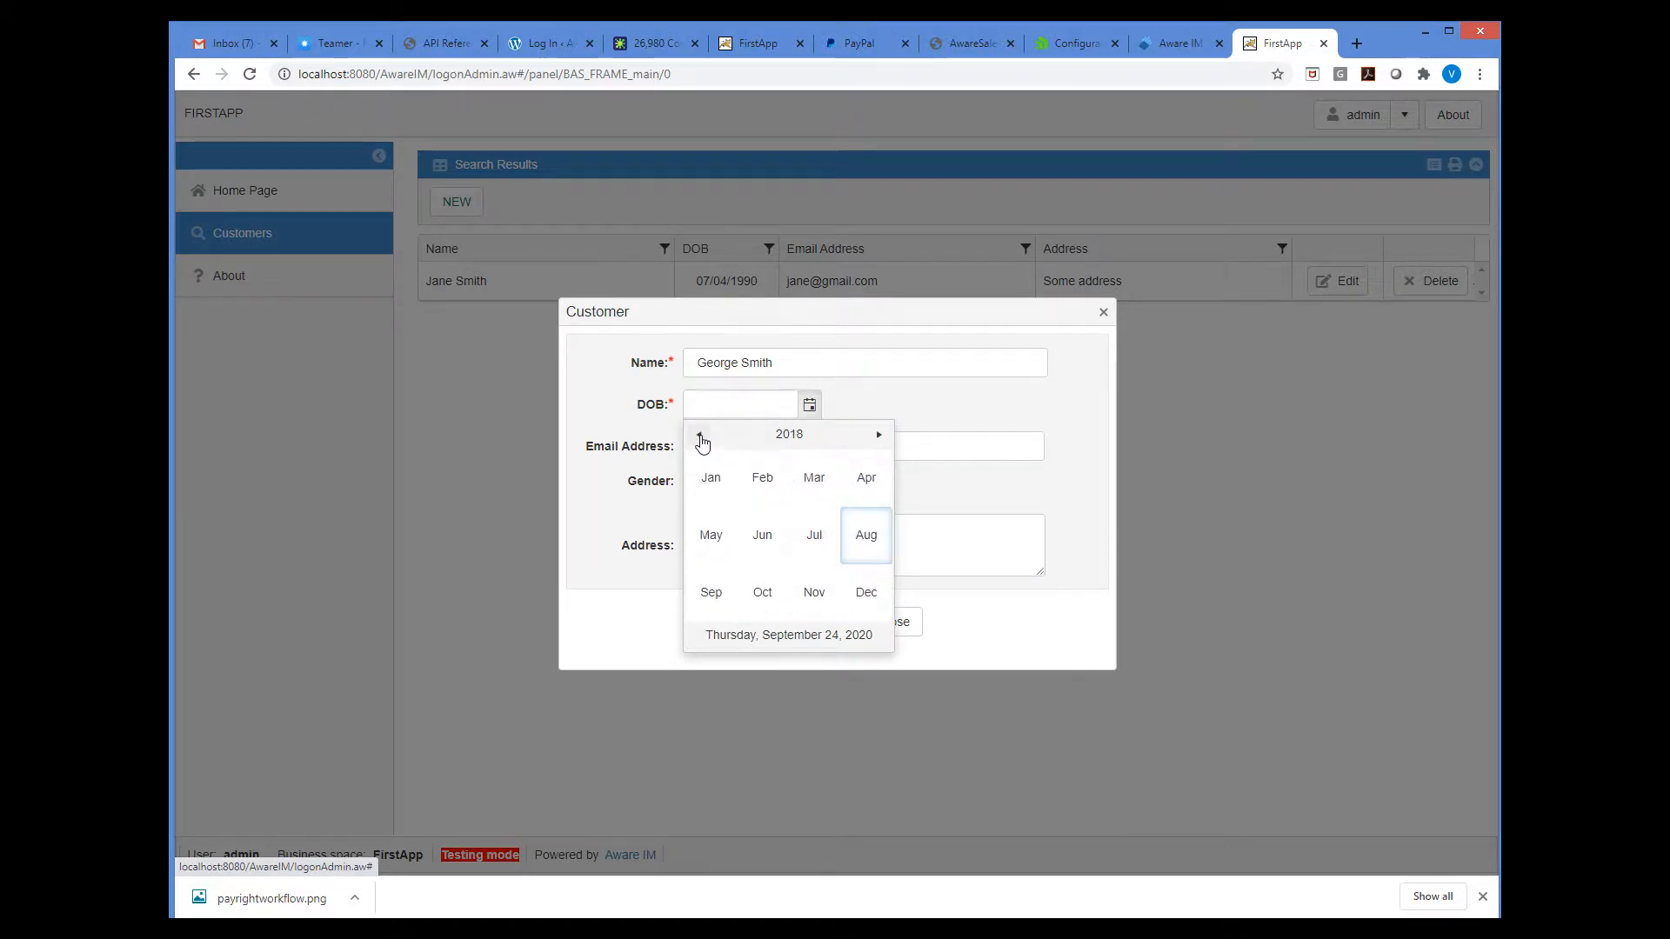
{"action": "left_click", "coordinate": [762, 478]}
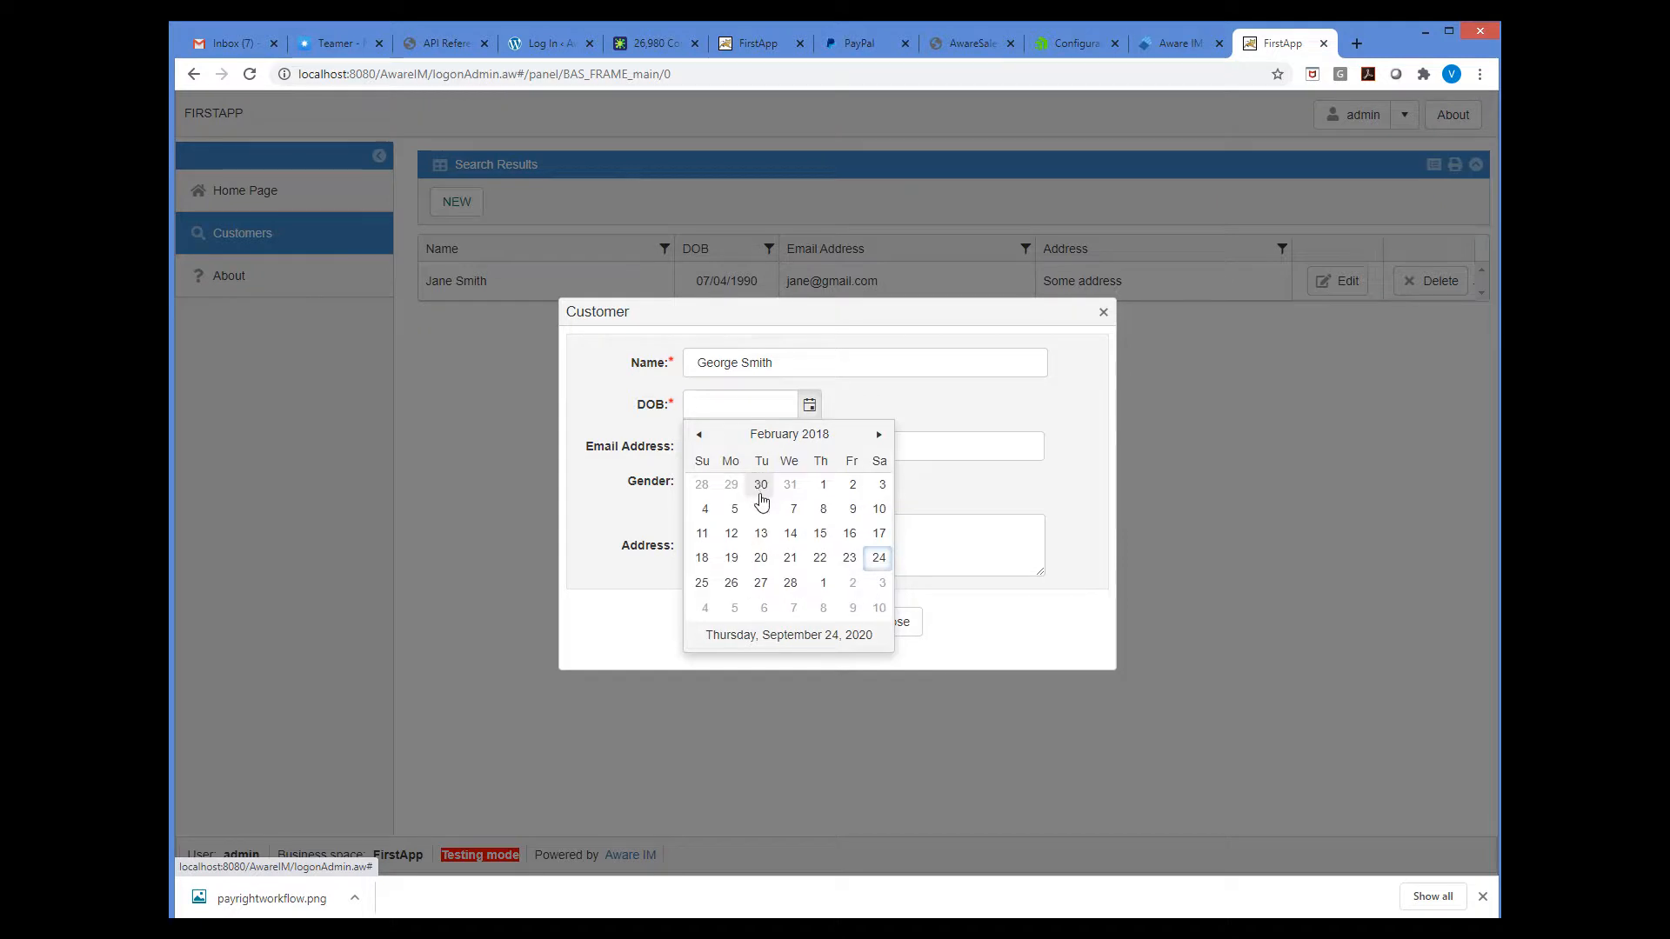
{"action": "left_click", "coordinate": [760, 532]}
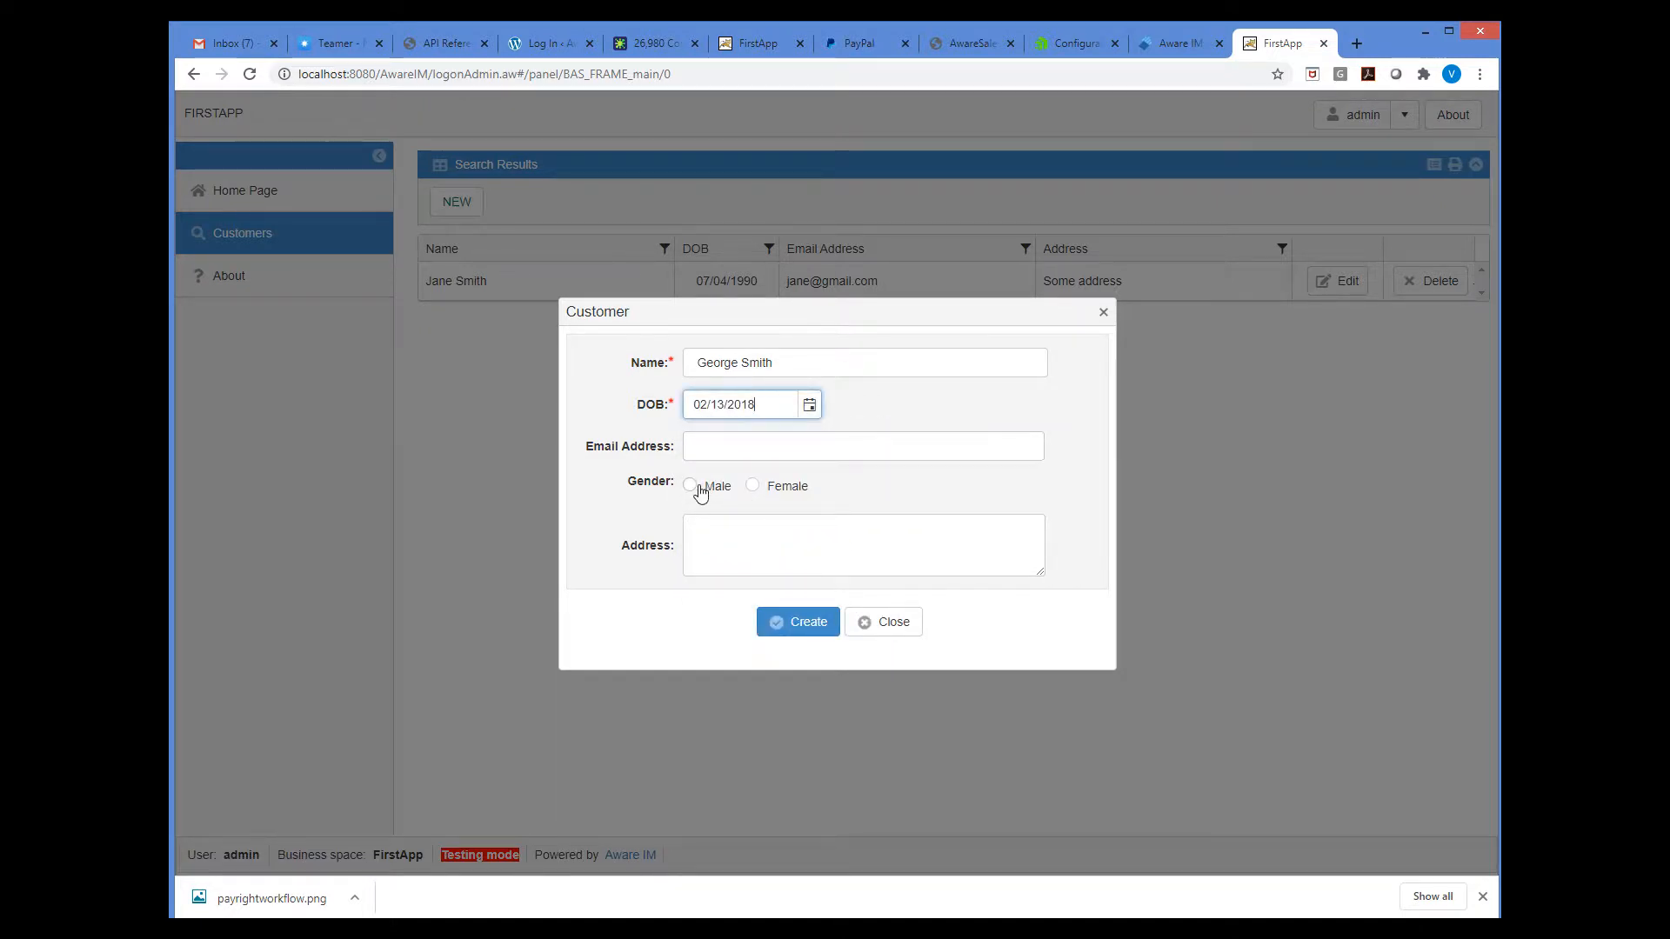
{"action": "left_click", "coordinate": [690, 486]}
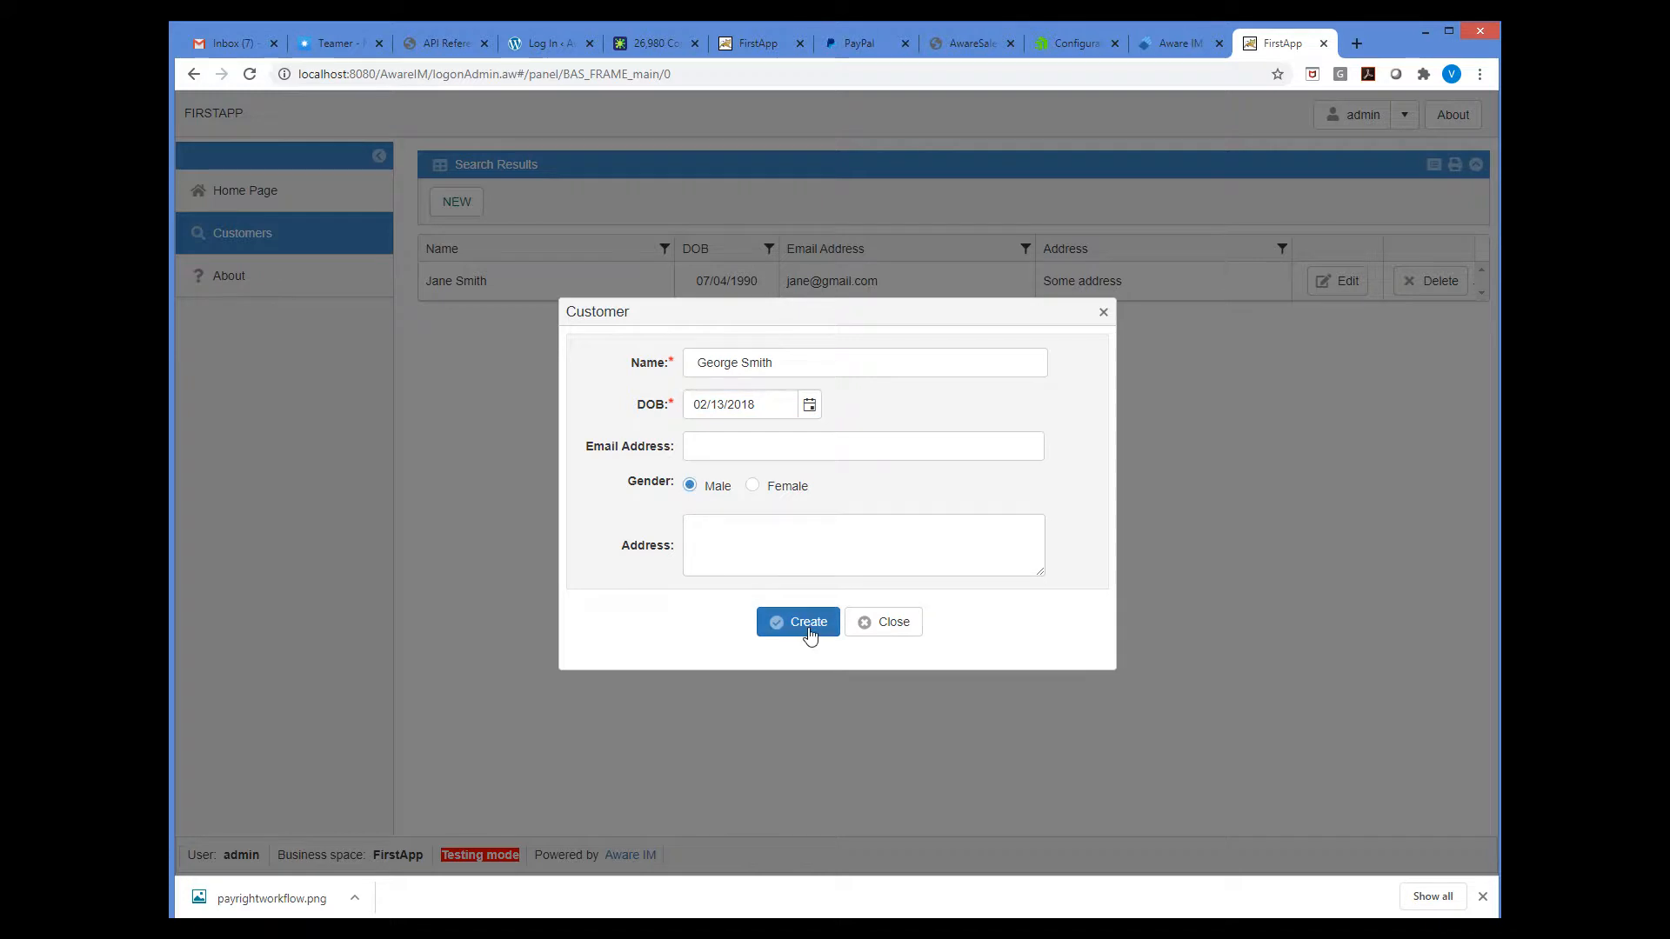
{"action": "left_click", "coordinate": [798, 622]}
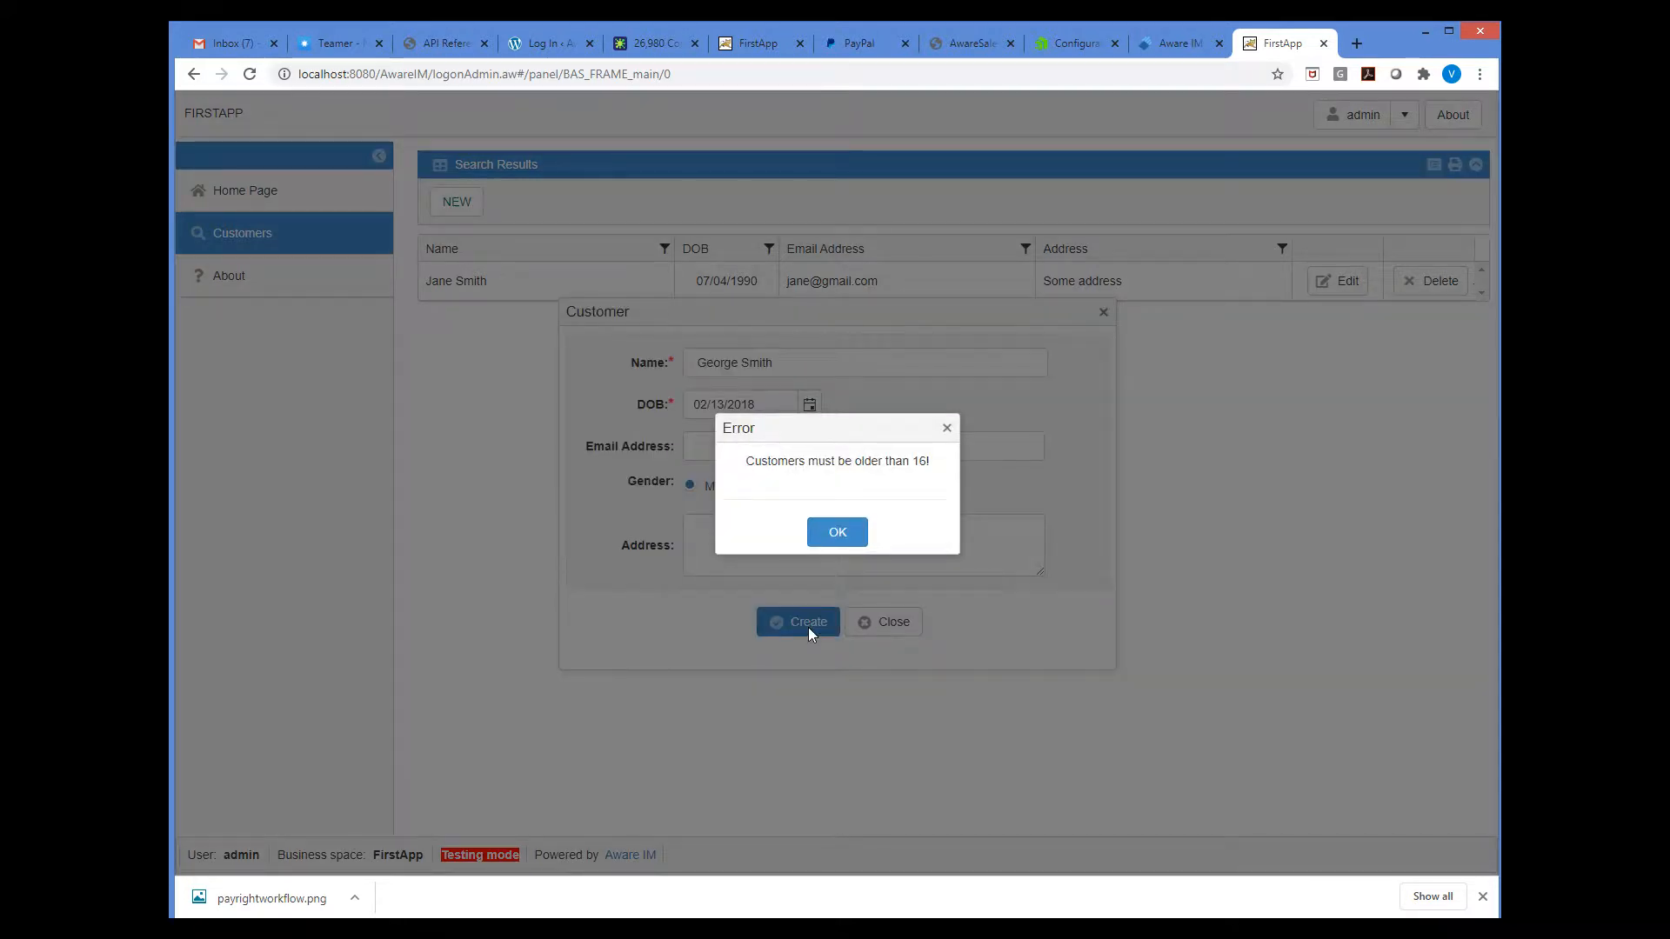
{"action": "mouse_move", "coordinate": [827, 611]}
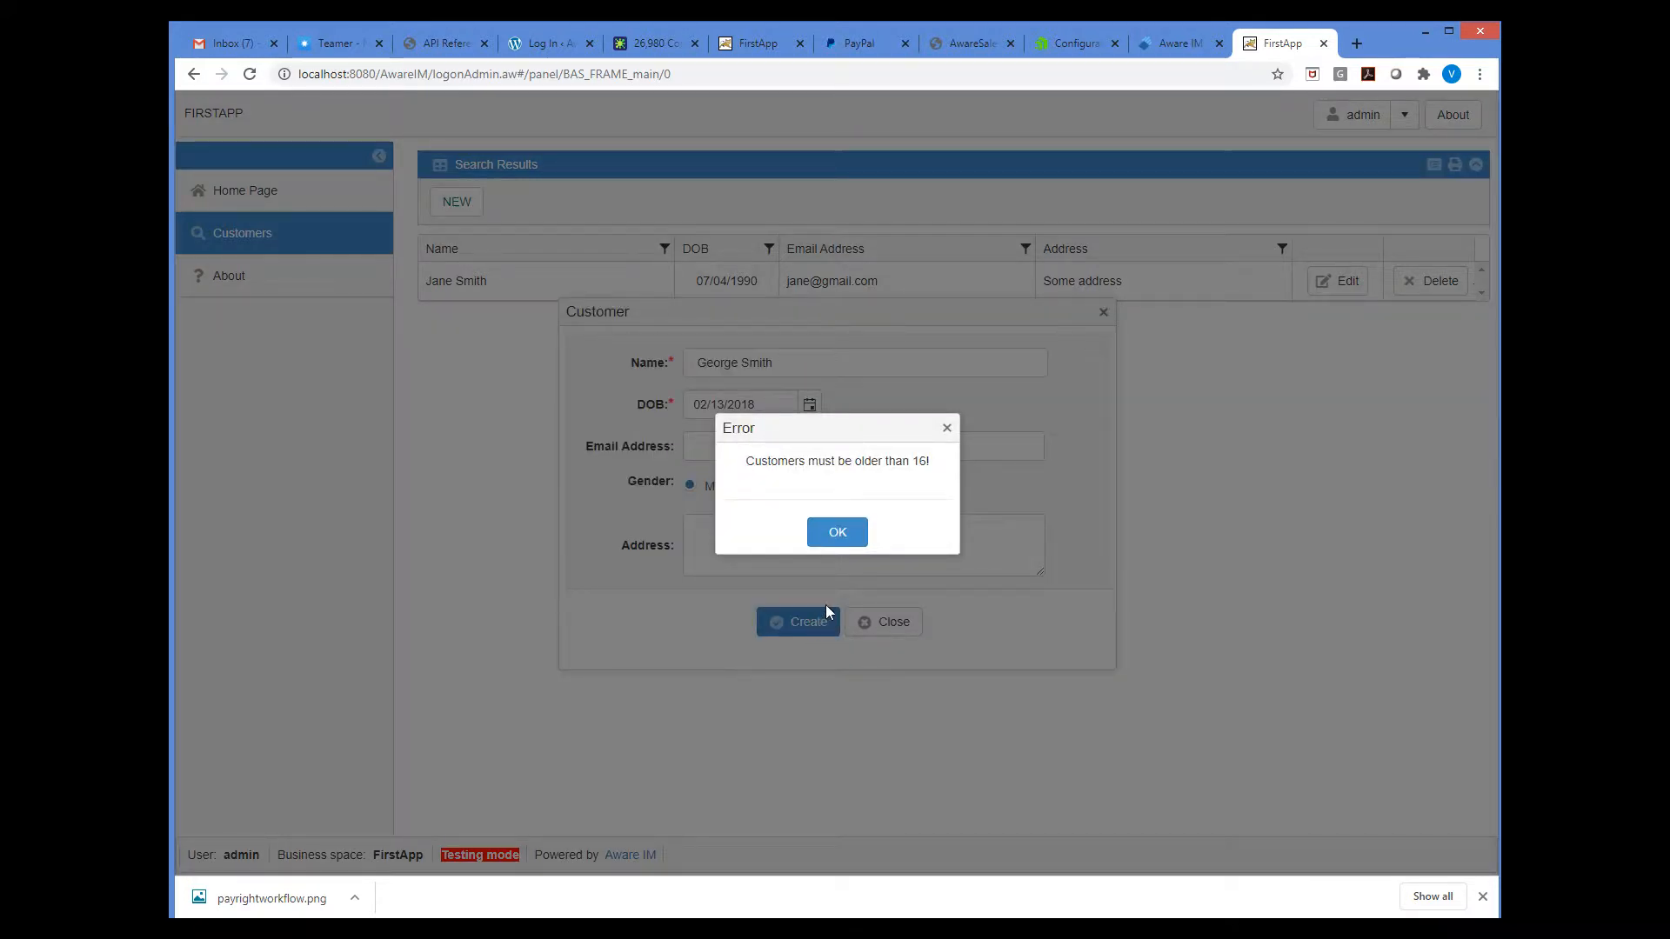
{"action": "mouse_move", "coordinate": [923, 498]}
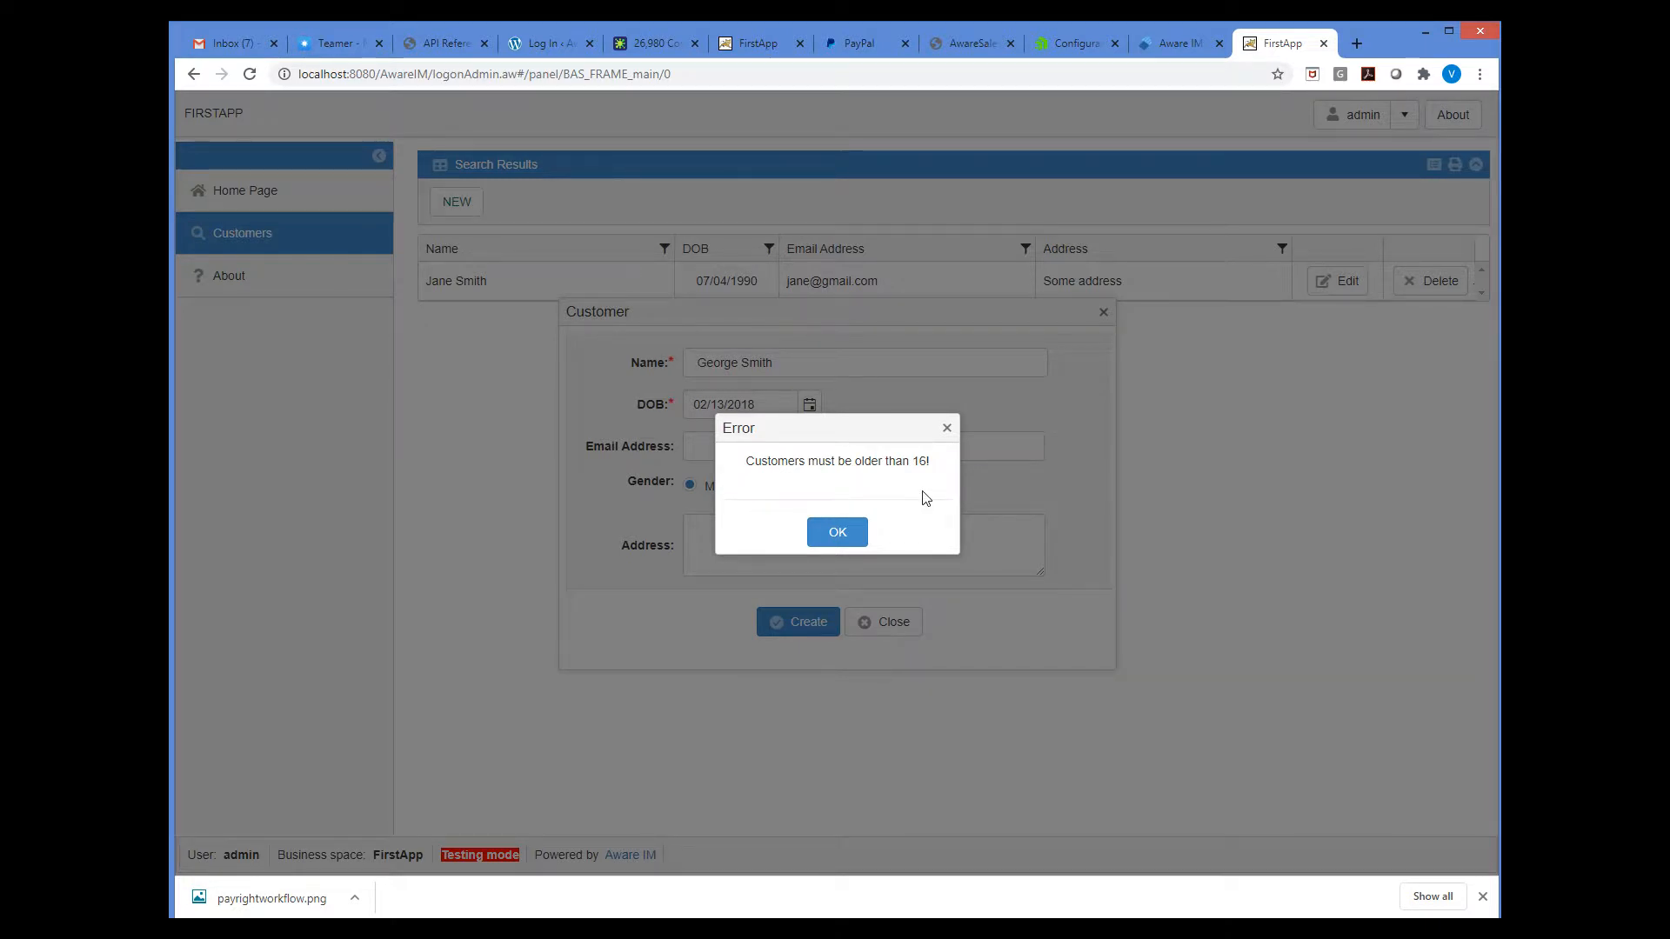
{"action": "mouse_move", "coordinate": [935, 483]}
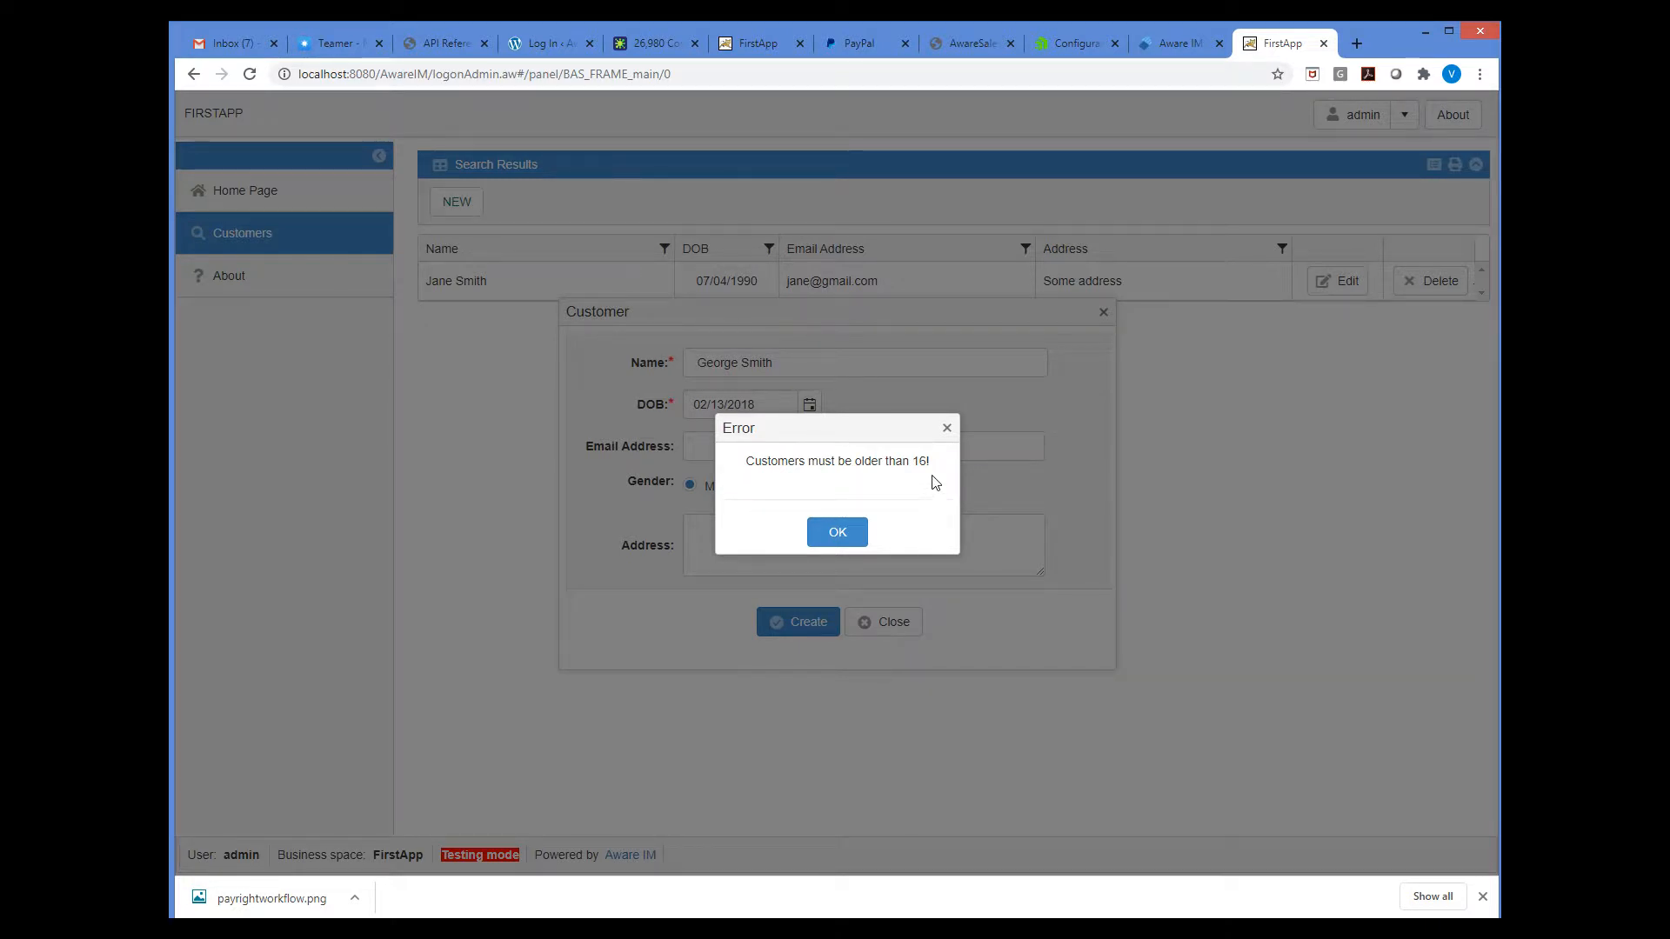
{"action": "mouse_move", "coordinate": [837, 532]}
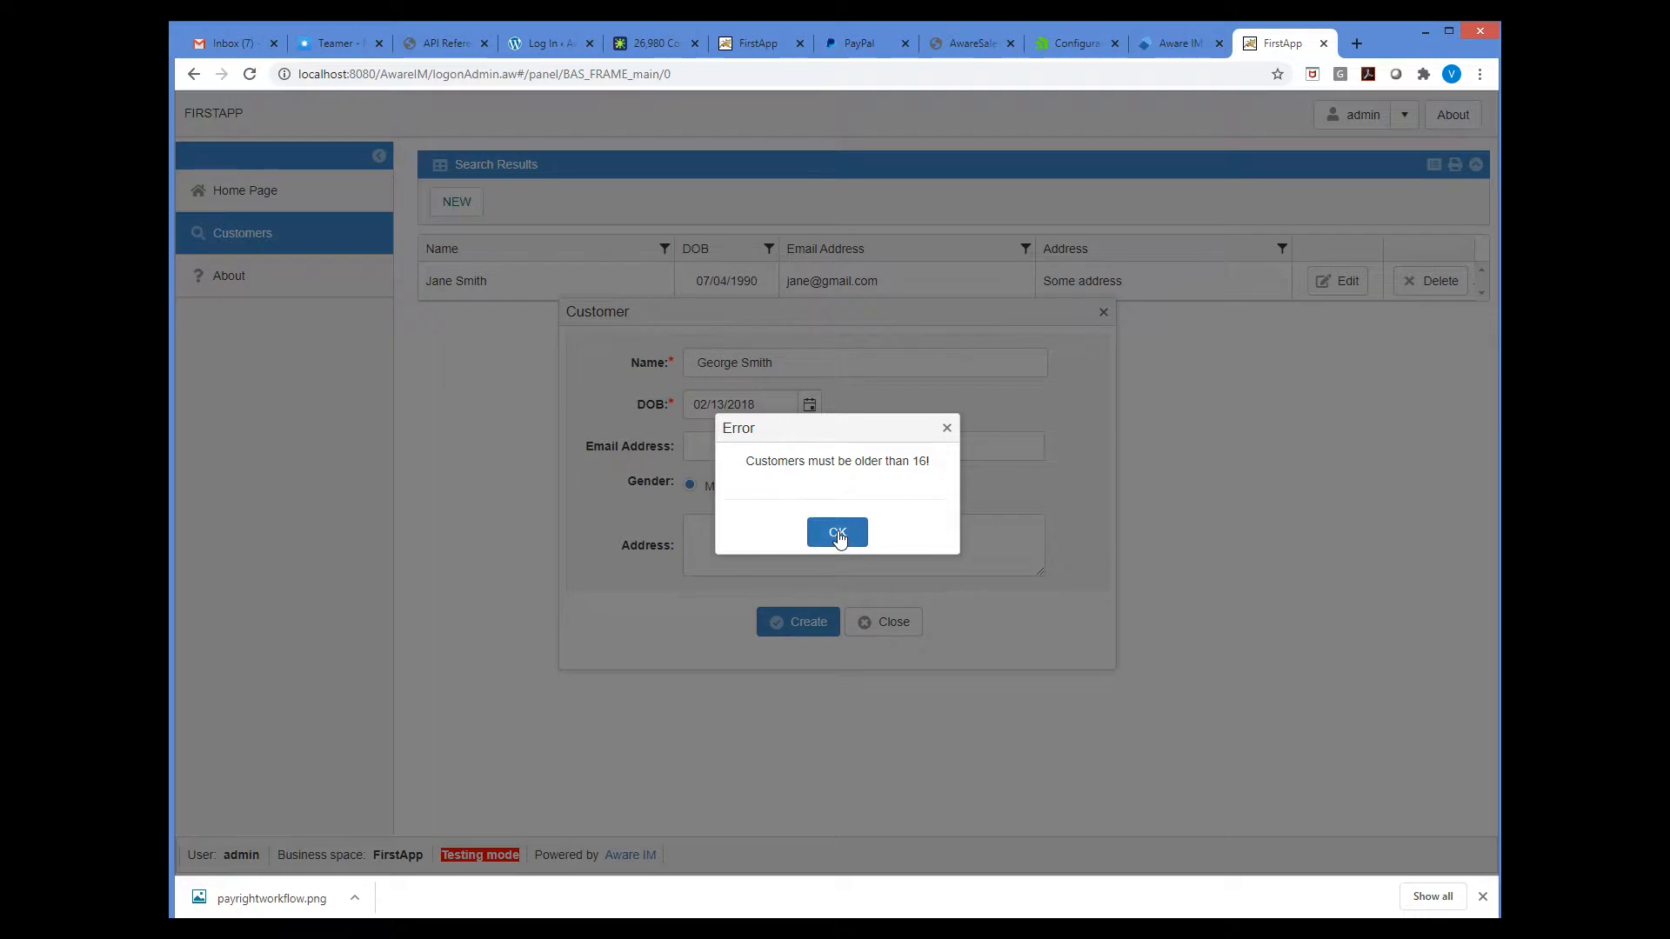
{"action": "left_click", "coordinate": [837, 533]}
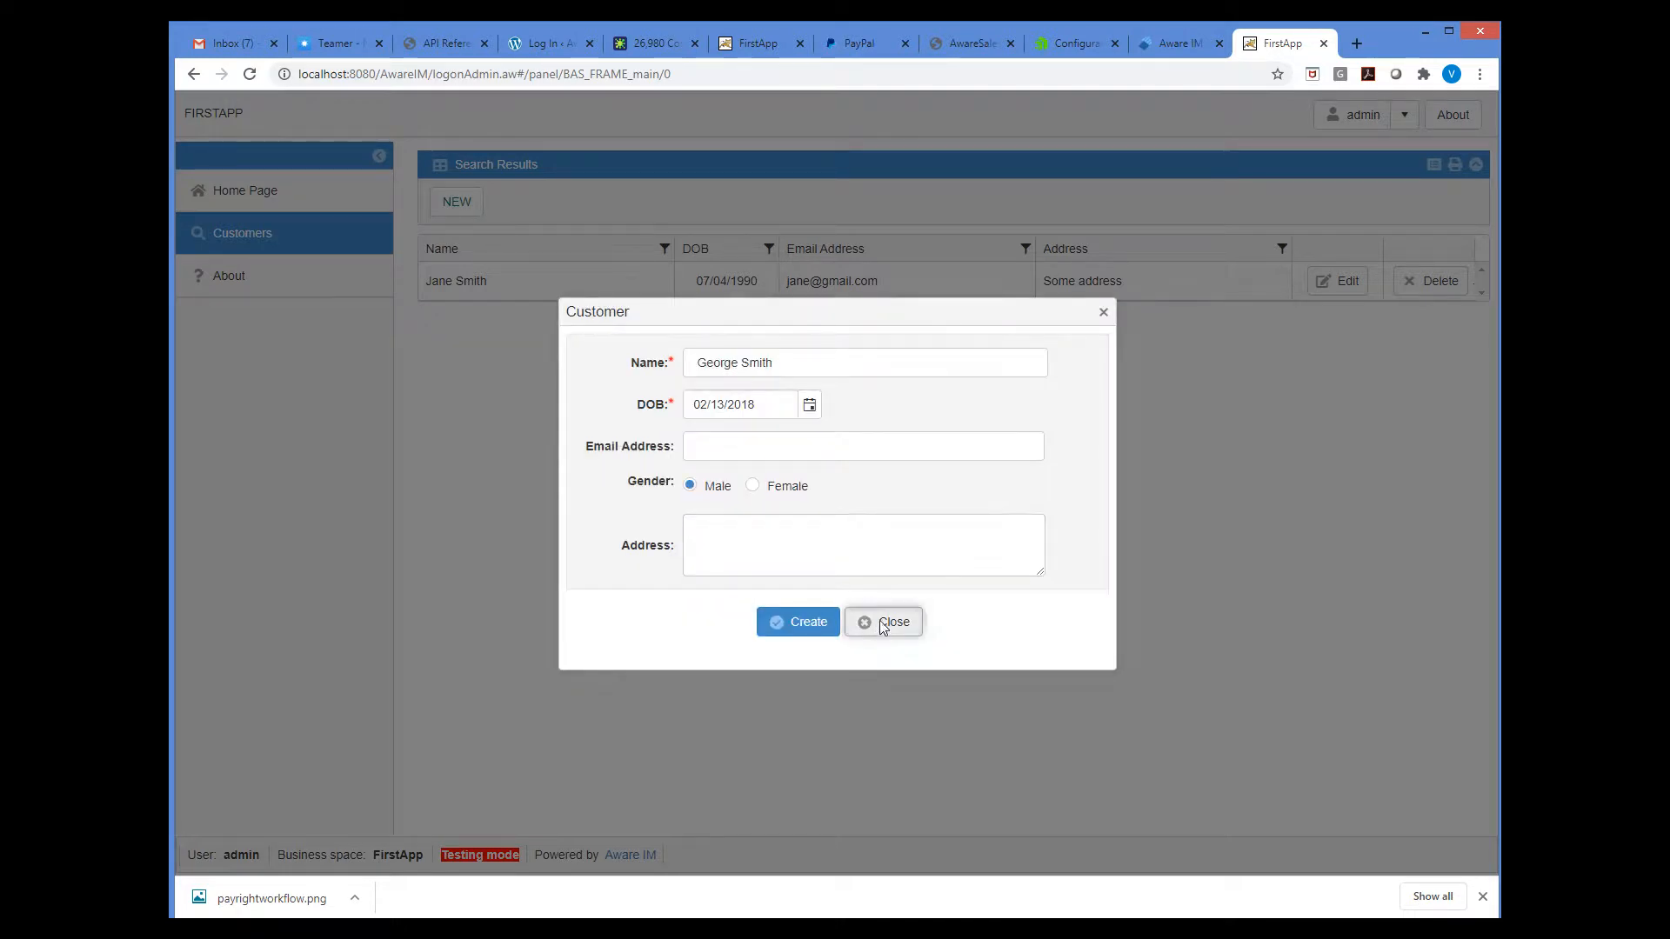
{"action": "left_click", "coordinate": [883, 622]}
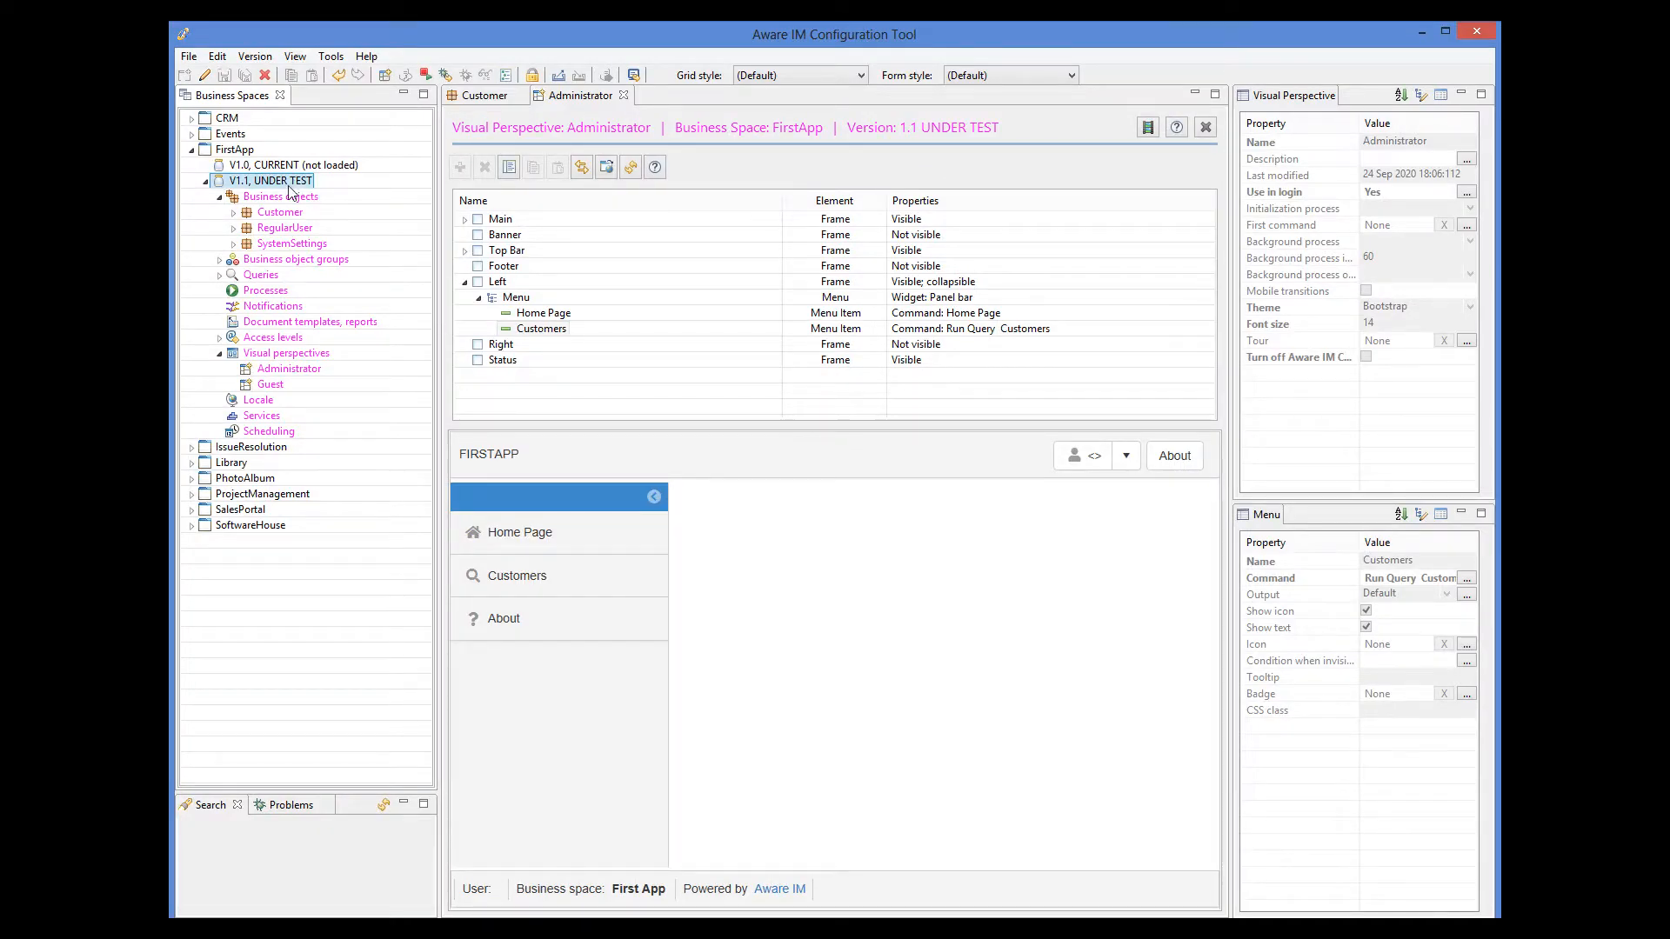
Choose Start Editing on FirstApp's V1.1 UNDER TEST node.
{"action": "right_click", "coordinate": [270, 180]}
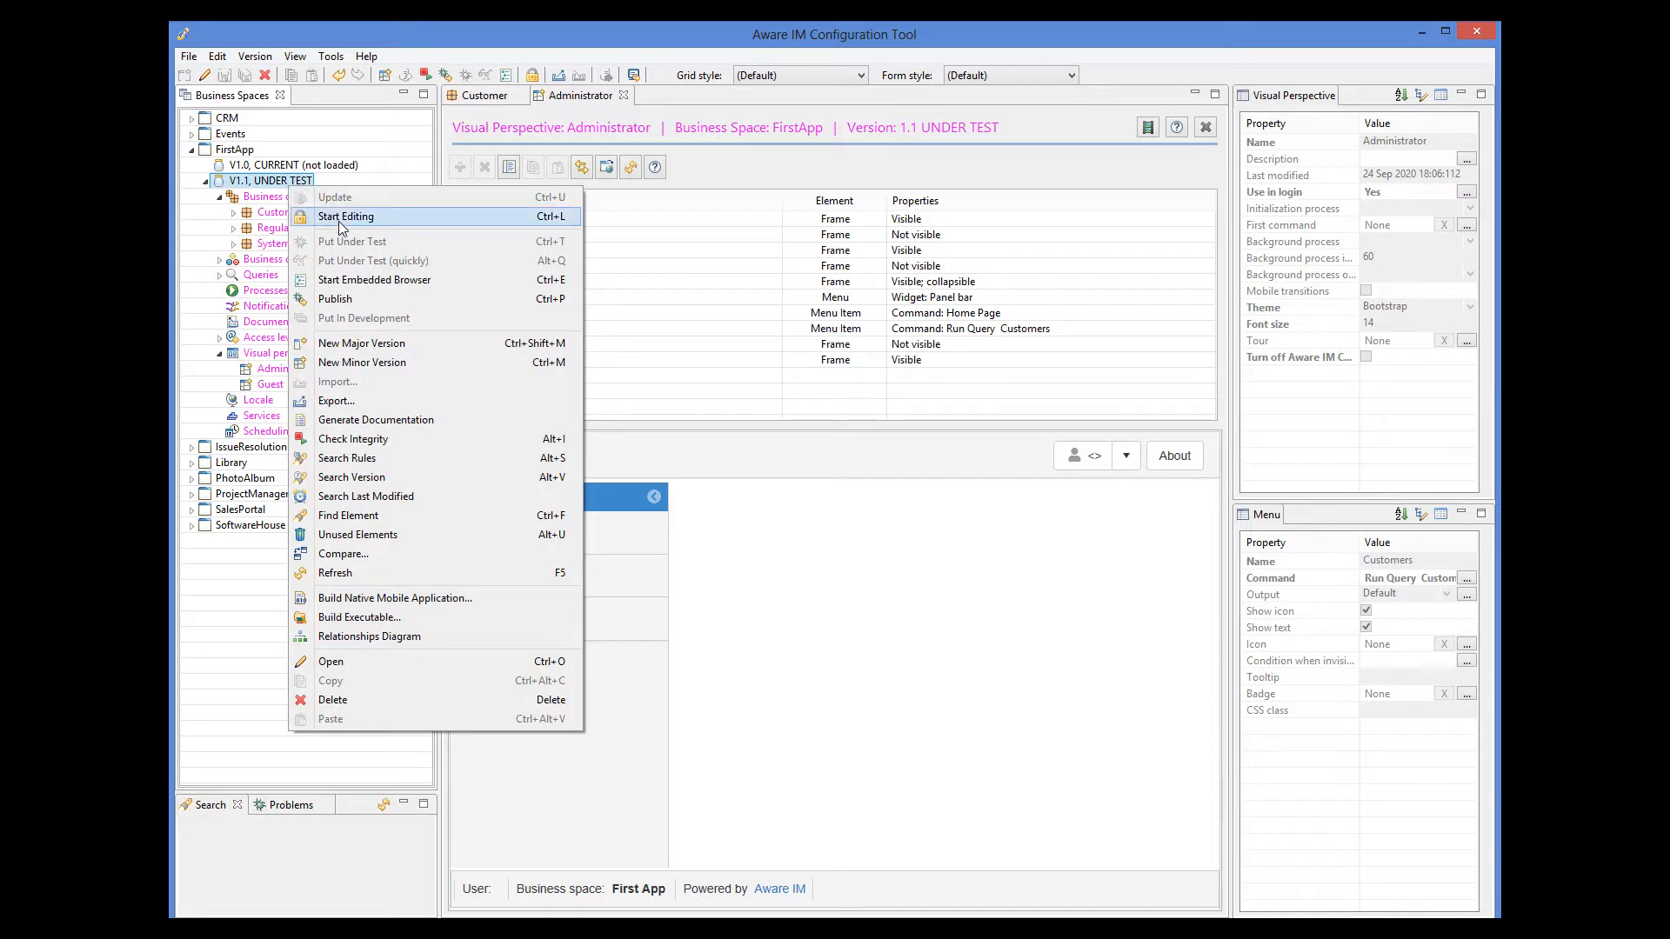
{"action": "left_click", "coordinate": [346, 217]}
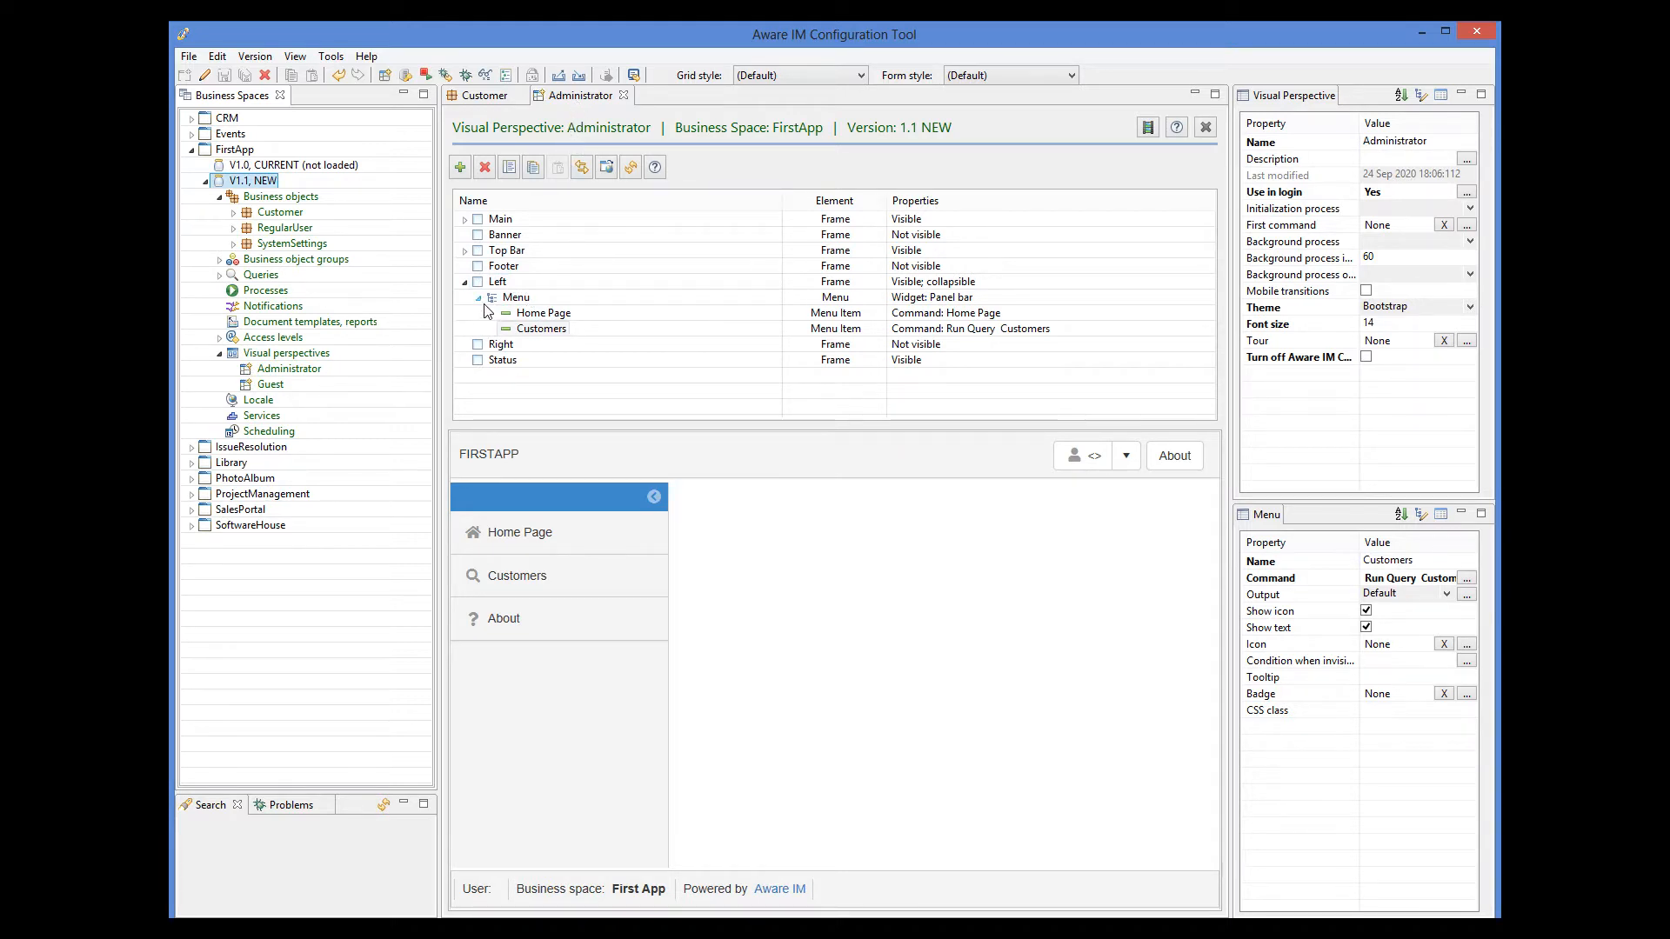
Set the Main content panel's contents to display results of the Customers query.
{"action": "left_click", "coordinate": [516, 298]}
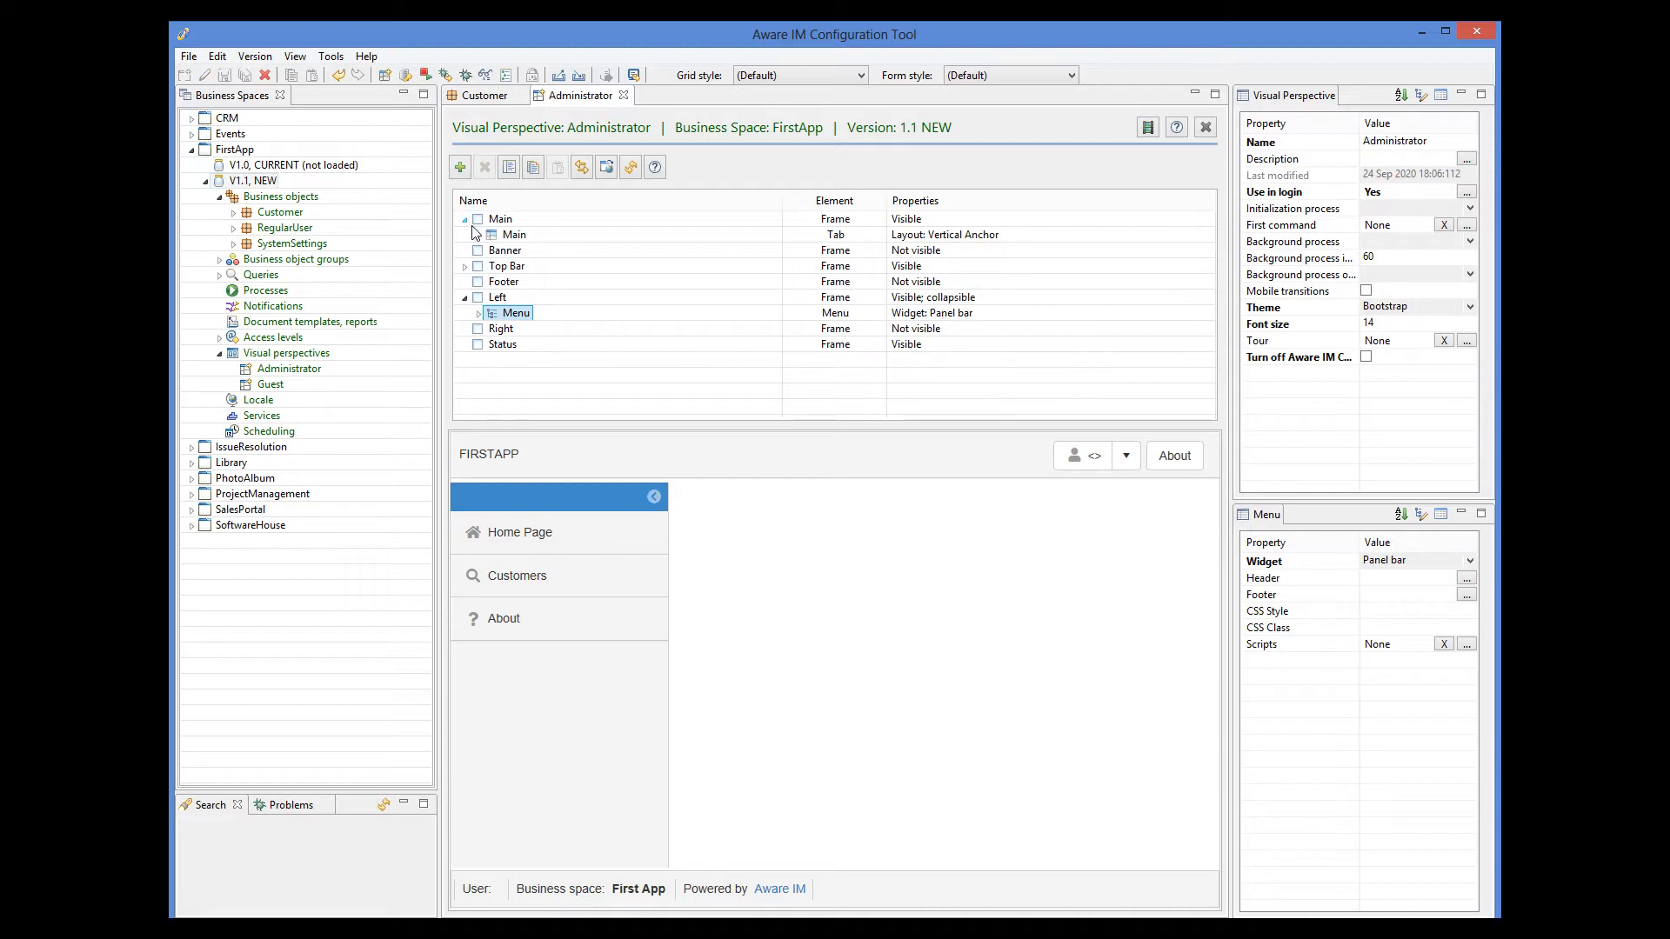
{"action": "left_click", "coordinate": [465, 234]}
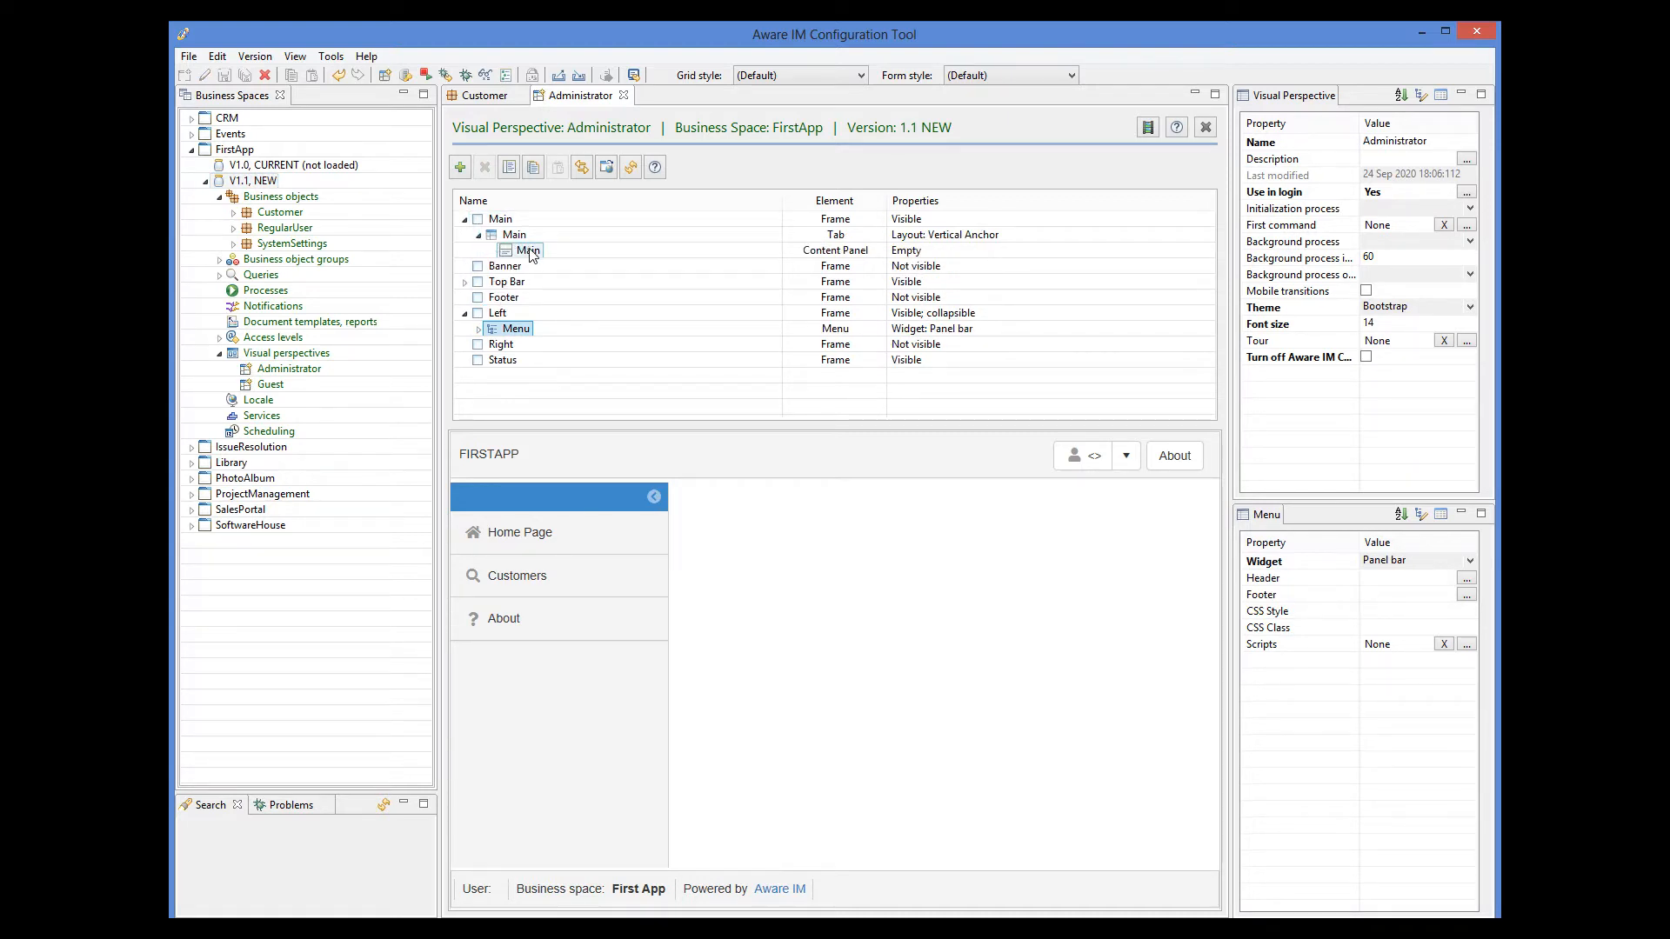
{"action": "left_click", "coordinate": [526, 249]}
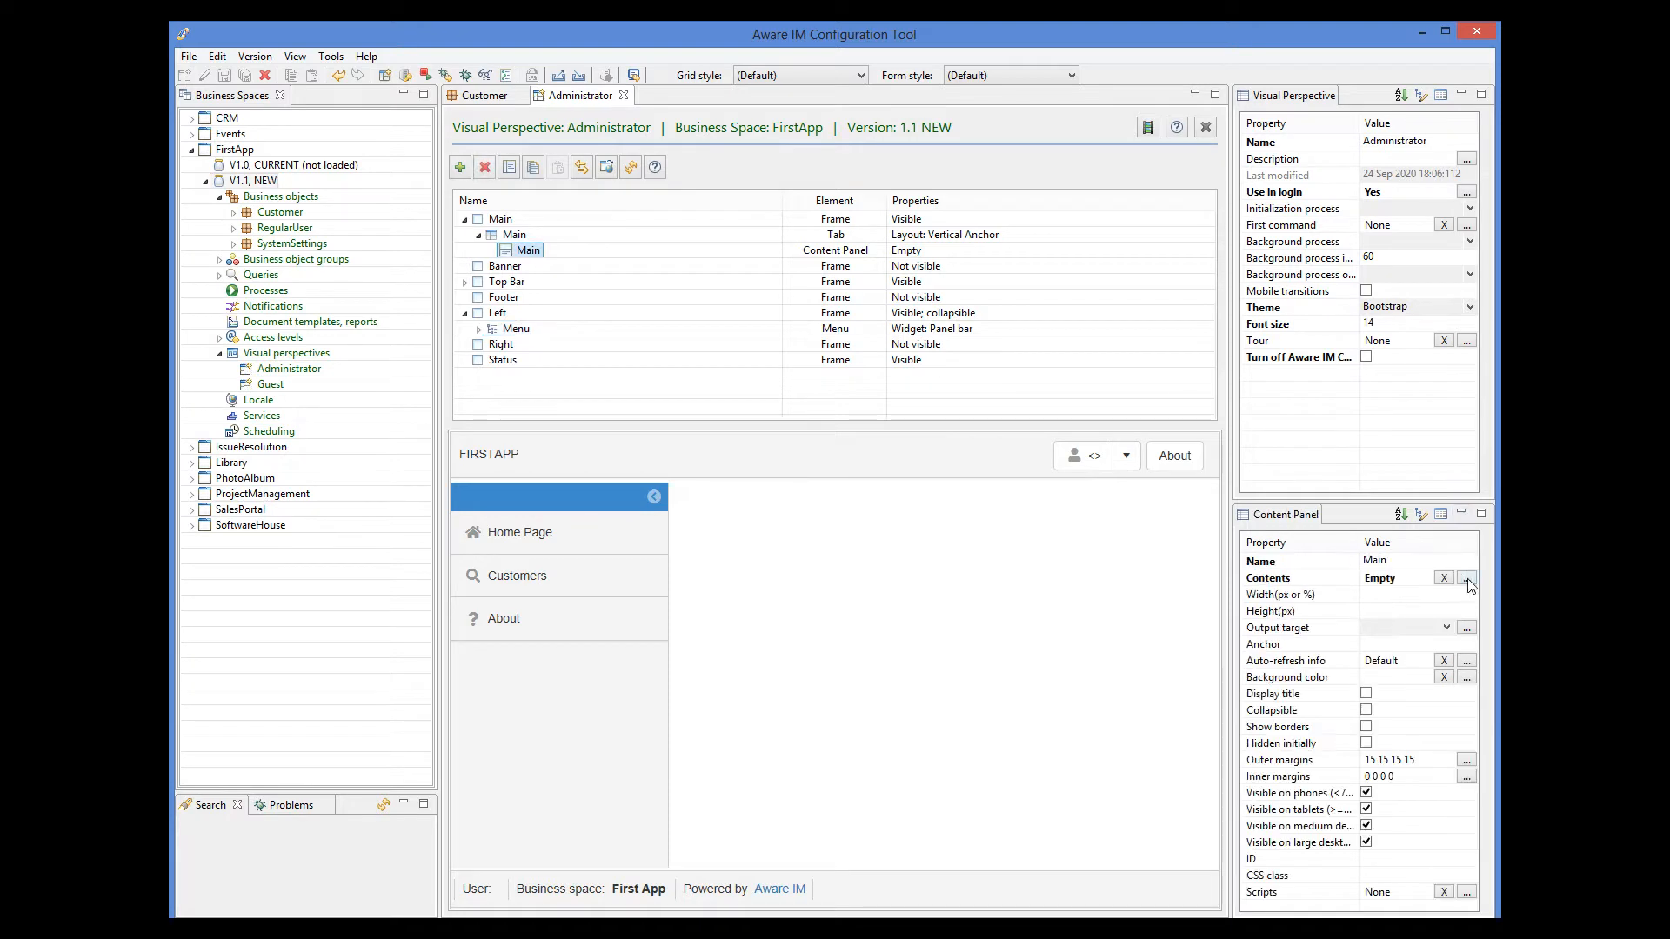
{"action": "left_click", "coordinate": [1468, 579]}
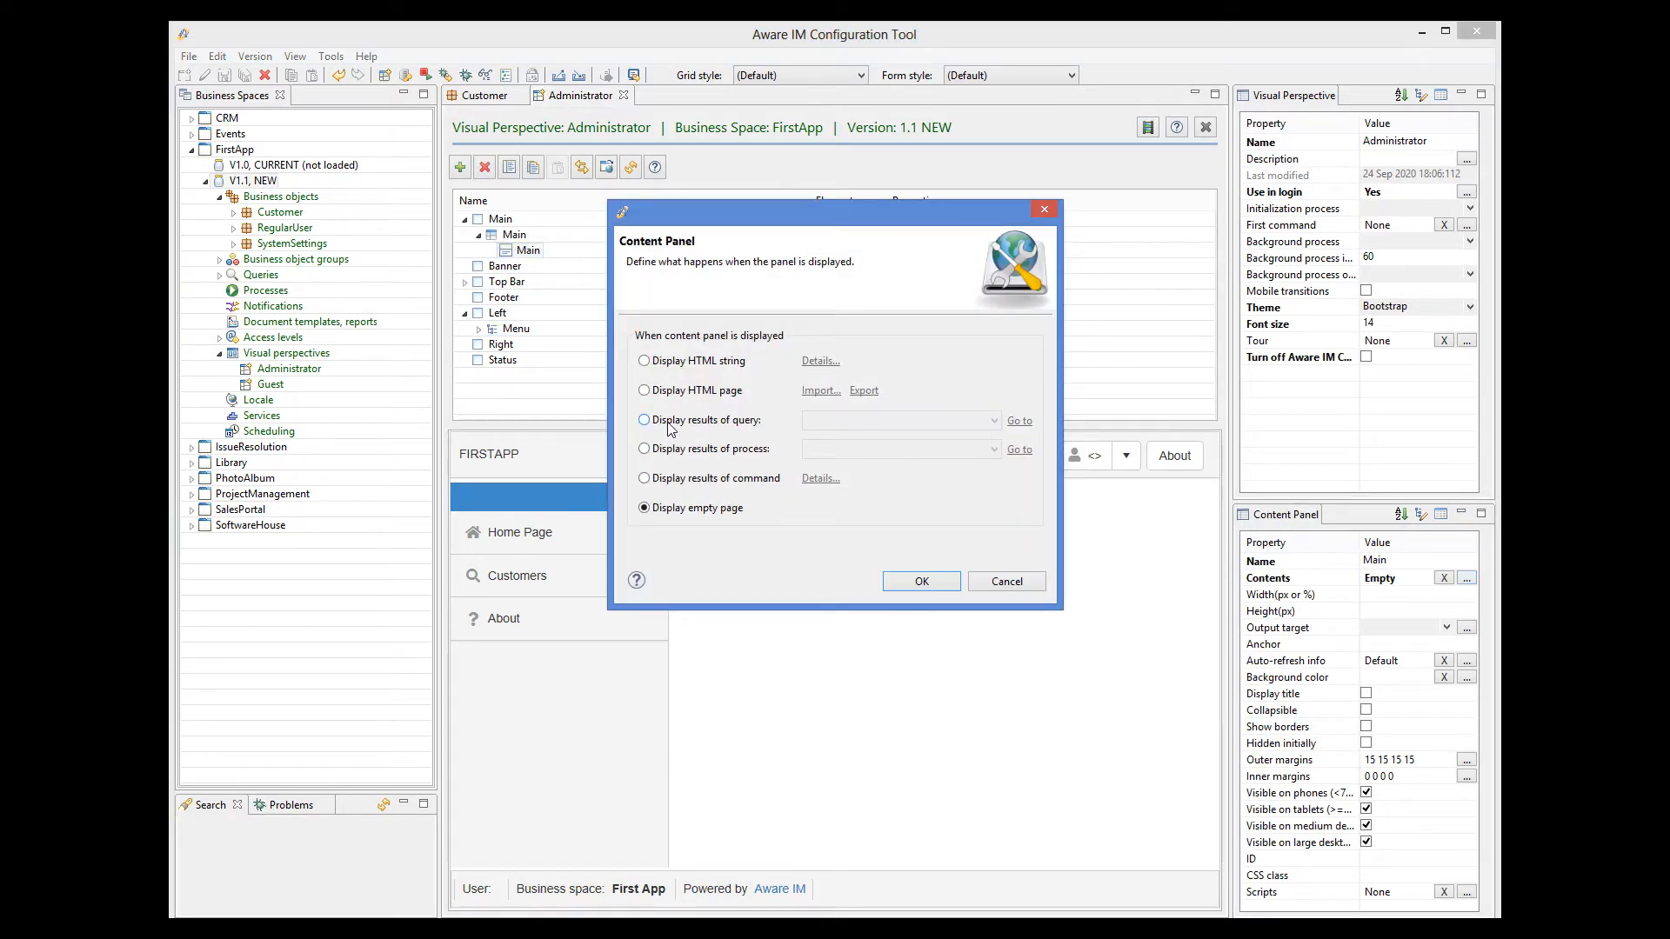
{"action": "left_click", "coordinate": [645, 419]}
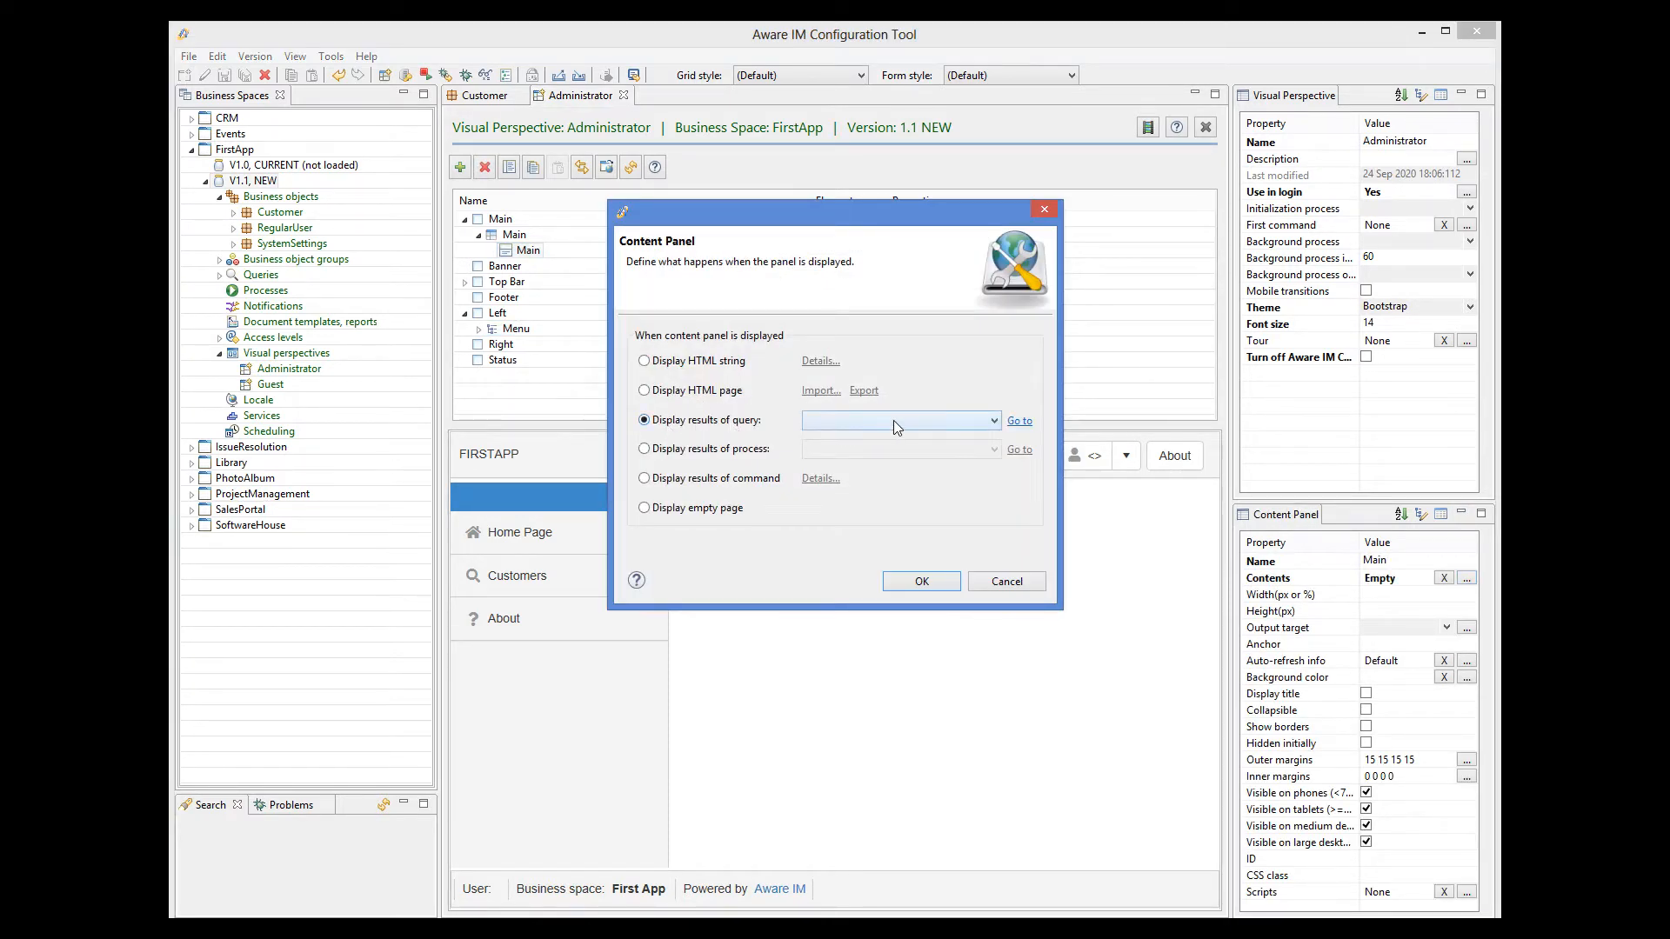
{"action": "left_click", "coordinate": [994, 419]}
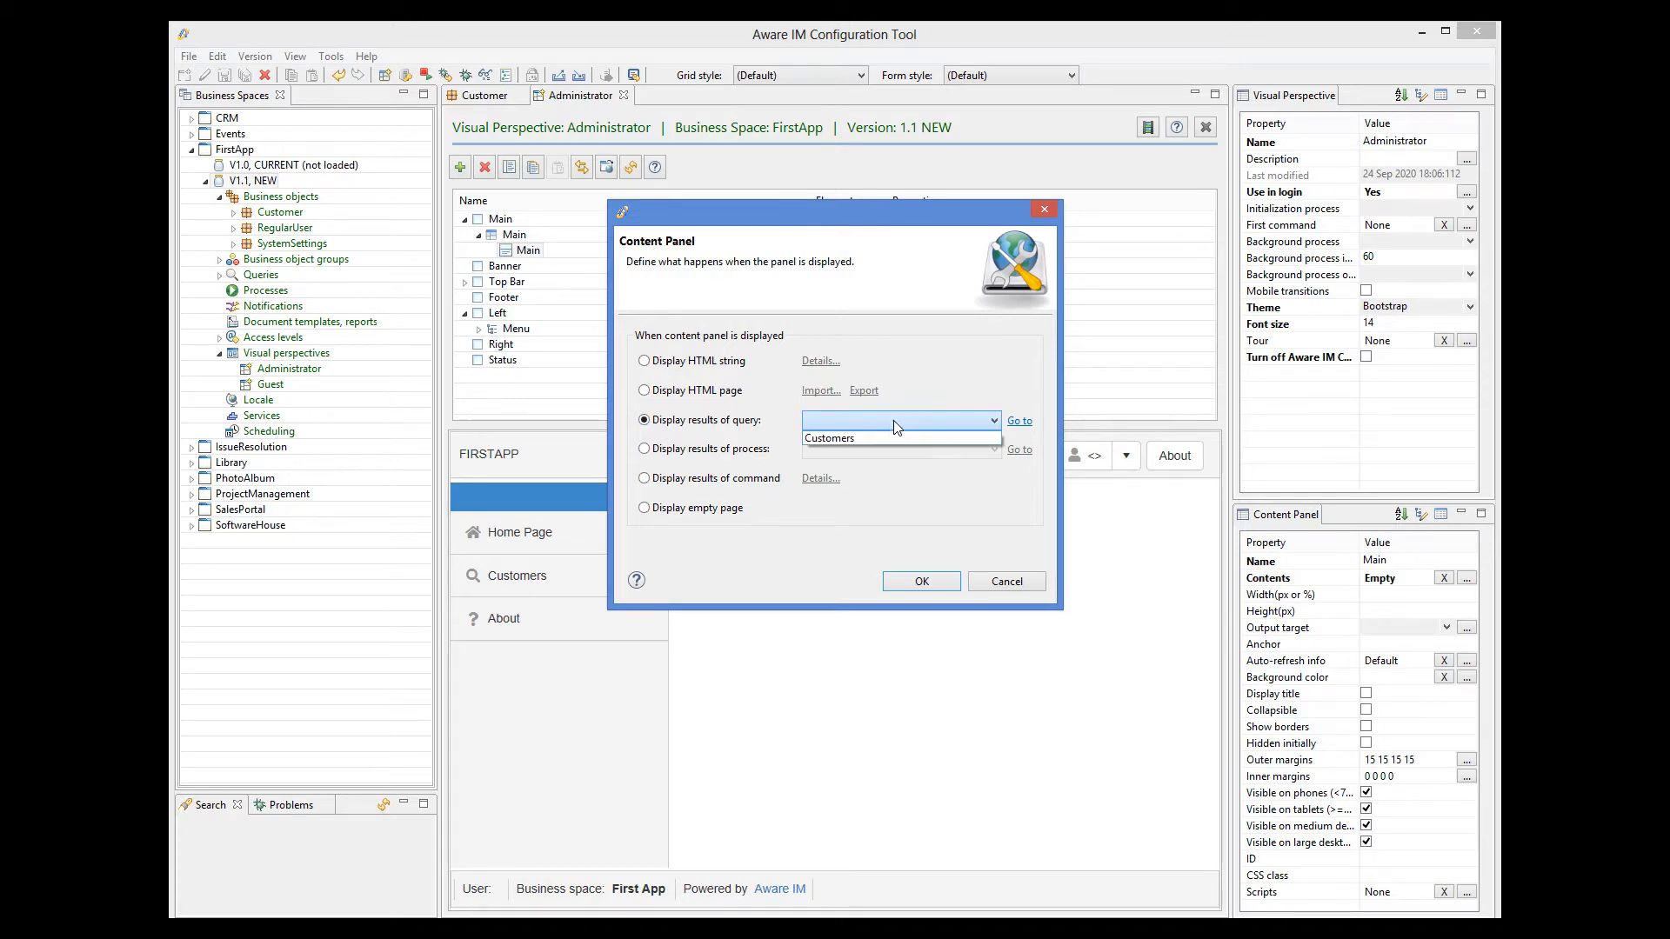
{"action": "left_click", "coordinate": [829, 437]}
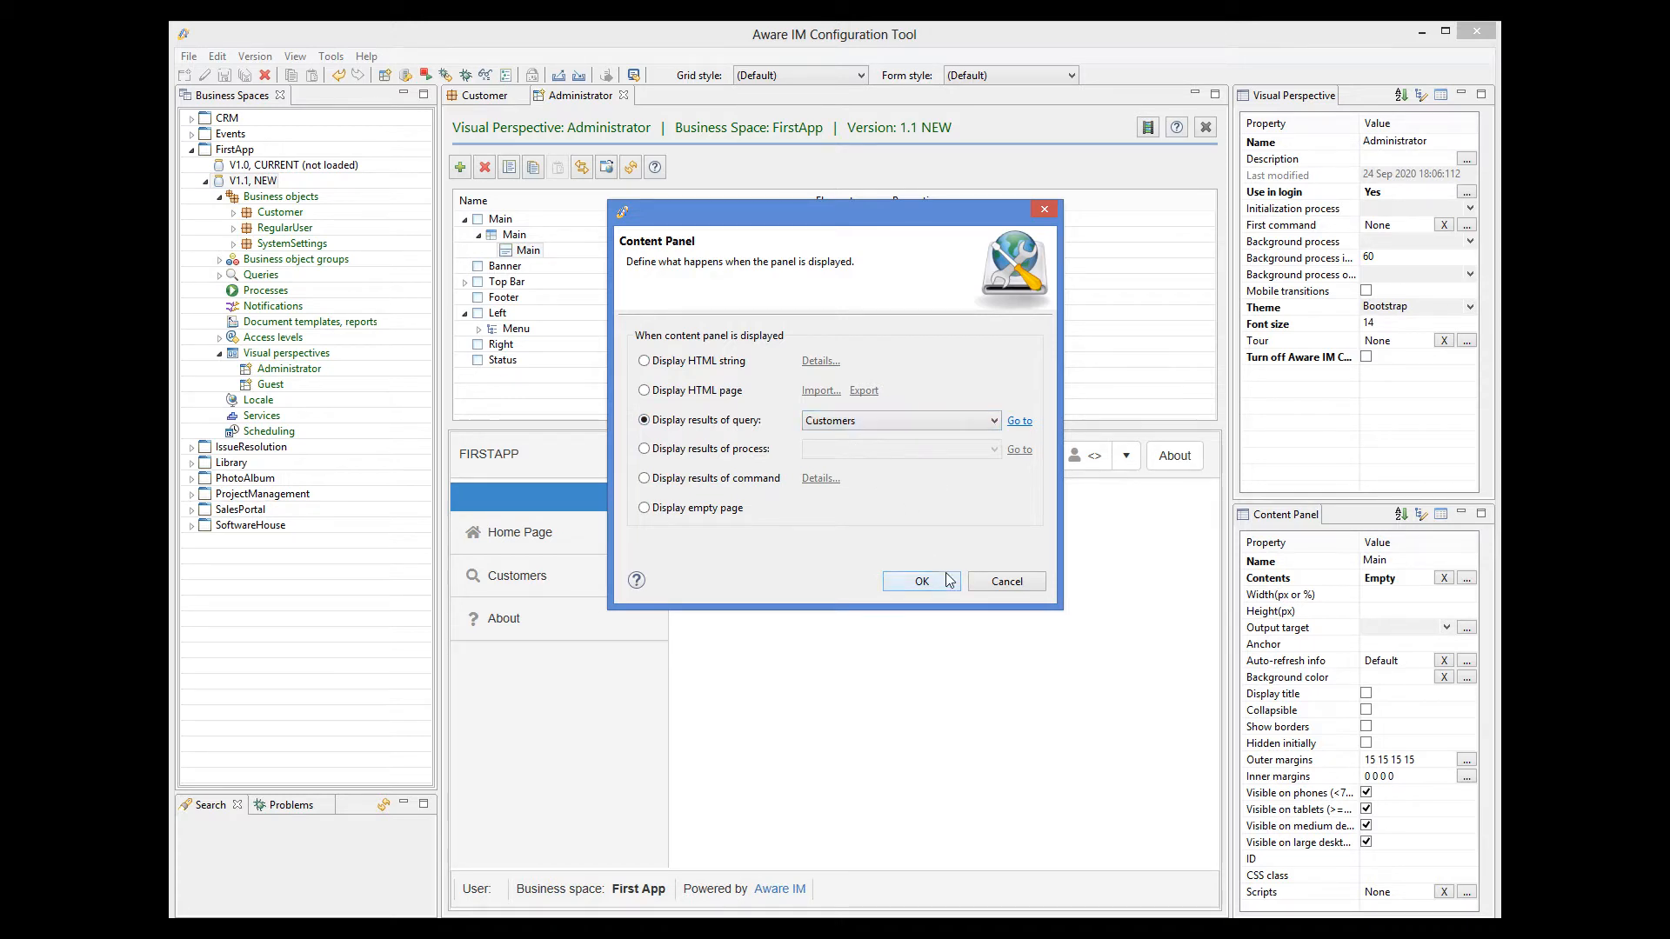
{"action": "left_click", "coordinate": [919, 580]}
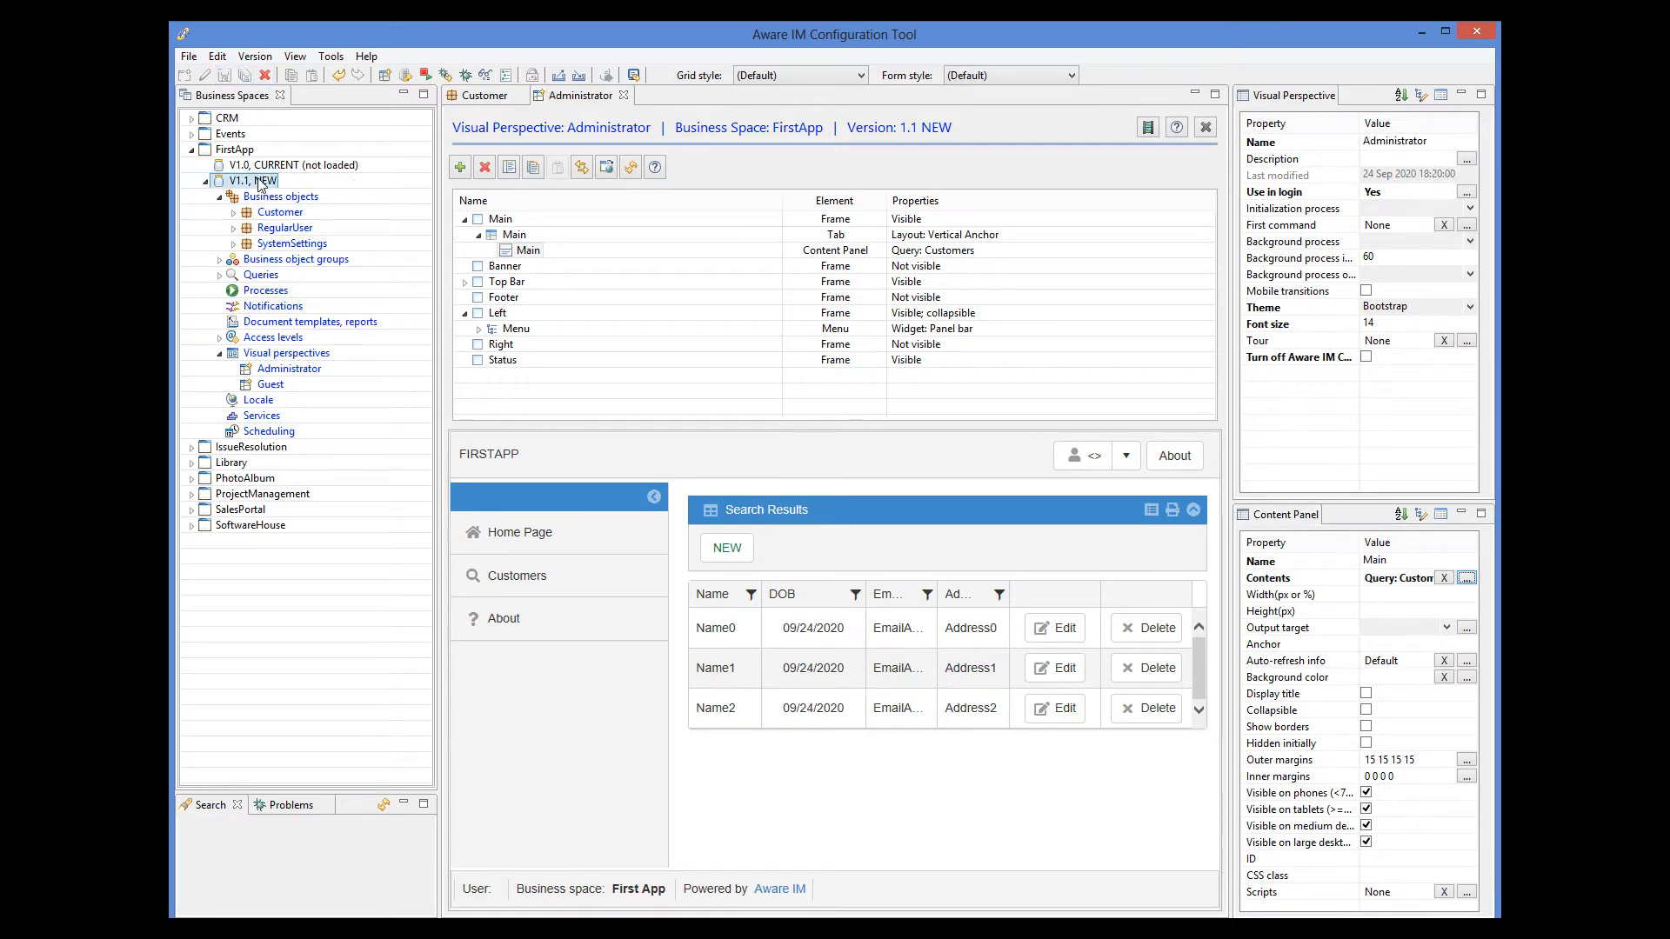
Mark FirstApp version 1.1 as Under Test from its node's context menu.
{"action": "right_click", "coordinate": [255, 180]}
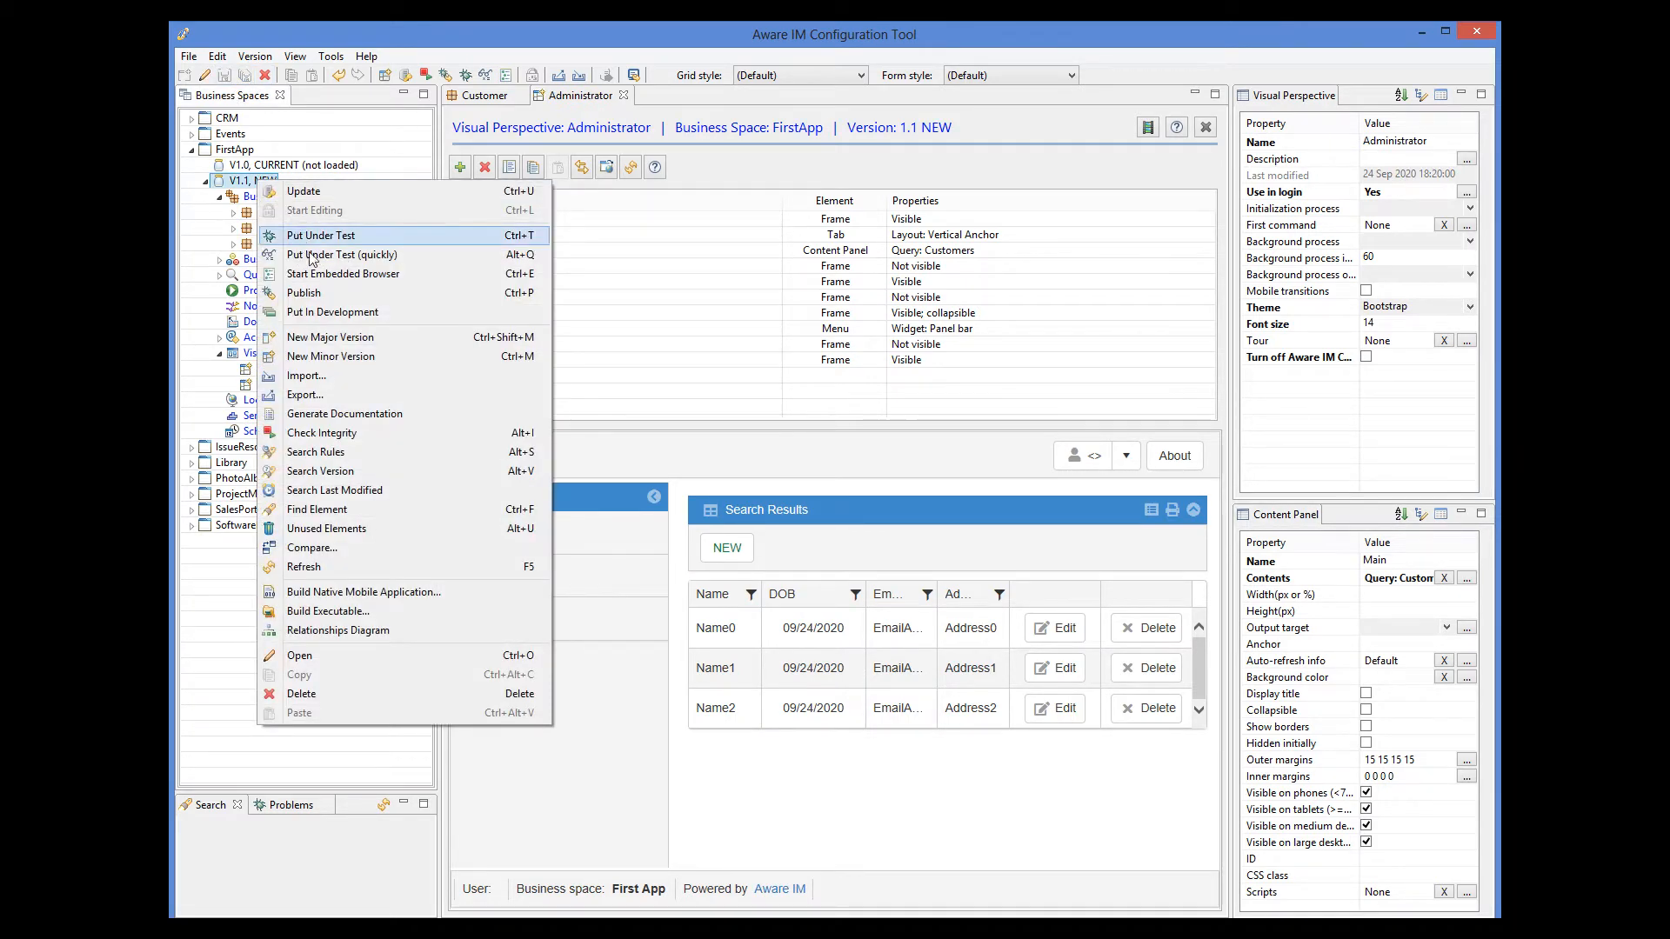
{"action": "left_click", "coordinate": [321, 236]}
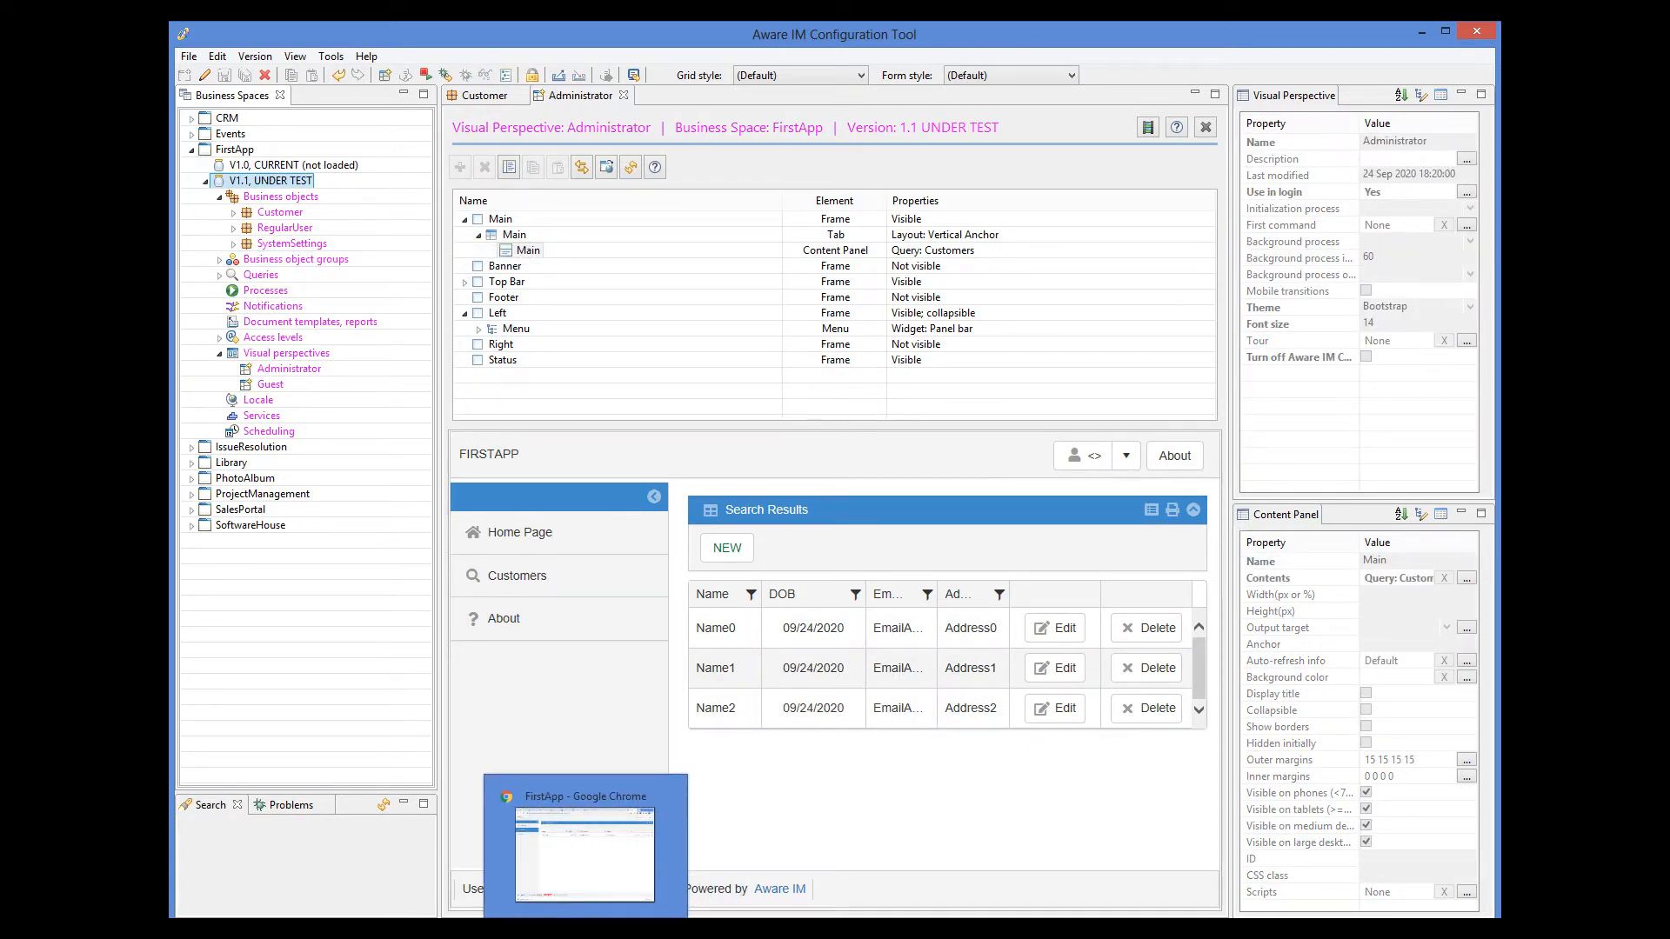
Reload the FirstApp page in Chrome, confirming form resubmission, to show the Customers grid.
{"action": "left_click", "coordinate": [585, 851]}
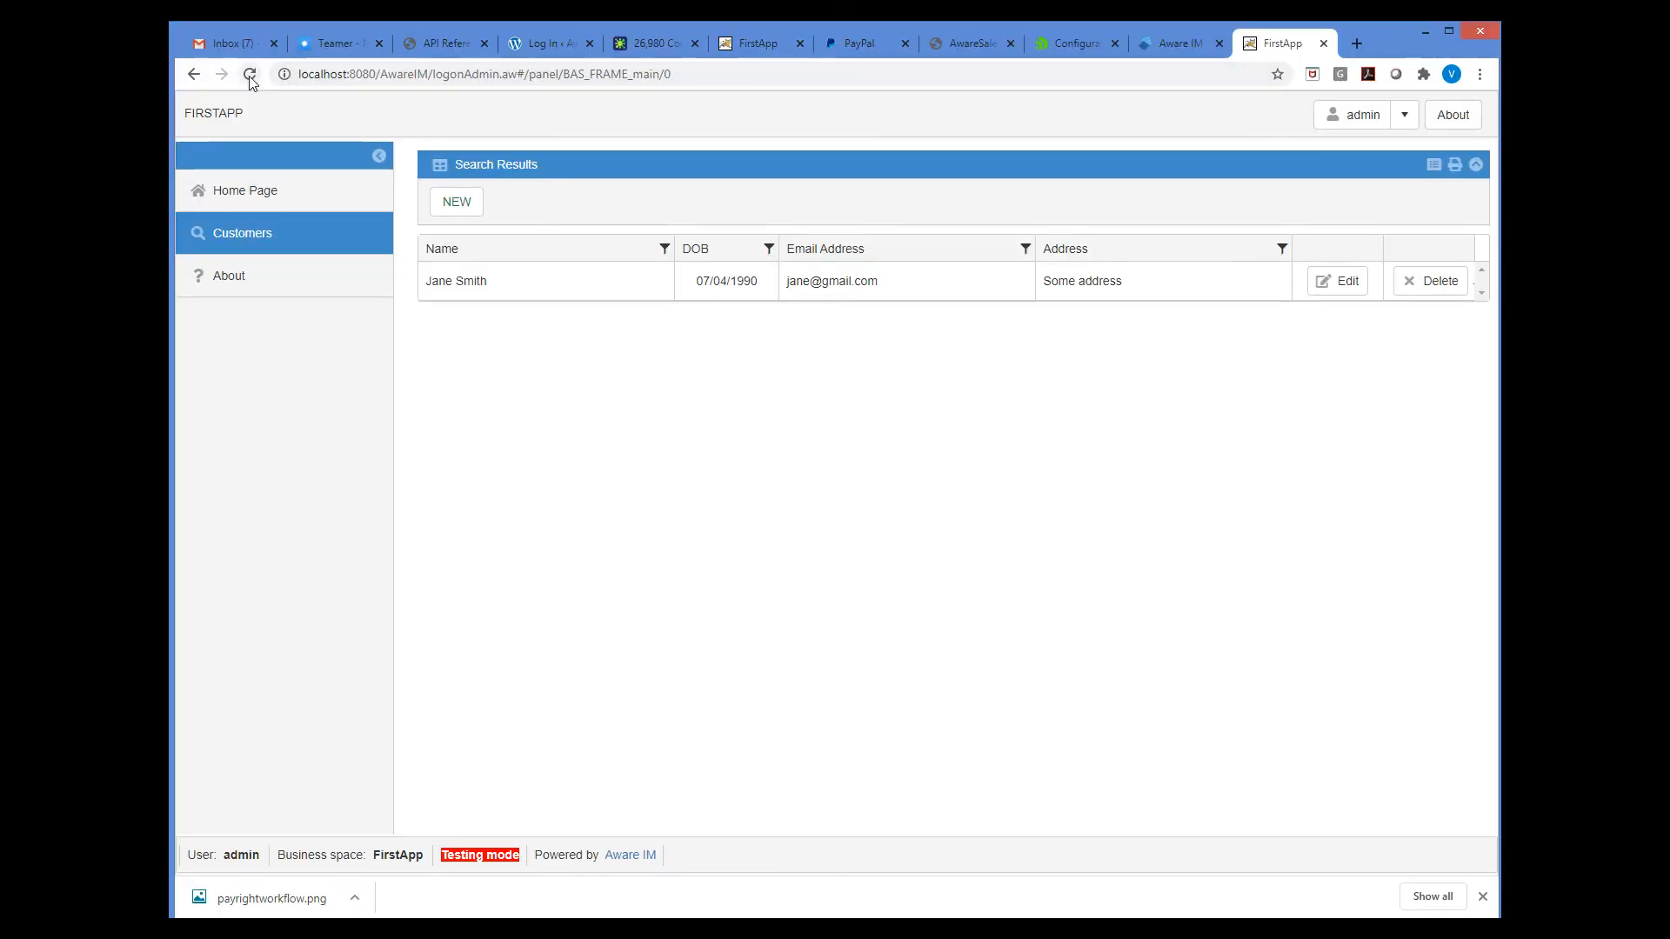
{"action": "left_click", "coordinate": [250, 73]}
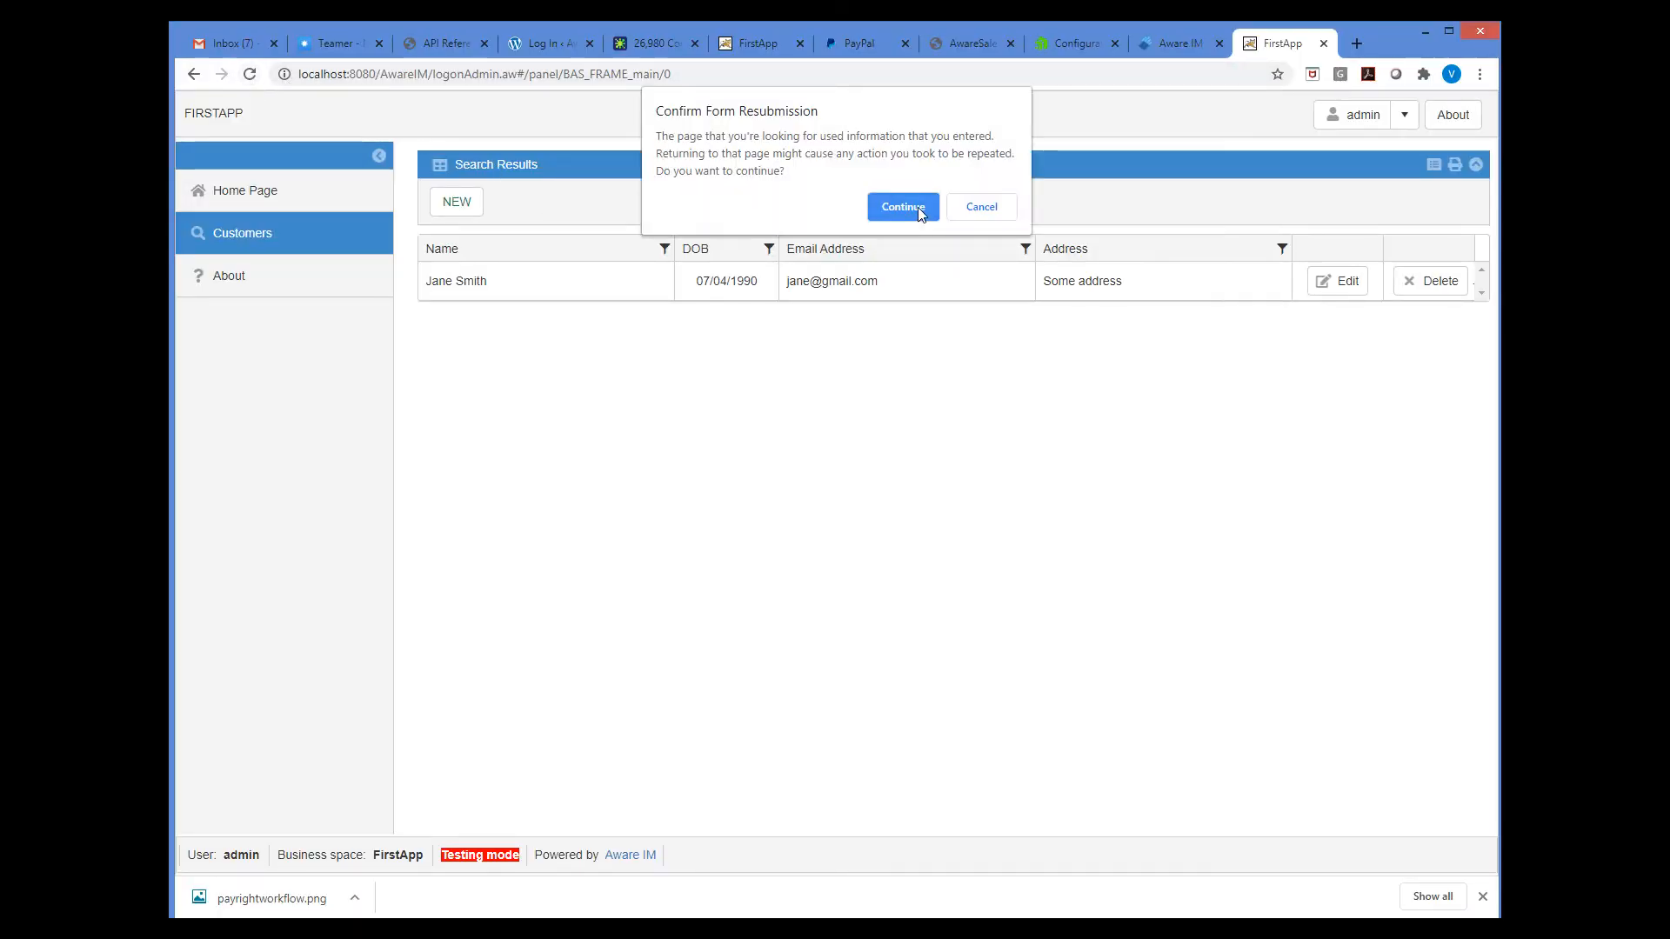
{"action": "left_click", "coordinate": [902, 207]}
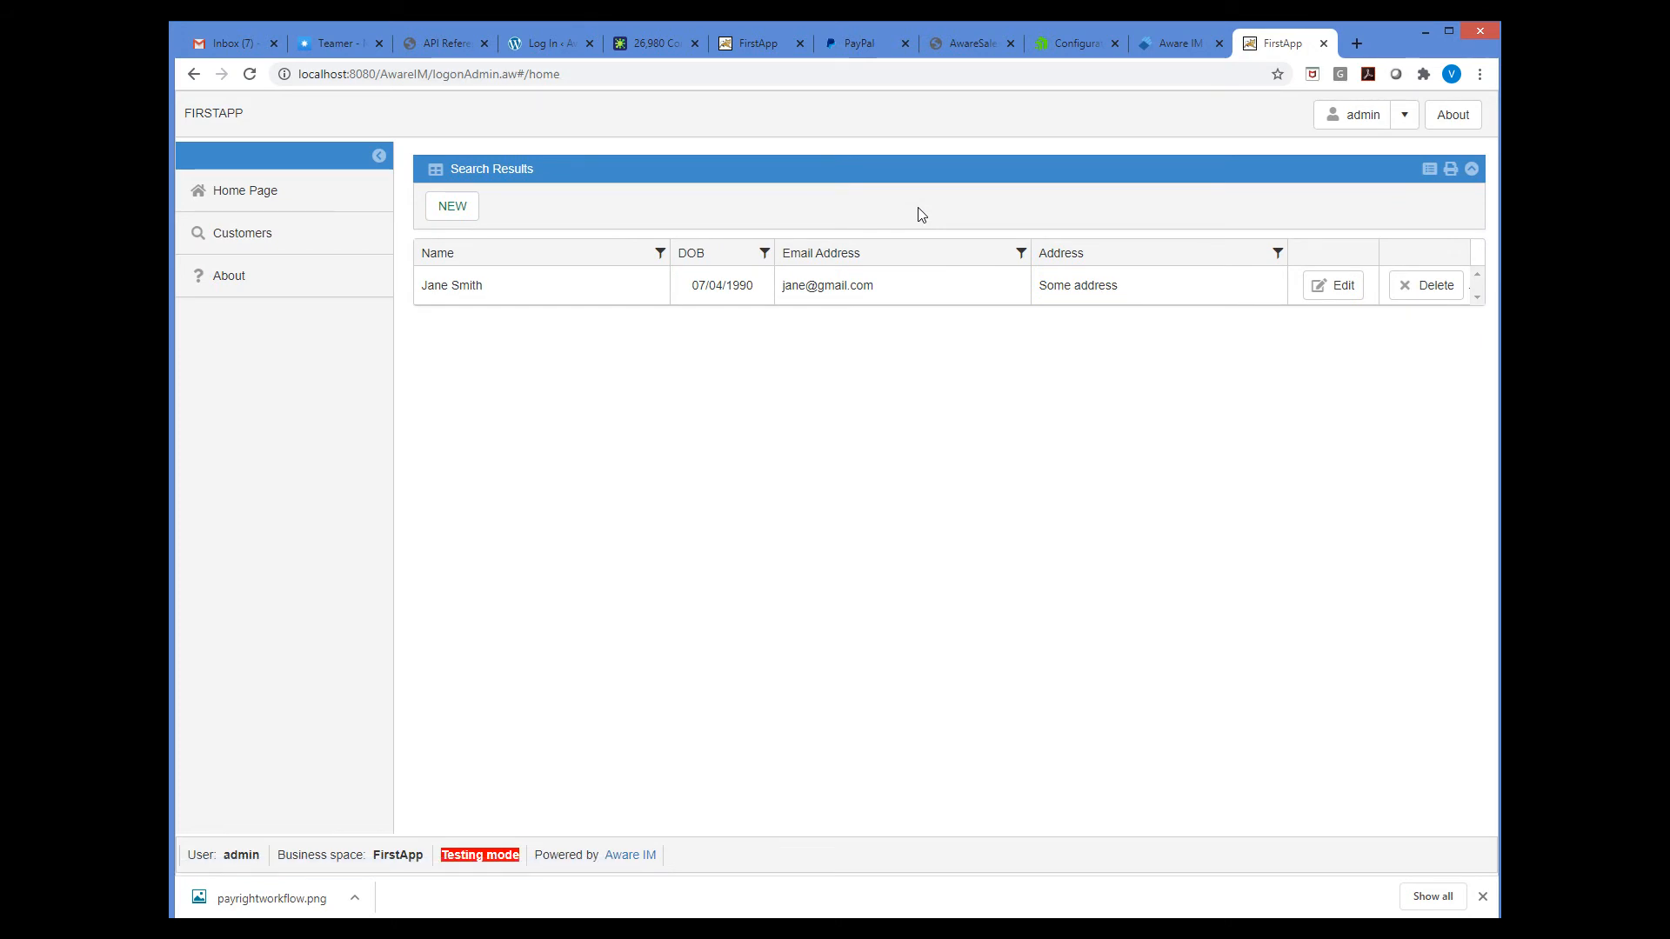
{"action": "mouse_move", "coordinate": [1304, 322]}
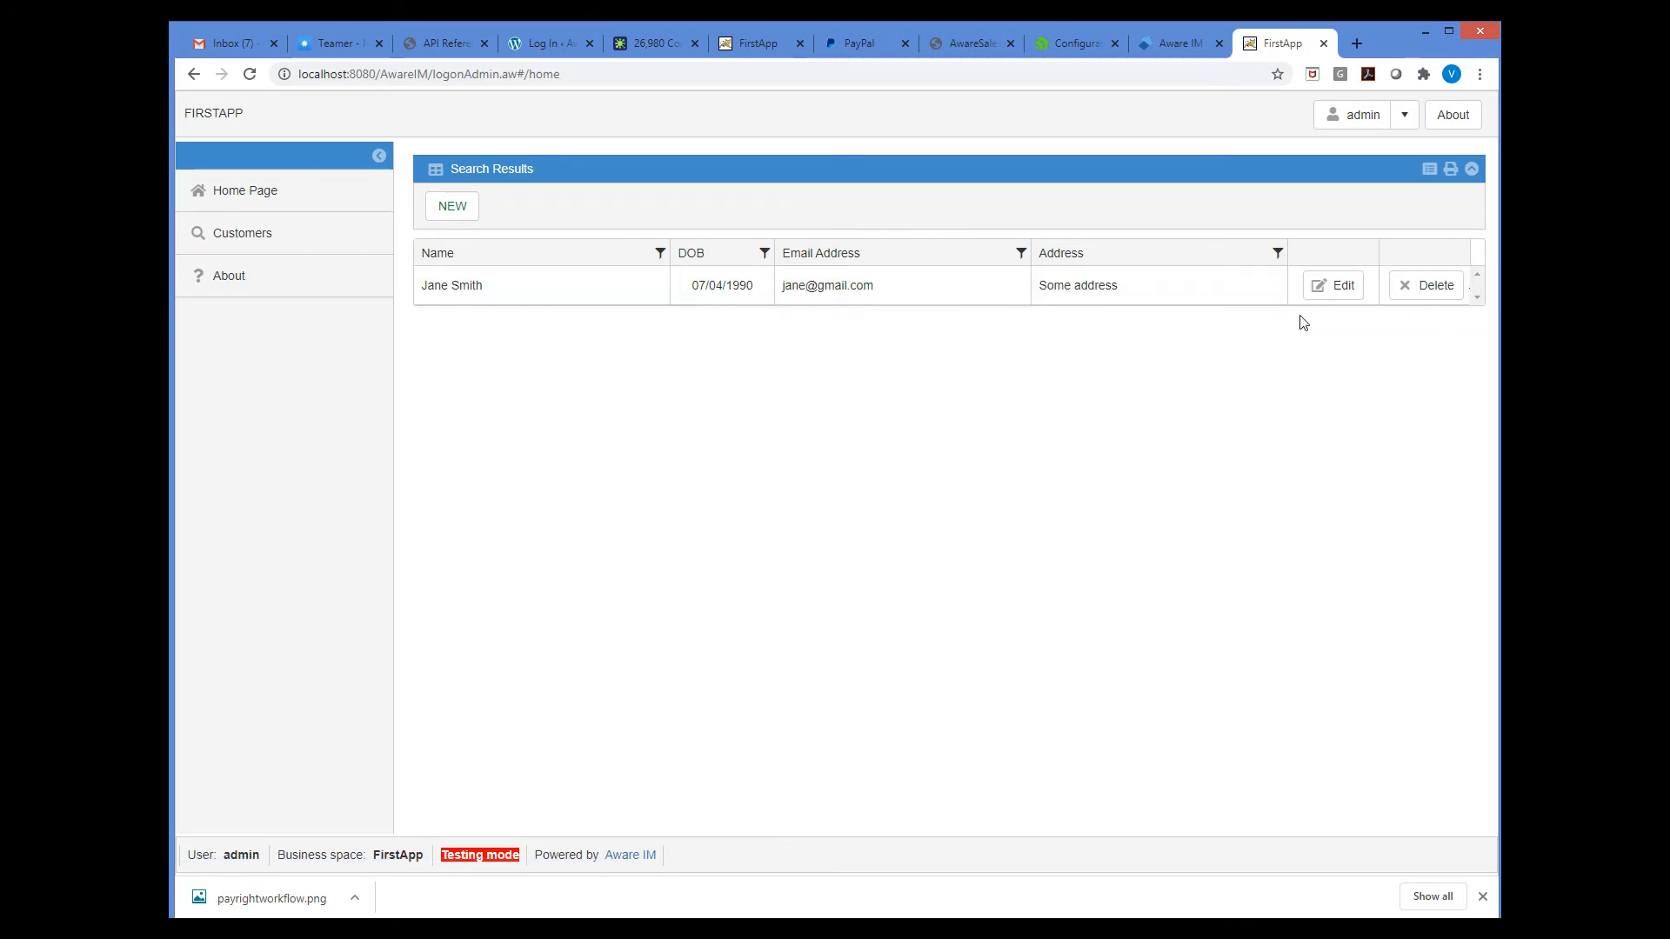
{"action": "mouse_move", "coordinate": [1391, 314]}
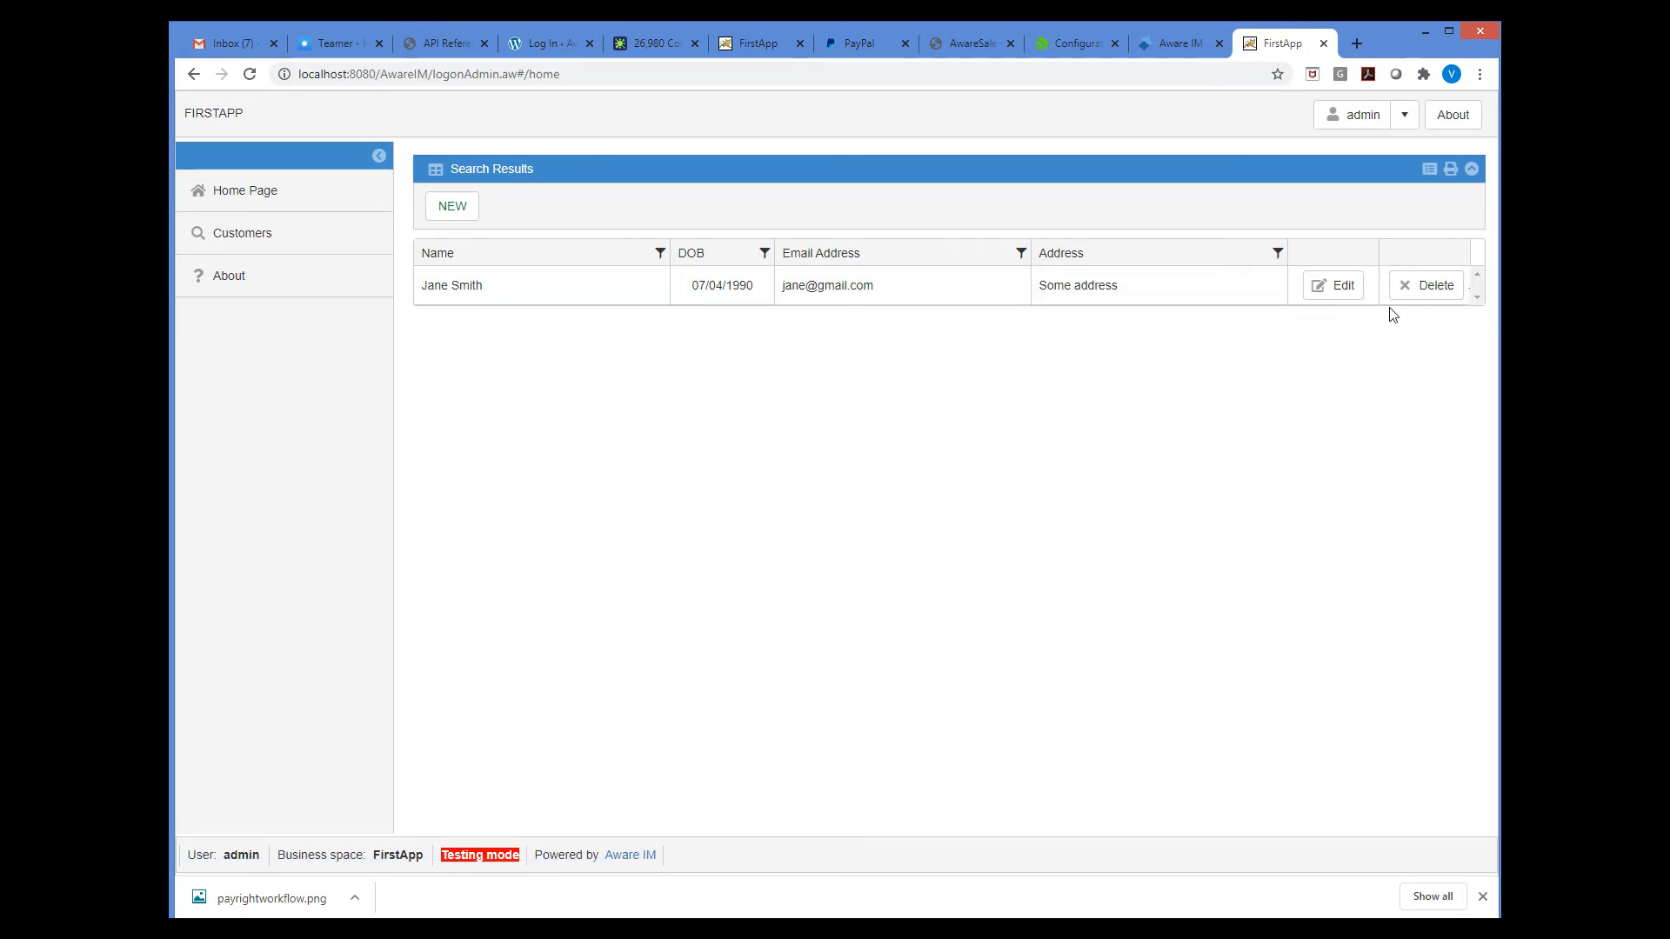